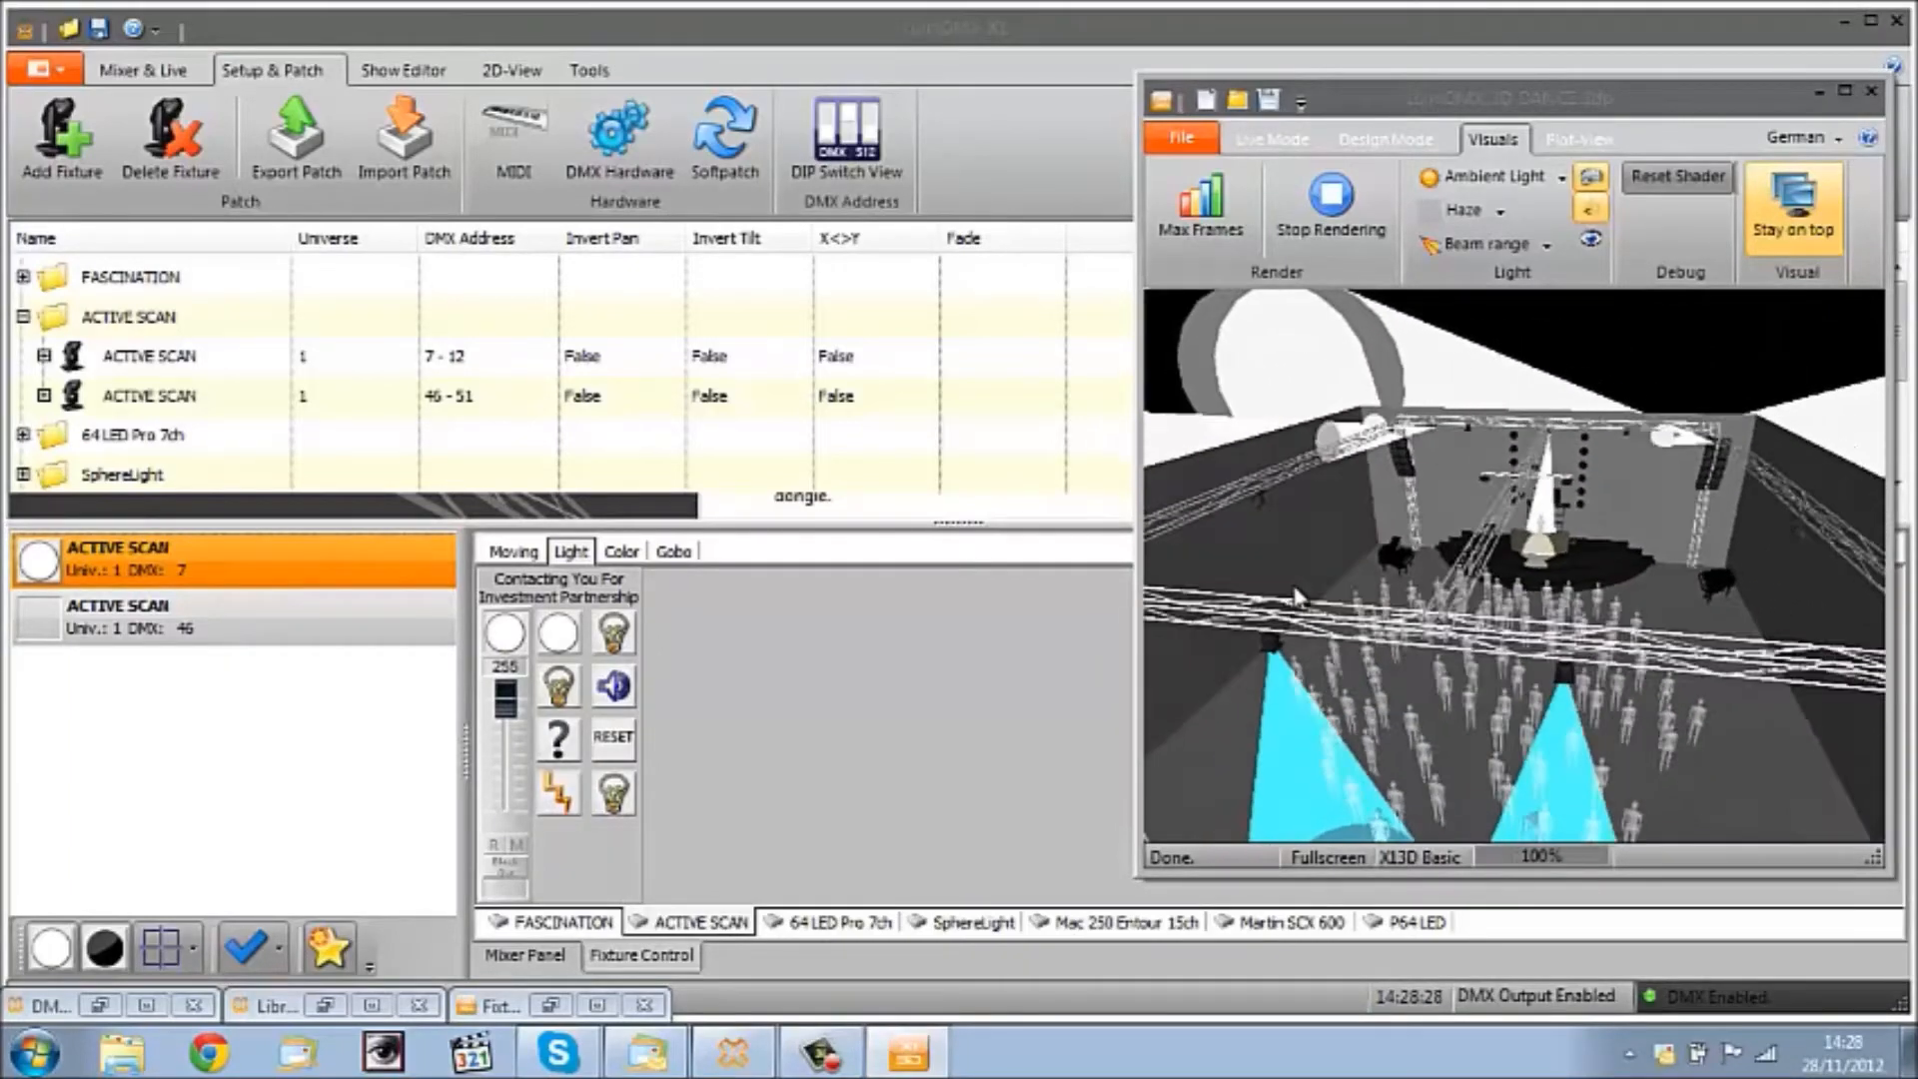
Step: Colour the Active Scan beam green and project the dotted-ring gobo pattern
{"action": "left_click", "coordinate": [621, 551]}
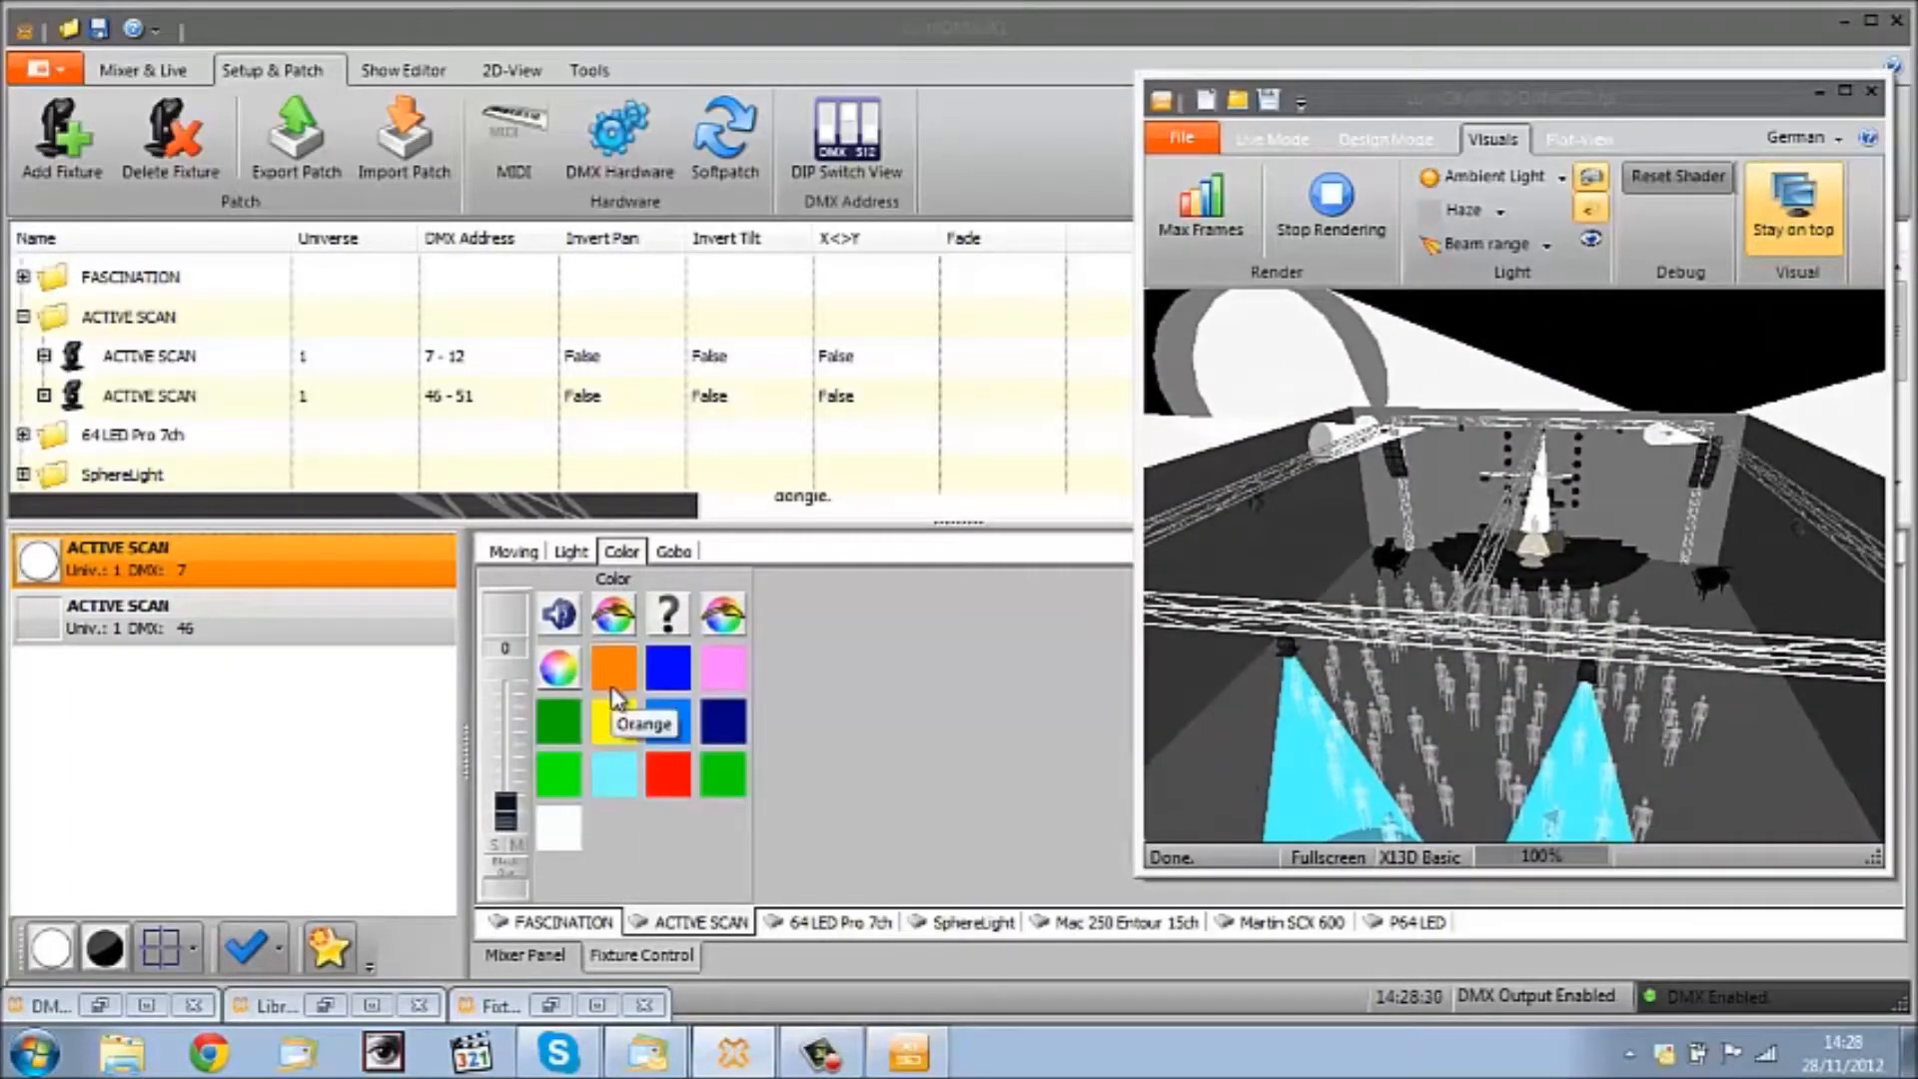
{"action": "left_click", "coordinate": [559, 771]}
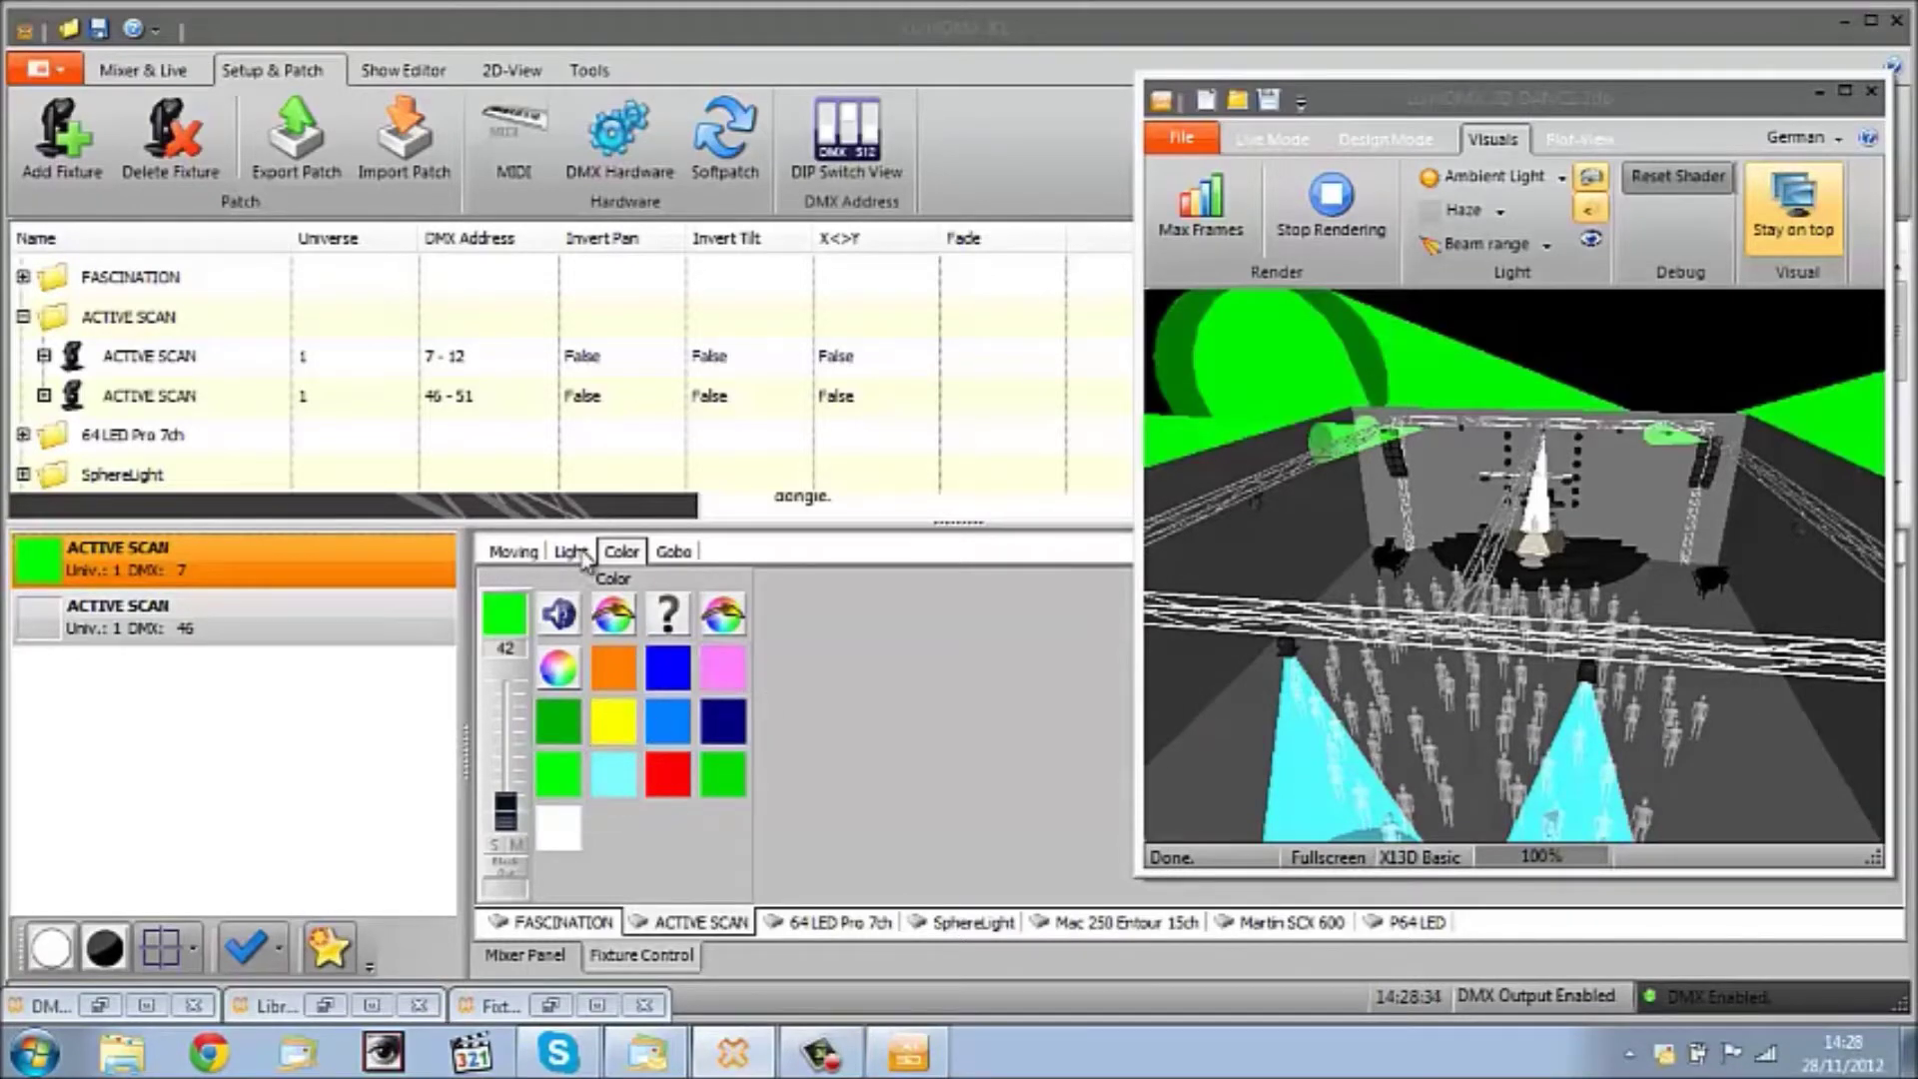
{"action": "left_click", "coordinate": [673, 551]}
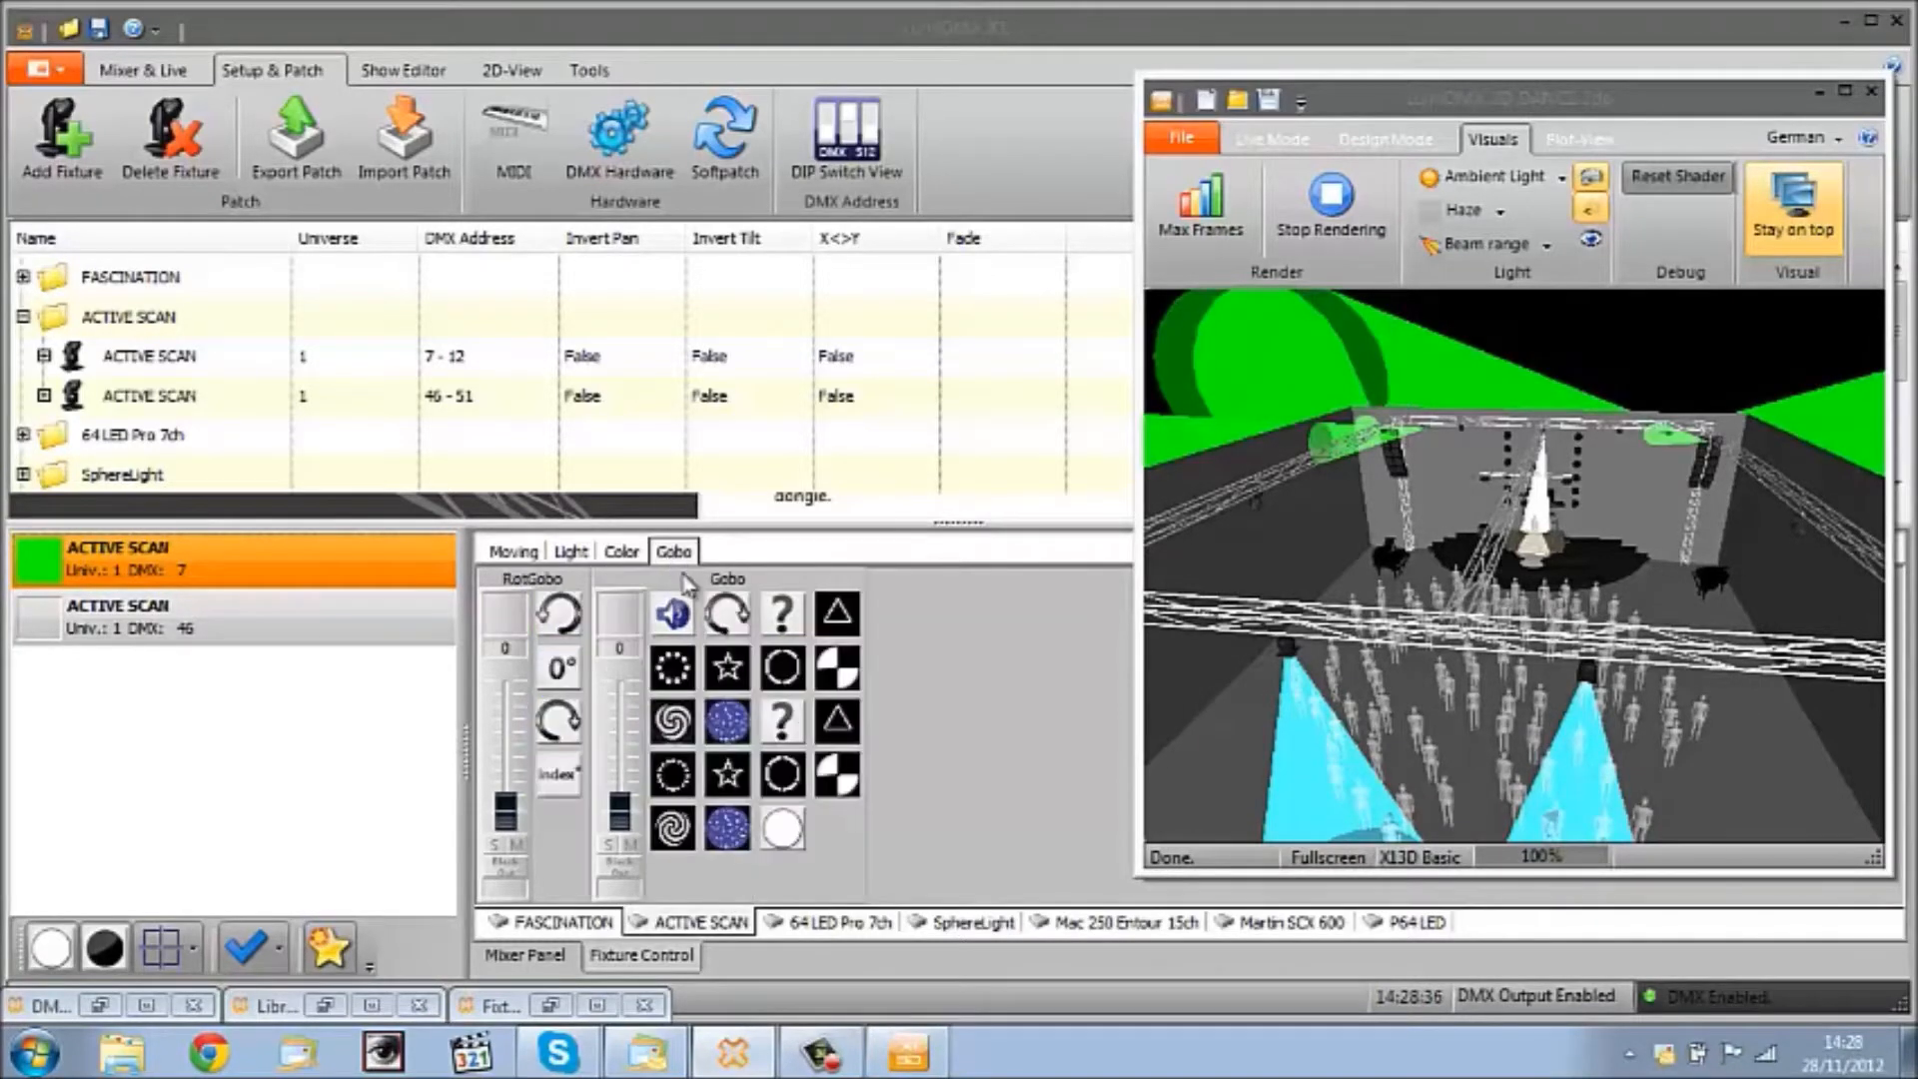
{"action": "left_click", "coordinate": [672, 666]}
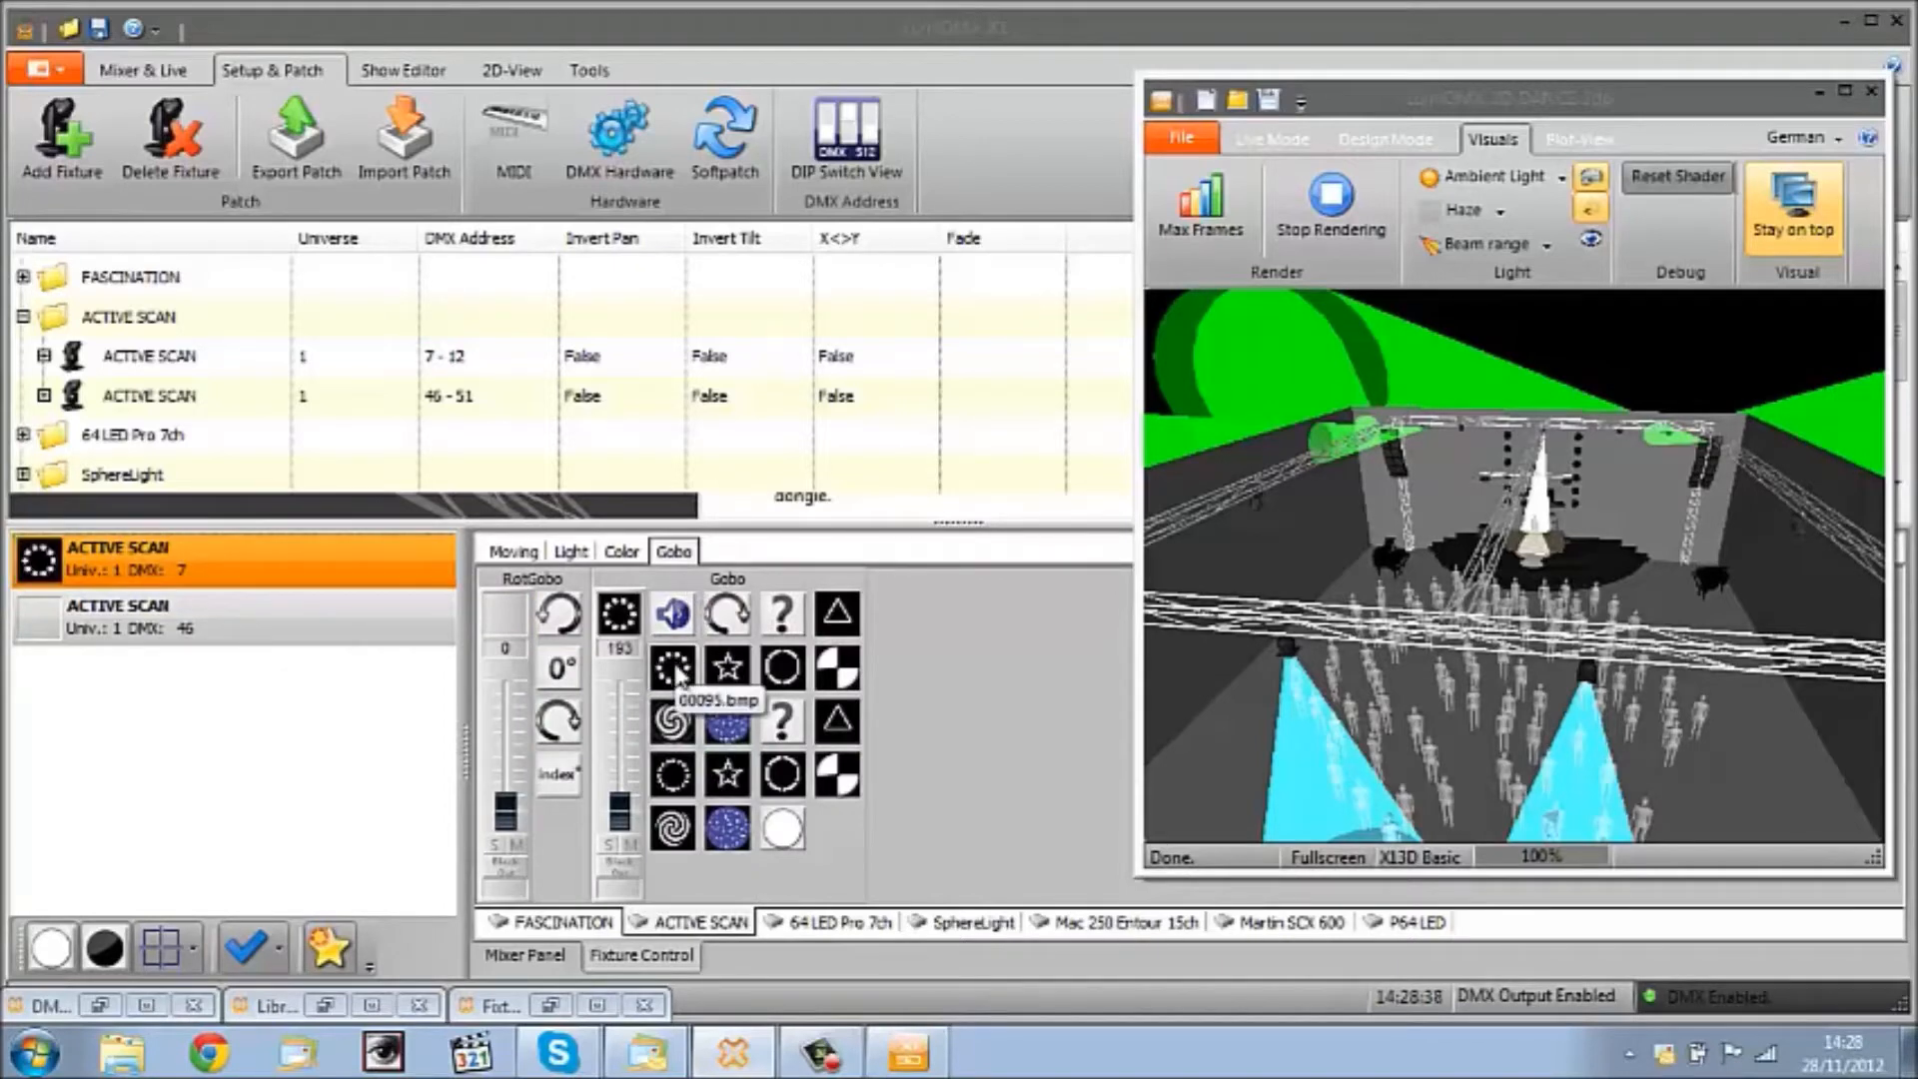
{"action": "mouse_move", "coordinate": [873, 725]}
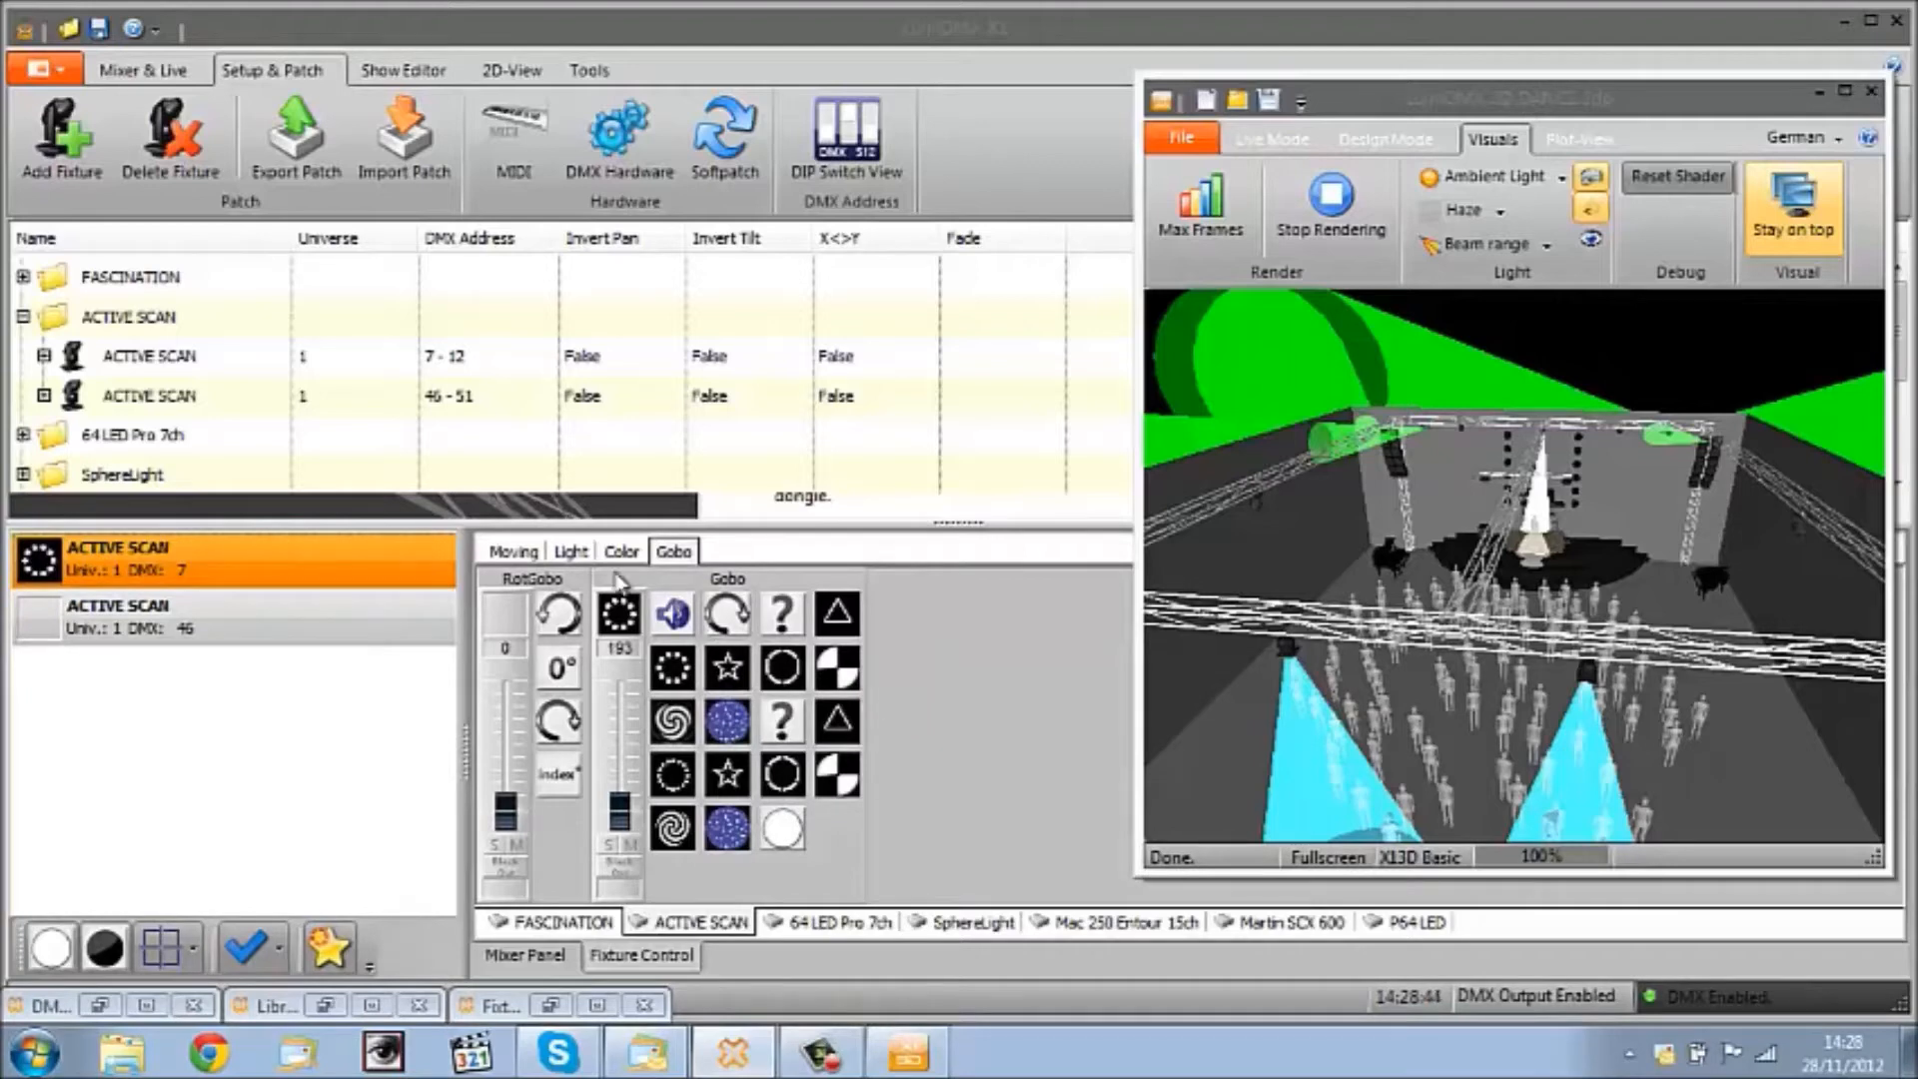
{"action": "left_click", "coordinate": [511, 552]}
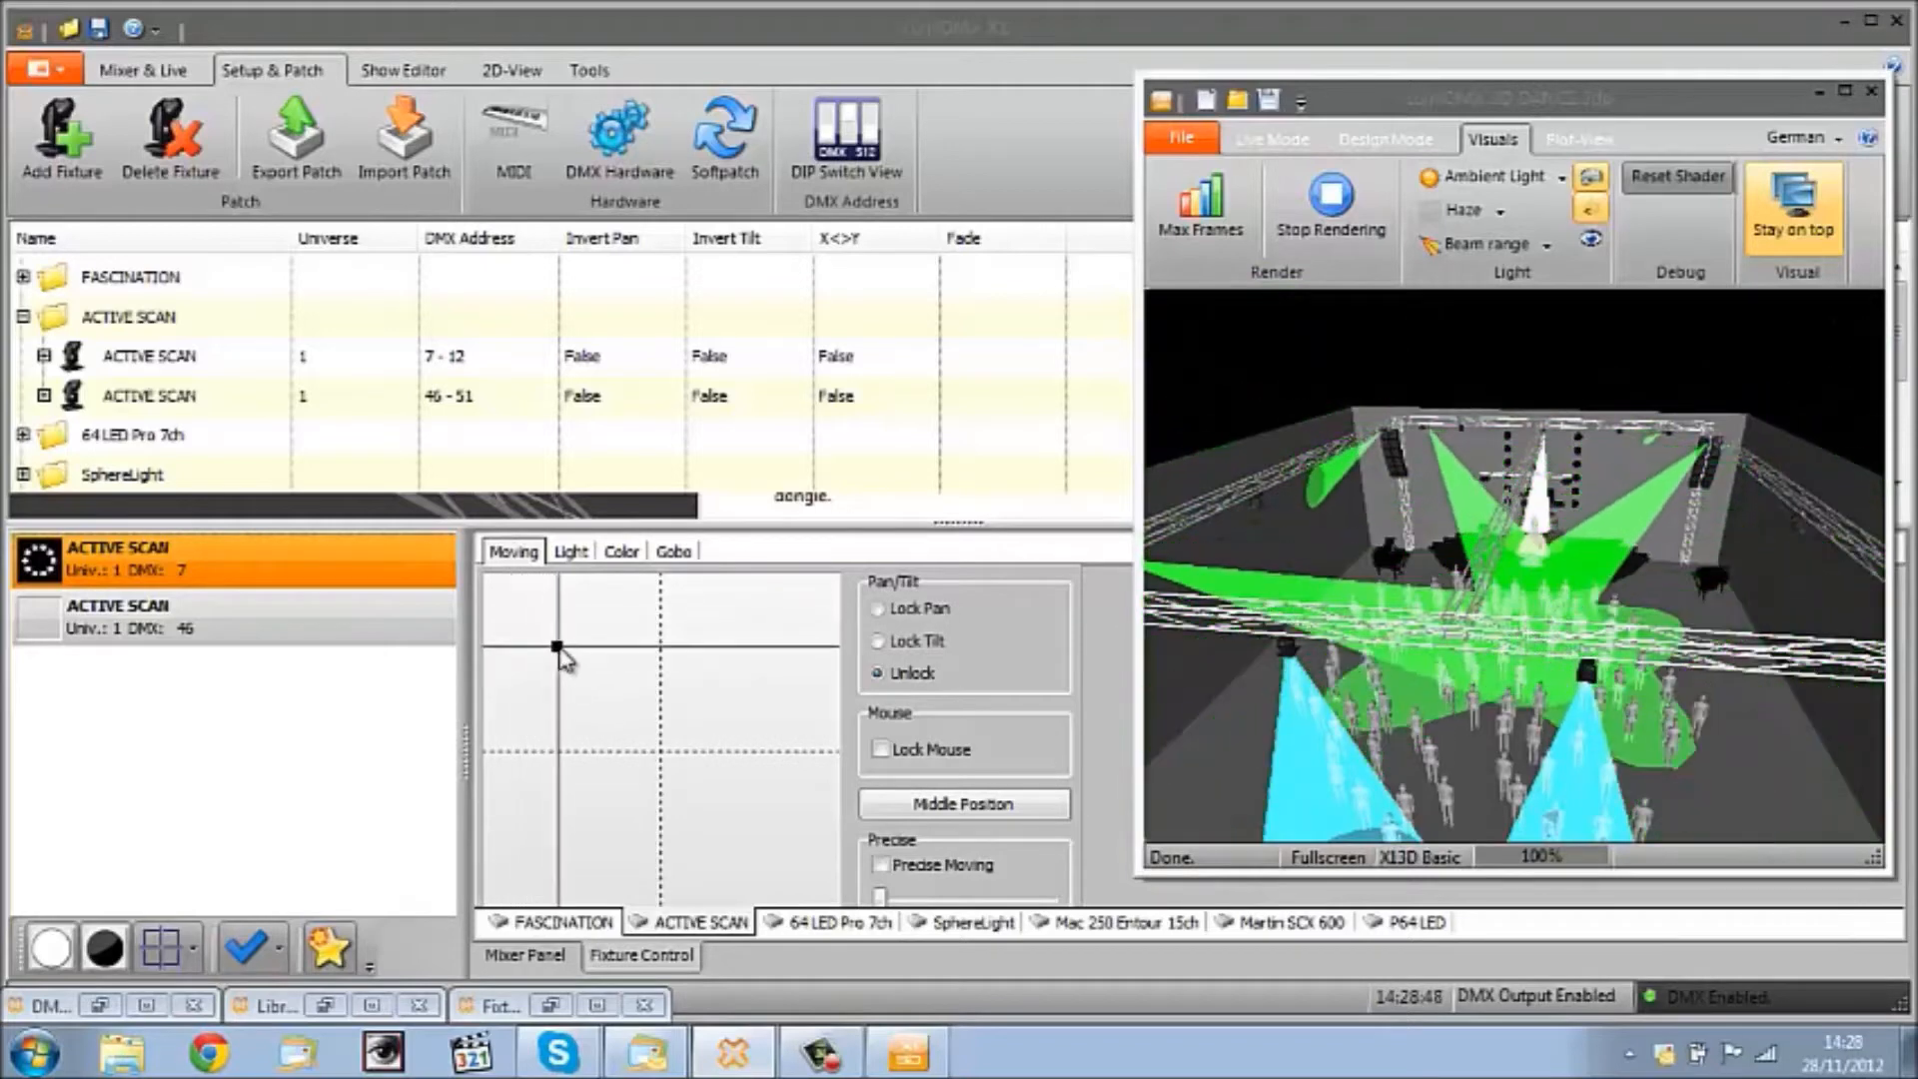
Step: Drag the pan/tilt point to swing the green Active Scan beams across the stage
{"action": "left_click_drag", "start_coordinate": [558, 645], "coordinate": [655, 685]}
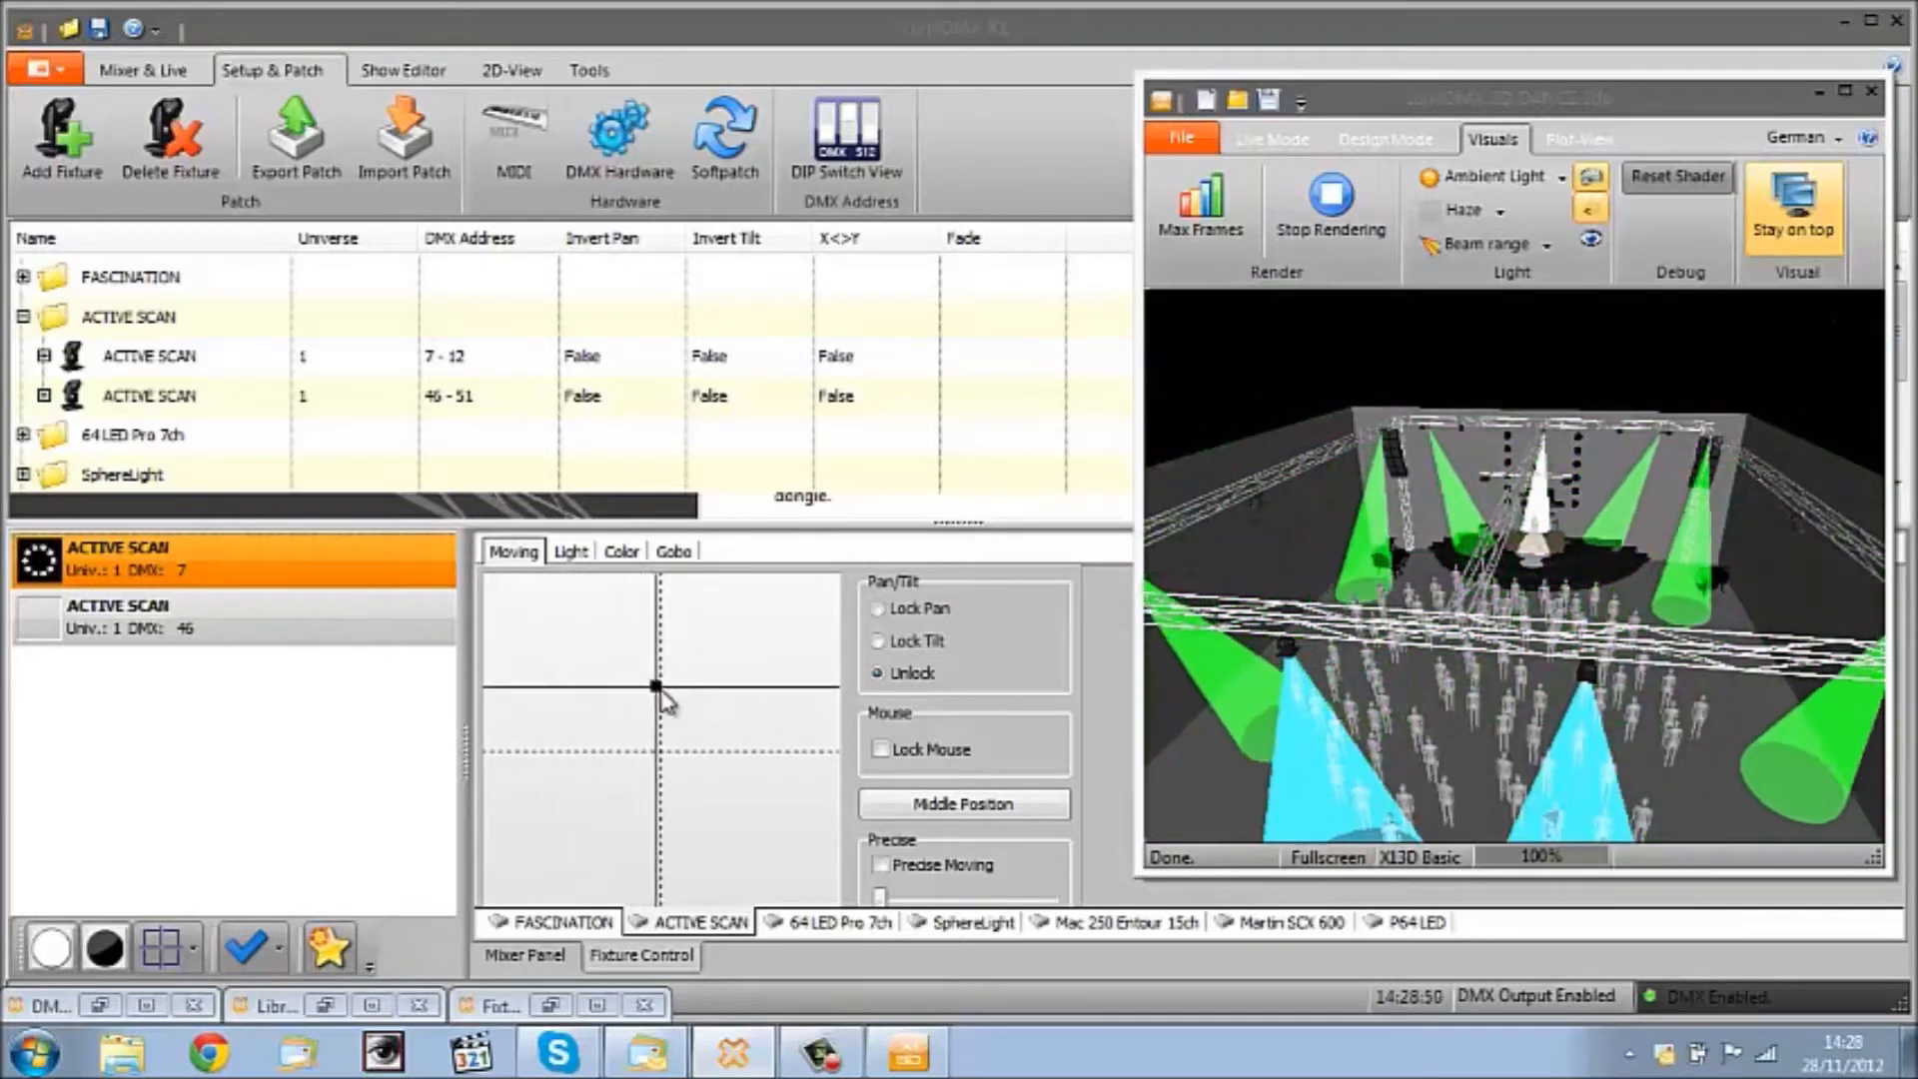
{"action": "left_click_drag", "start_coordinate": [657, 685], "coordinate": [737, 750]}
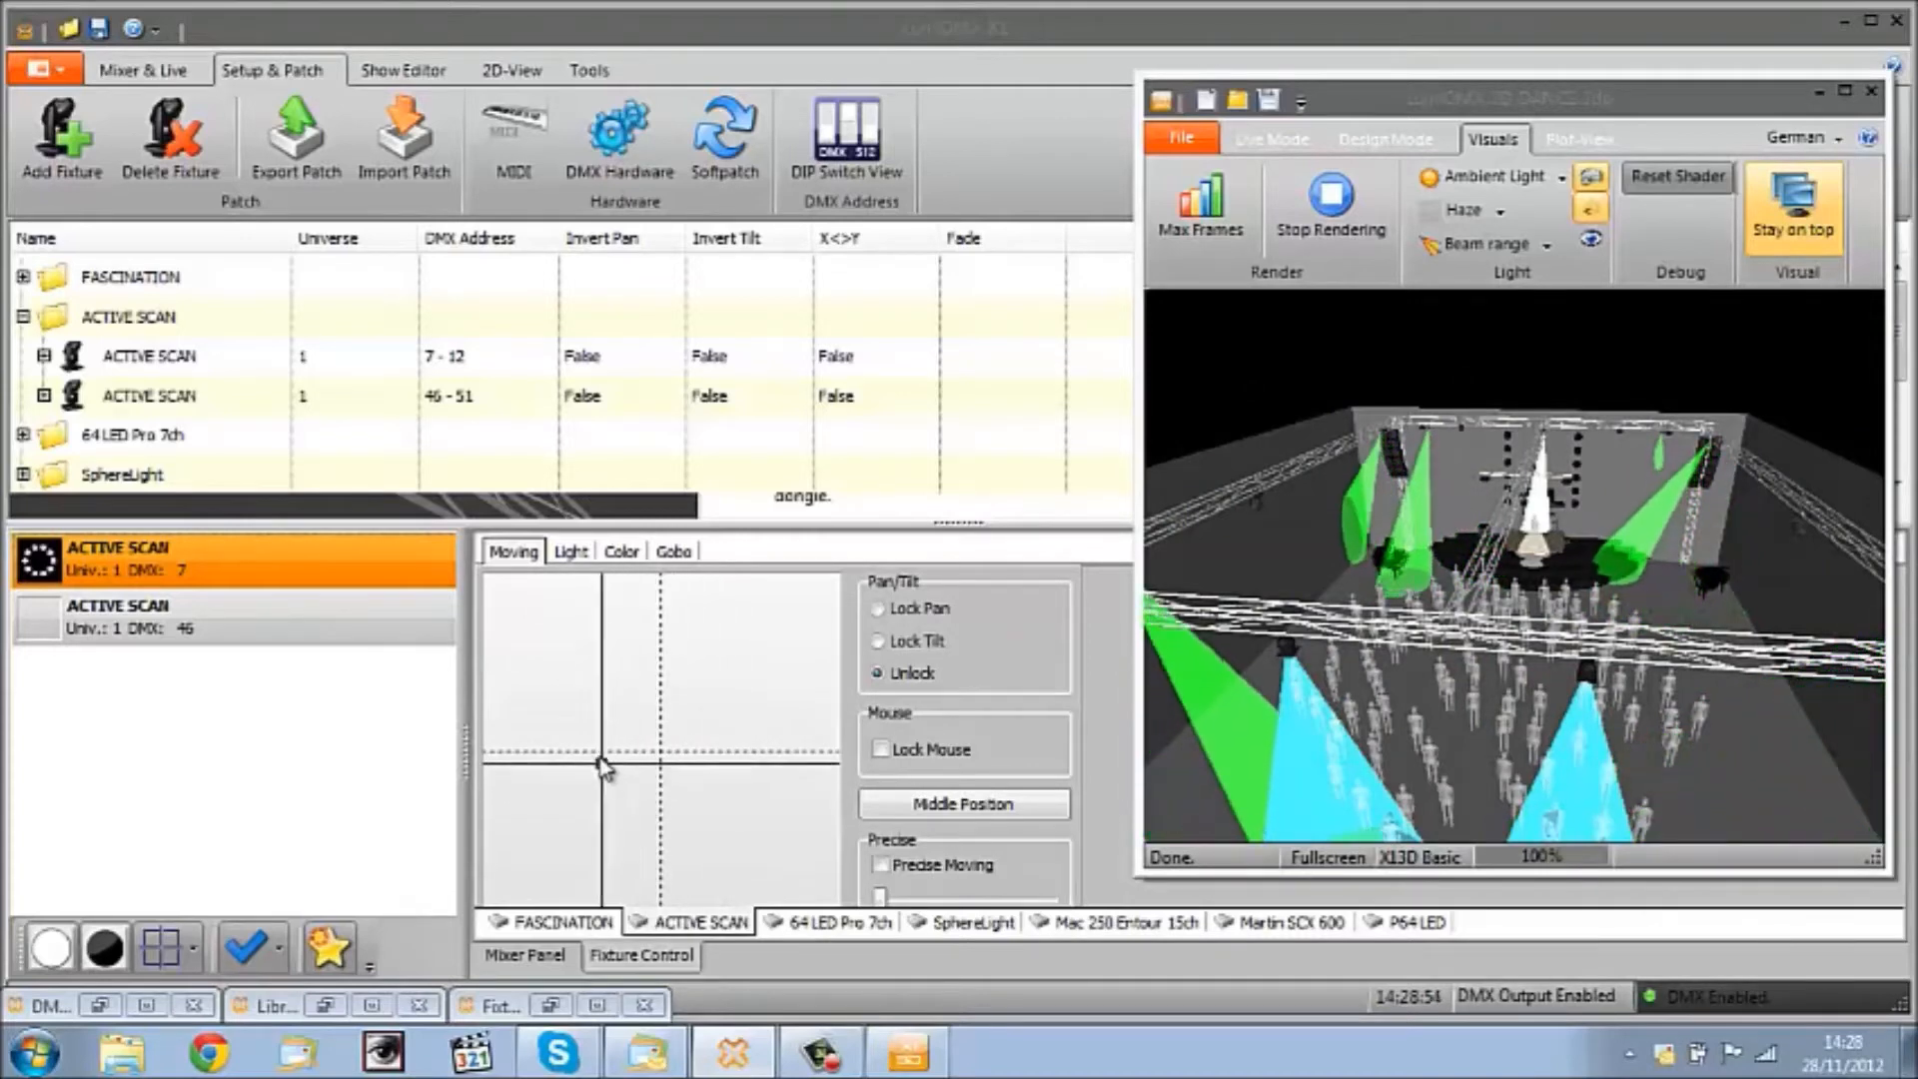
{"action": "left_click_drag", "start_coordinate": [607, 765], "coordinate": [645, 675]}
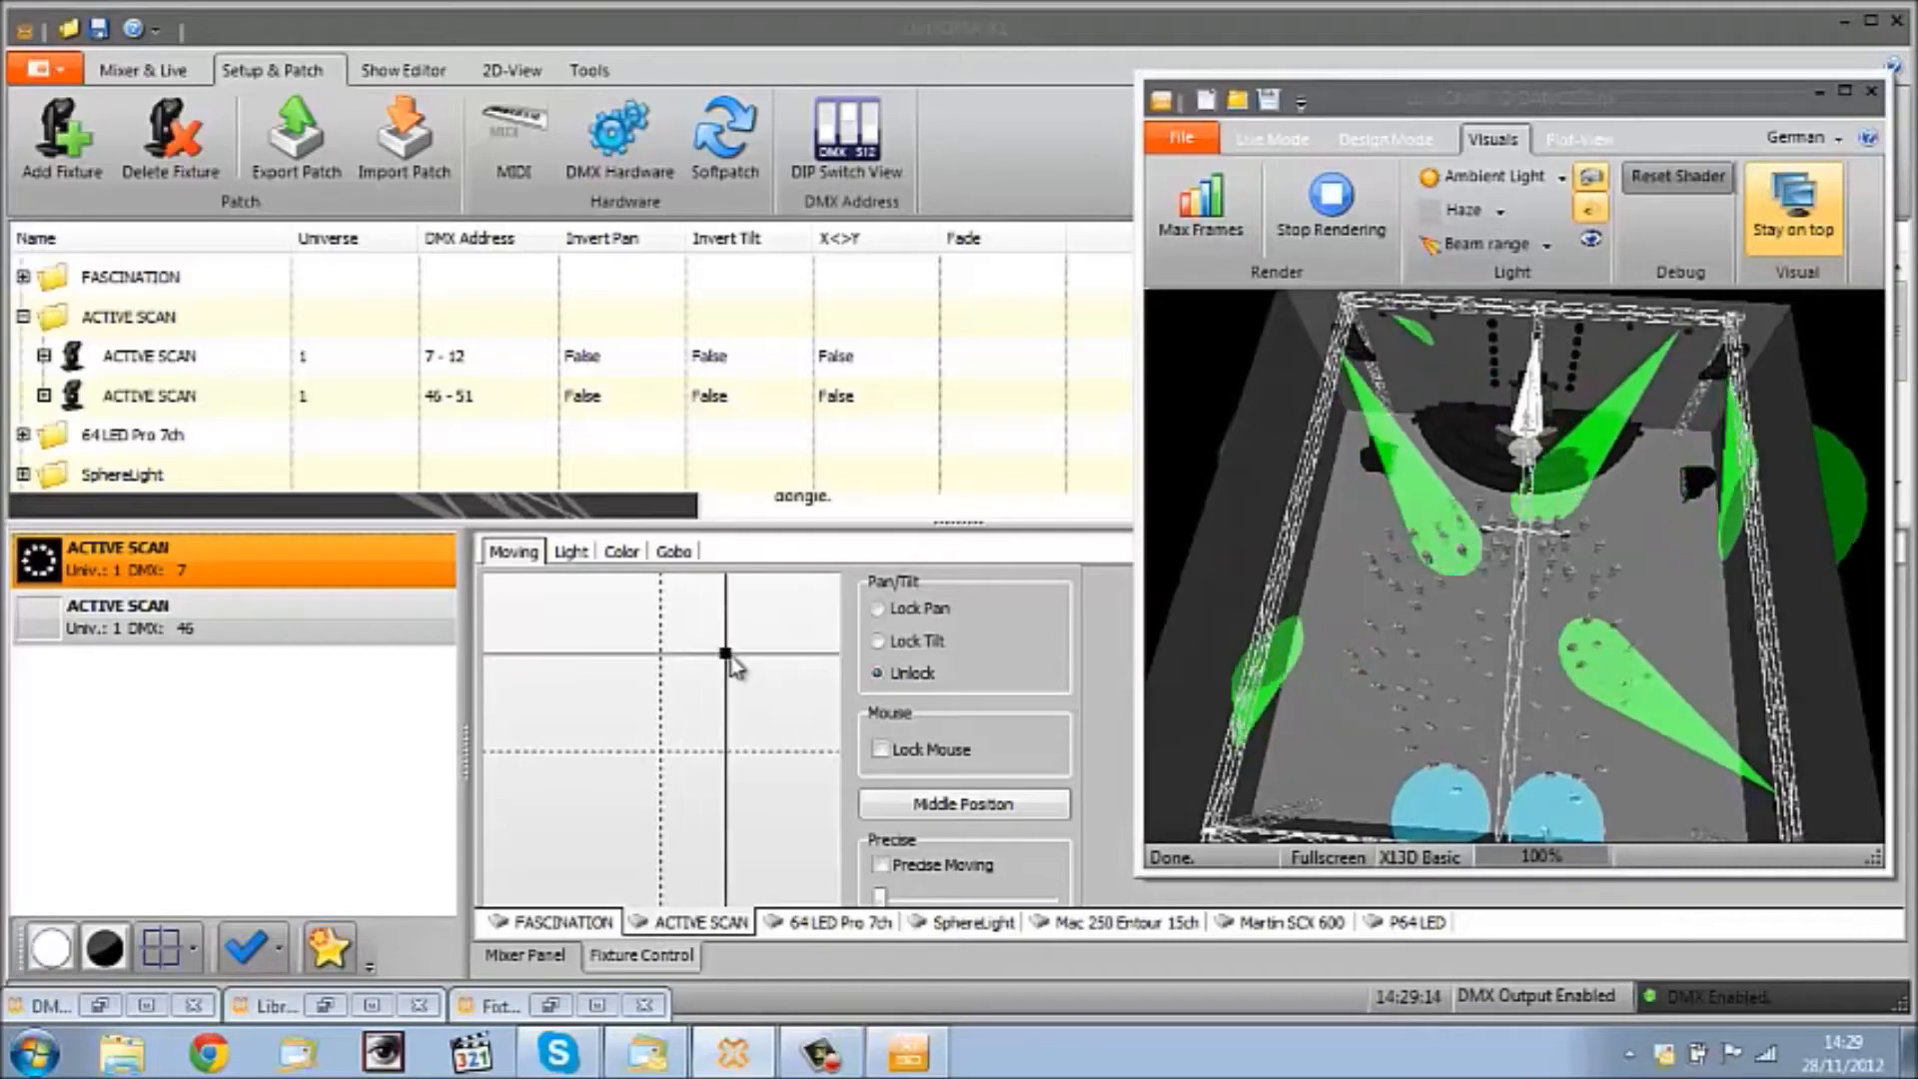
{"action": "left_click_drag", "start_coordinate": [721, 651], "coordinate": [624, 691]}
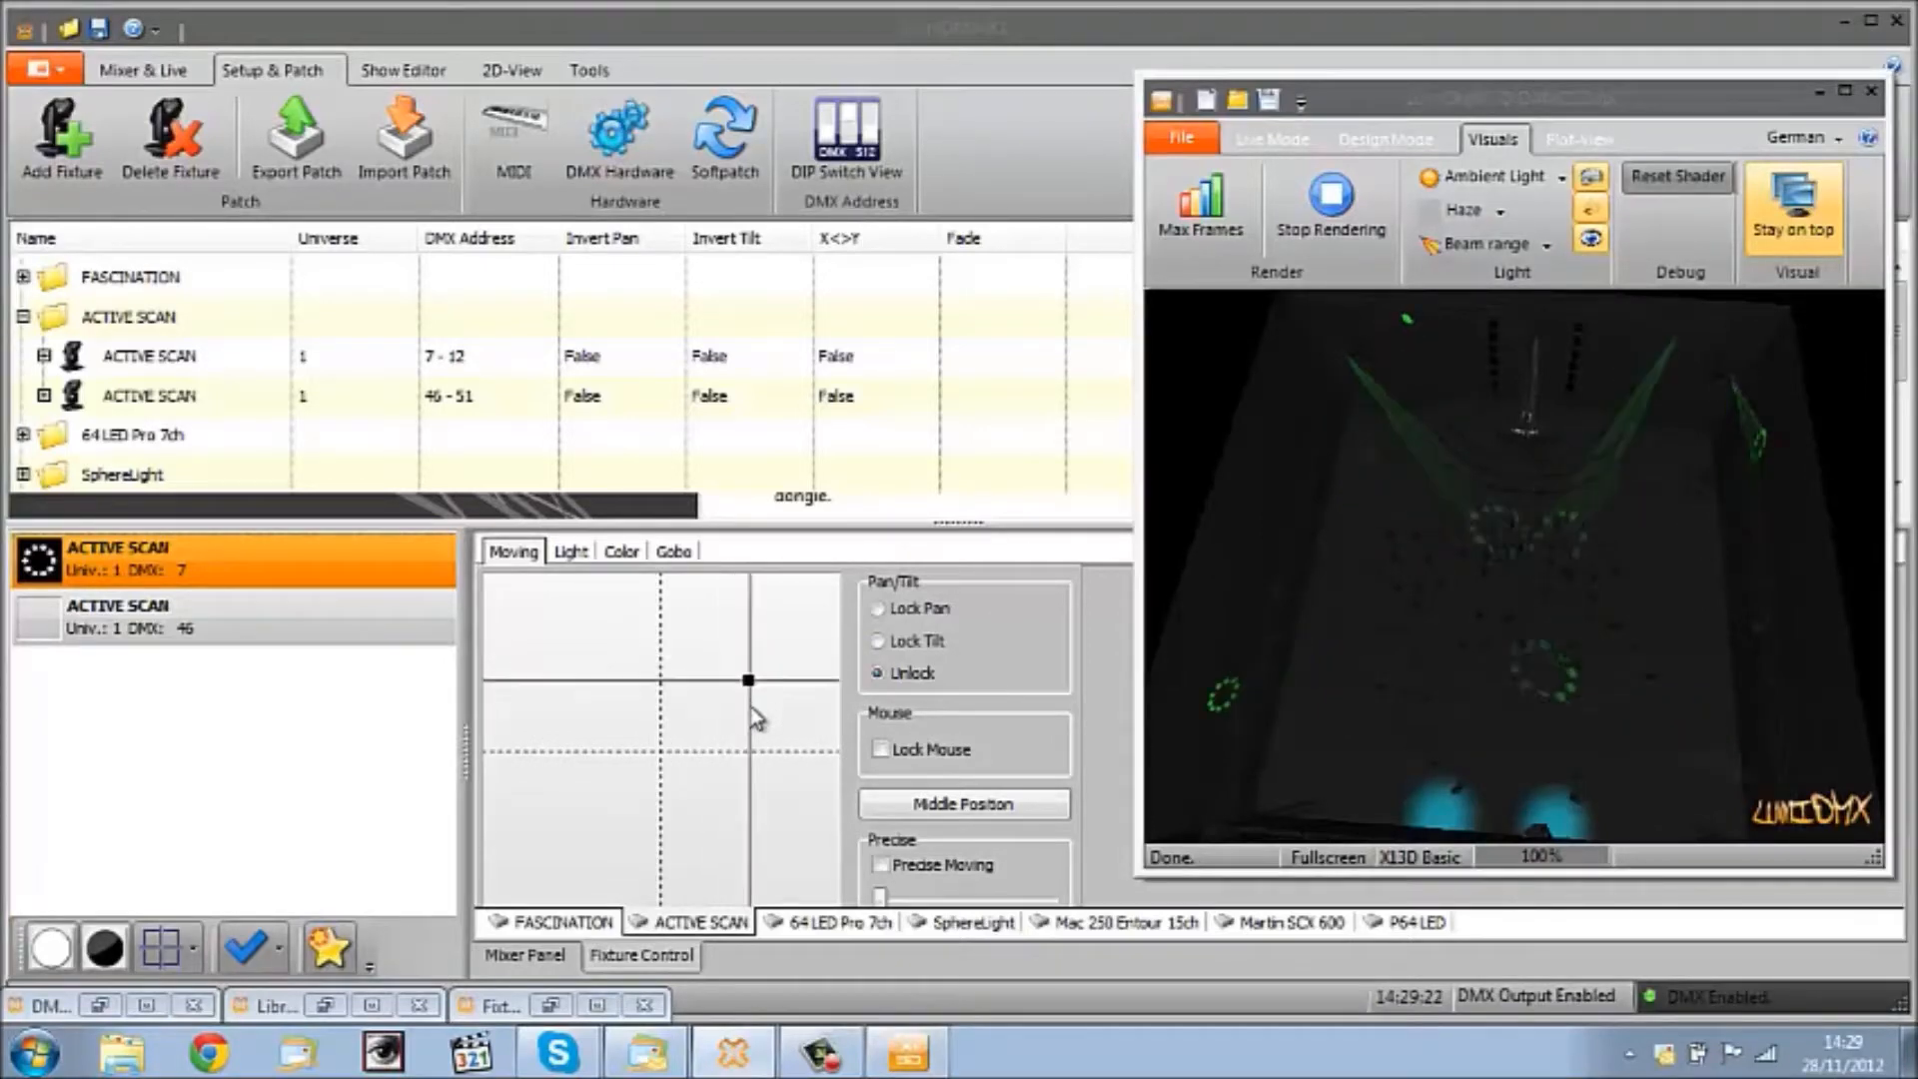
Step: Re-aim the Active Scan beams, moving the gobo projections across the darkened floor
{"action": "left_click_drag", "start_coordinate": [748, 679], "coordinate": [587, 722]}
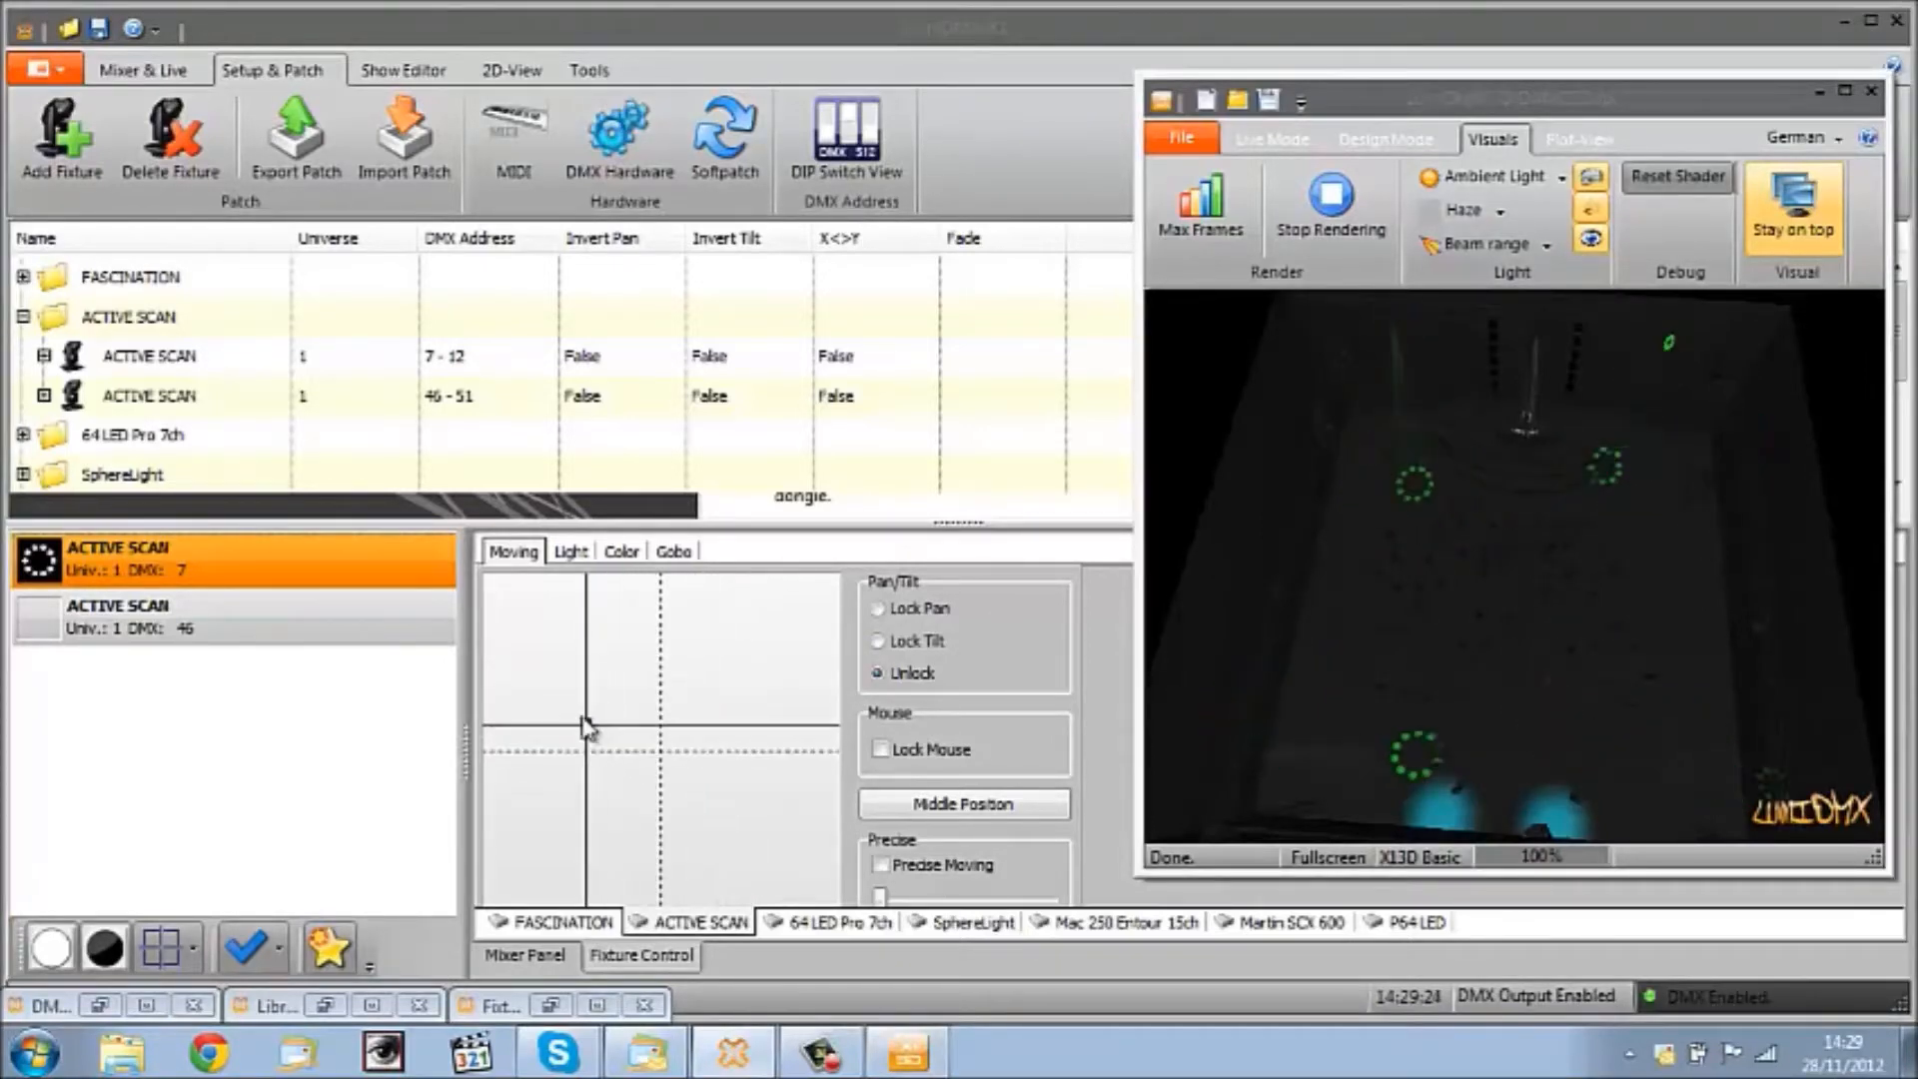
{"action": "left_click_drag", "start_coordinate": [587, 727], "coordinate": [646, 661]}
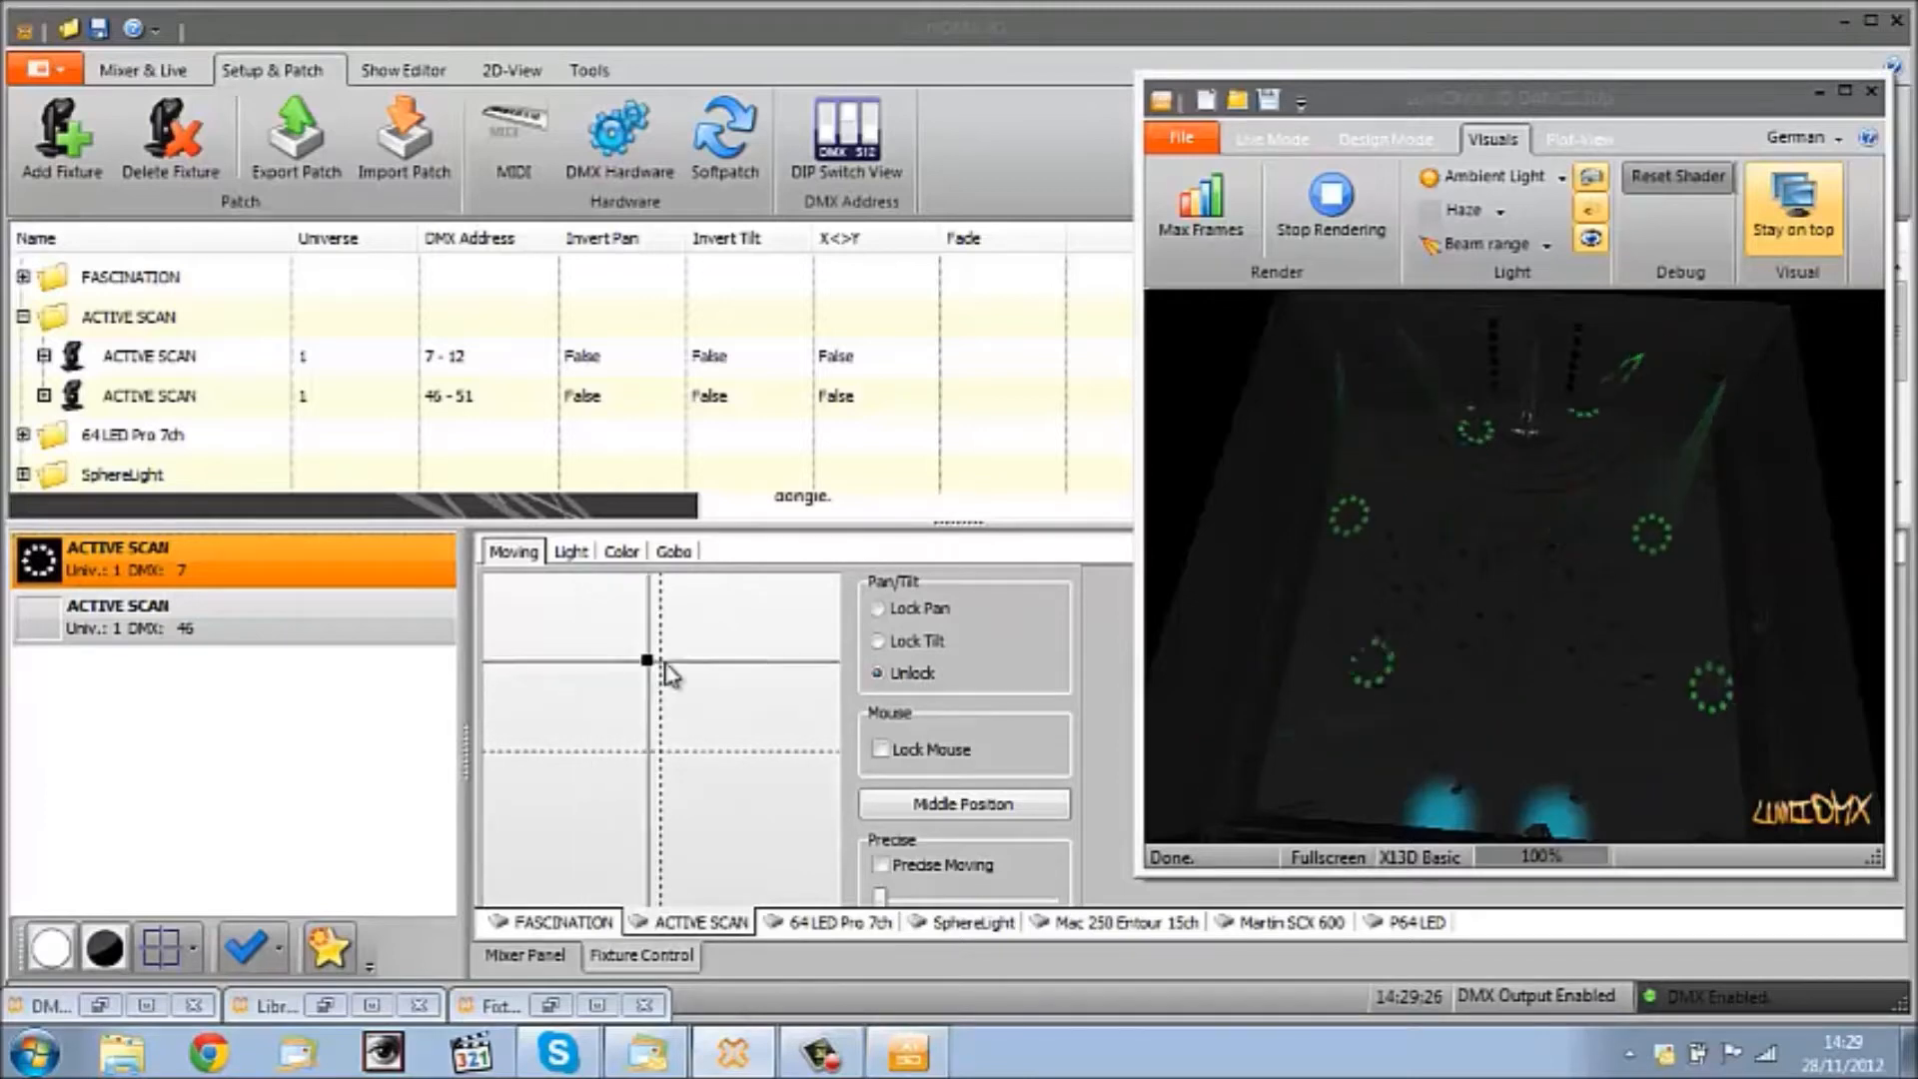
{"action": "left_click_drag", "start_coordinate": [646, 662], "coordinate": [692, 731]}
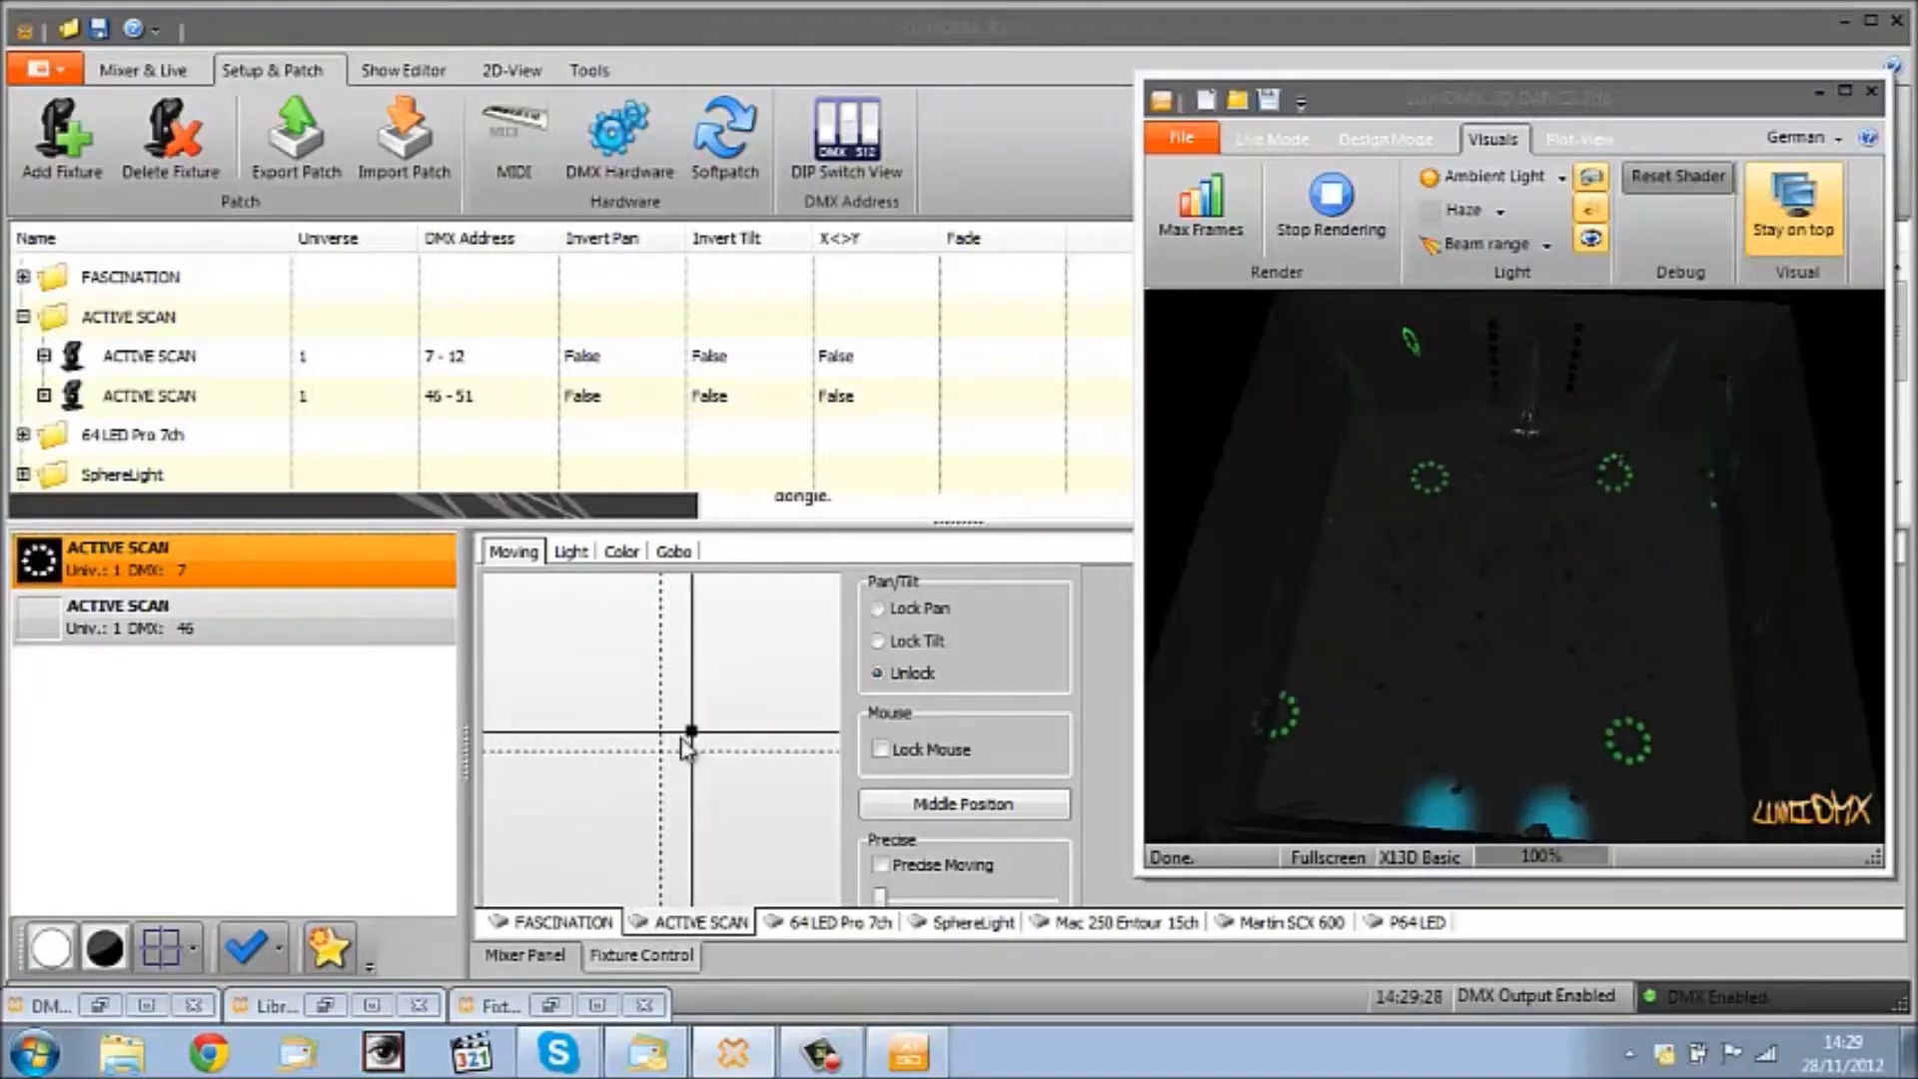
{"action": "left_click_drag", "start_coordinate": [691, 731], "coordinate": [612, 720]}
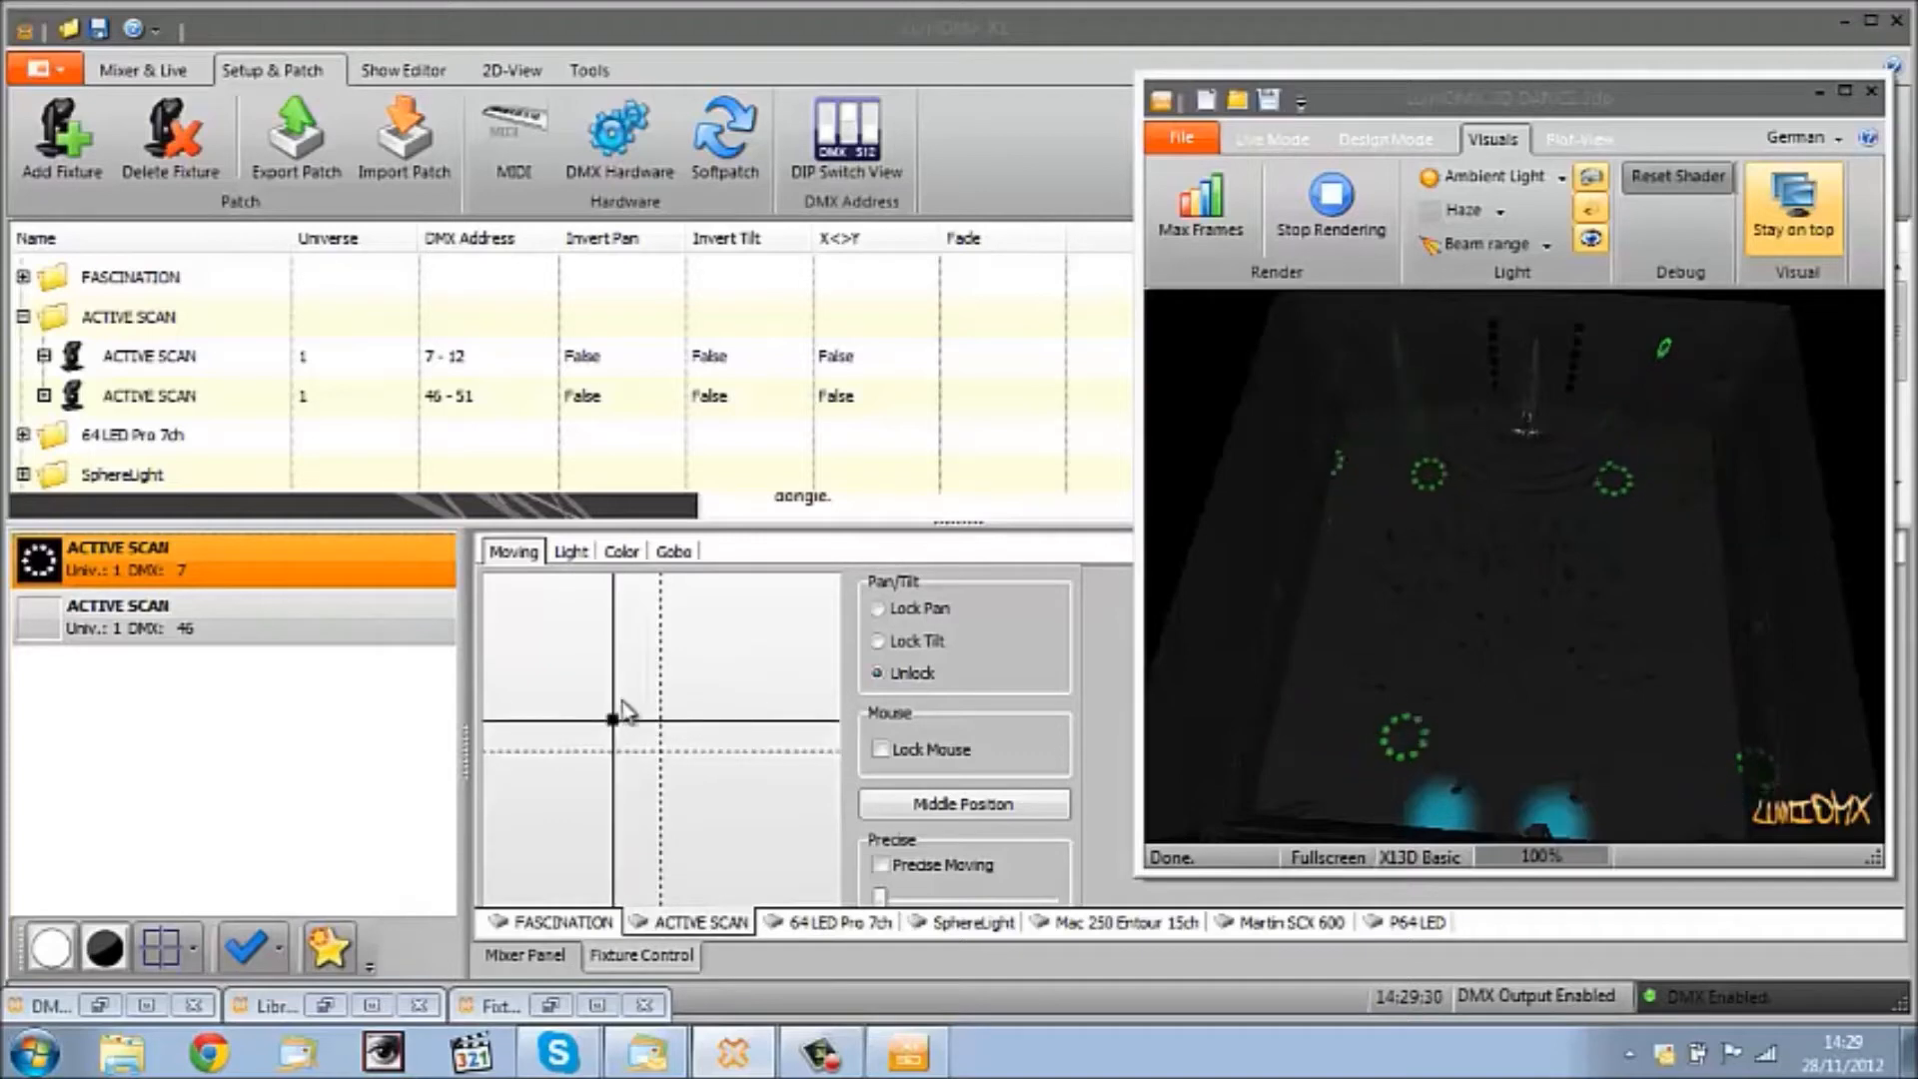
{"action": "left_click_drag", "start_coordinate": [612, 718], "coordinate": [745, 673]}
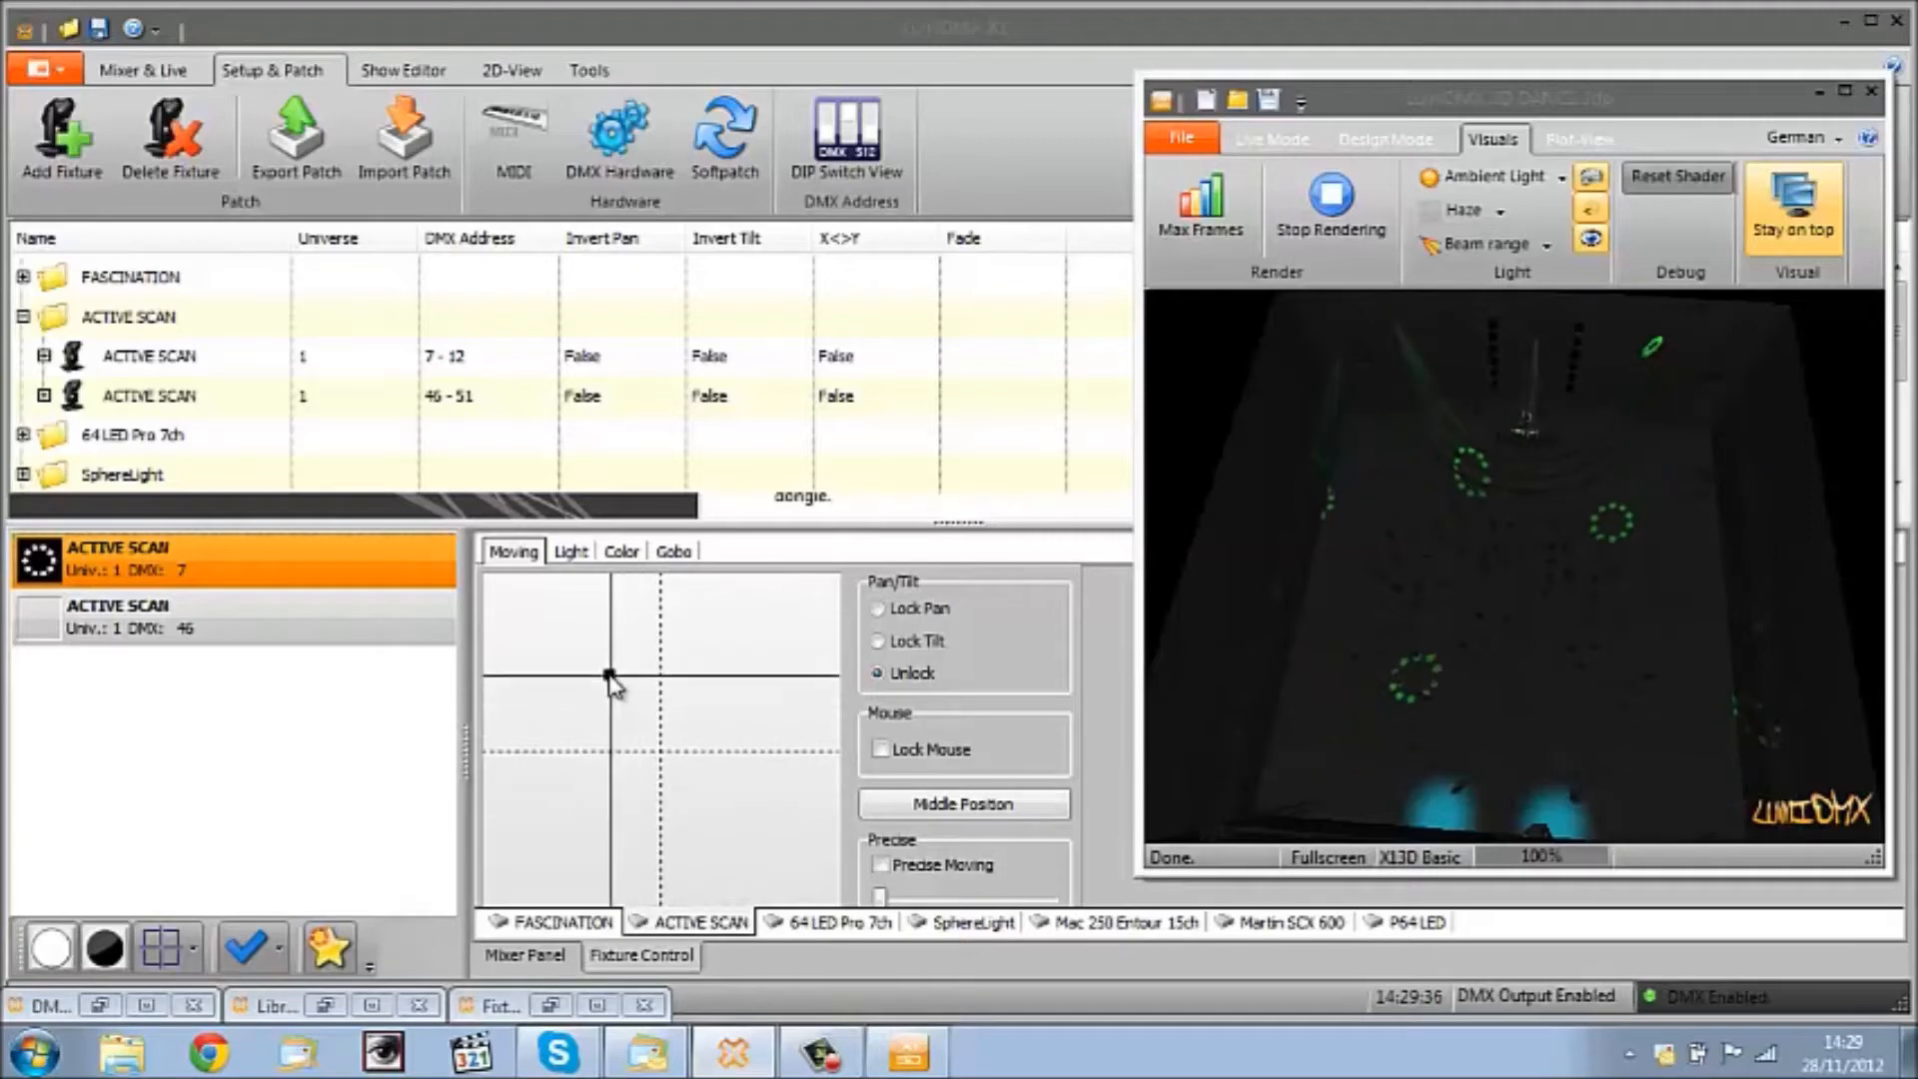
{"action": "left_click", "coordinate": [607, 673]}
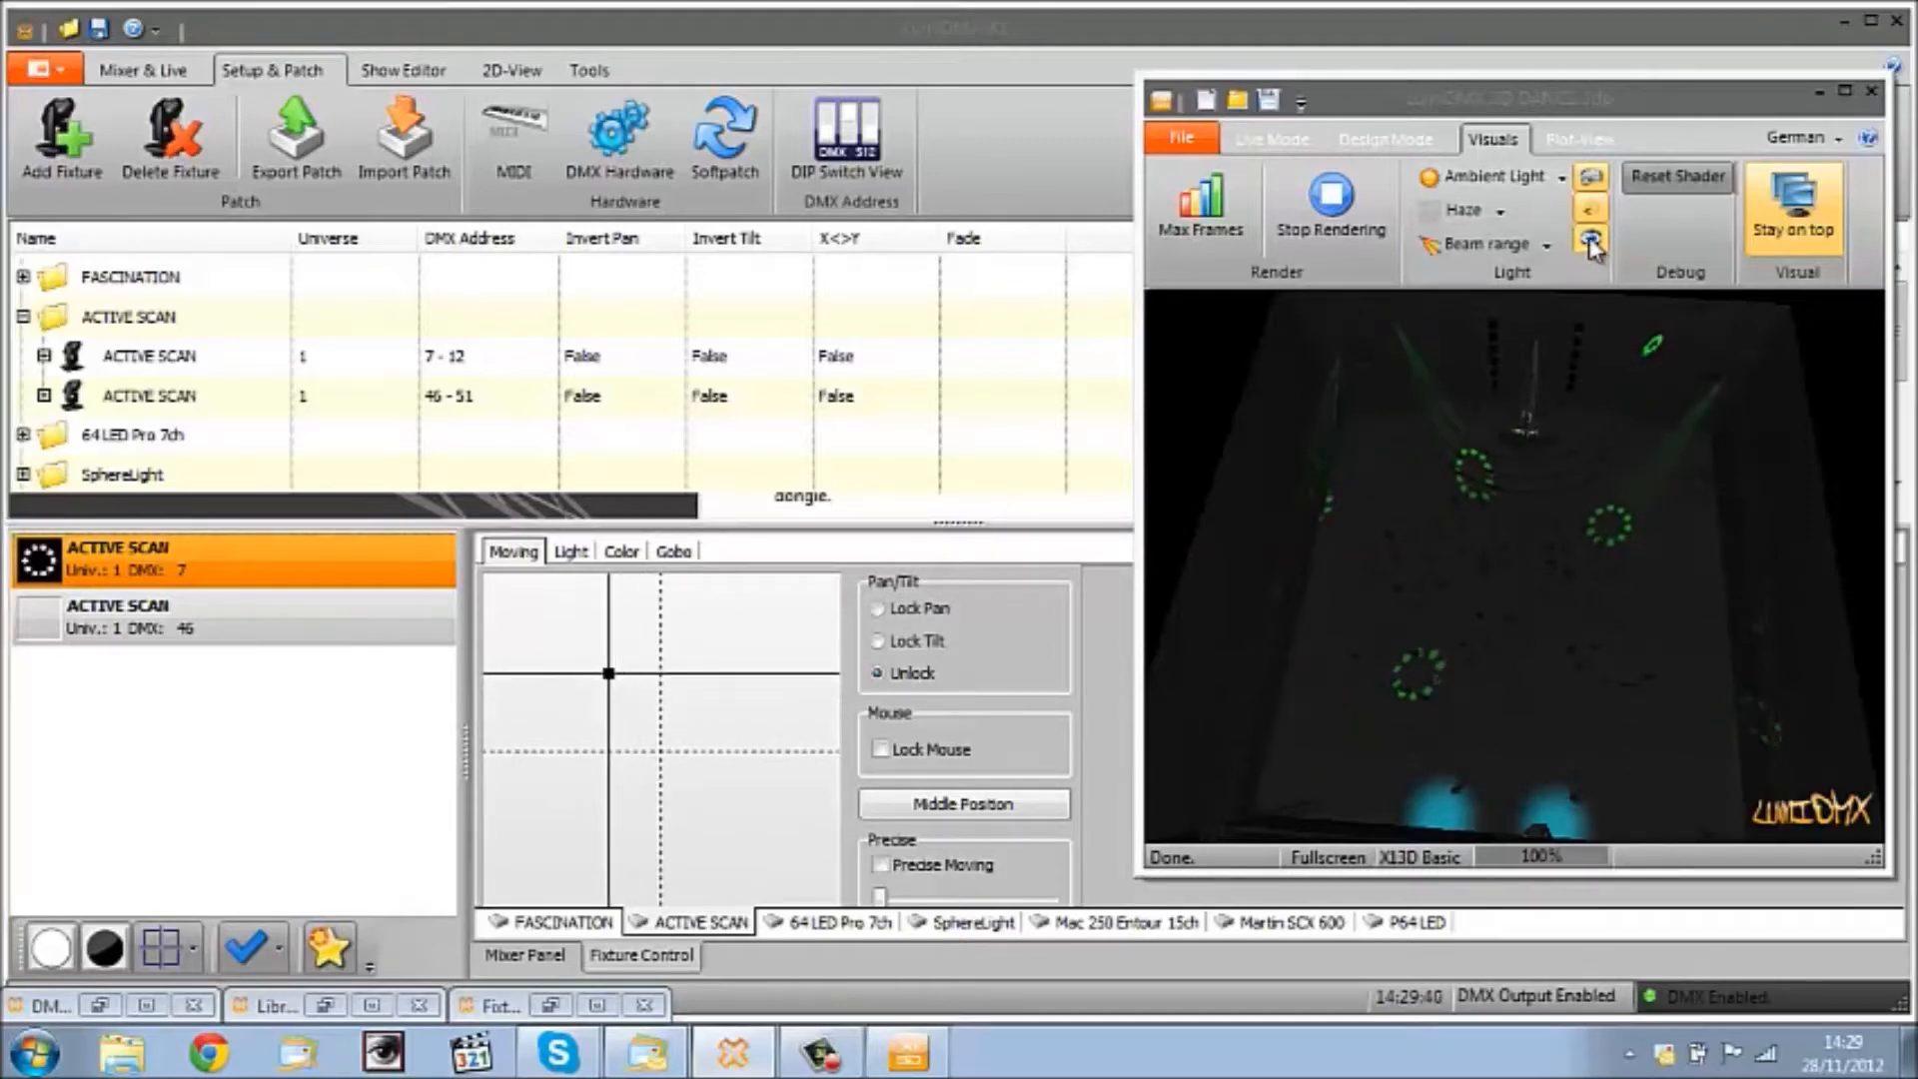
Step: Toggle the 3D preview's ambient light off and back on to restore the lit stage
{"action": "left_click", "coordinate": [1591, 234]}
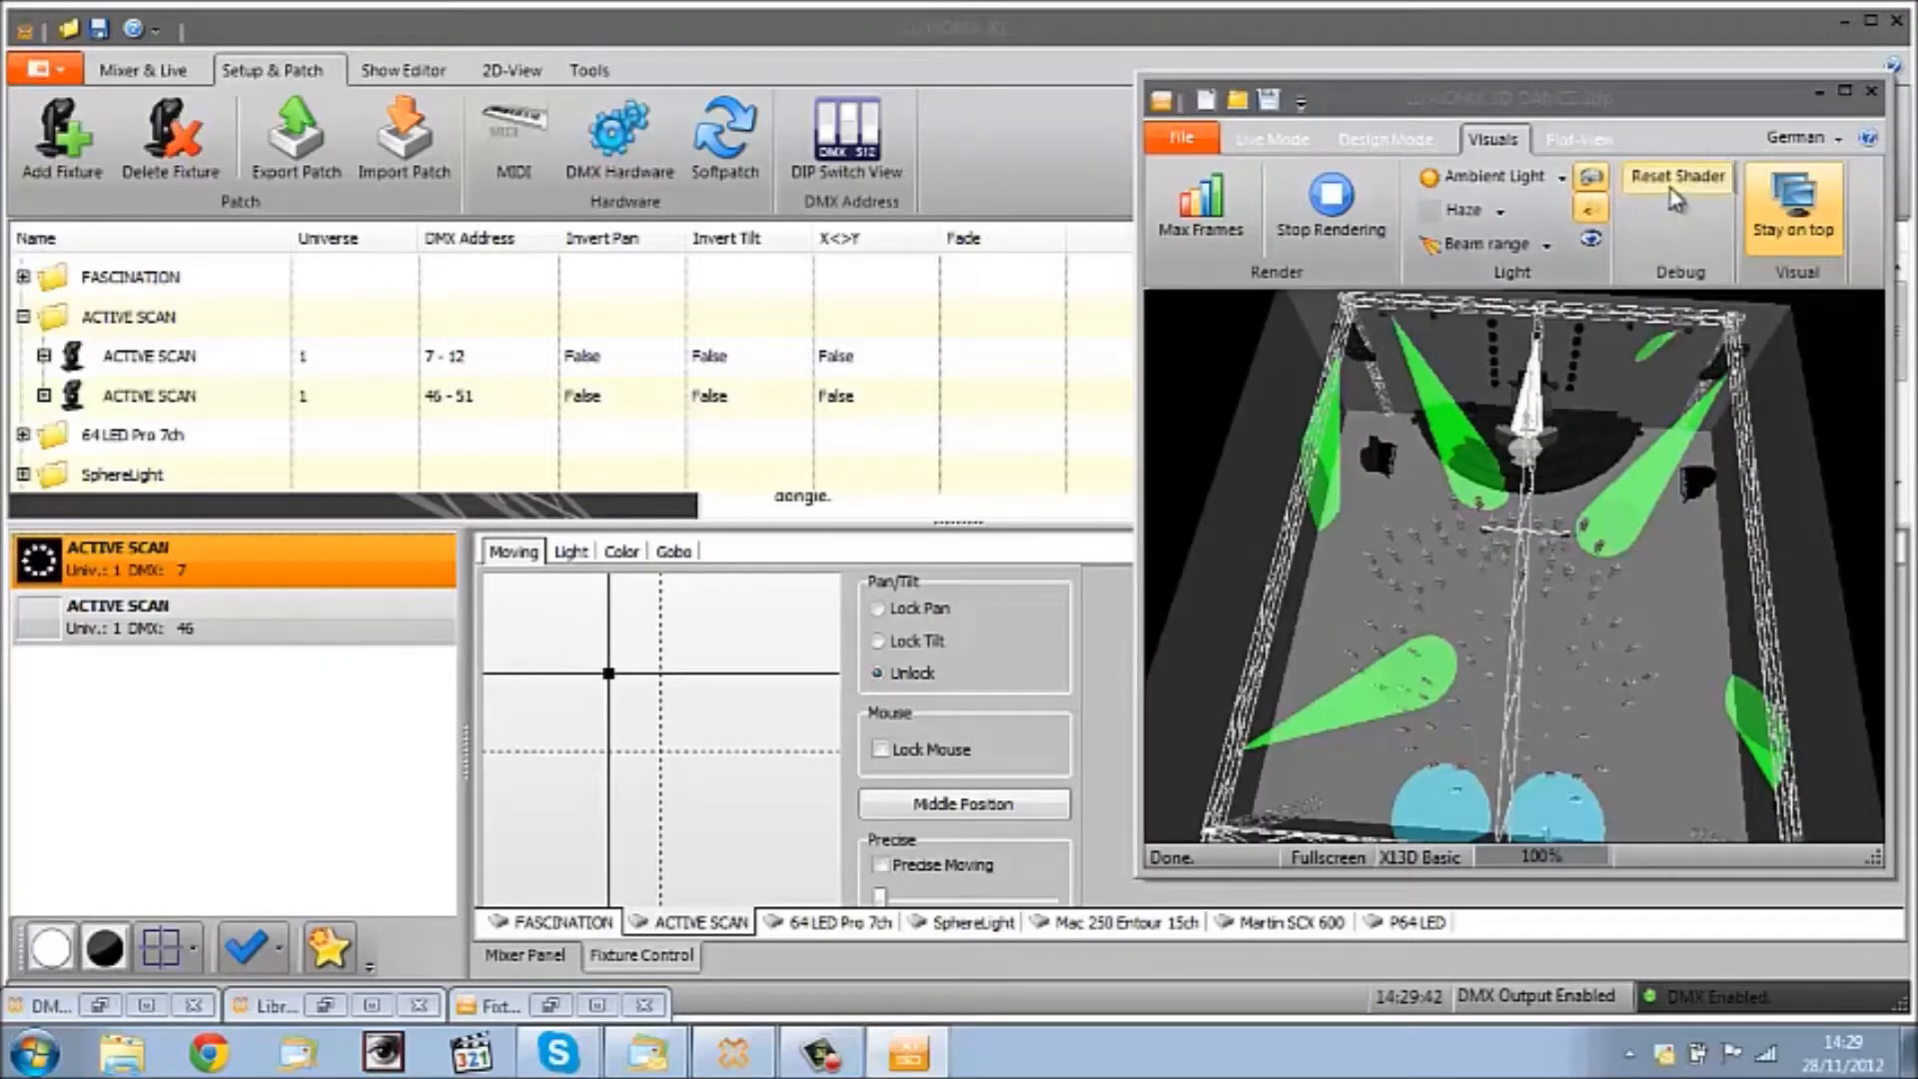
{"action": "mouse_move", "coordinate": [1590, 180]}
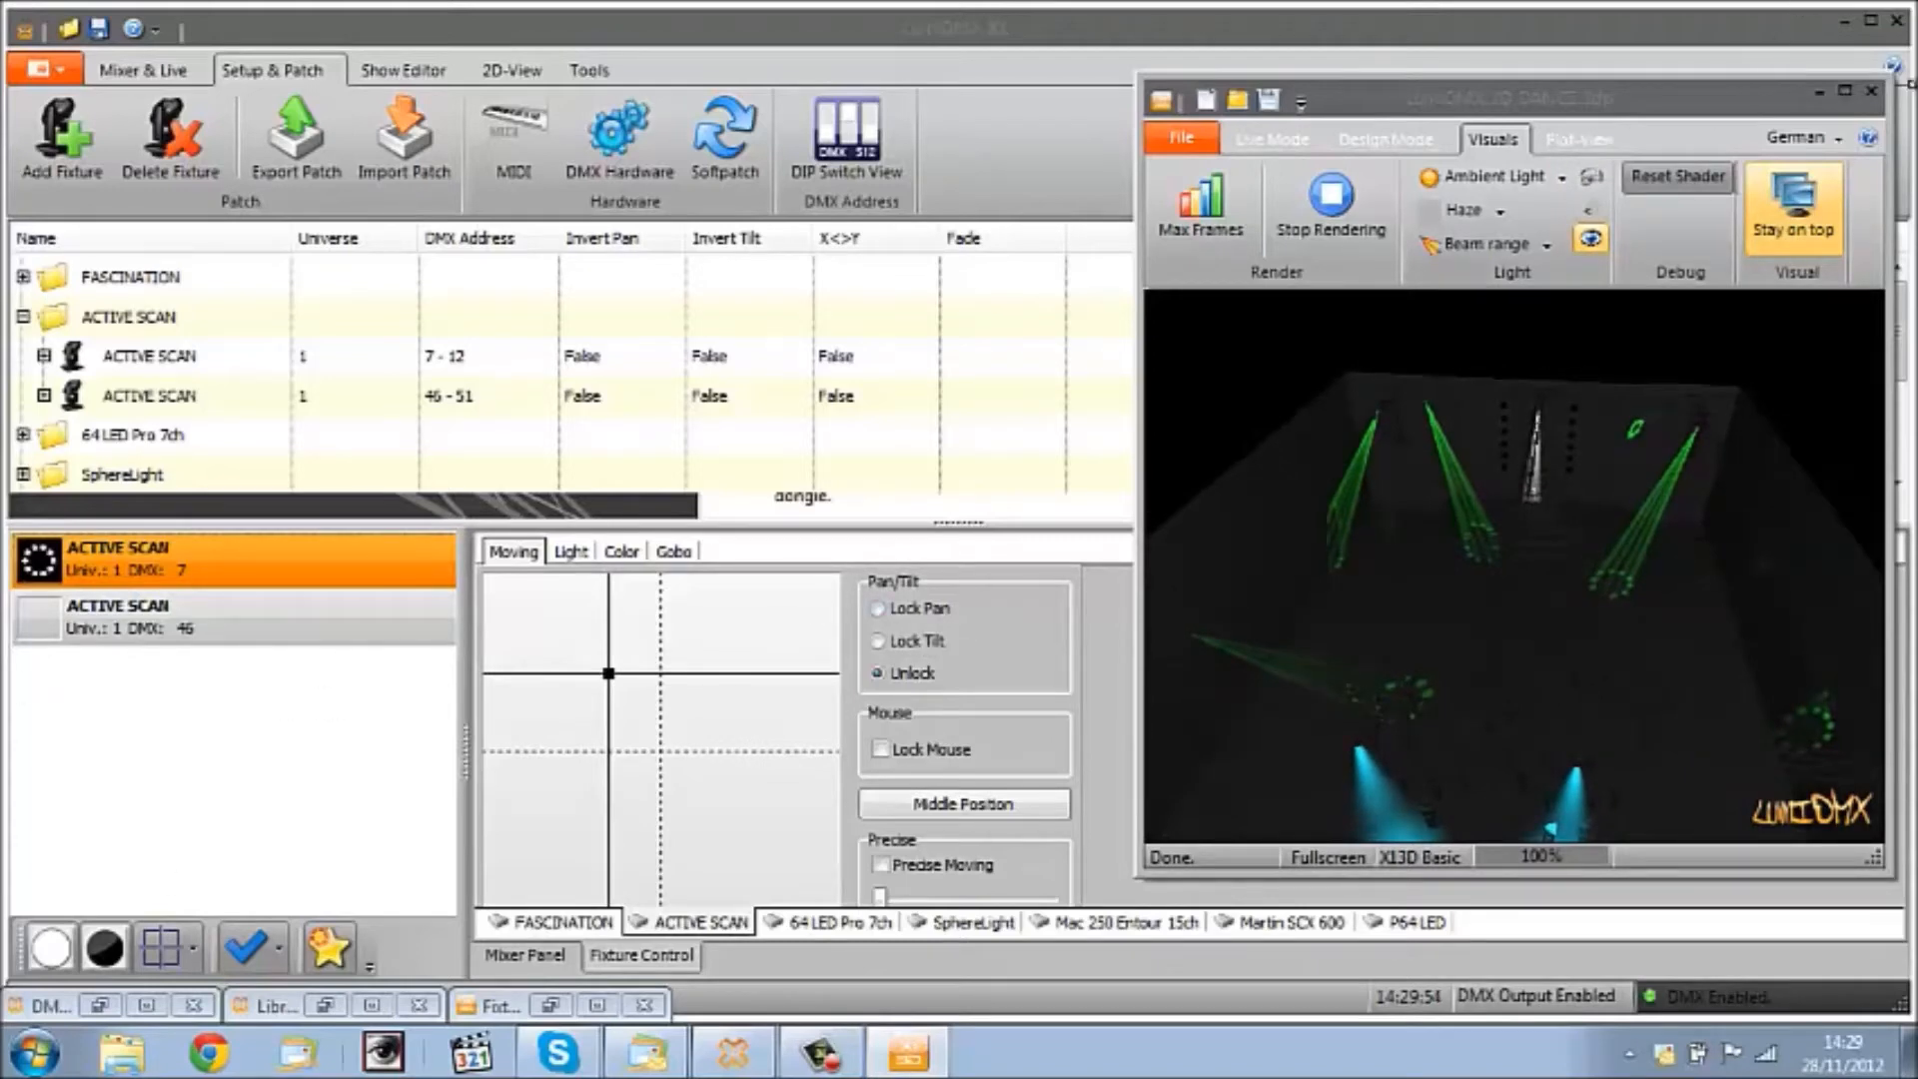
{"action": "left_click", "coordinate": [1587, 241]}
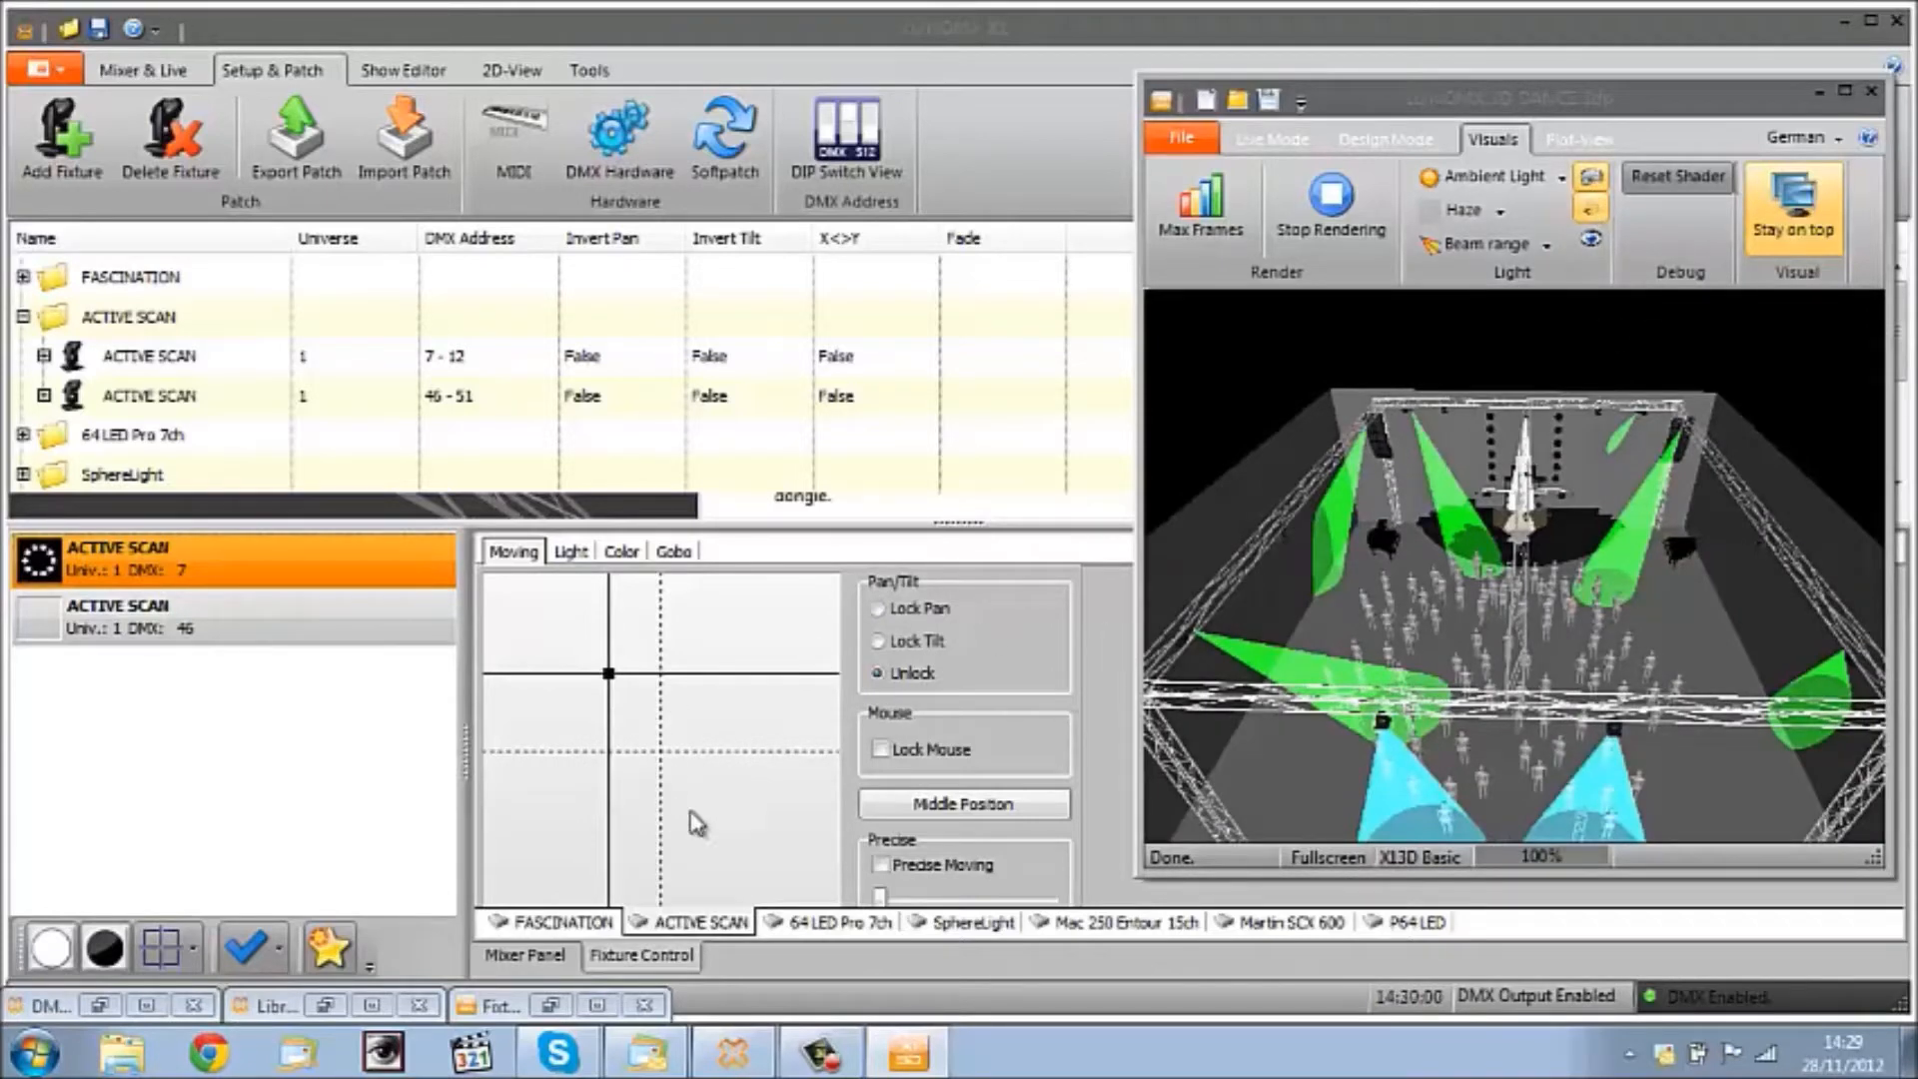
Step: Switch to the SphereLight and try orange, light blue and pinkish red colours
{"action": "left_click", "coordinate": [831, 921]}
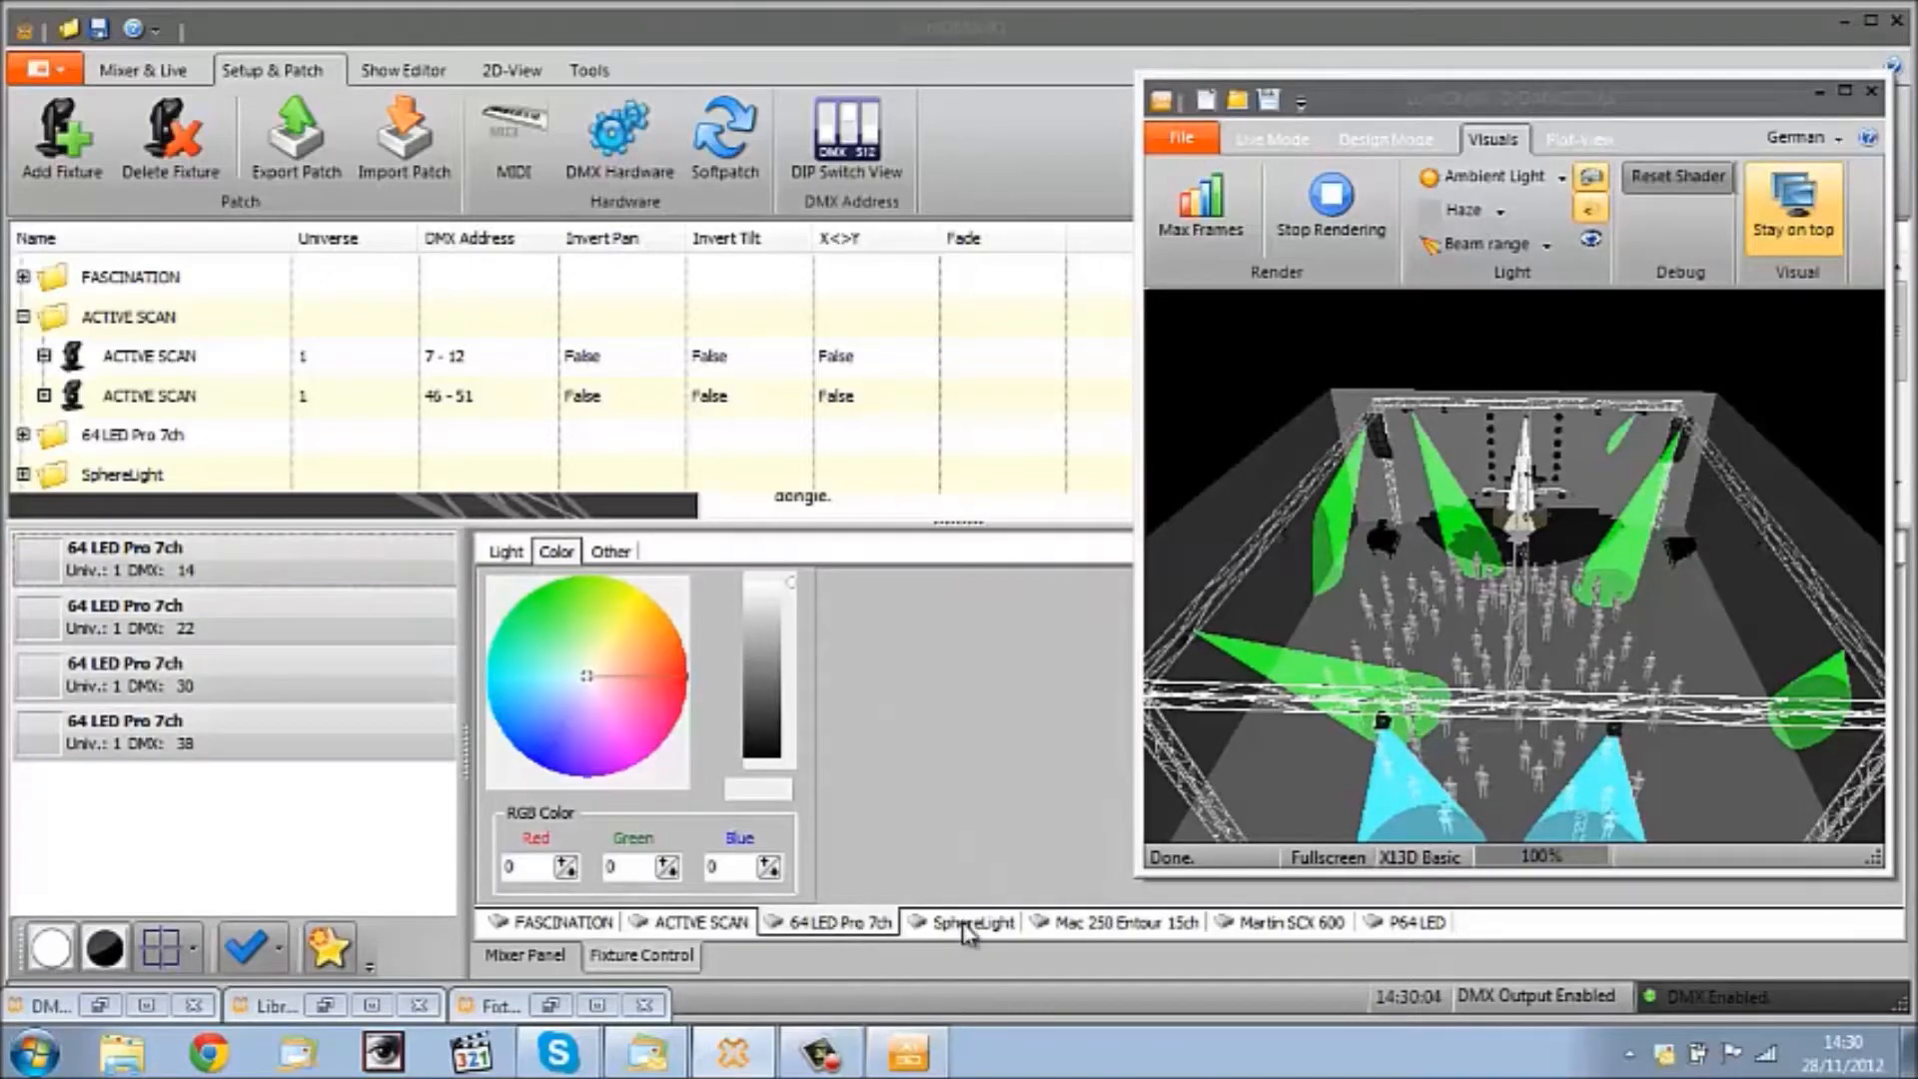
{"action": "left_click", "coordinate": [971, 921]}
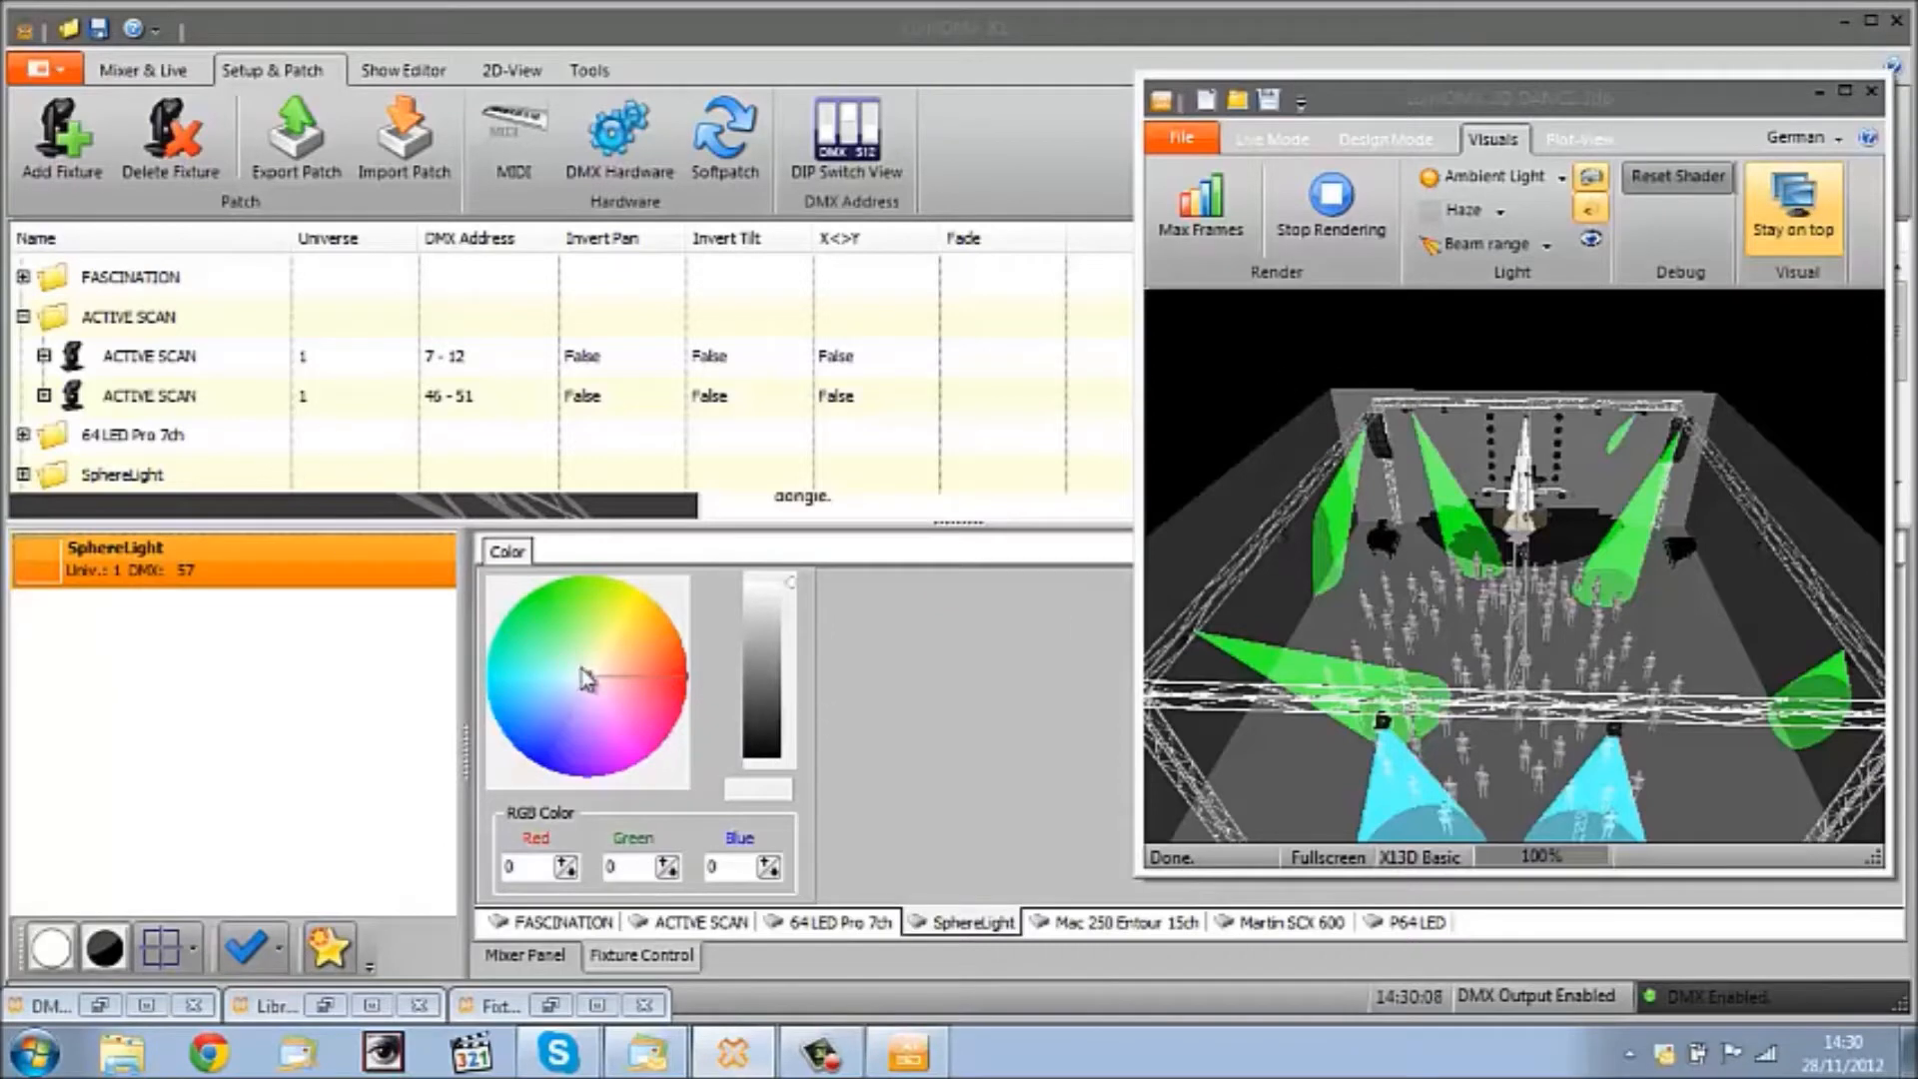
{"action": "left_click", "coordinate": [660, 623]}
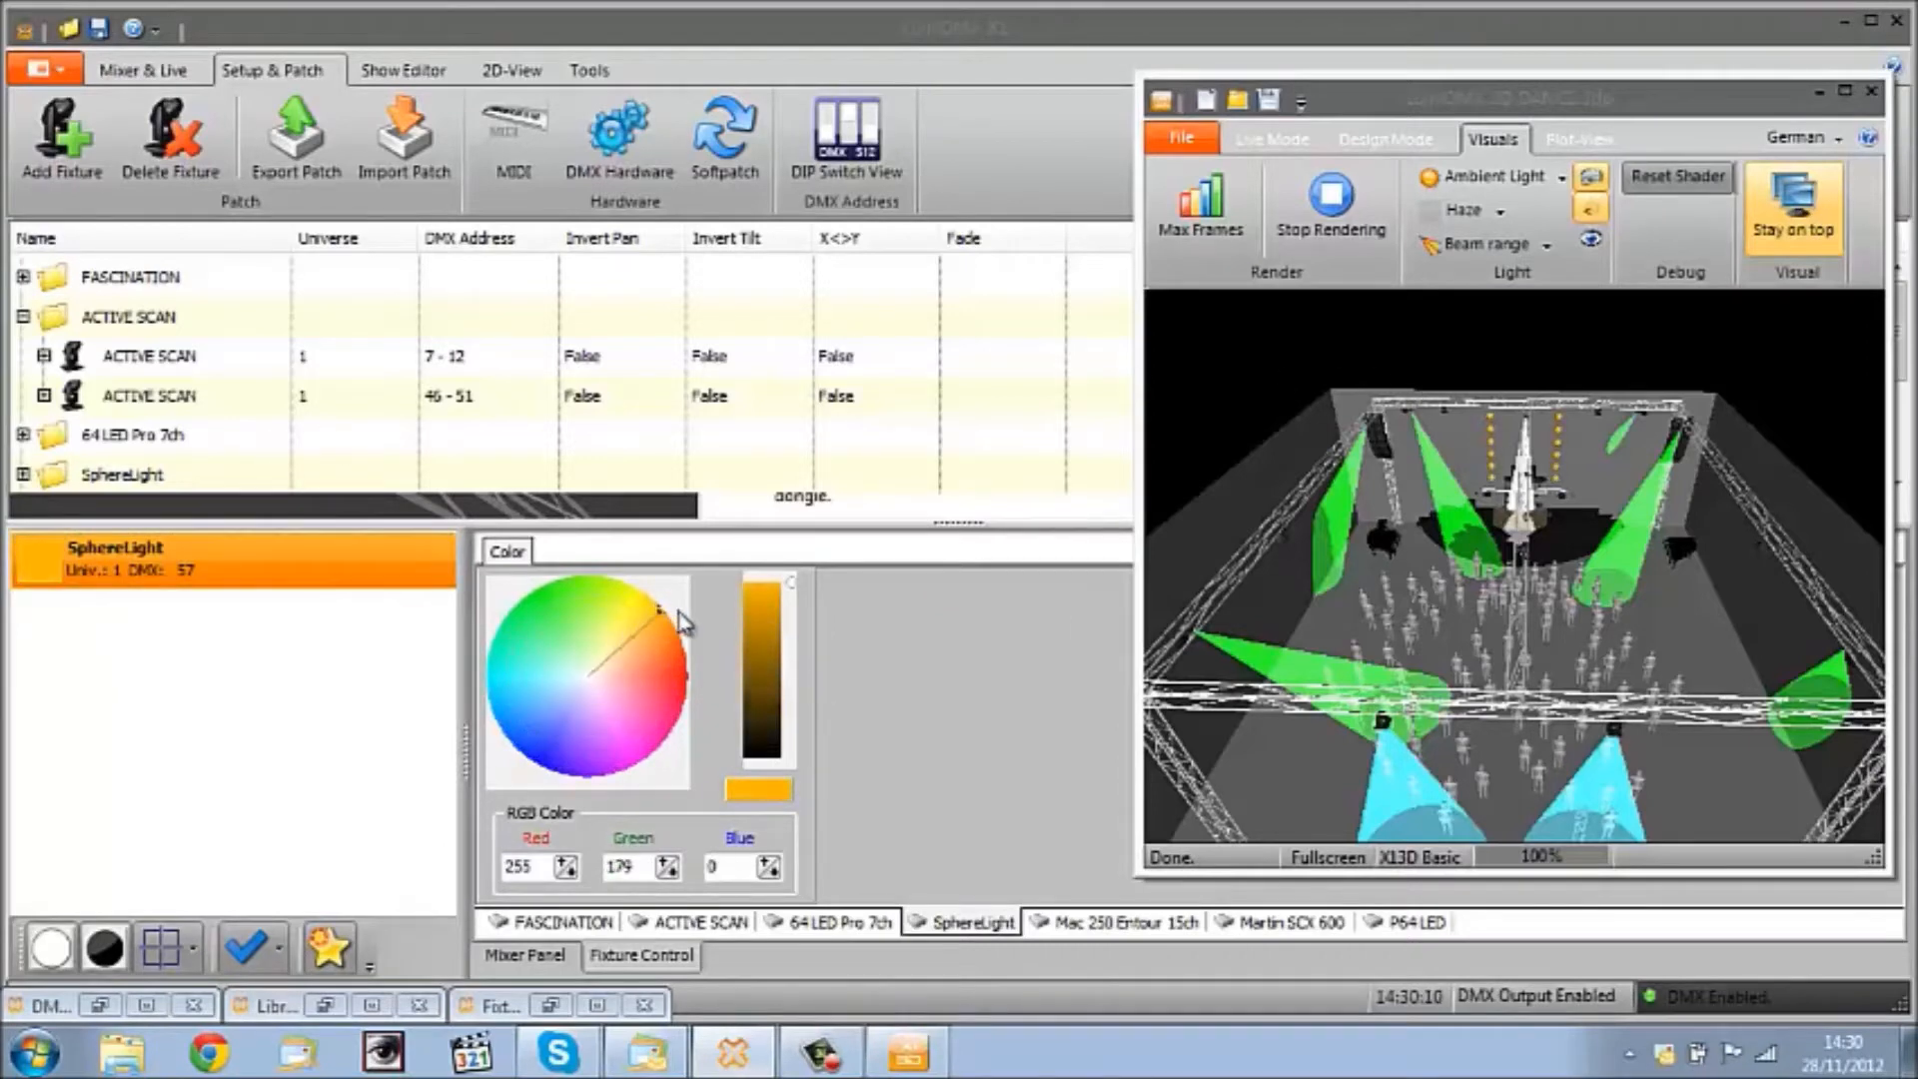
{"action": "left_click", "coordinate": [516, 690]}
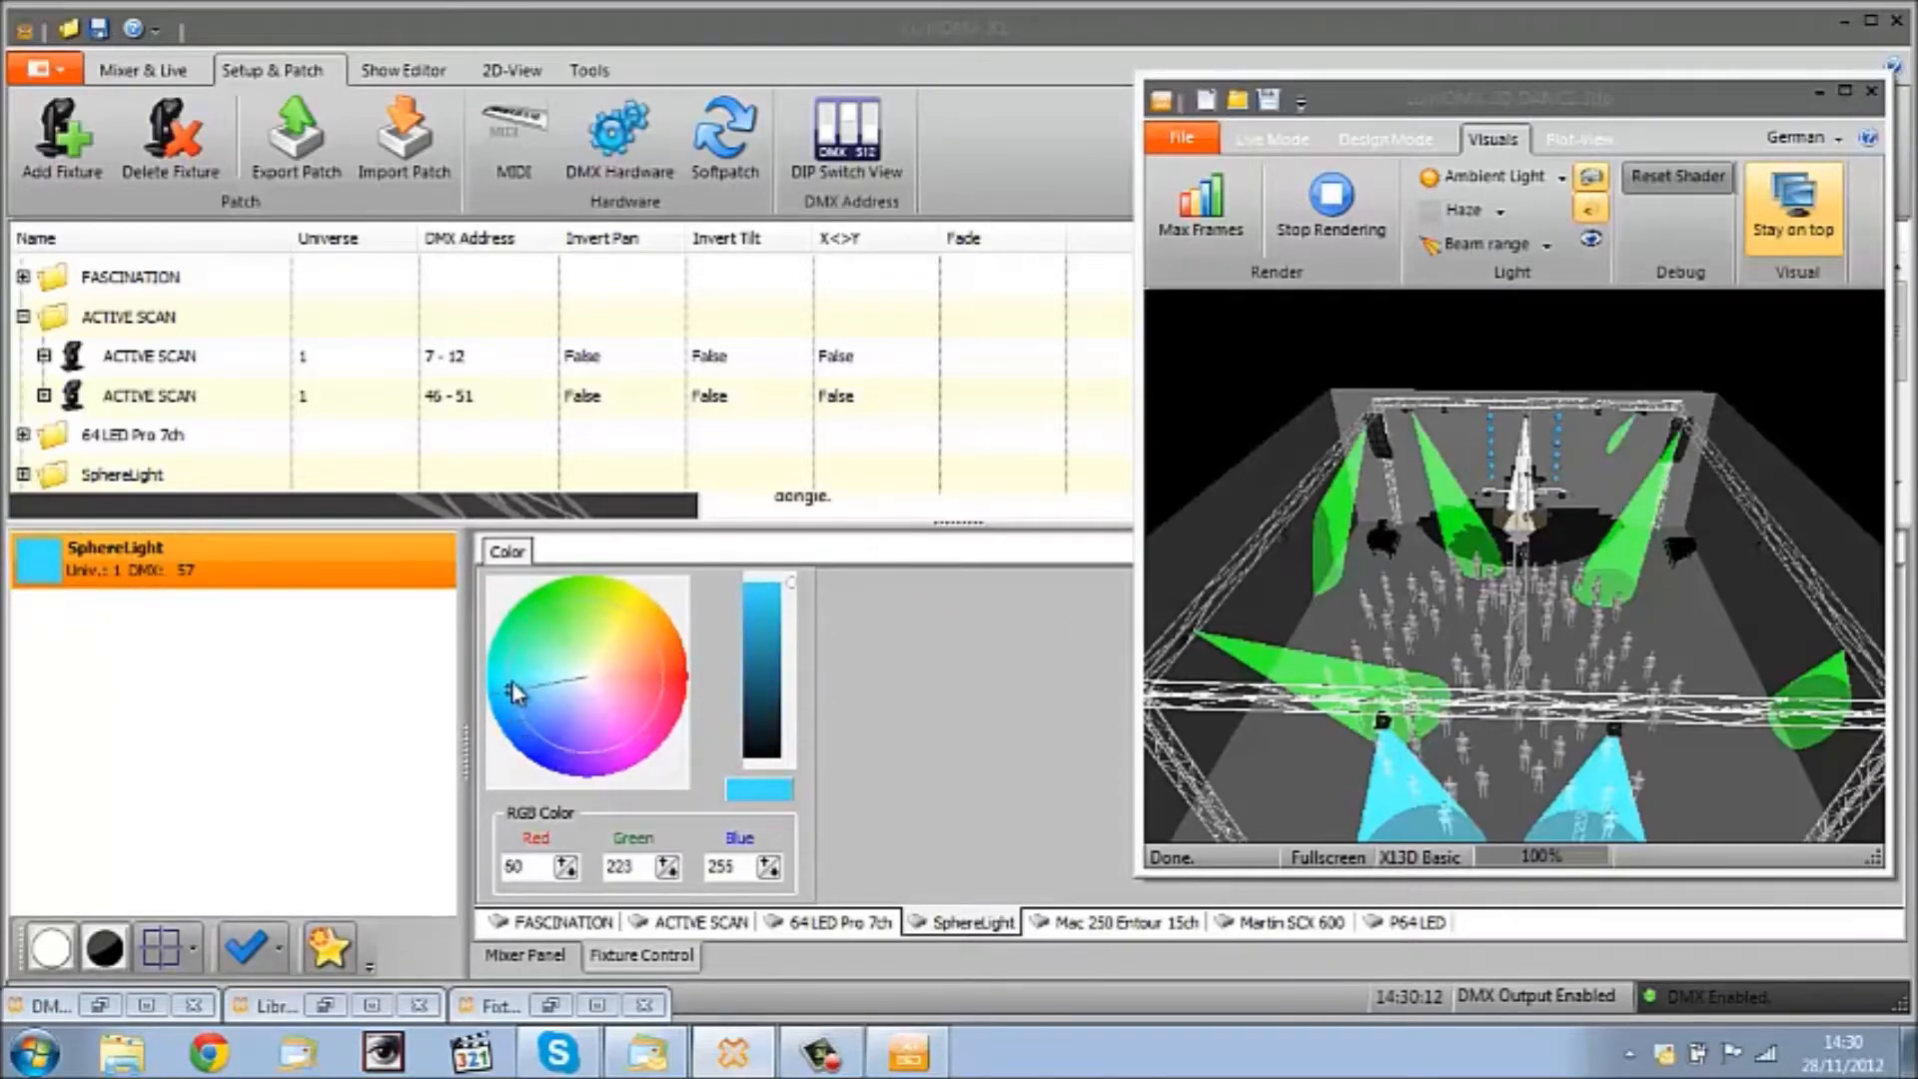
{"action": "left_click", "coordinate": [643, 684]}
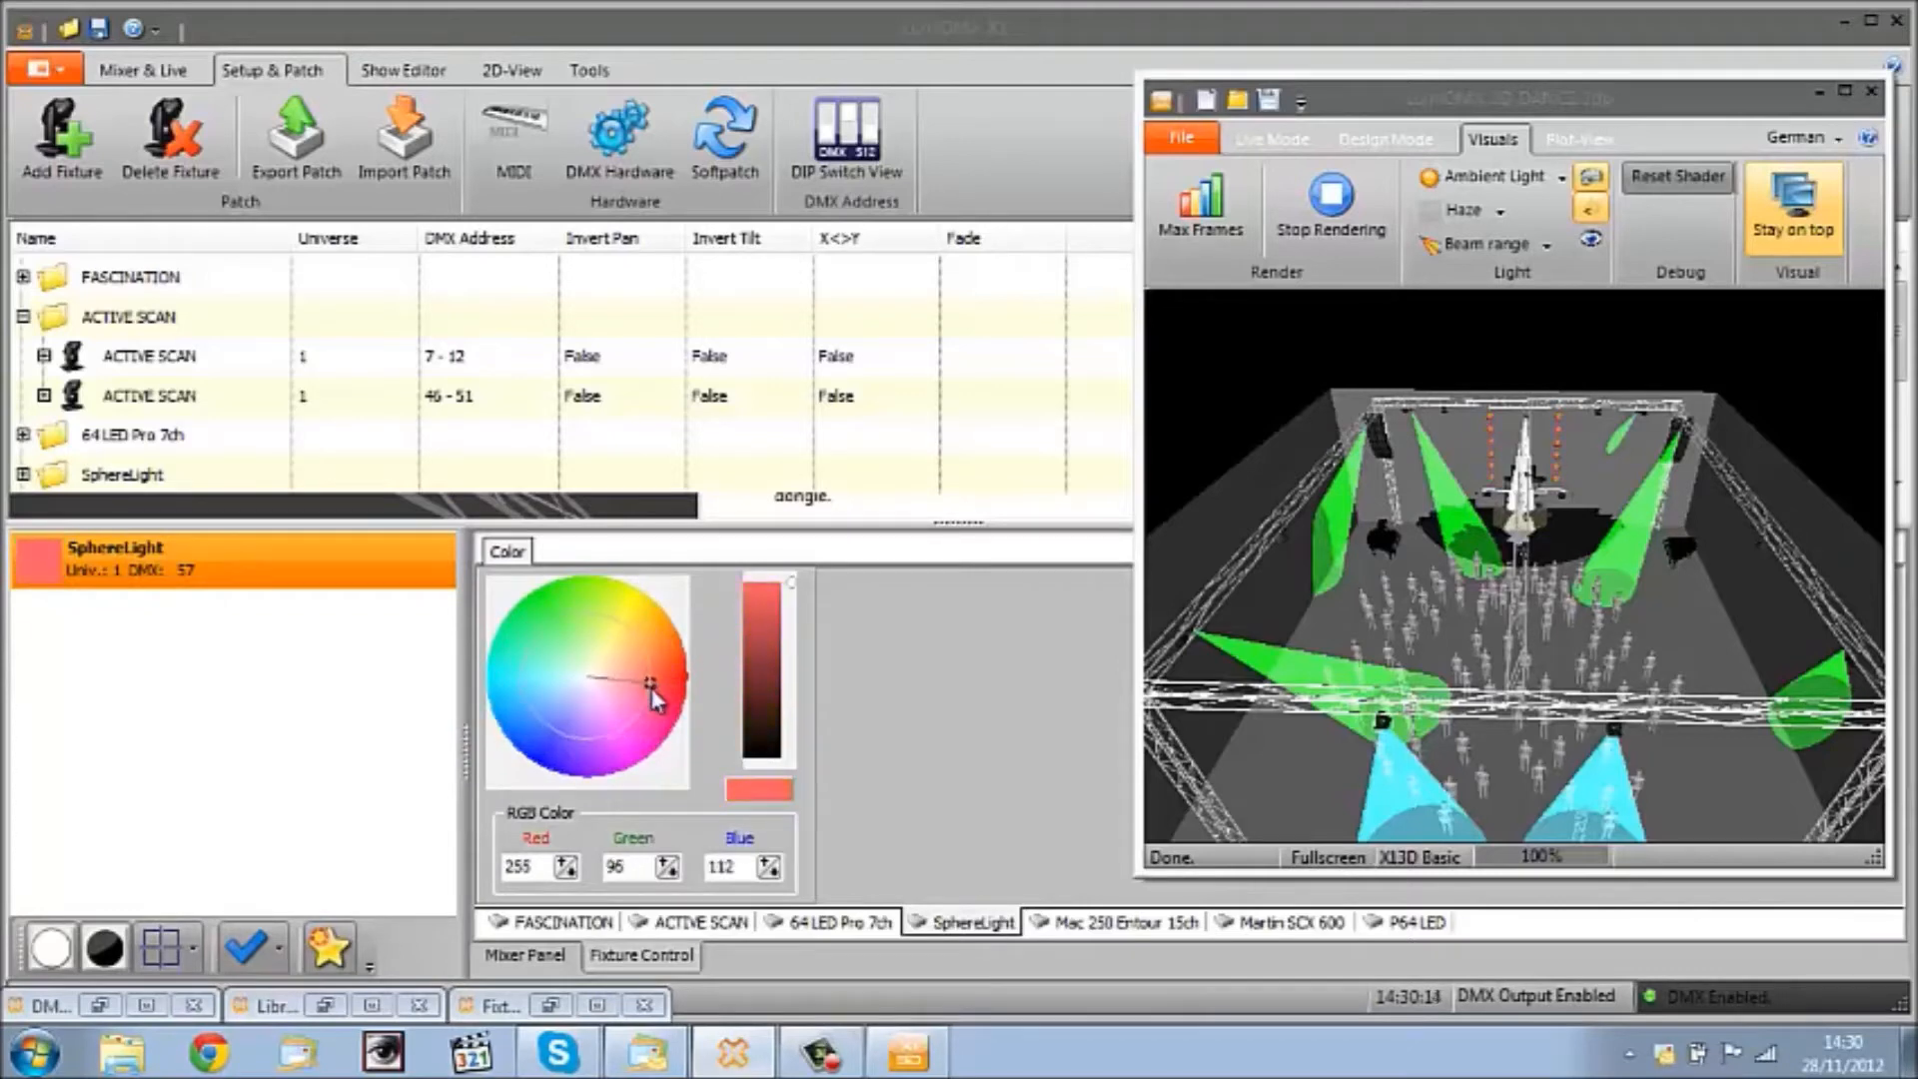
Step: Shift the SphereLight from yellow through orange to a pale warm white
{"action": "left_click", "coordinate": [624, 608]}
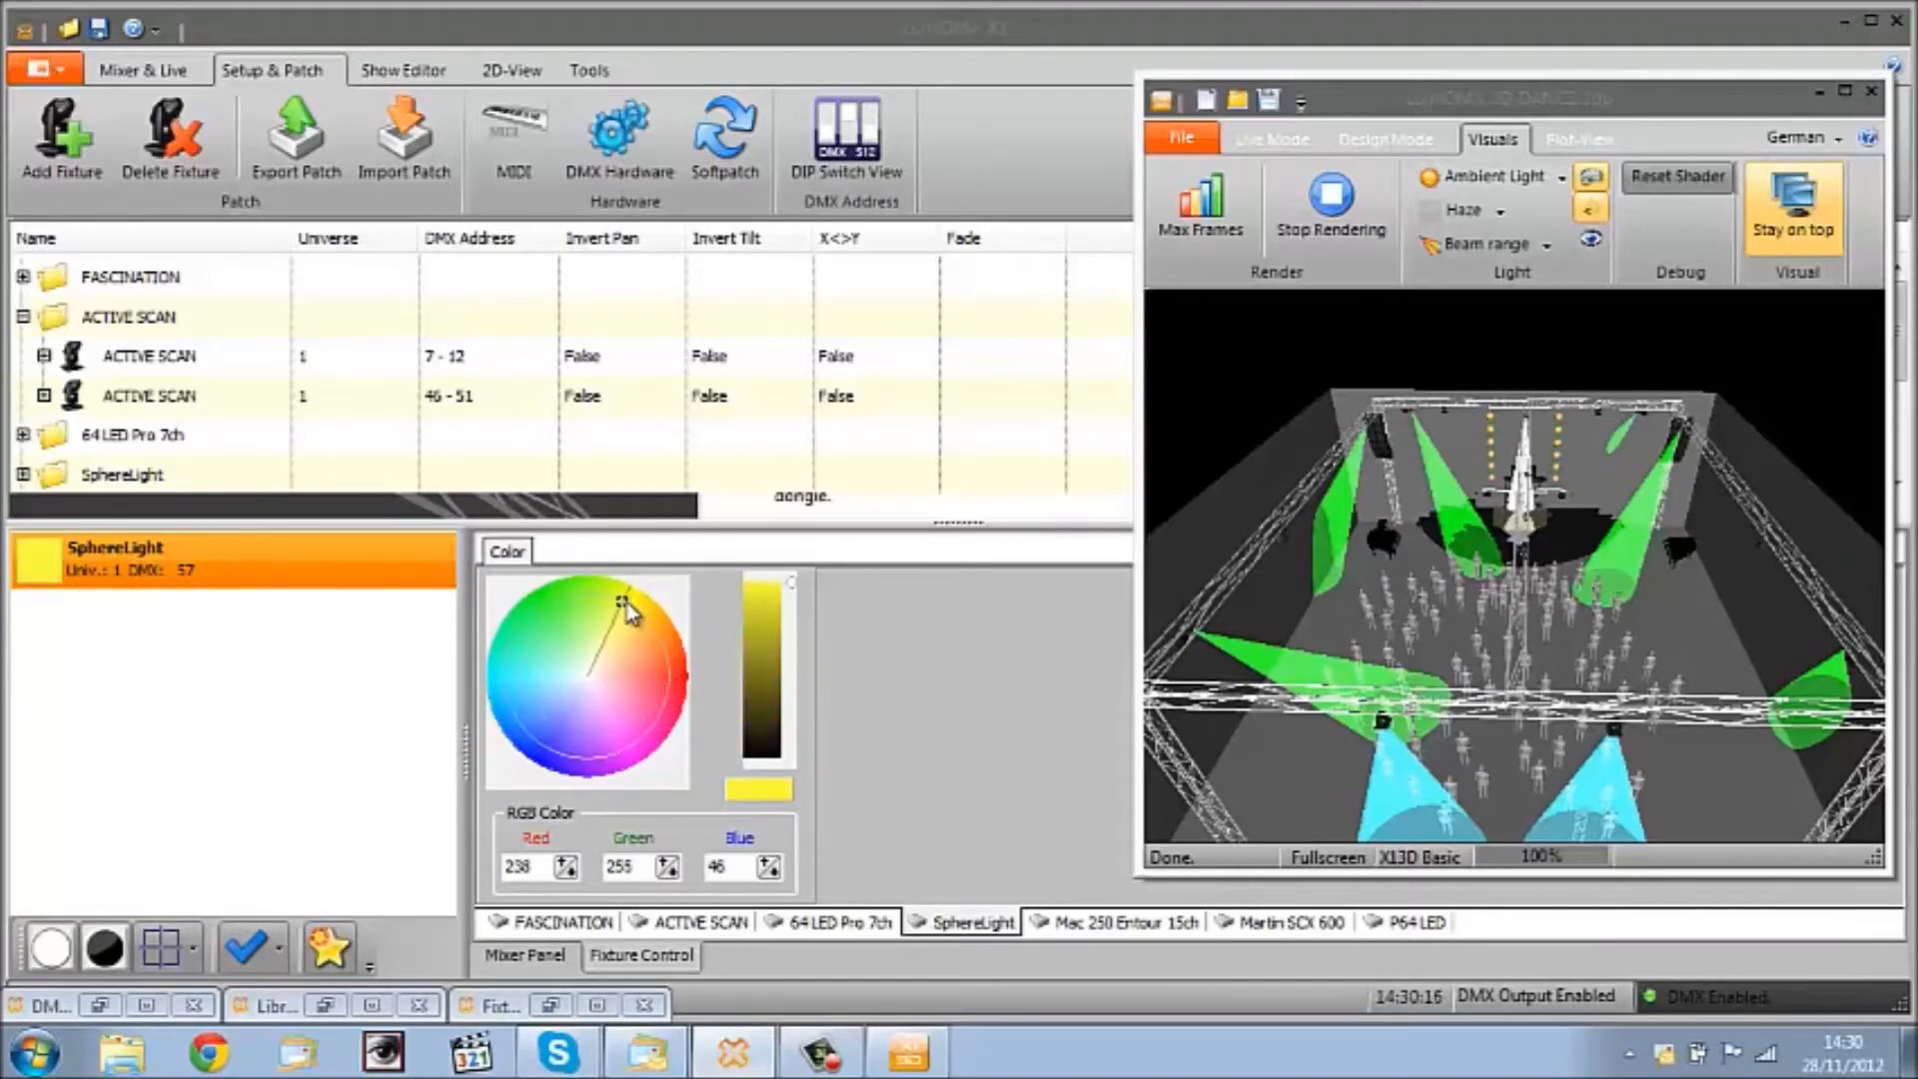
{"action": "left_click", "coordinate": [654, 609]}
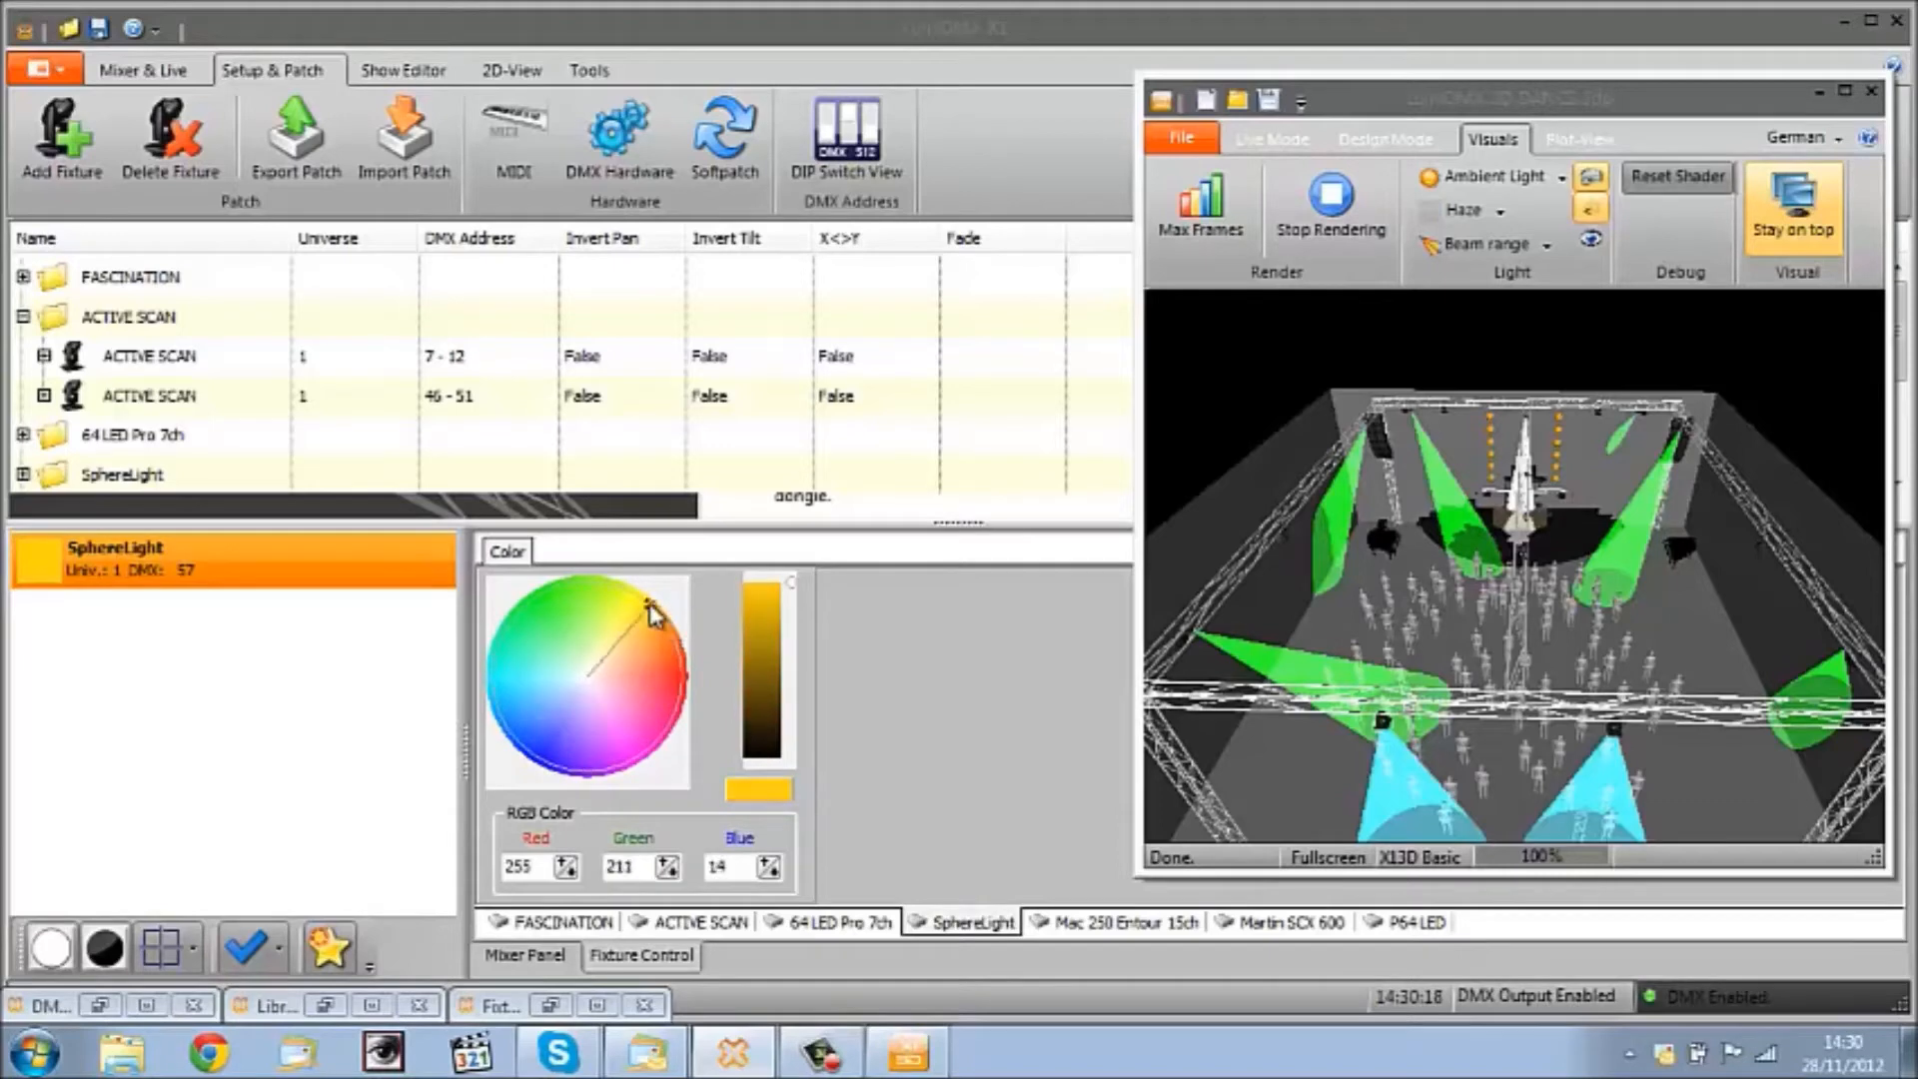
{"action": "left_click", "coordinate": [643, 615]}
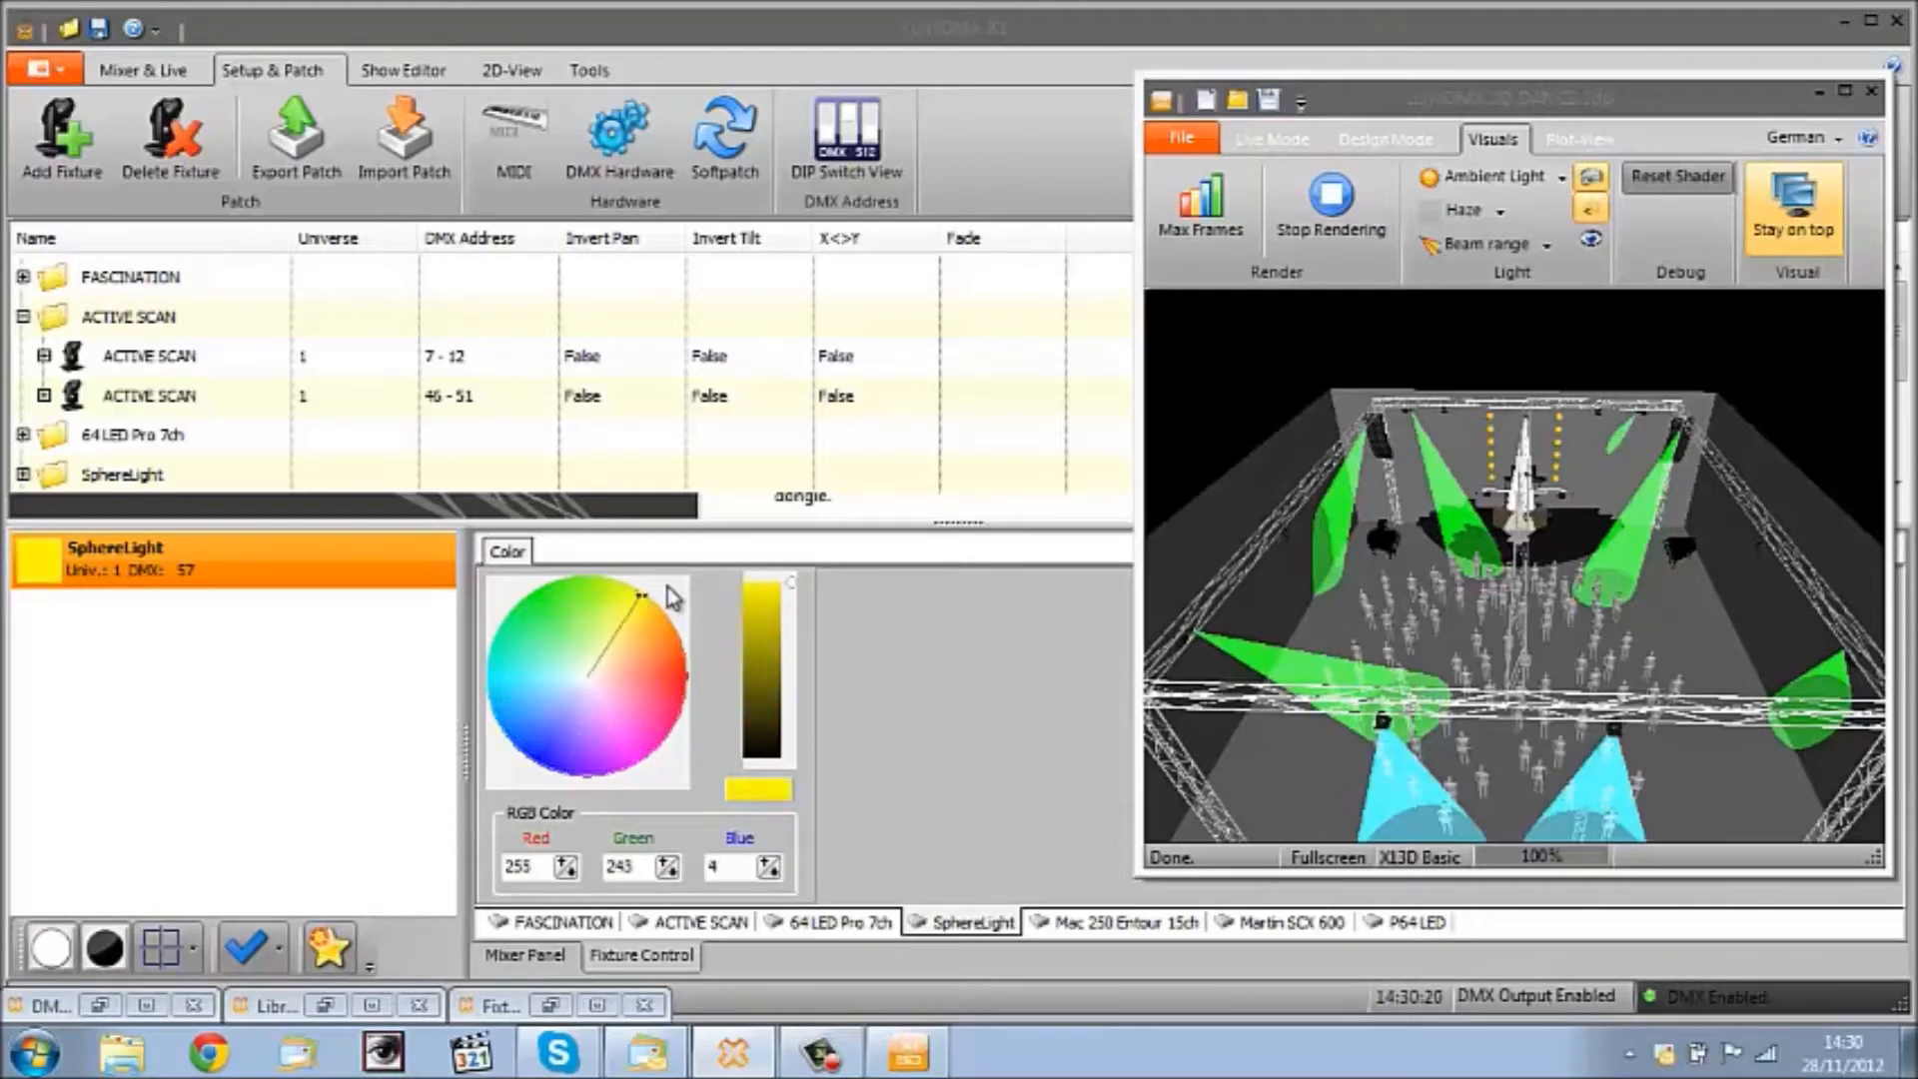
{"action": "left_click", "coordinate": [648, 623]}
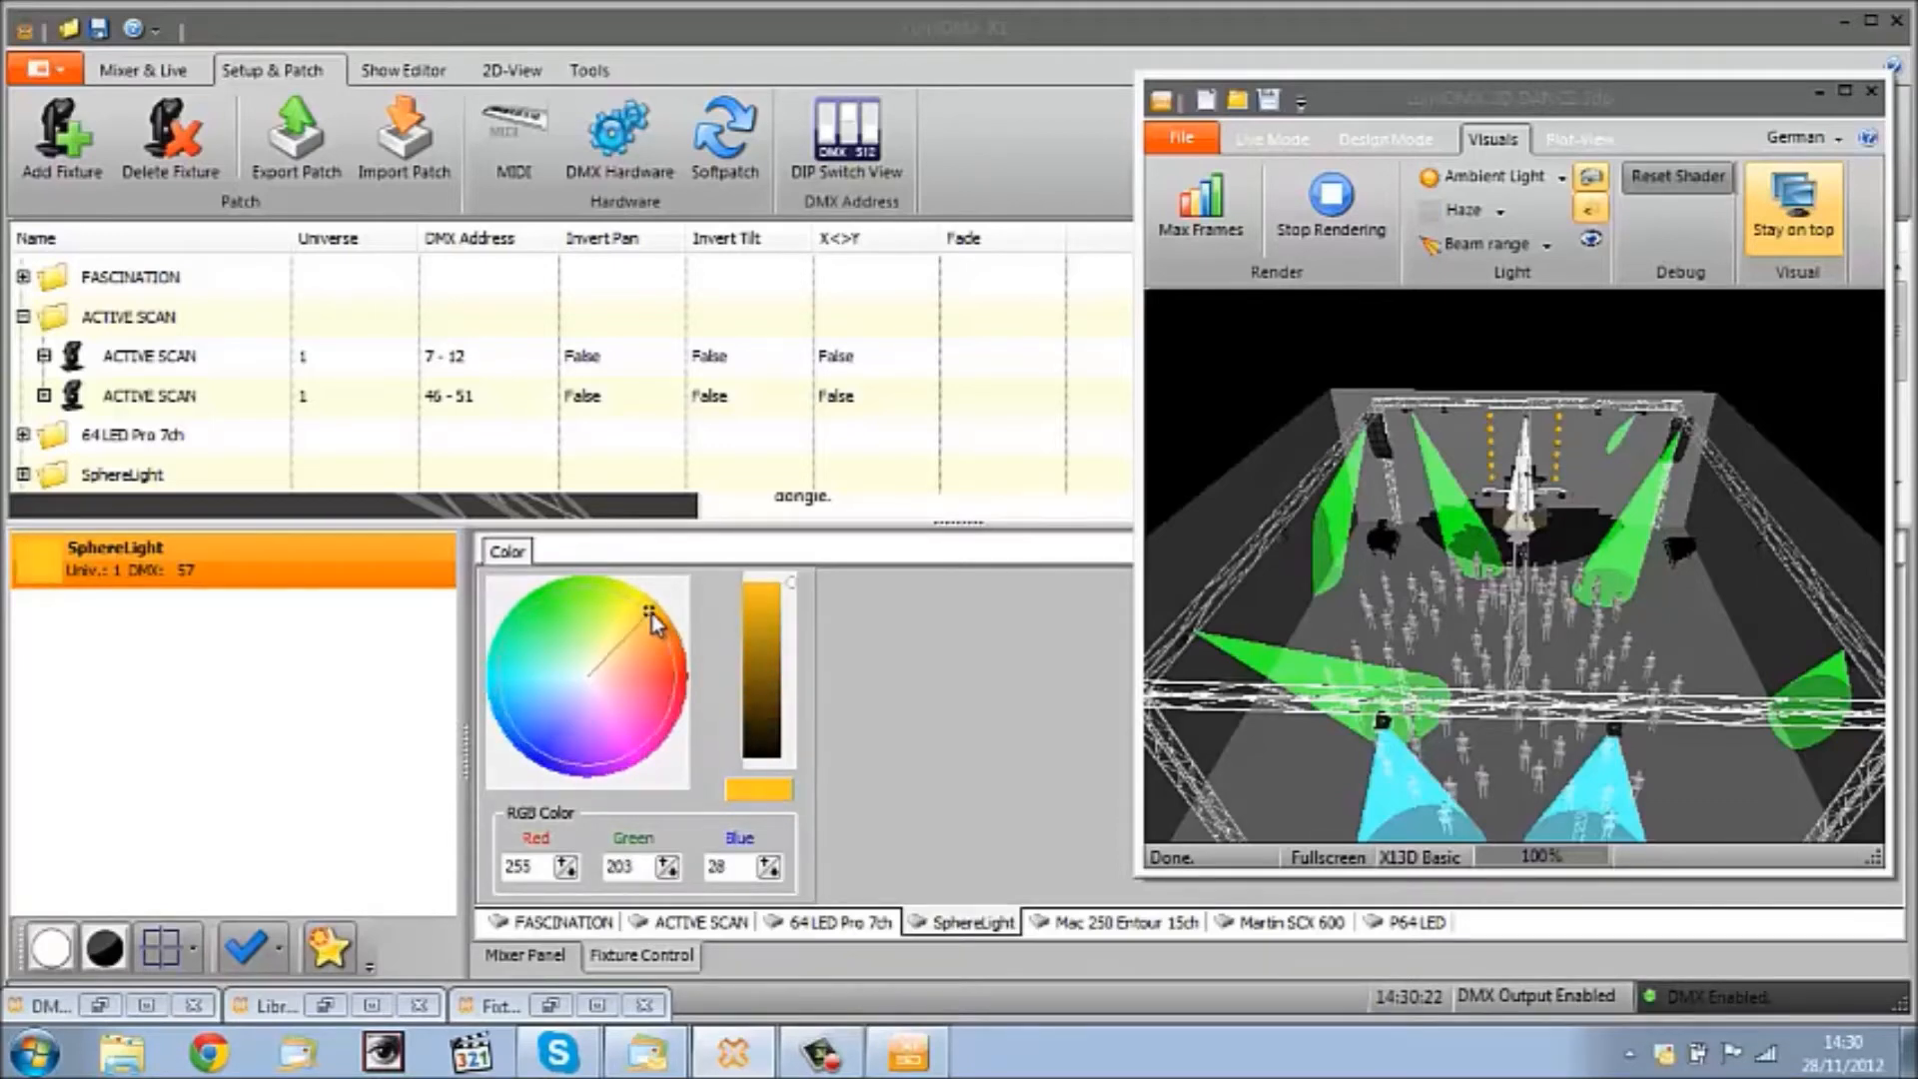
{"action": "left_click", "coordinate": [598, 667]}
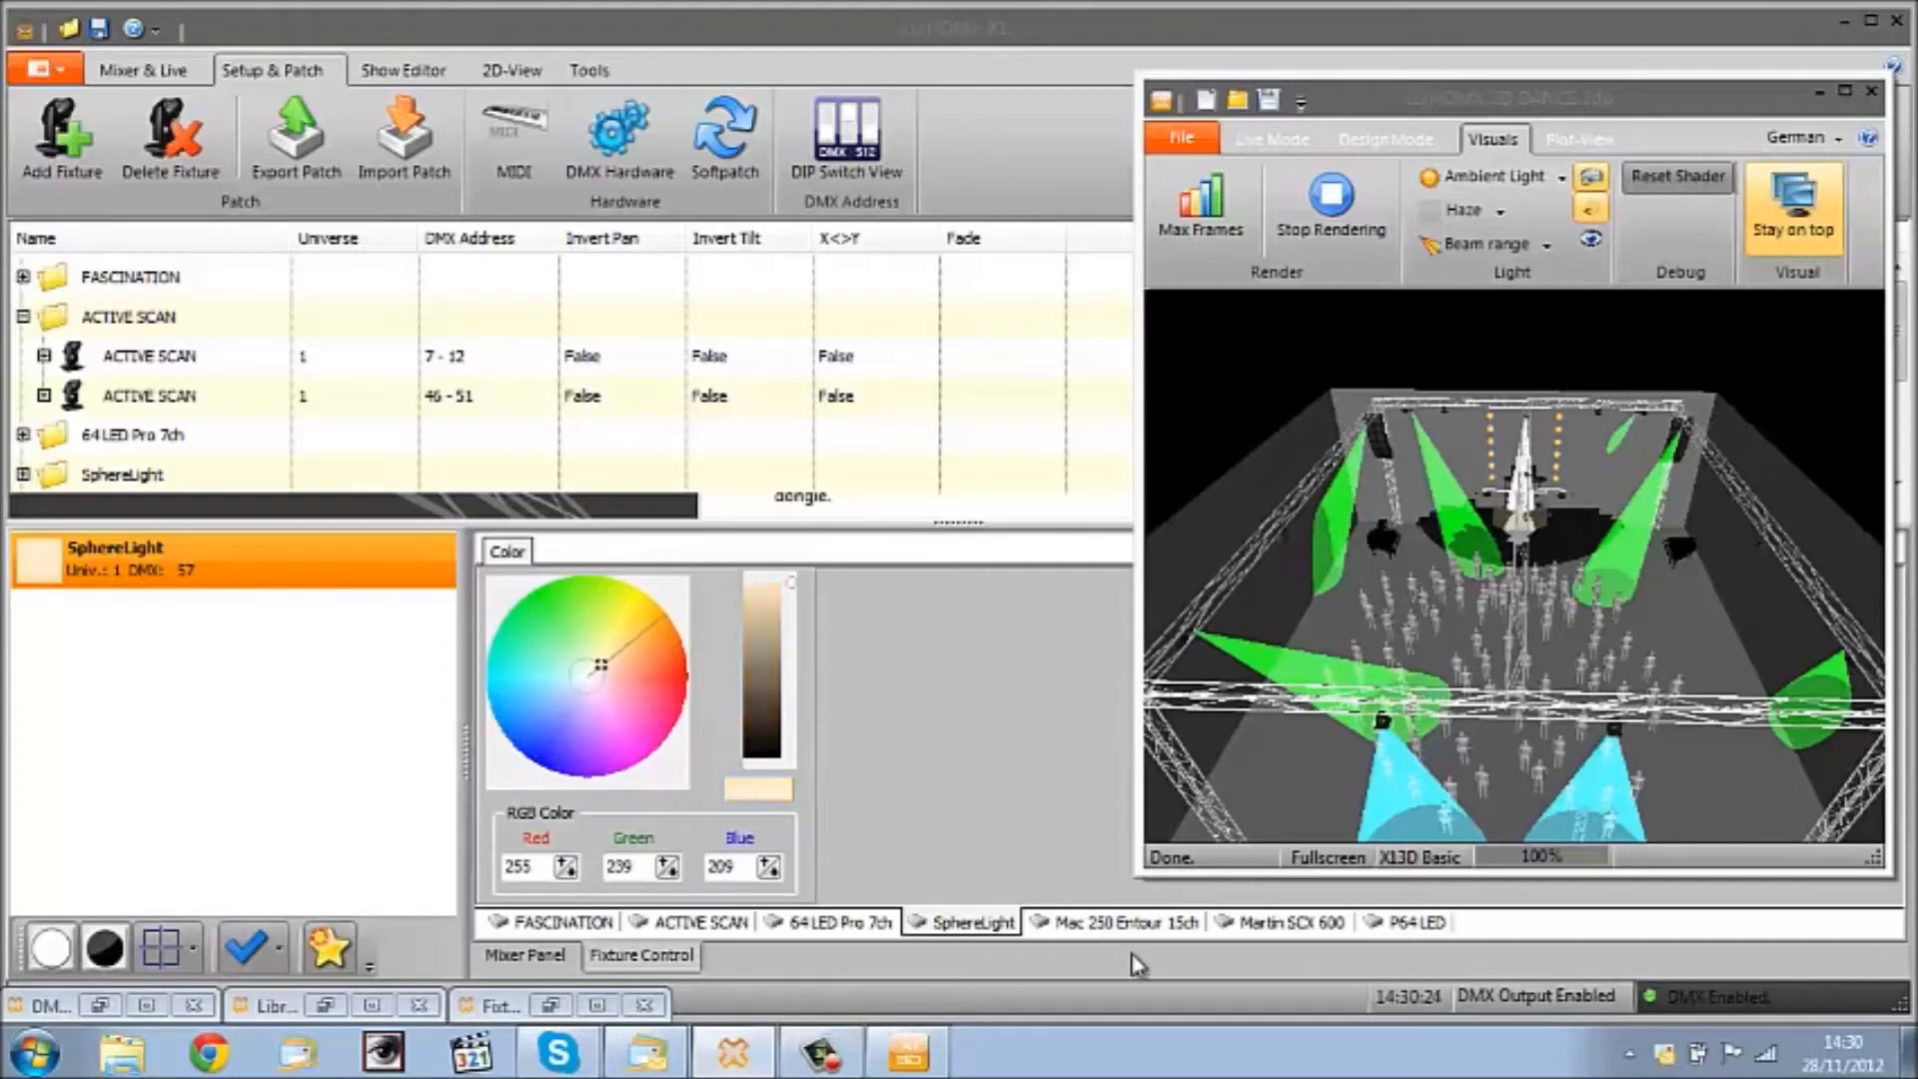
Step: Adjust the Mac 250 Entour dimmer, raising it to full then lowering it to about 65
{"action": "left_click", "coordinate": [1115, 923]}
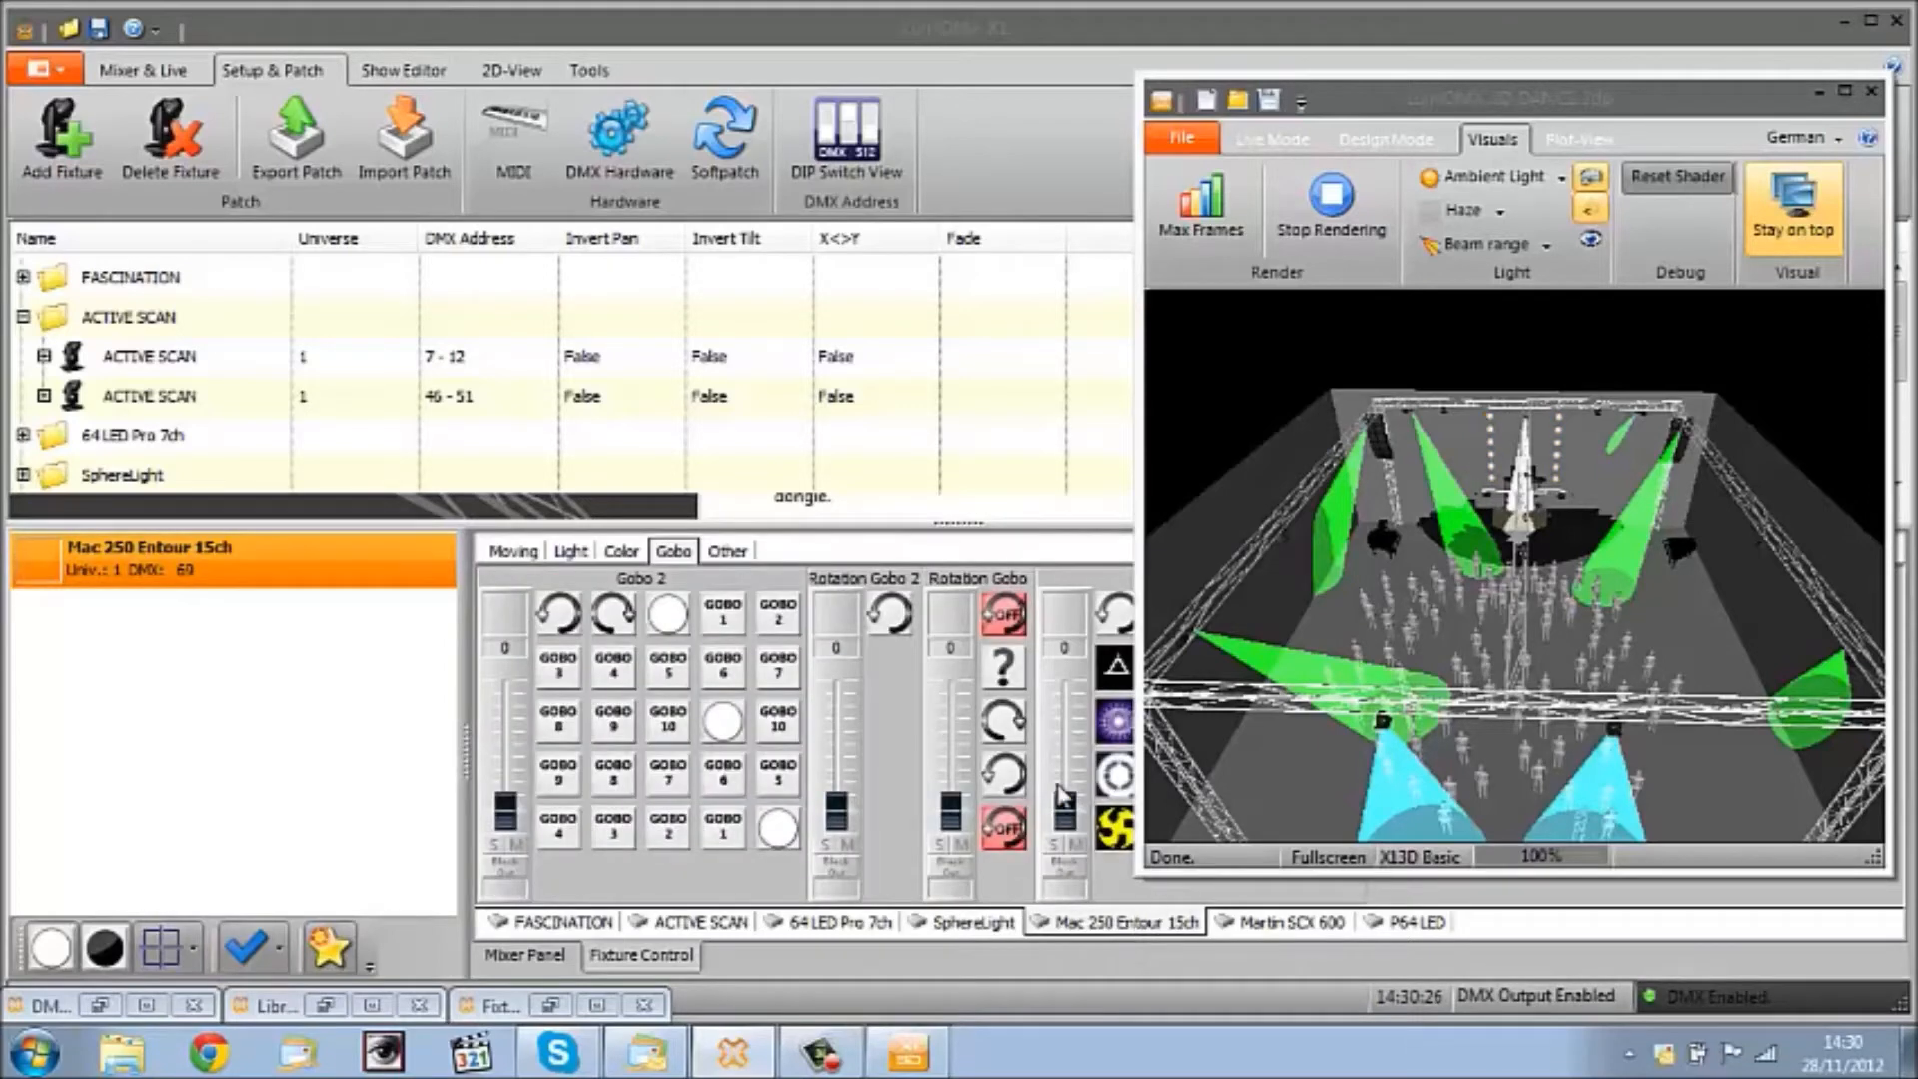
{"action": "mouse_move", "coordinate": [1309, 619]}
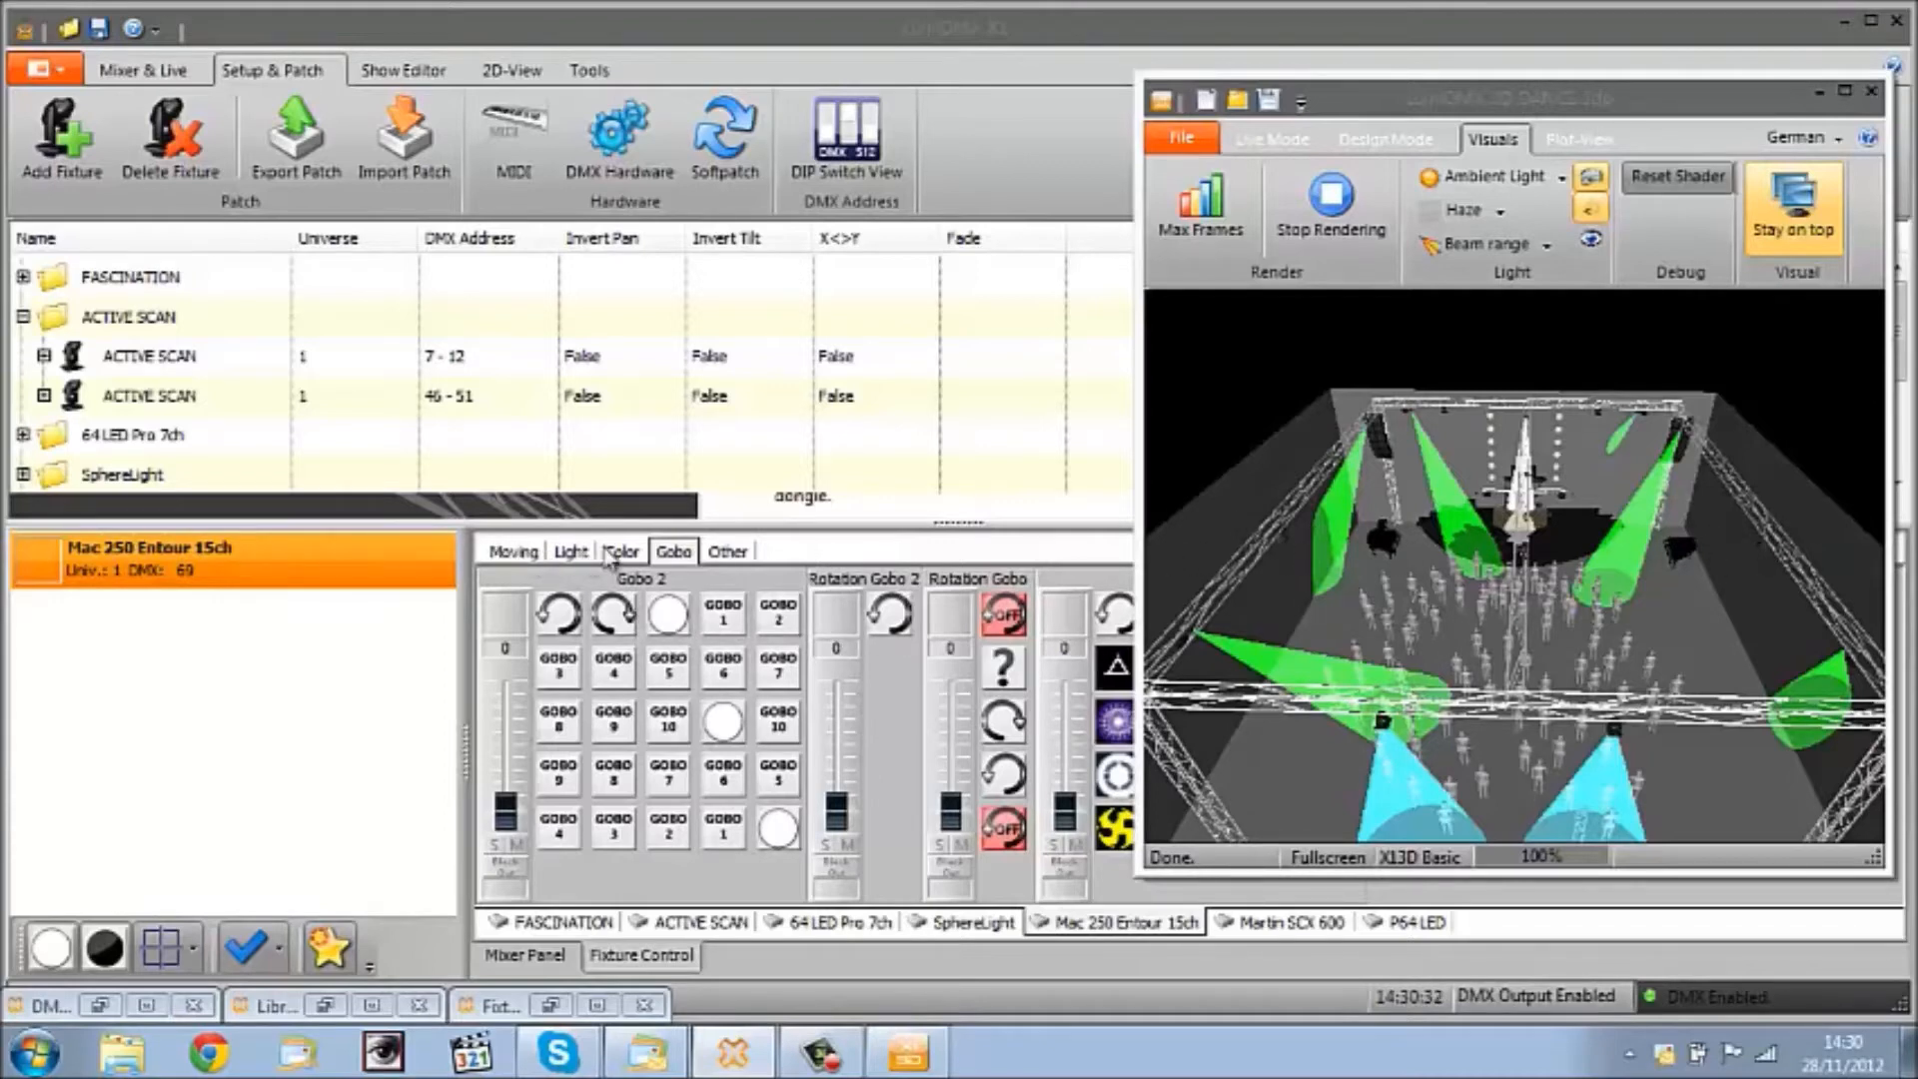
{"action": "left_click", "coordinate": [572, 551]}
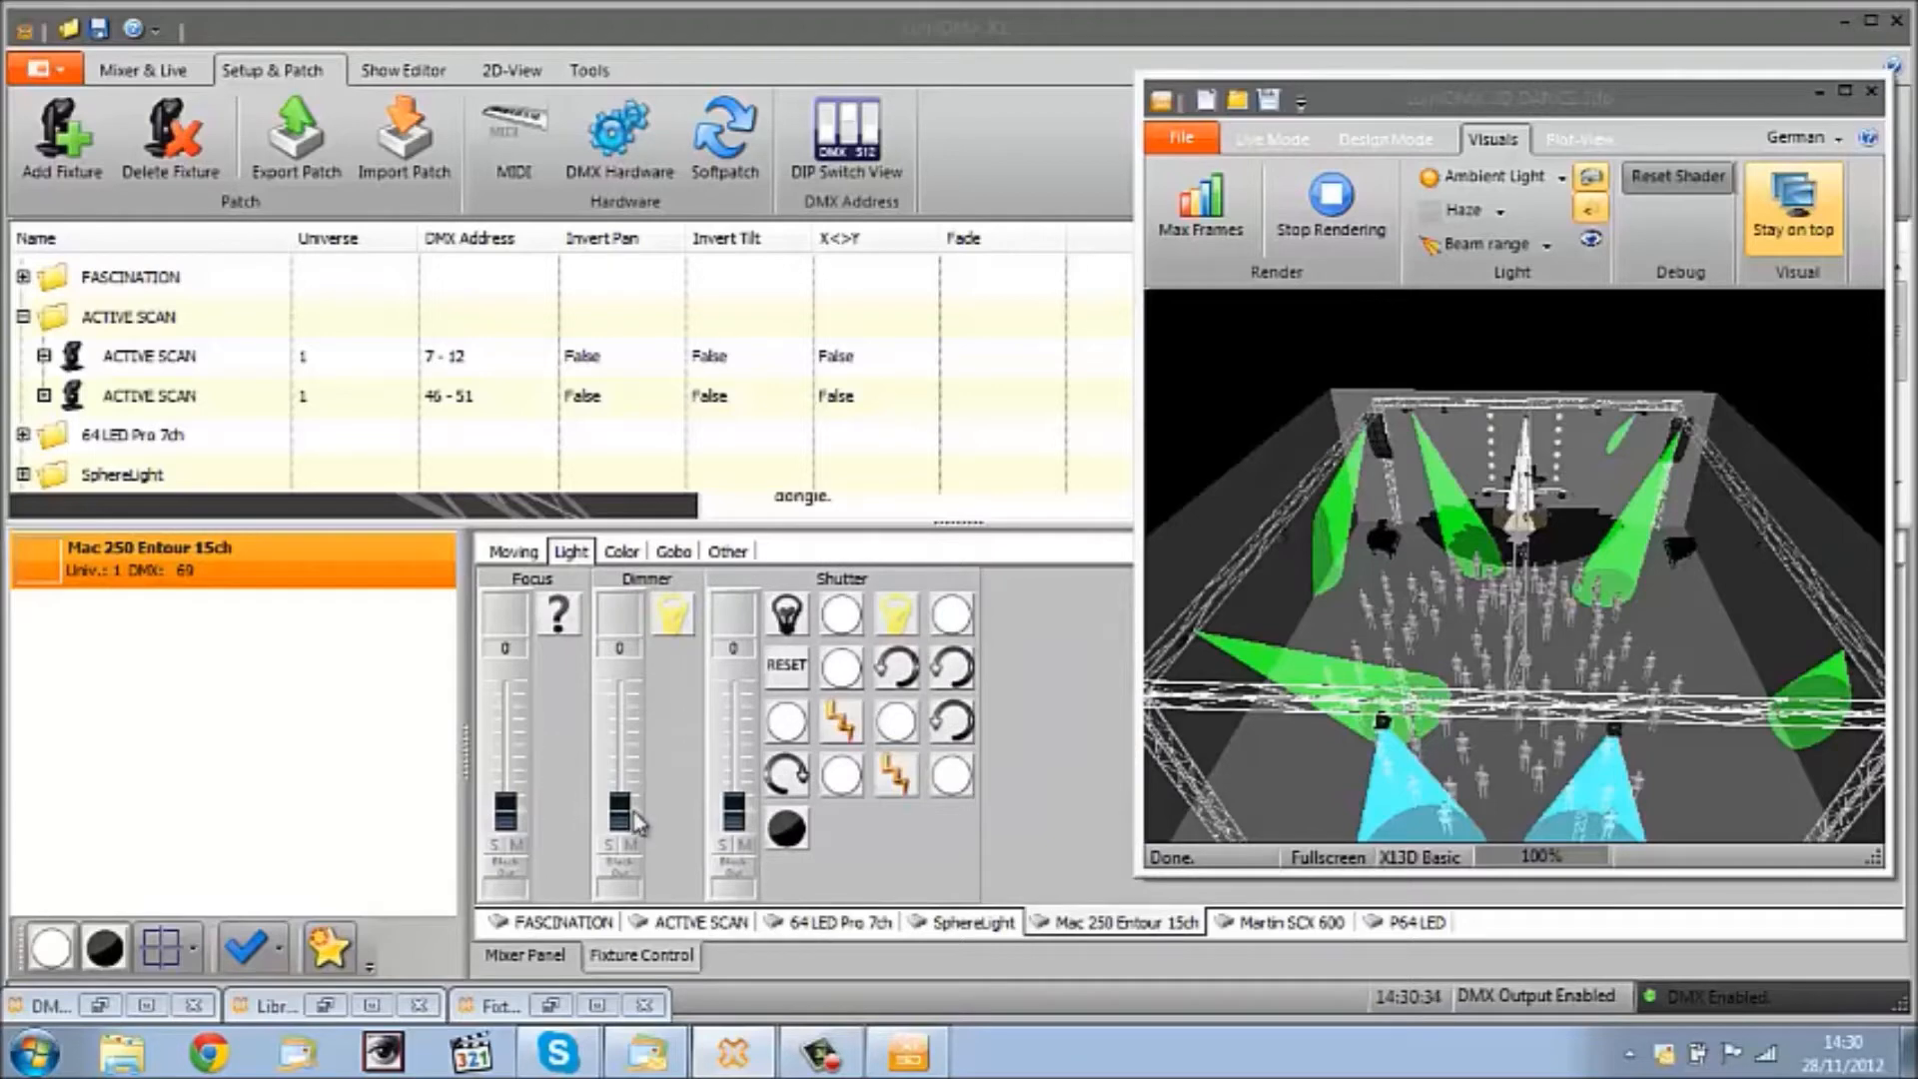
{"action": "left_click_drag", "start_coordinate": [621, 831], "coordinate": [621, 661]}
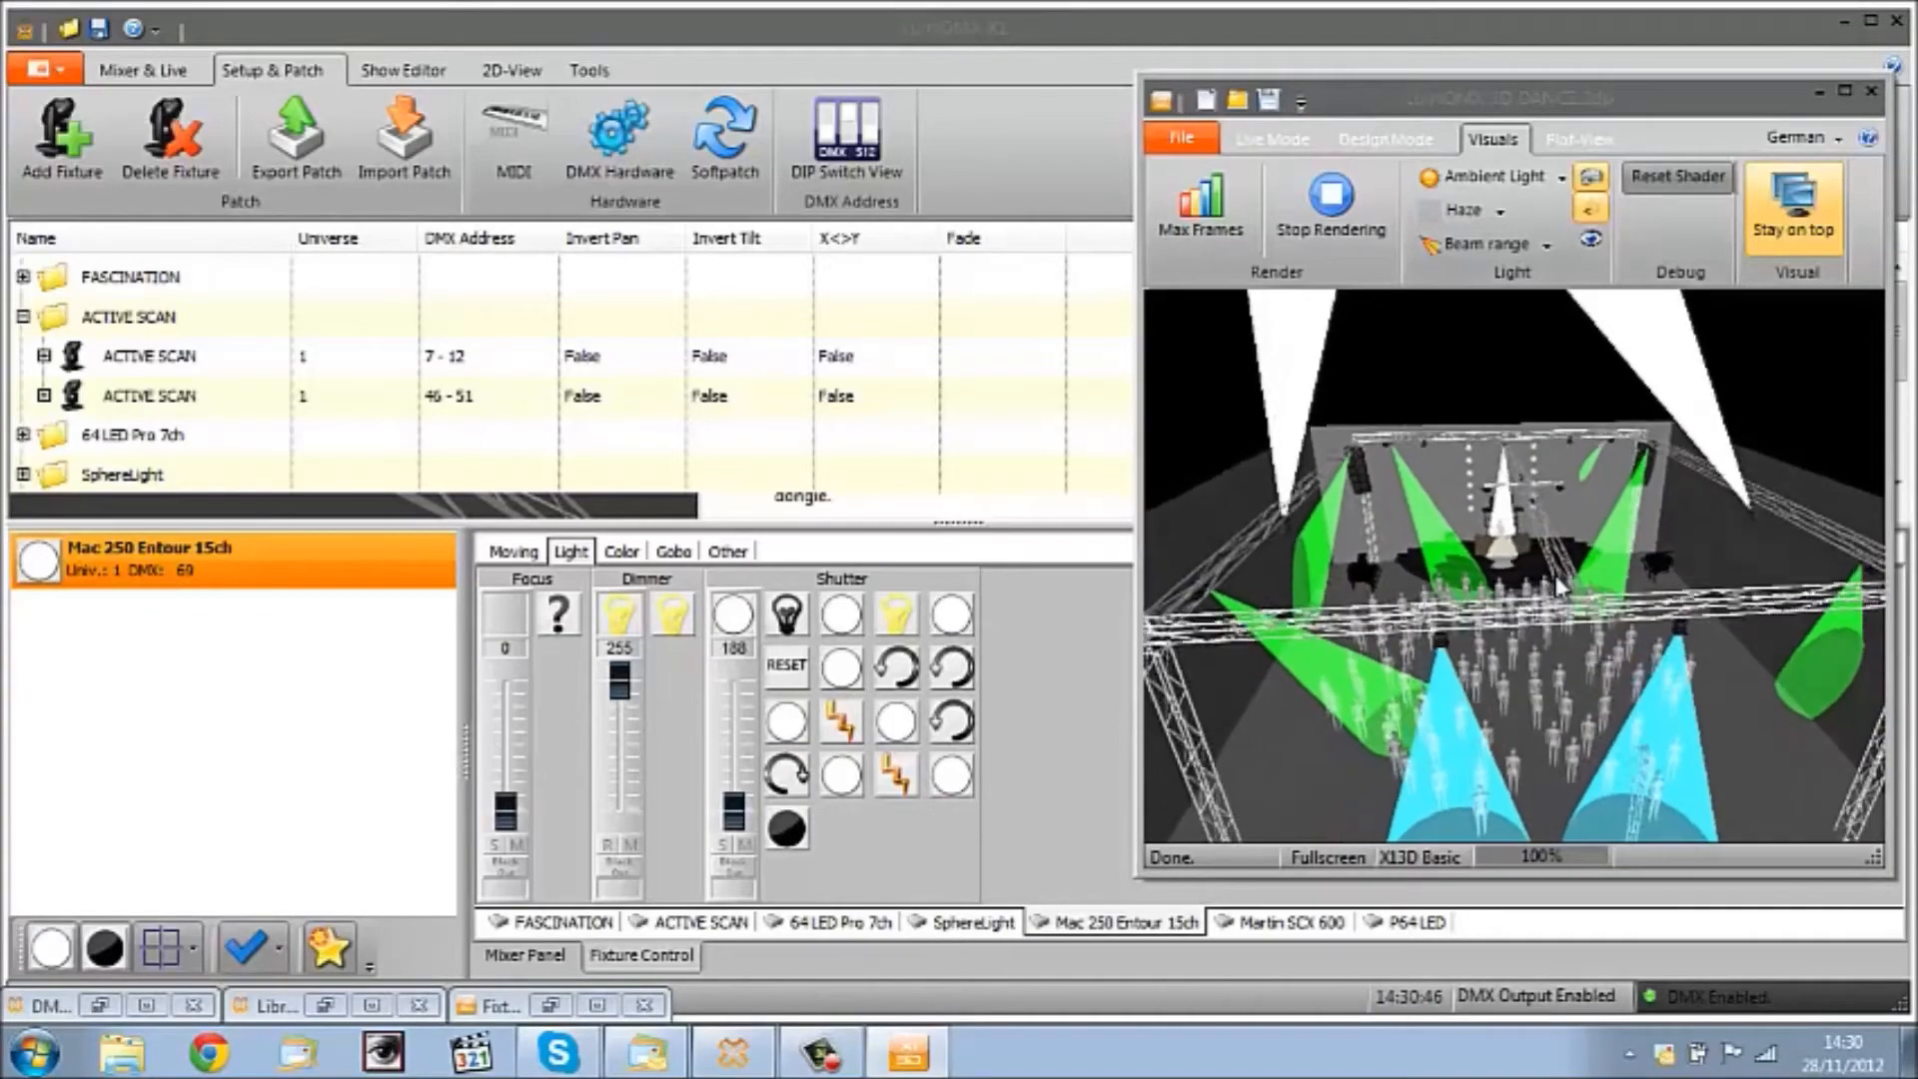
{"action": "left_click_drag", "start_coordinate": [622, 647], "coordinate": [621, 777]}
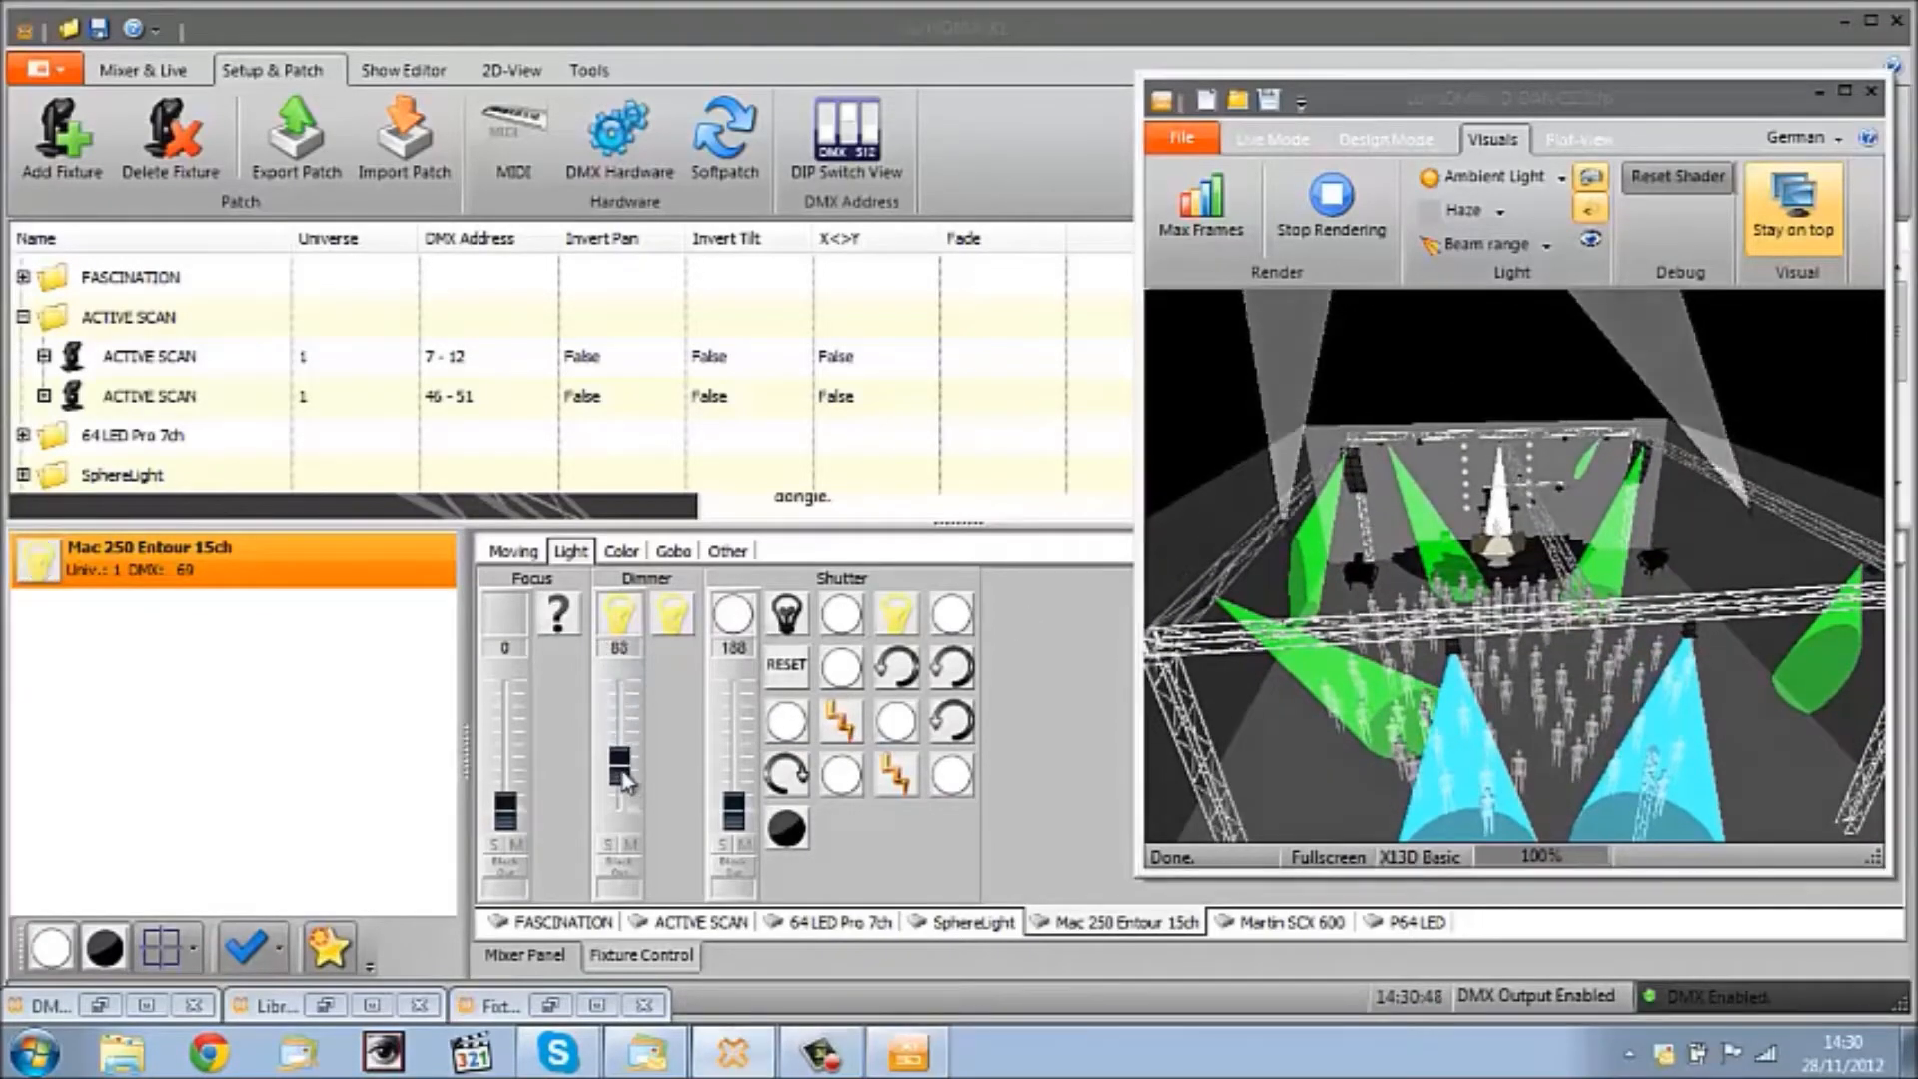
{"action": "left_click_drag", "start_coordinate": [623, 765], "coordinate": [633, 779]}
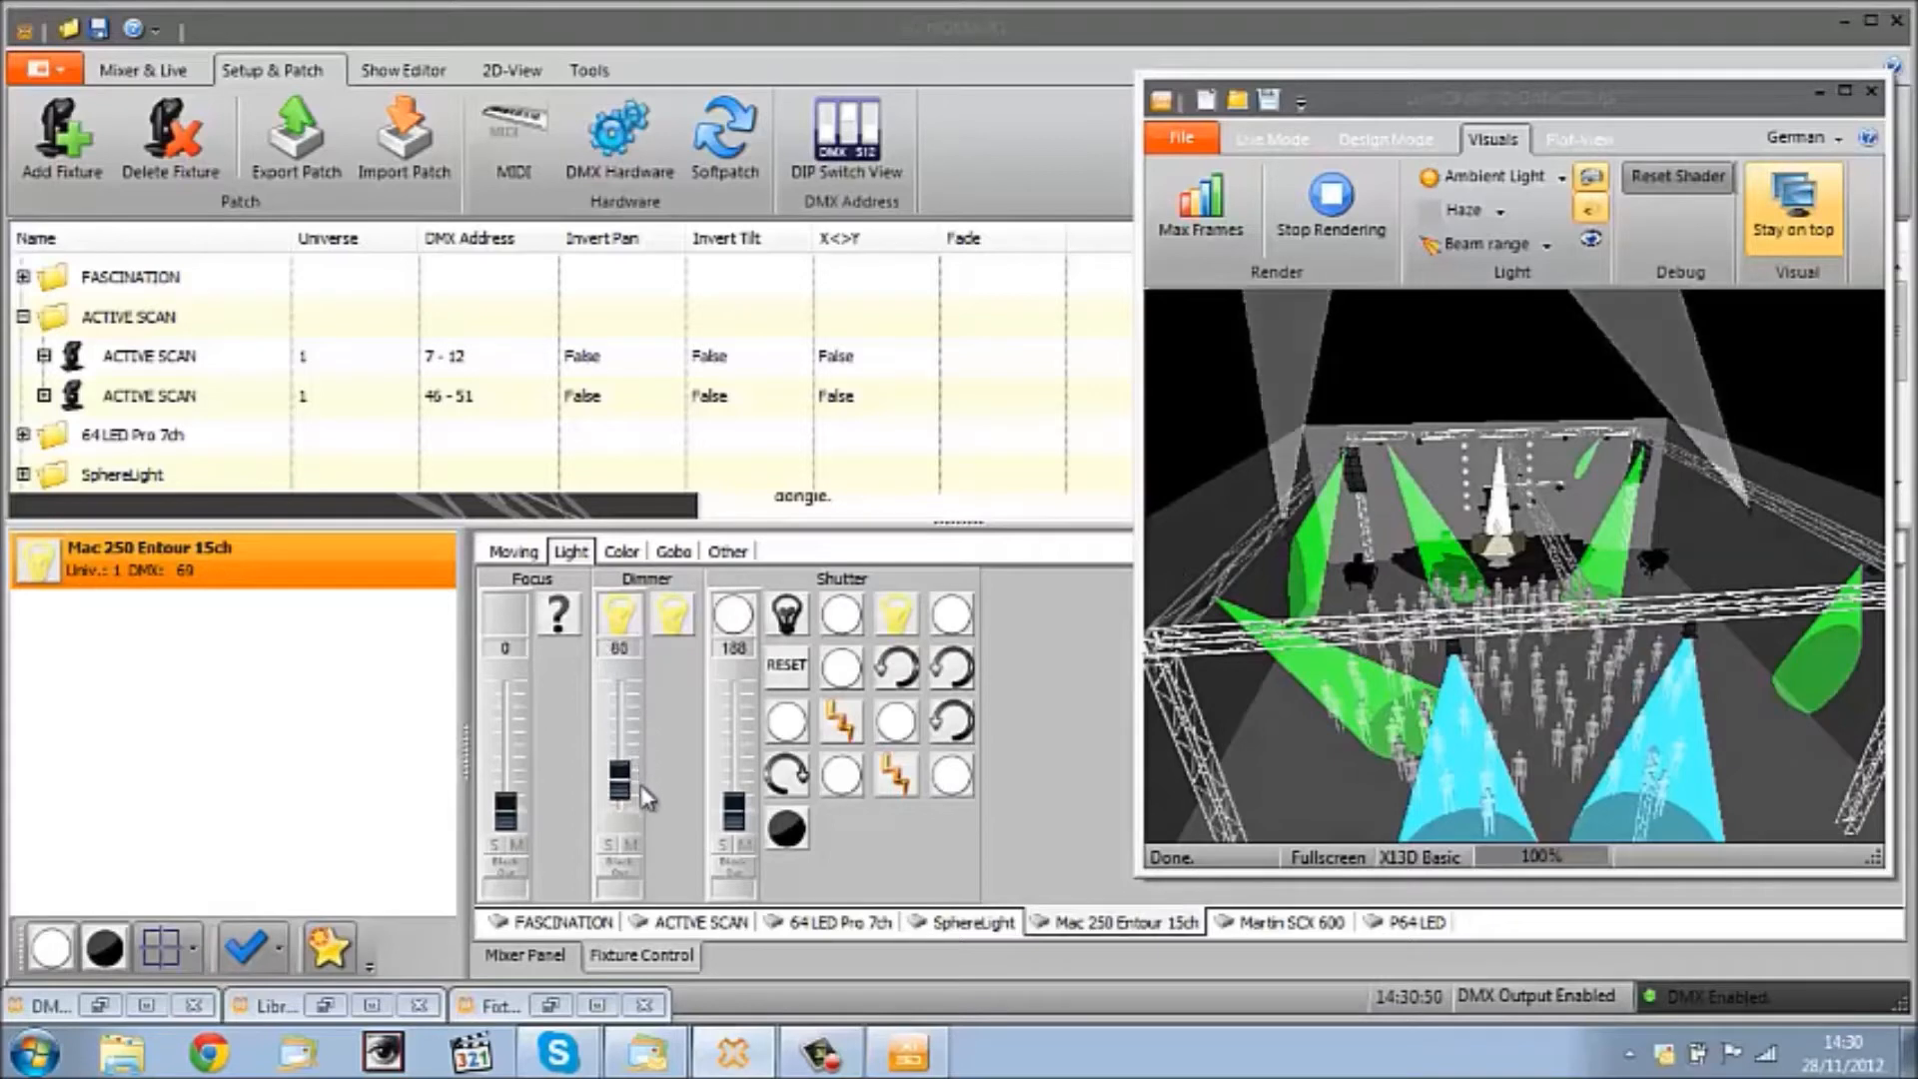
Step: Aim the Mac 250 moving head to a new pan/tilt position and colour its beam
{"action": "left_click", "coordinate": [513, 552]}
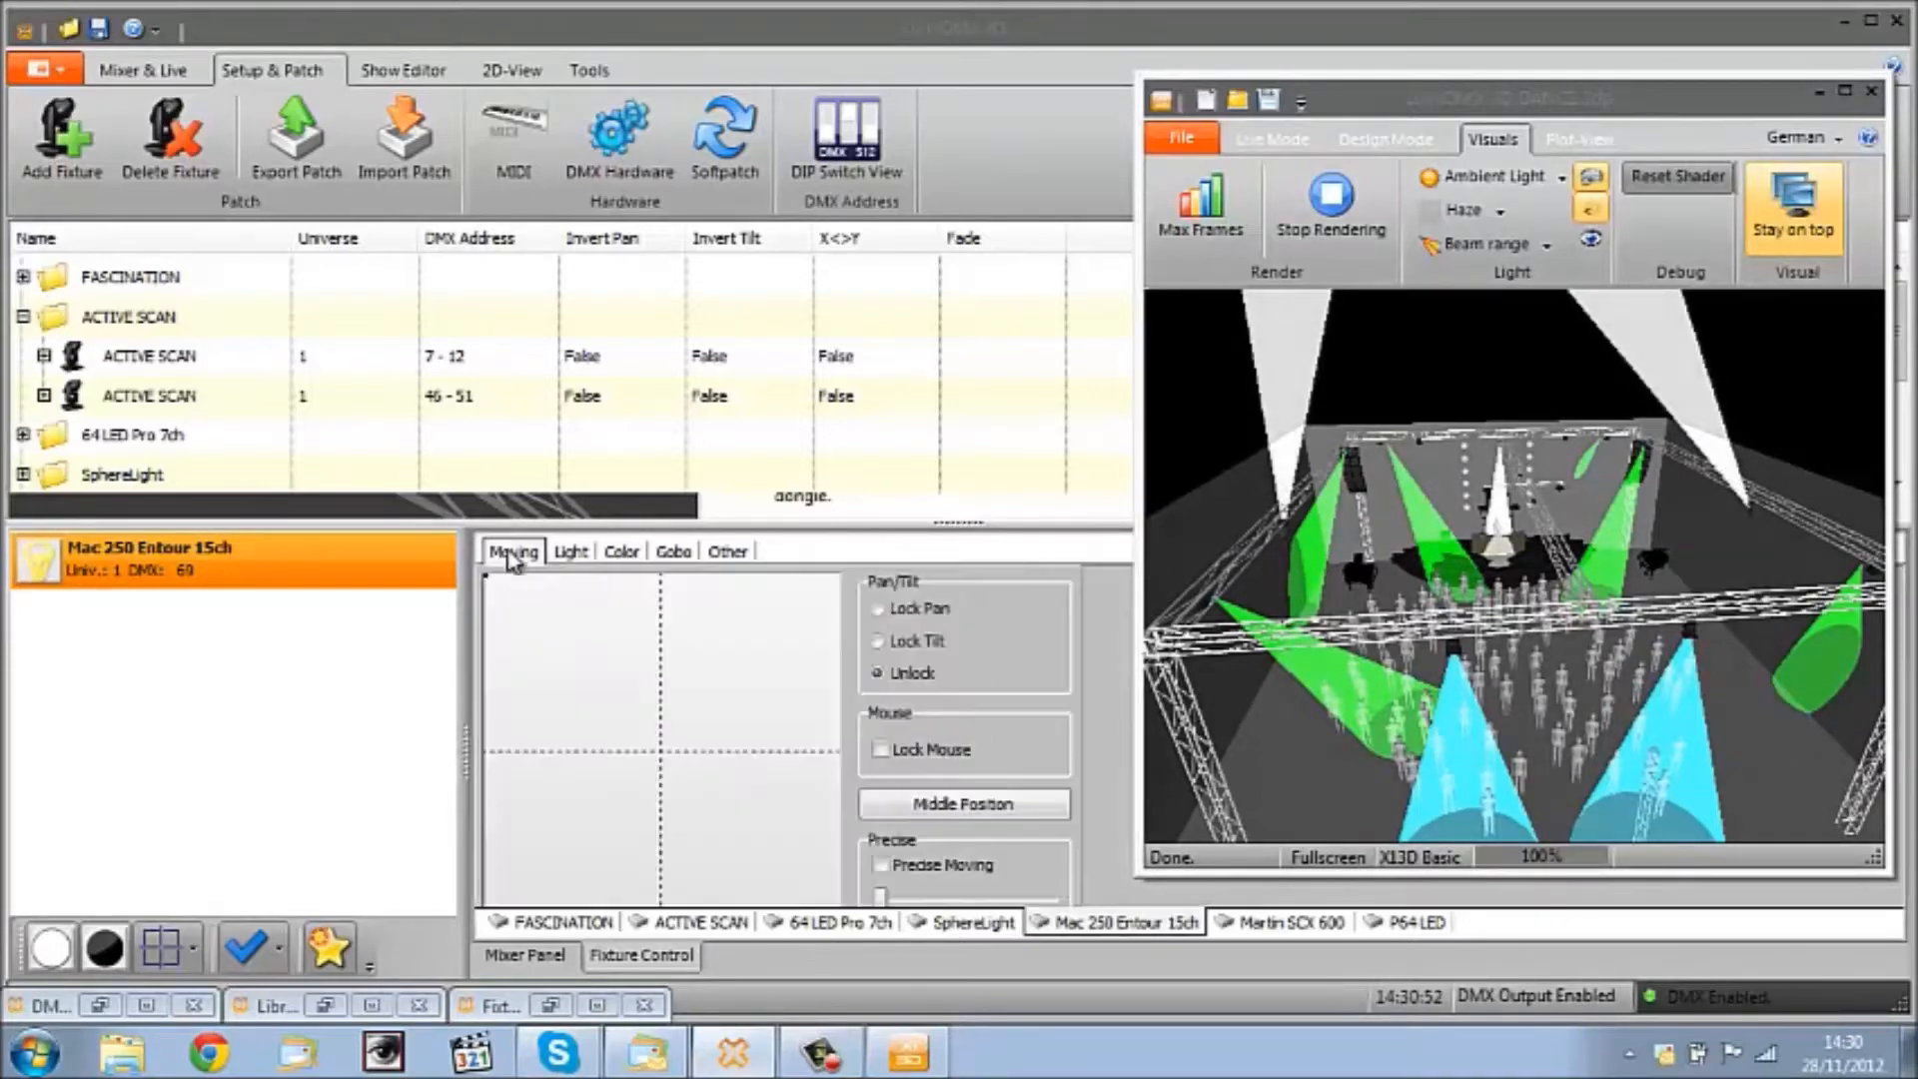
{"action": "left_click", "coordinate": [604, 659]}
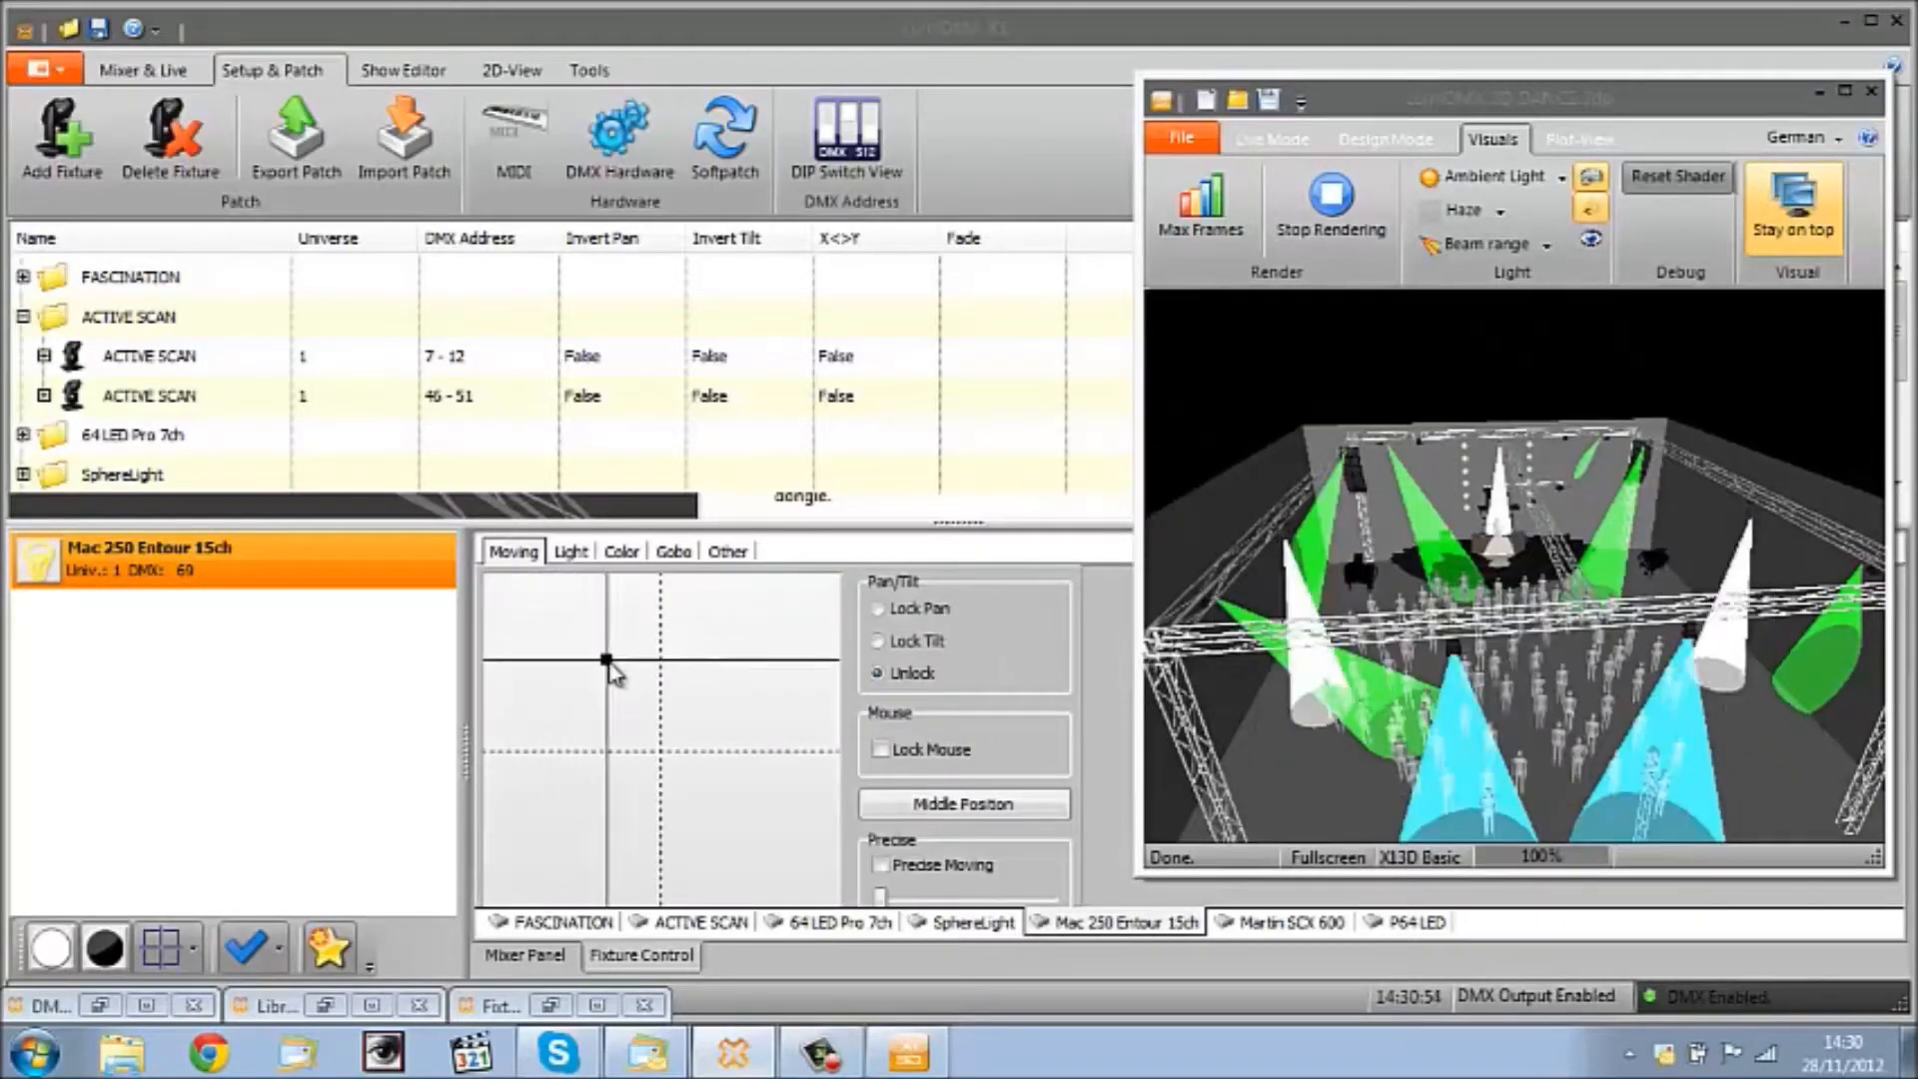
{"action": "left_click_drag", "start_coordinate": [608, 658], "coordinate": [575, 648]}
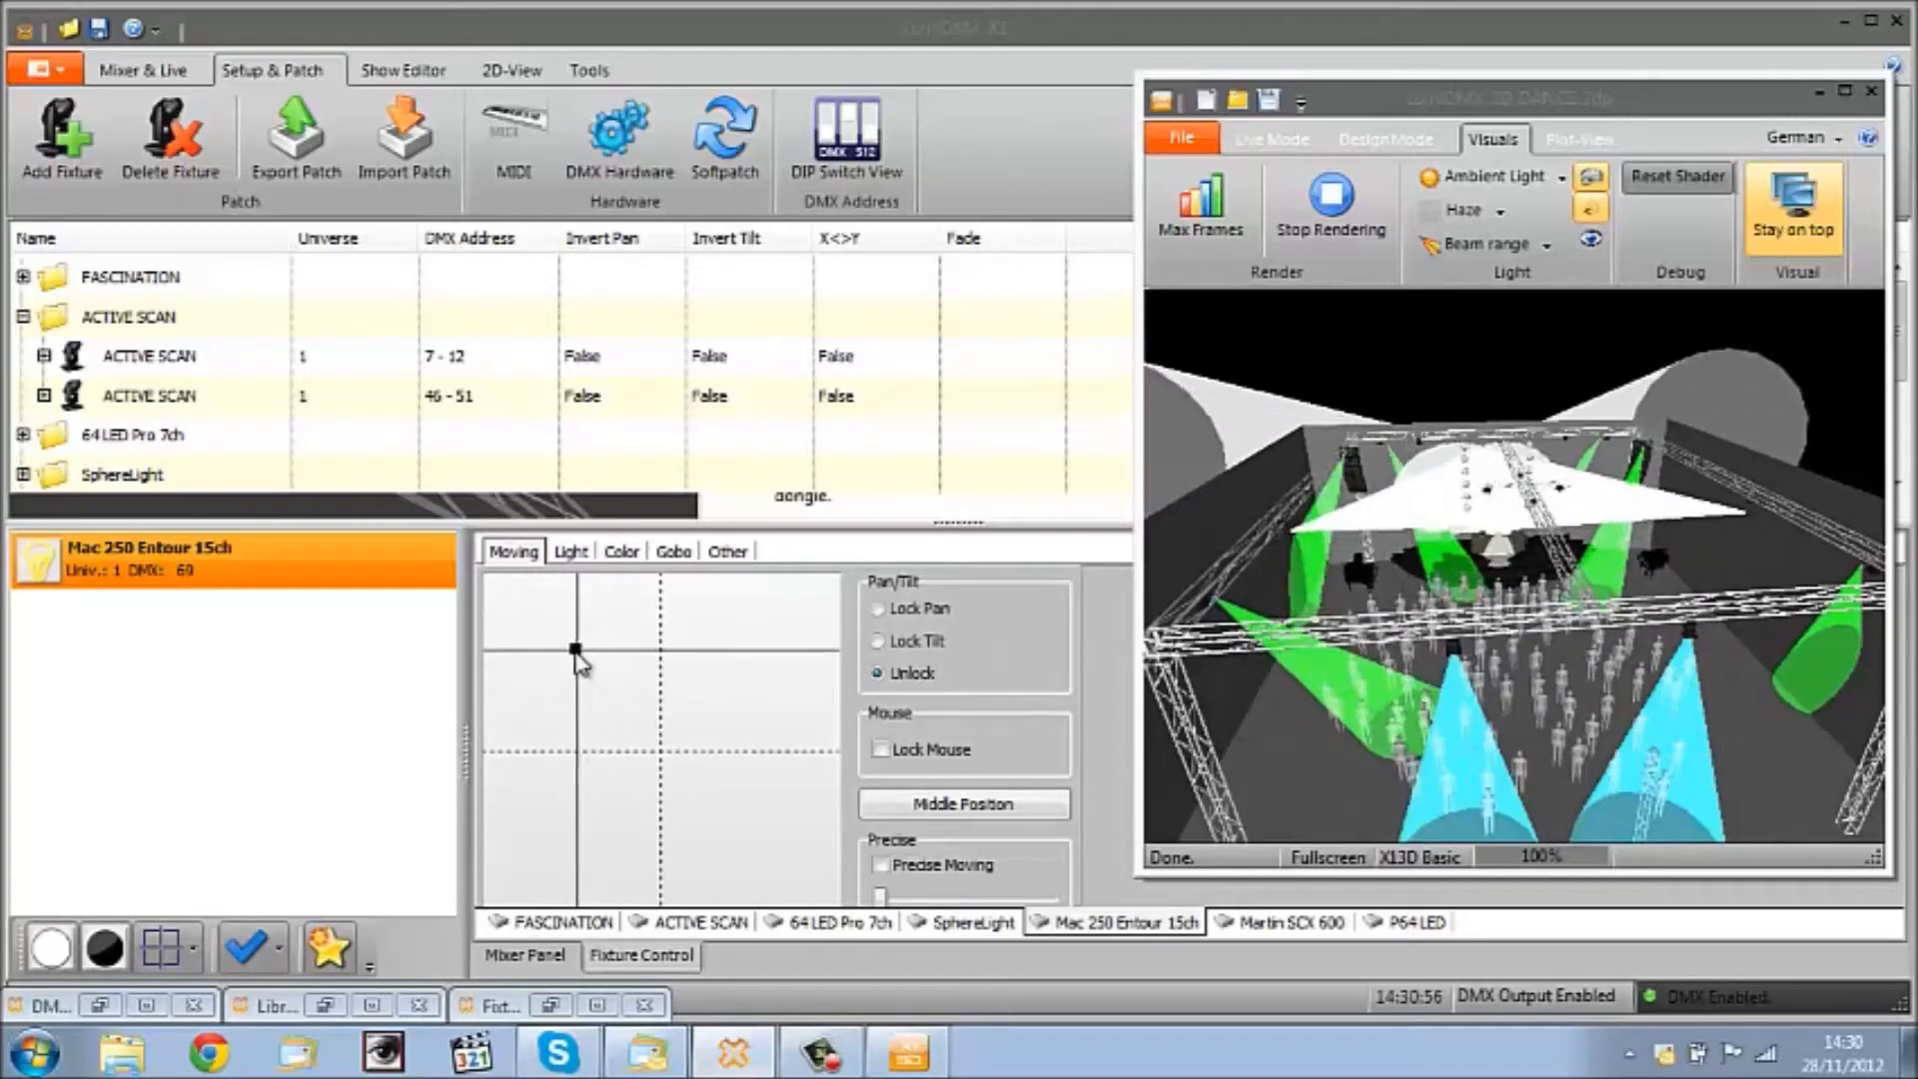
{"action": "left_click_drag", "start_coordinate": [575, 652], "coordinate": [577, 662]}
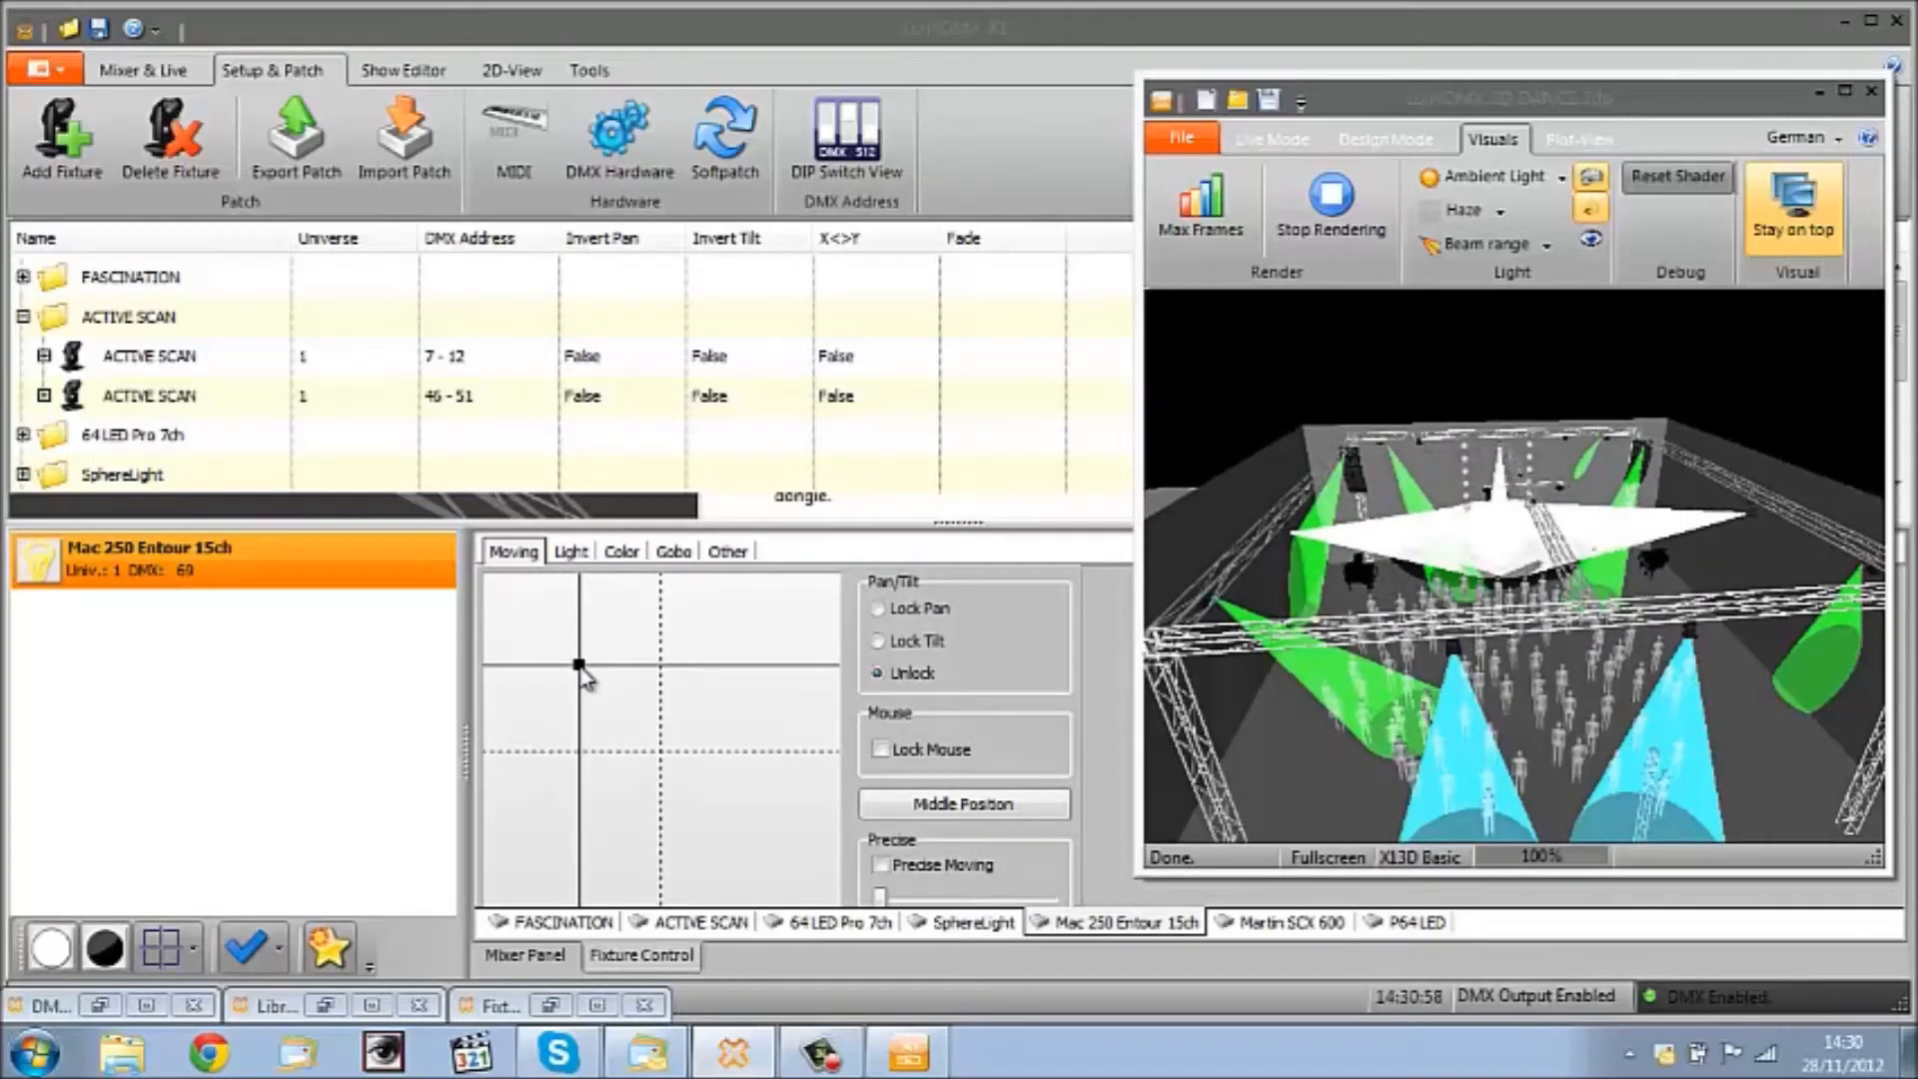
{"action": "left_click", "coordinate": [621, 552]}
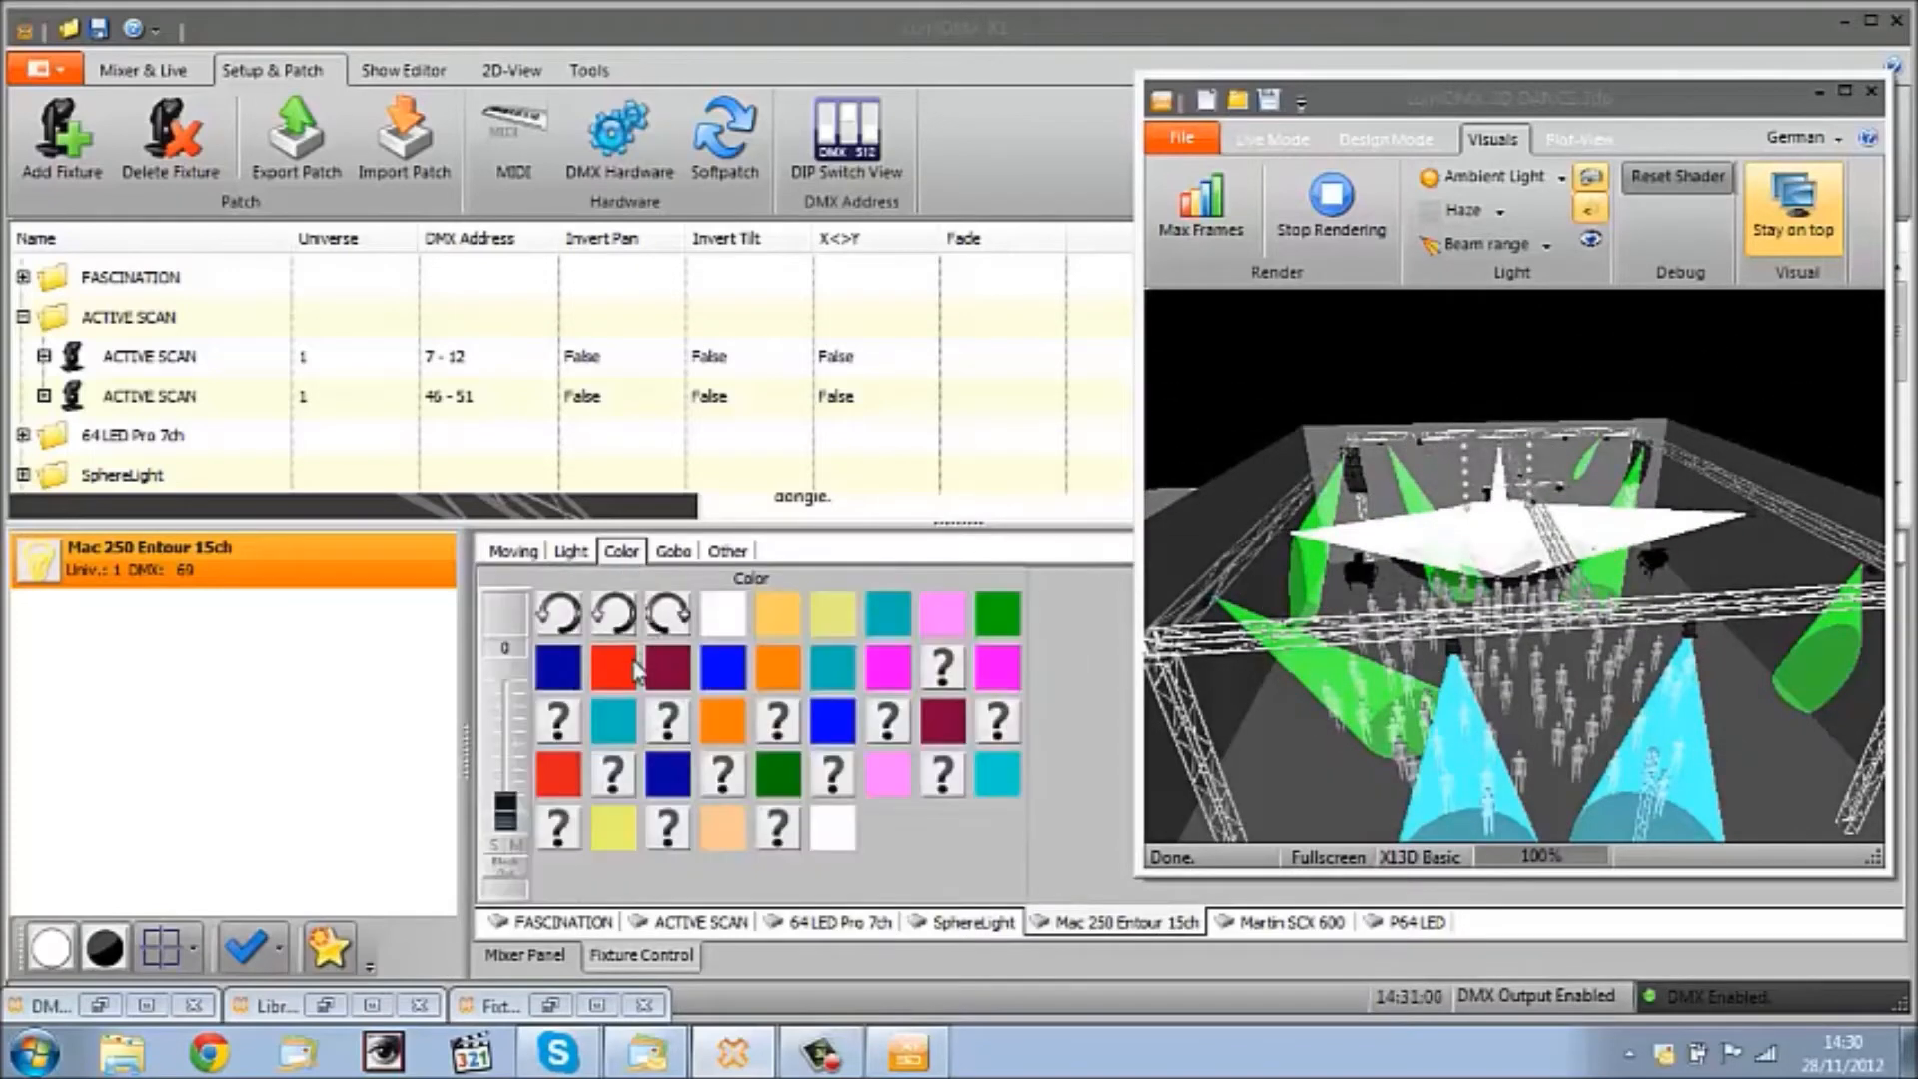
{"action": "left_click", "coordinate": [723, 667]}
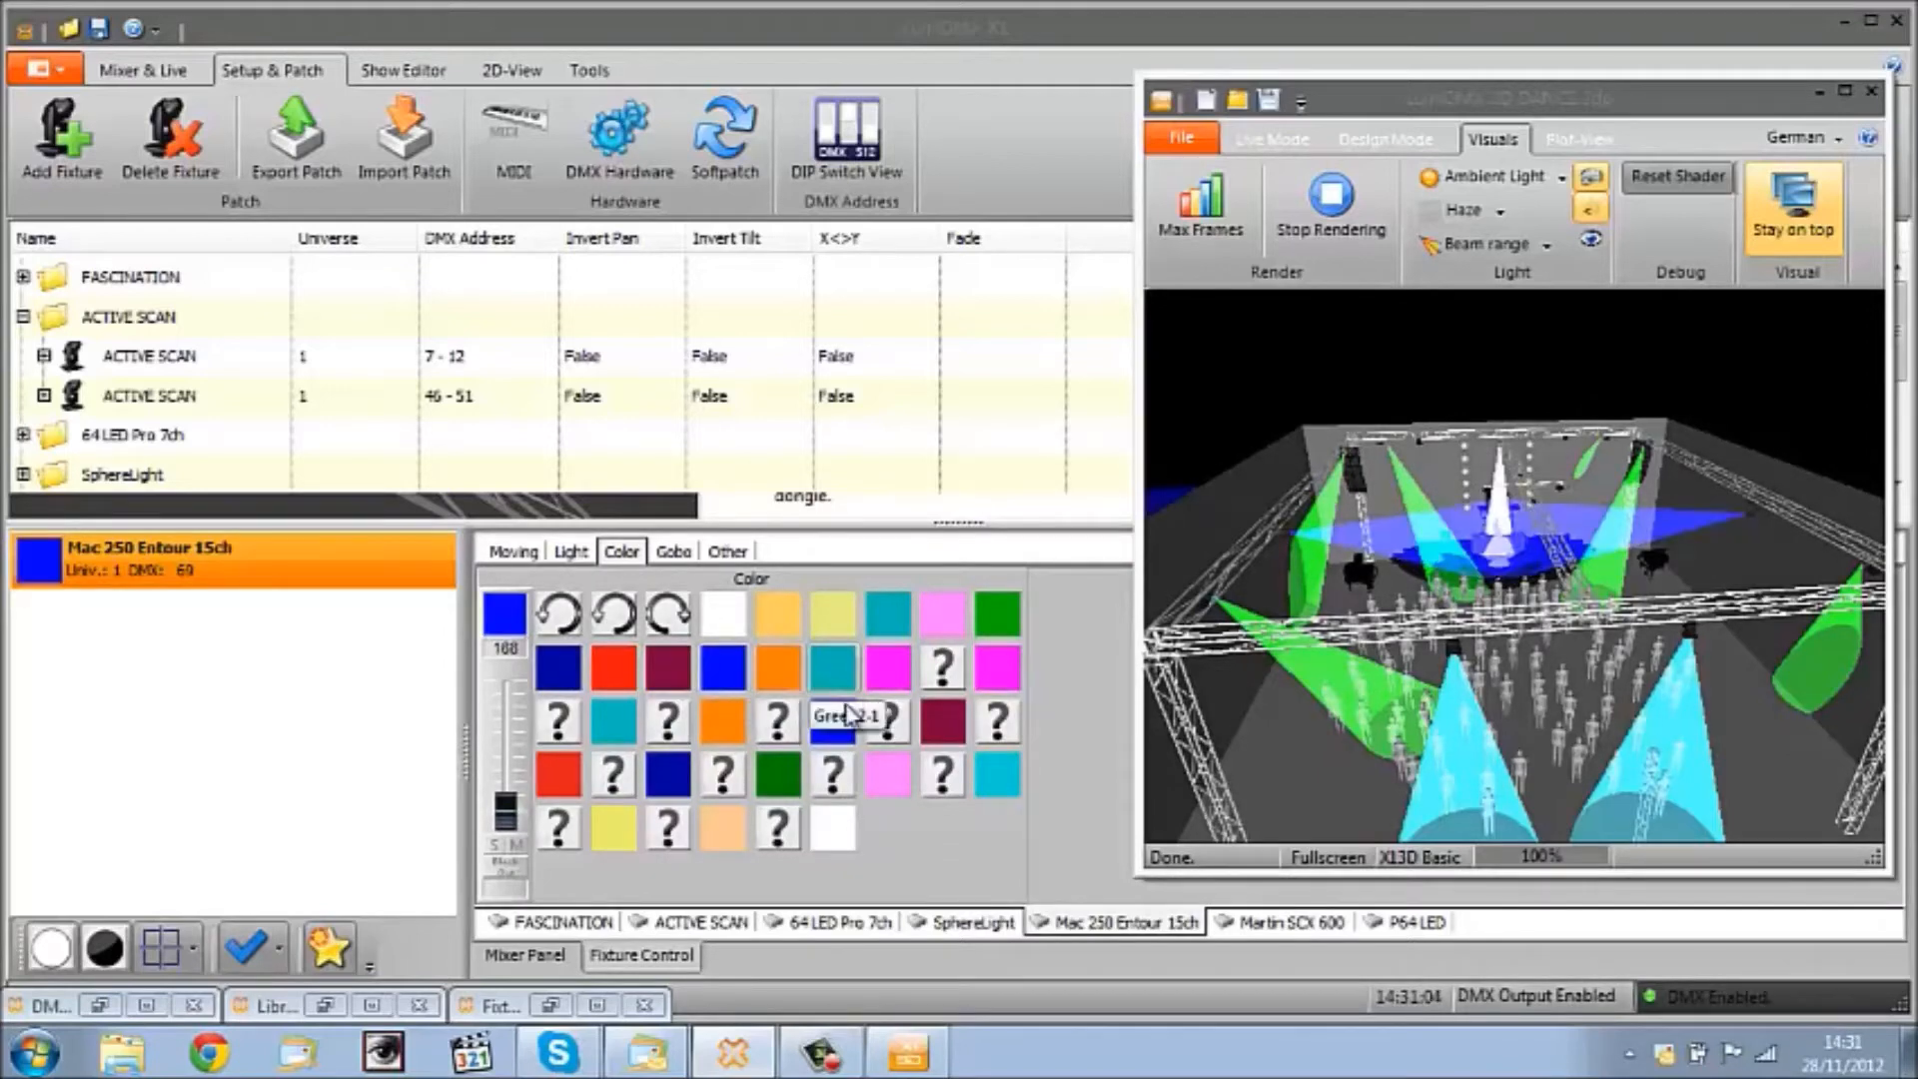
{"action": "mouse_move", "coordinate": [838, 687]}
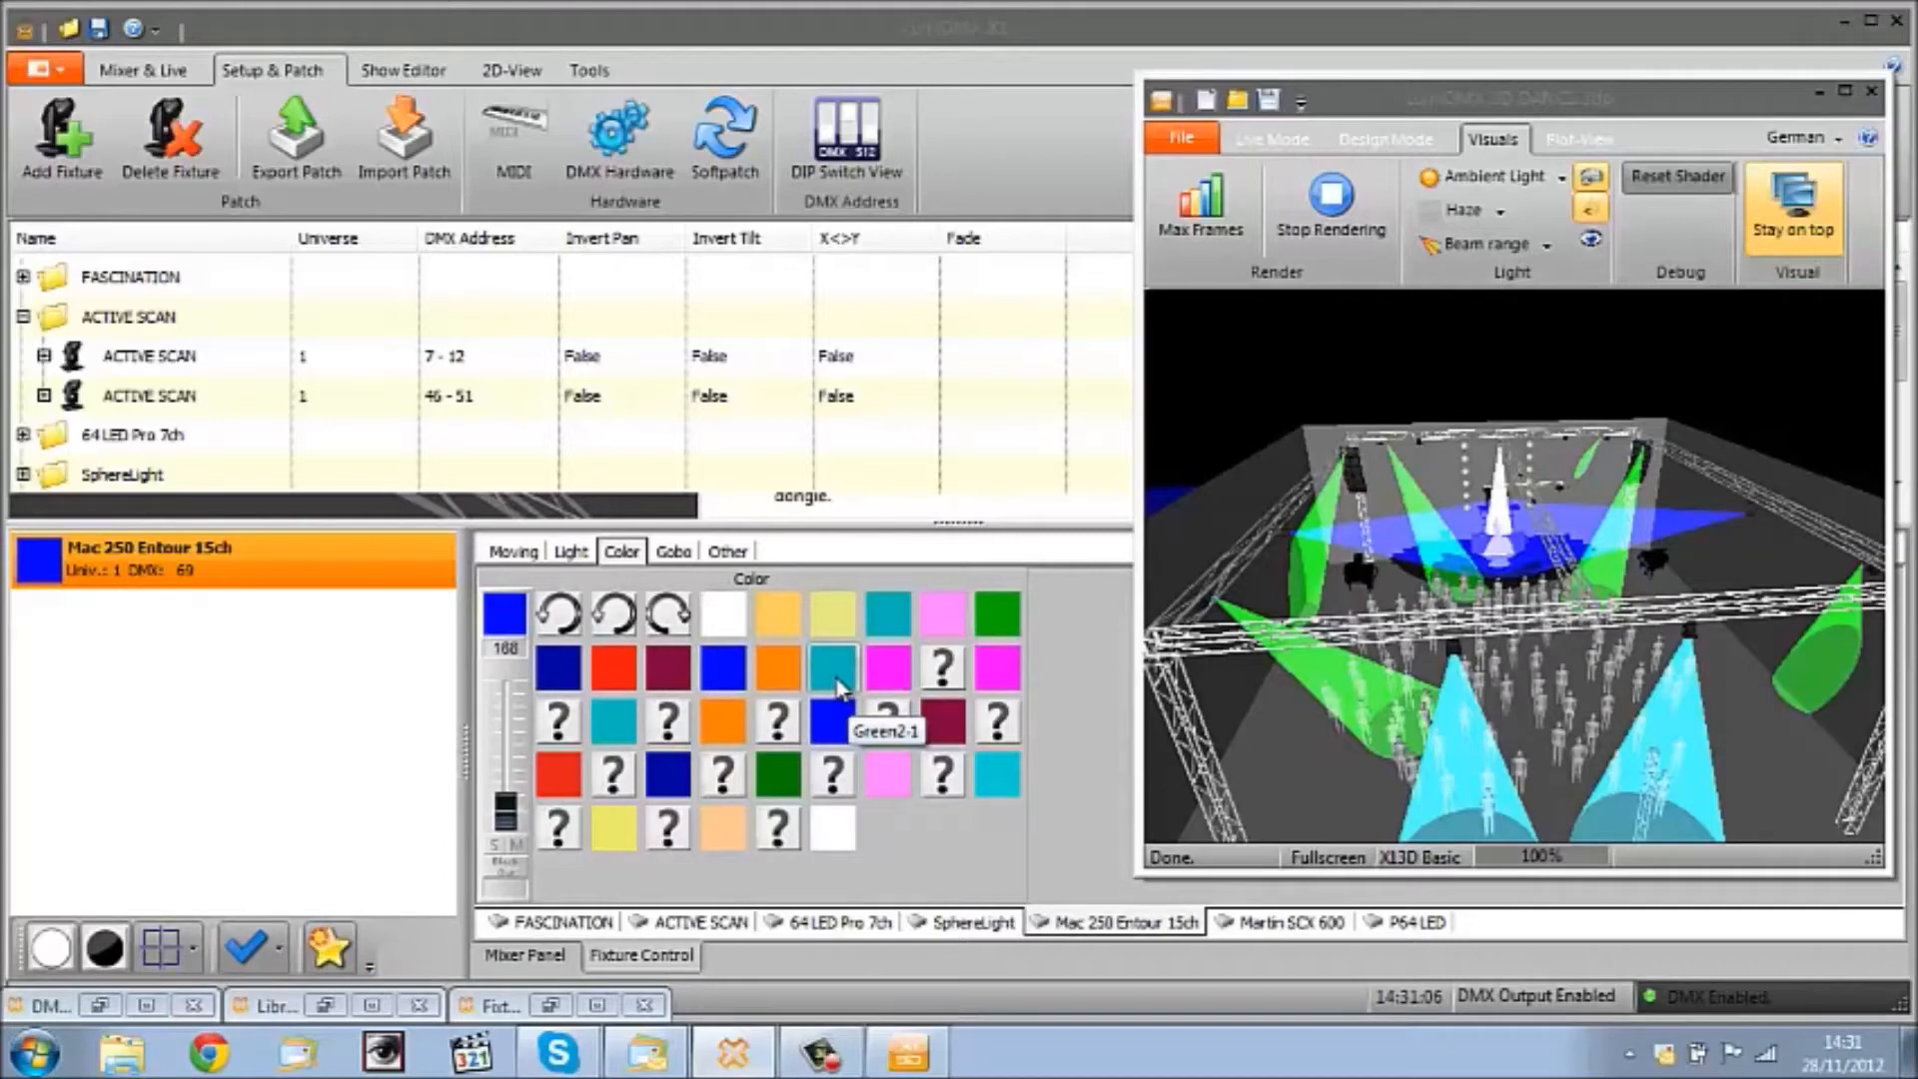
{"action": "mouse_move", "coordinate": [987, 626]}
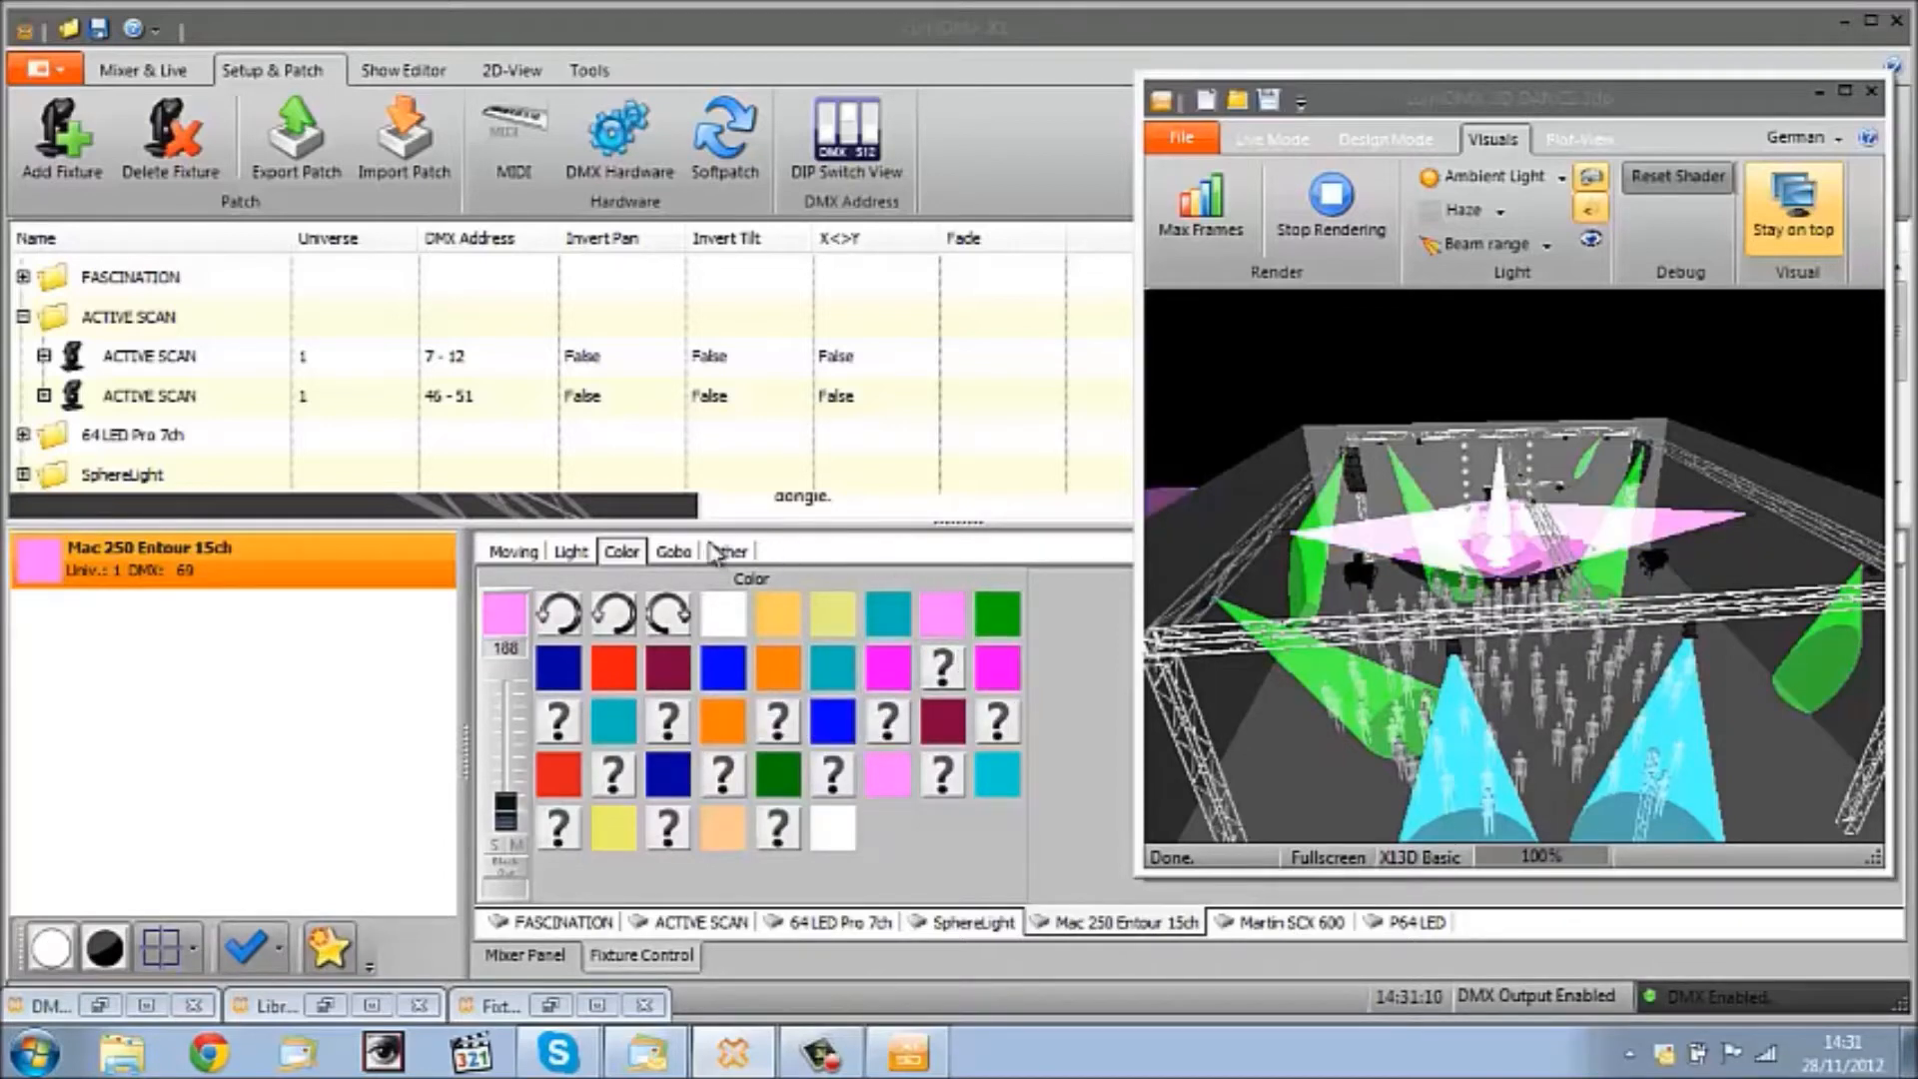
Step: Set the Mac 250 dimmer to around 217, choose a gobo and brighten the 3D ambient light
{"action": "left_click", "coordinate": [674, 551]}
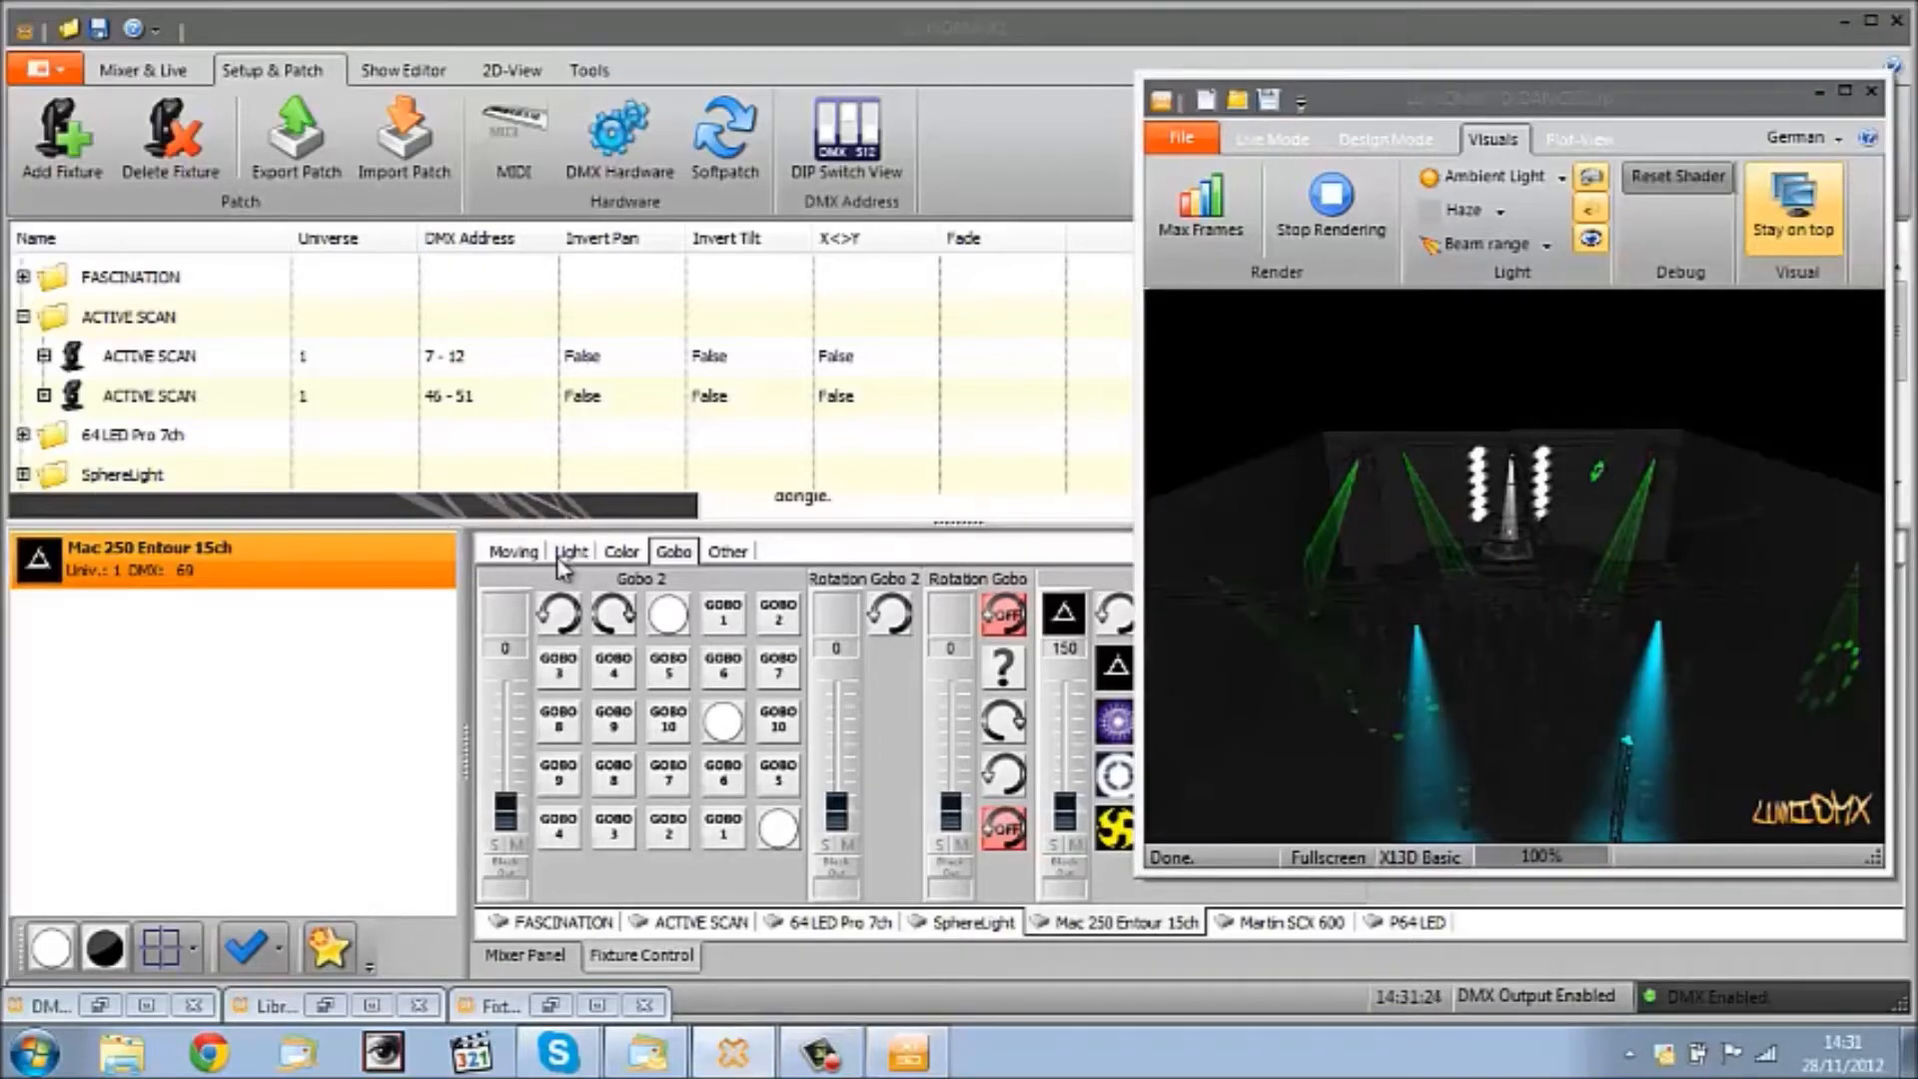
{"action": "left_click", "coordinate": [572, 552]}
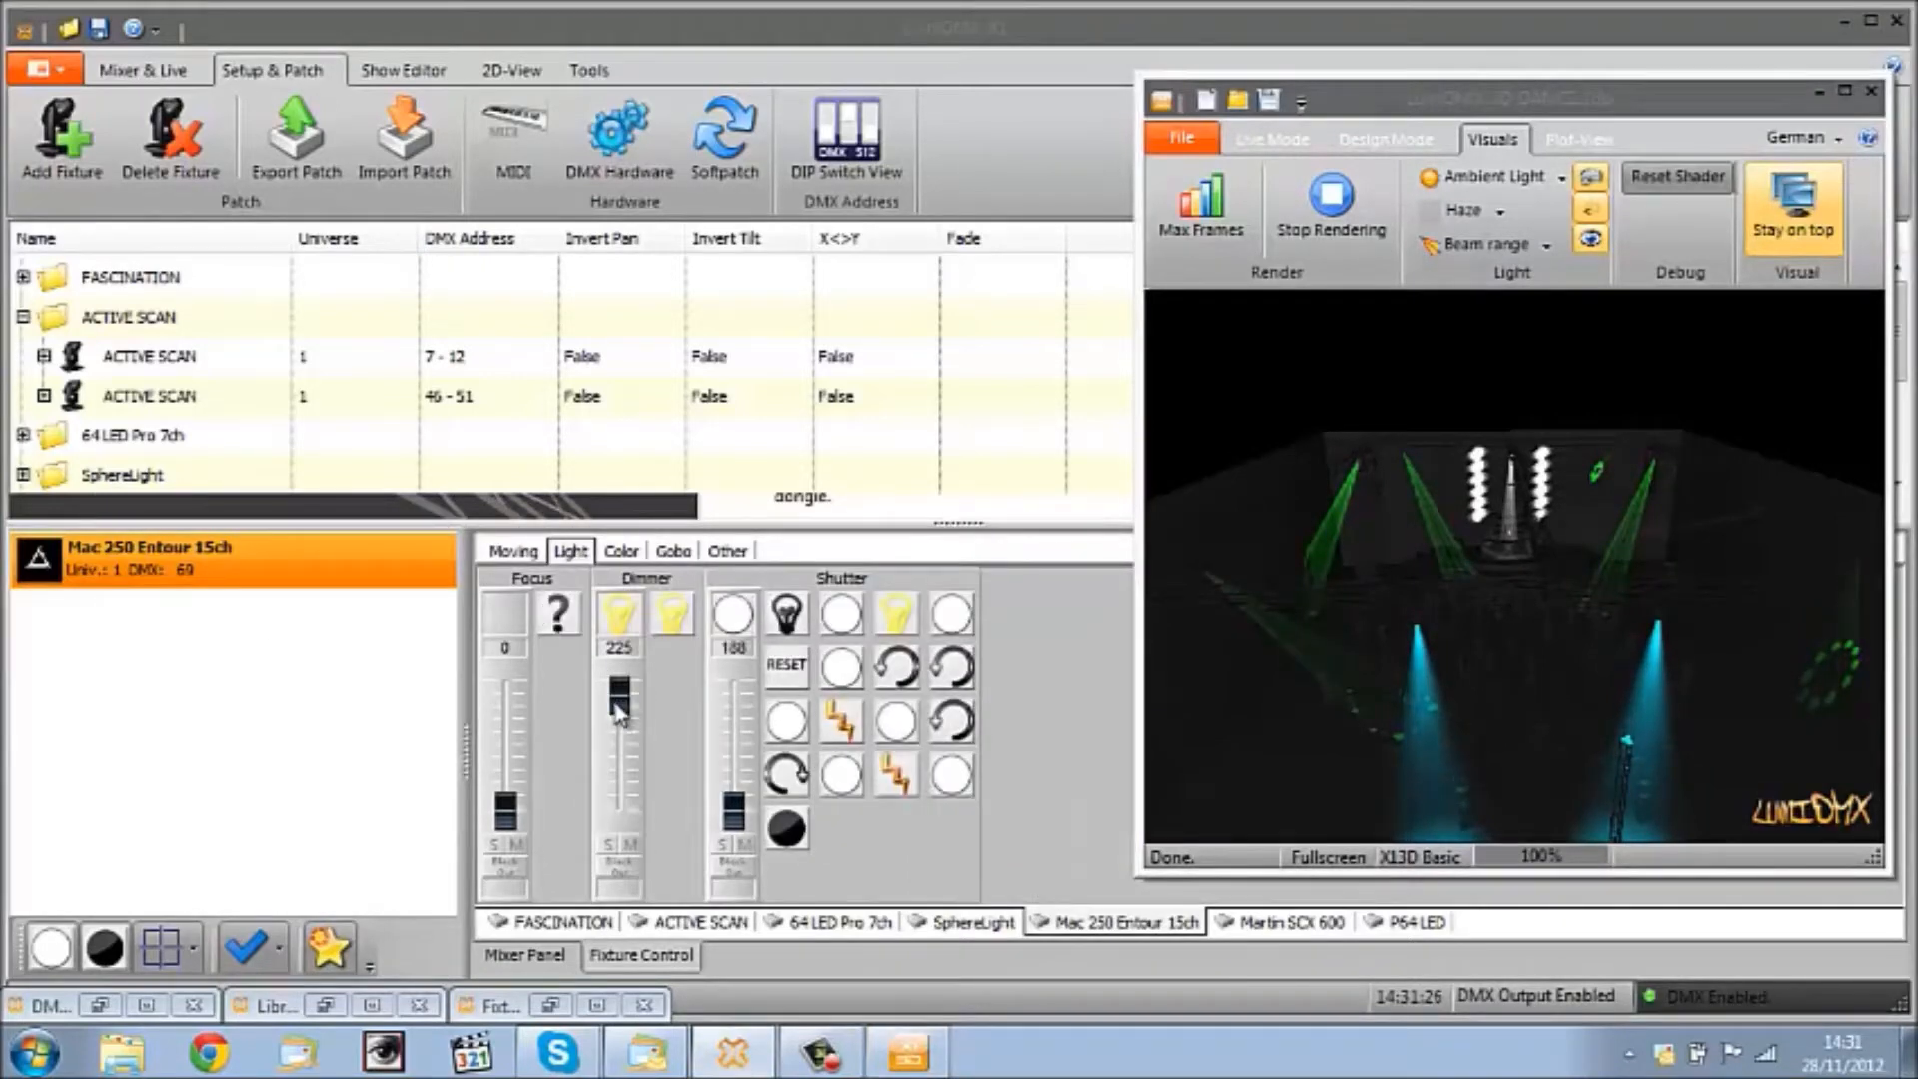
{"action": "left_click_drag", "start_coordinate": [618, 703], "coordinate": [618, 716]}
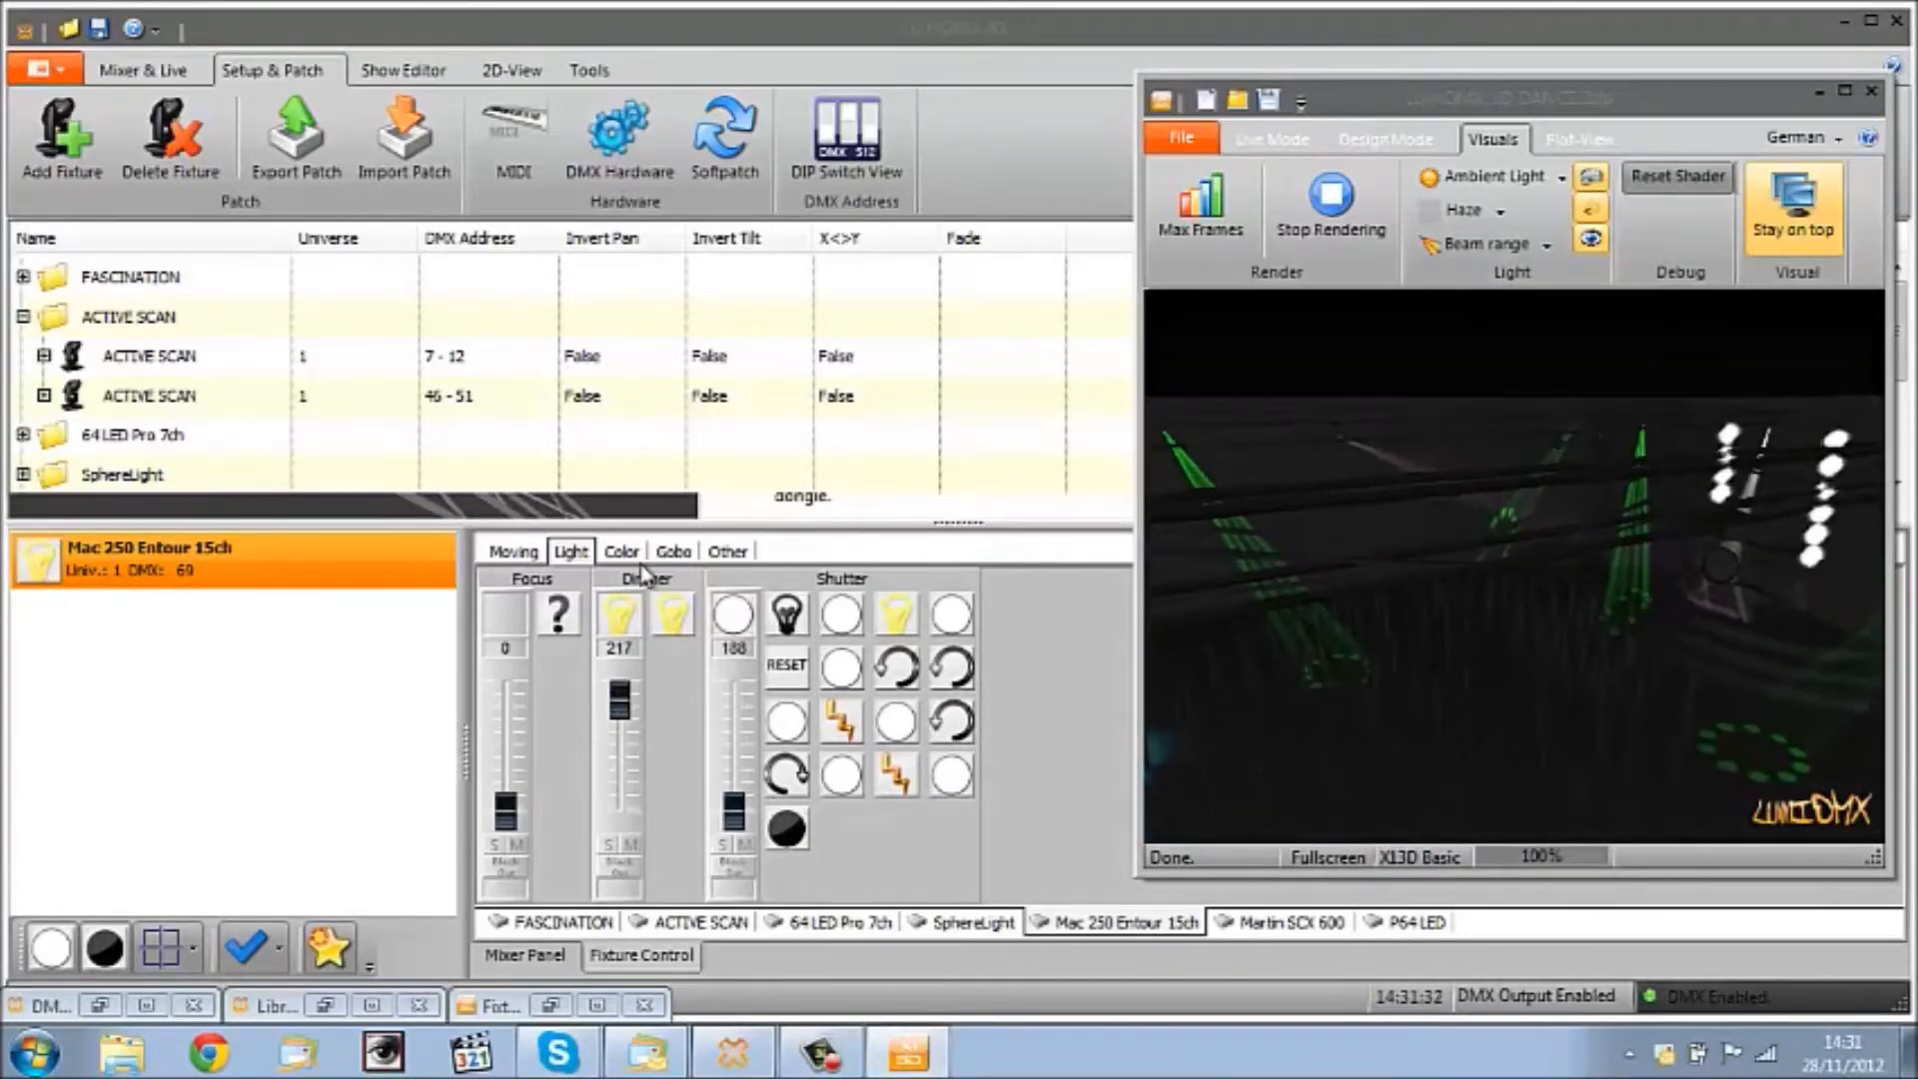
{"action": "left_click", "coordinate": [673, 552]}
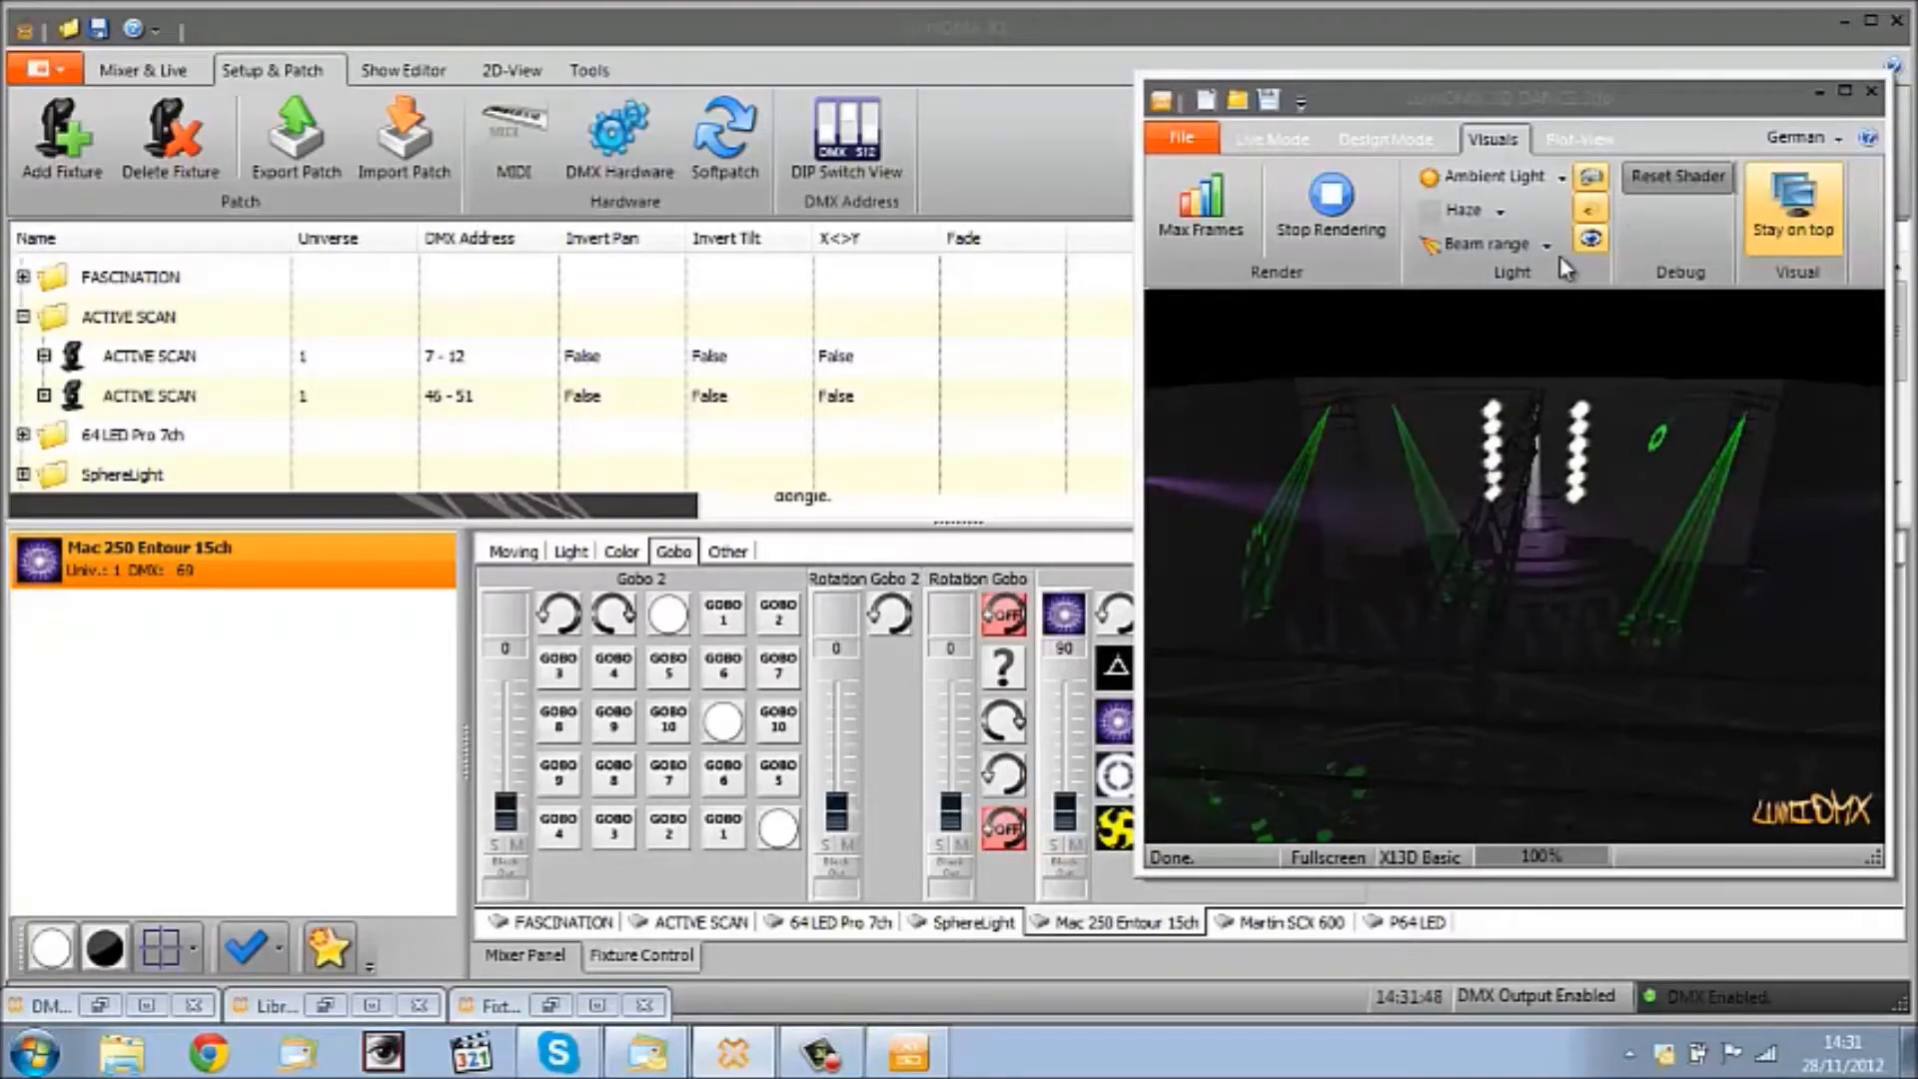
{"action": "left_click", "coordinate": [1591, 240]}
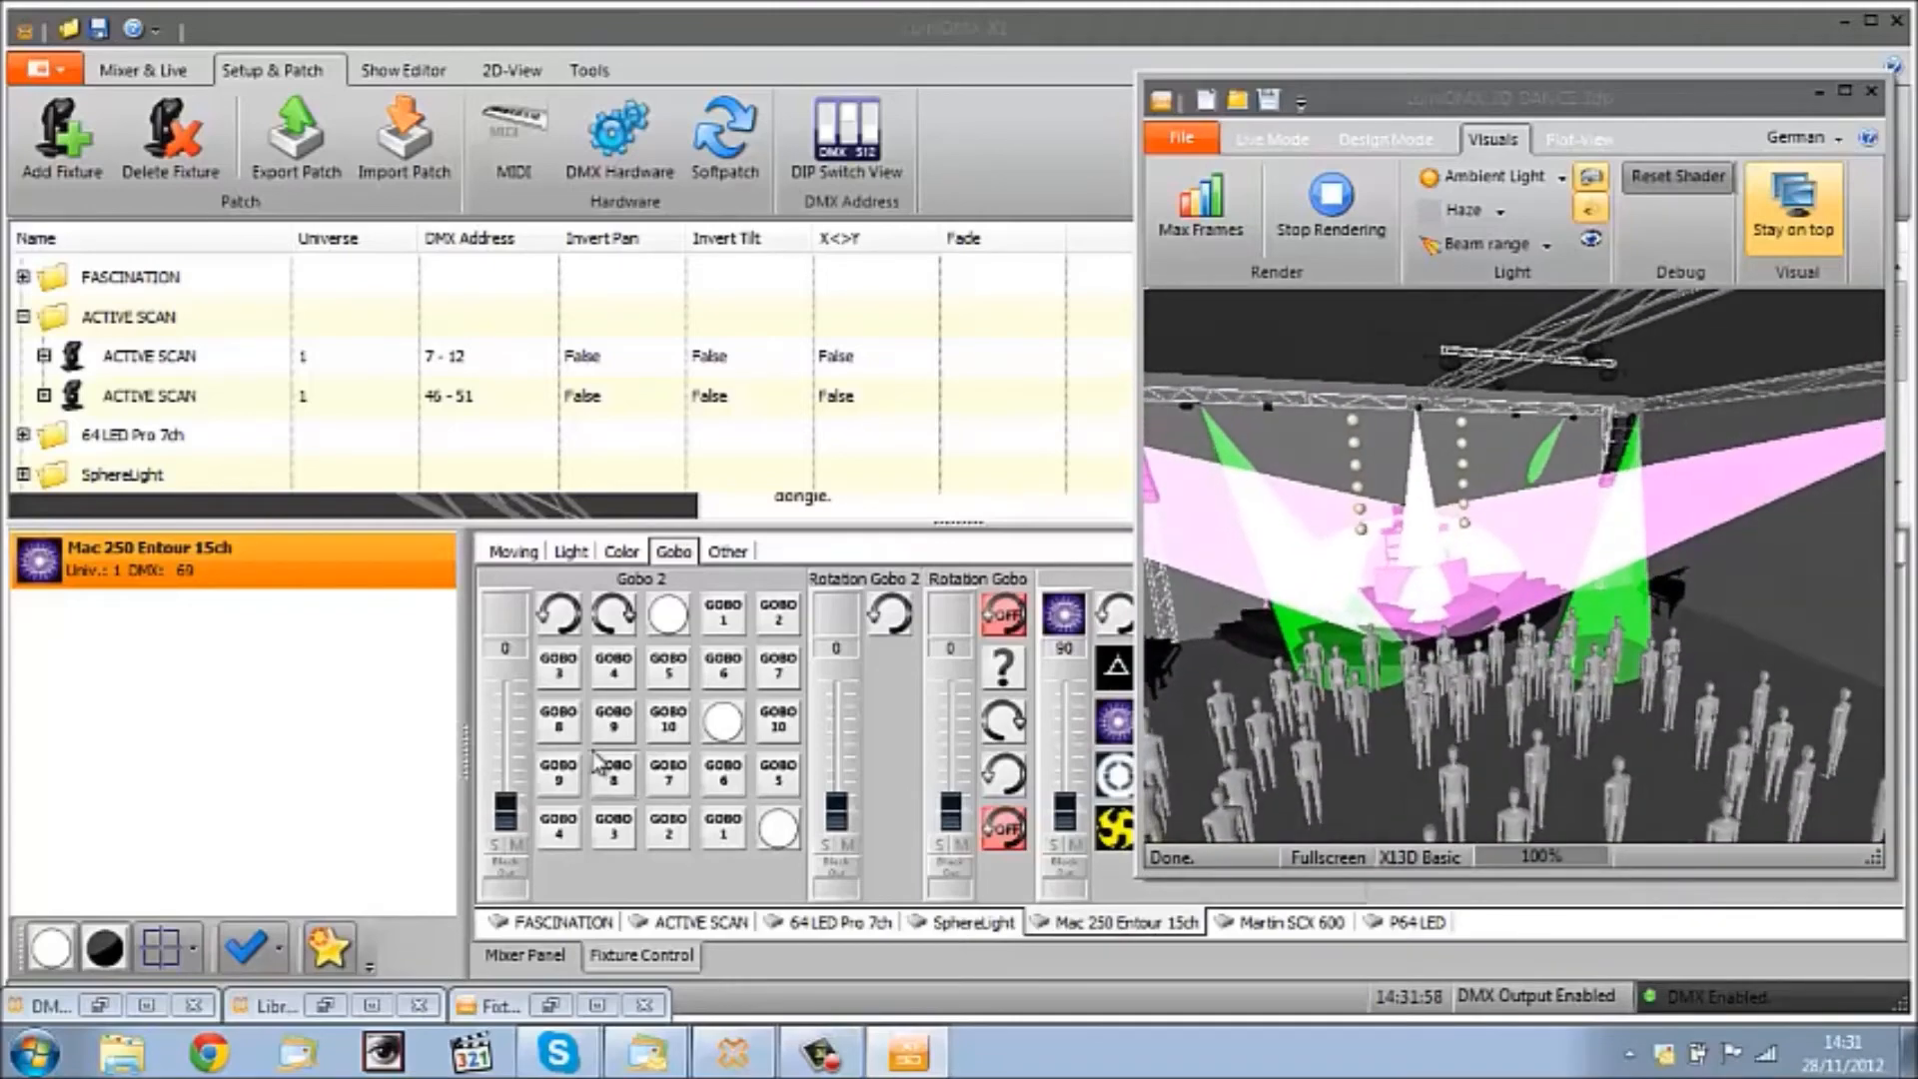
Step: Black out the SphereLight and lower the Mac 250 Entour dimmer
{"action": "left_click", "coordinate": [967, 923]}
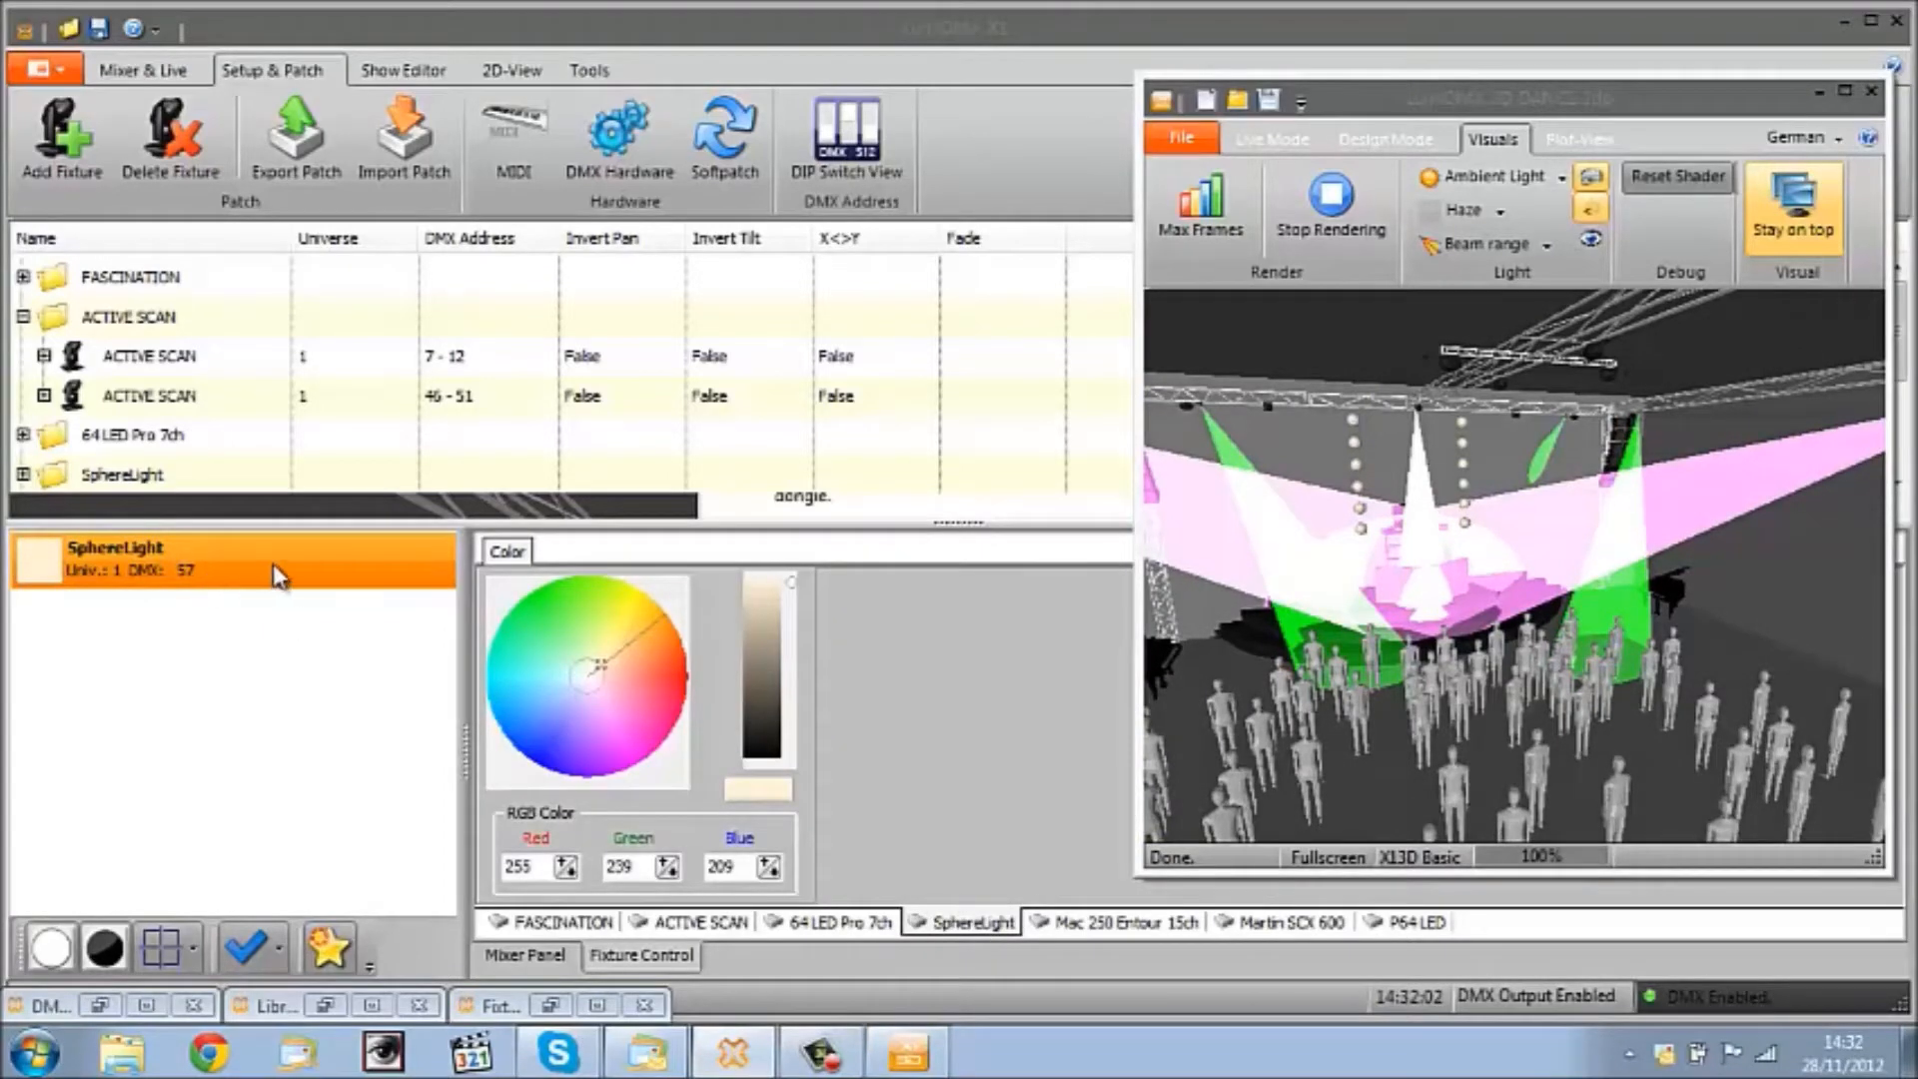
{"action": "left_click", "coordinate": [598, 671]}
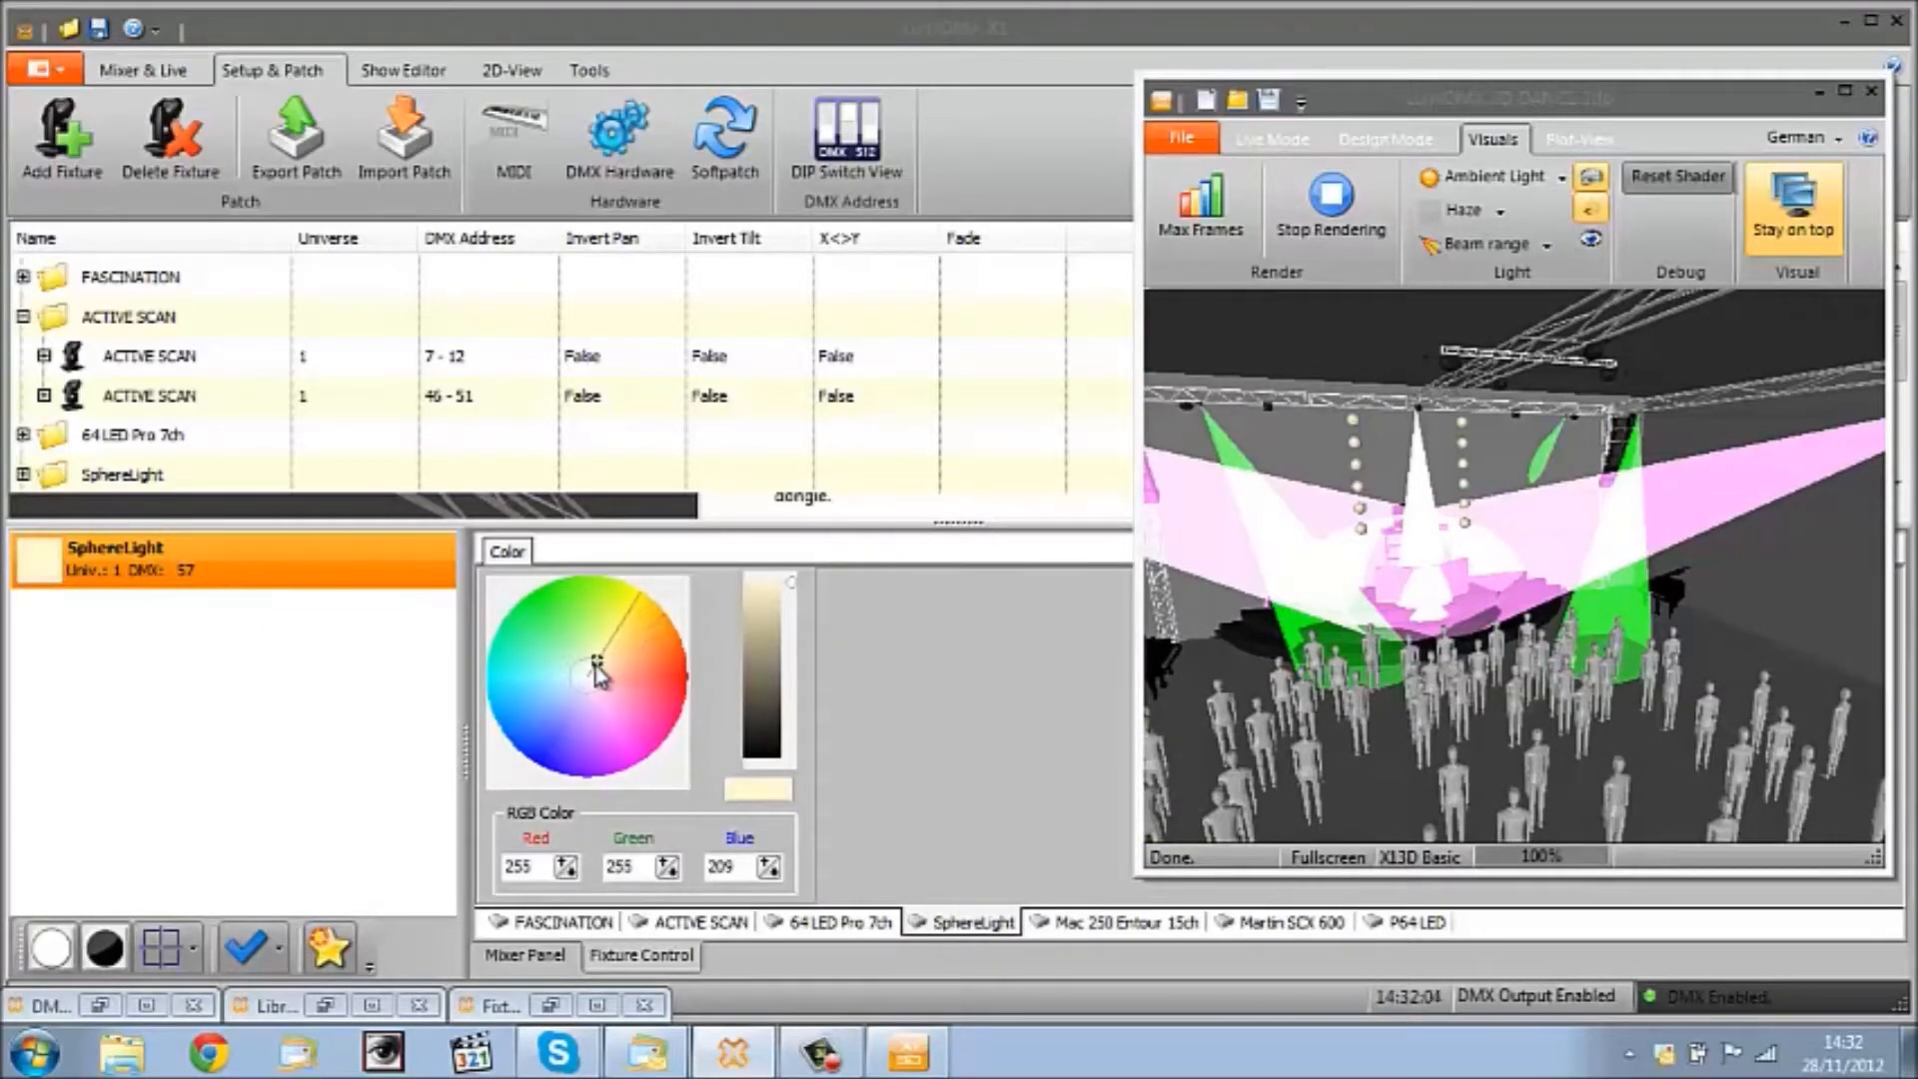
{"action": "left_click", "coordinate": [586, 679]}
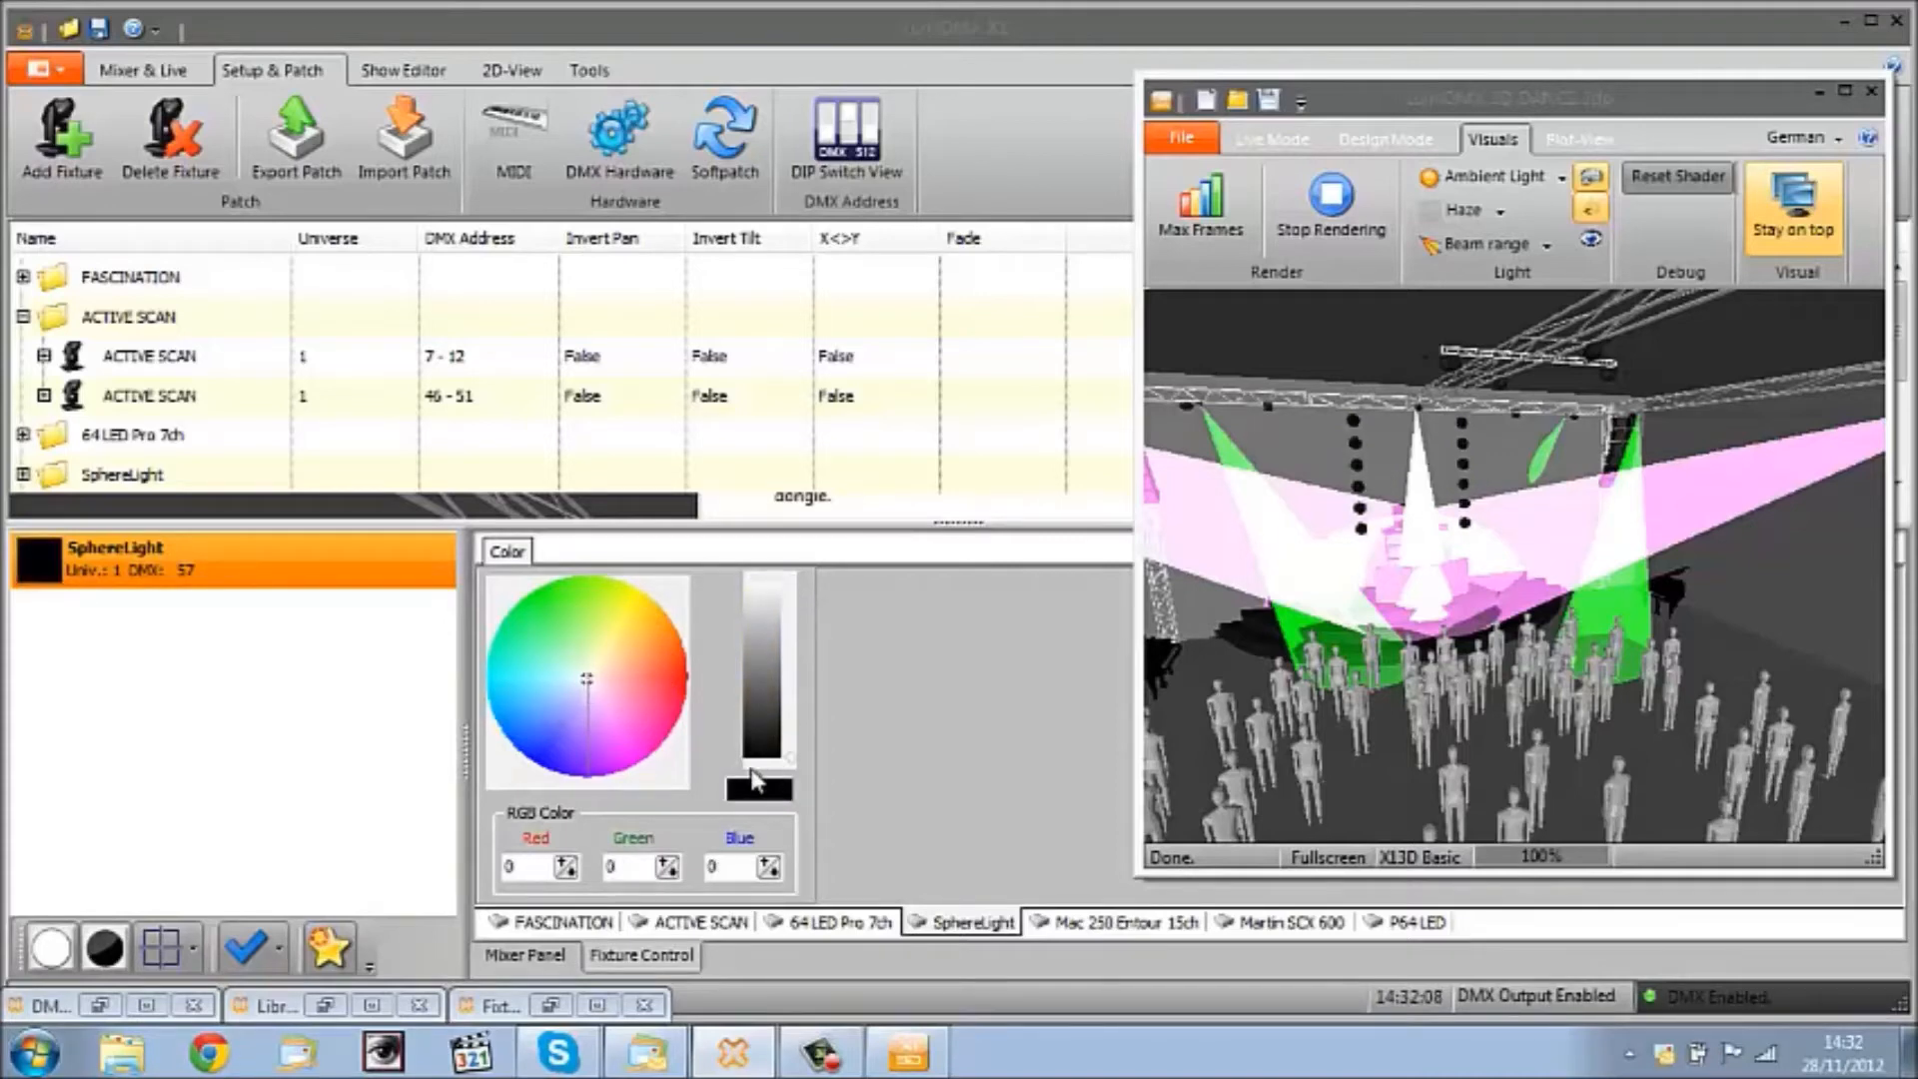
{"action": "left_click", "coordinate": [1119, 923]}
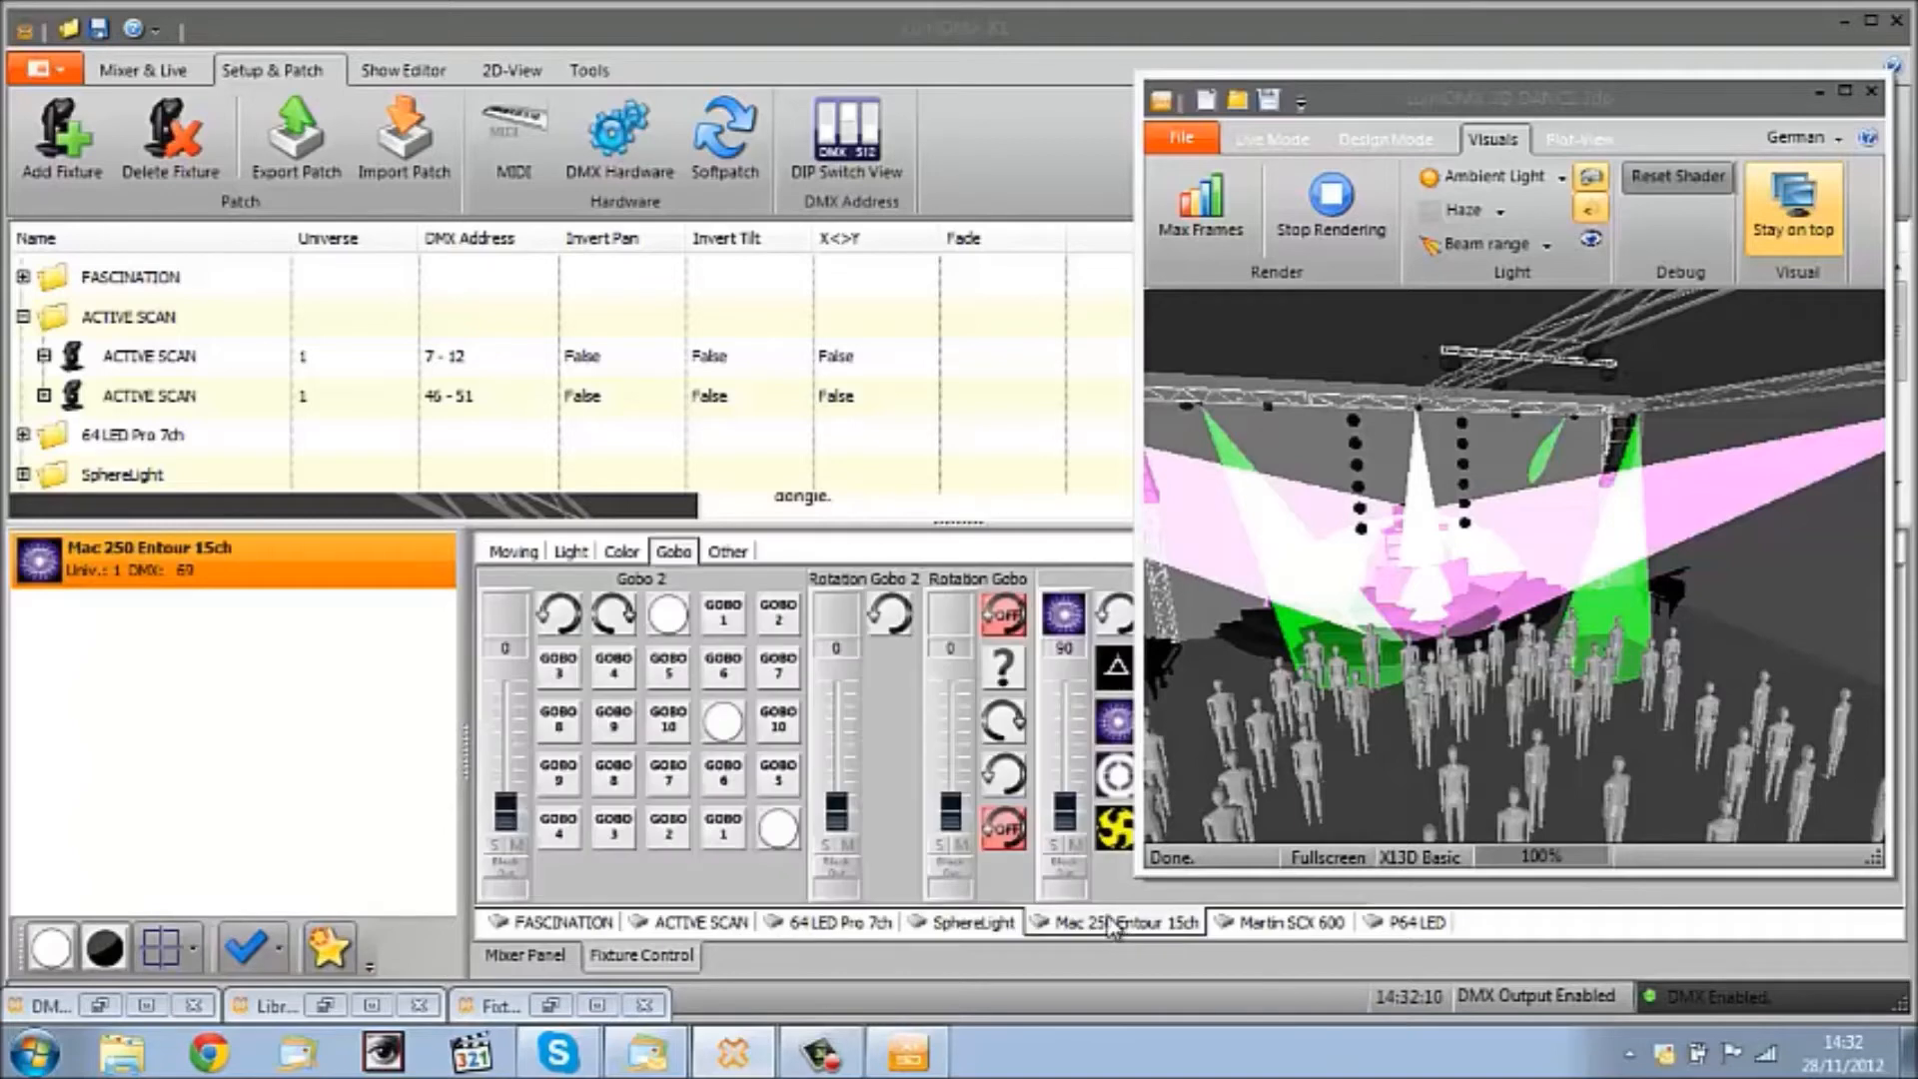
{"action": "left_click", "coordinate": [571, 551]}
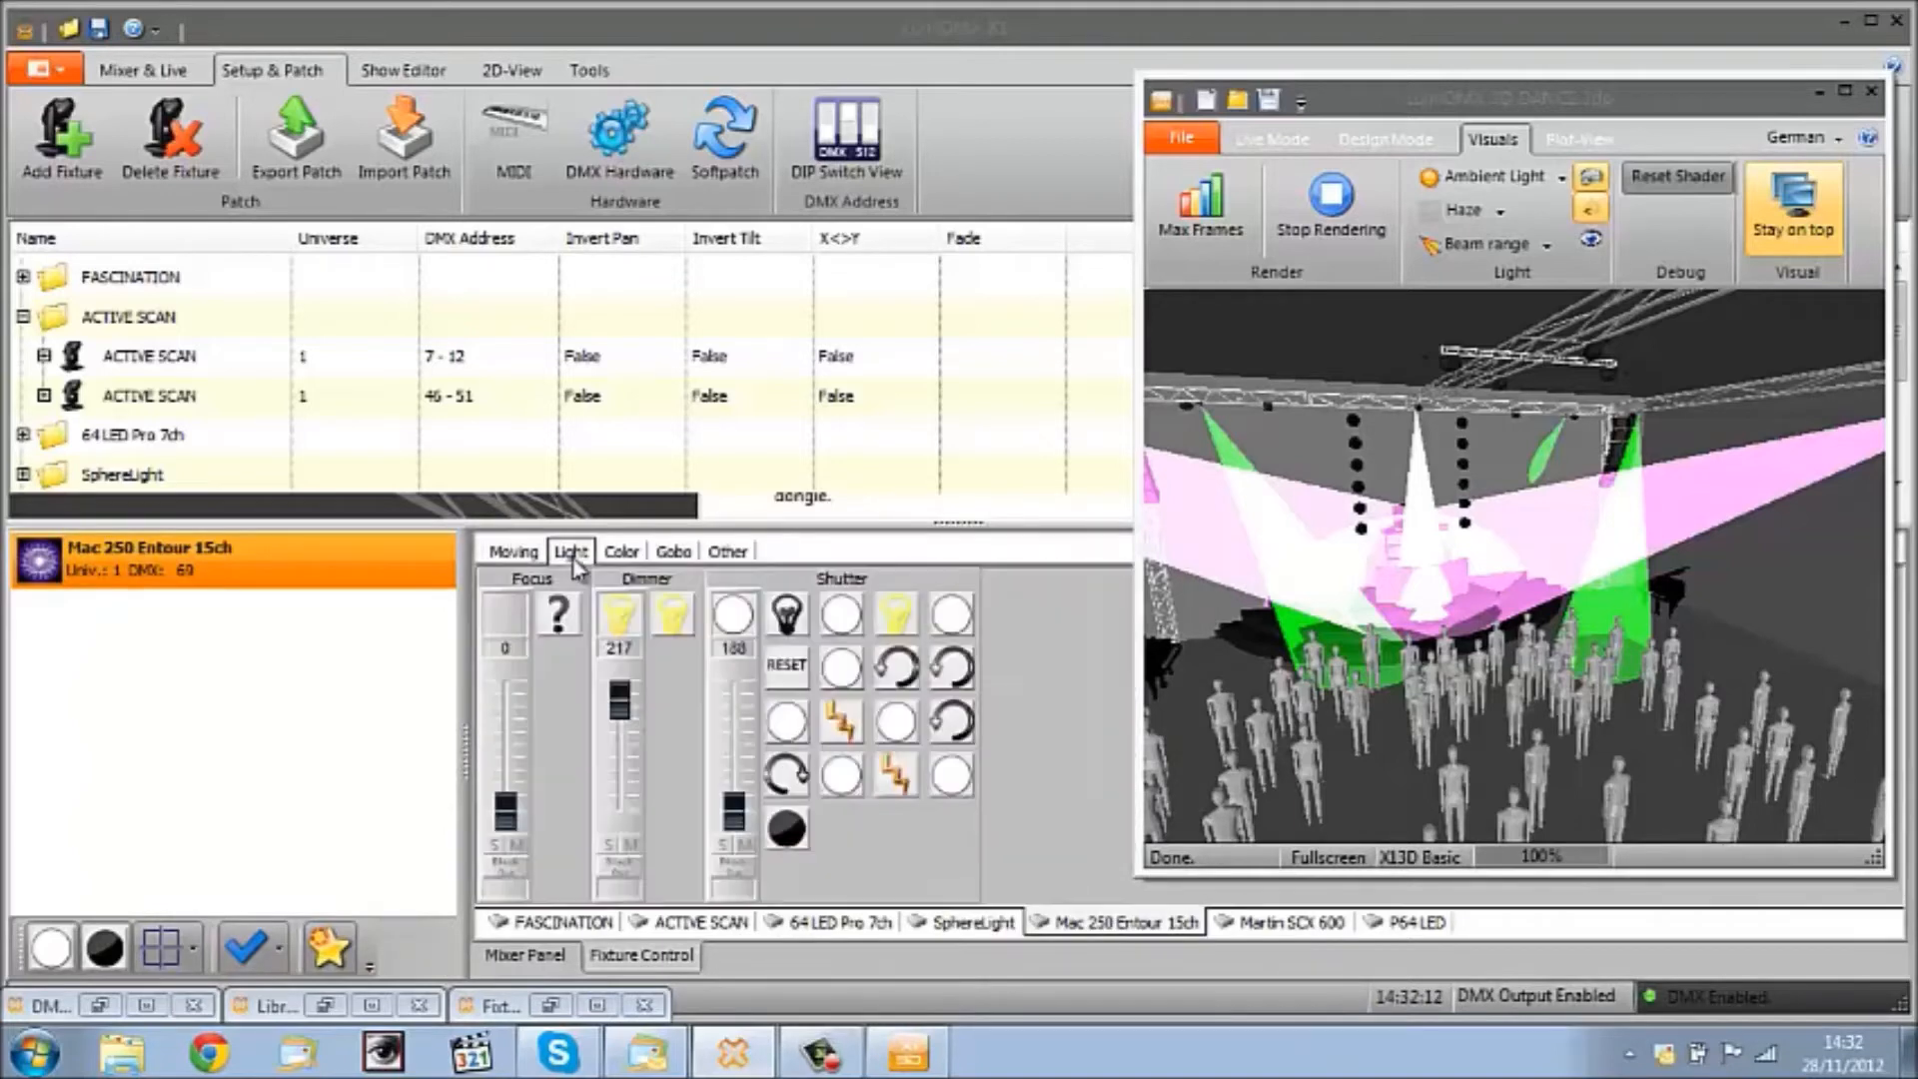
{"action": "left_click_drag", "start_coordinate": [621, 697], "coordinate": [622, 807]}
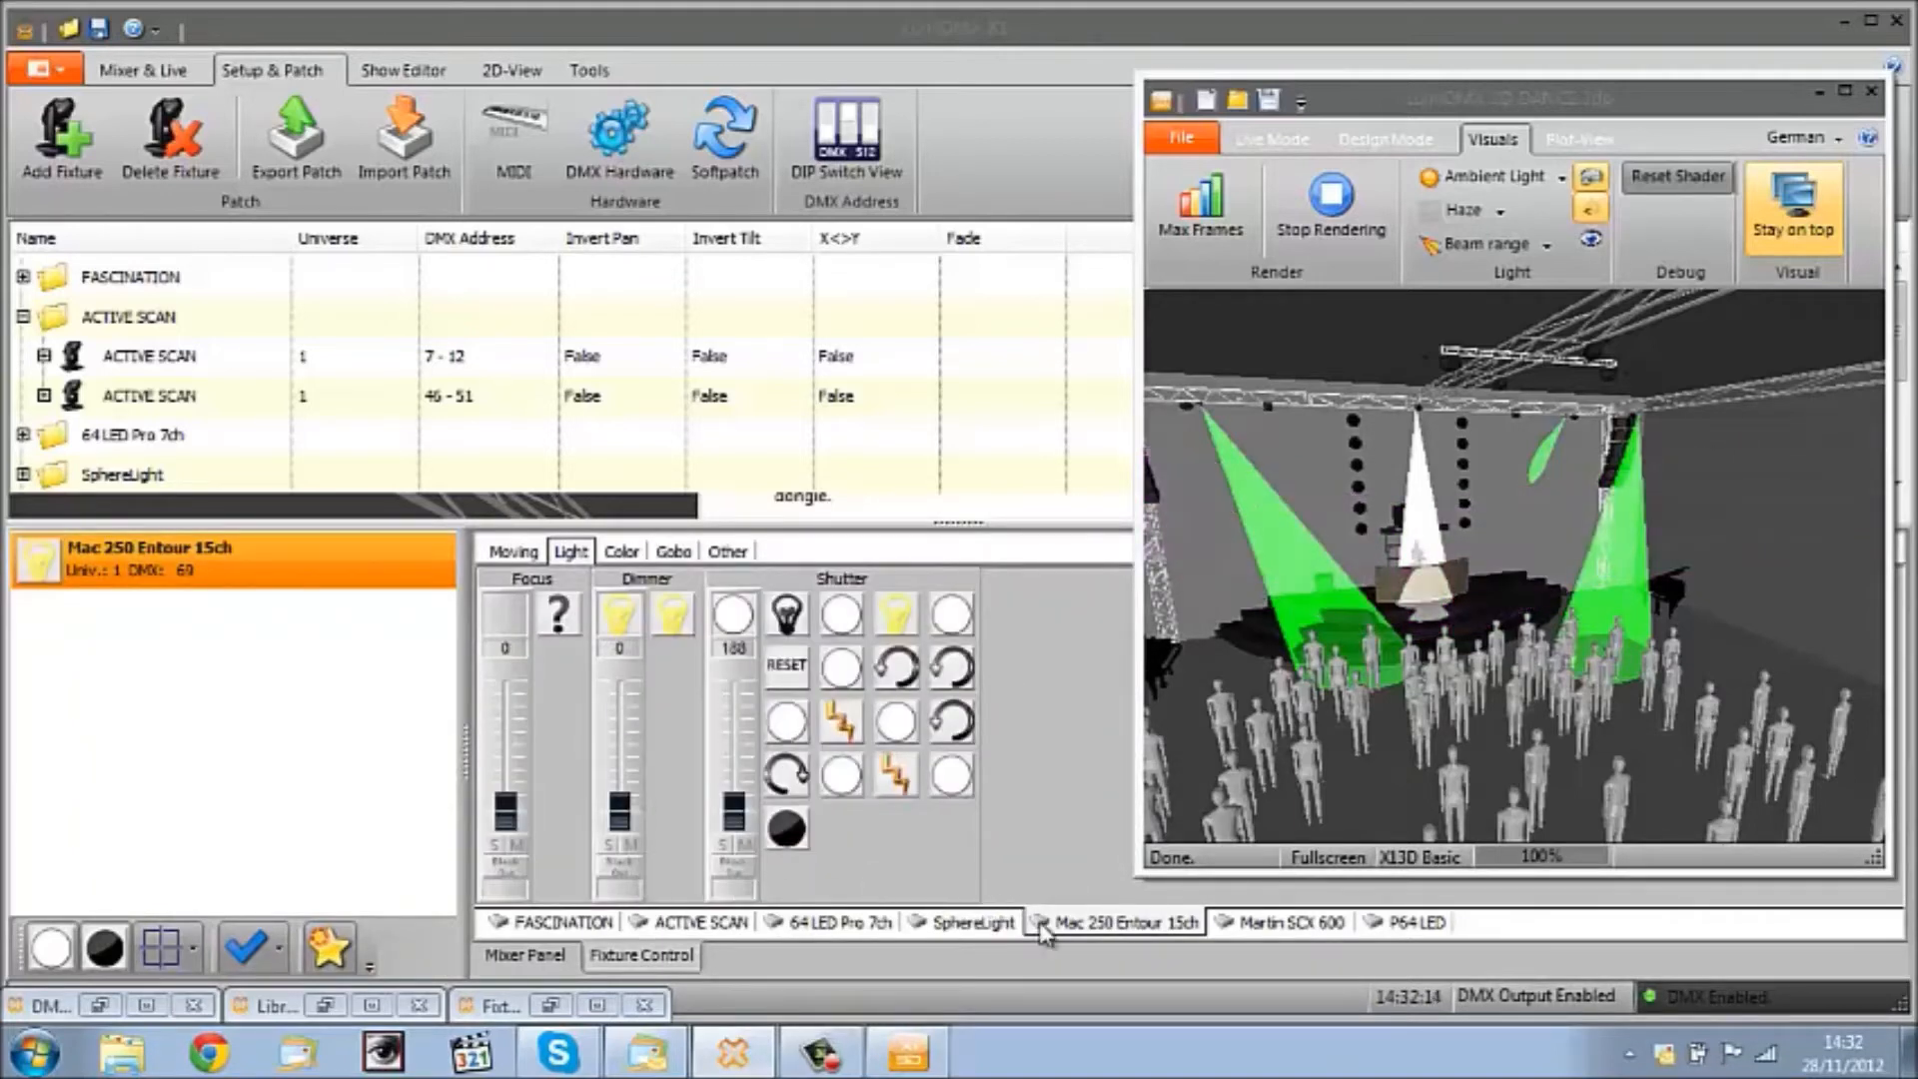
Step: Check the Active Scan light controls, then bring up the P64 LED fixtures' colour page
{"action": "left_click", "coordinate": [699, 923]}
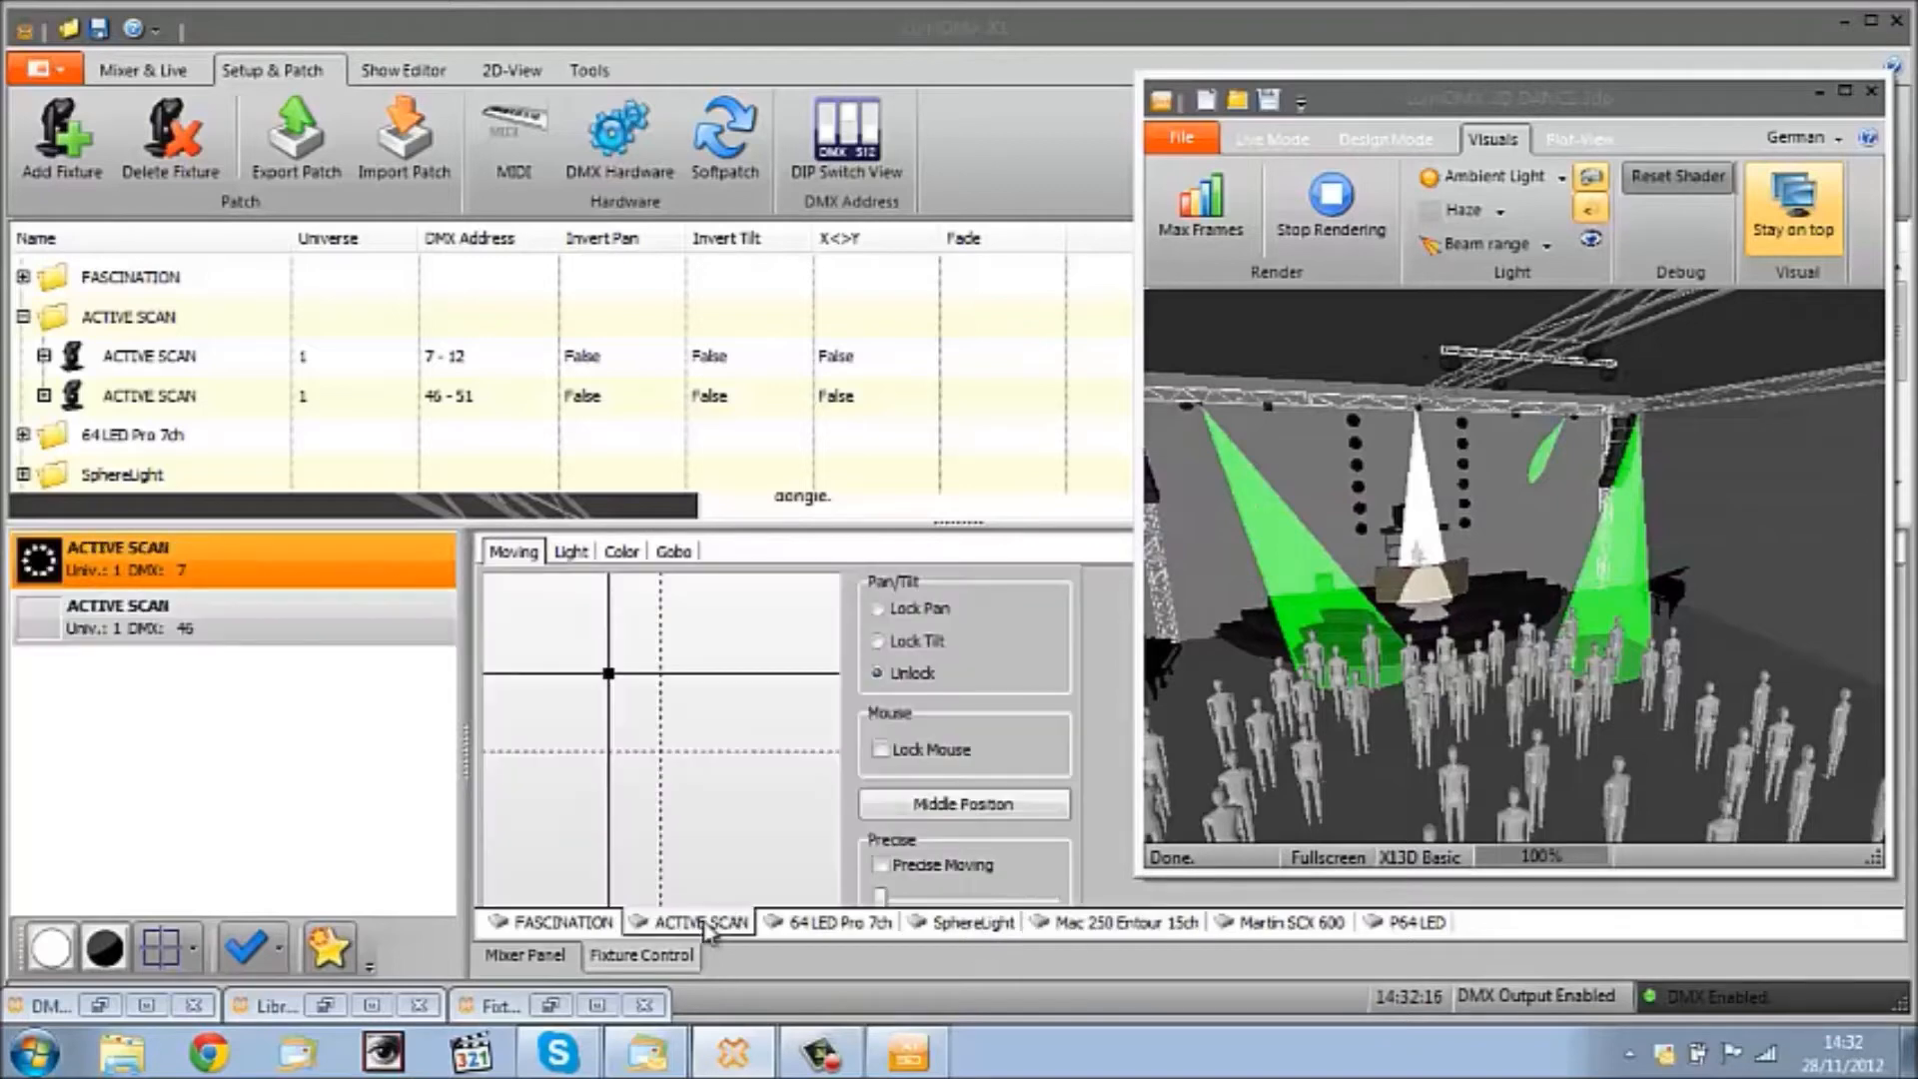
{"action": "left_click", "coordinate": [570, 552]}
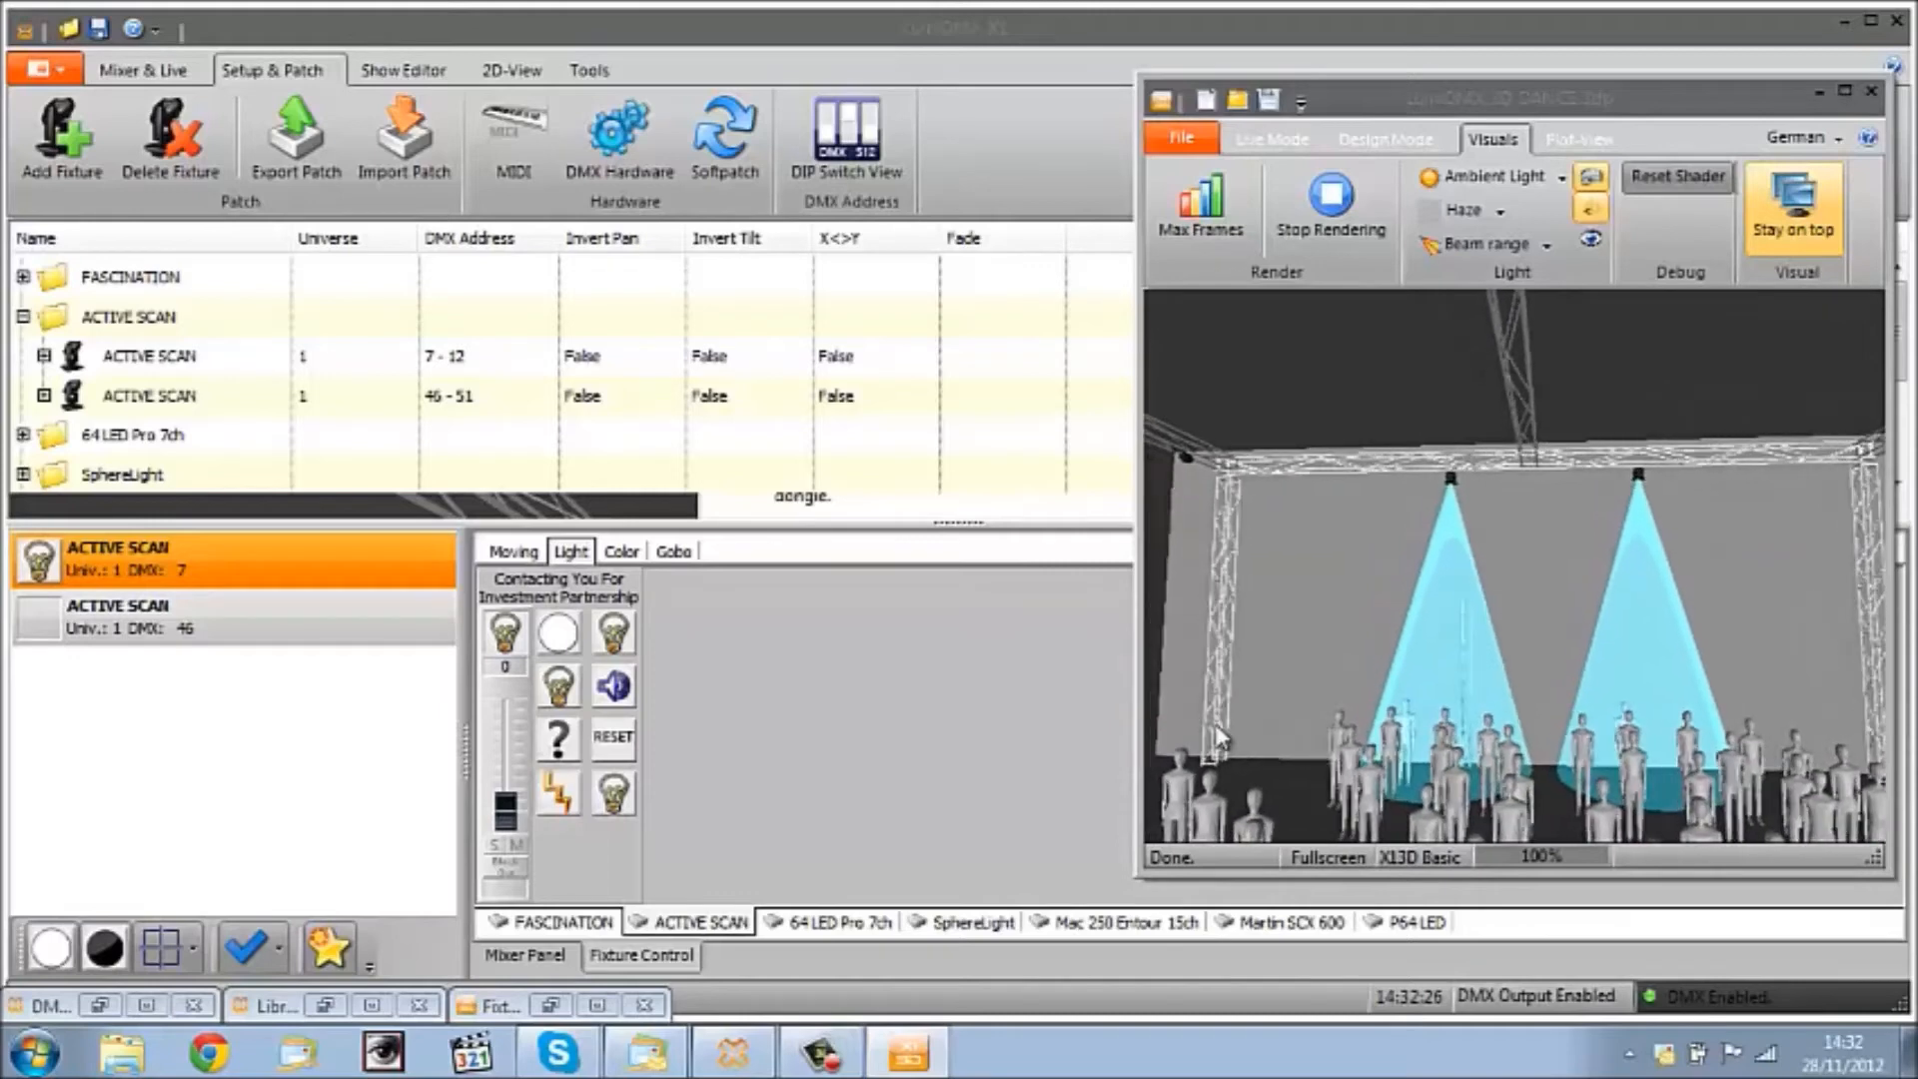
{"action": "left_click", "coordinate": [1415, 921]}
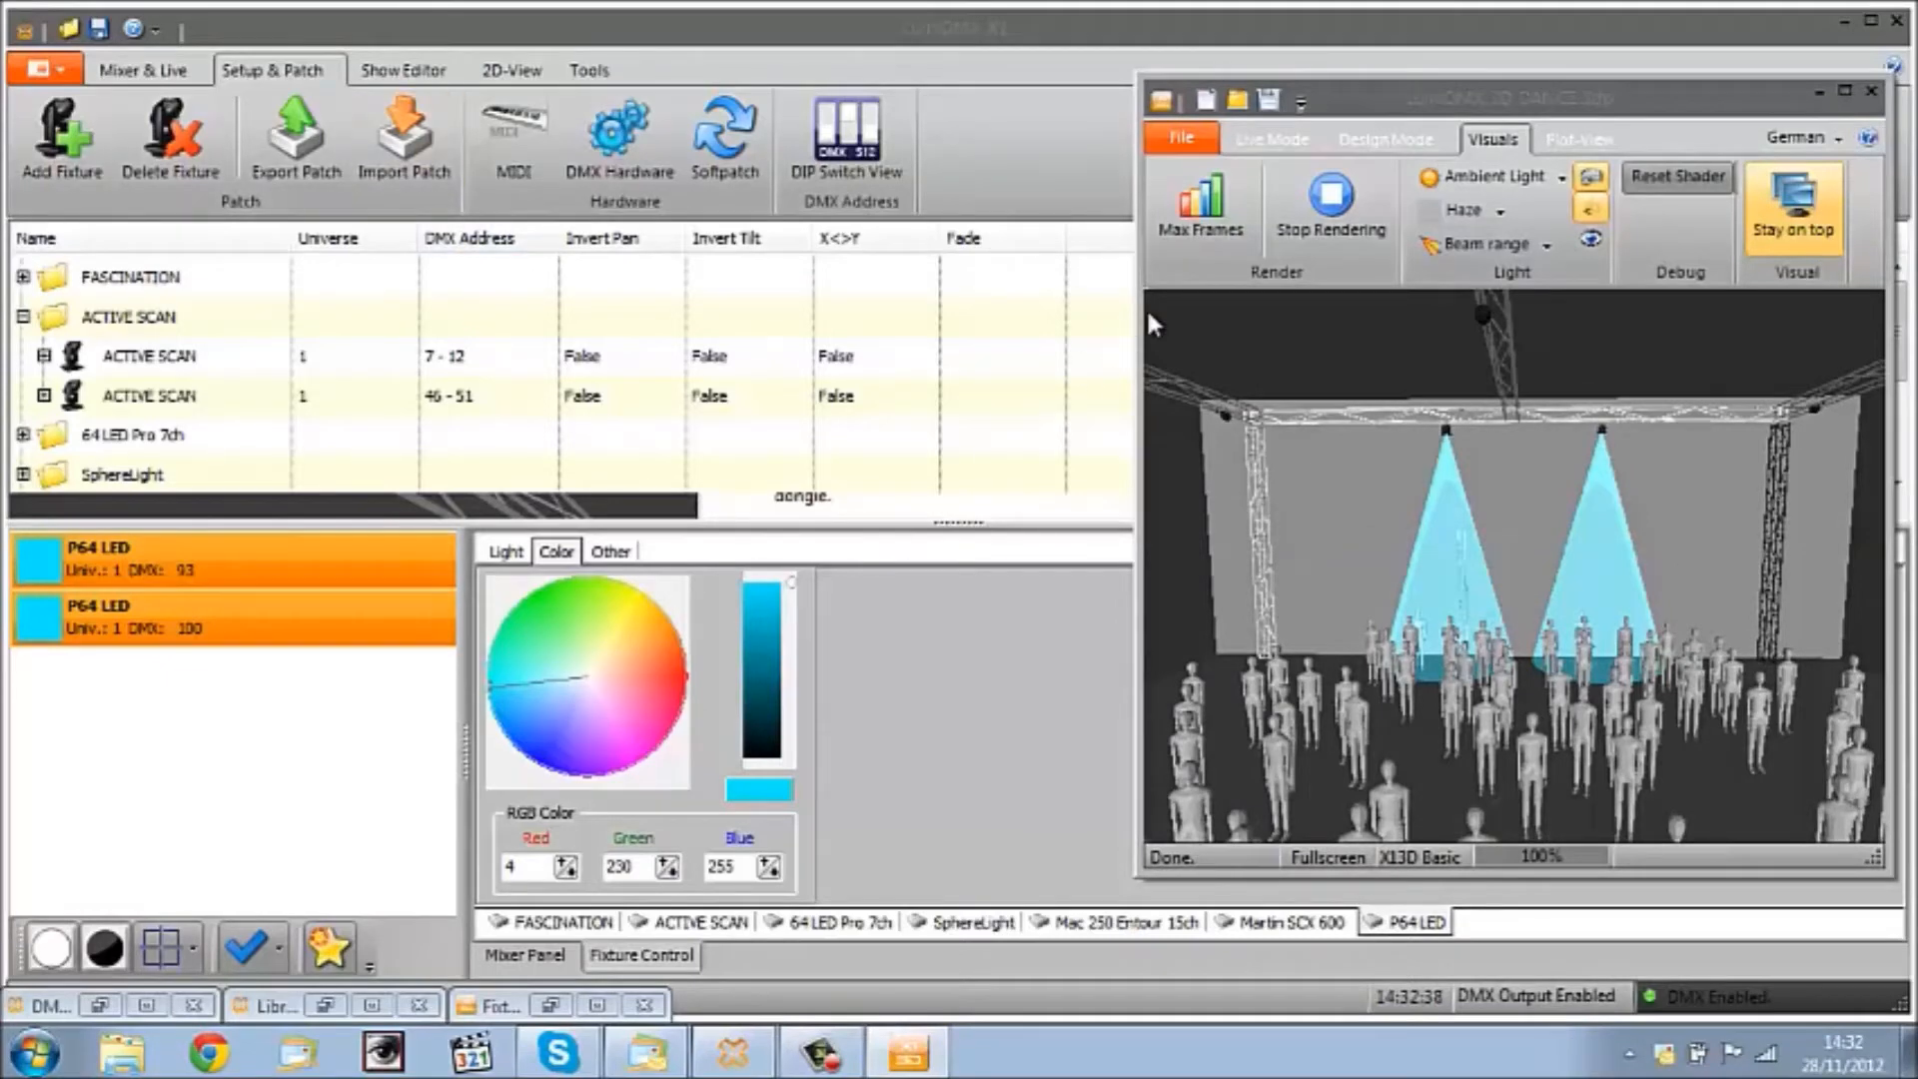
{"action": "mouse_move", "coordinate": [624, 816]}
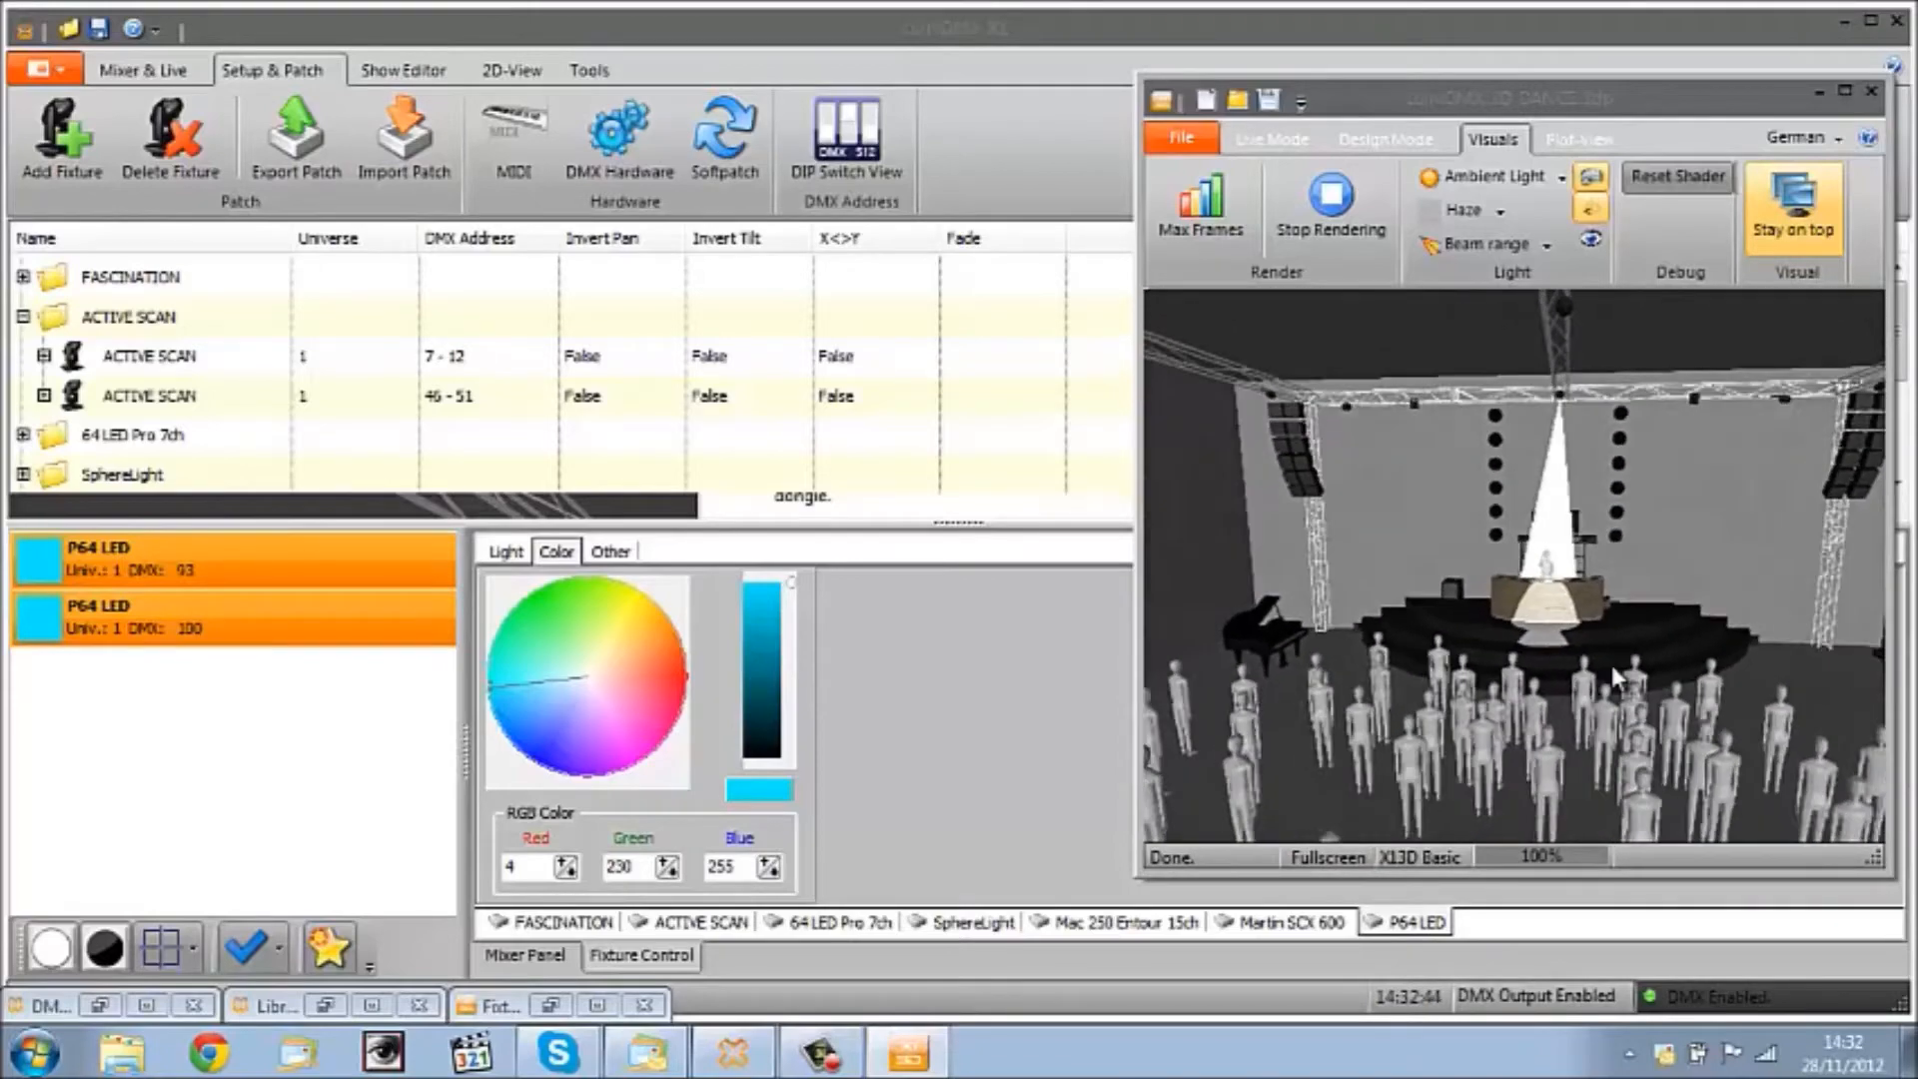
Step: Bring up the audio mixer from the Show Editor and start playing the DANCE show
{"action": "left_click", "coordinate": [404, 68]}
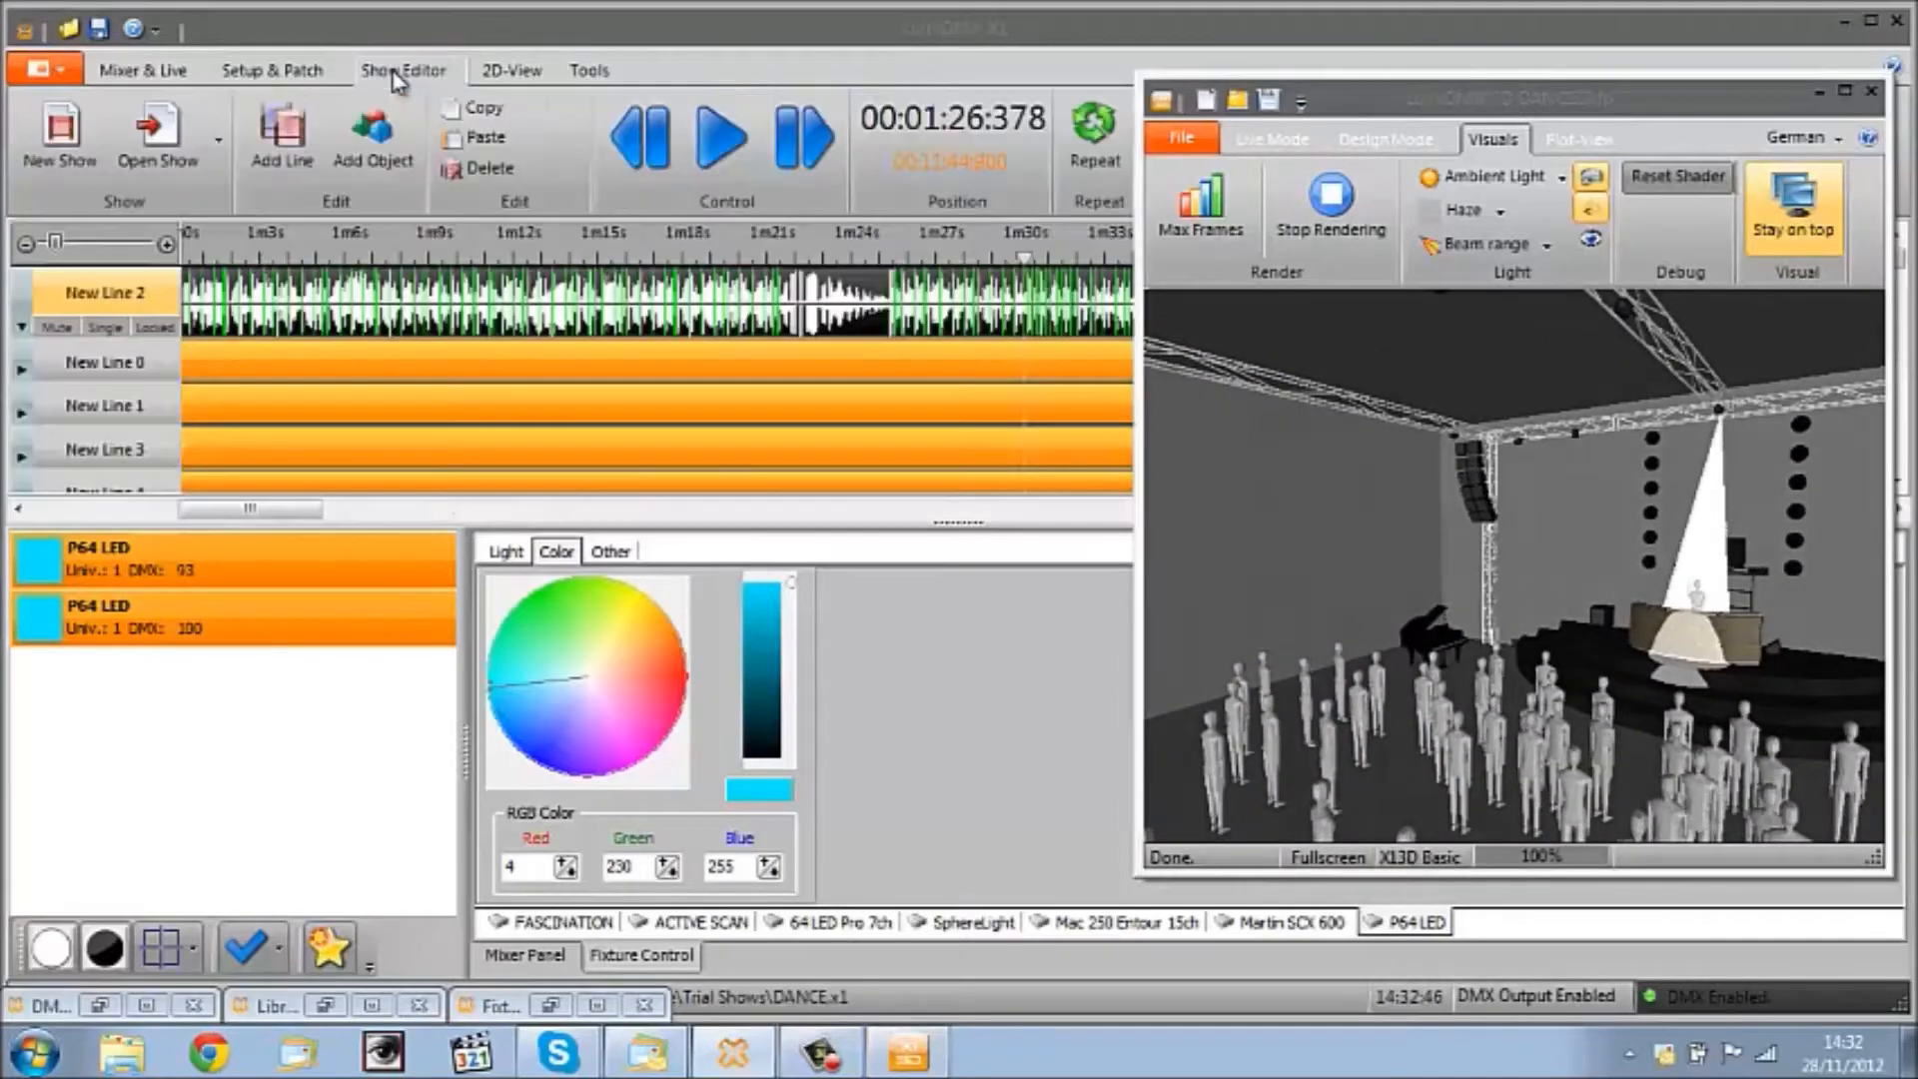
{"action": "mouse_move", "coordinate": [652, 156]}
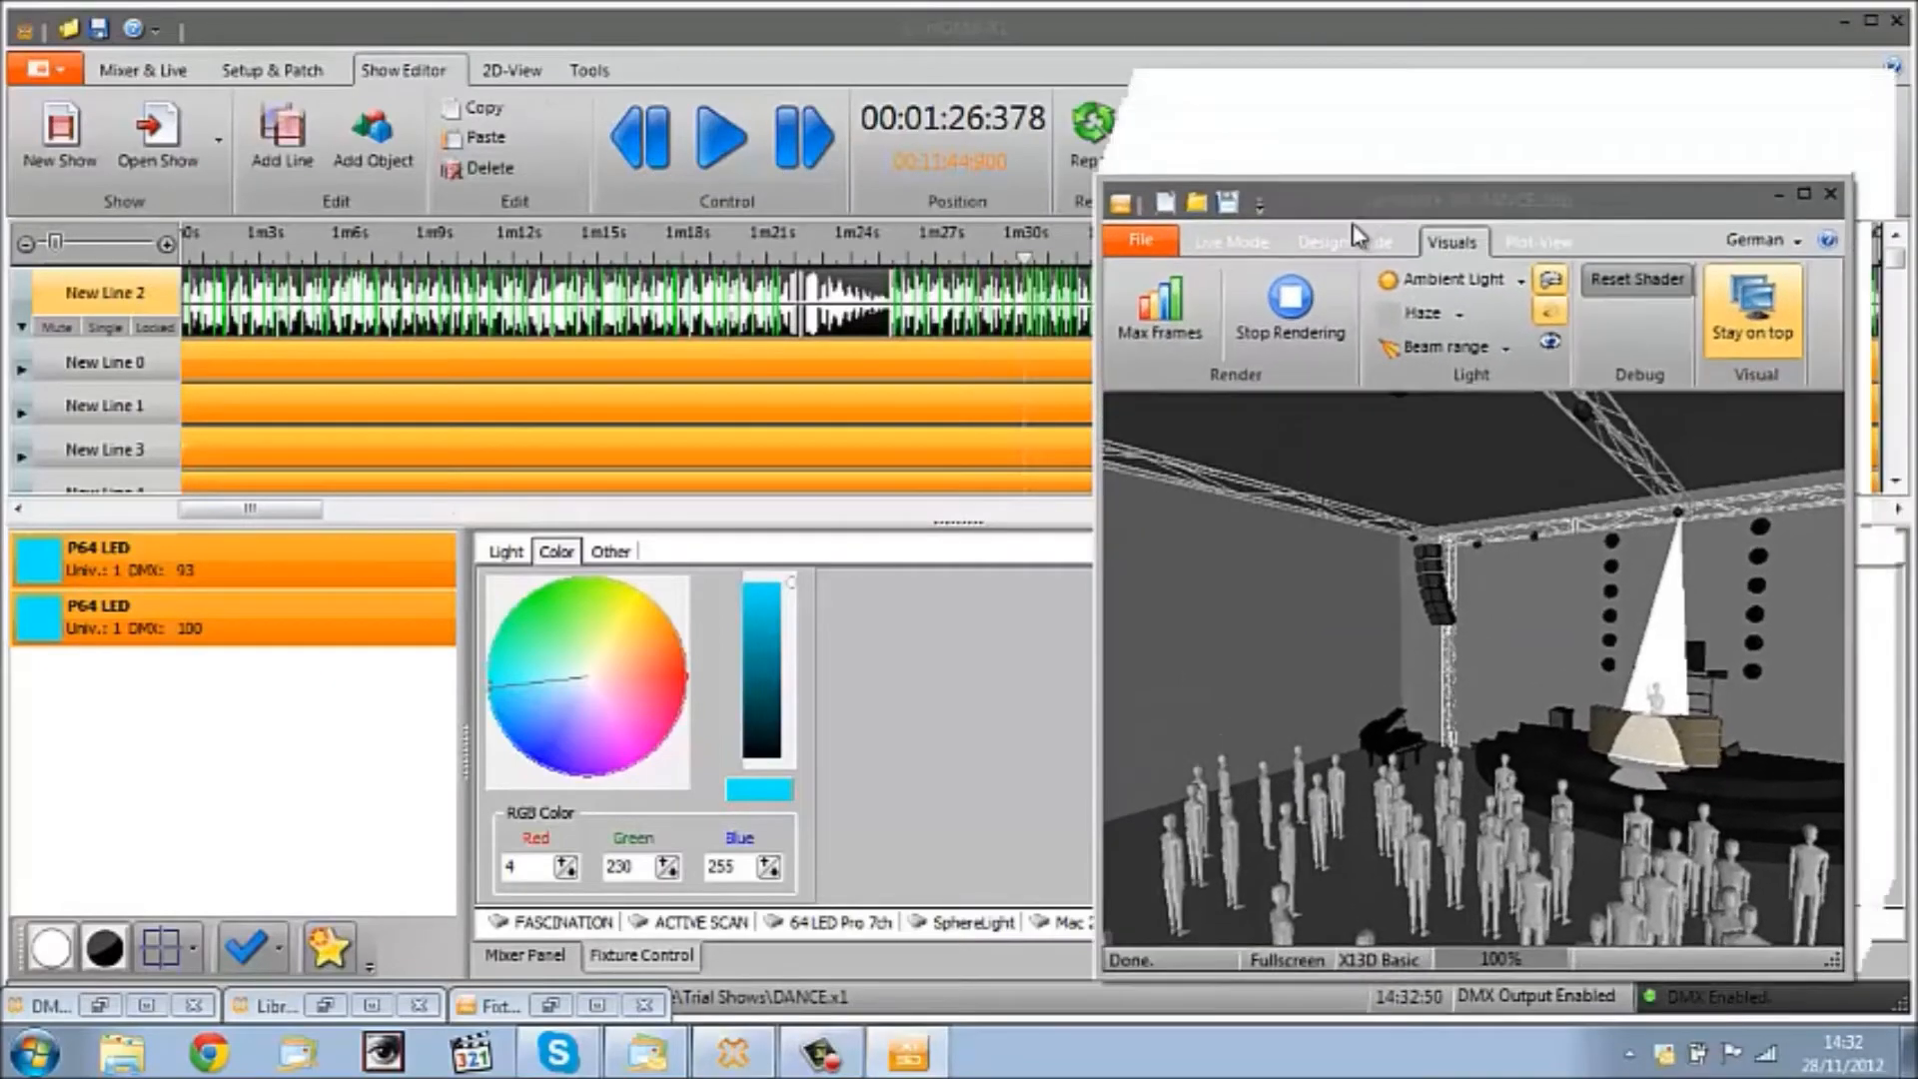
{"action": "left_click", "coordinate": [587, 68]}
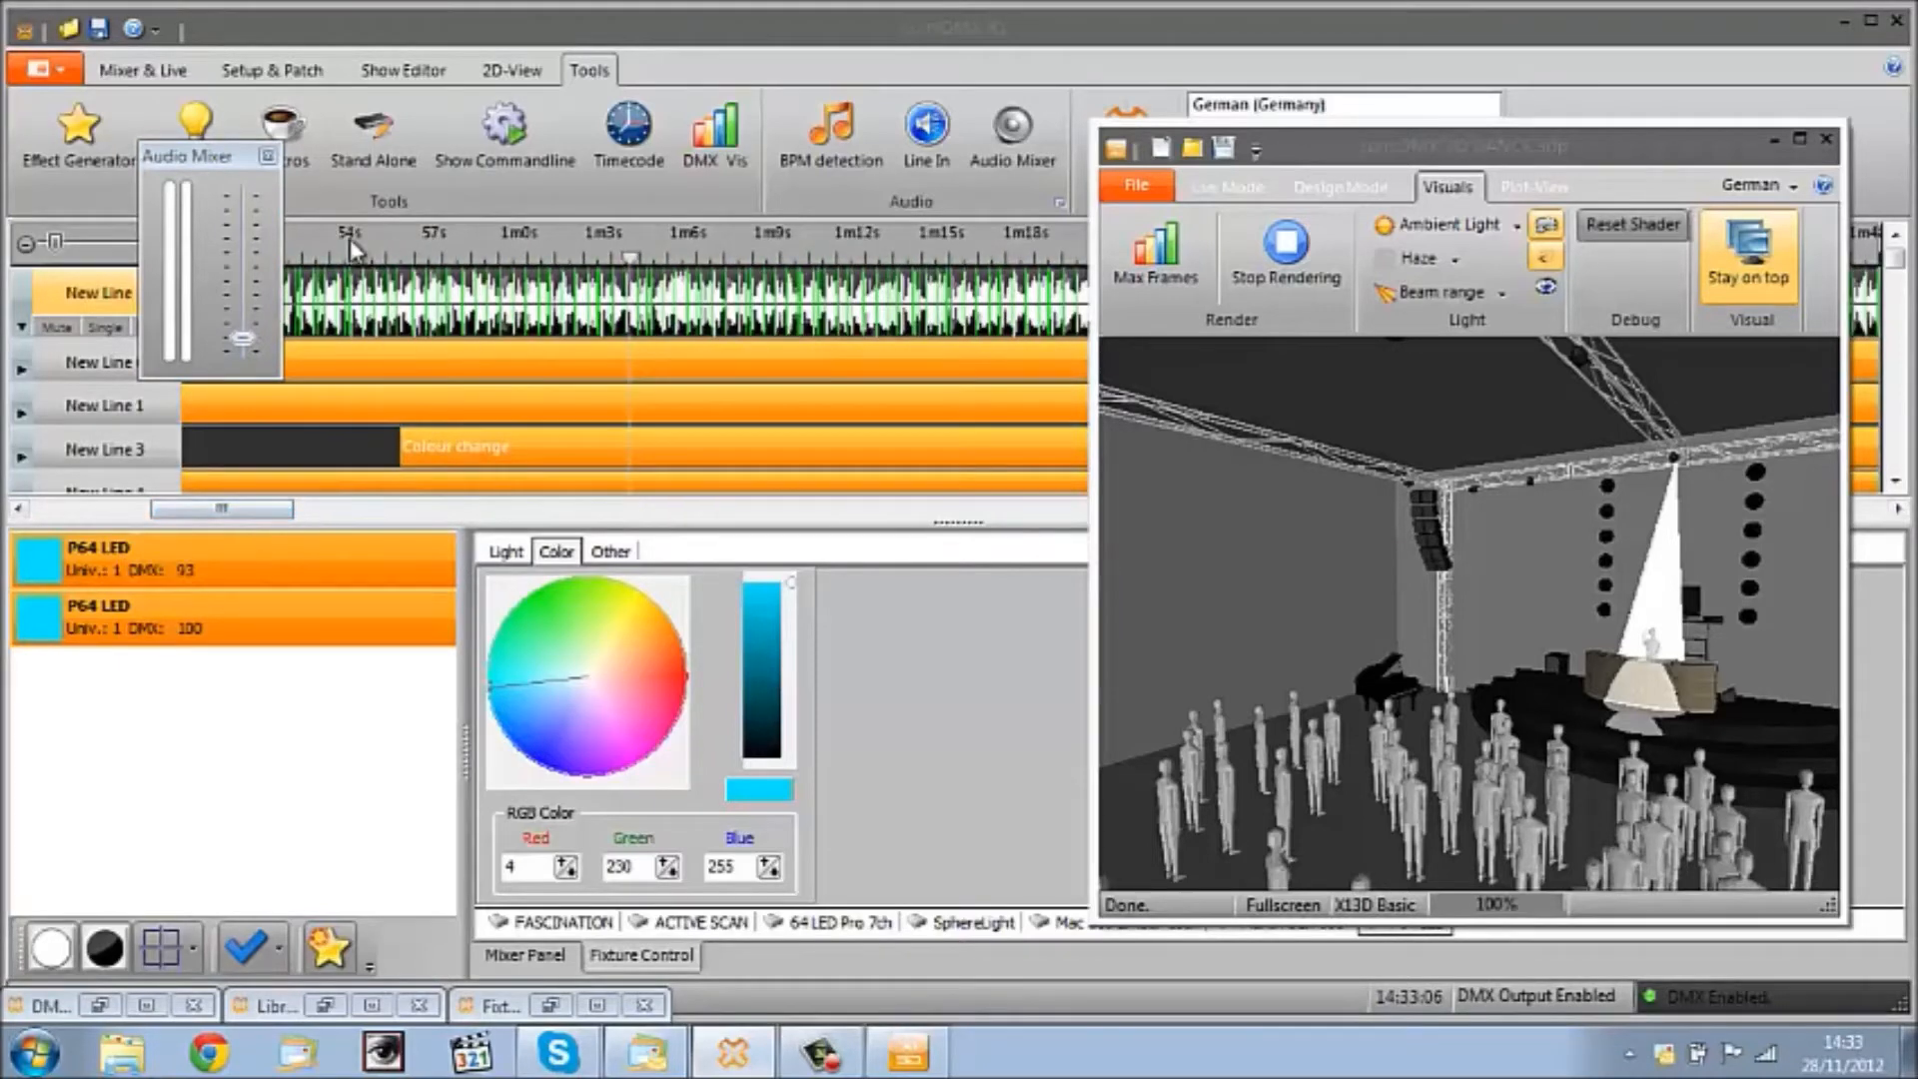
{"action": "left_click", "coordinate": [405, 67]}
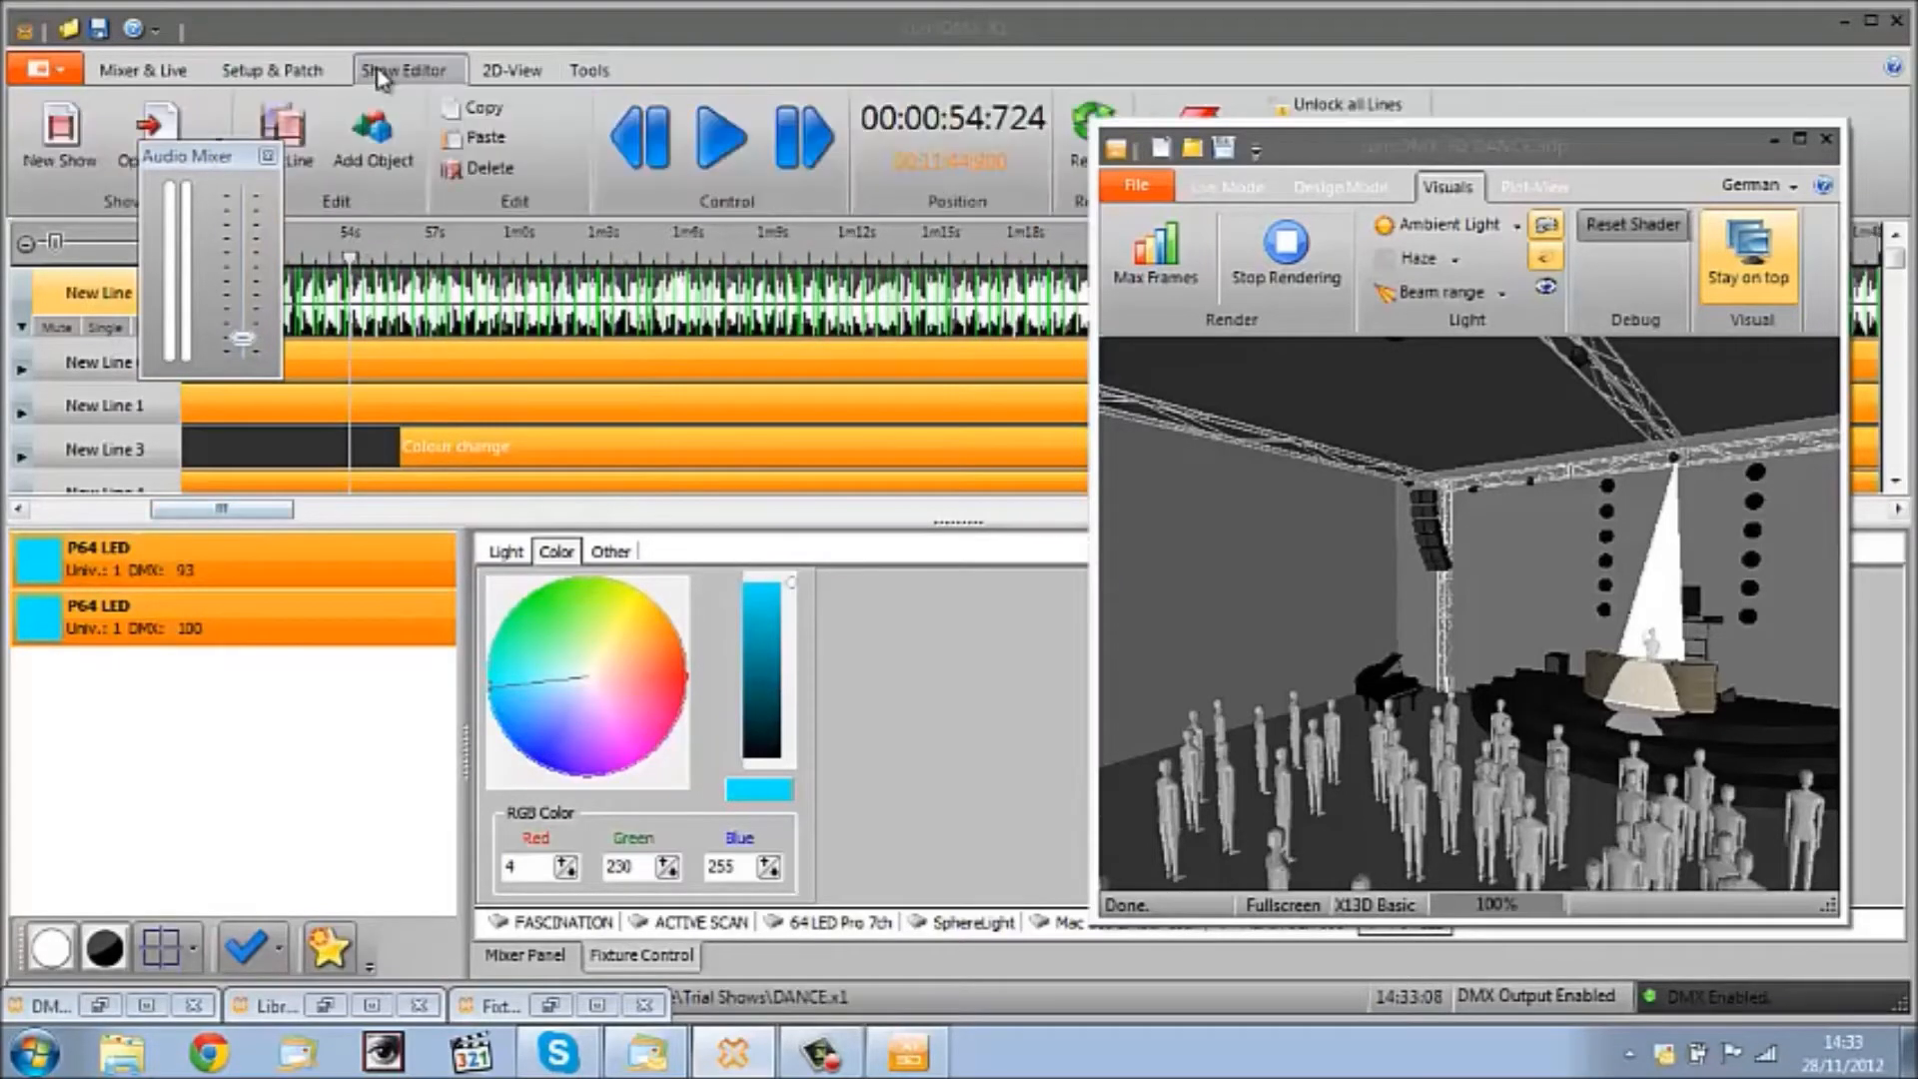
{"action": "left_click", "coordinate": [727, 138]}
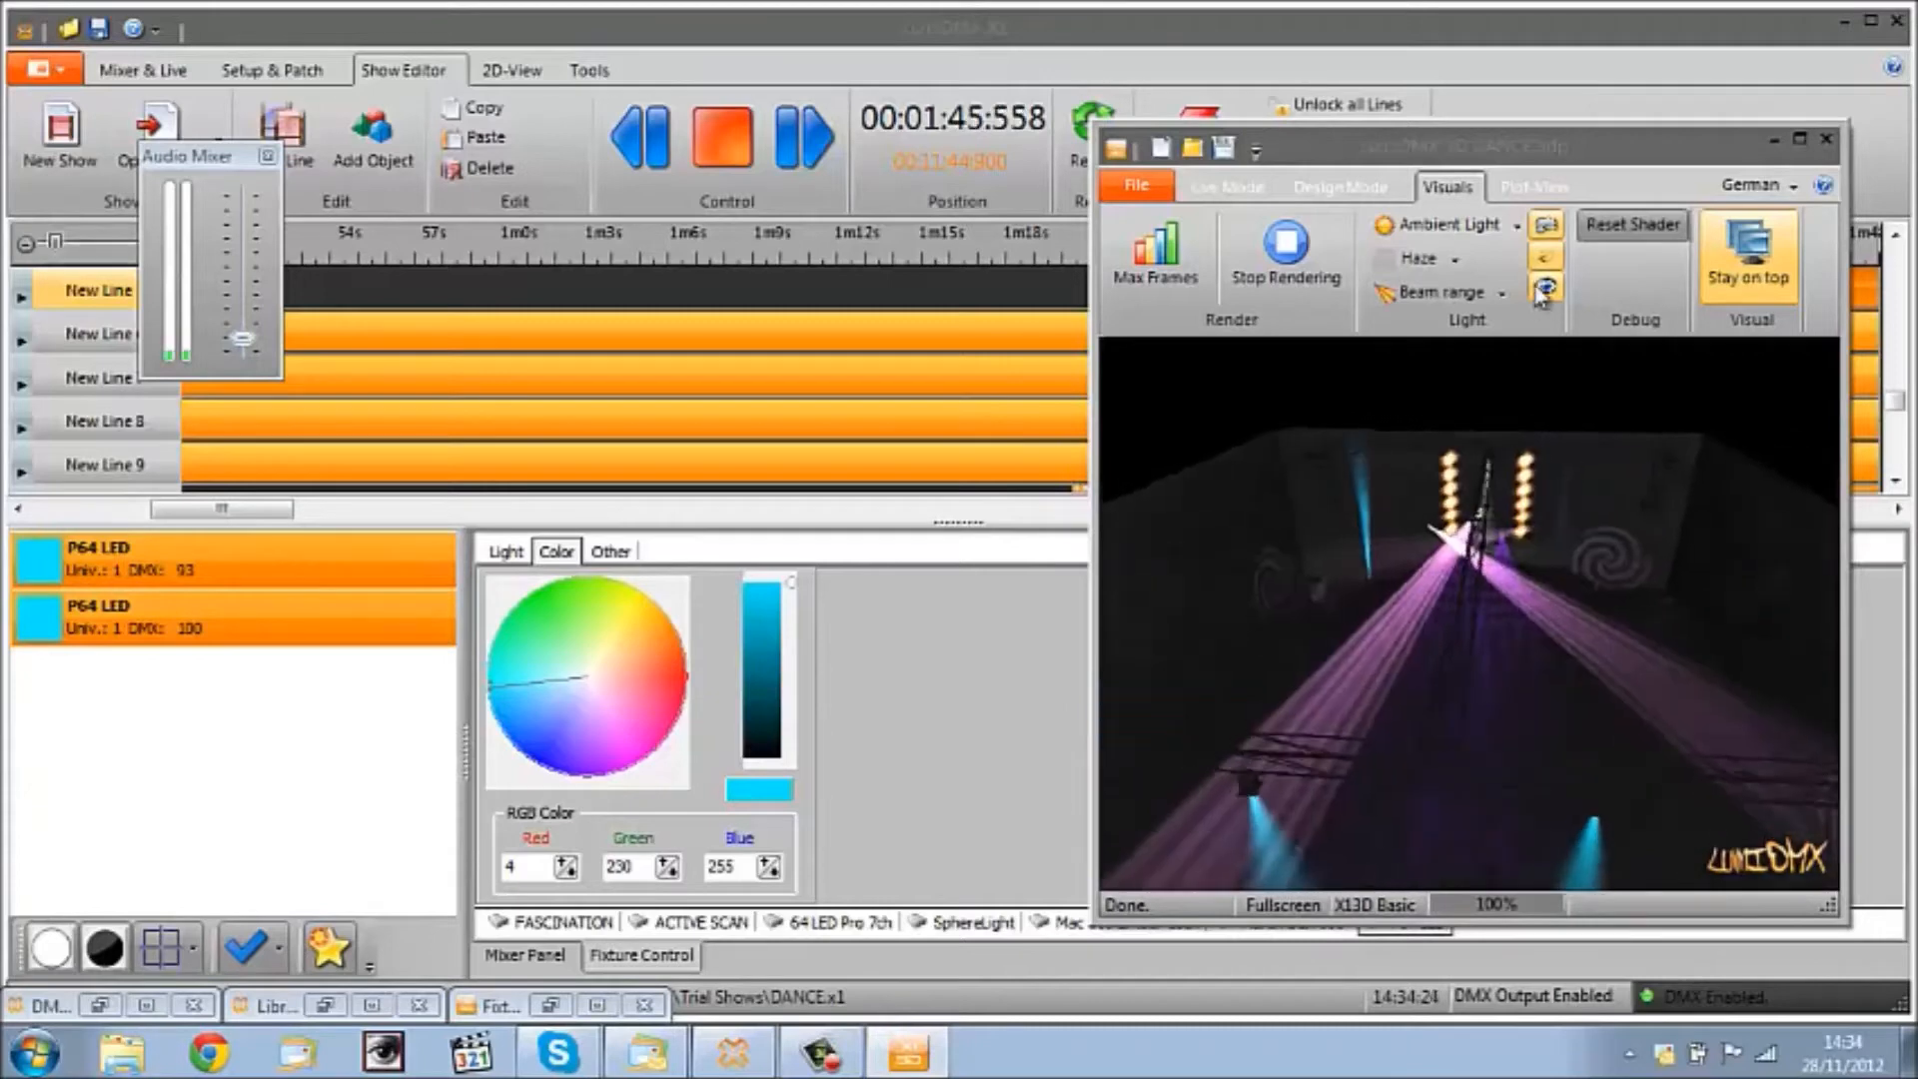
{"action": "mouse_move", "coordinate": [1543, 292]}
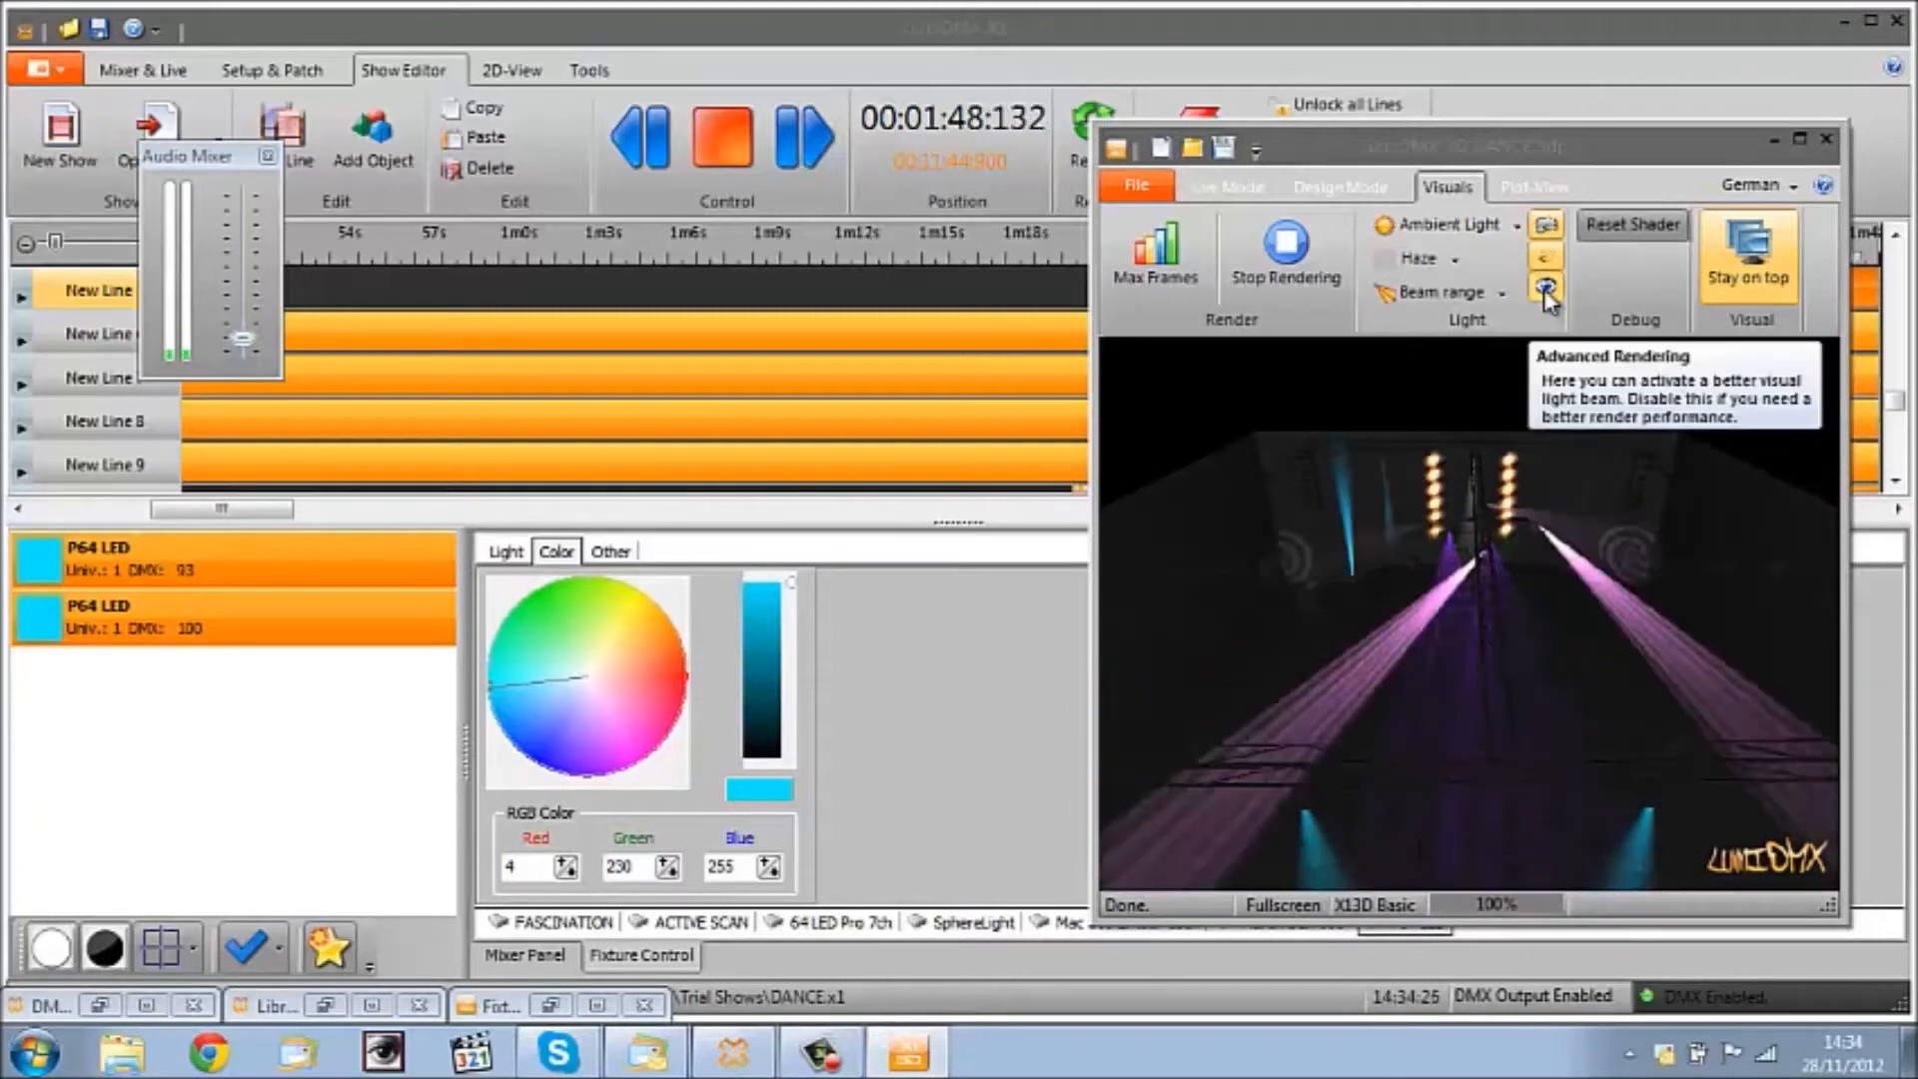
Step: Toggle advanced beam rendering and stop the DANCE show playback around 1:51
{"action": "left_click", "coordinate": [1544, 288]}
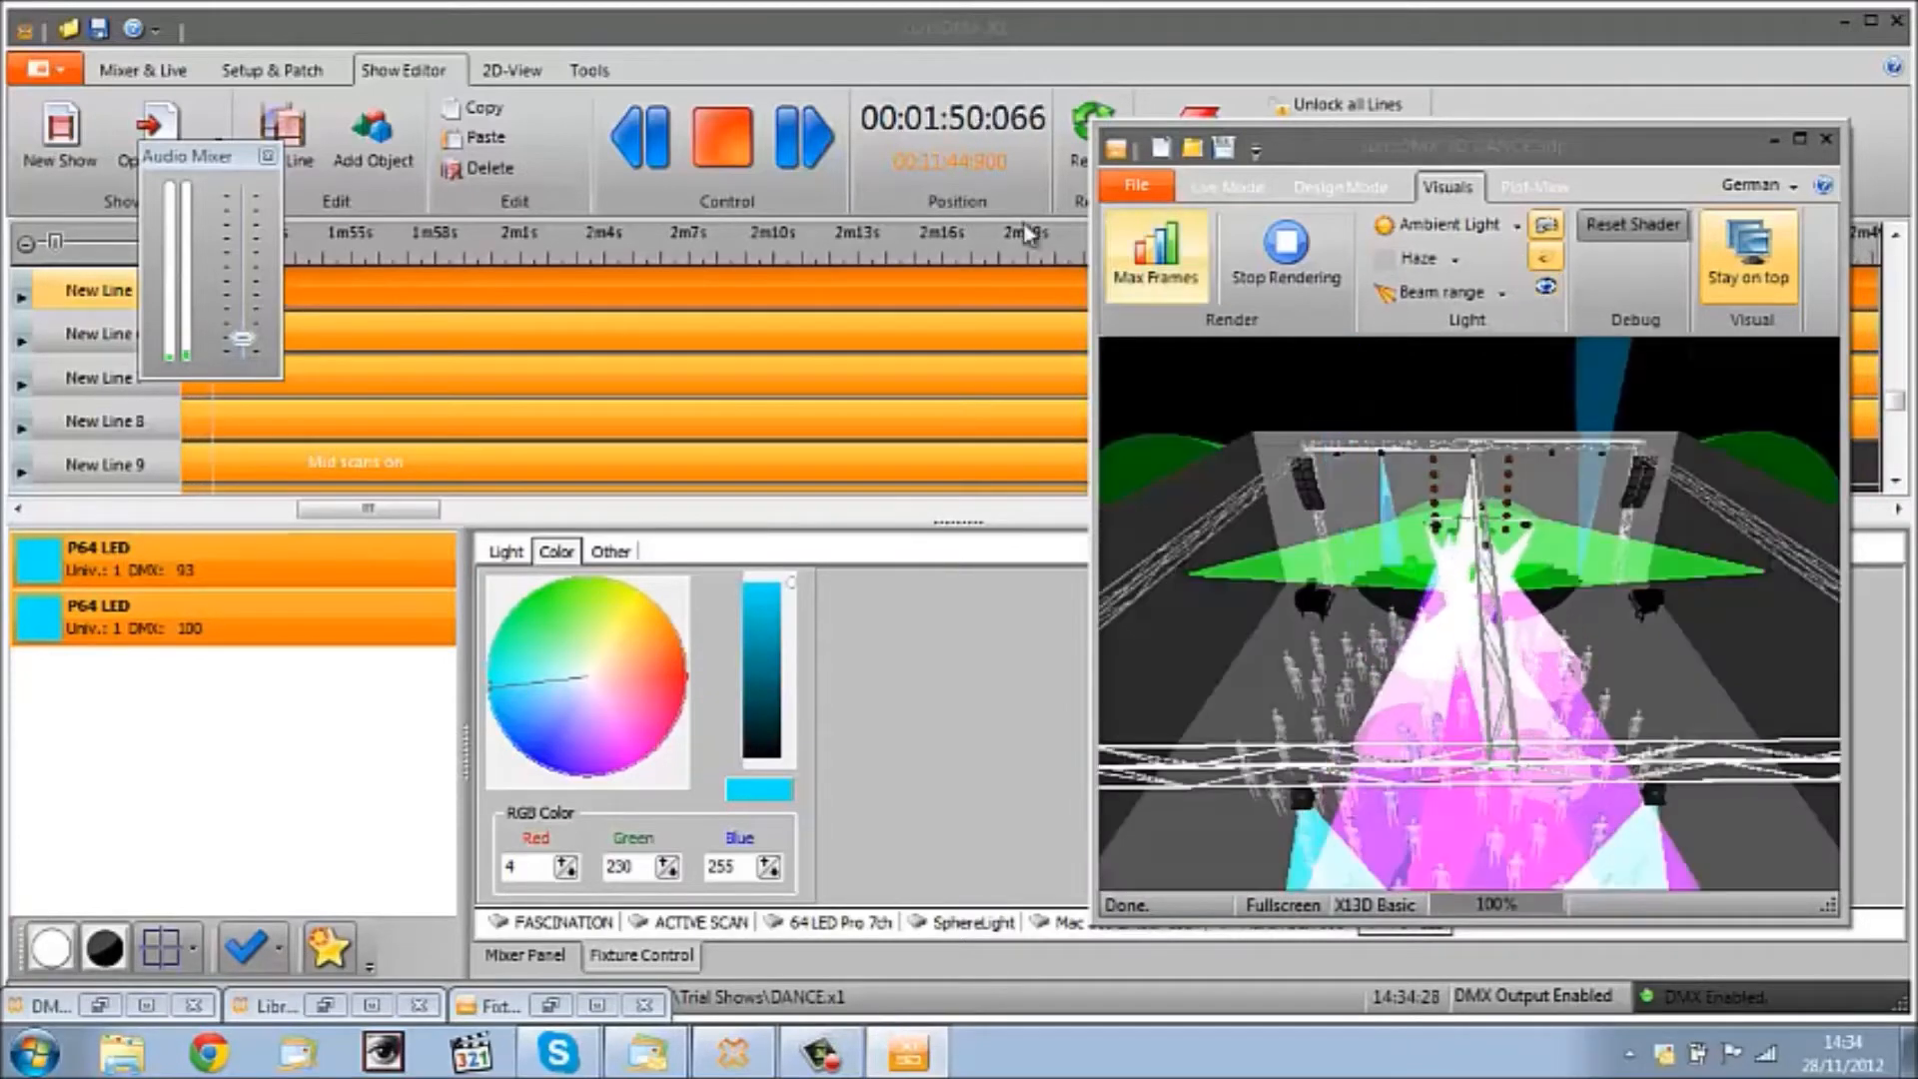
{"action": "left_click", "coordinate": [724, 144]}
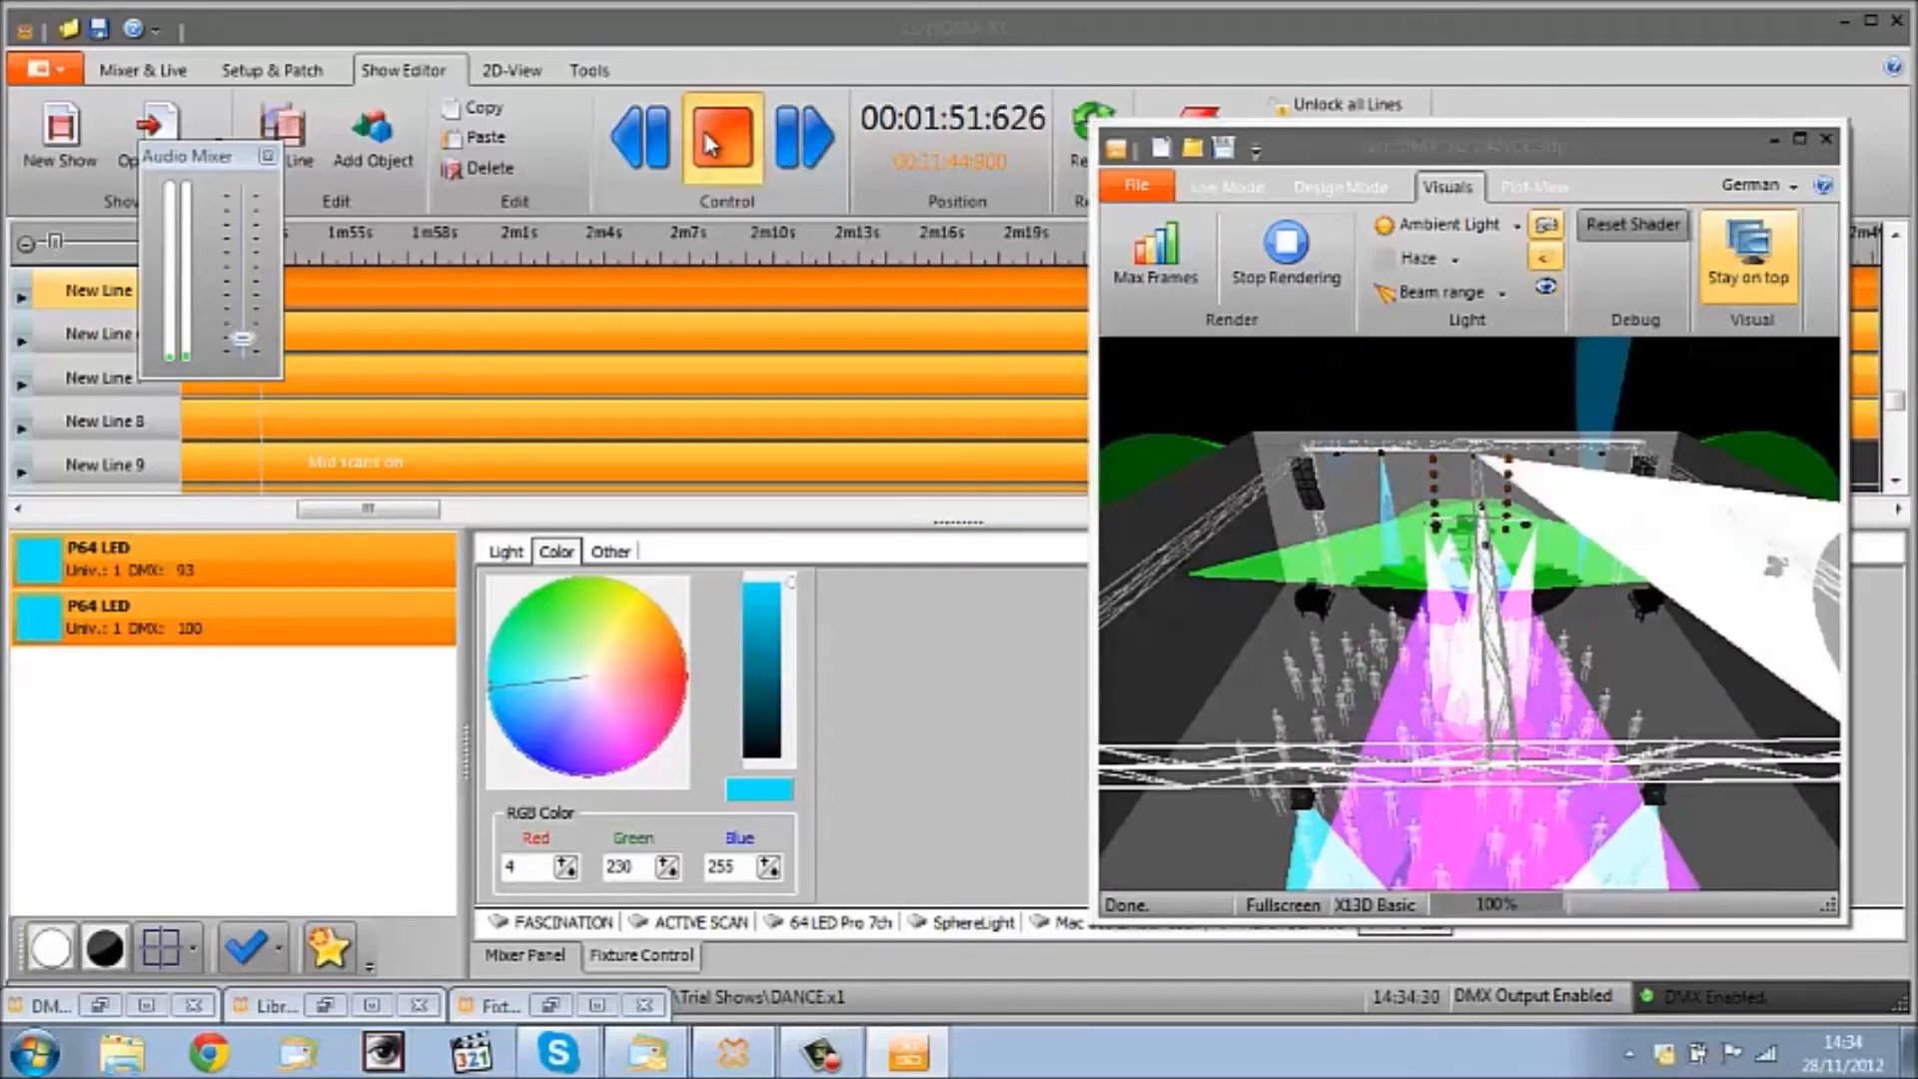
{"action": "left_click", "coordinate": [721, 140]}
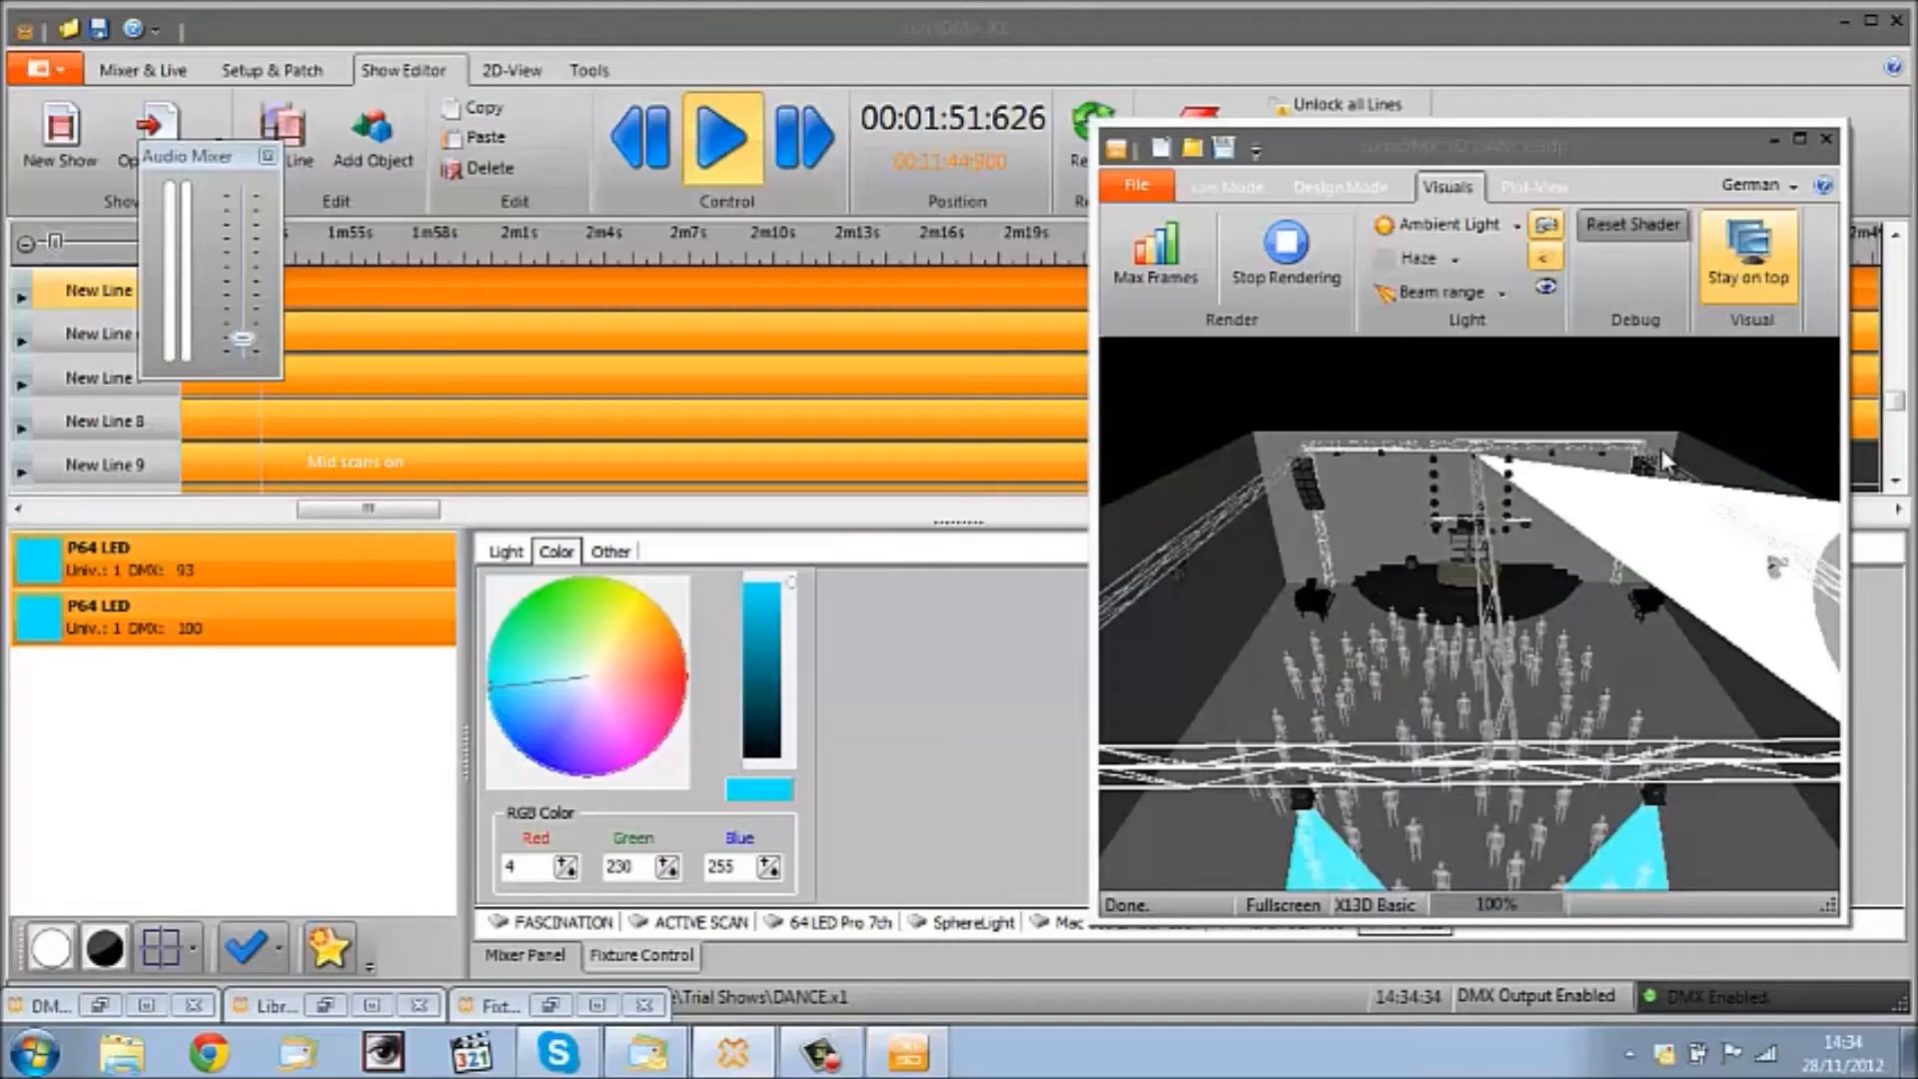
{"action": "mouse_move", "coordinate": [1763, 108]}
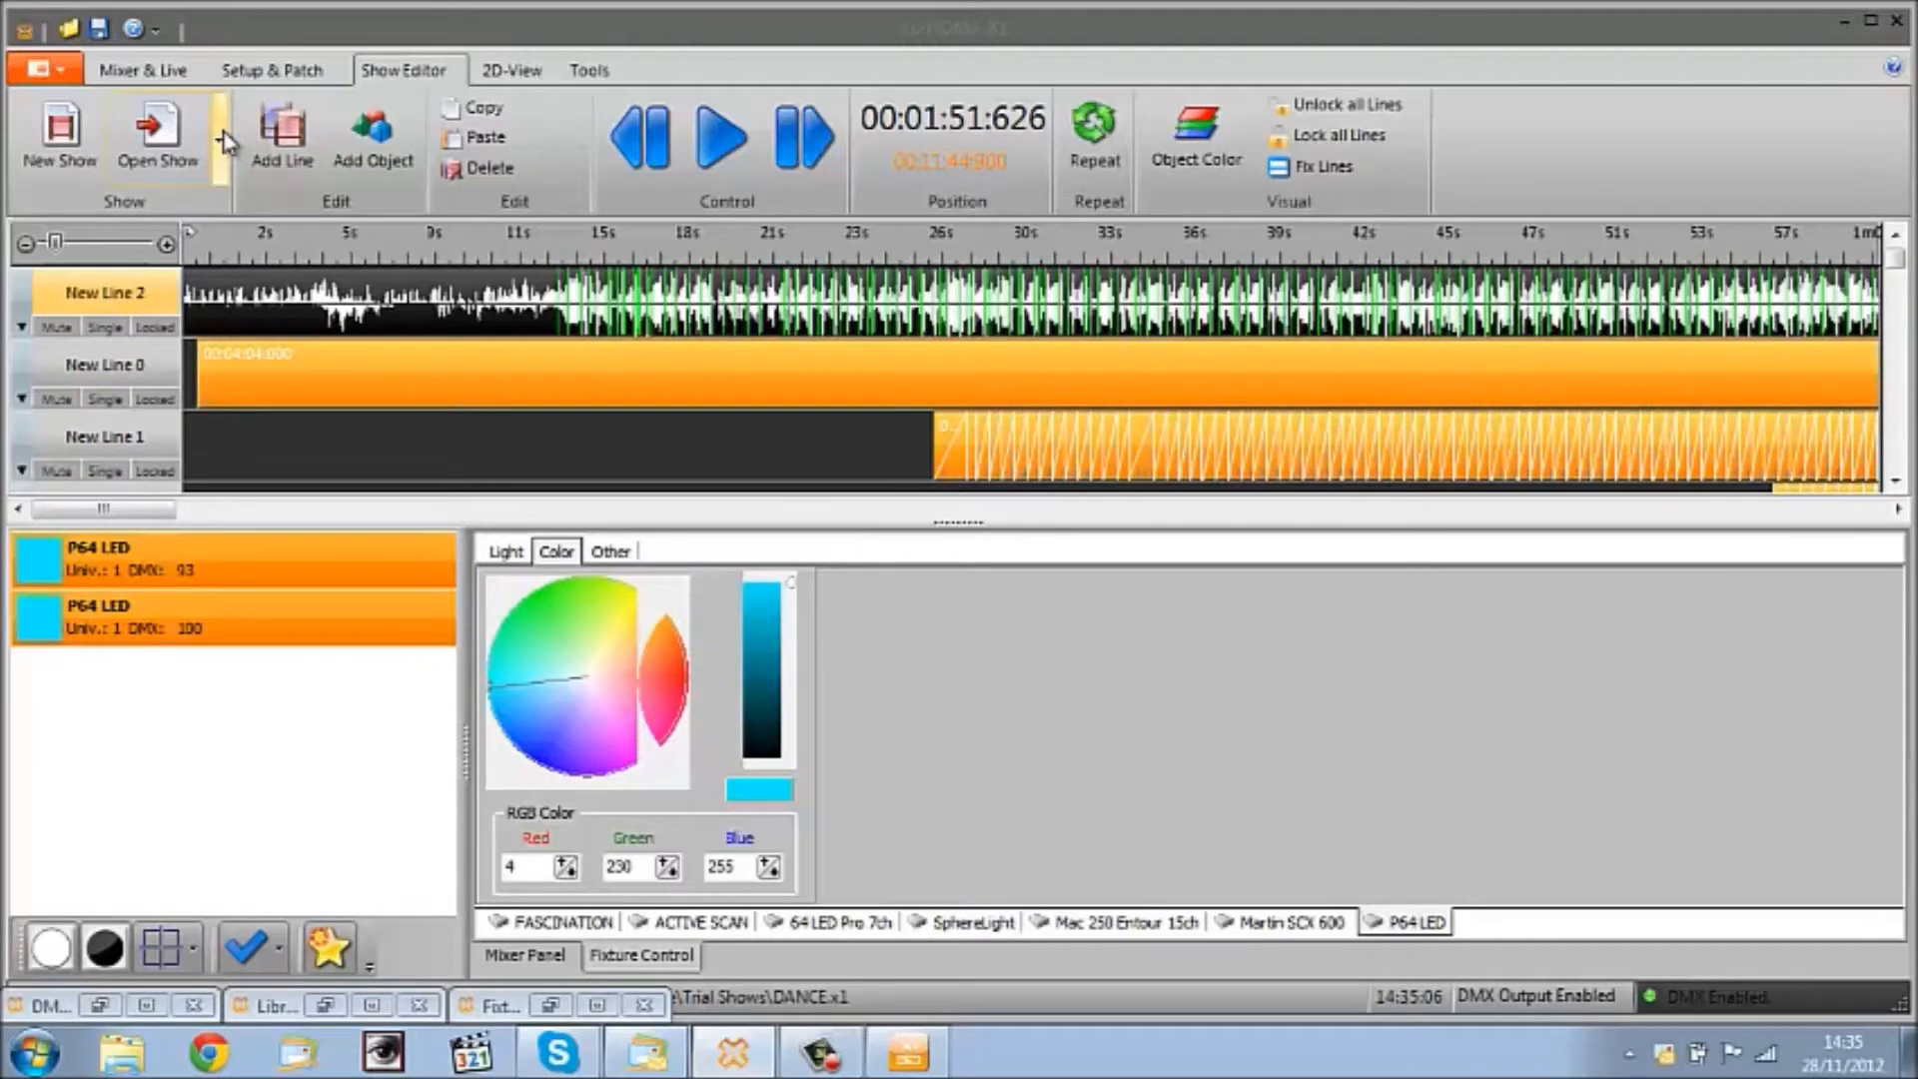
Step: Open the empty New Show 2 and add its first timeline line
{"action": "left_click", "coordinate": [222, 136]}
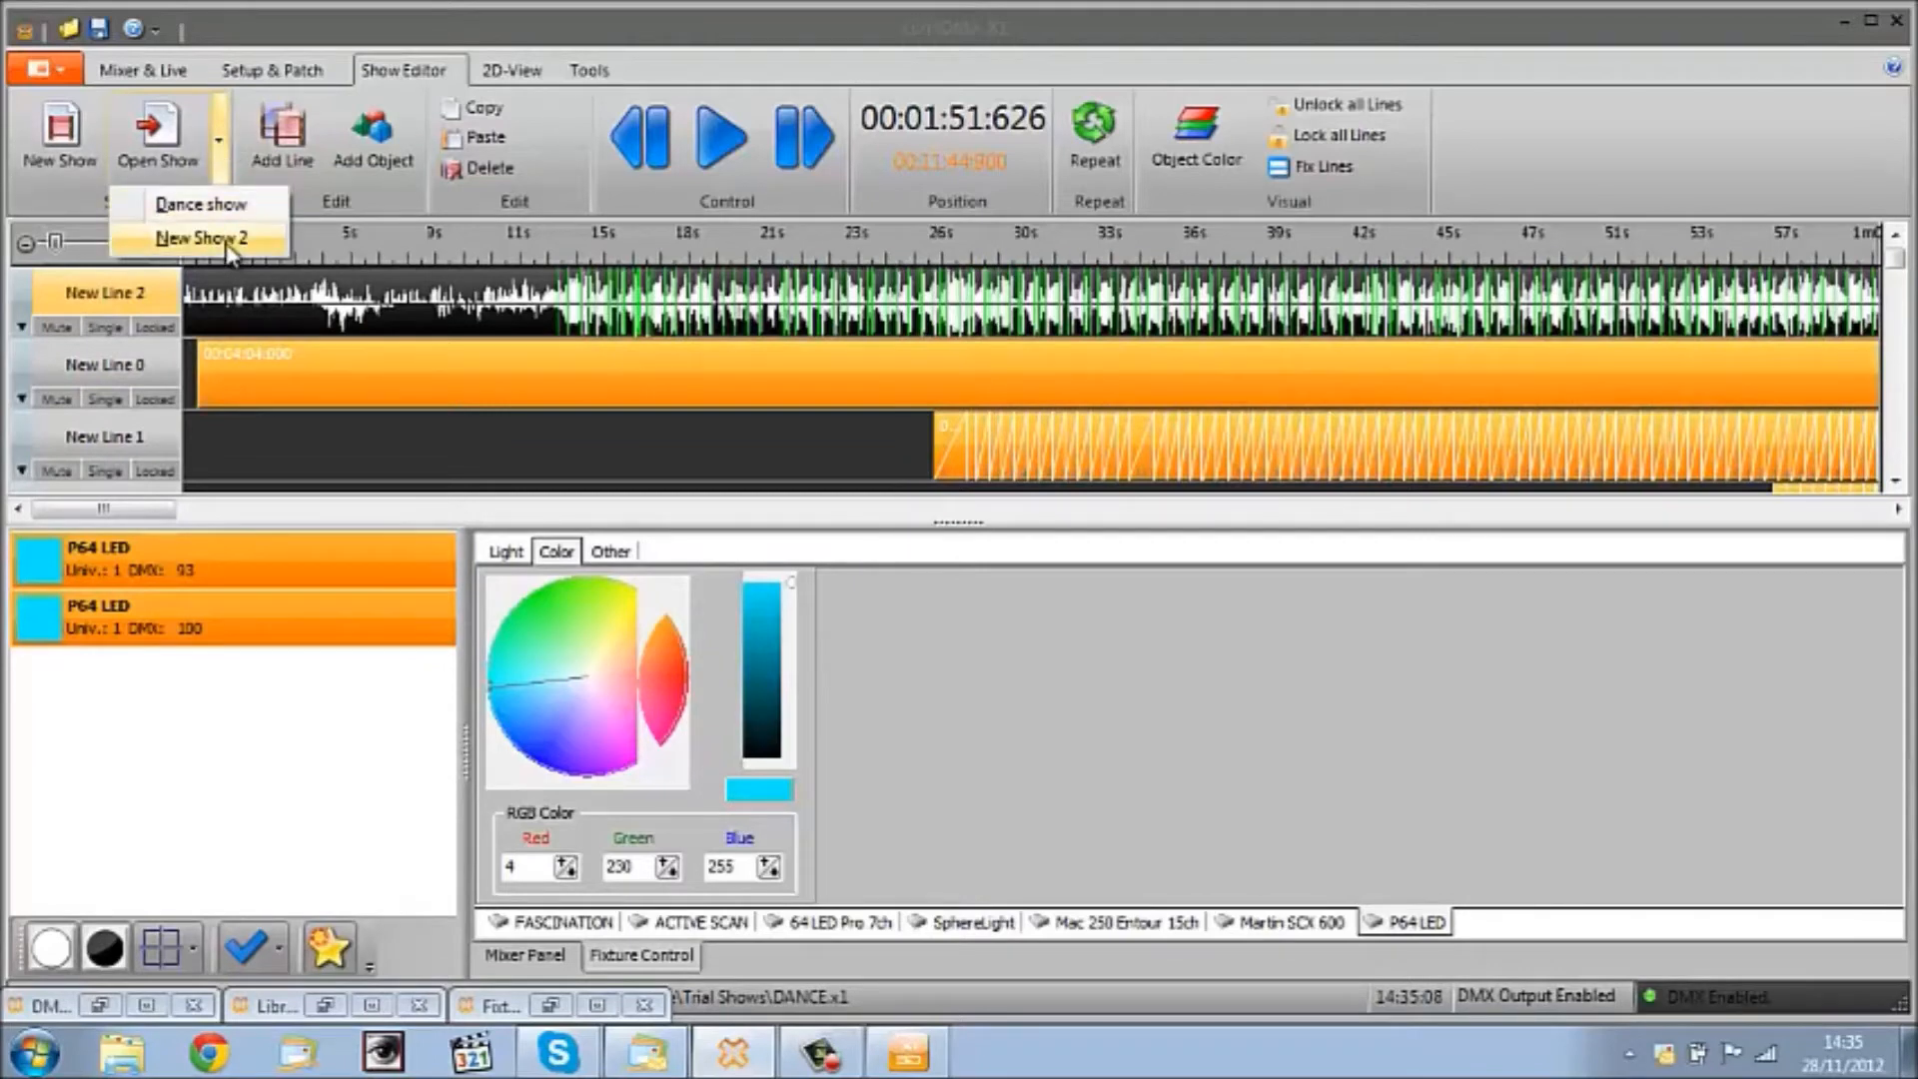
{"action": "left_click", "coordinate": [196, 238]}
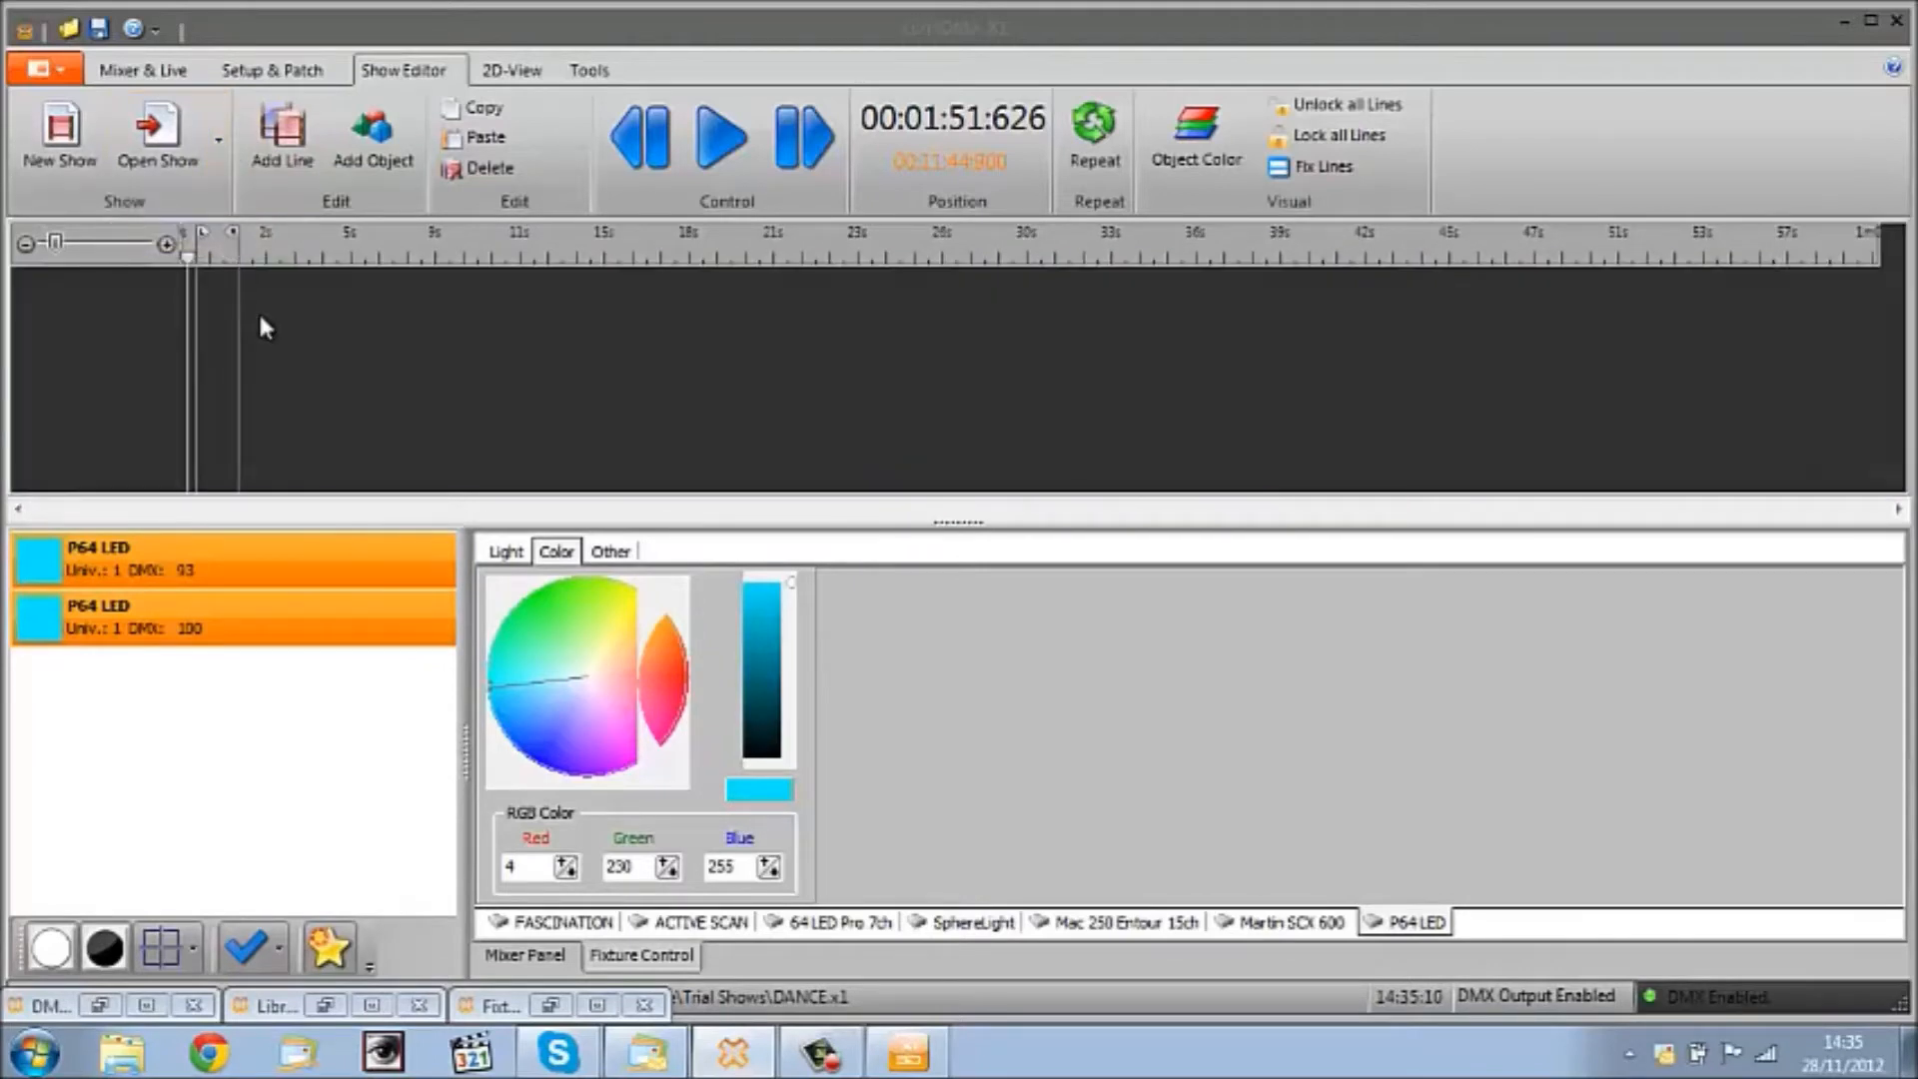
{"action": "mouse_move", "coordinate": [292, 338]}
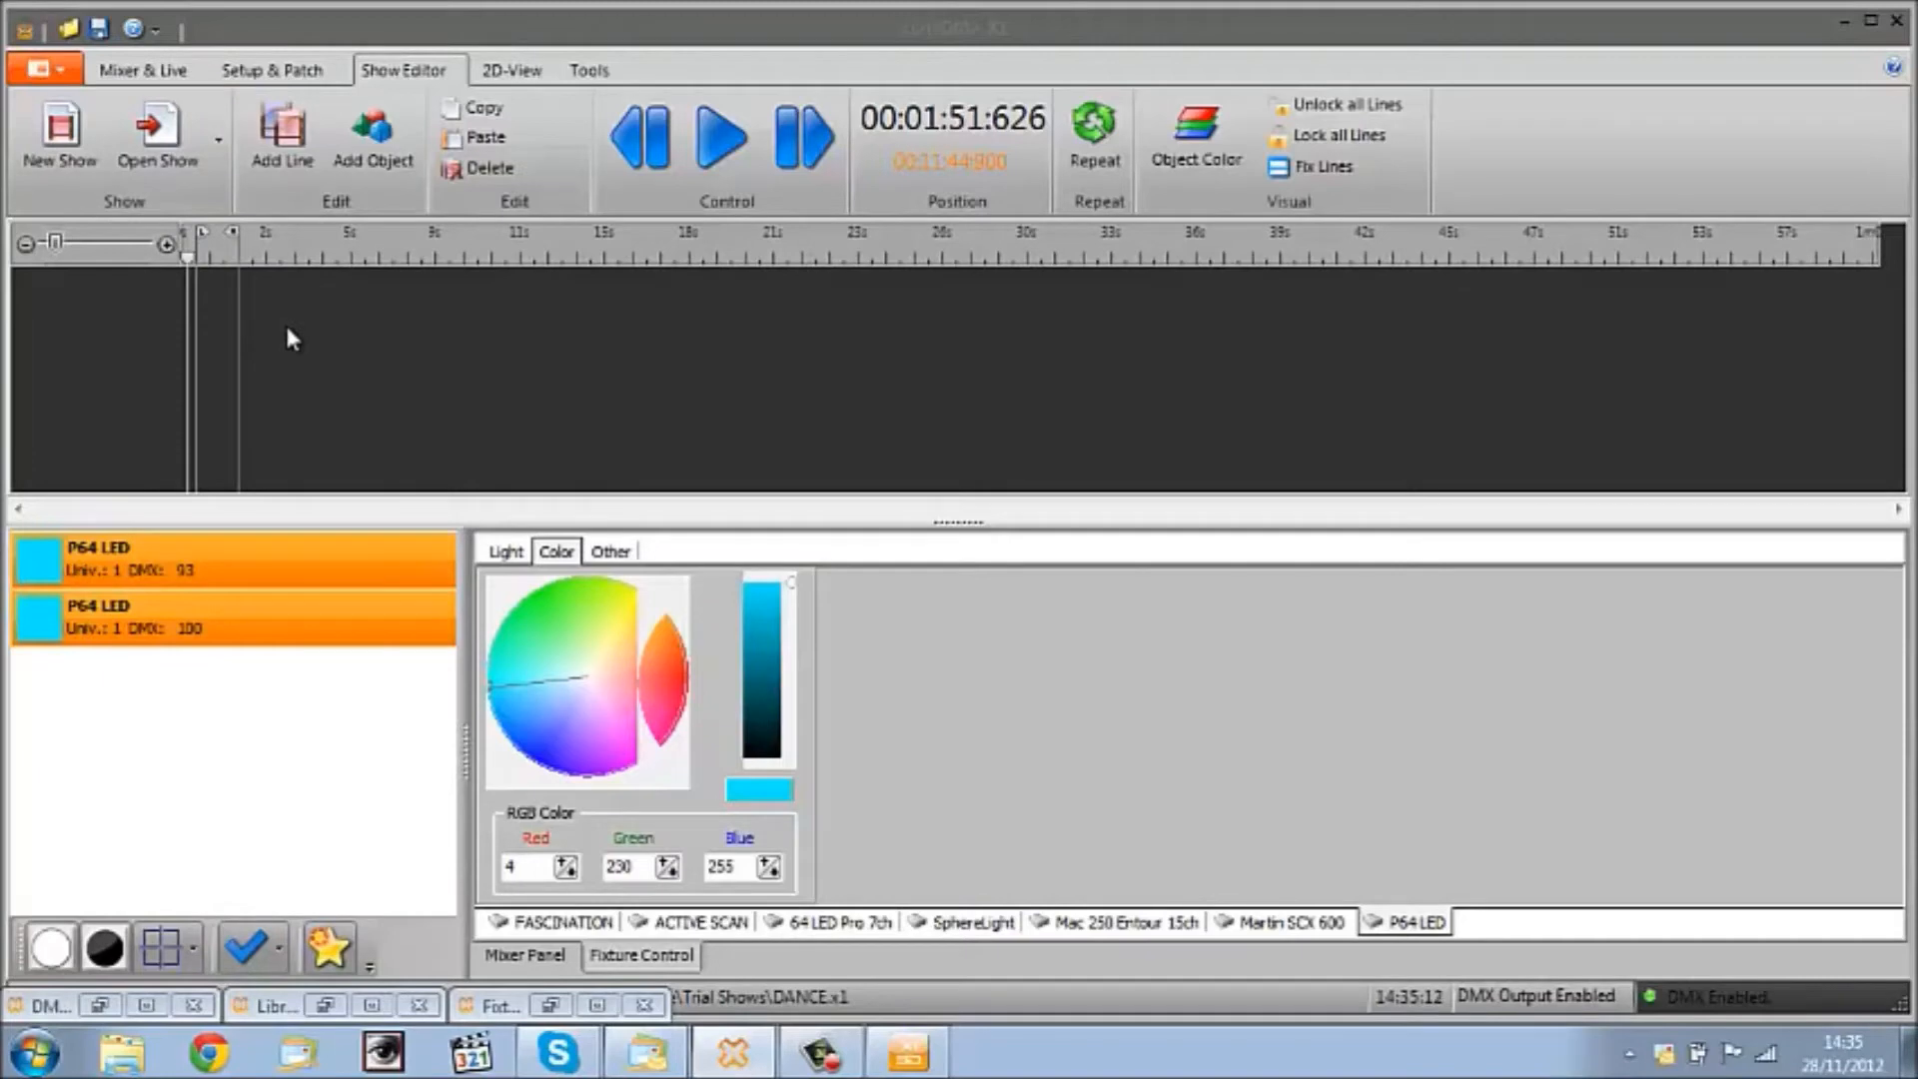
{"action": "mouse_move", "coordinate": [284, 136]}
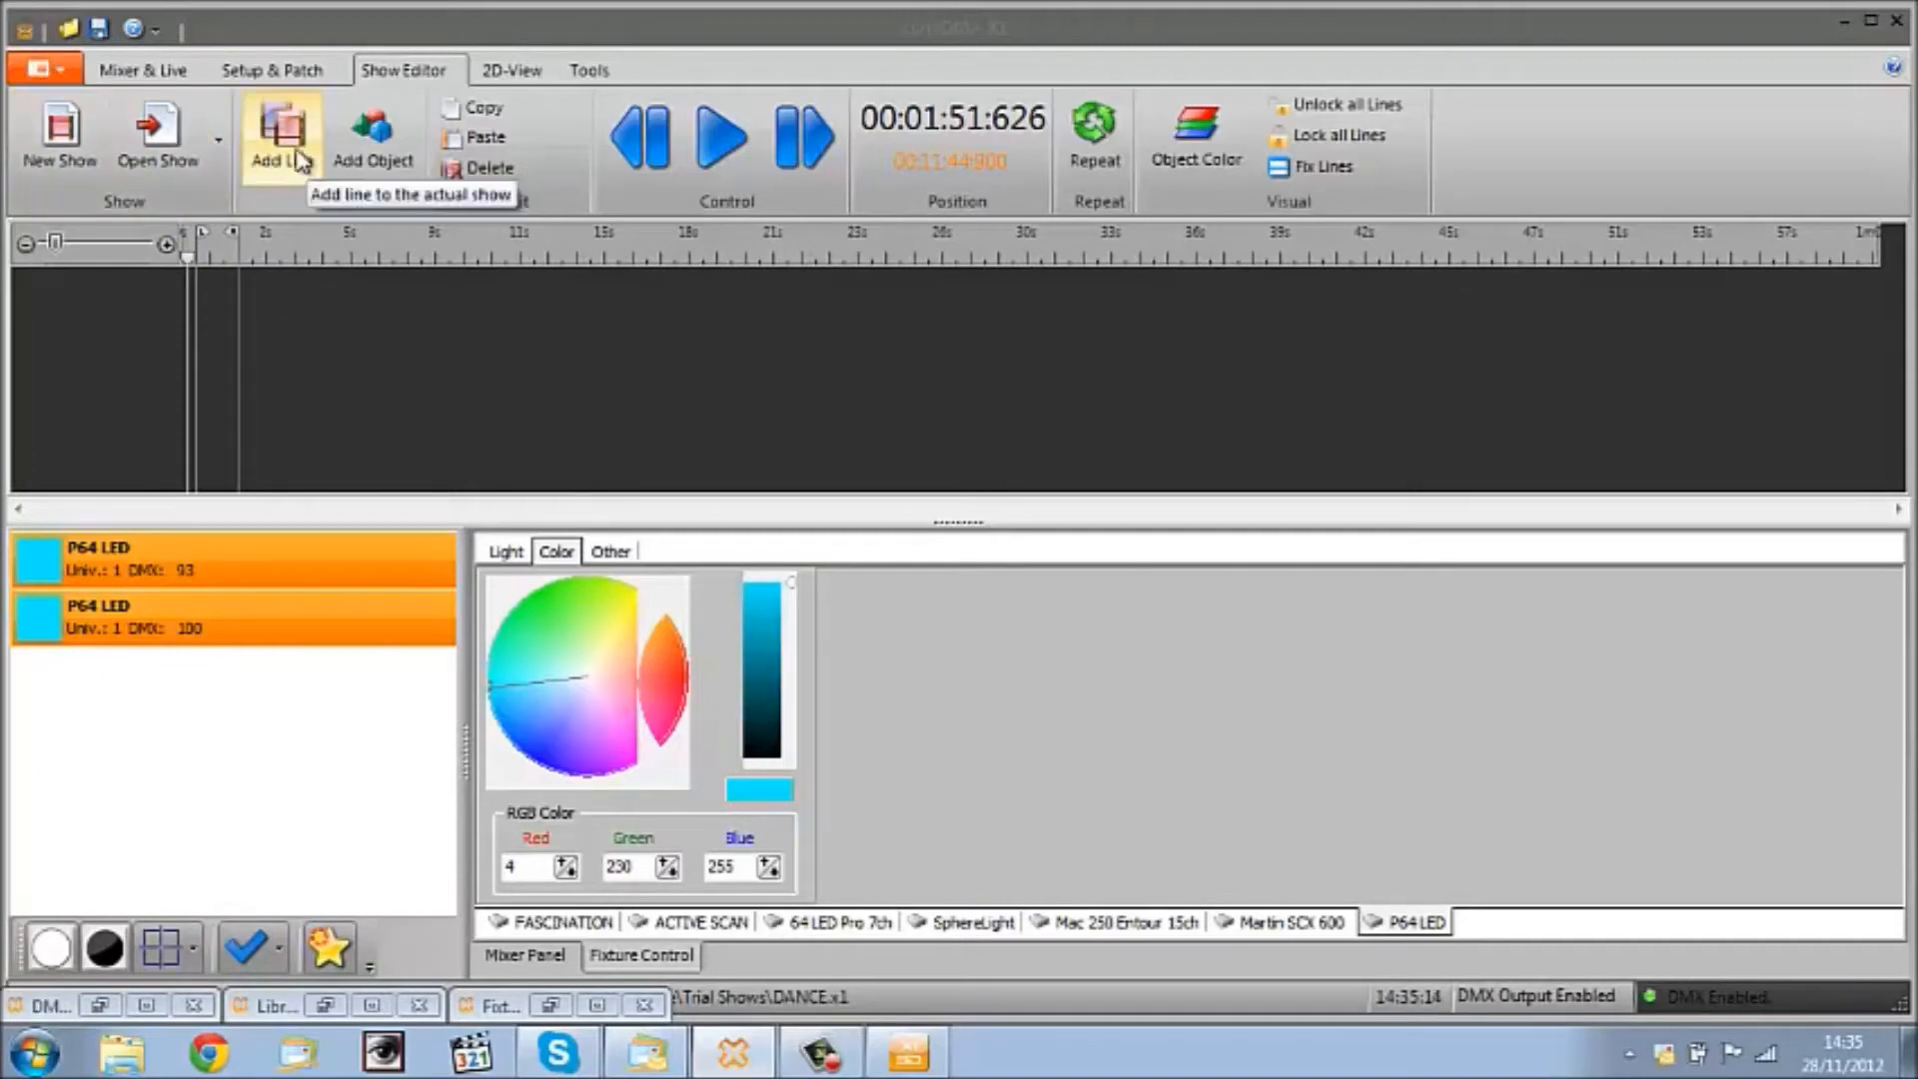
{"action": "left_click", "coordinate": [282, 136]}
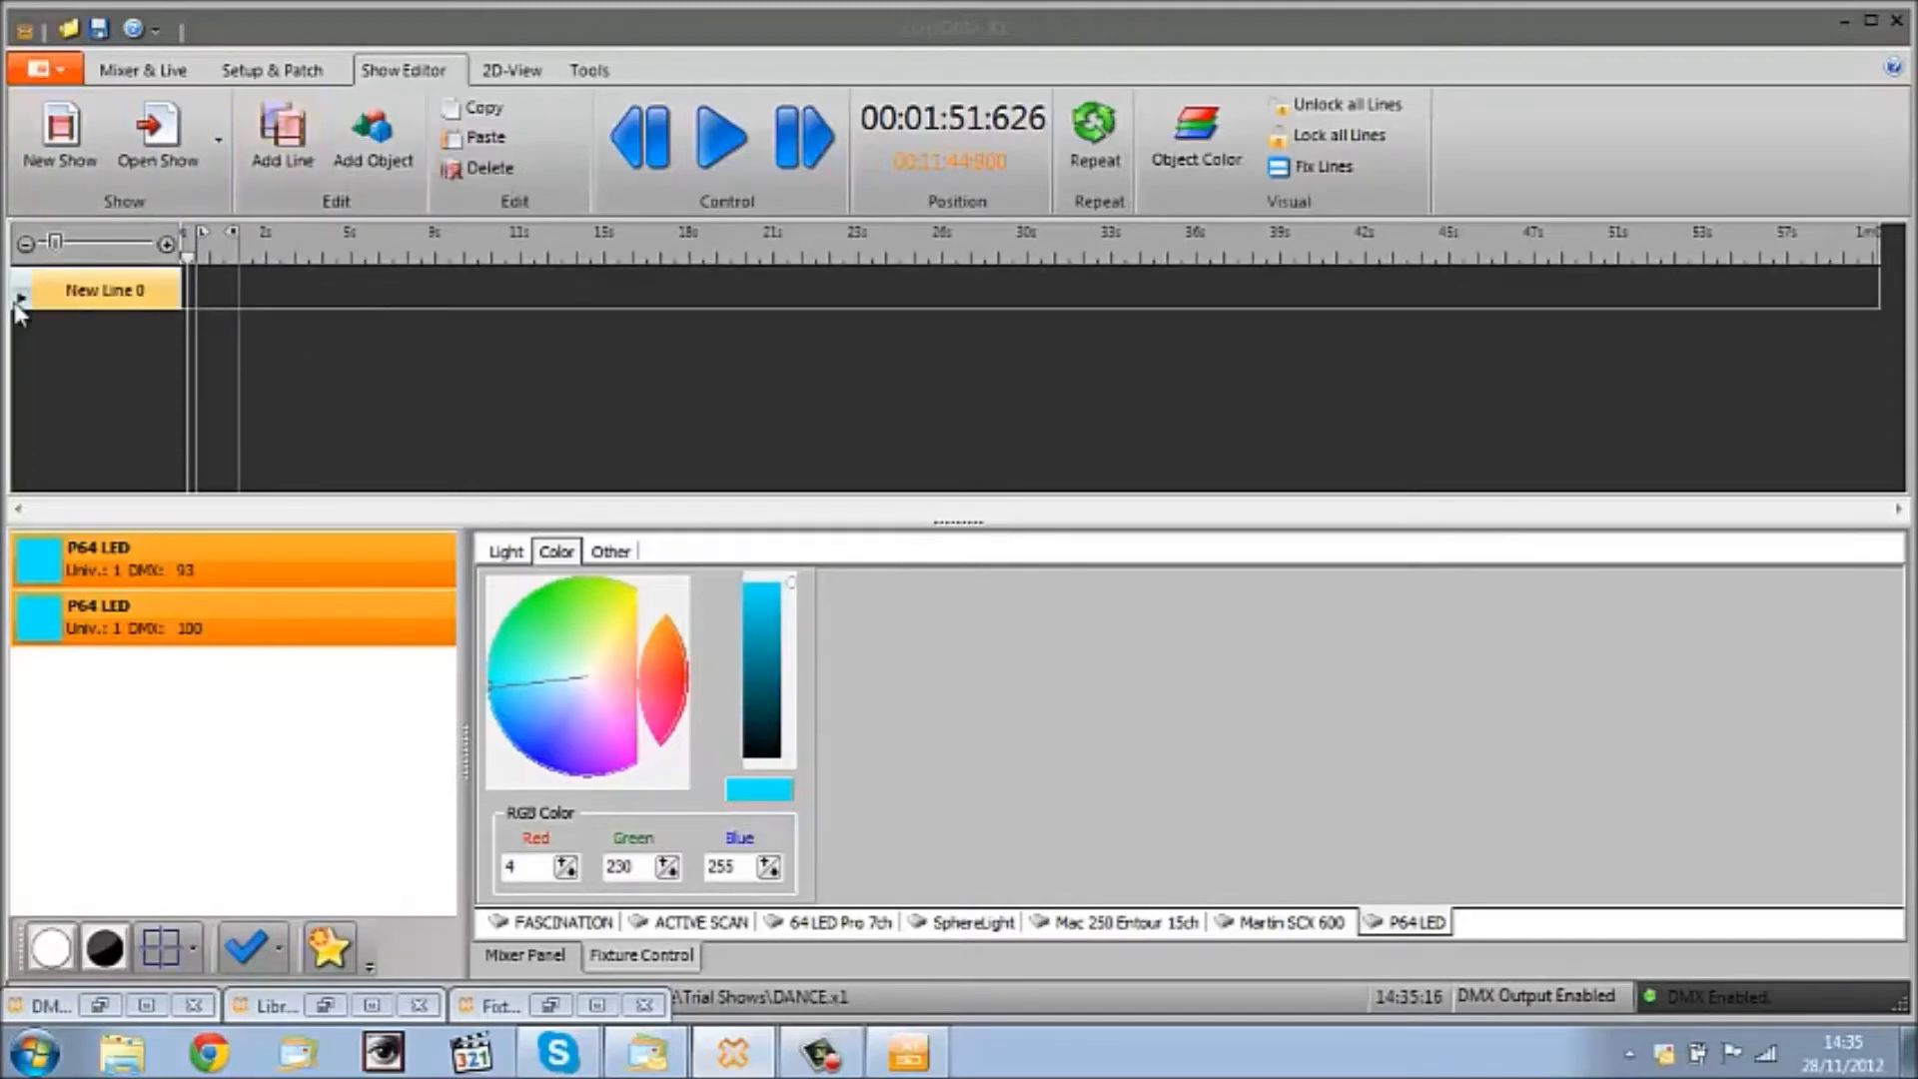
{"action": "mouse_move", "coordinate": [204, 621]}
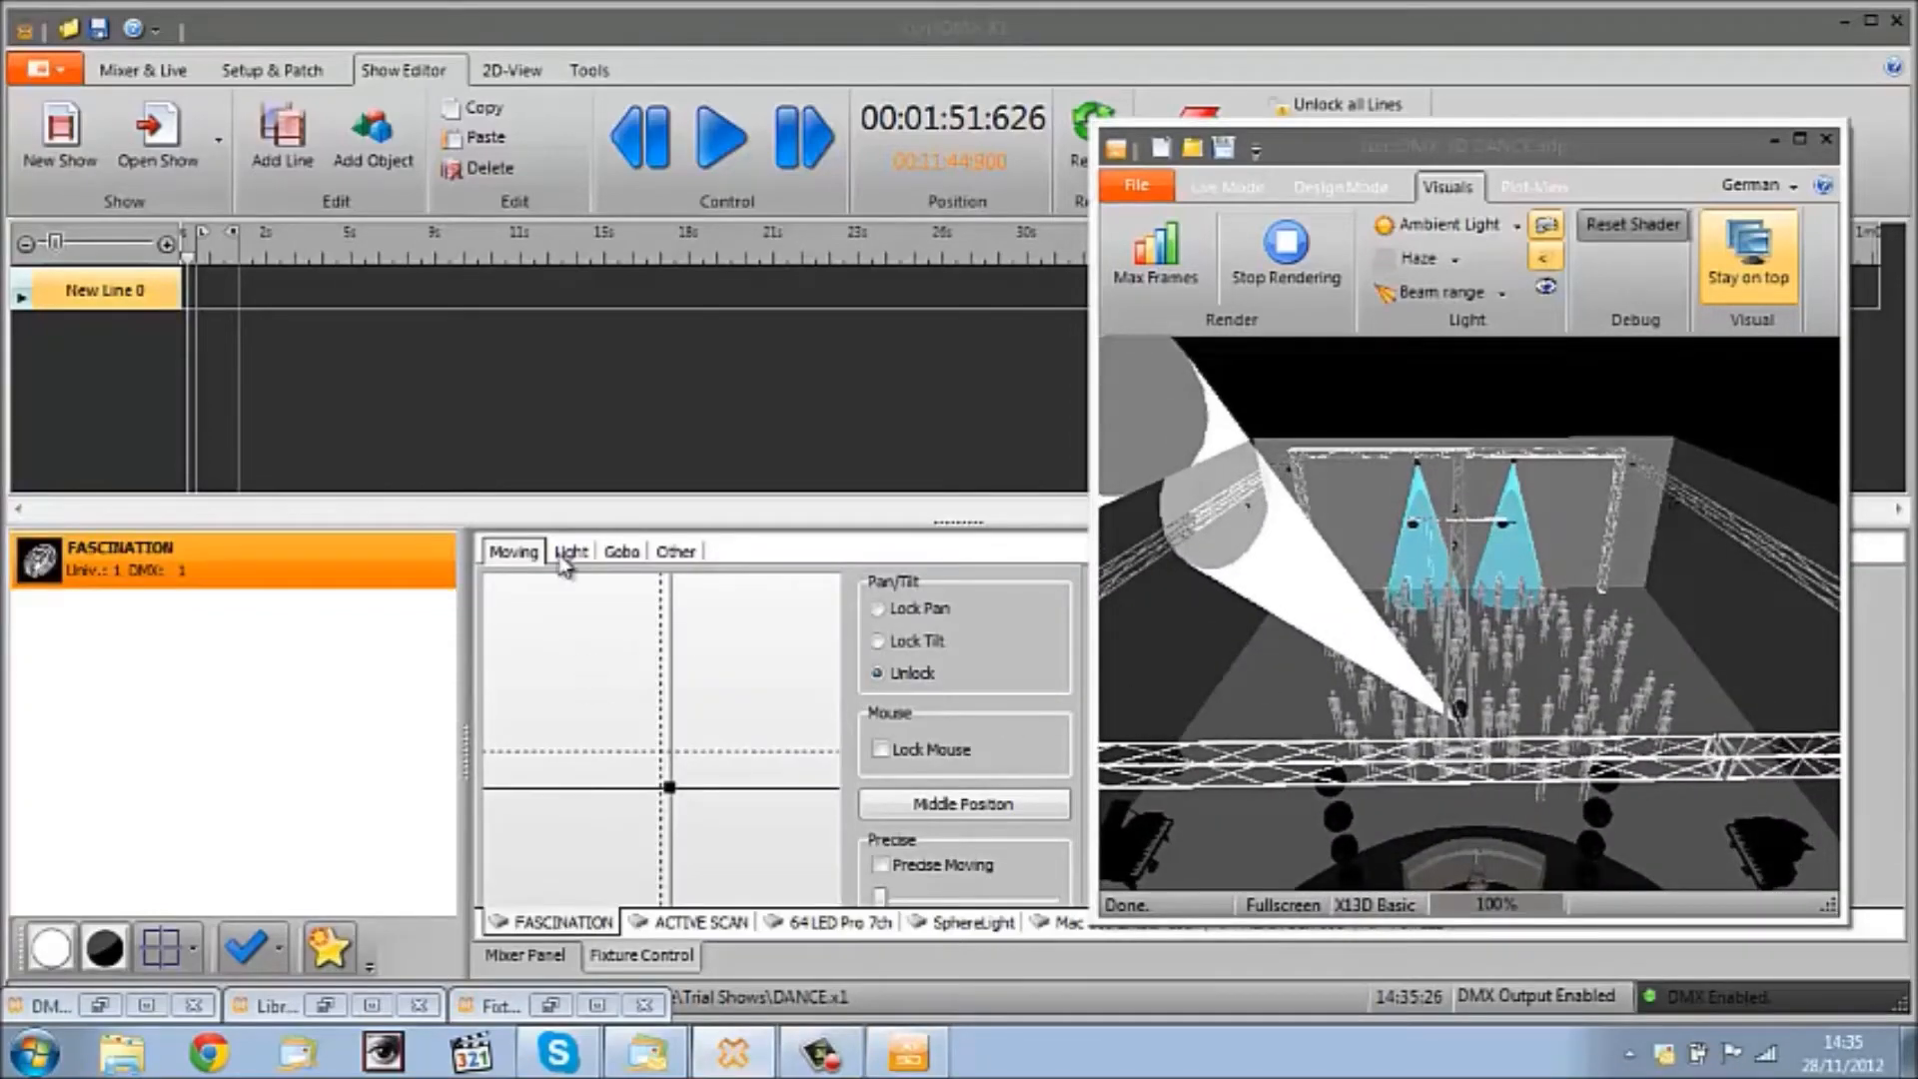
Step: Review the FASCINATION shutter and gobo options, then re-aim its pan/tilt position
{"action": "left_click", "coordinate": [572, 551]}
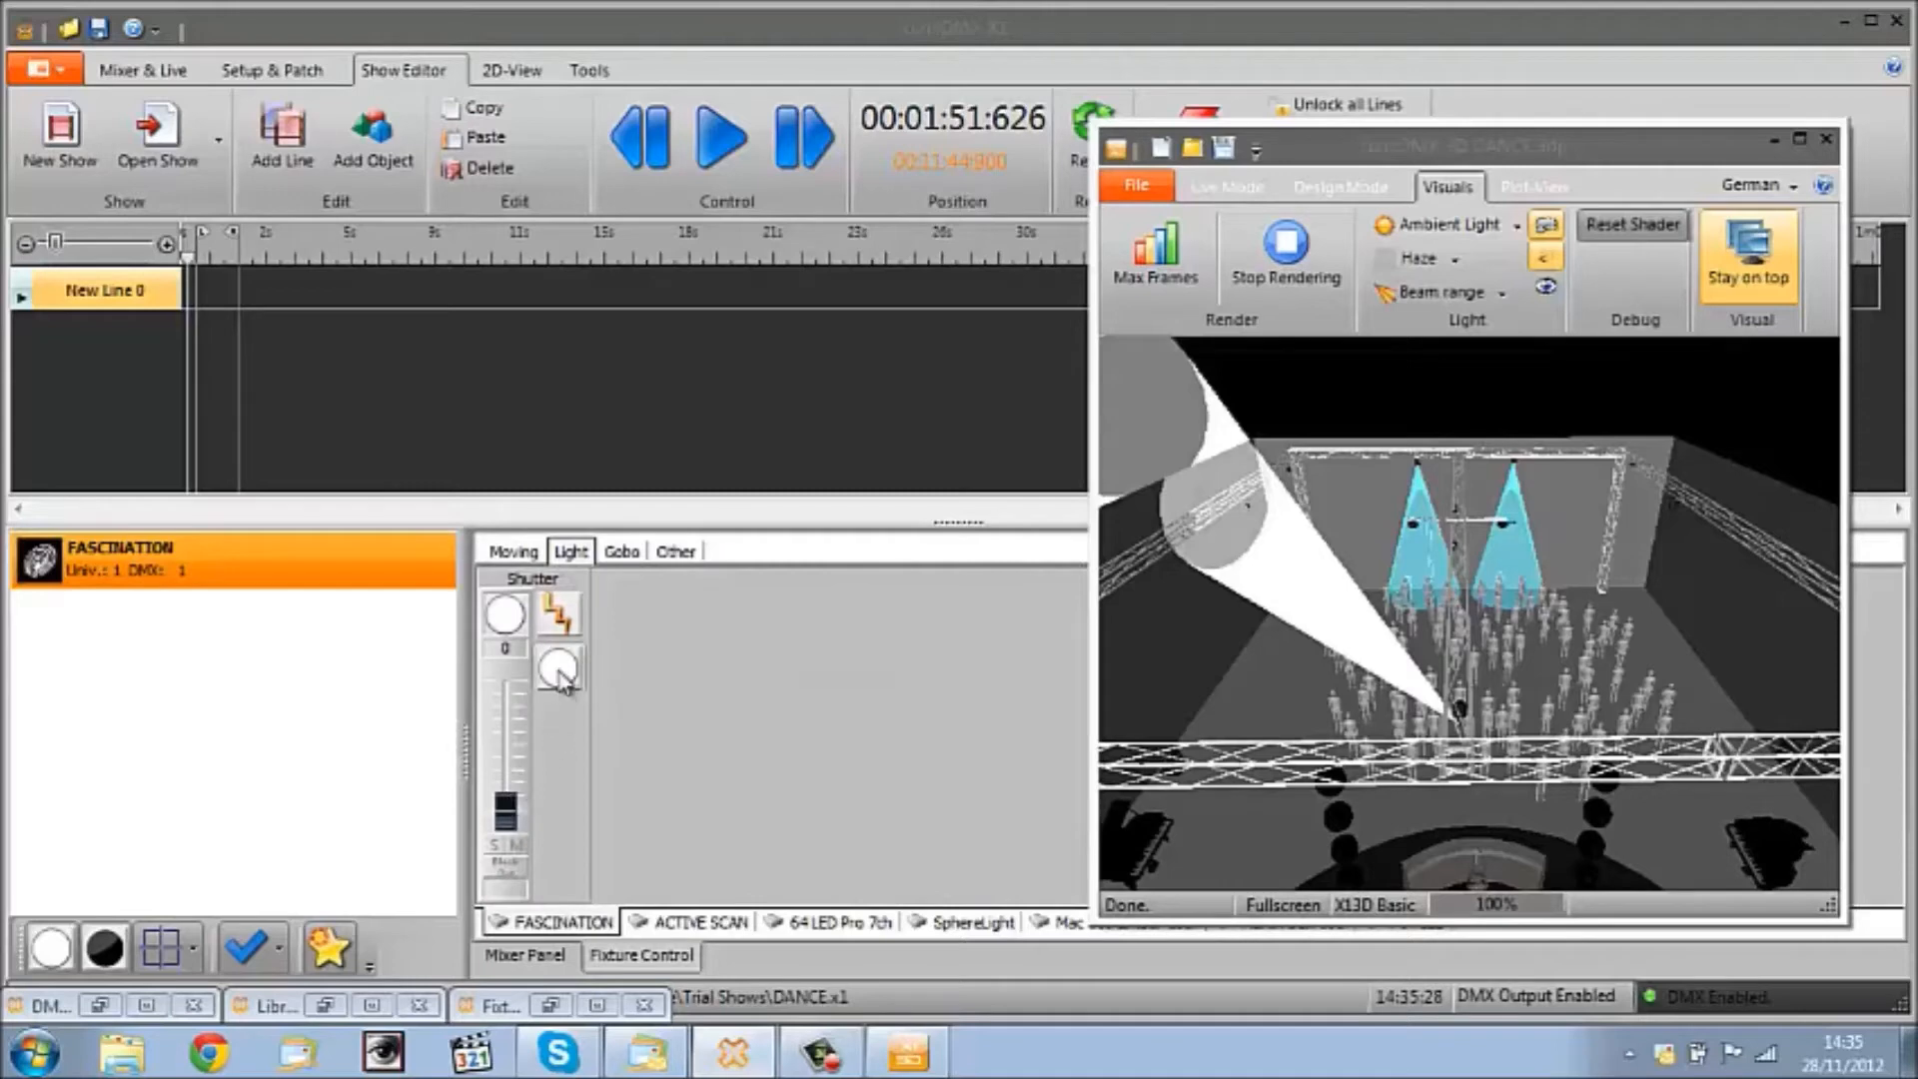
{"action": "mouse_move", "coordinate": [560, 669]}
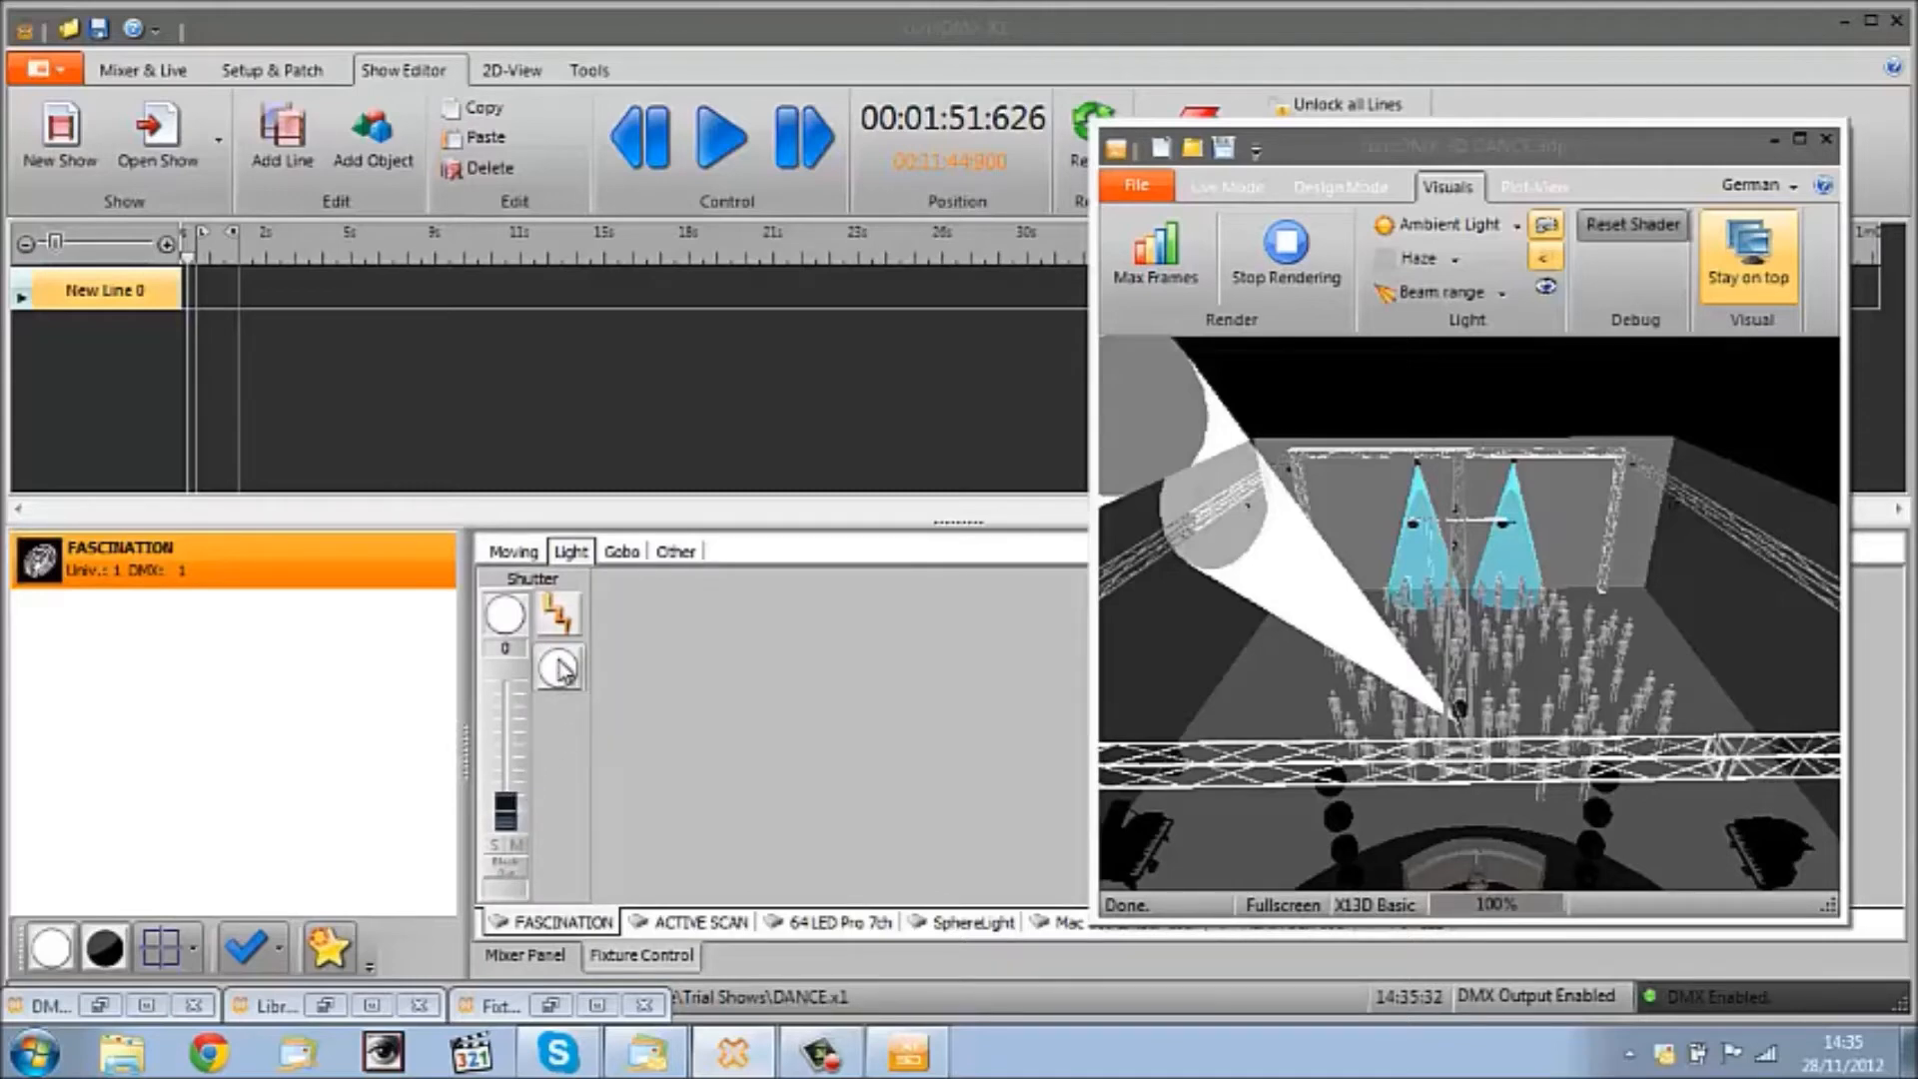
{"action": "left_click", "coordinate": [622, 551]}
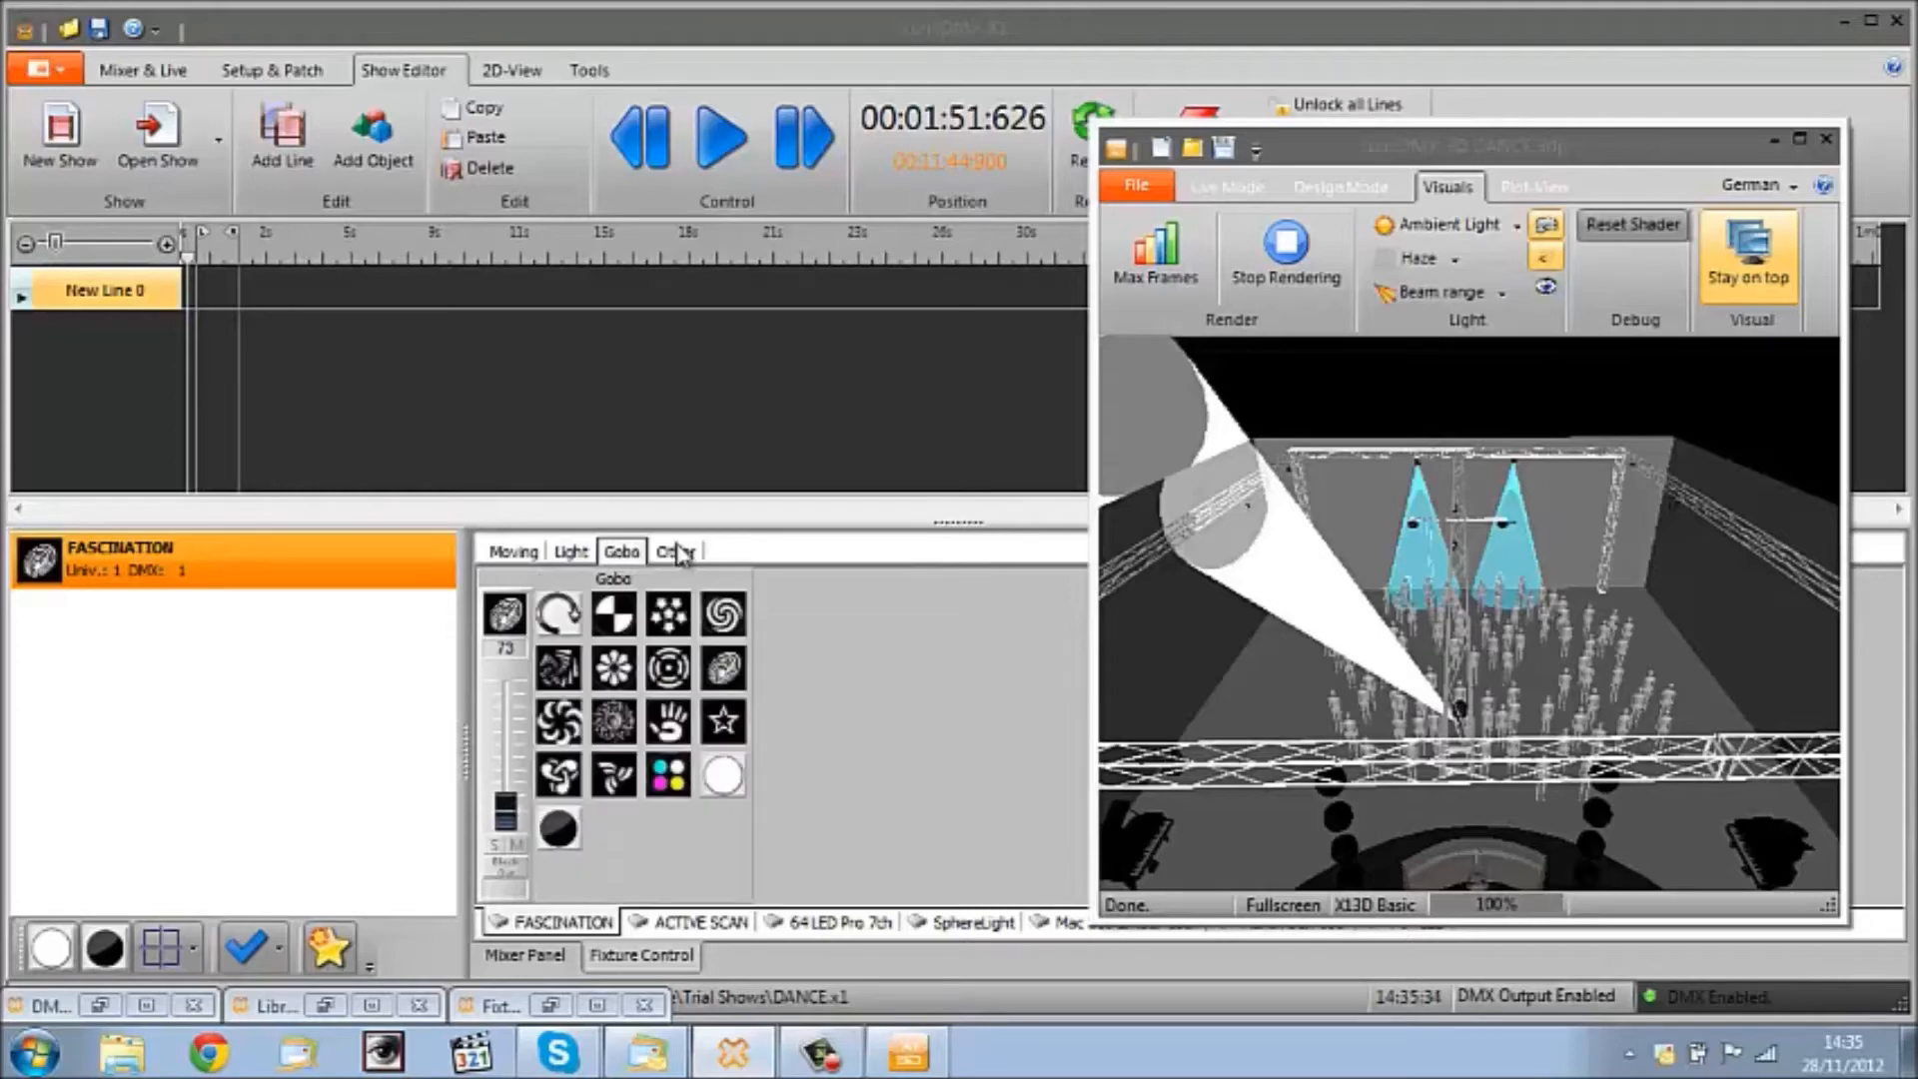
{"action": "left_click", "coordinate": [513, 552]}
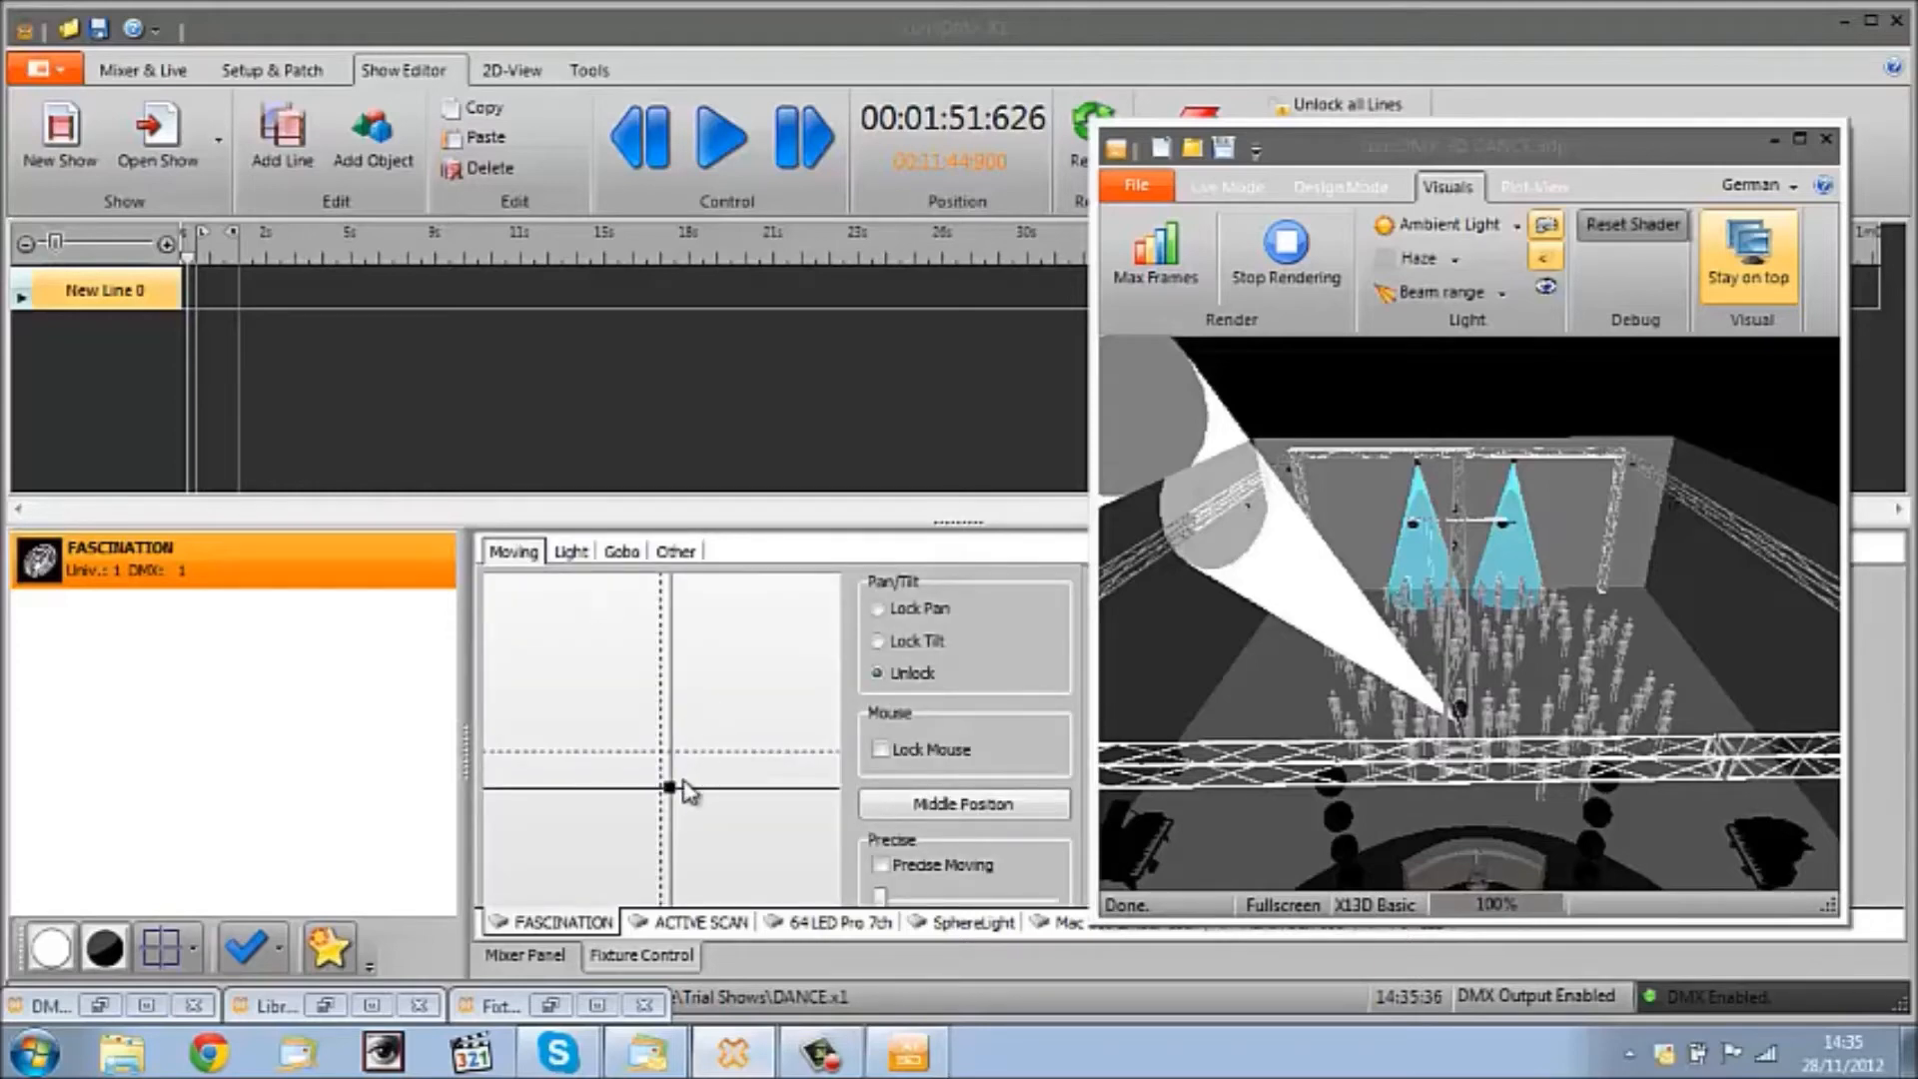
{"action": "left_click_drag", "start_coordinate": [669, 788], "coordinate": [670, 805]}
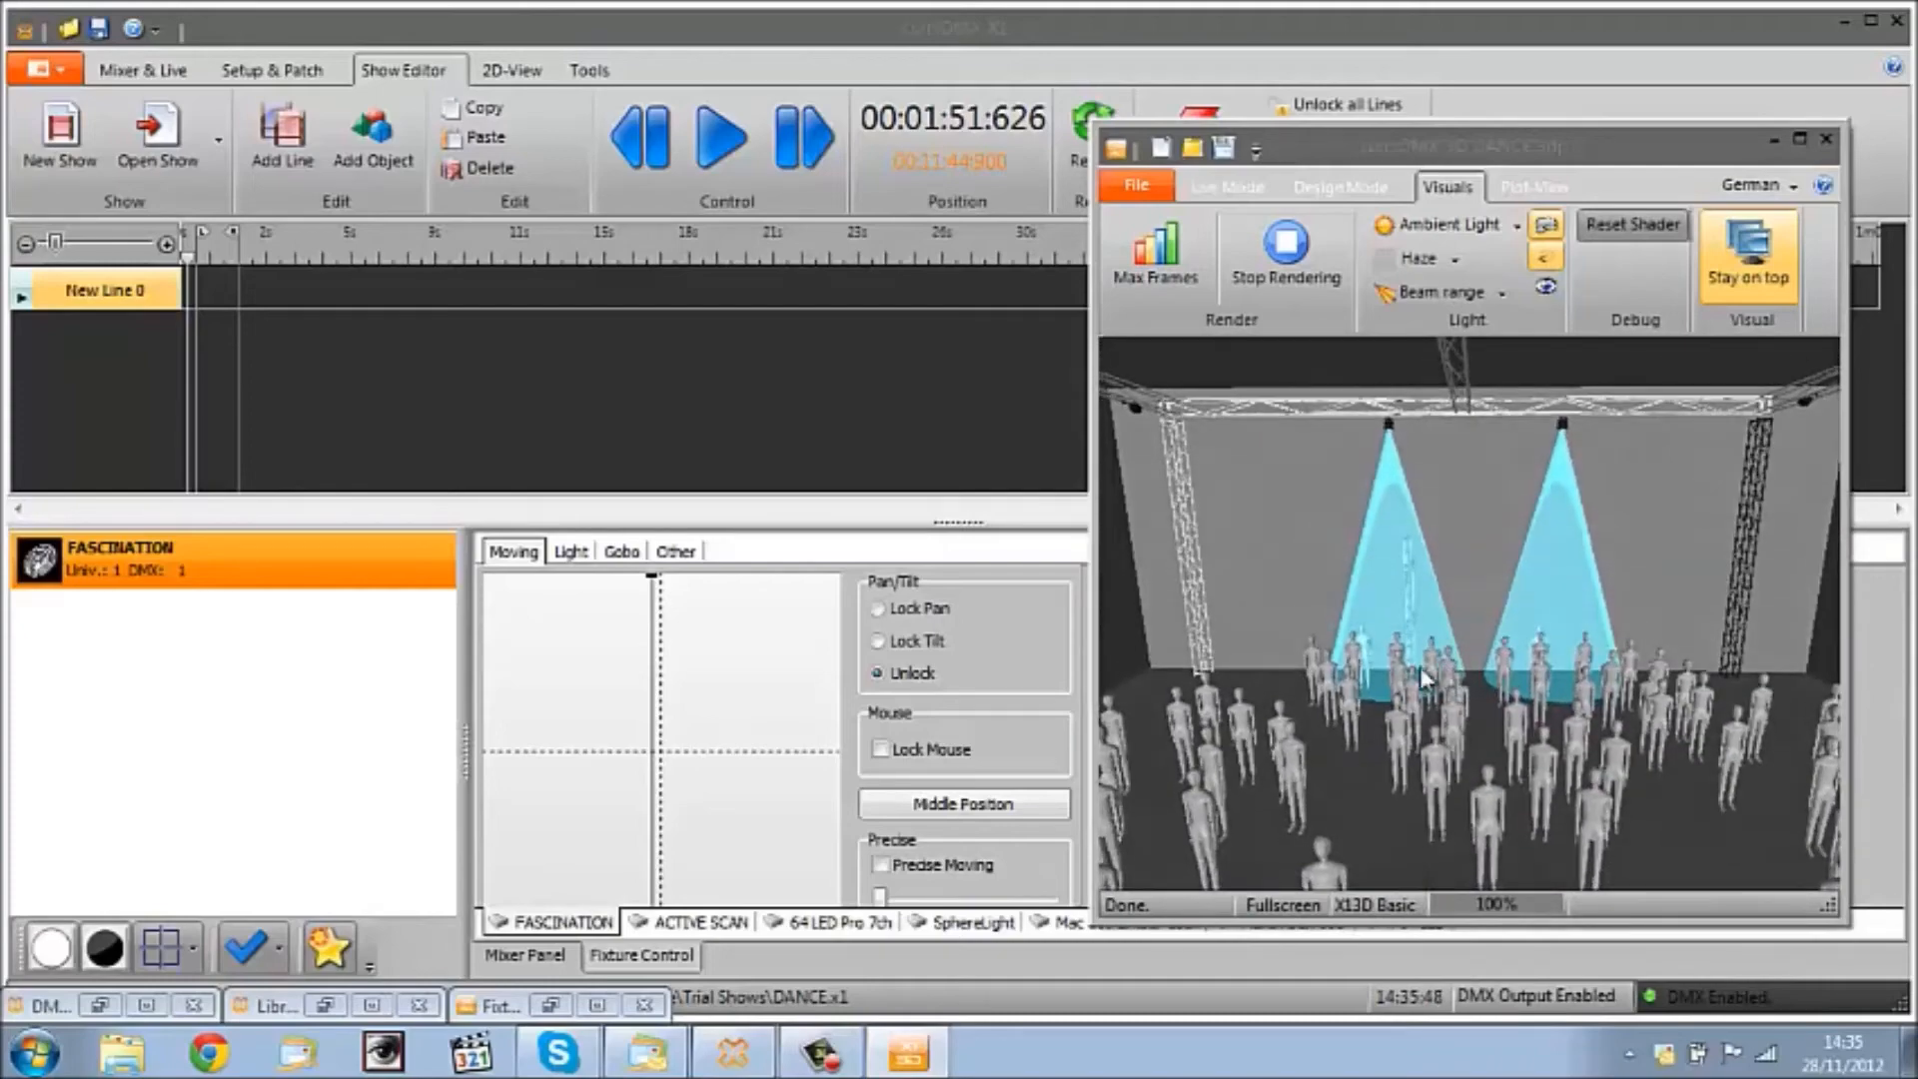
{"action": "mouse_move", "coordinate": [1471, 600]}
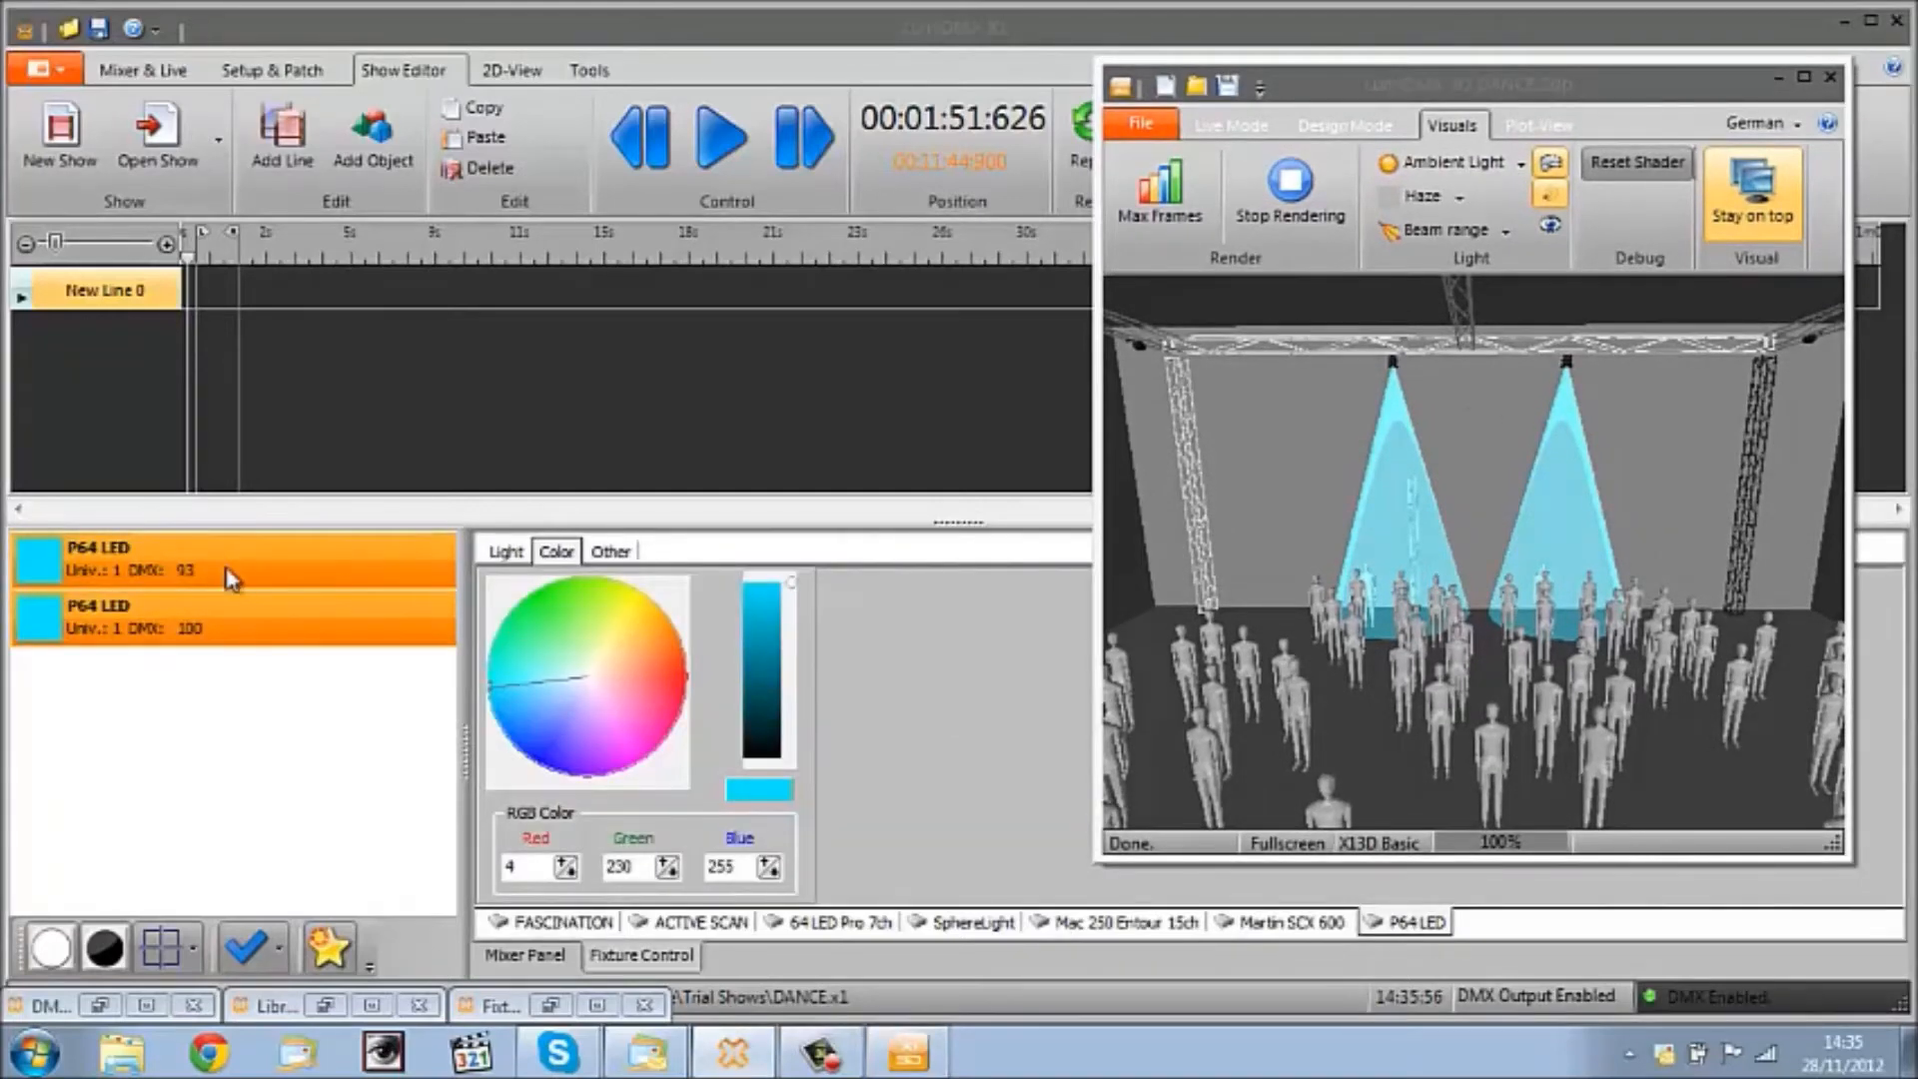
{"action": "mouse_move", "coordinate": [250, 893]}
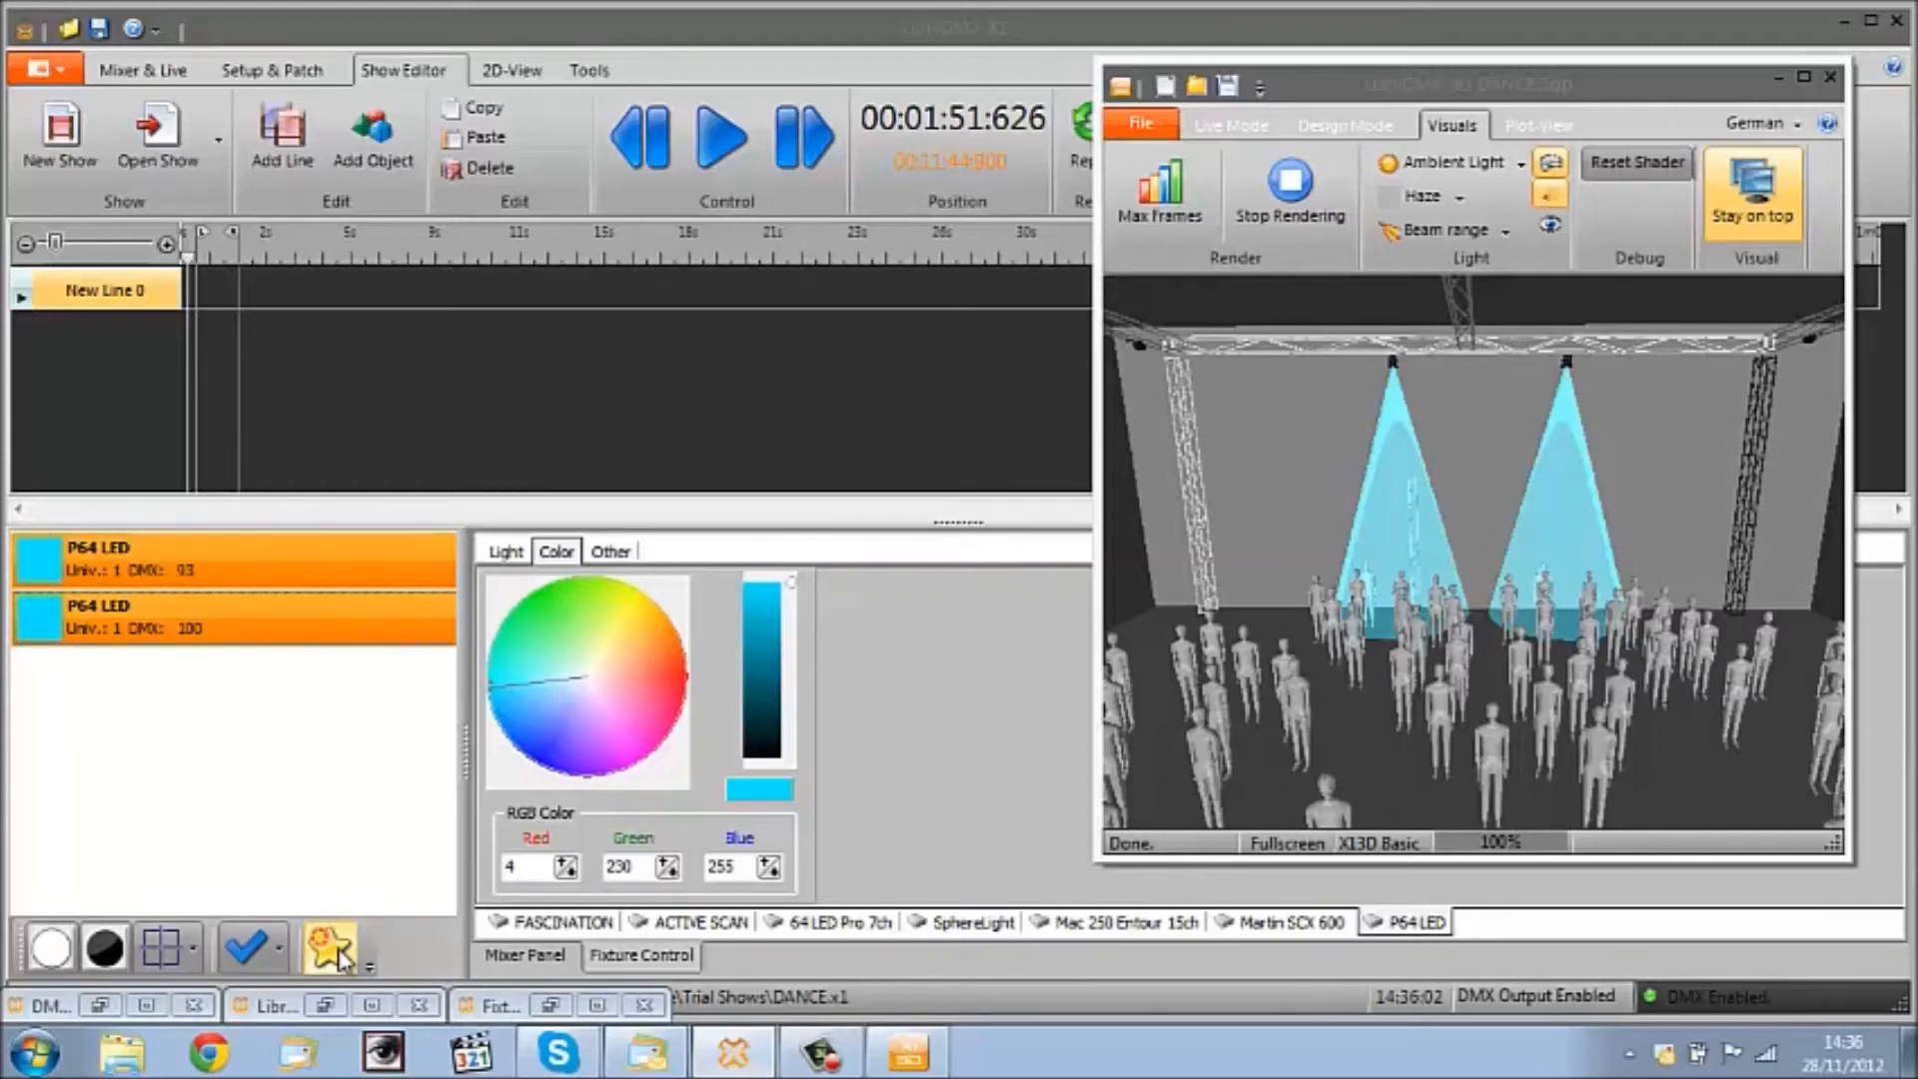
Step: Bring up the Effect Generator for the P64 LEDs and enable its Chaser effect
{"action": "left_click", "coordinate": [326, 947]}
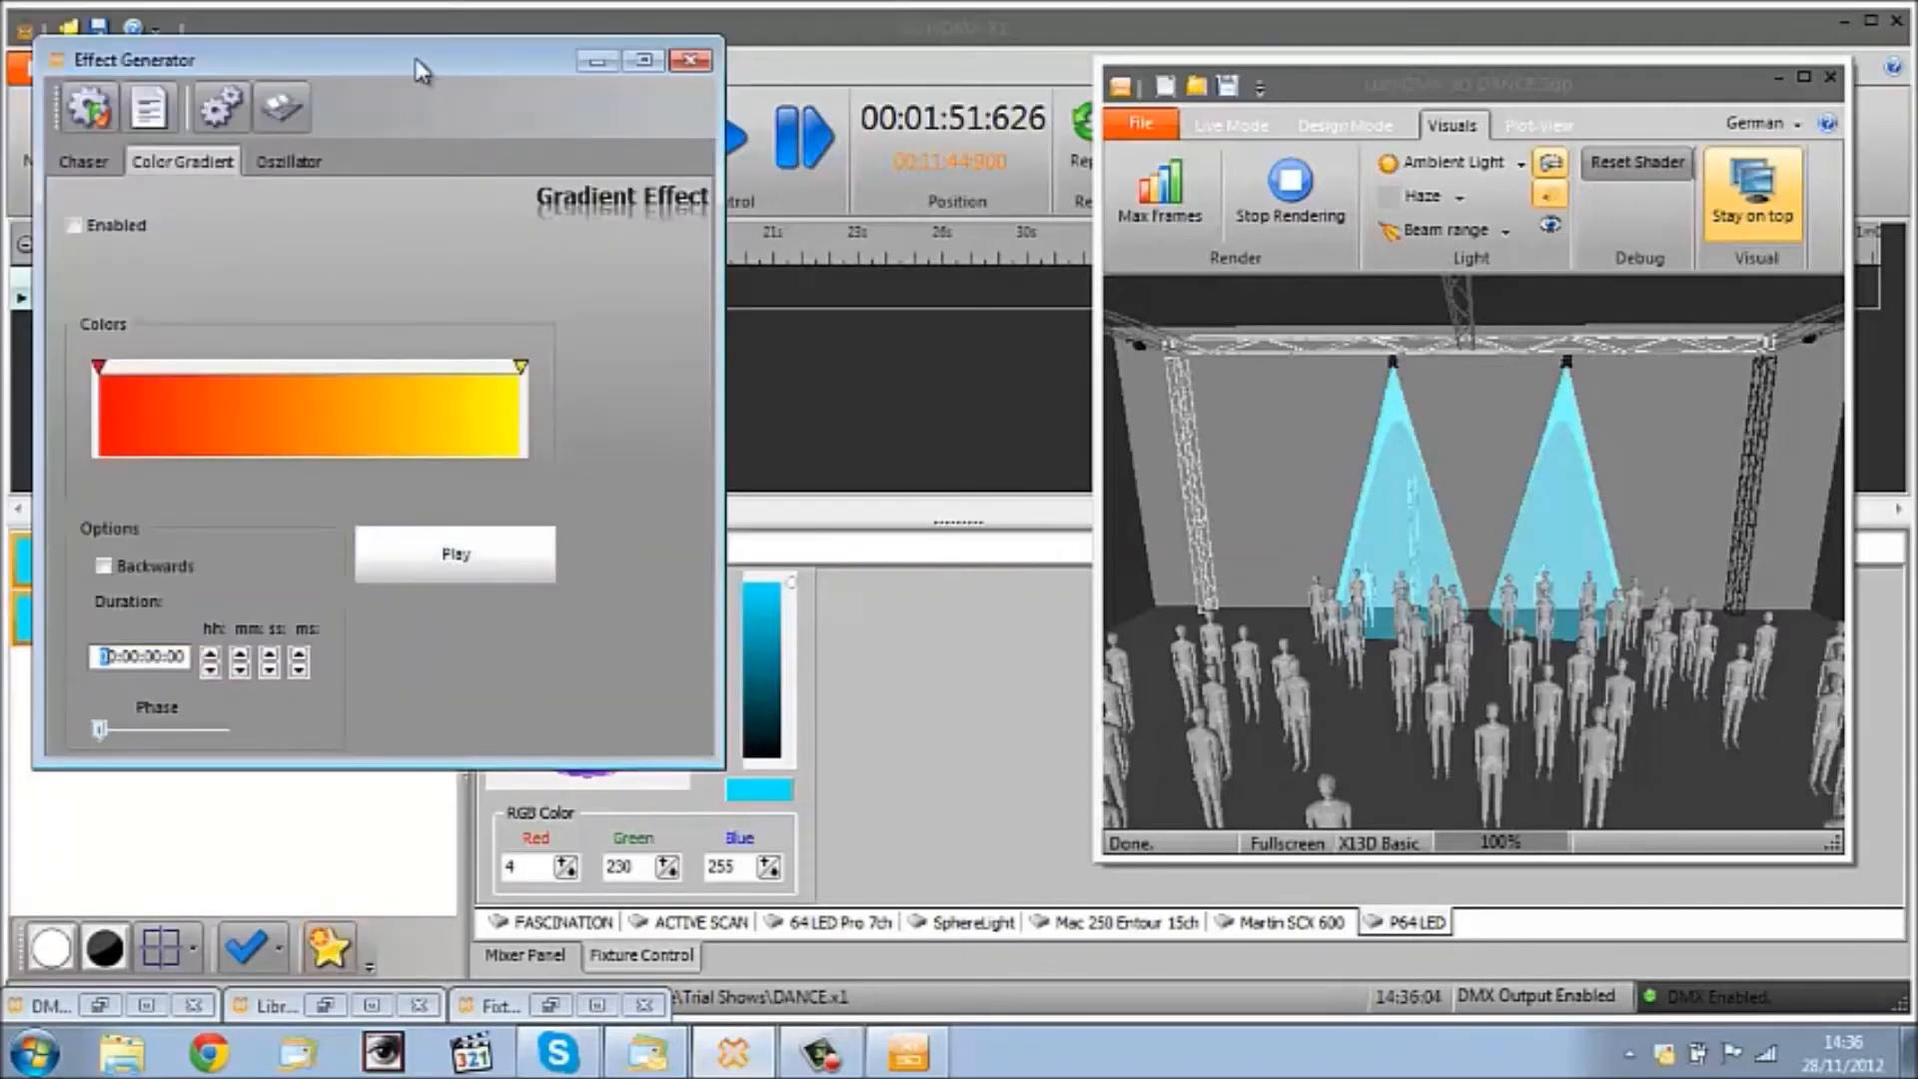
{"action": "left_click_drag", "start_coordinate": [416, 58], "coordinate": [1321, 204]}
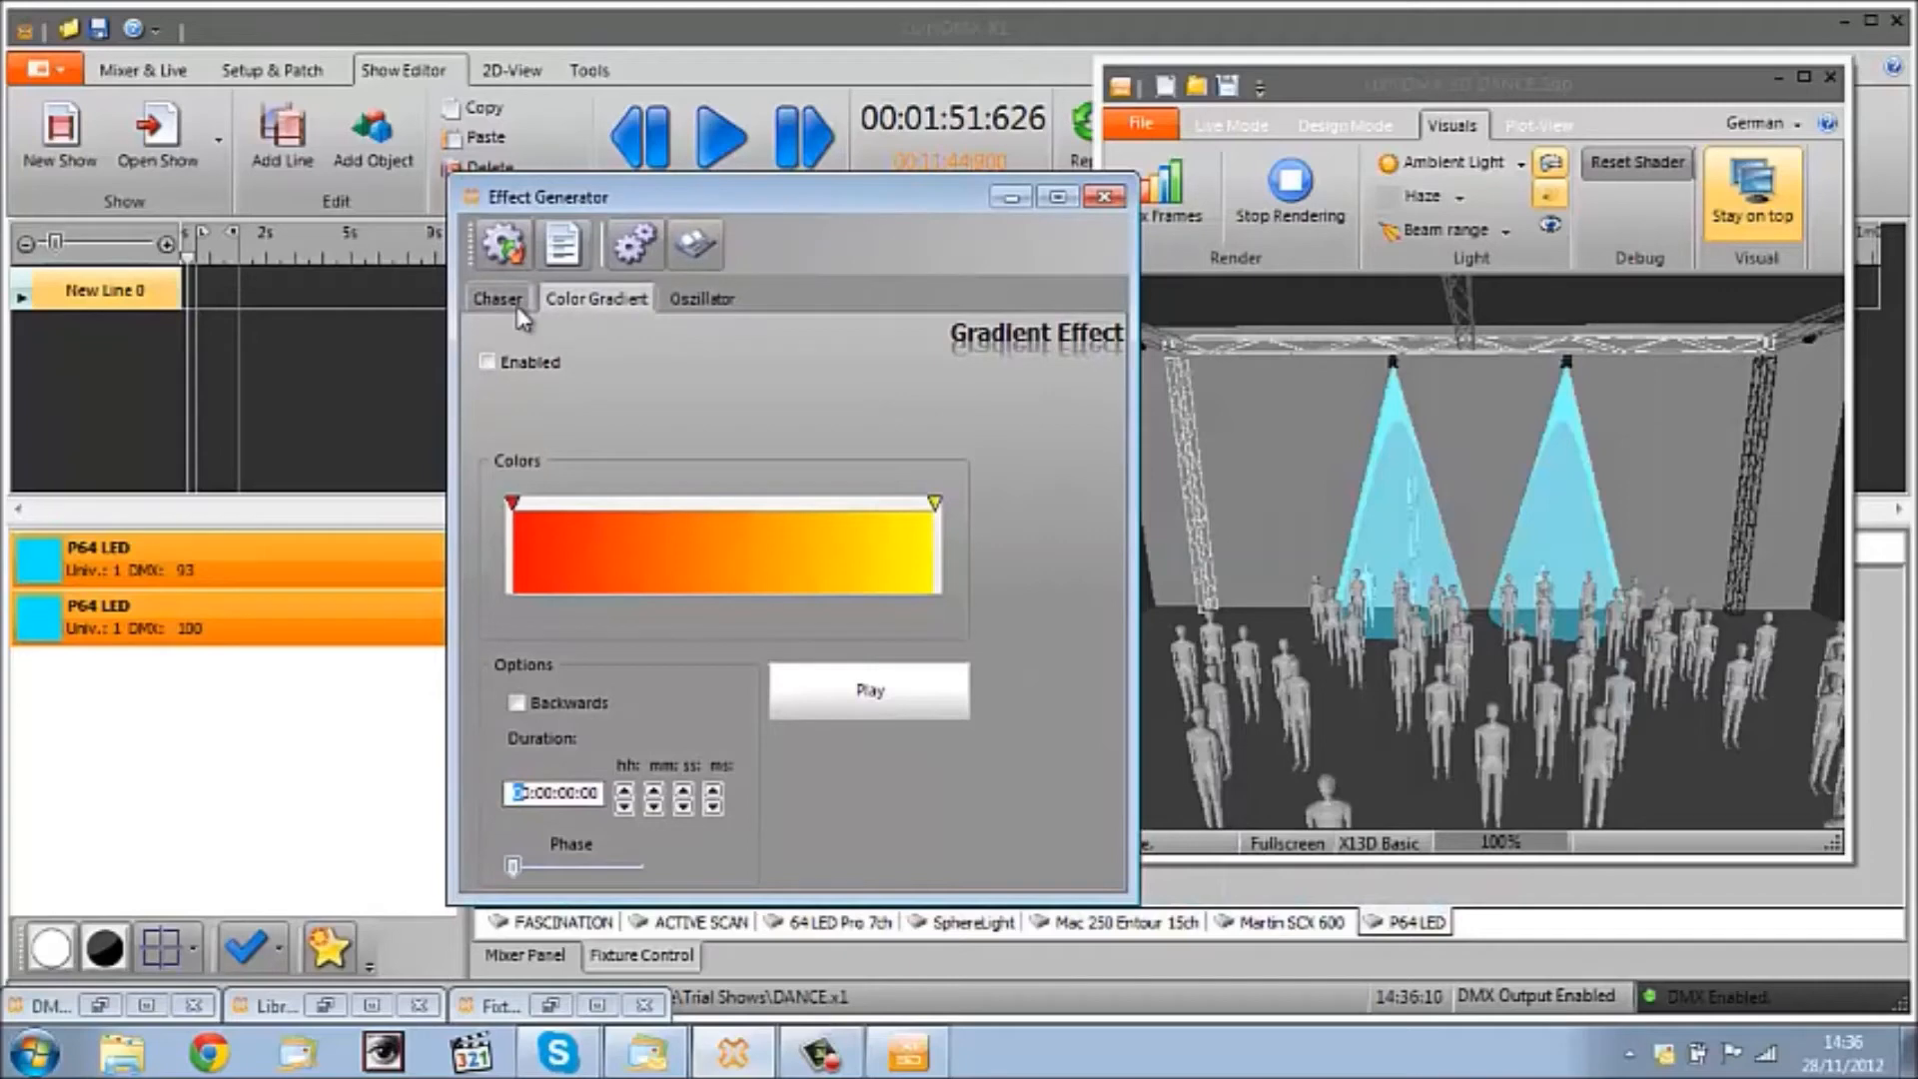
{"action": "left_click", "coordinate": [498, 297]}
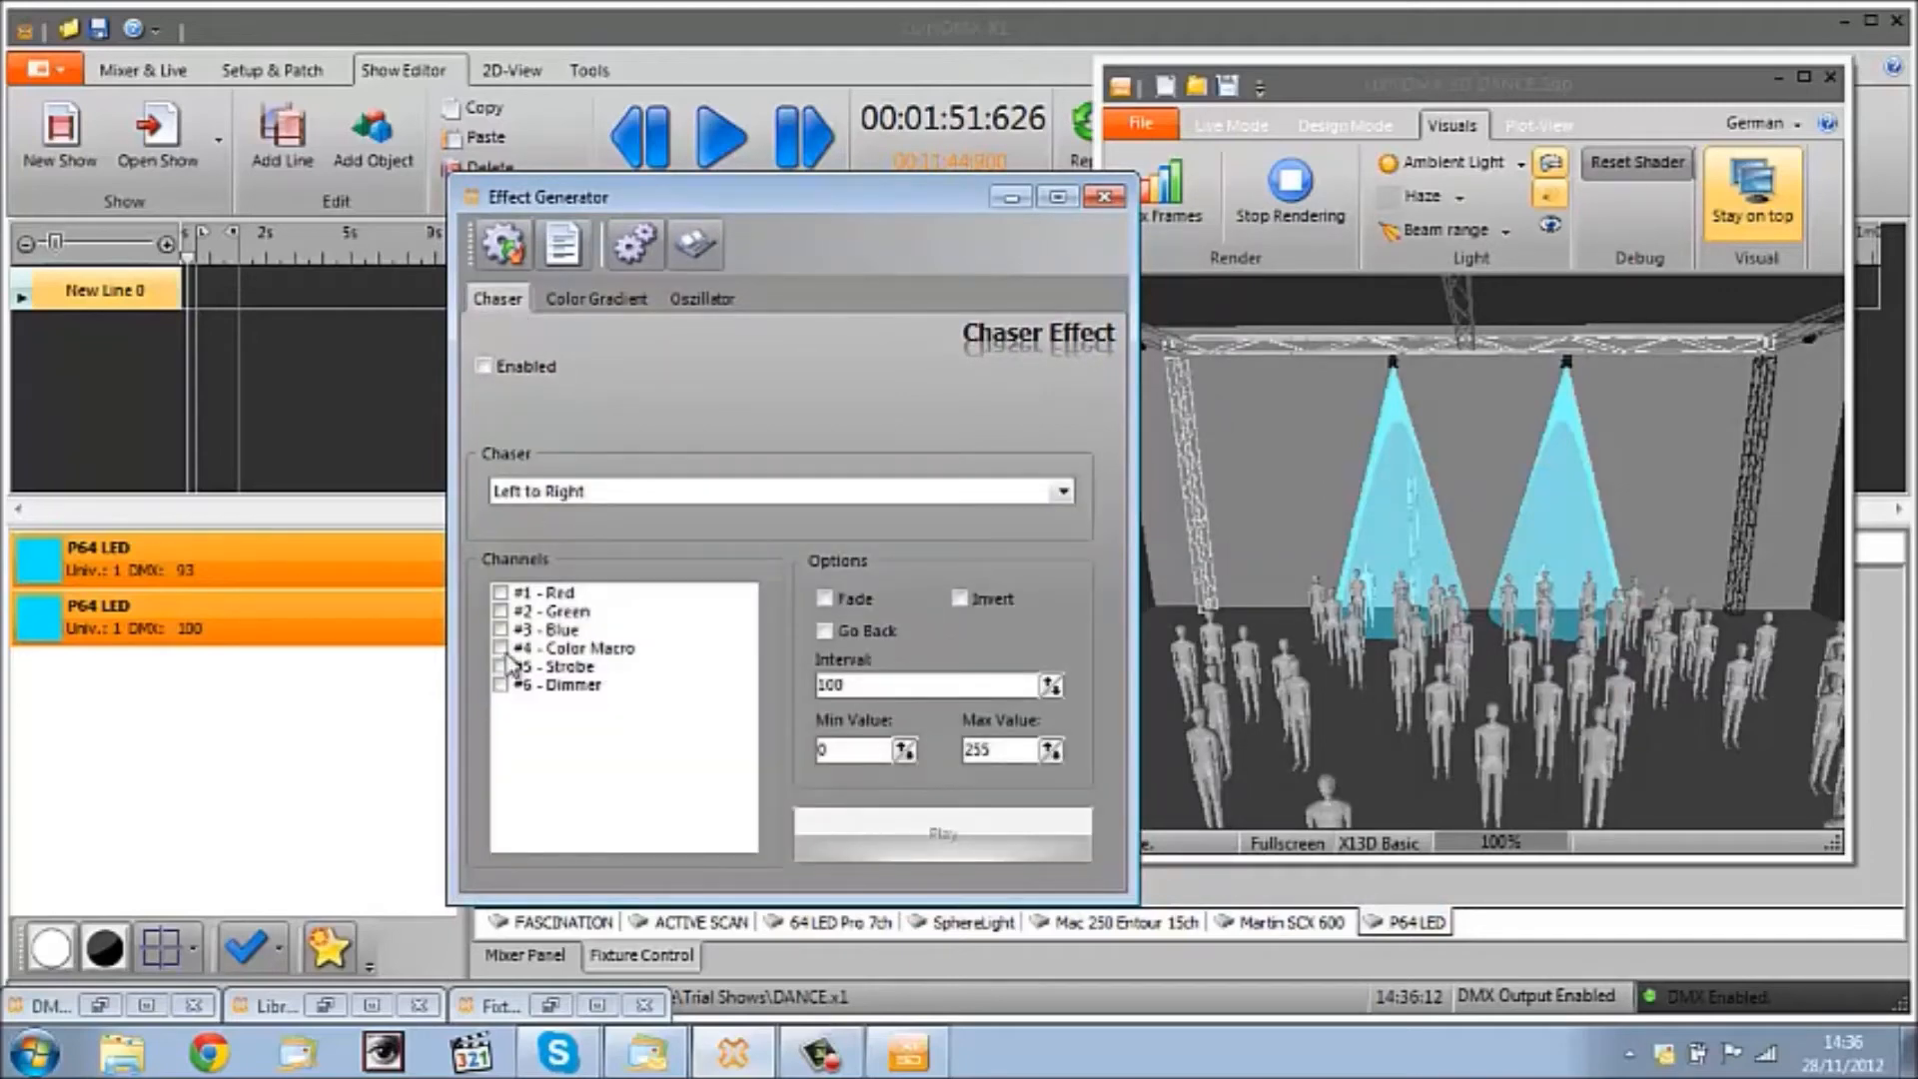
{"action": "mouse_move", "coordinate": [515, 702]}
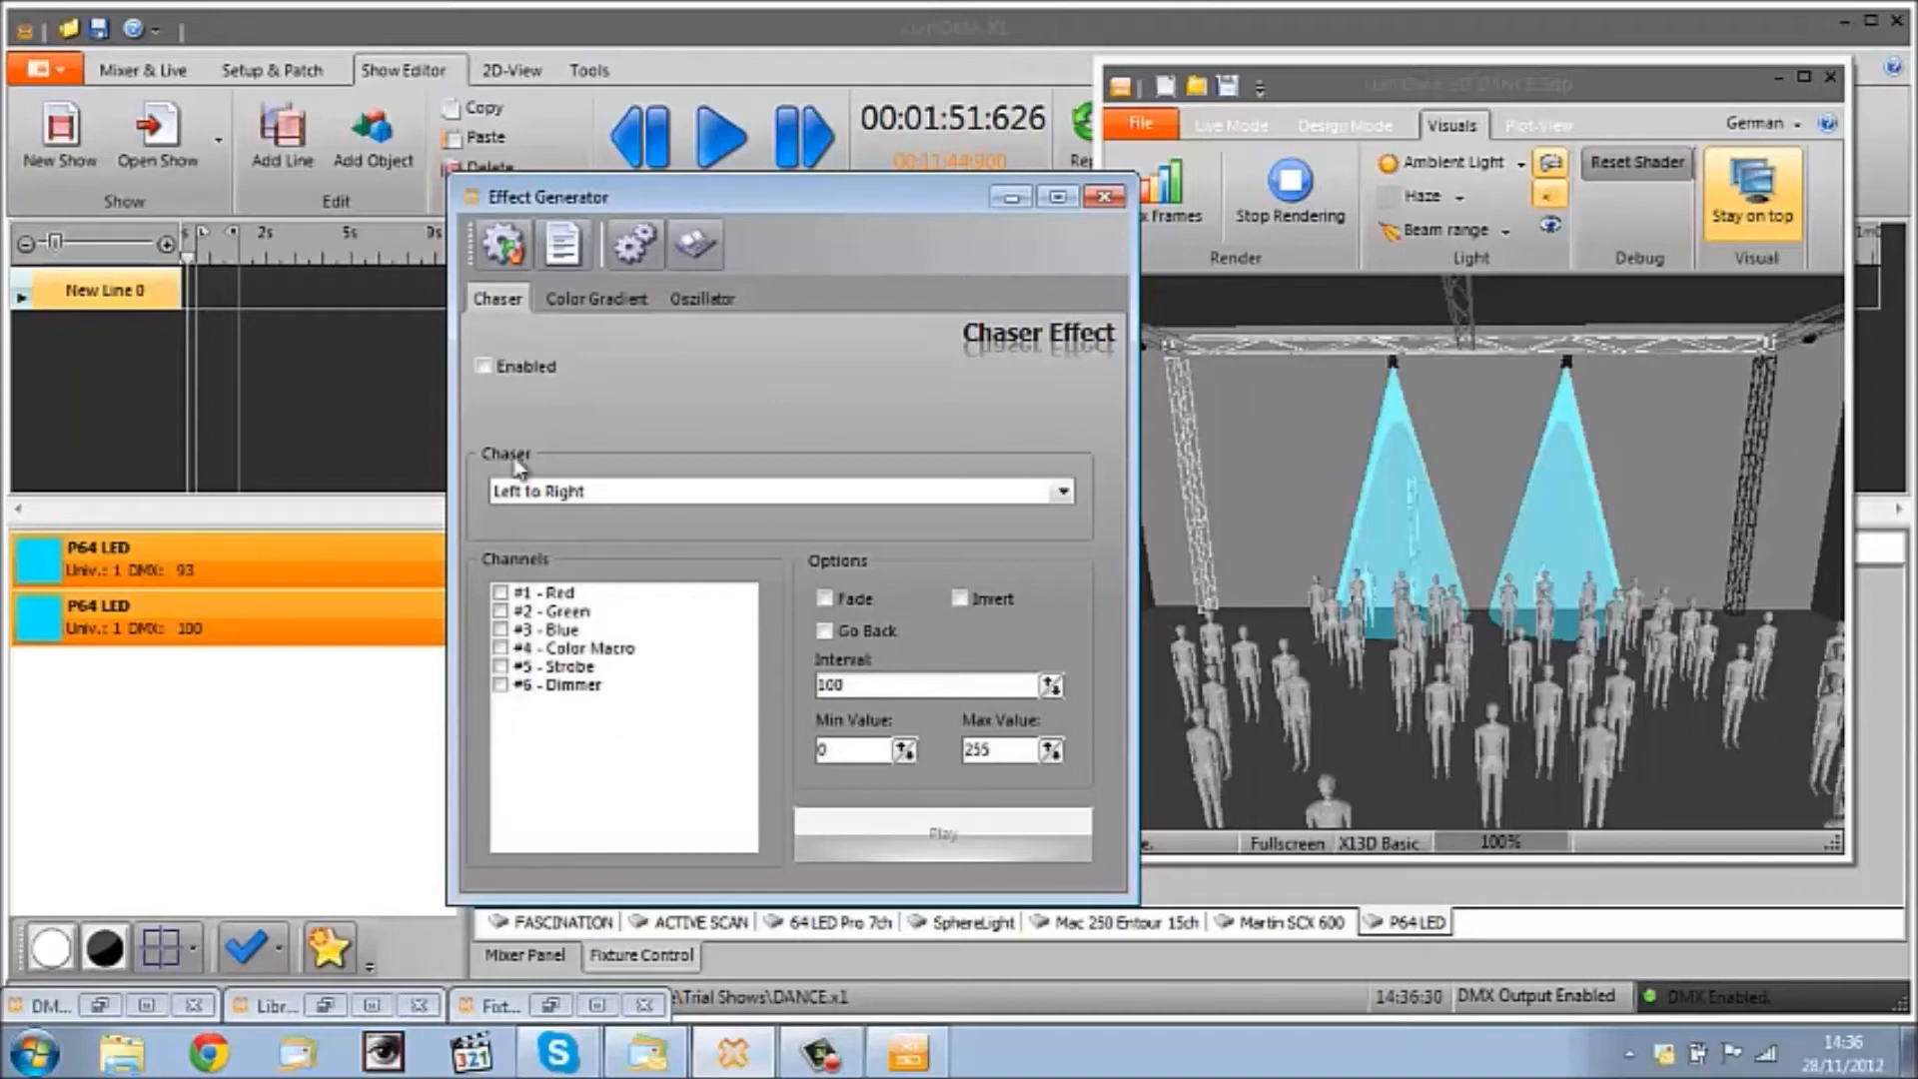
{"action": "left_click", "coordinate": [484, 366]}
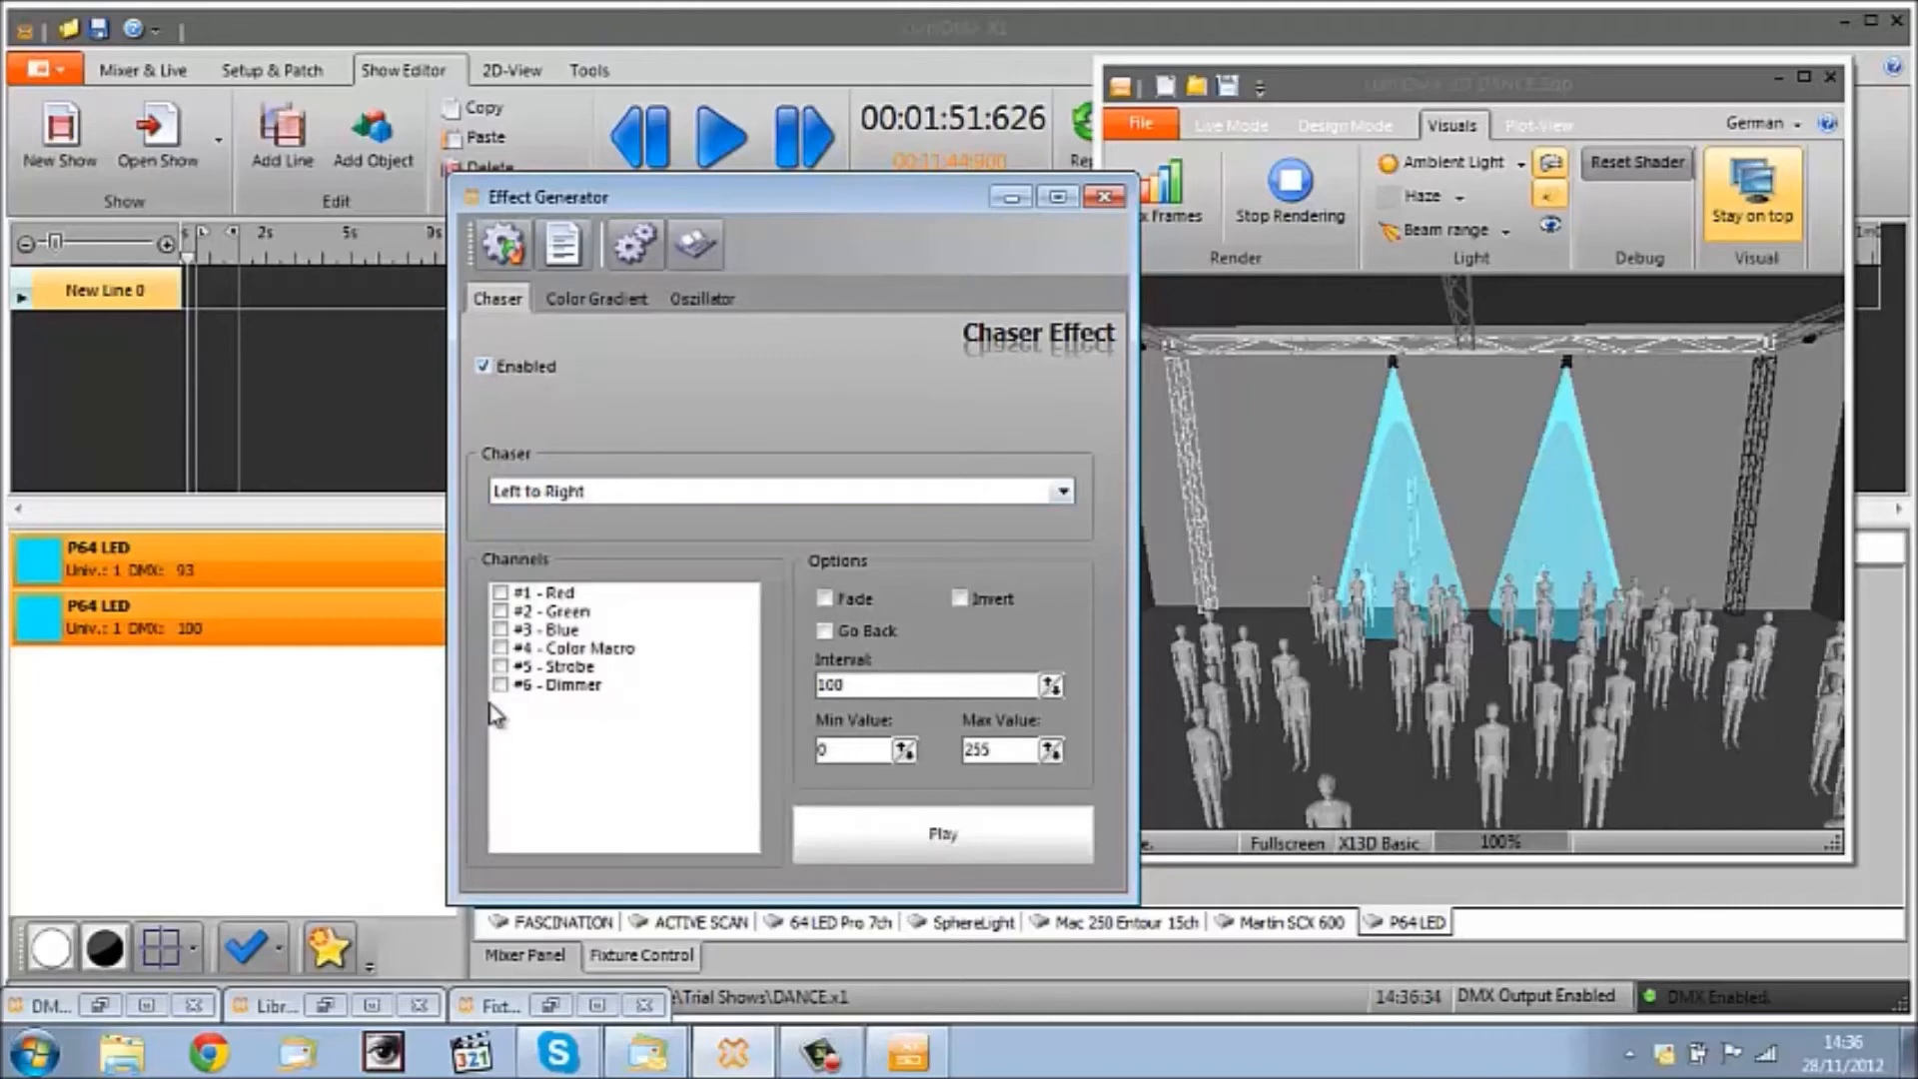
Step: Add the #6 Dimmer channel to the chaser and preview it on stage
{"action": "left_click", "coordinate": [502, 683]}
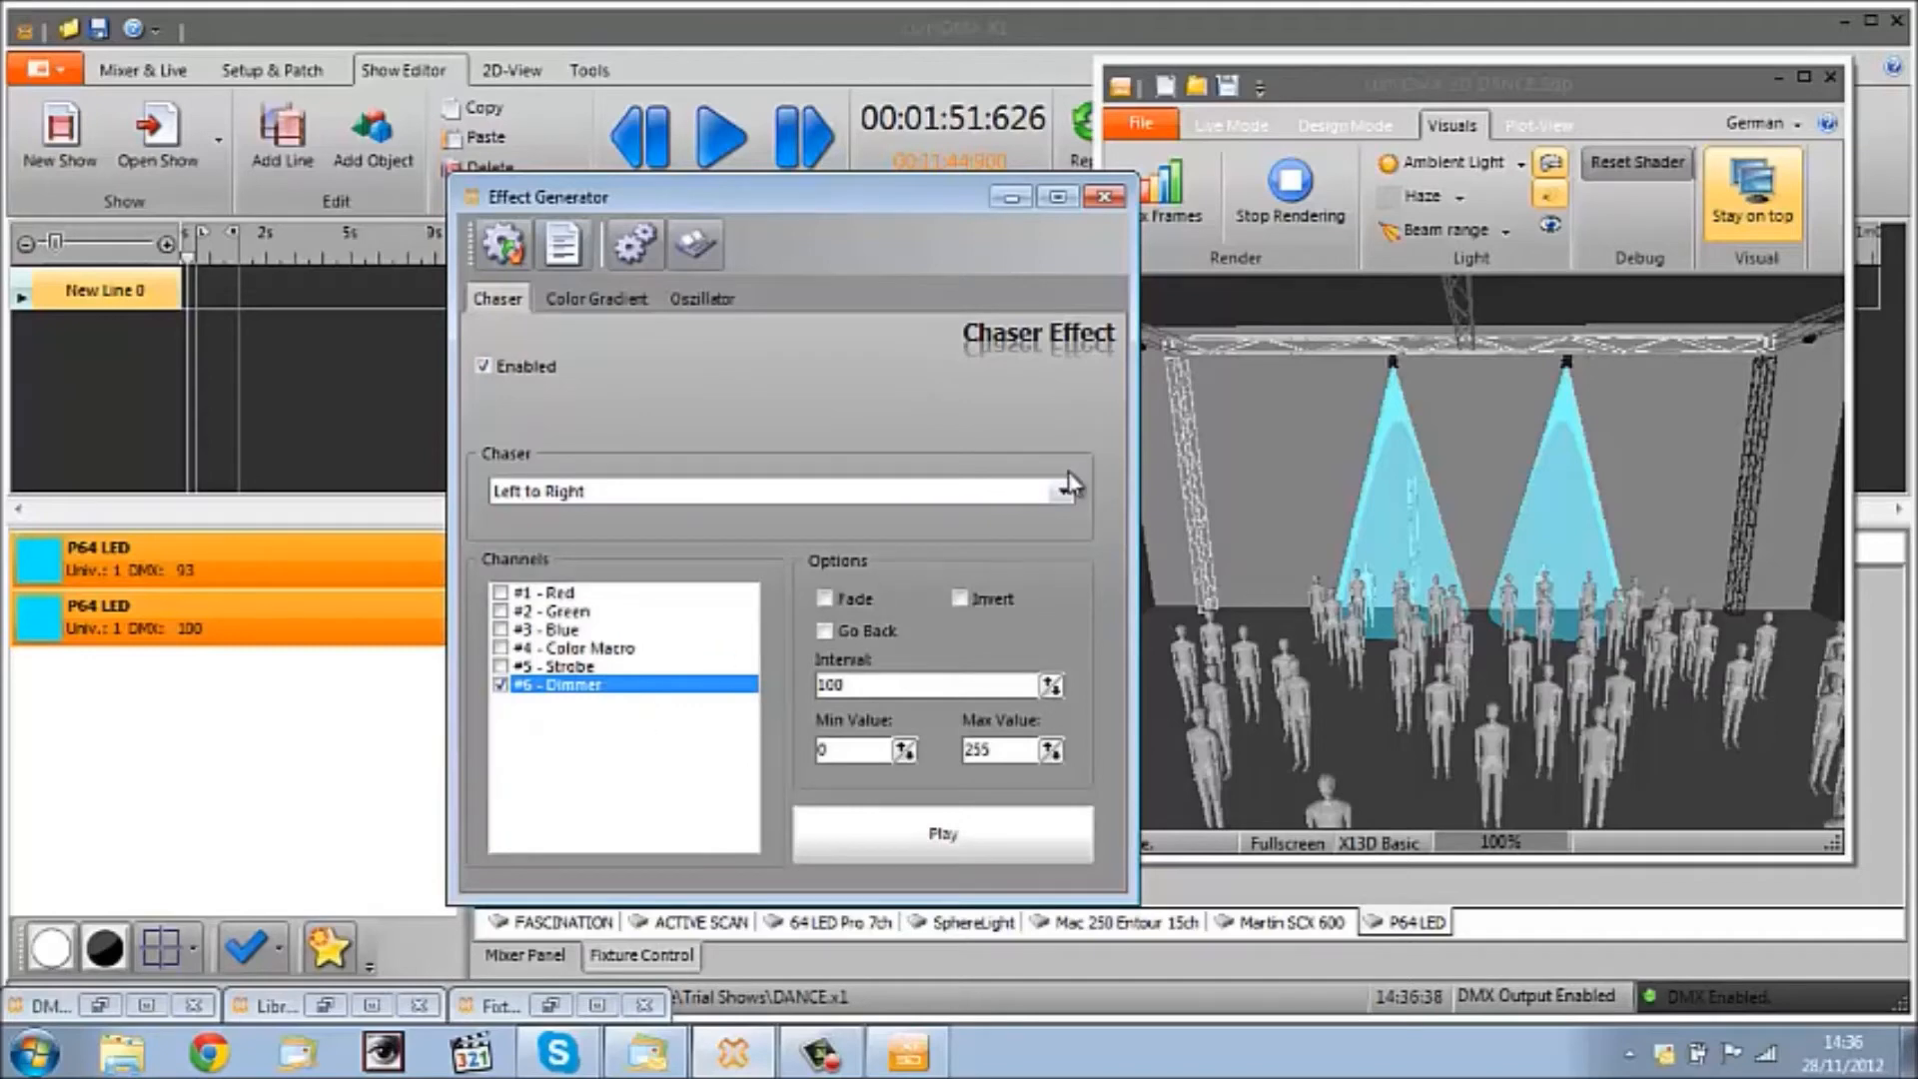
{"action": "mouse_move", "coordinate": [1045, 647]}
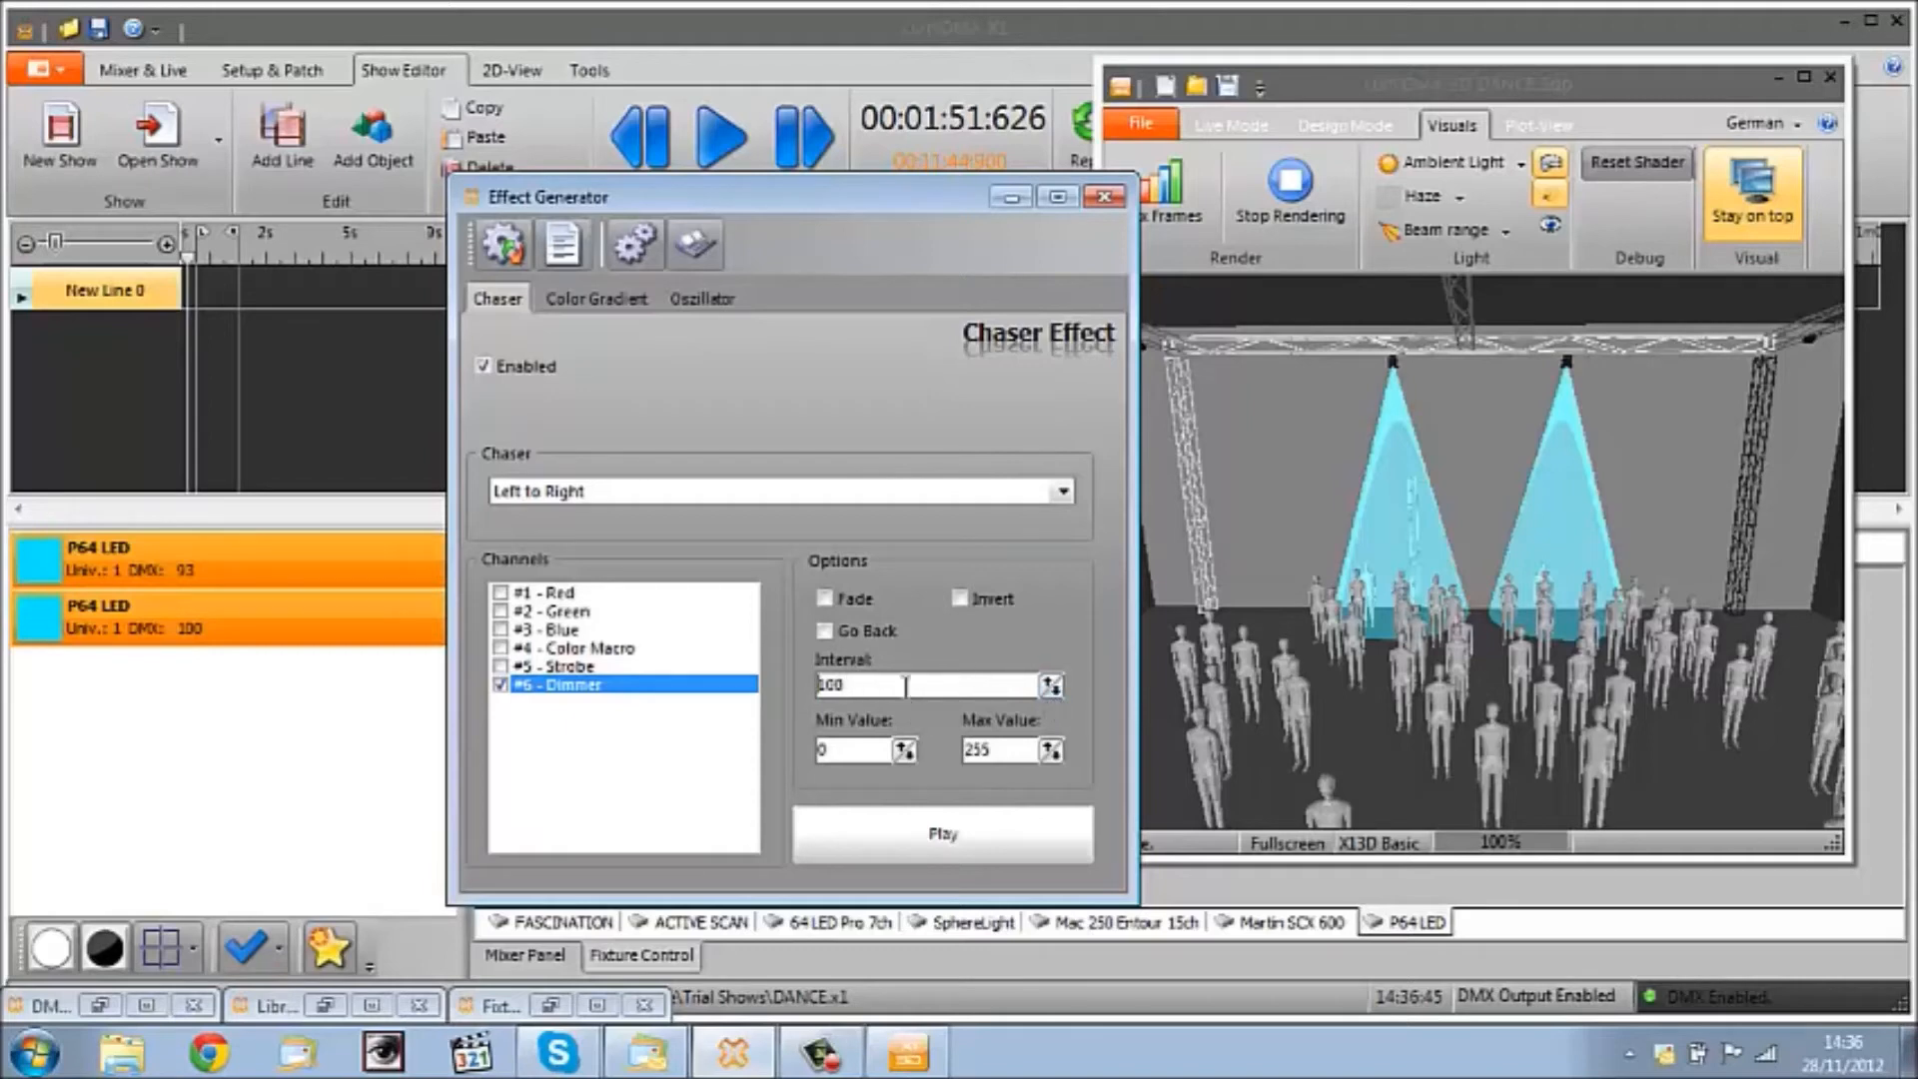
{"action": "left_click", "coordinate": [943, 833]}
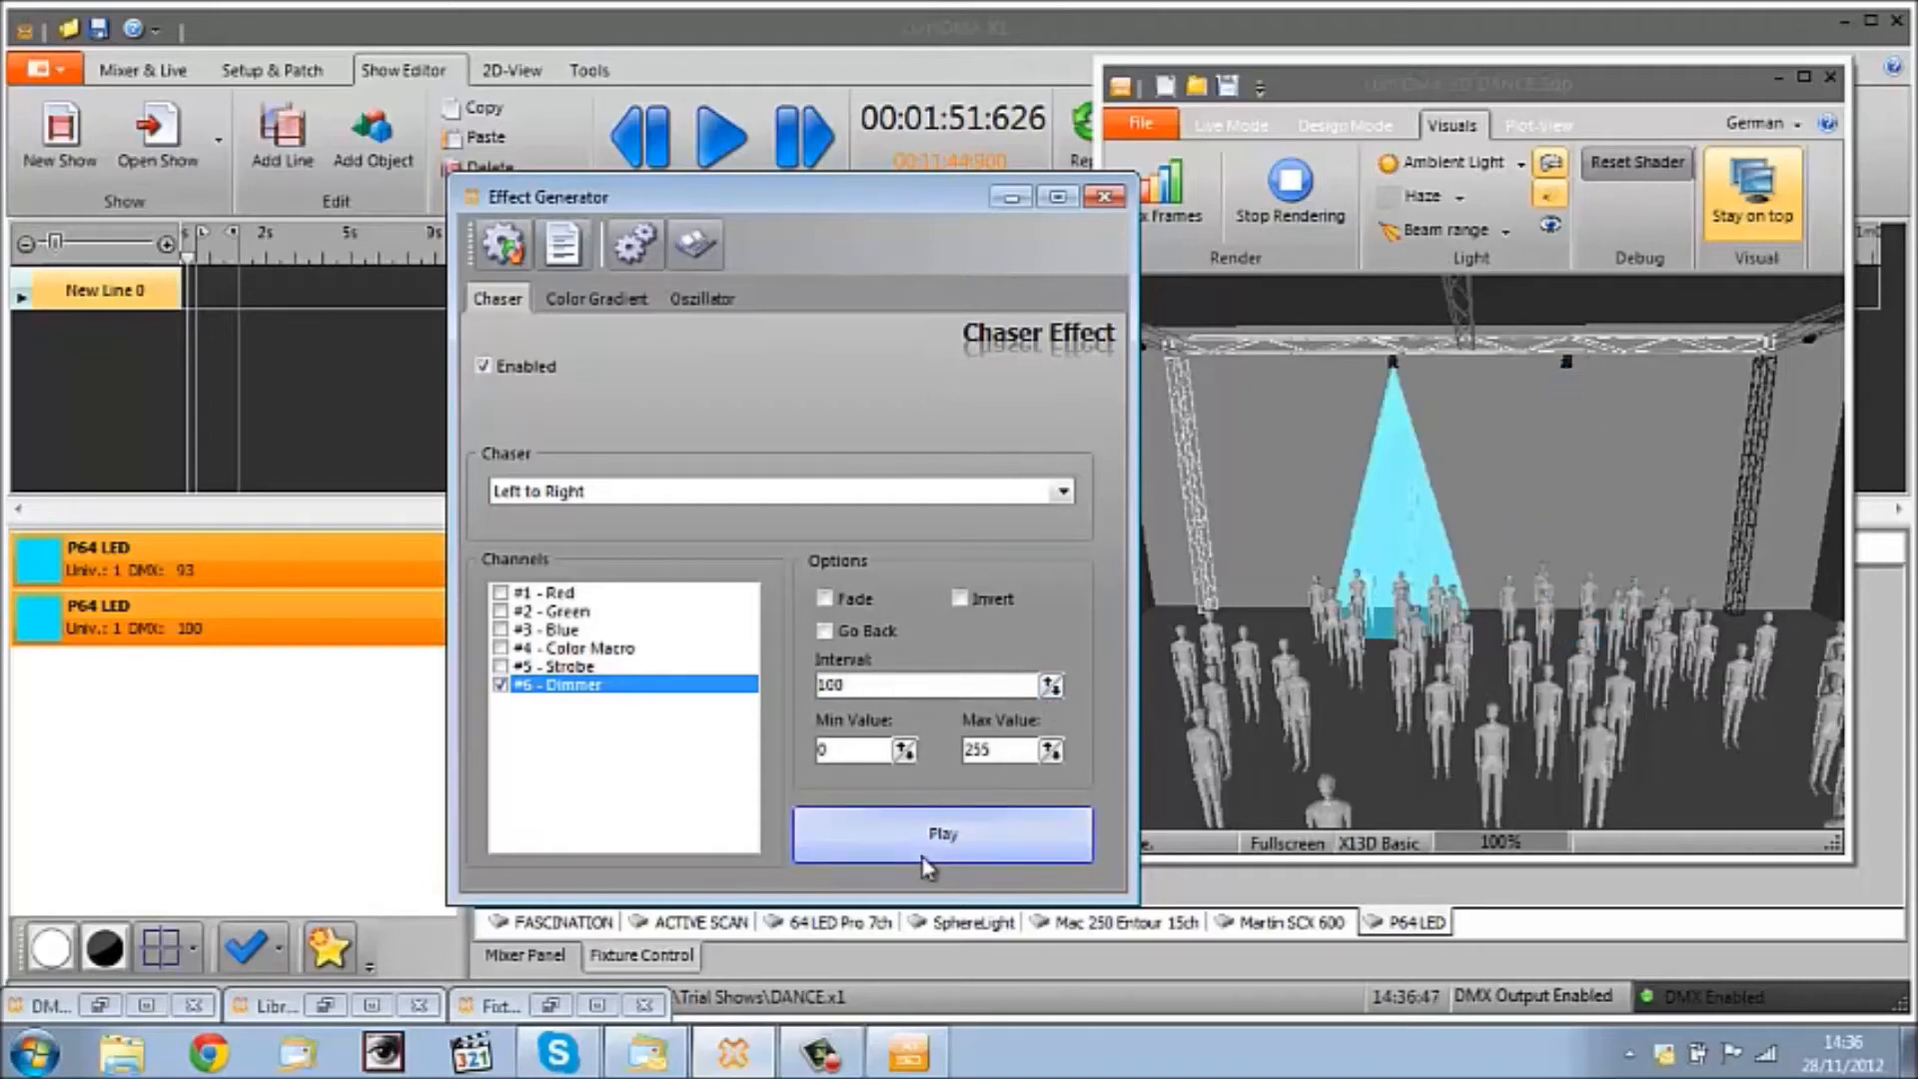
{"action": "left_click", "coordinate": [943, 833]}
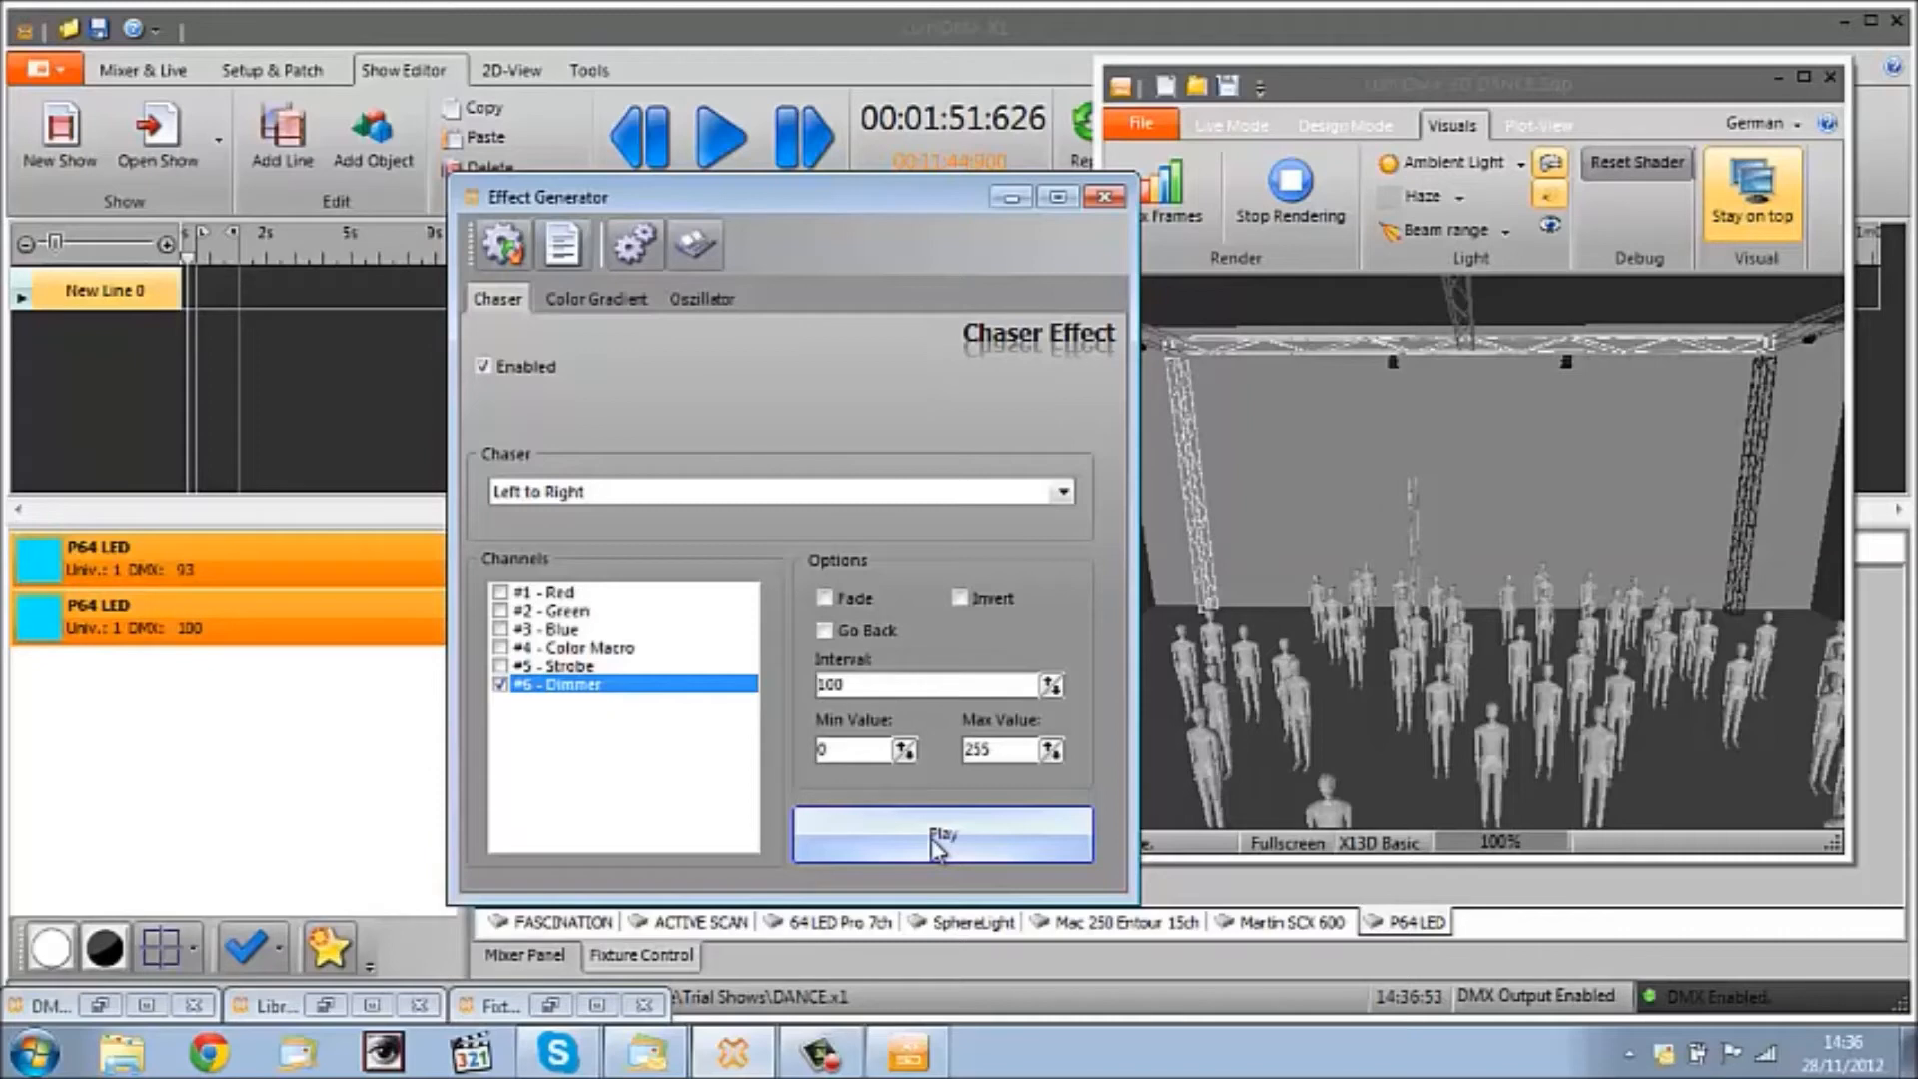
{"action": "left_click", "coordinate": [939, 842]}
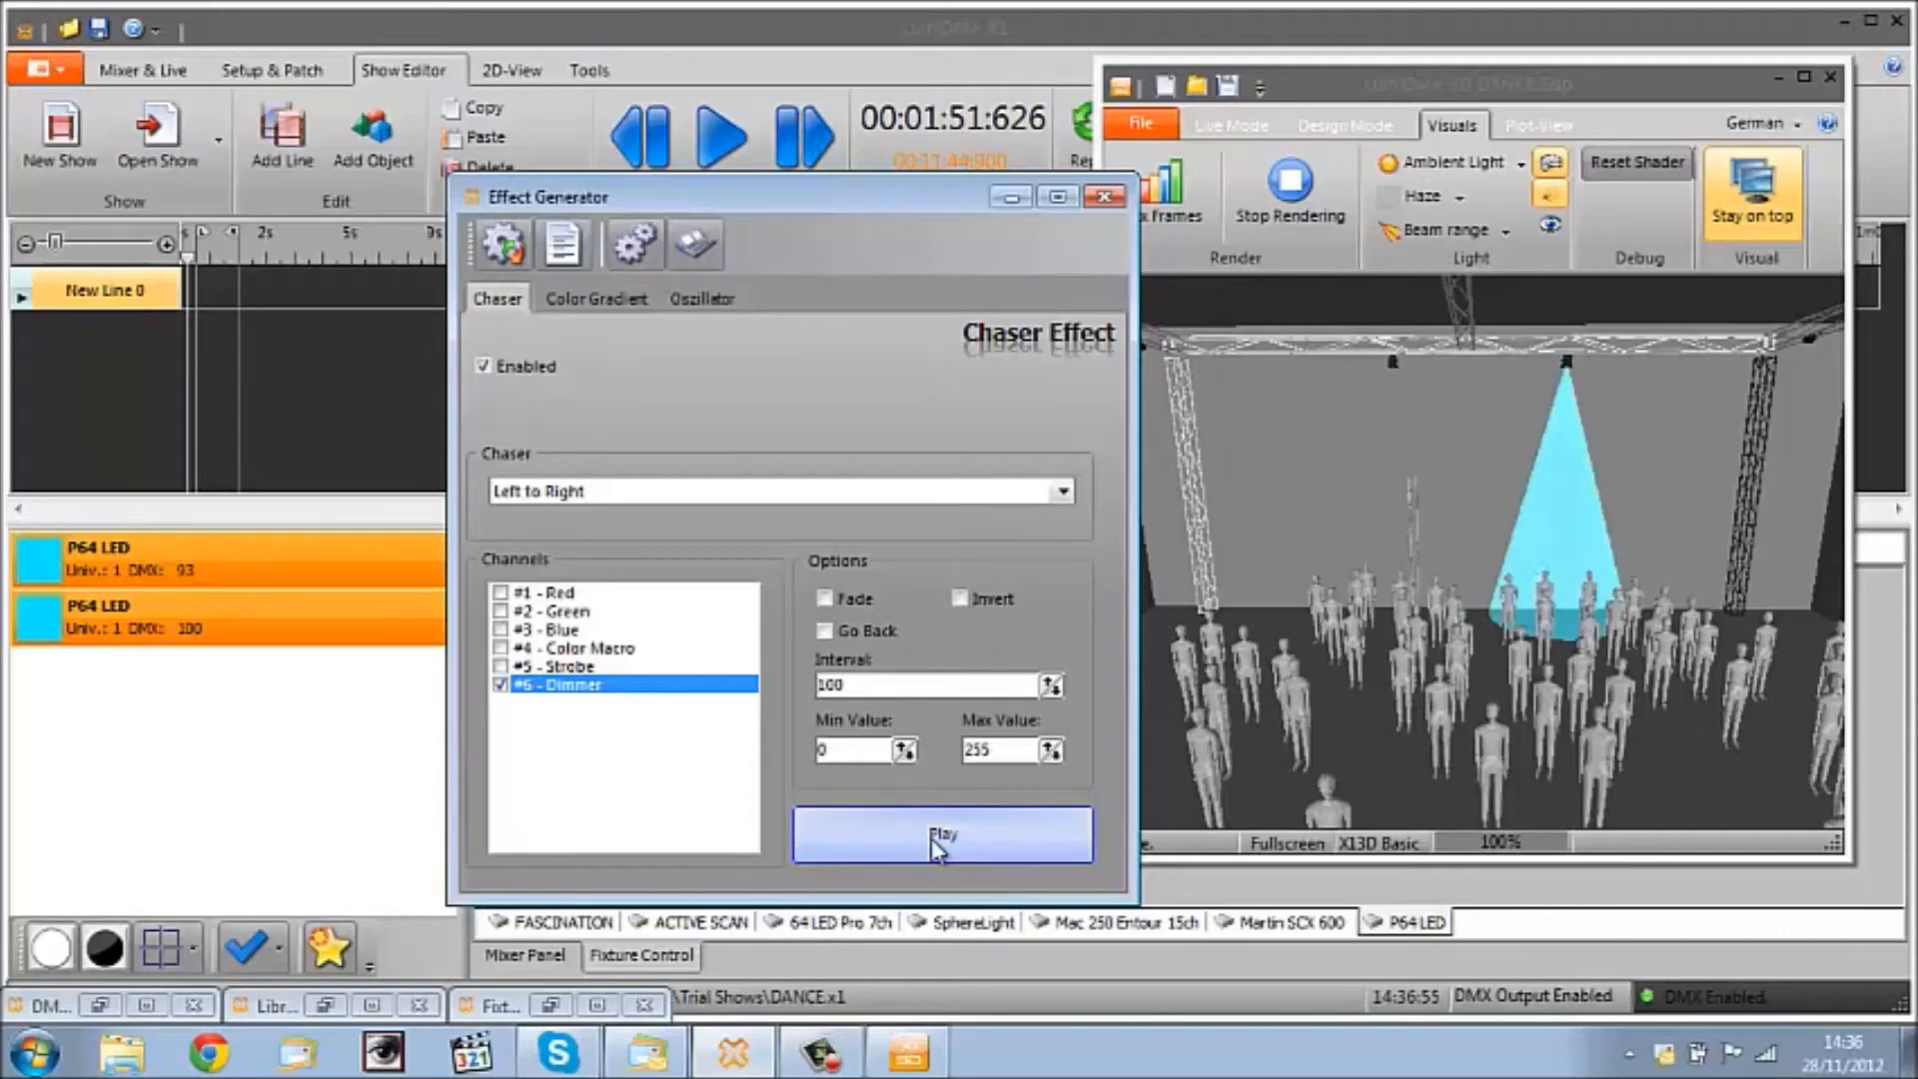
Step: Slow the chaser to an interval of 500 and test-play the slower chase on stage
{"action": "left_click", "coordinate": [943, 835]}
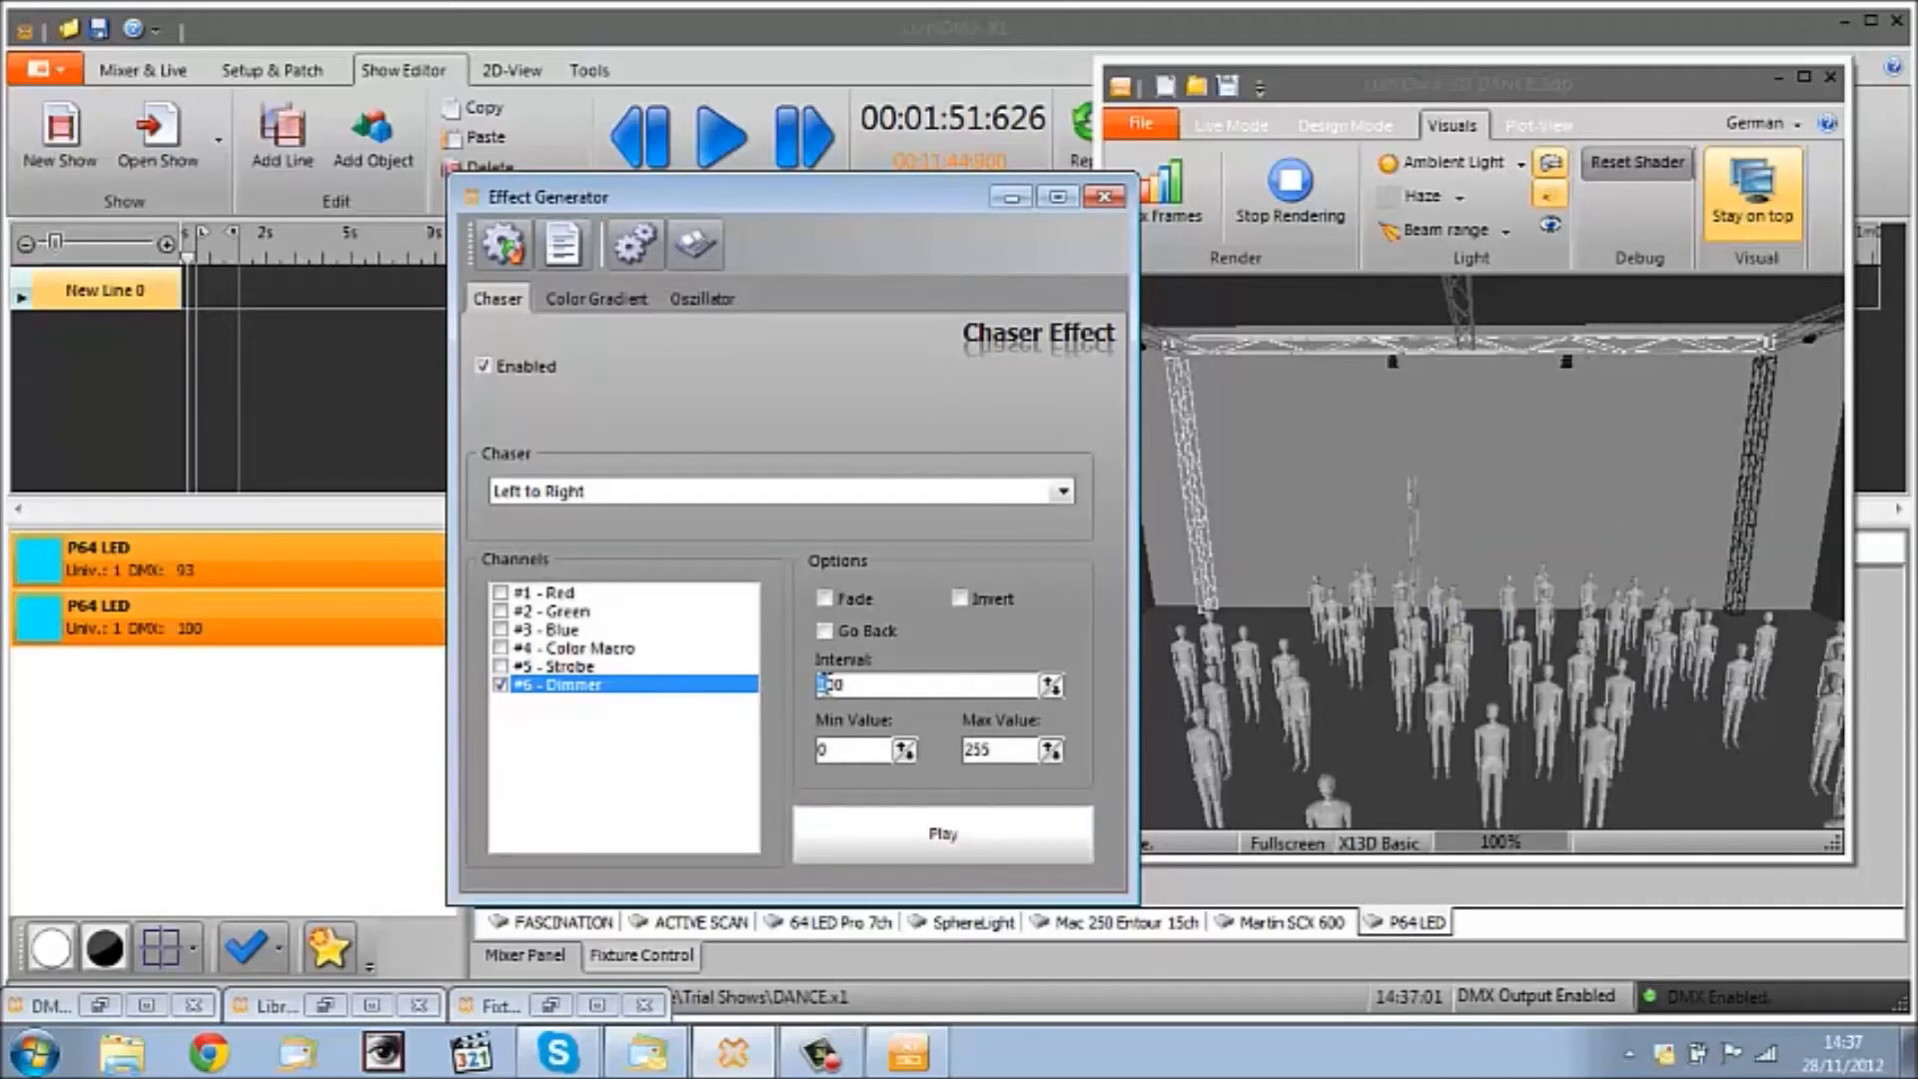
{"action": "left_click", "coordinate": [943, 833]}
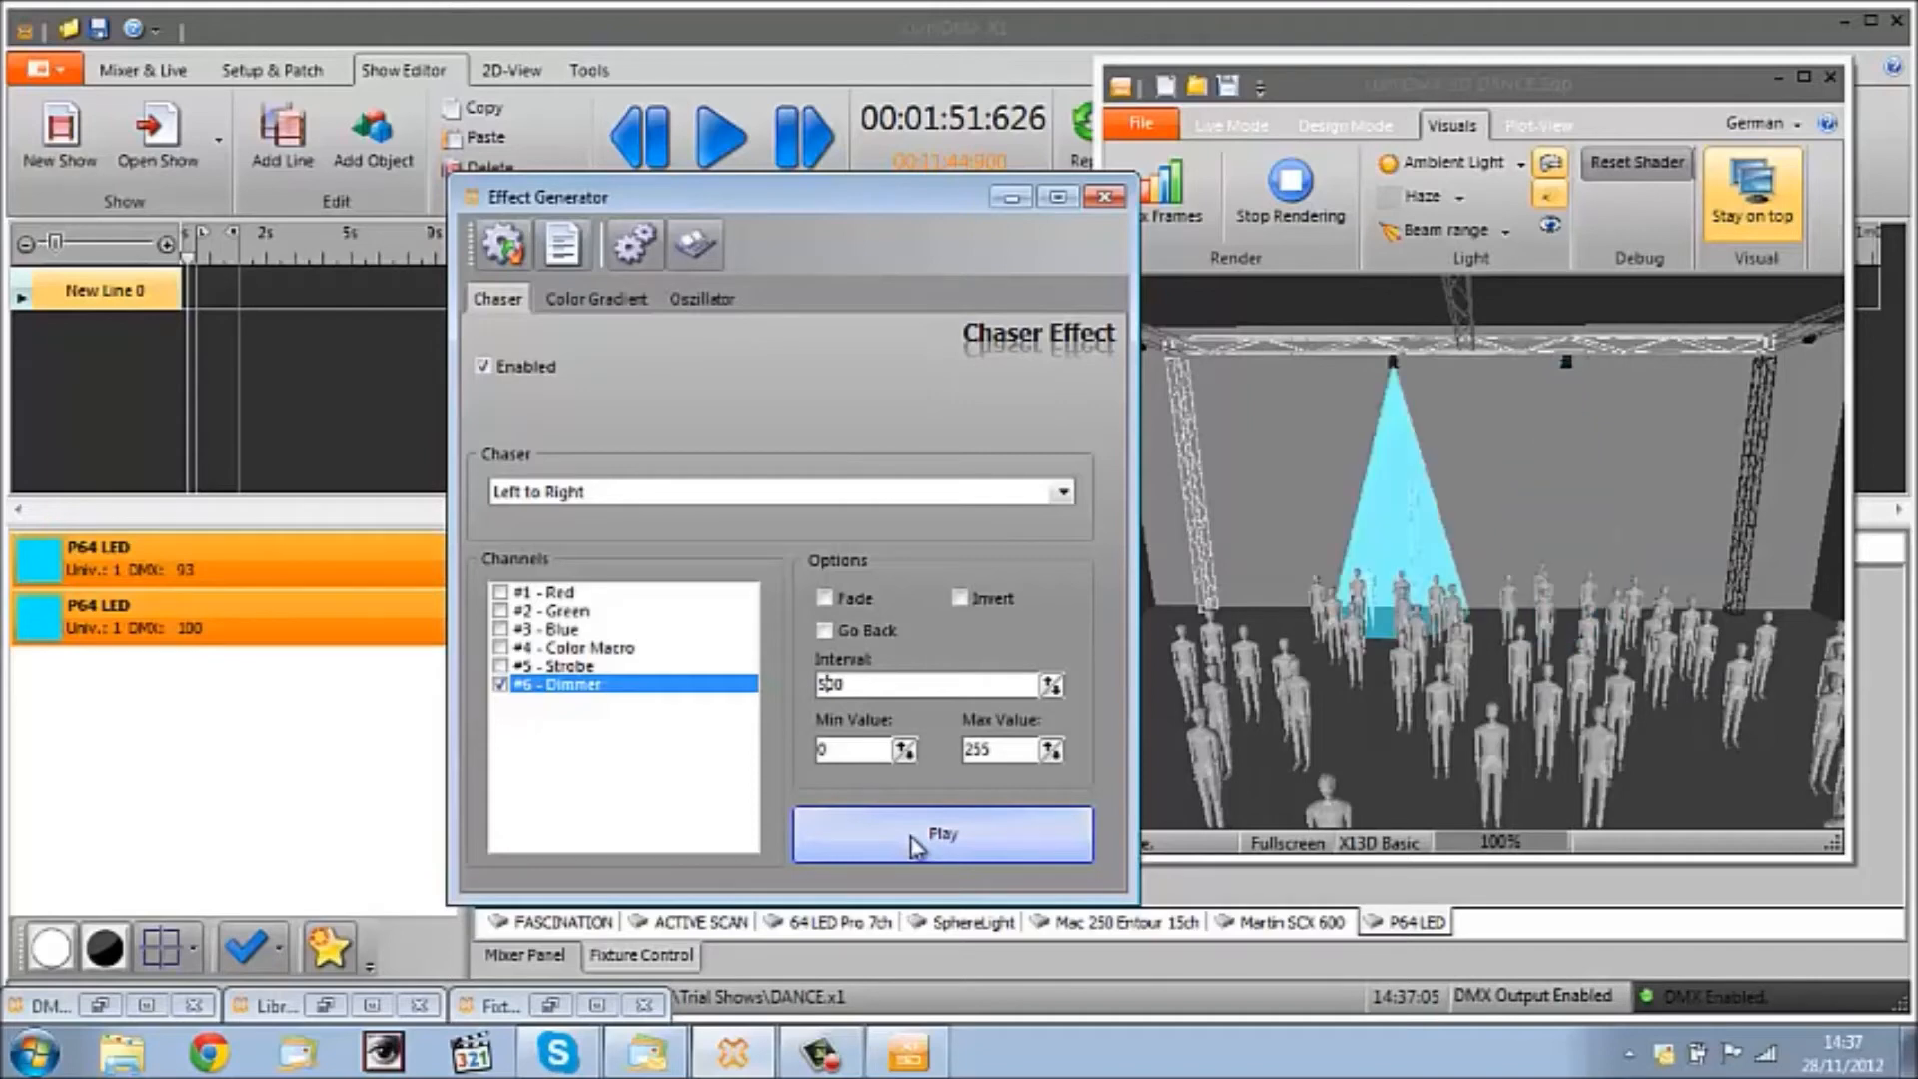
{"action": "left_click", "coordinate": [943, 835]}
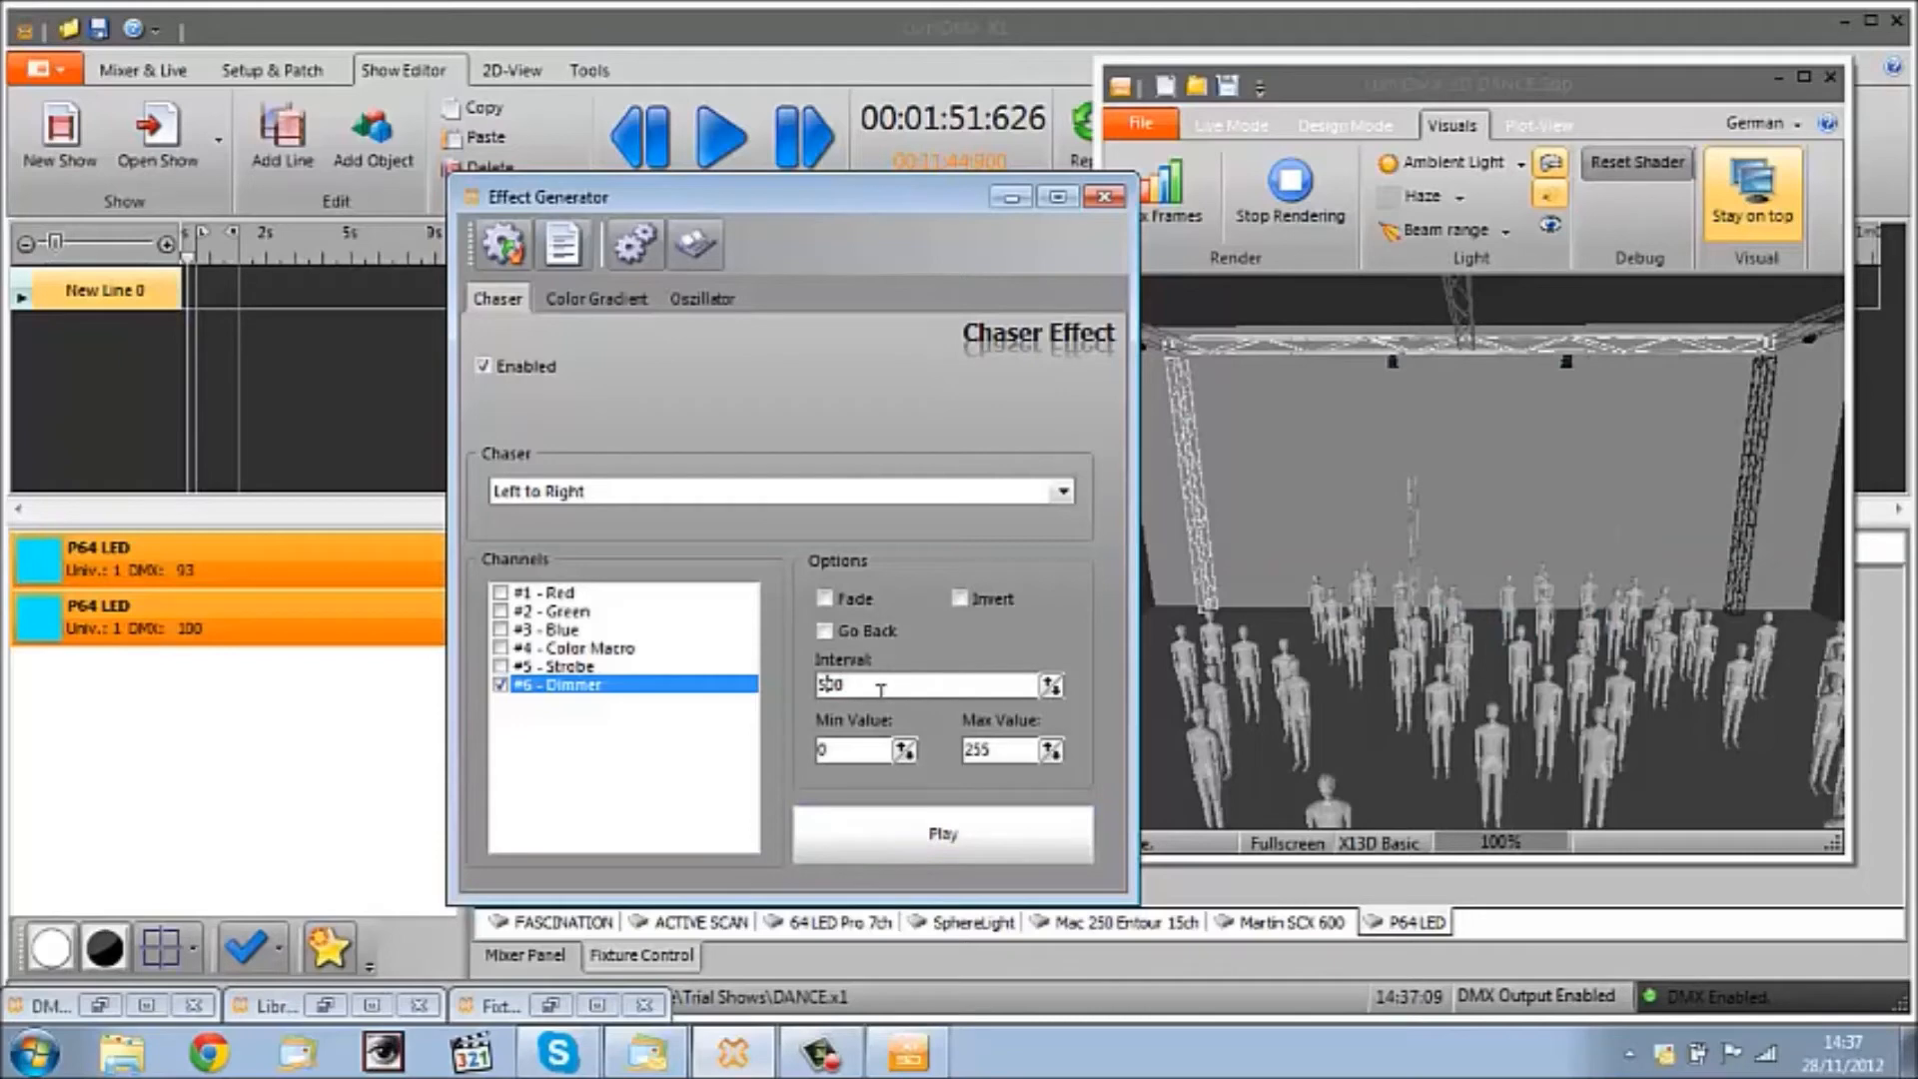
{"action": "type", "text": "500"}
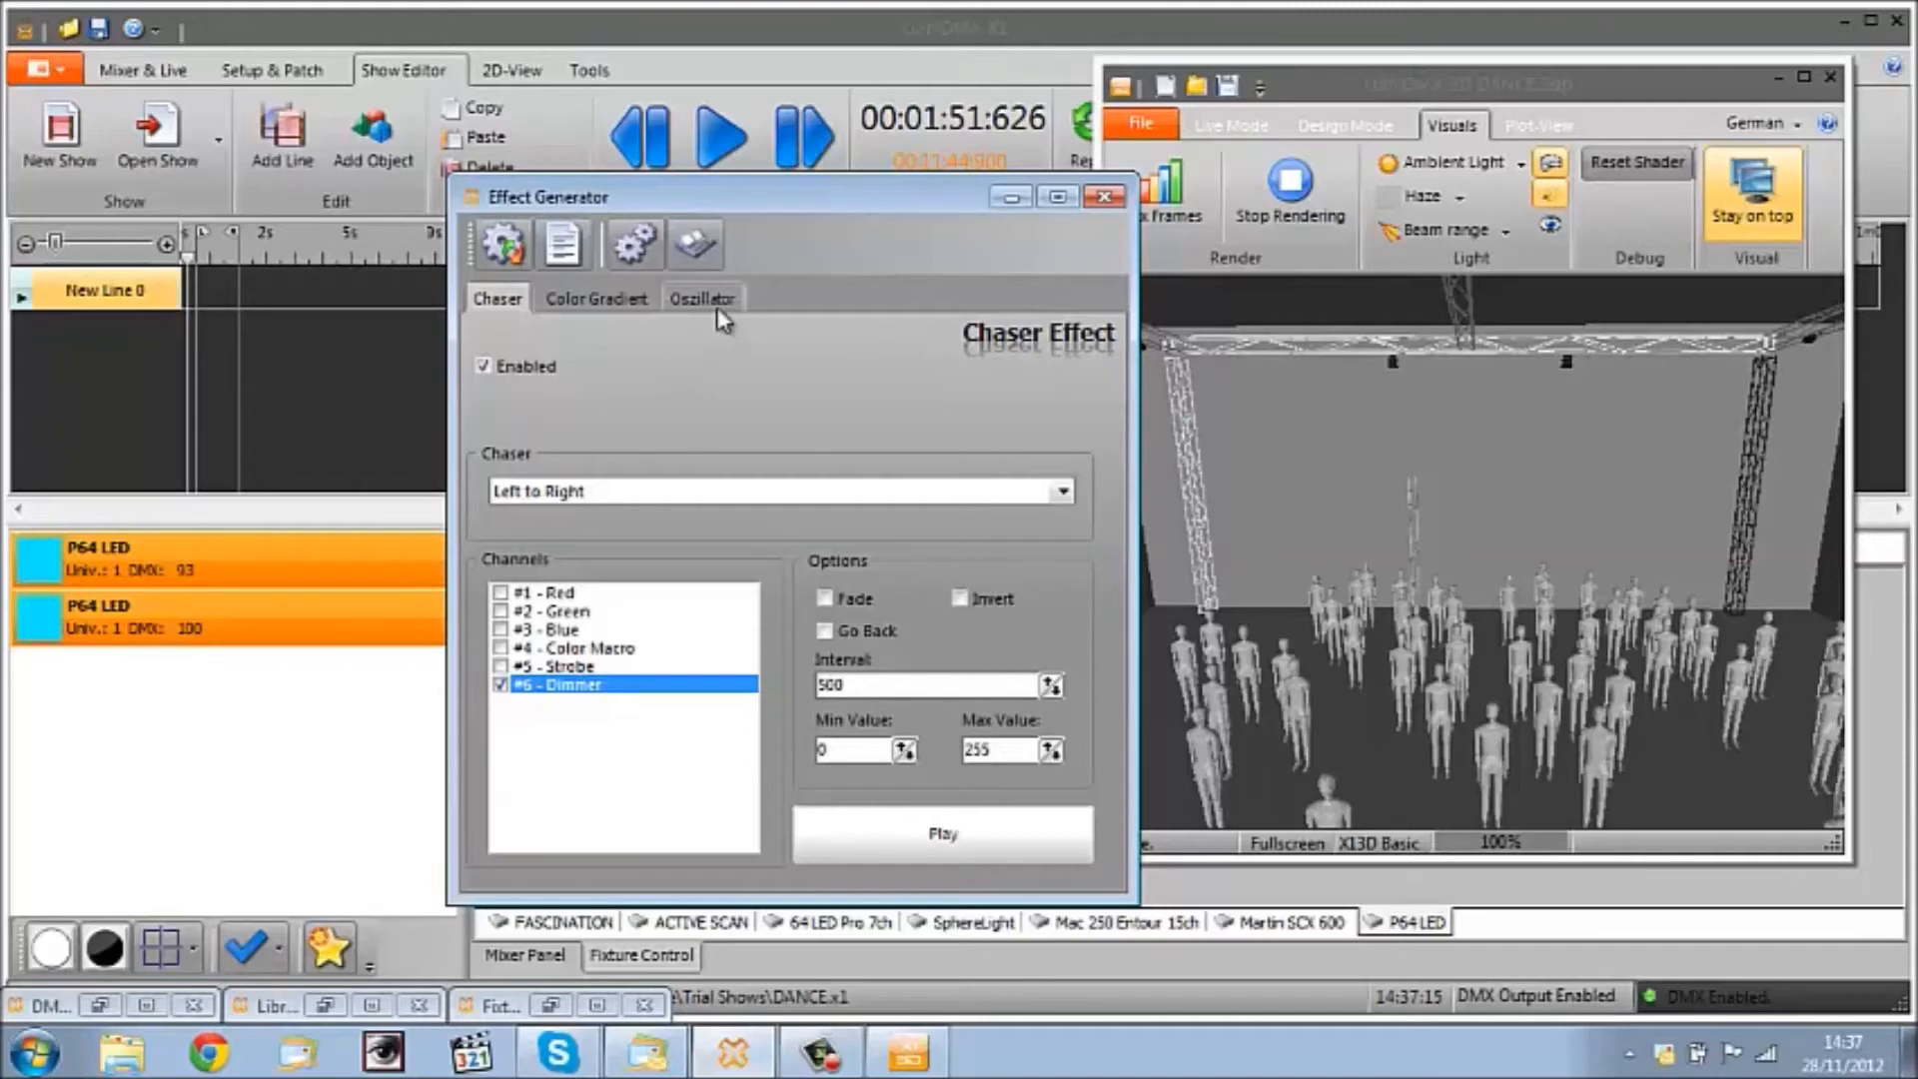
Step: Enable a Sinus-type oscillator on the #6 Dimmer channel, then return to the chaser settings
{"action": "left_click", "coordinate": [703, 298]}
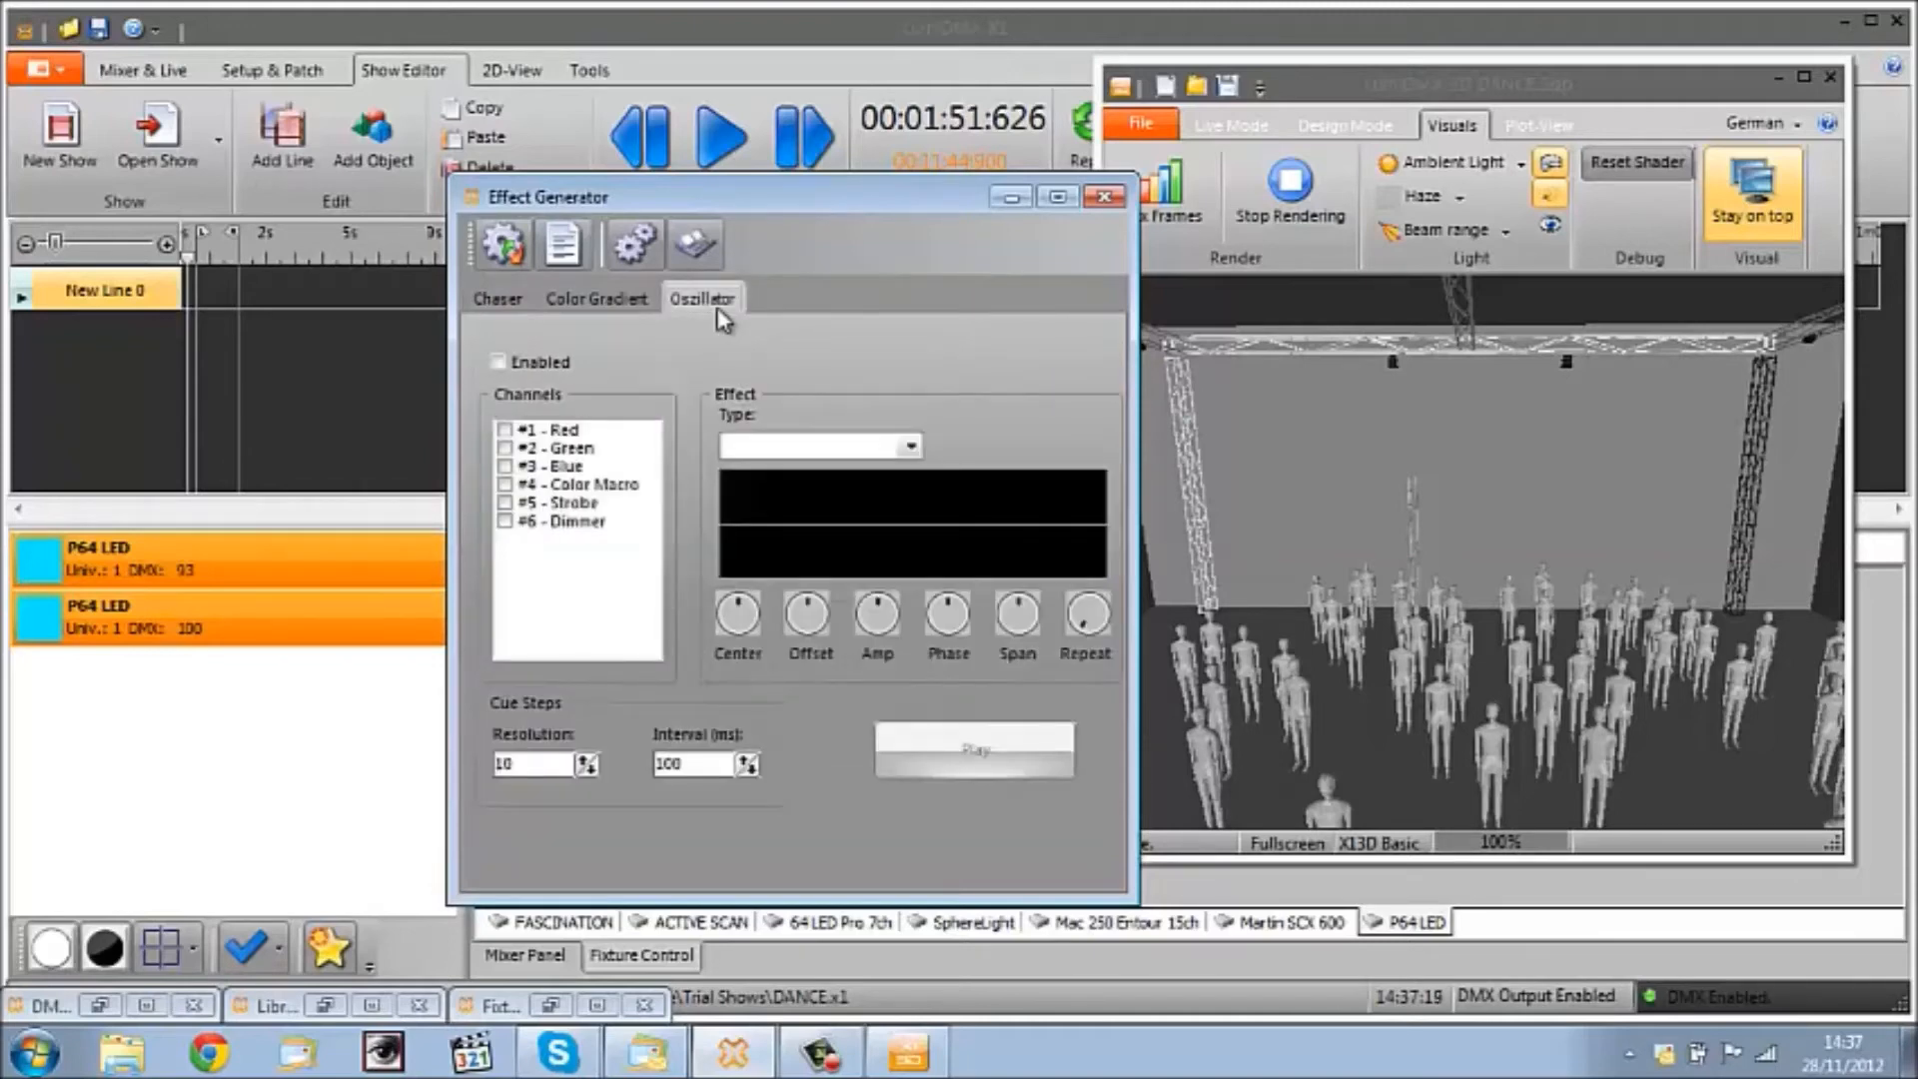
{"action": "mouse_move", "coordinate": [631, 336]}
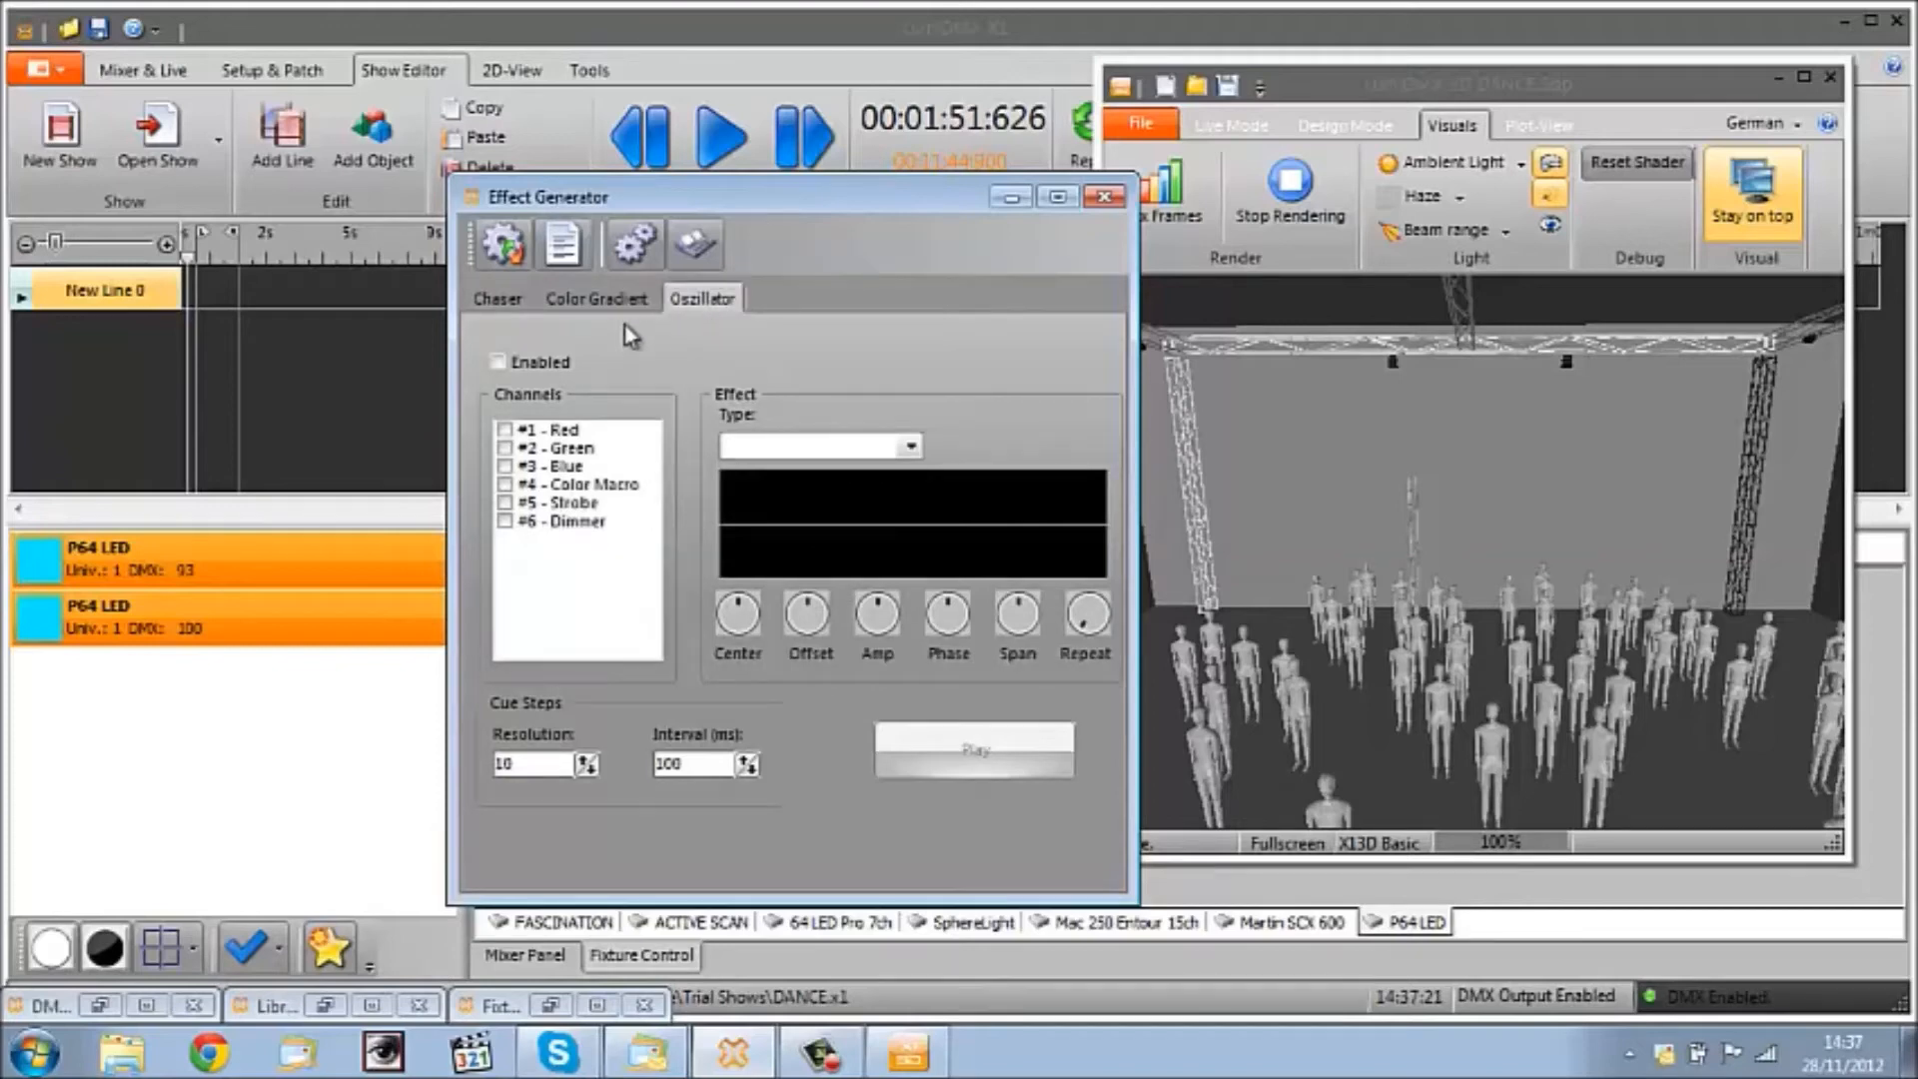
{"action": "left_click", "coordinate": [496, 298]}
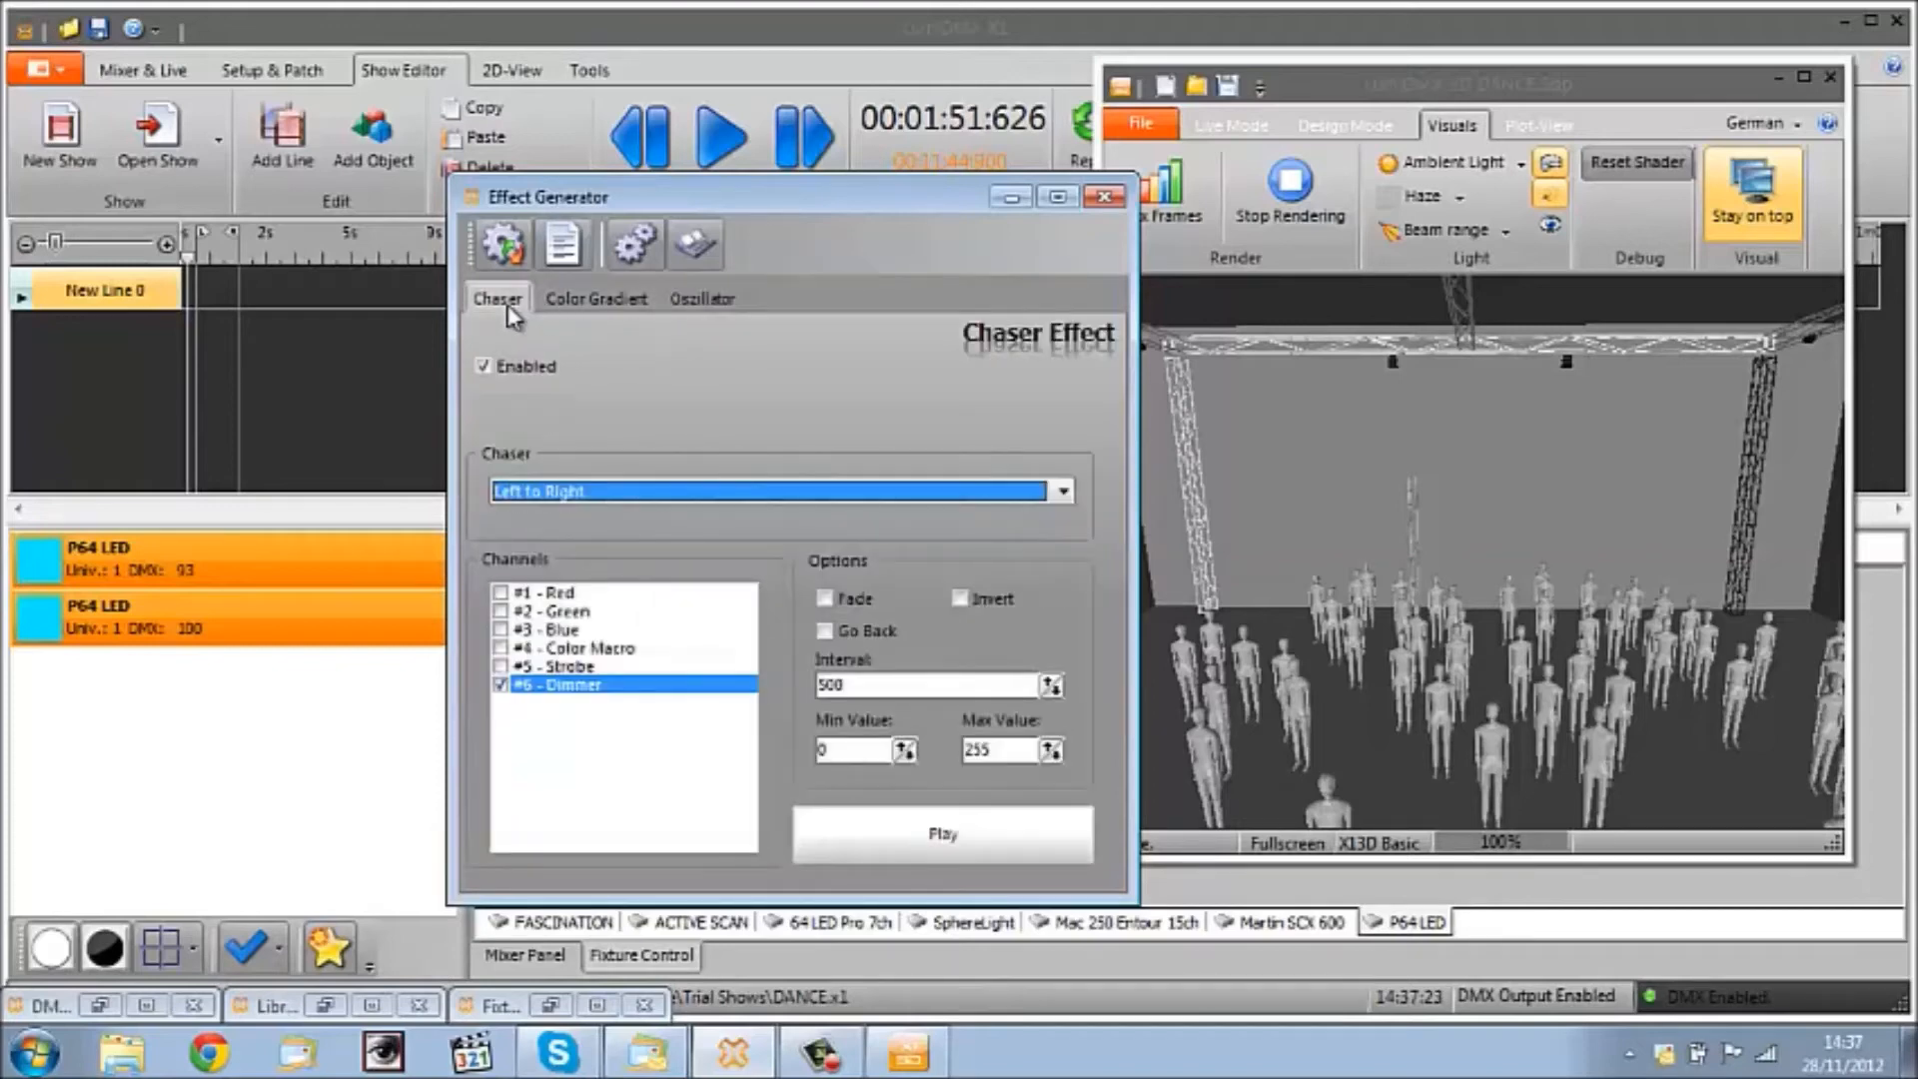
{"action": "mouse_move", "coordinate": [652, 304]}
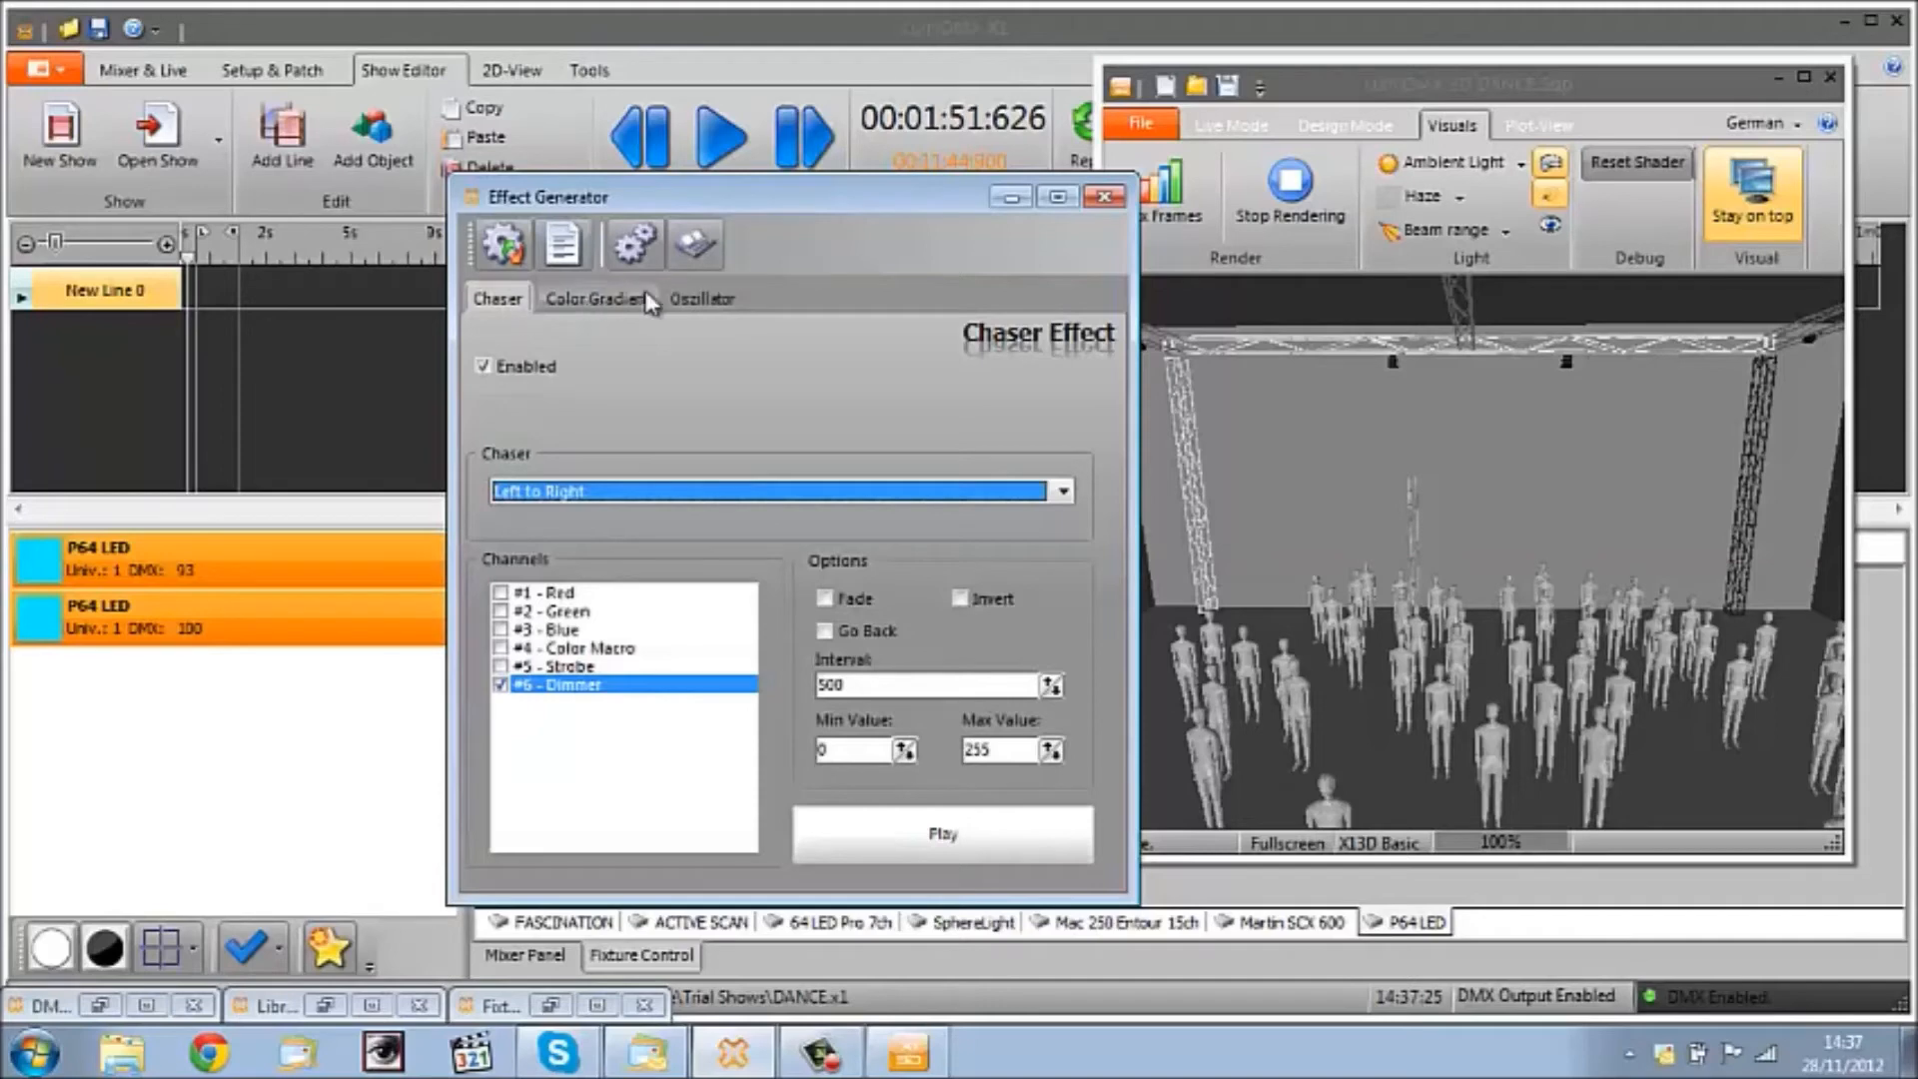
{"action": "left_click", "coordinate": [703, 298]}
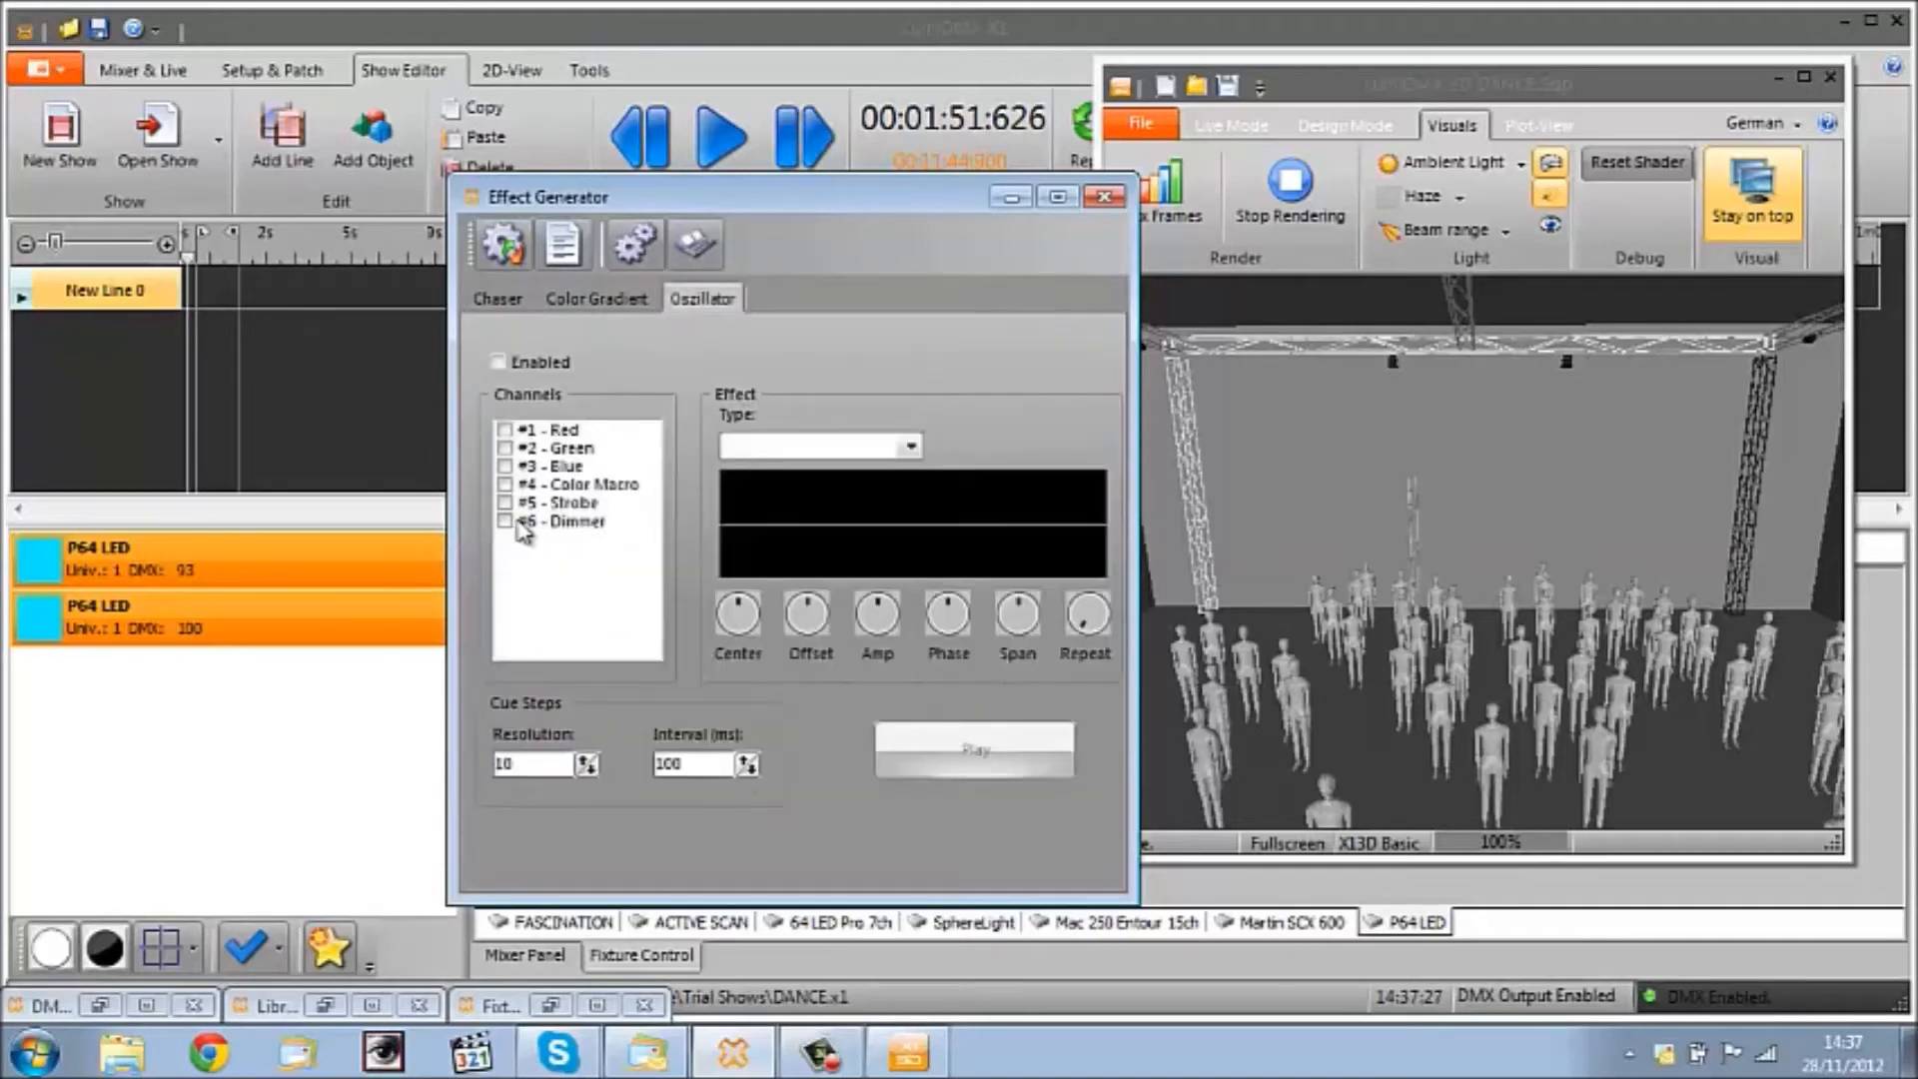
{"action": "left_click", "coordinate": [497, 362]}
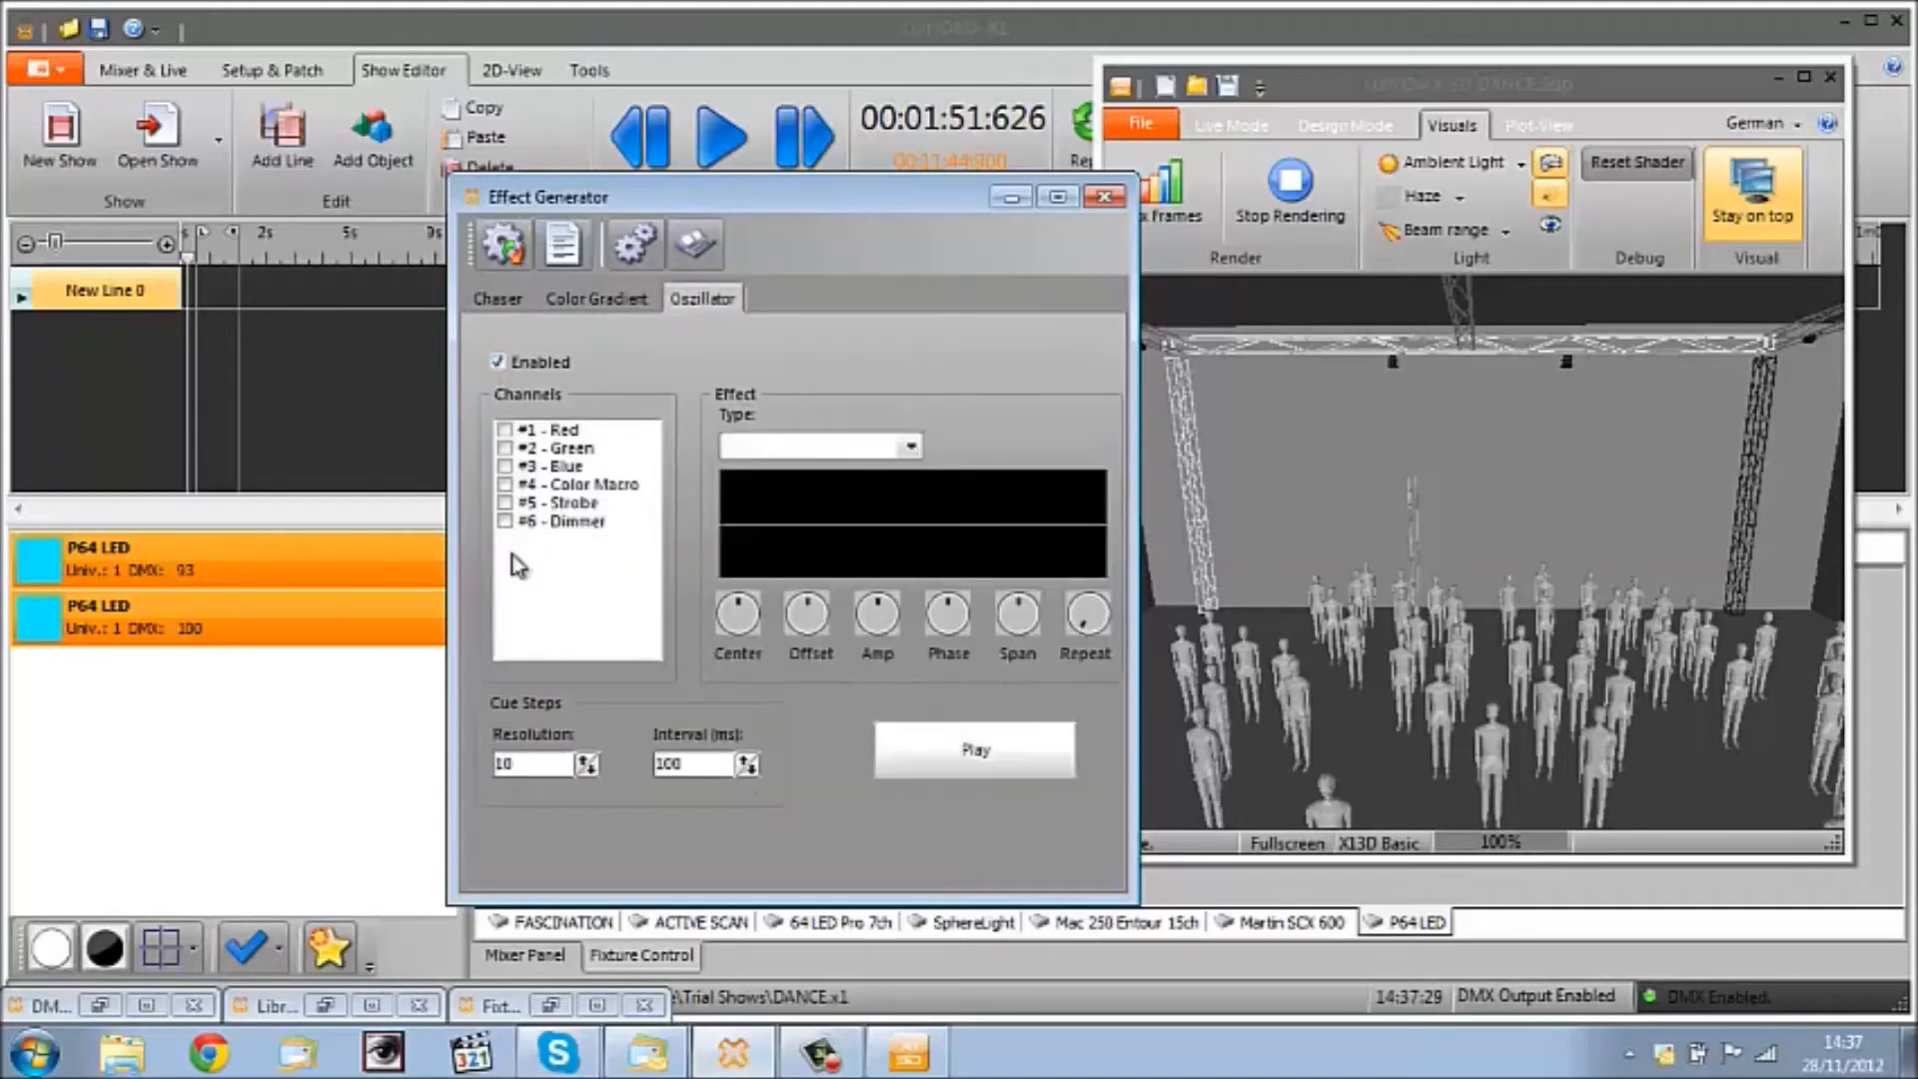
{"action": "left_click", "coordinate": [908, 444]}
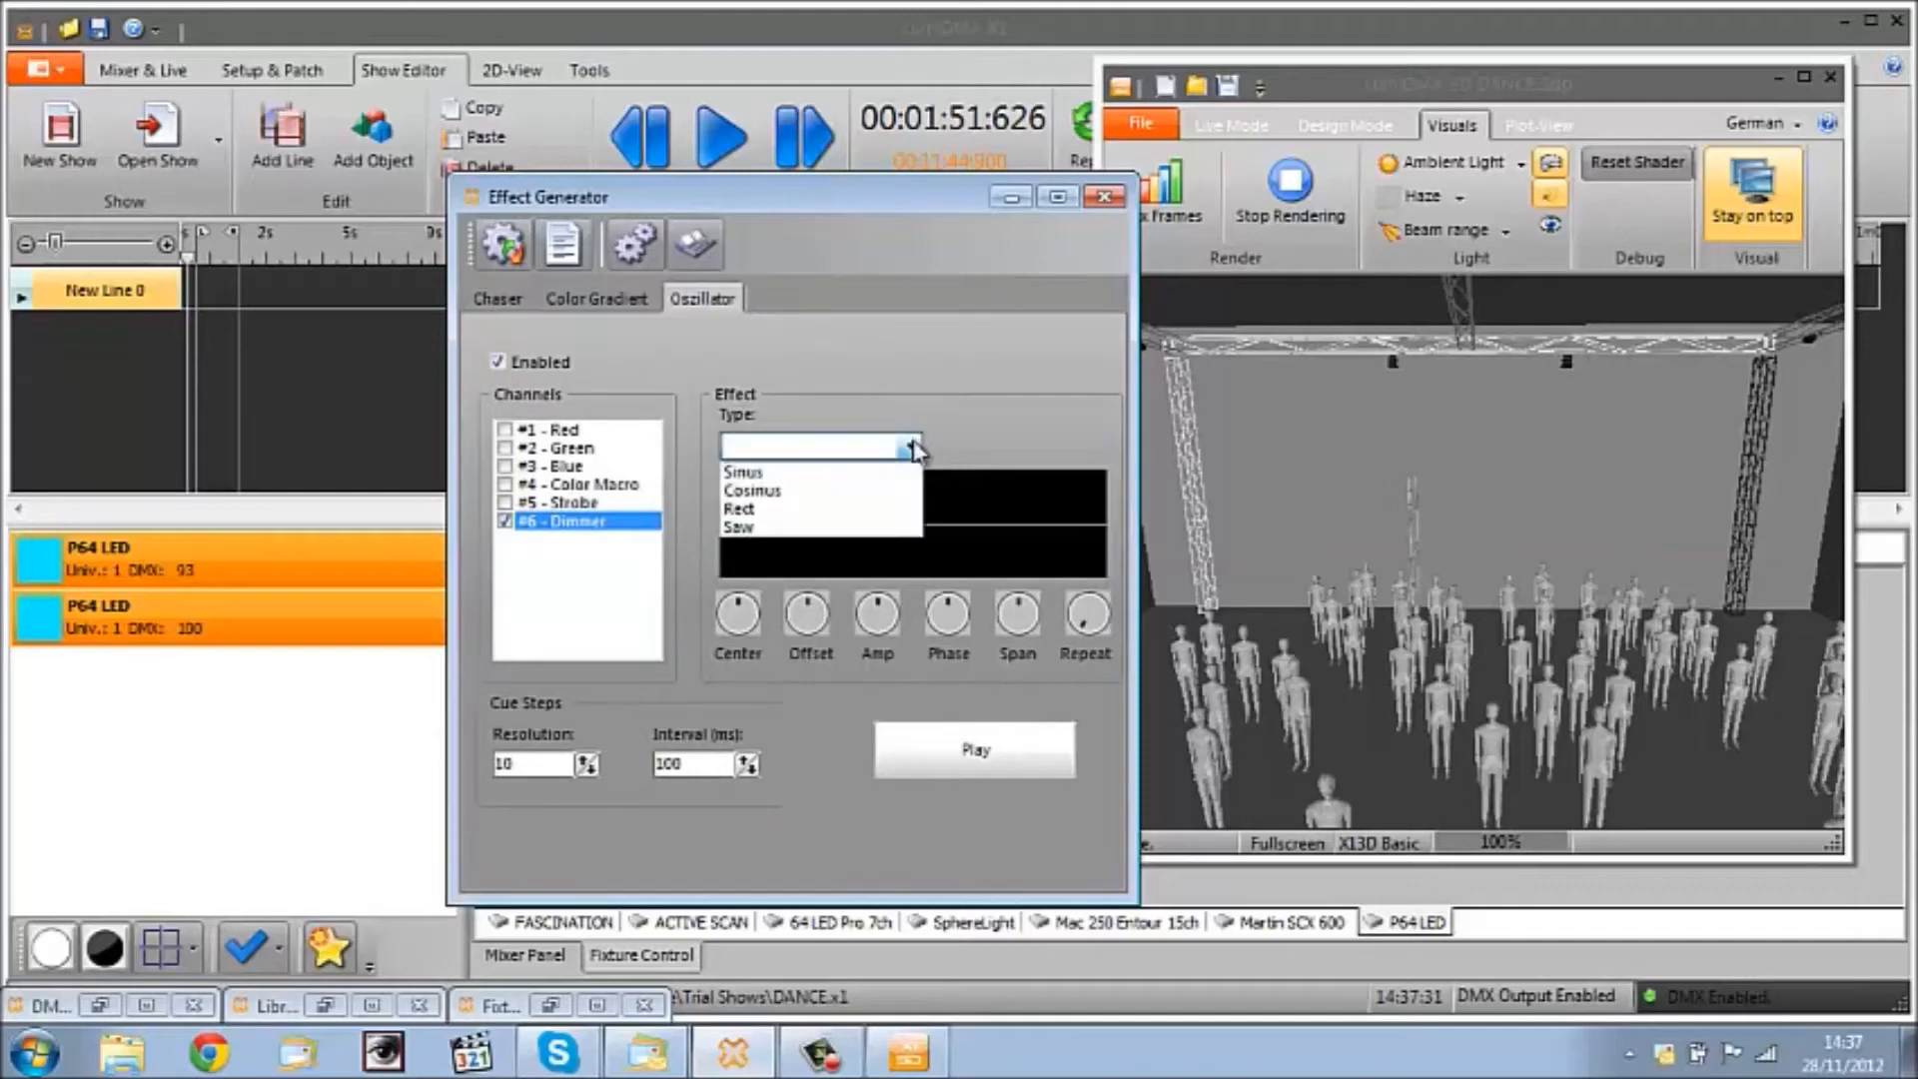
{"action": "left_click", "coordinate": [743, 471]}
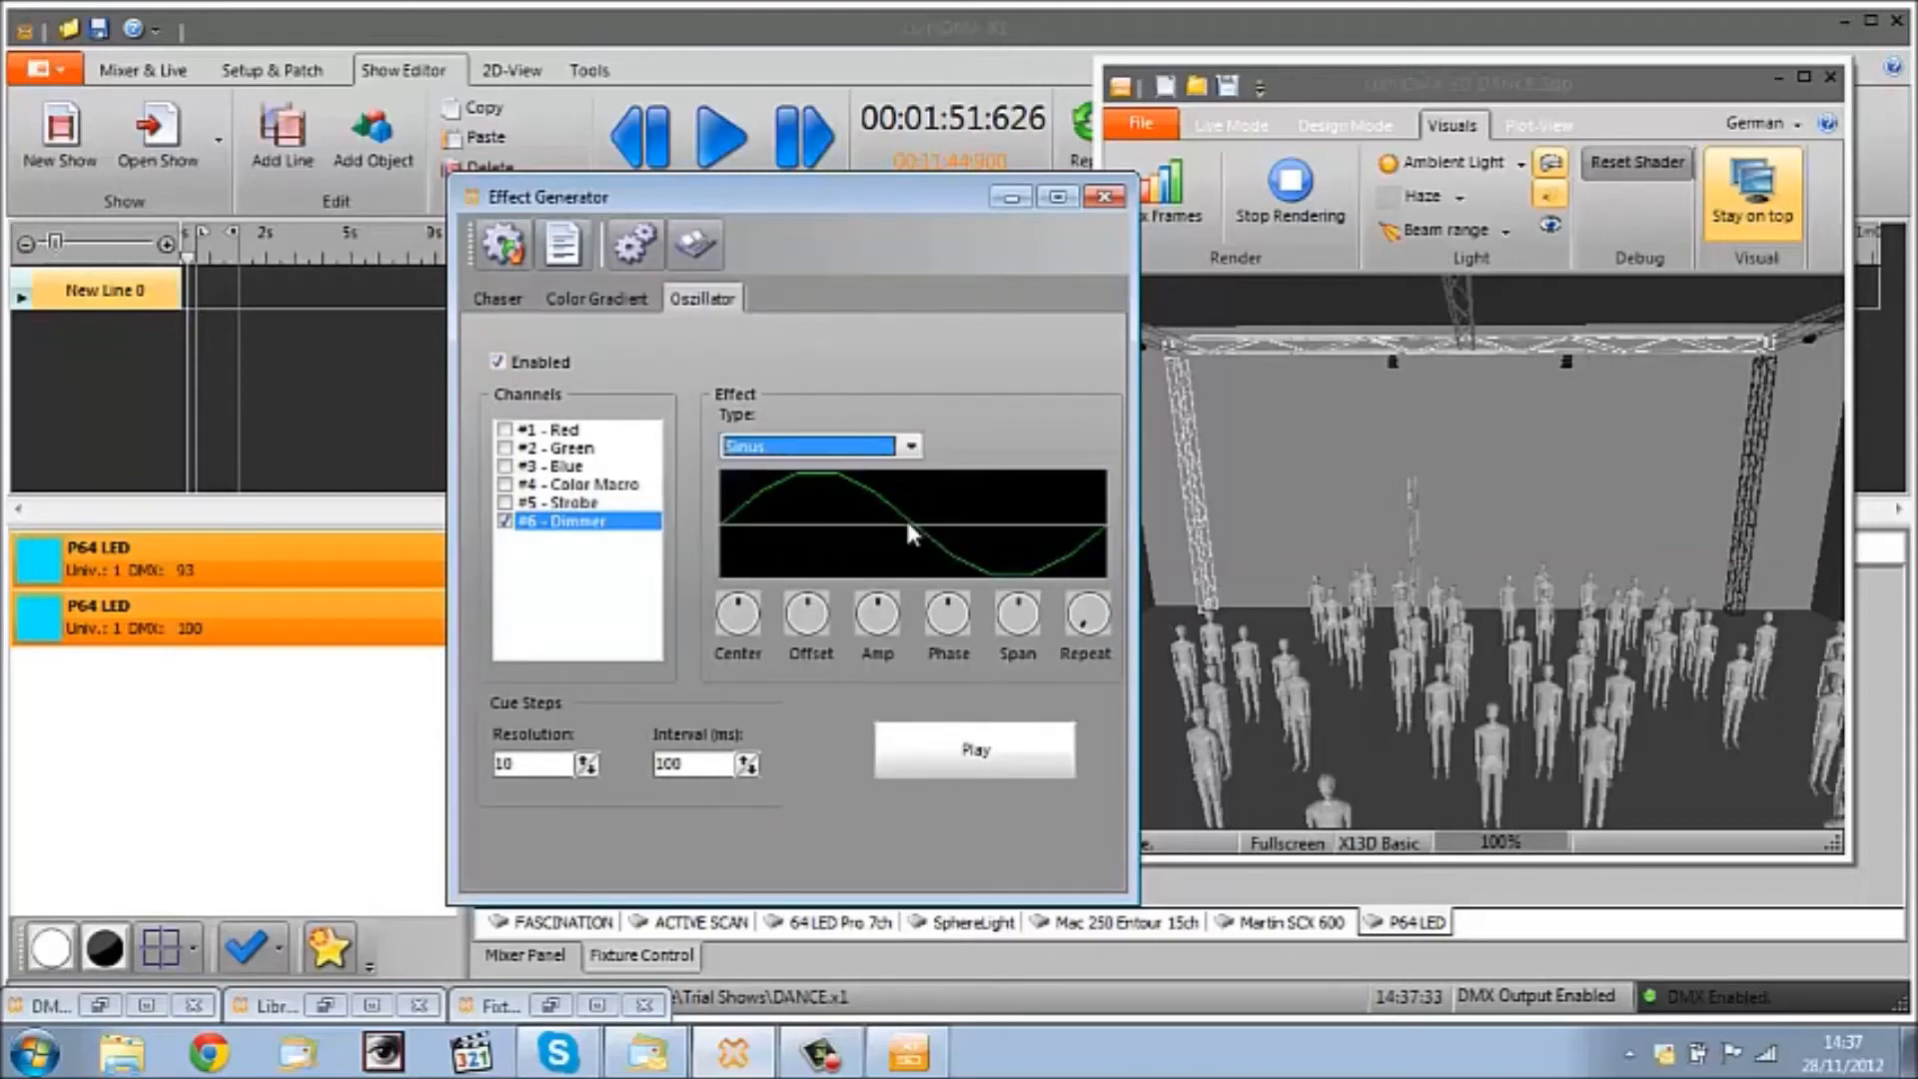
{"action": "mouse_move", "coordinate": [779, 512]}
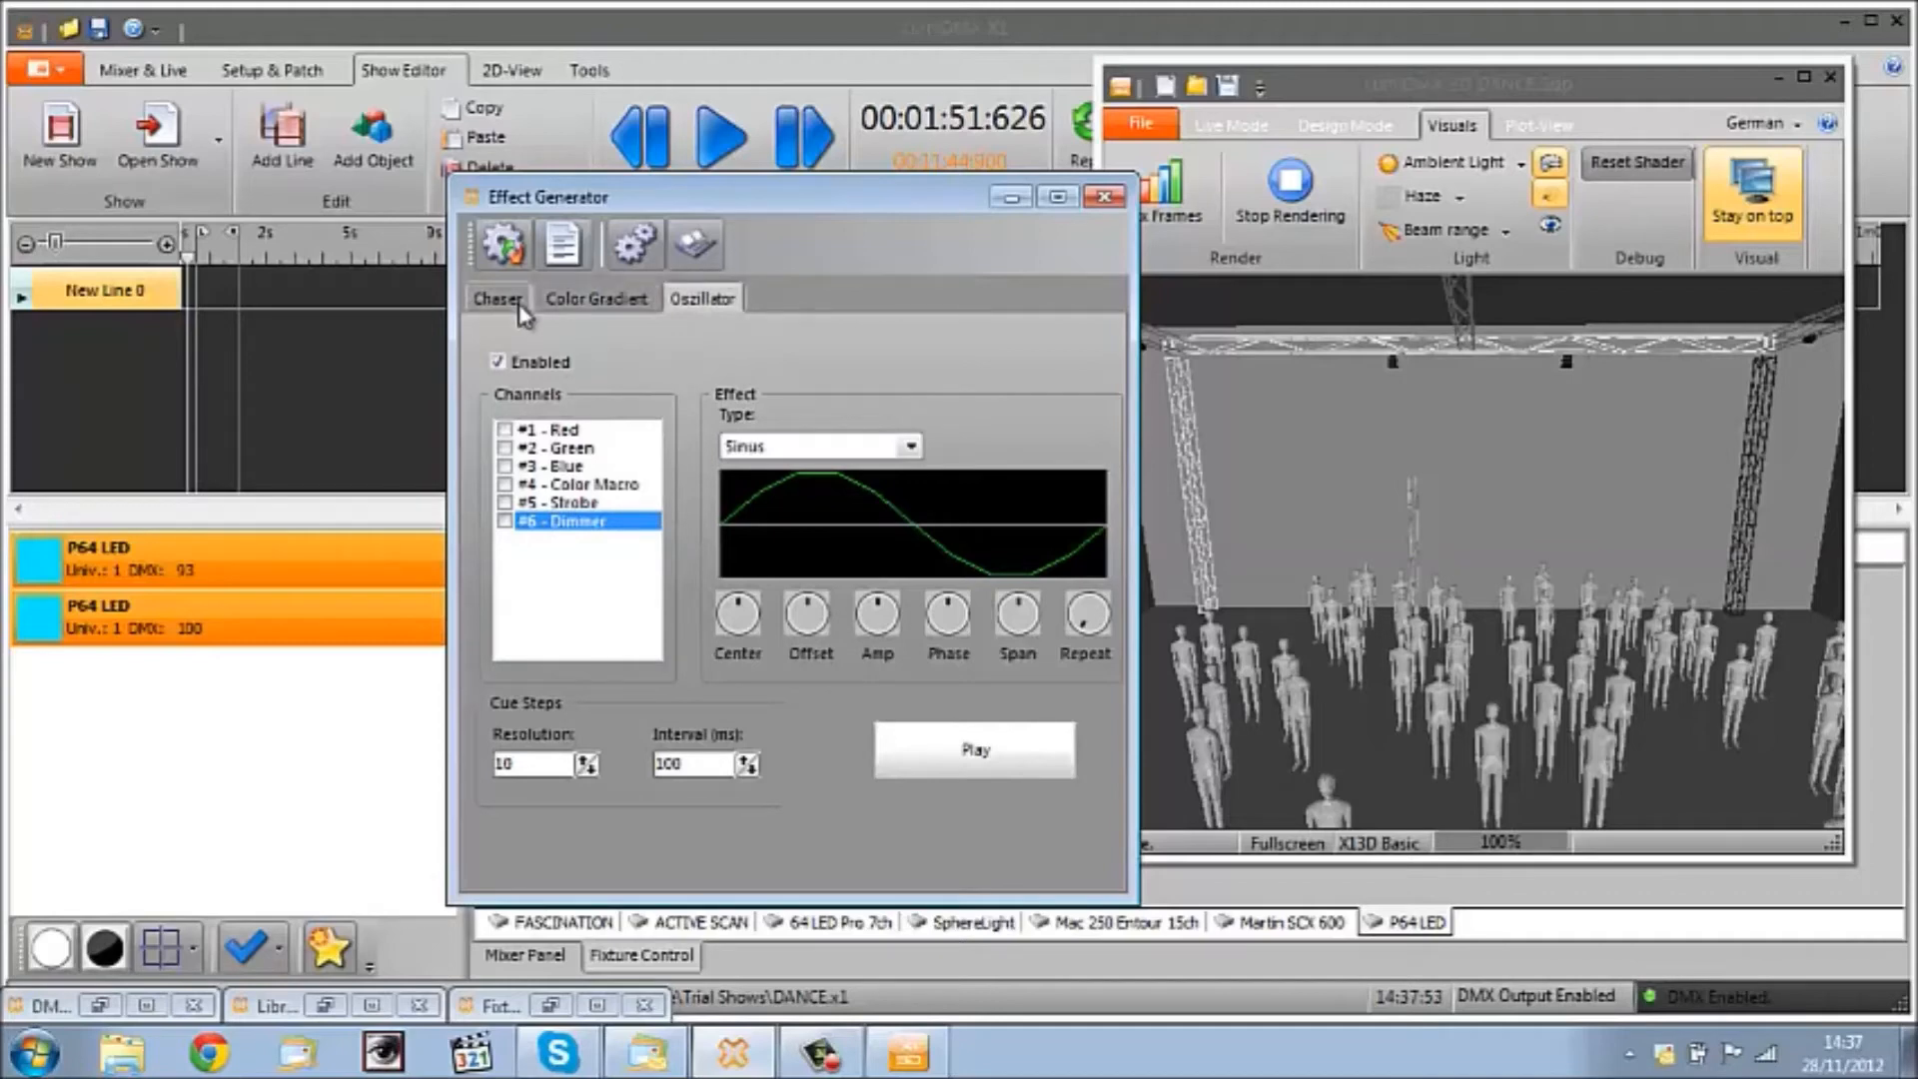
{"action": "left_click", "coordinate": [496, 298]}
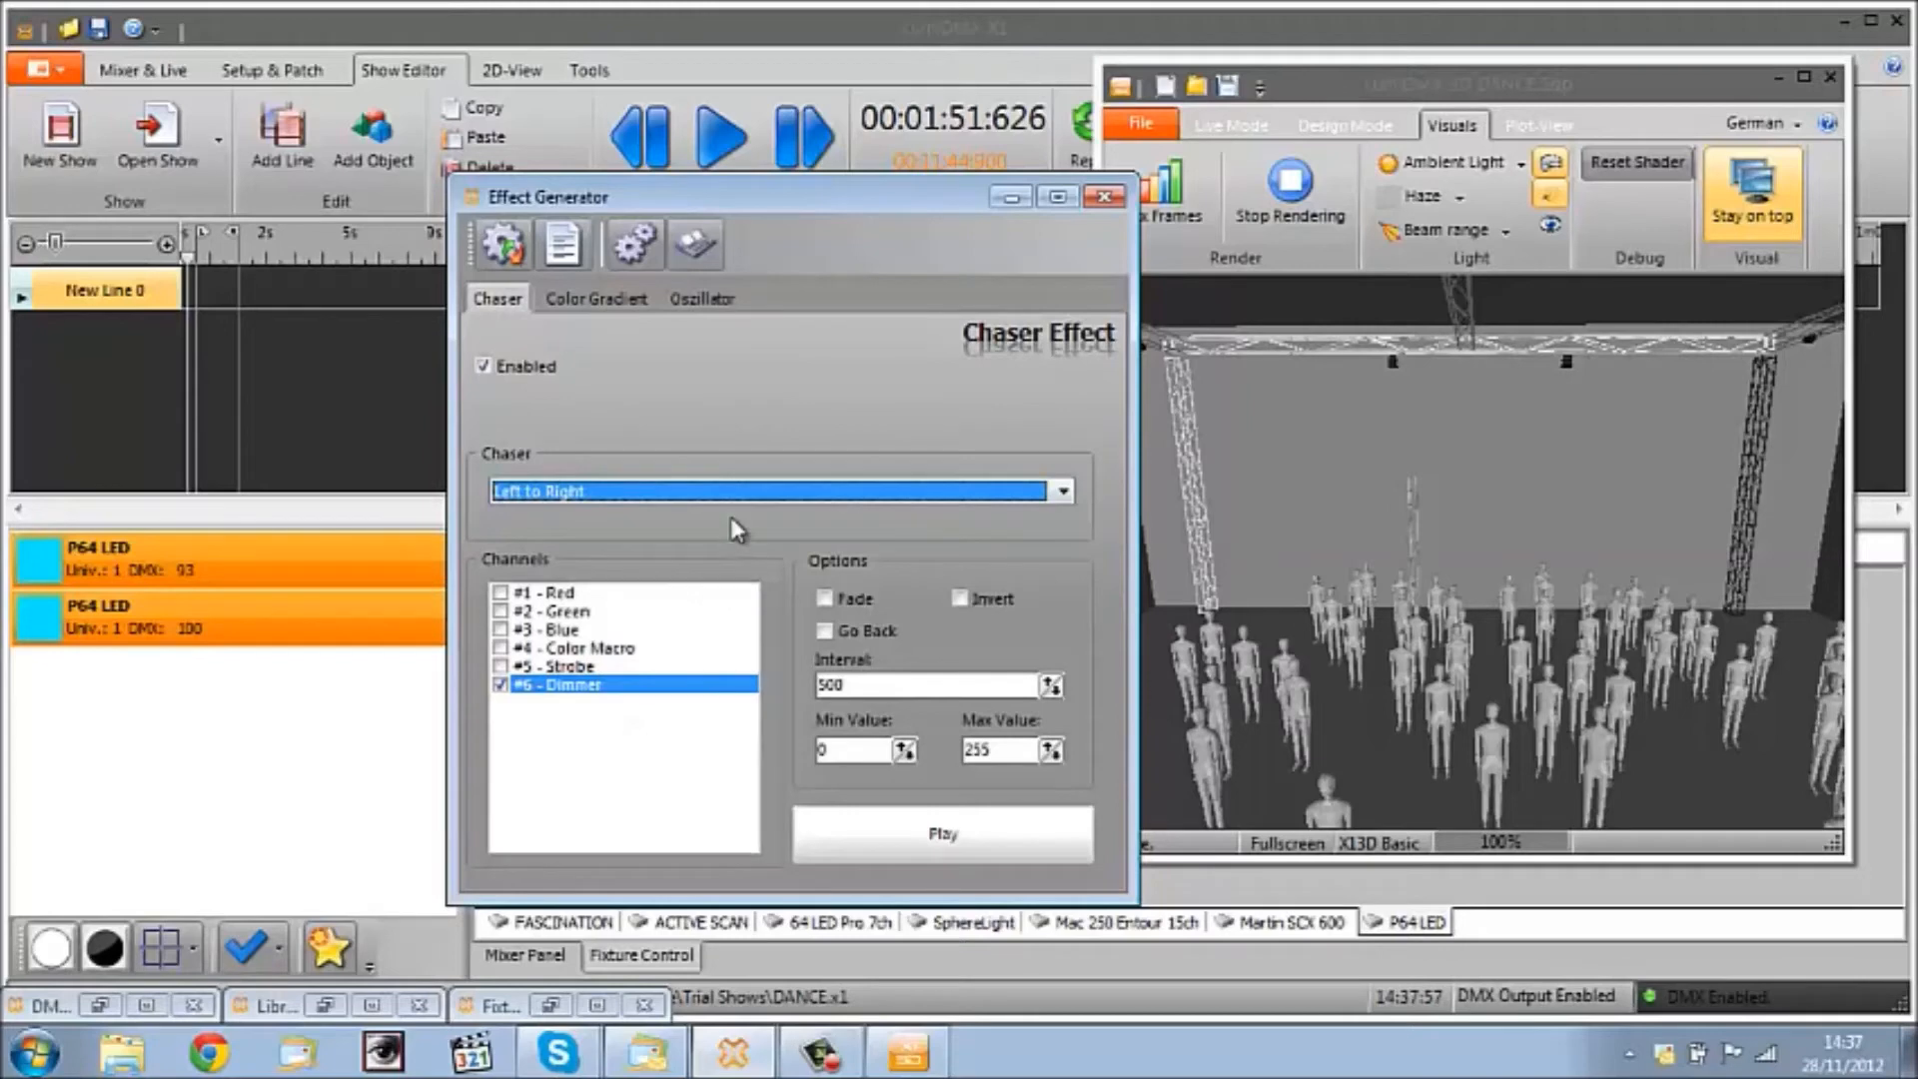
{"action": "left_click", "coordinate": [943, 835]}
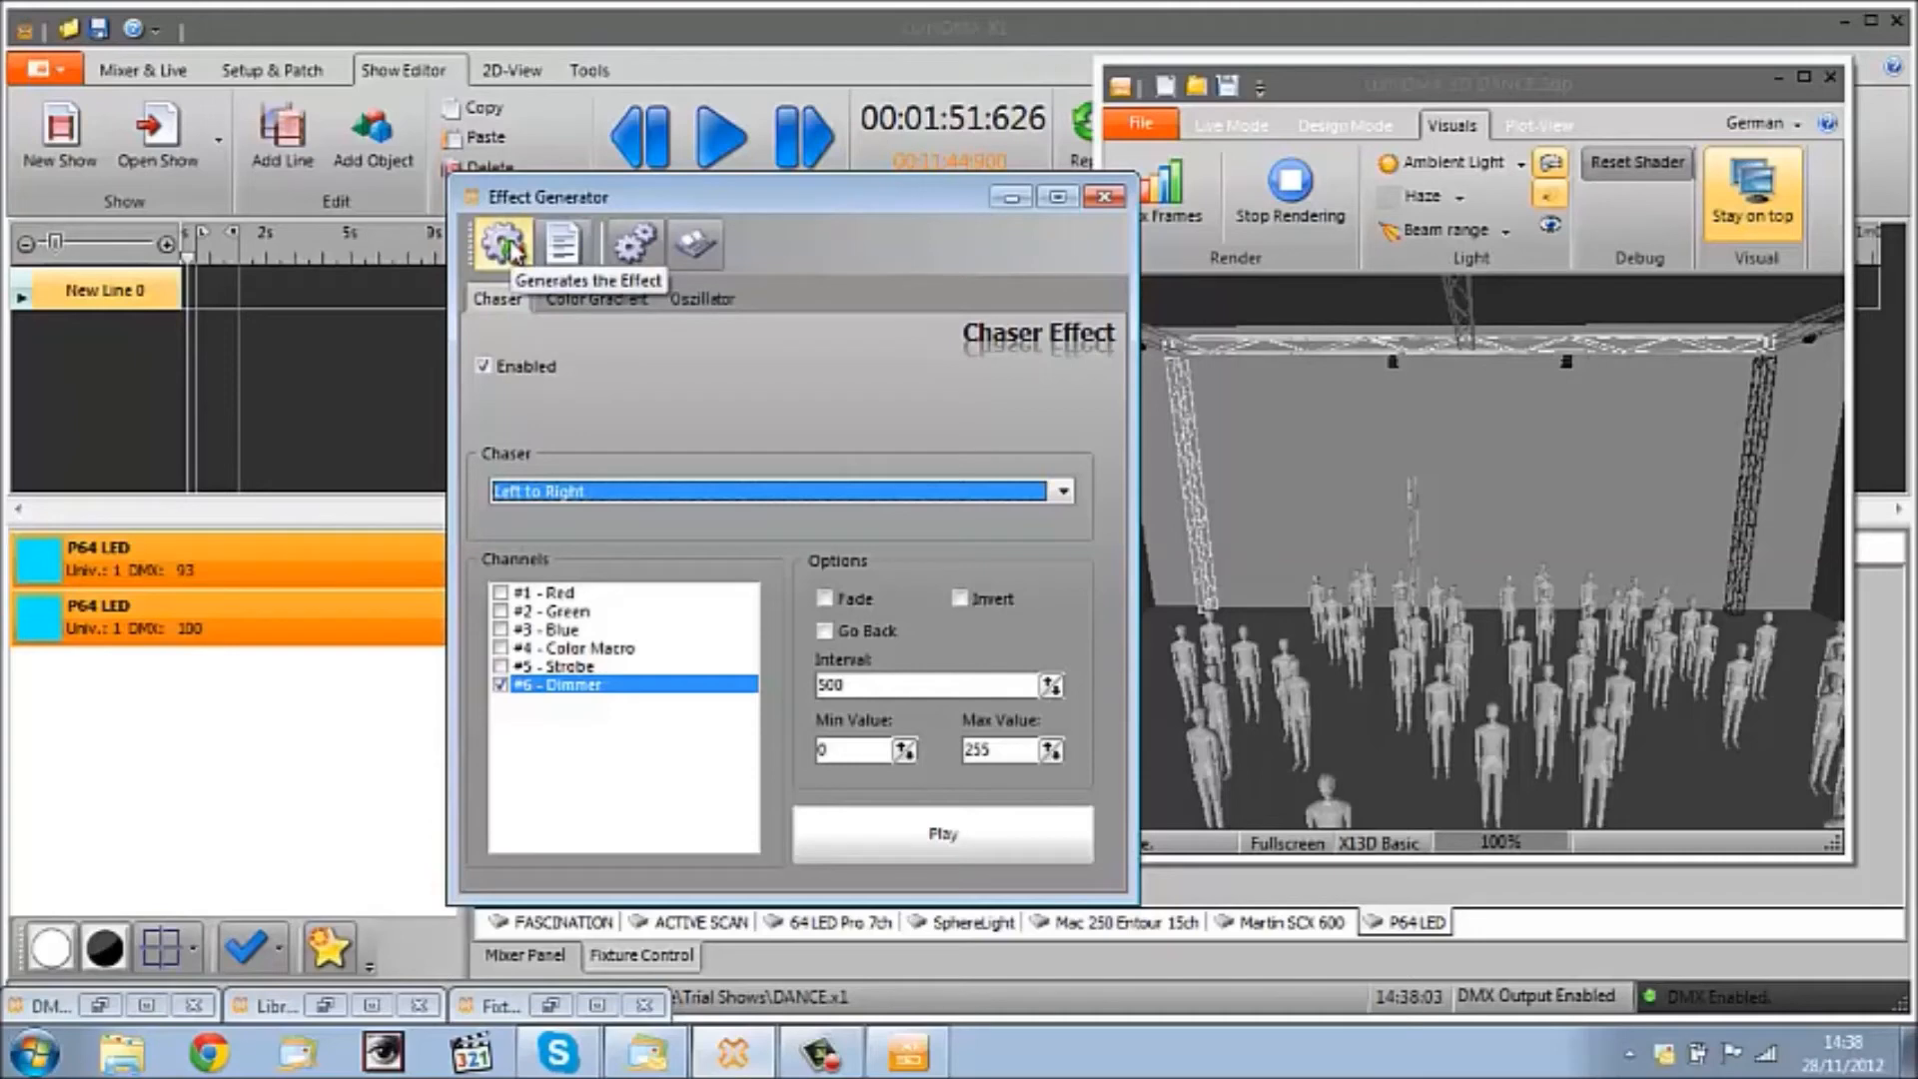
Step: Generate the effect as a new sequence named 'Rear P64 Chaser' and acknowledge its creation
{"action": "left_click", "coordinate": [502, 241]}
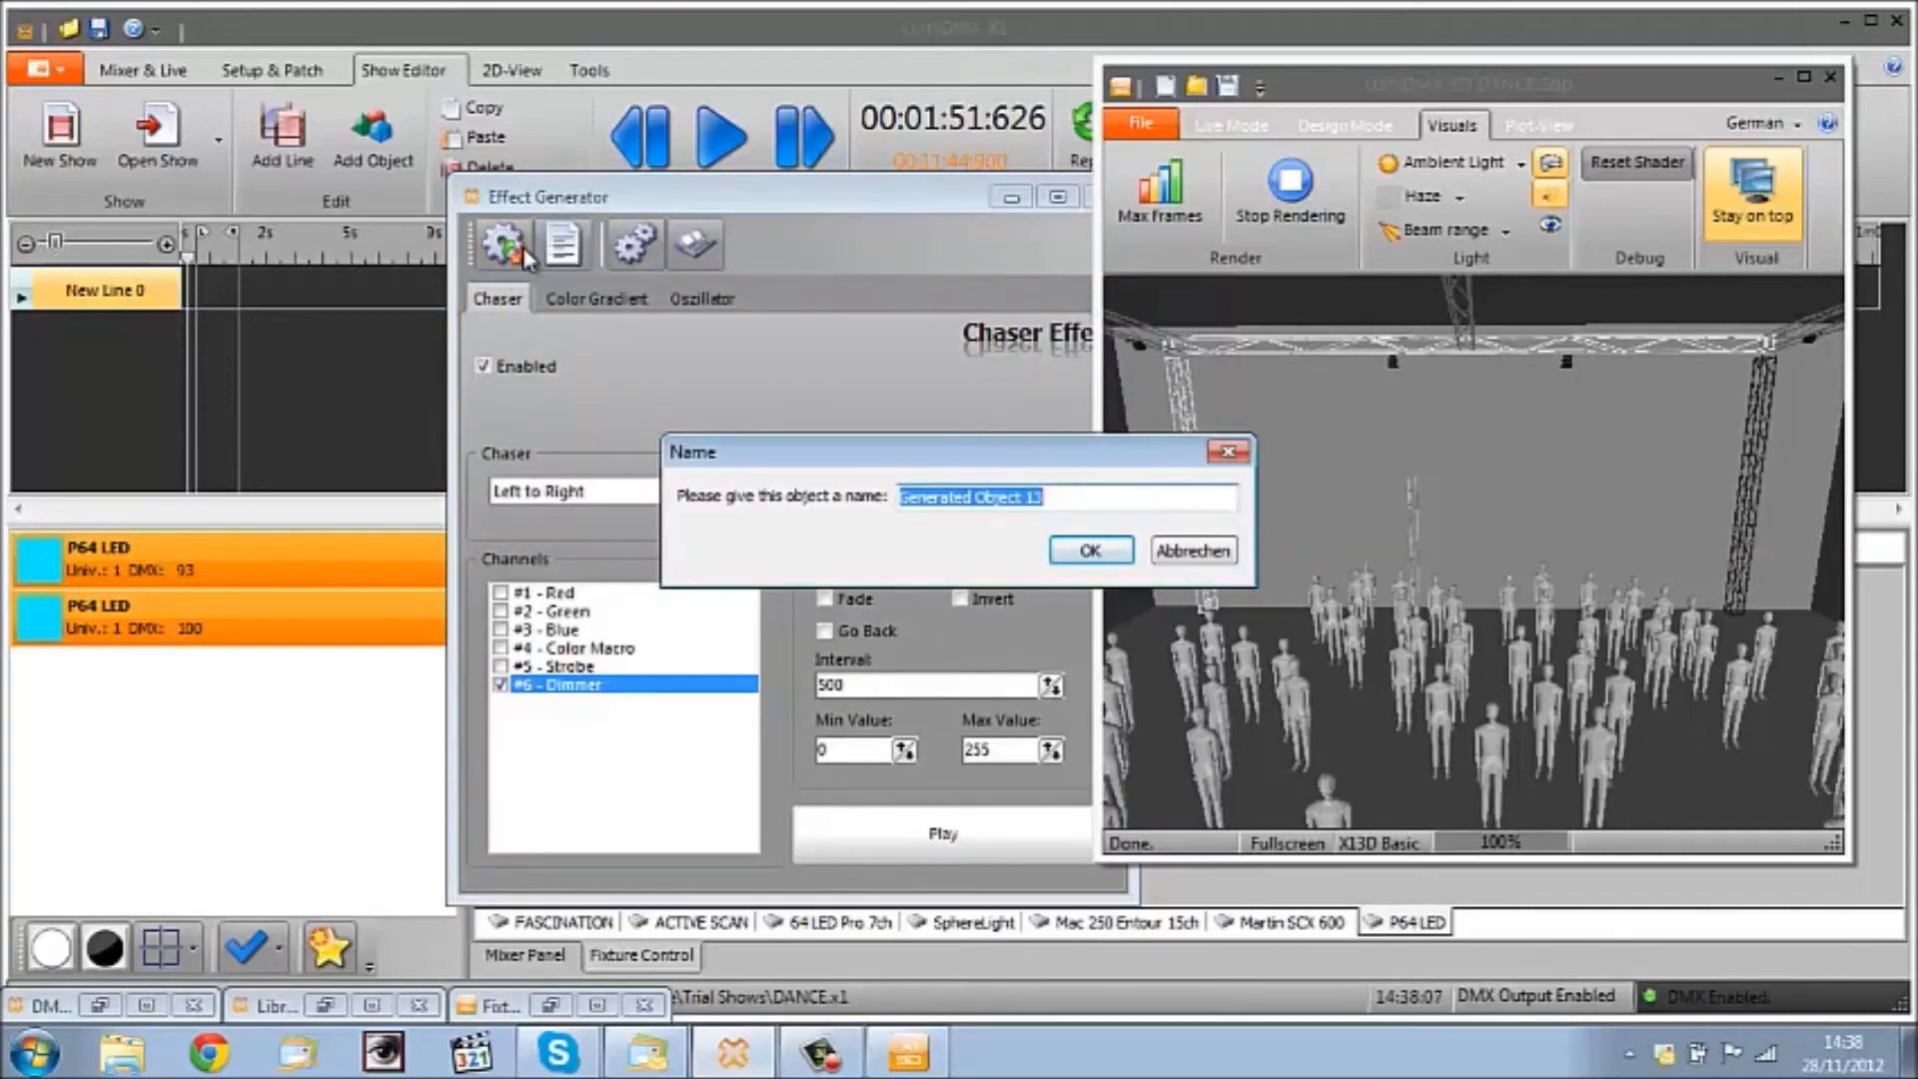
{"action": "type", "text": "Rear"}
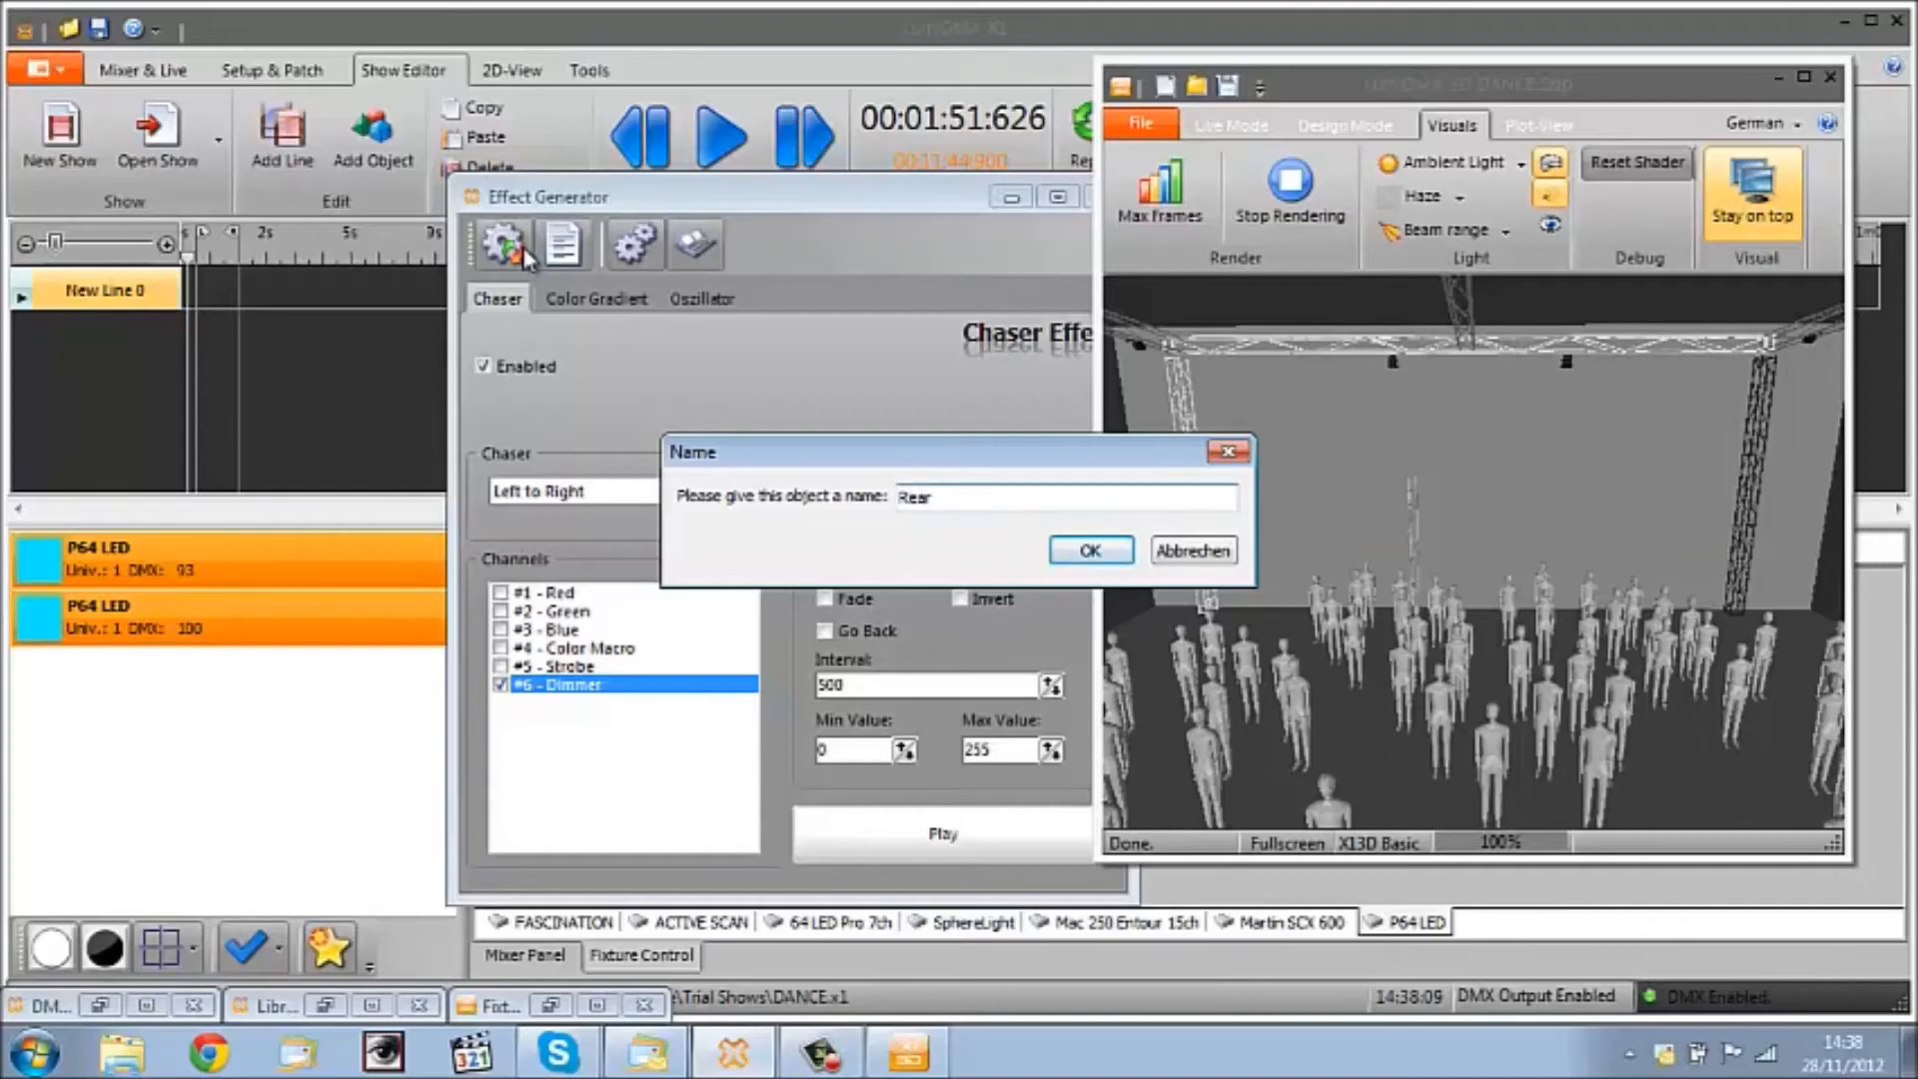
{"action": "type", "text": "L"}
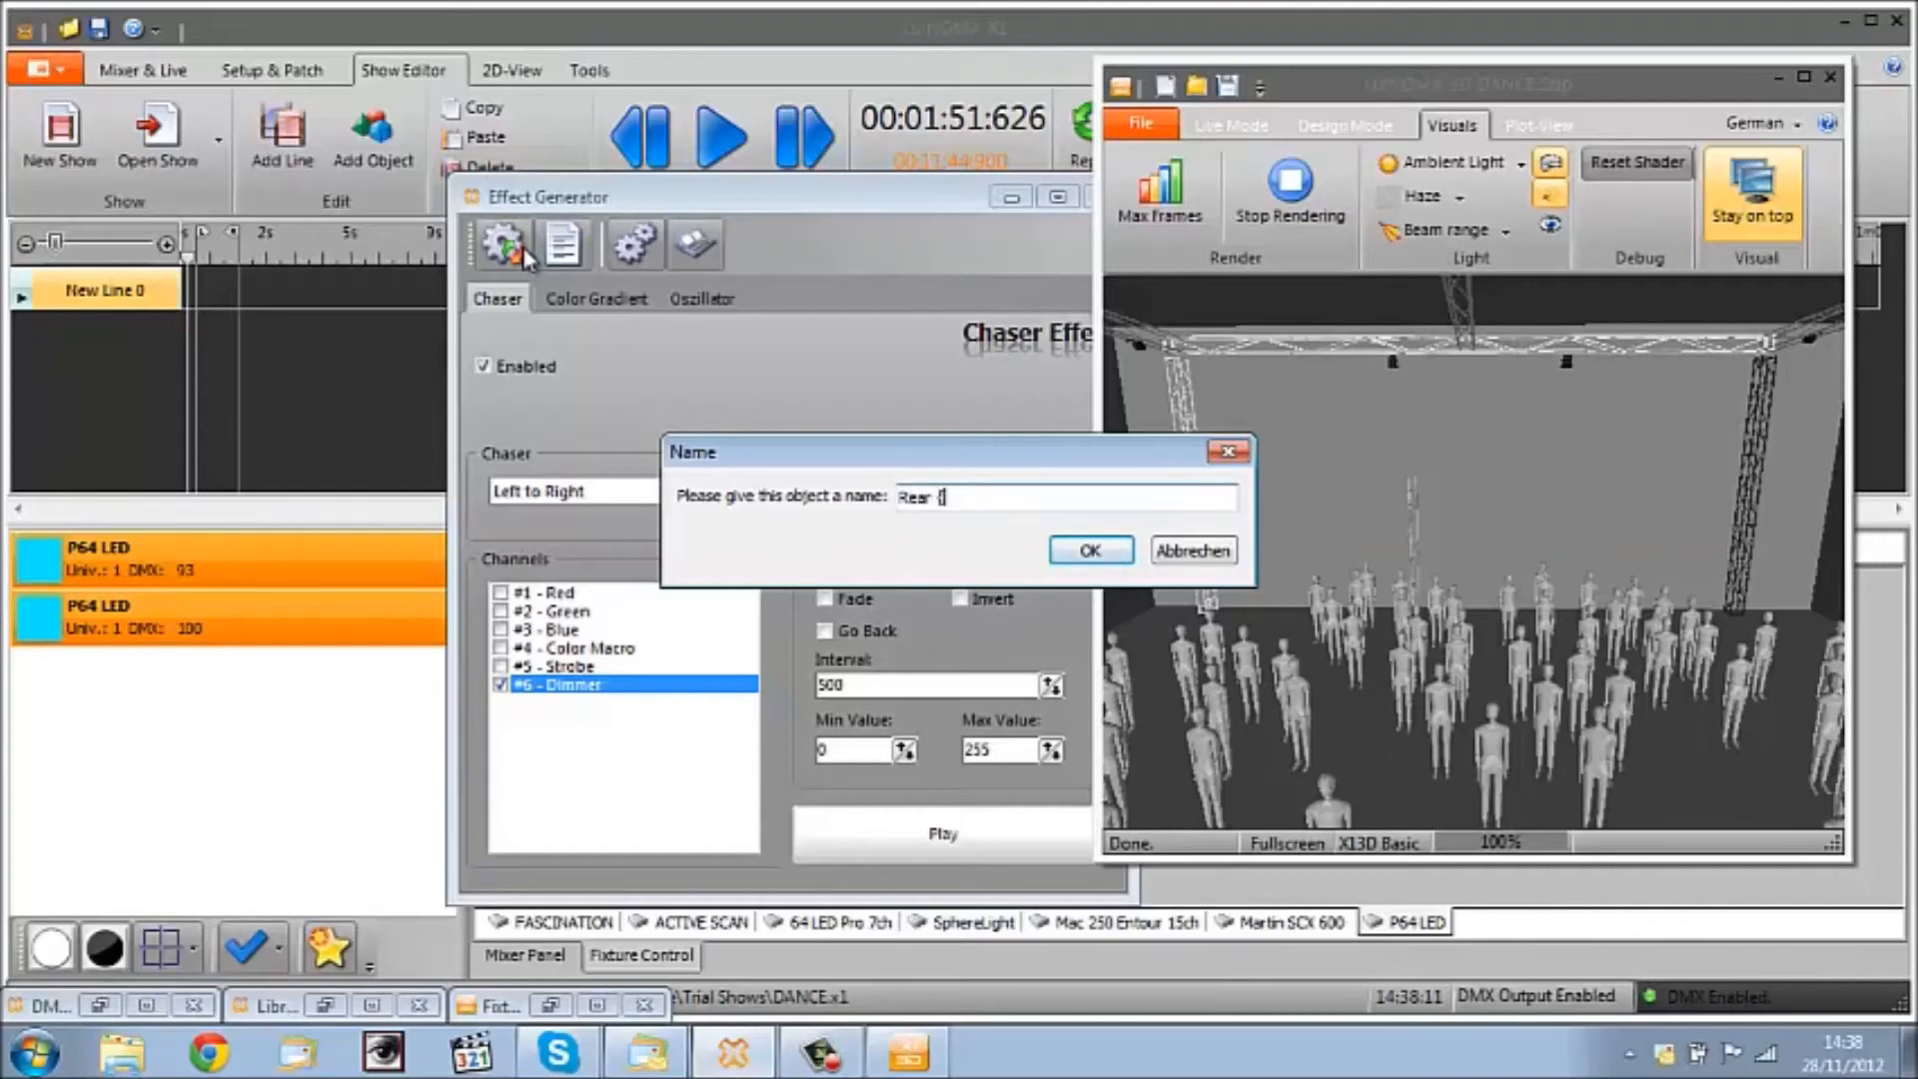
{"action": "type", "text": "64"}
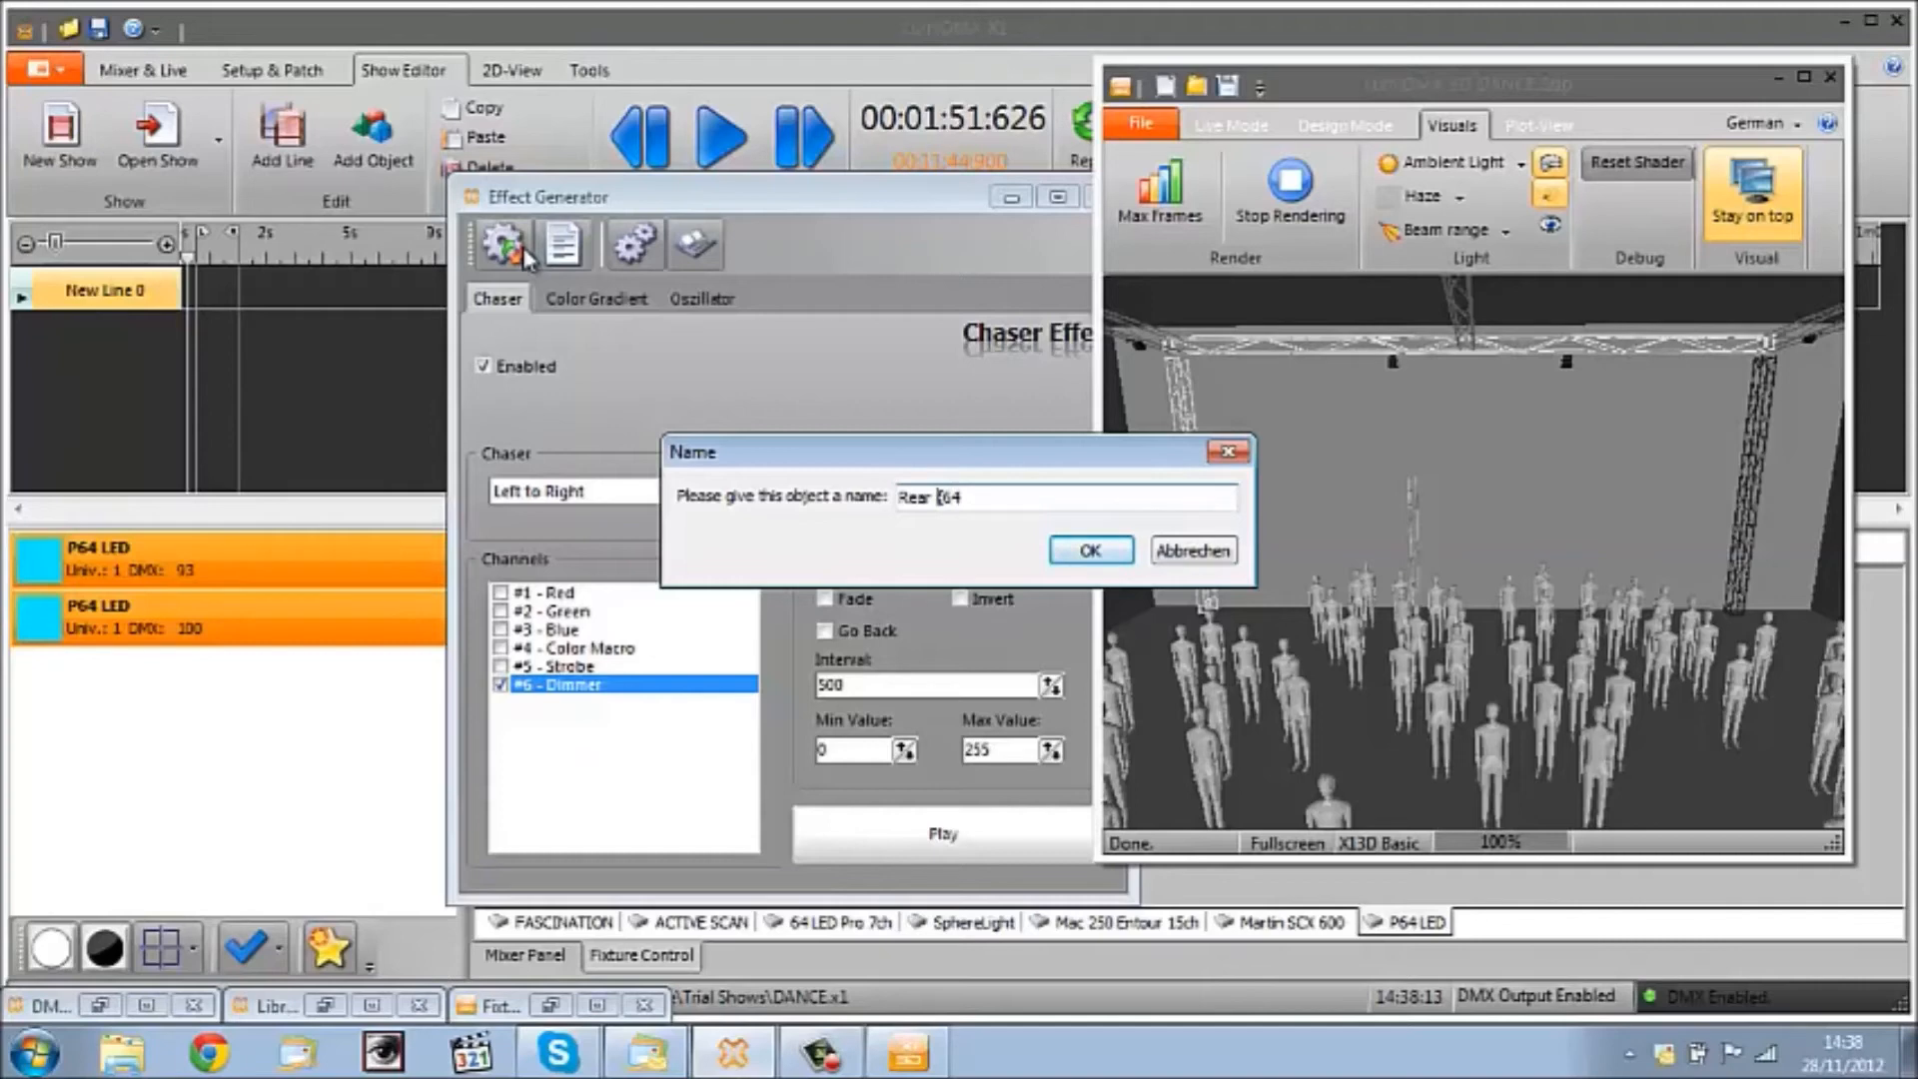
{"action": "type", "text": "P54"}
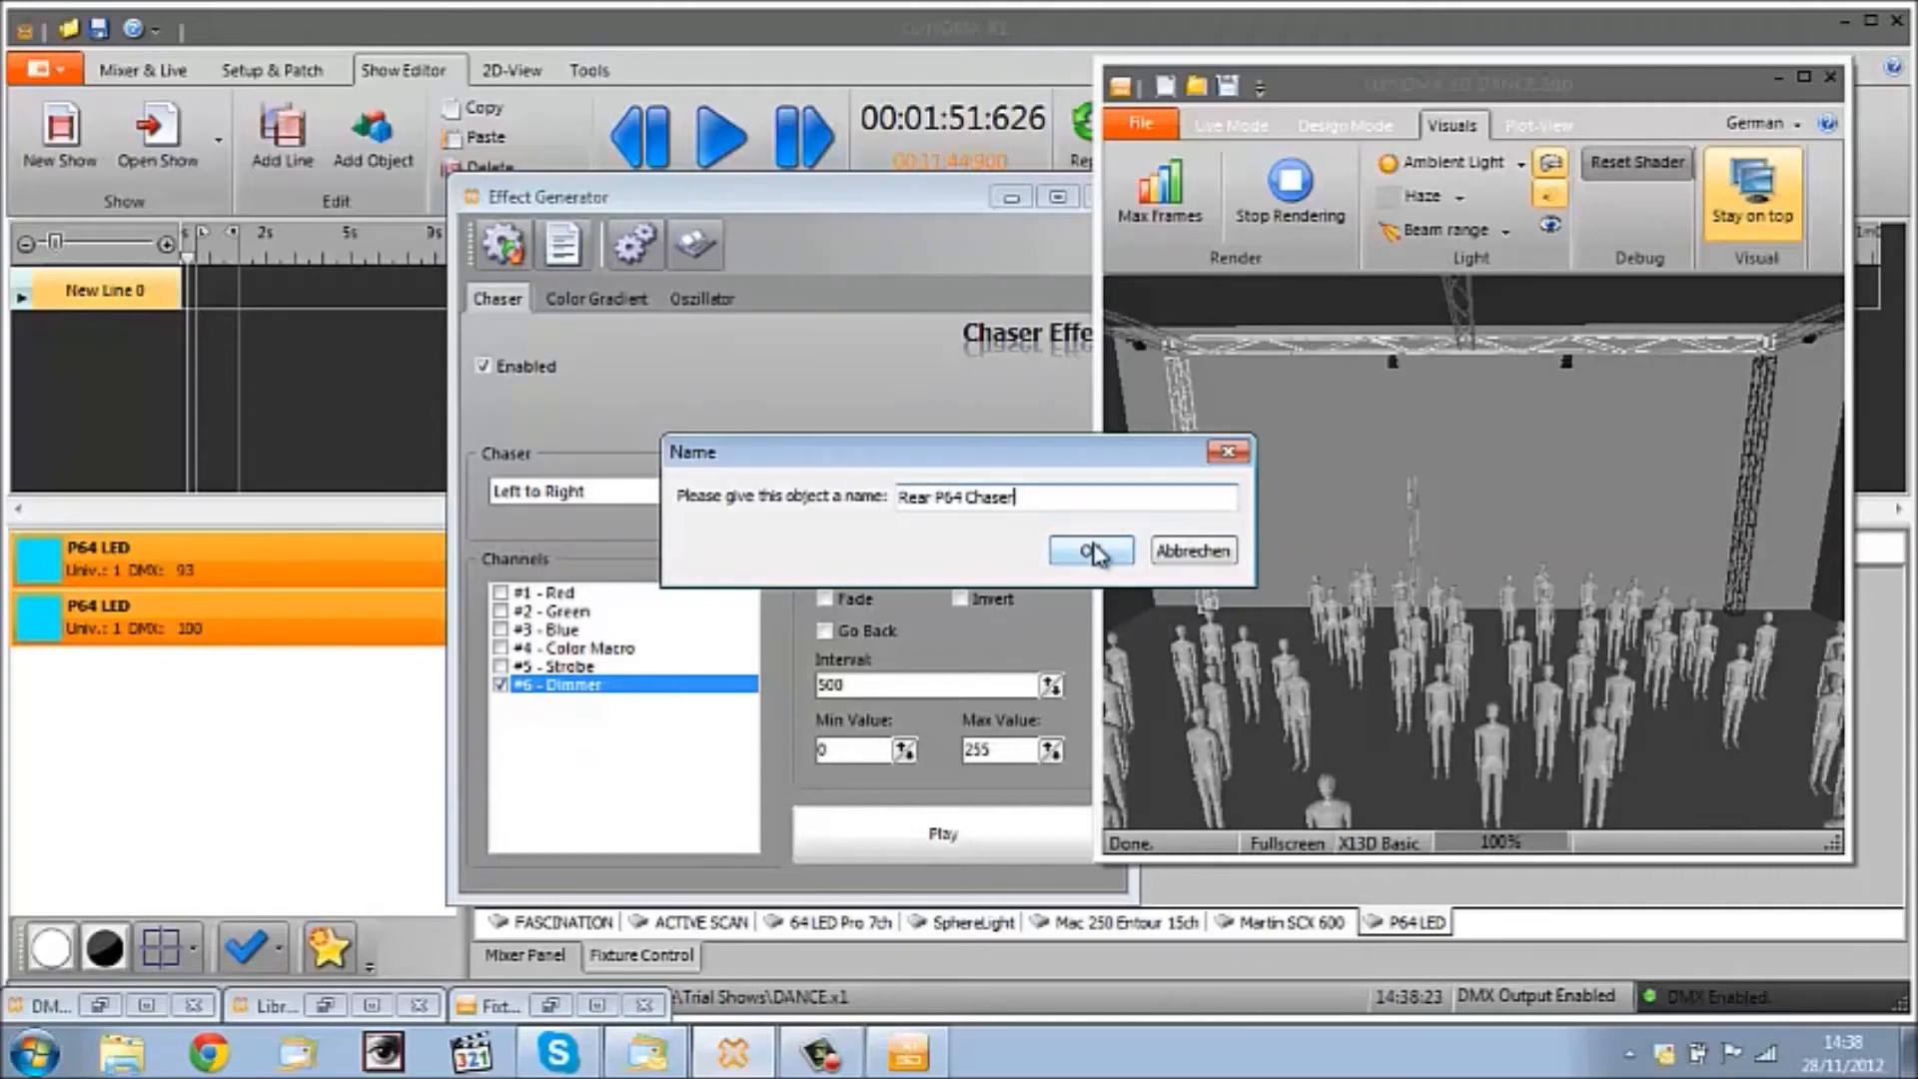
{"action": "left_click", "coordinate": [1089, 550]}
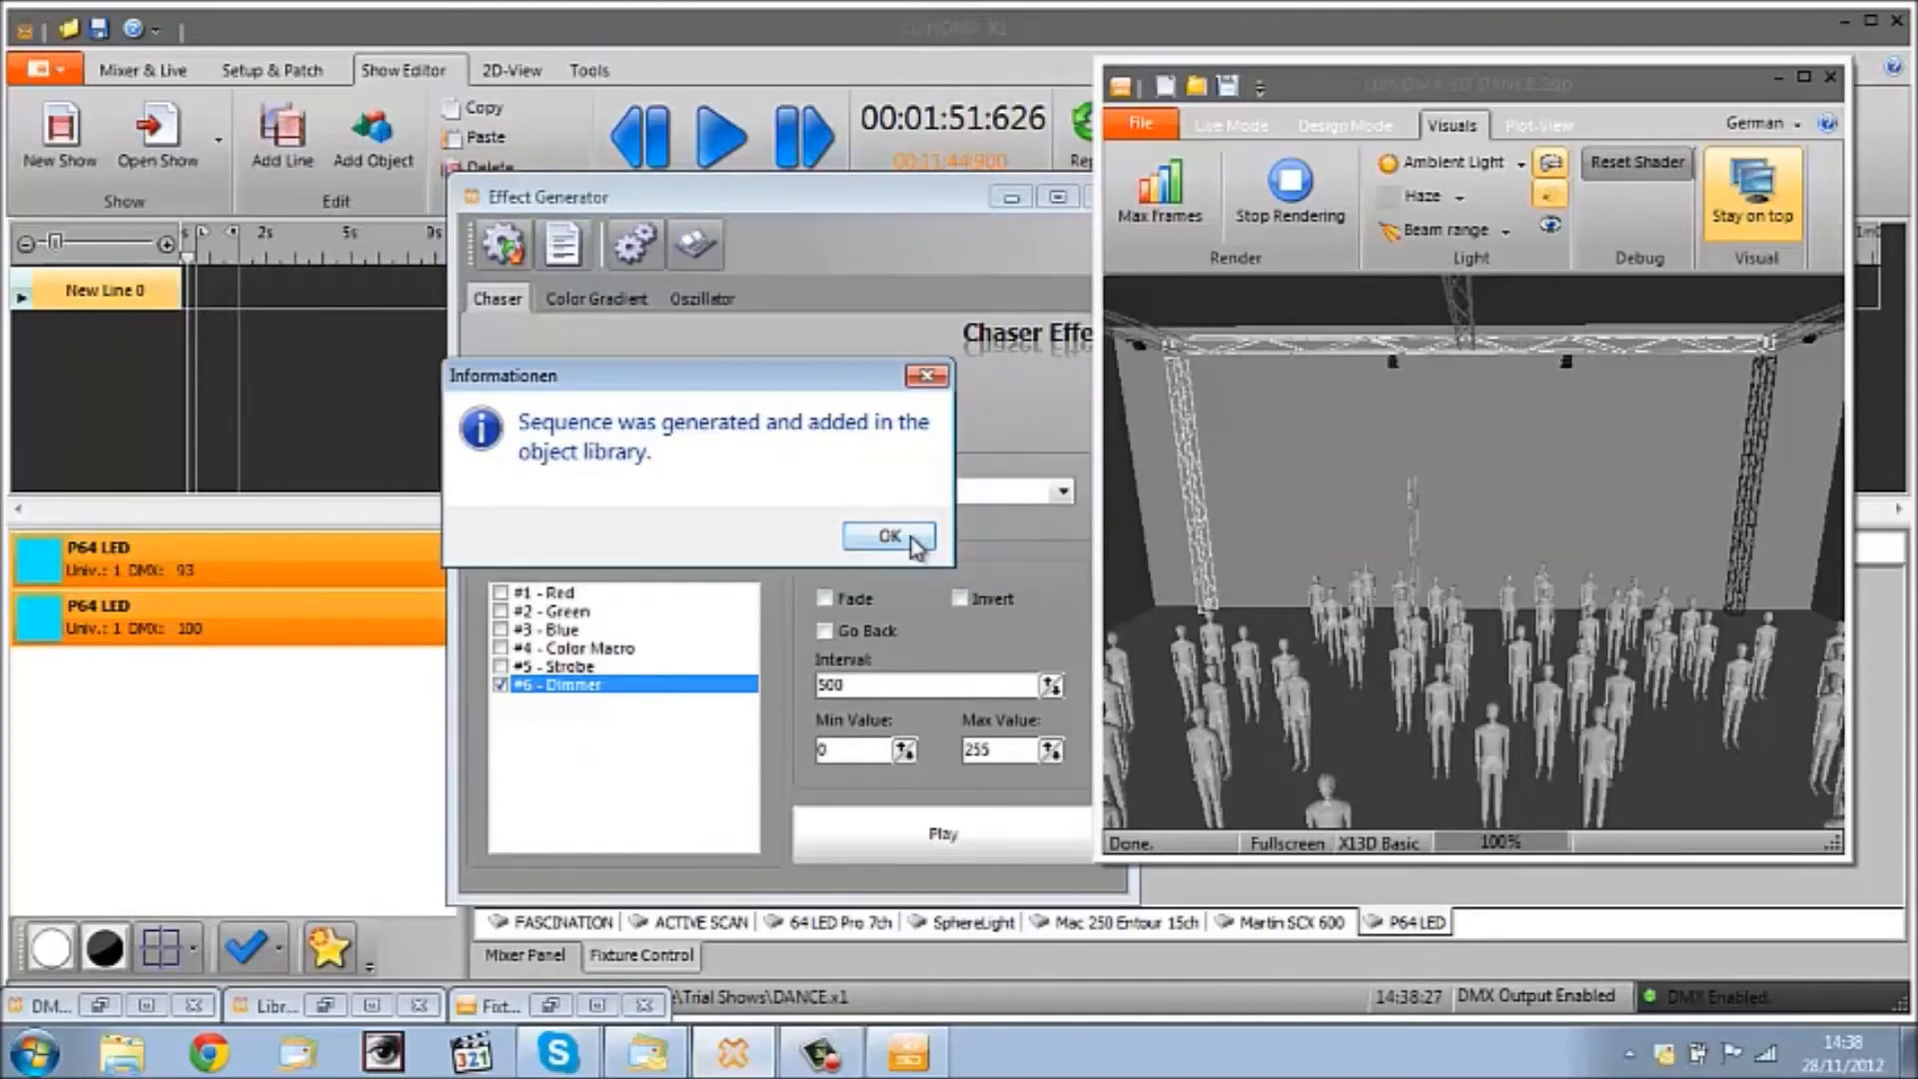
{"action": "left_click", "coordinate": [888, 535]}
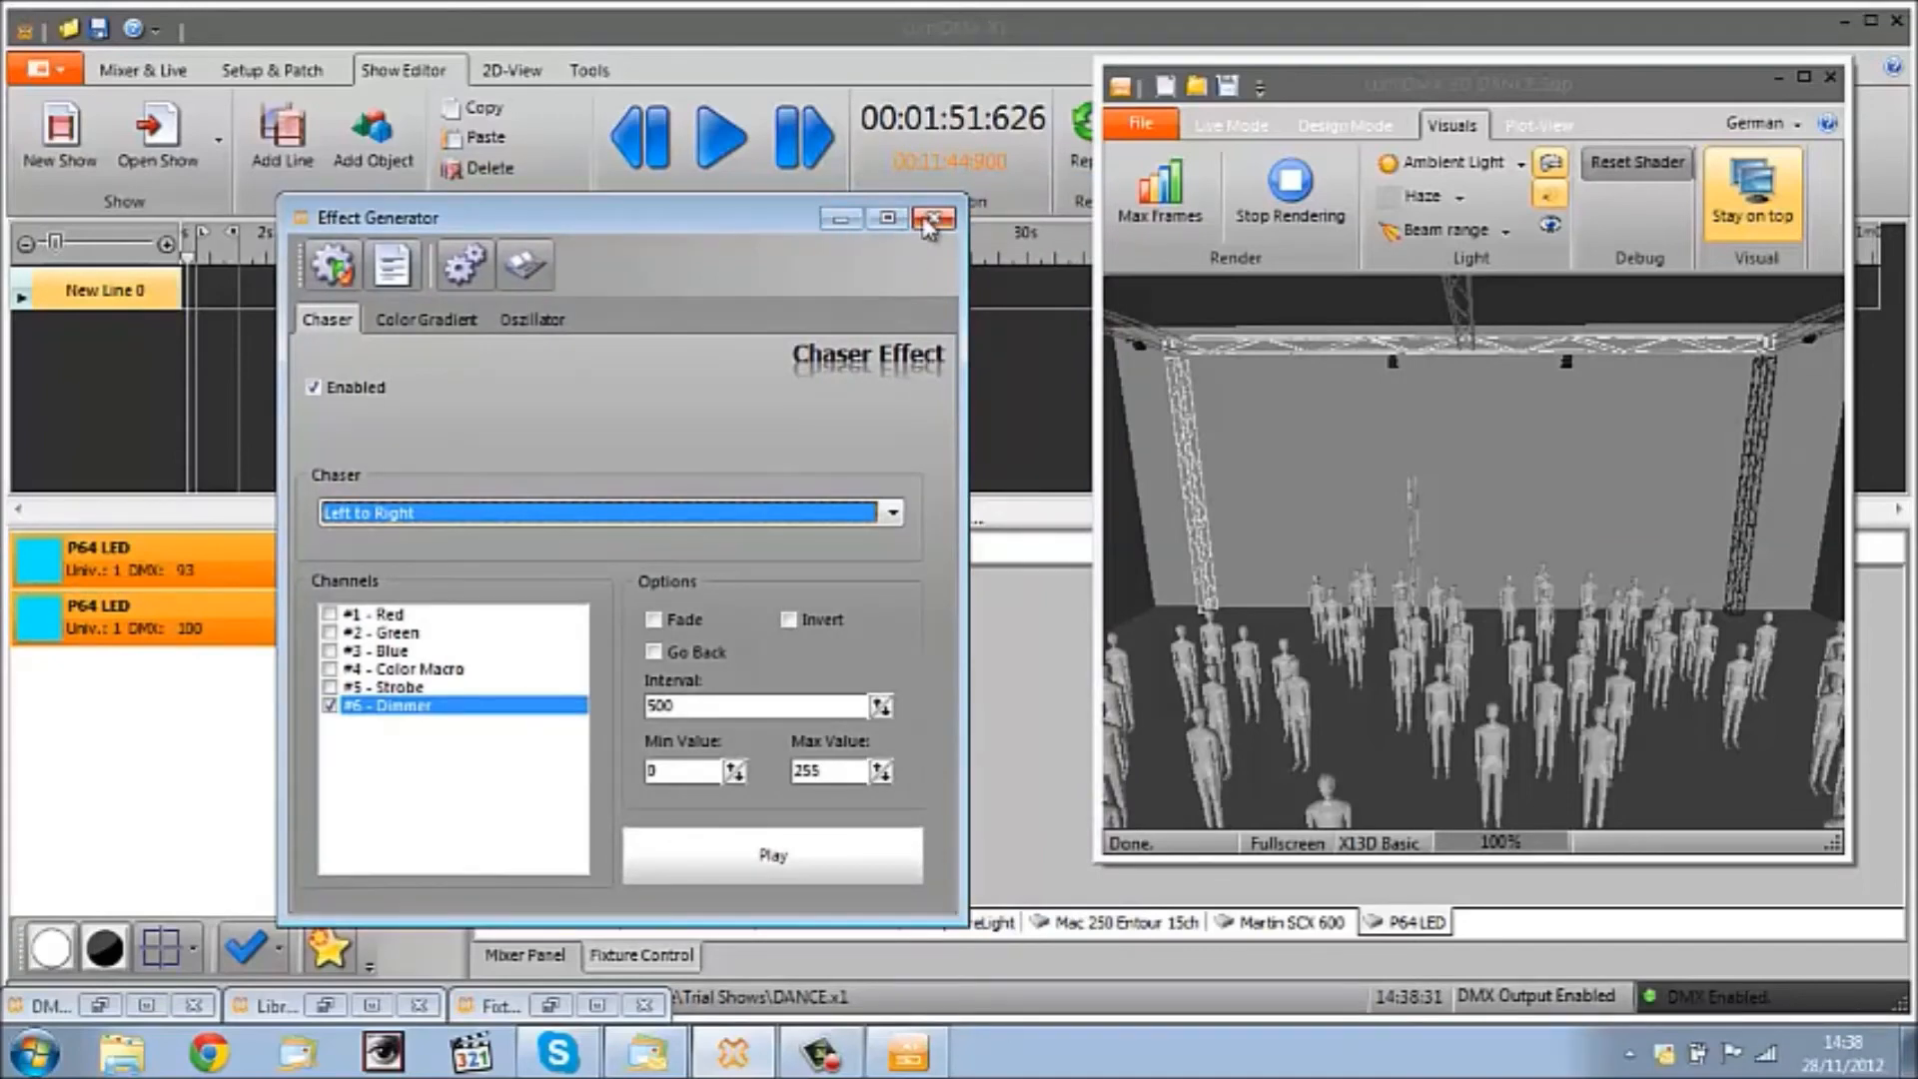
Step: Close the Effect Generator and place Rear P64 Chaser from the library onto New Line 0
{"action": "left_click", "coordinate": [929, 218]}
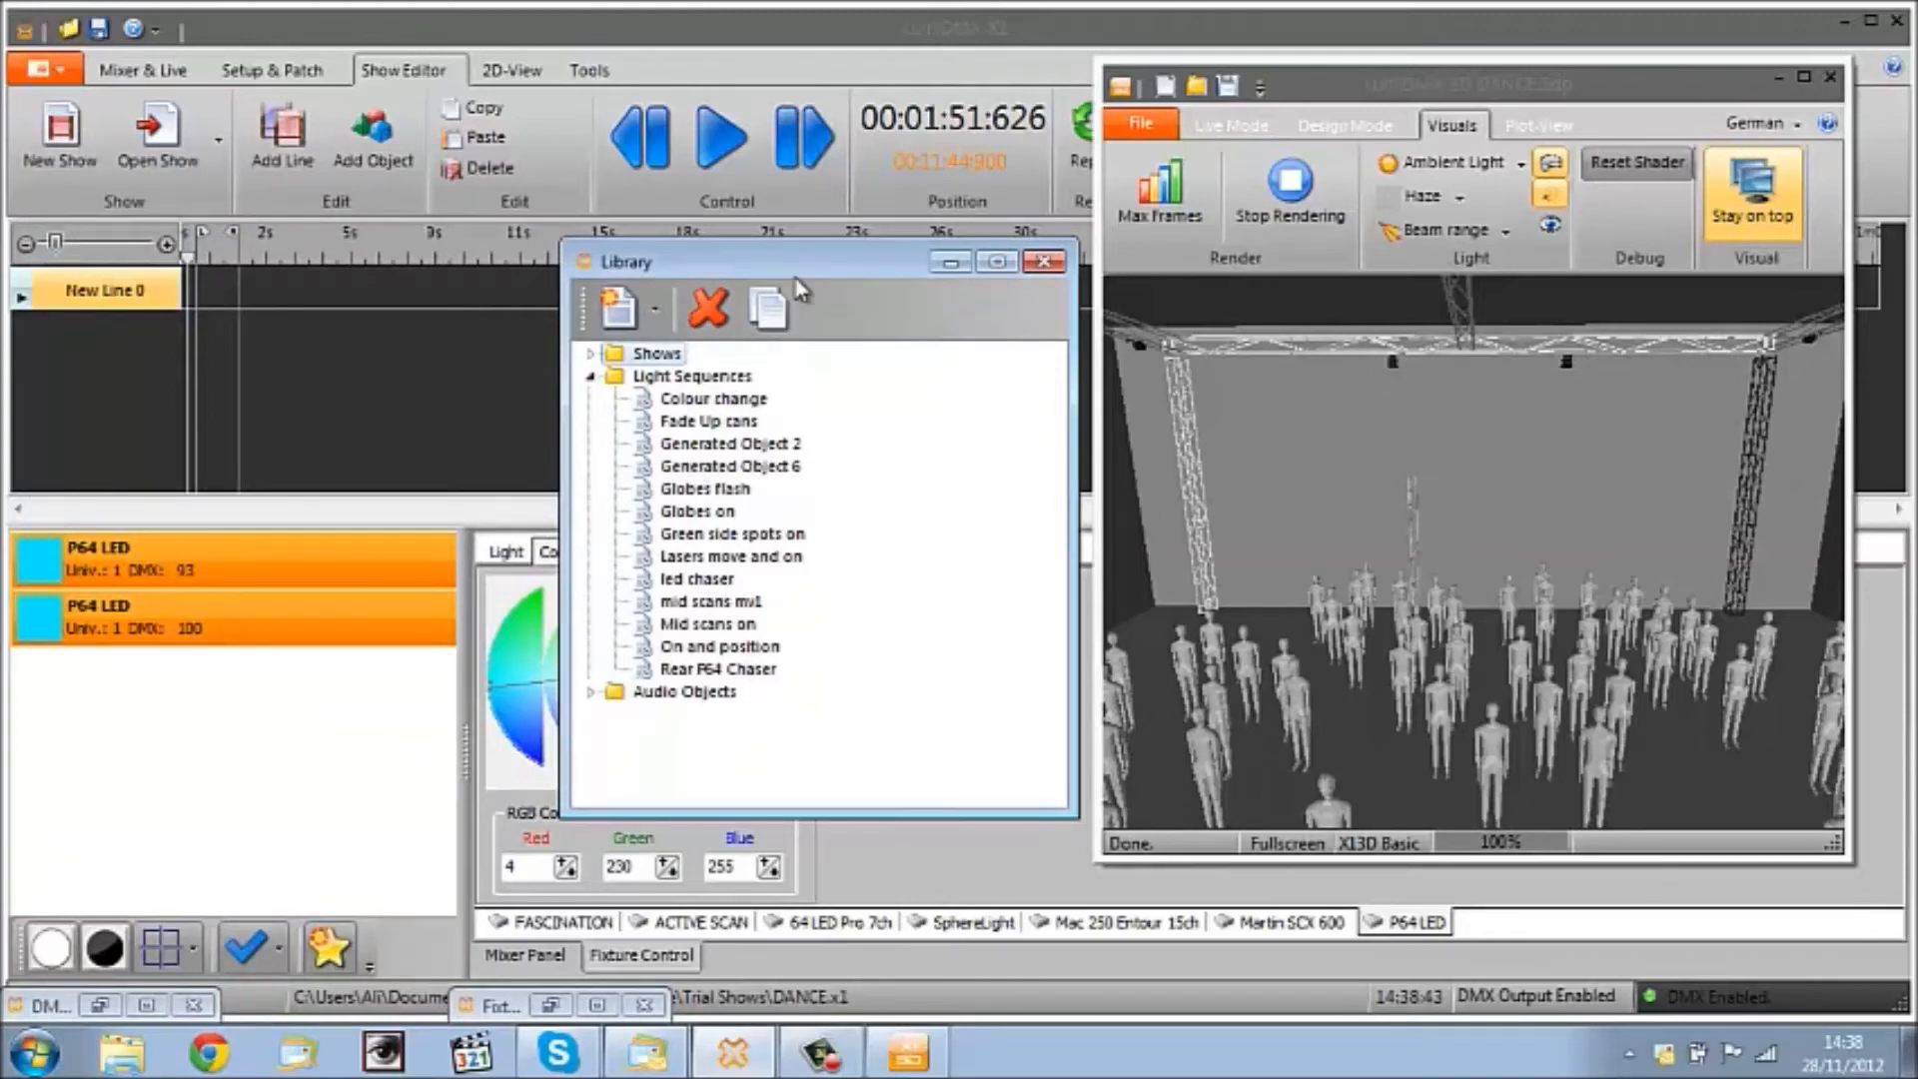
{"action": "left_click_drag", "start_coordinate": [625, 260], "coordinate": [835, 386]}
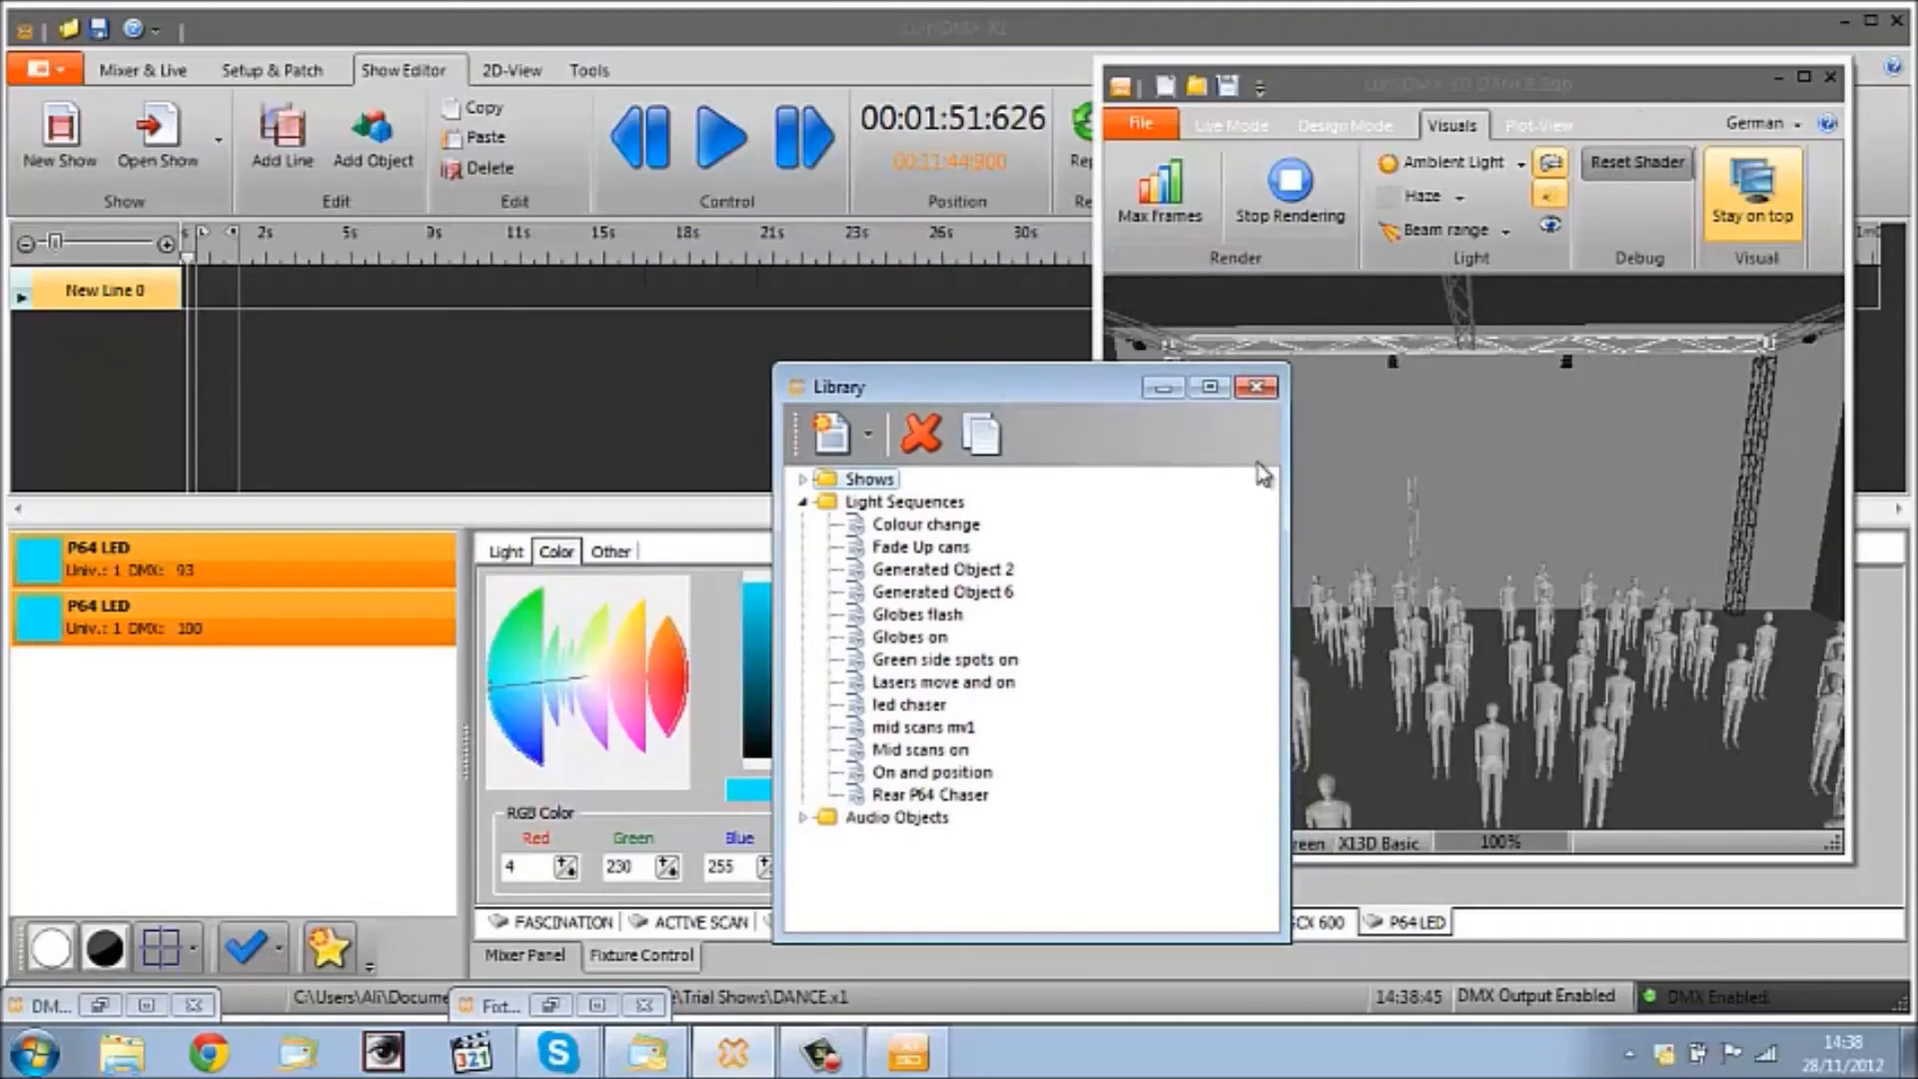
{"action": "mouse_move", "coordinate": [955, 807]}
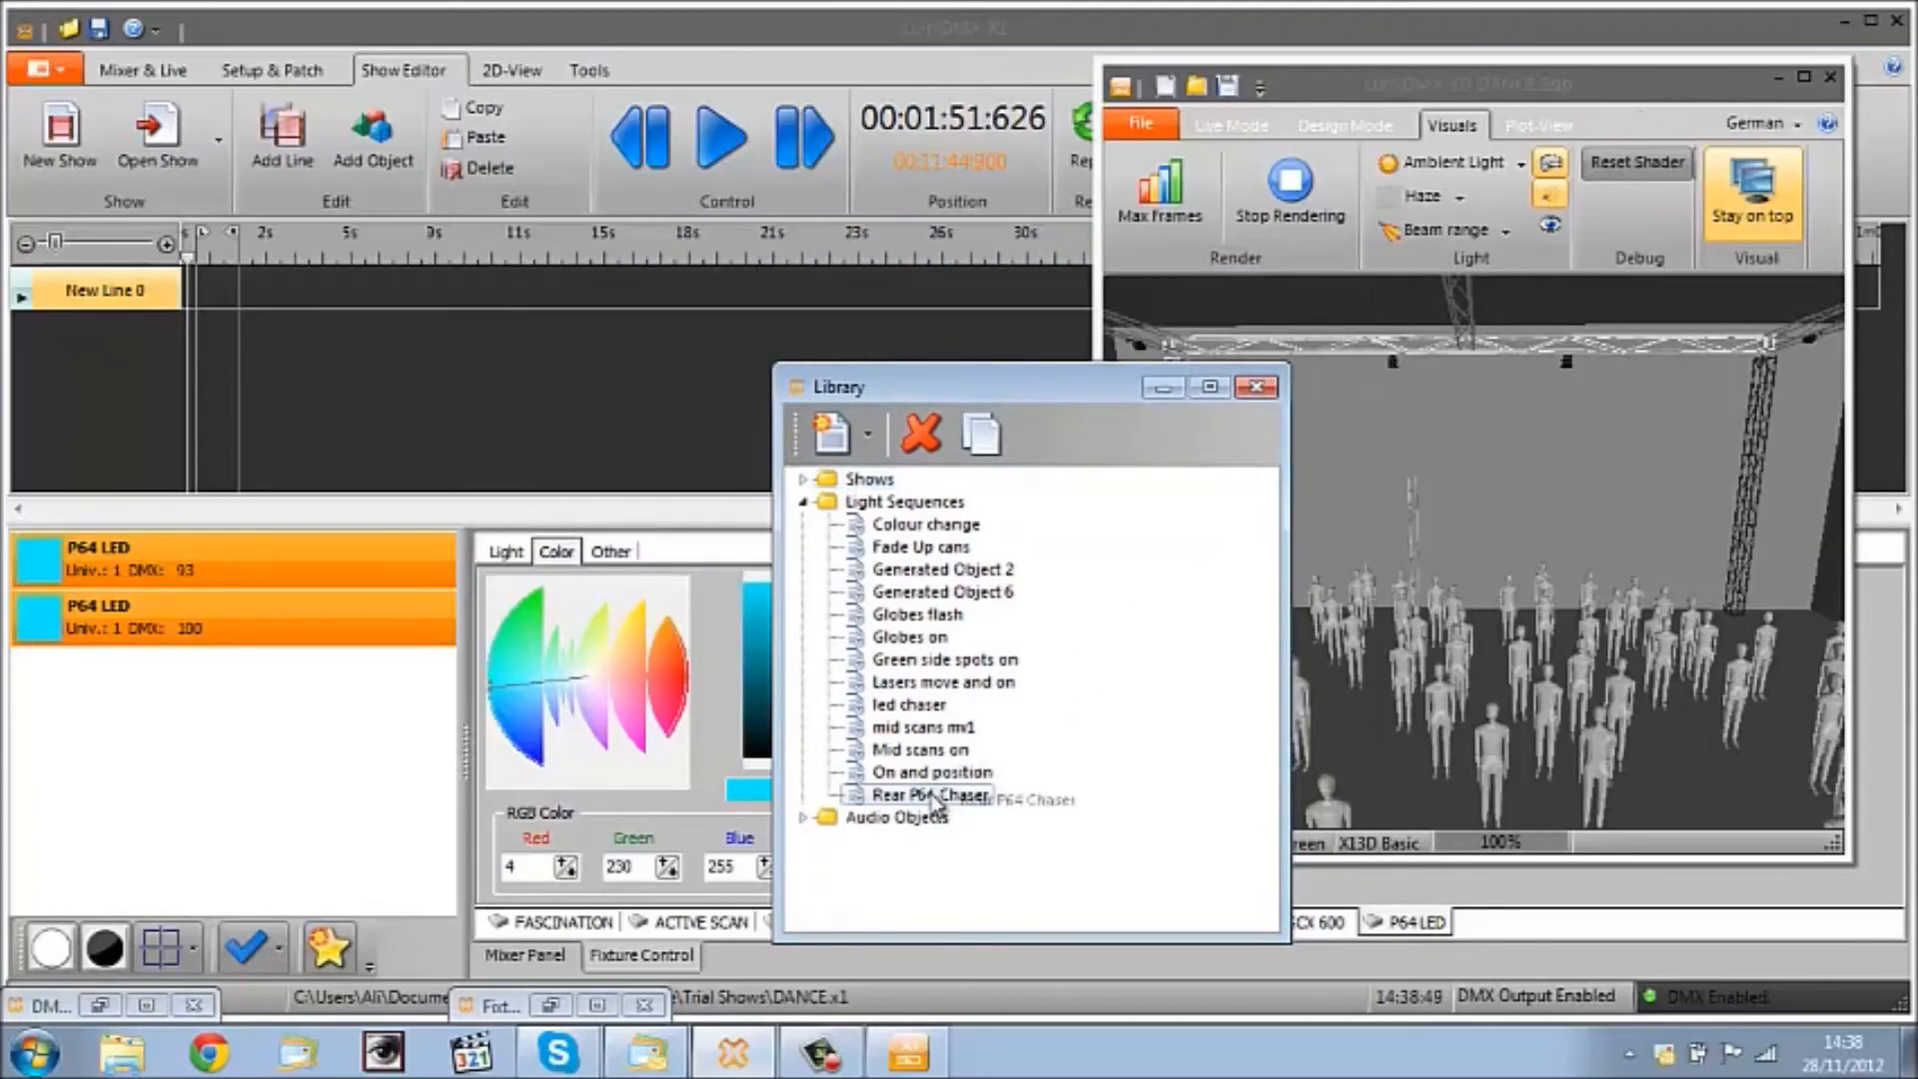
{"action": "left_click", "coordinate": [919, 793]}
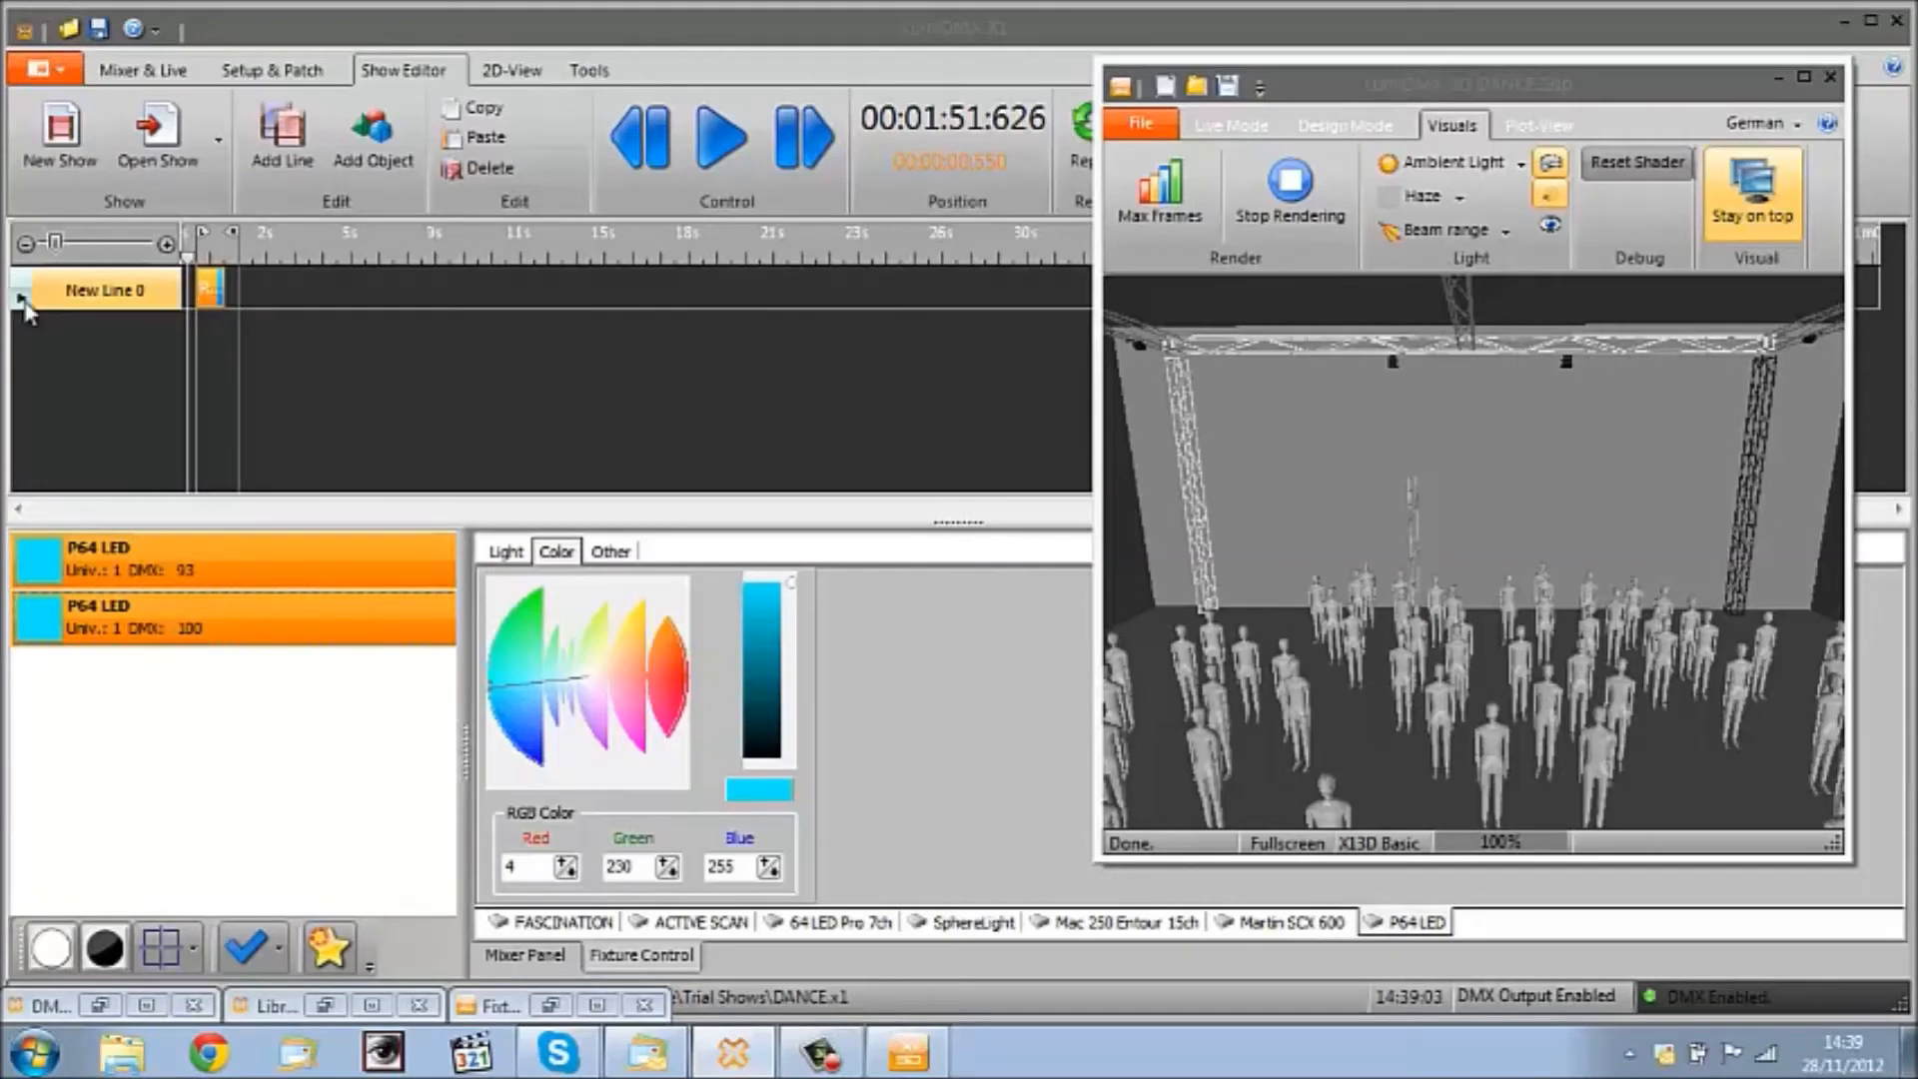
Step: Expand New Line 0 to reveal the Rear P64 Chaser object on the timeline
{"action": "left_click", "coordinate": [18, 302]}
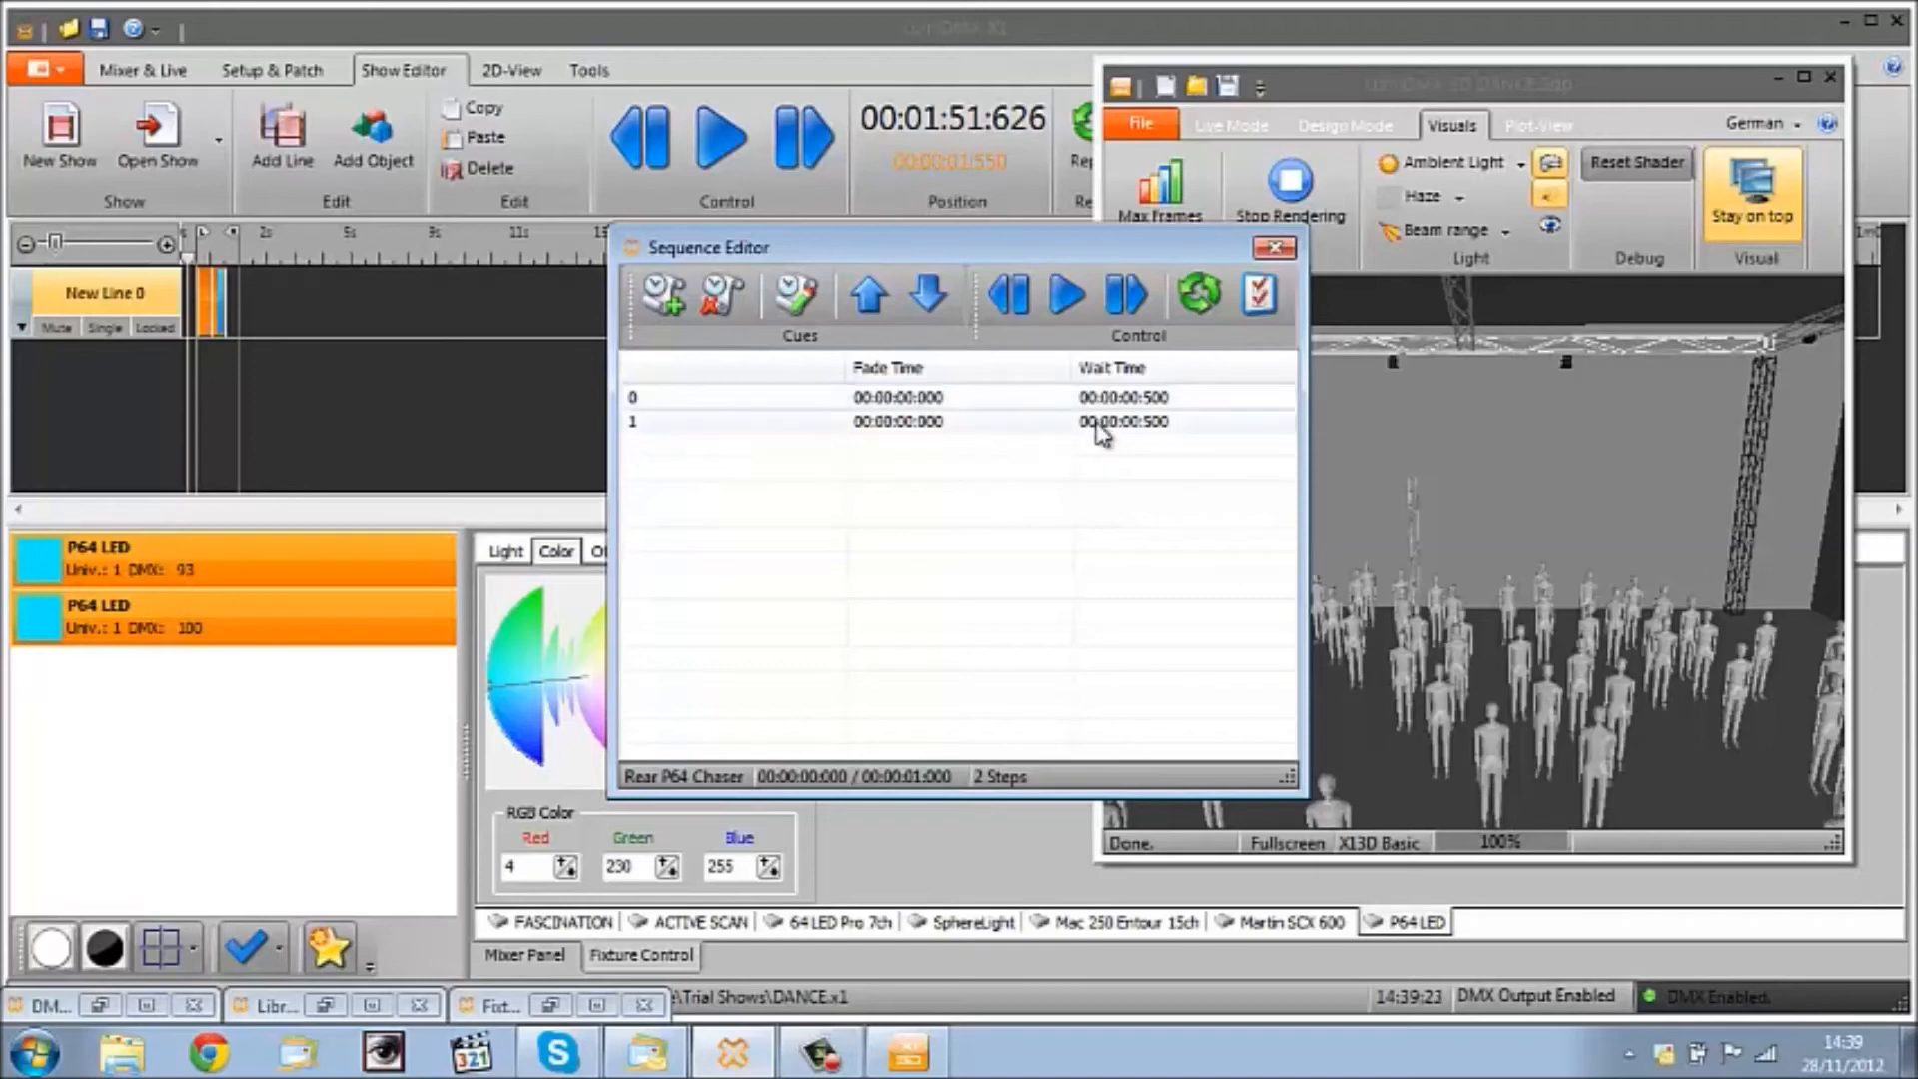
{"action": "left_click", "coordinate": [1065, 291]}
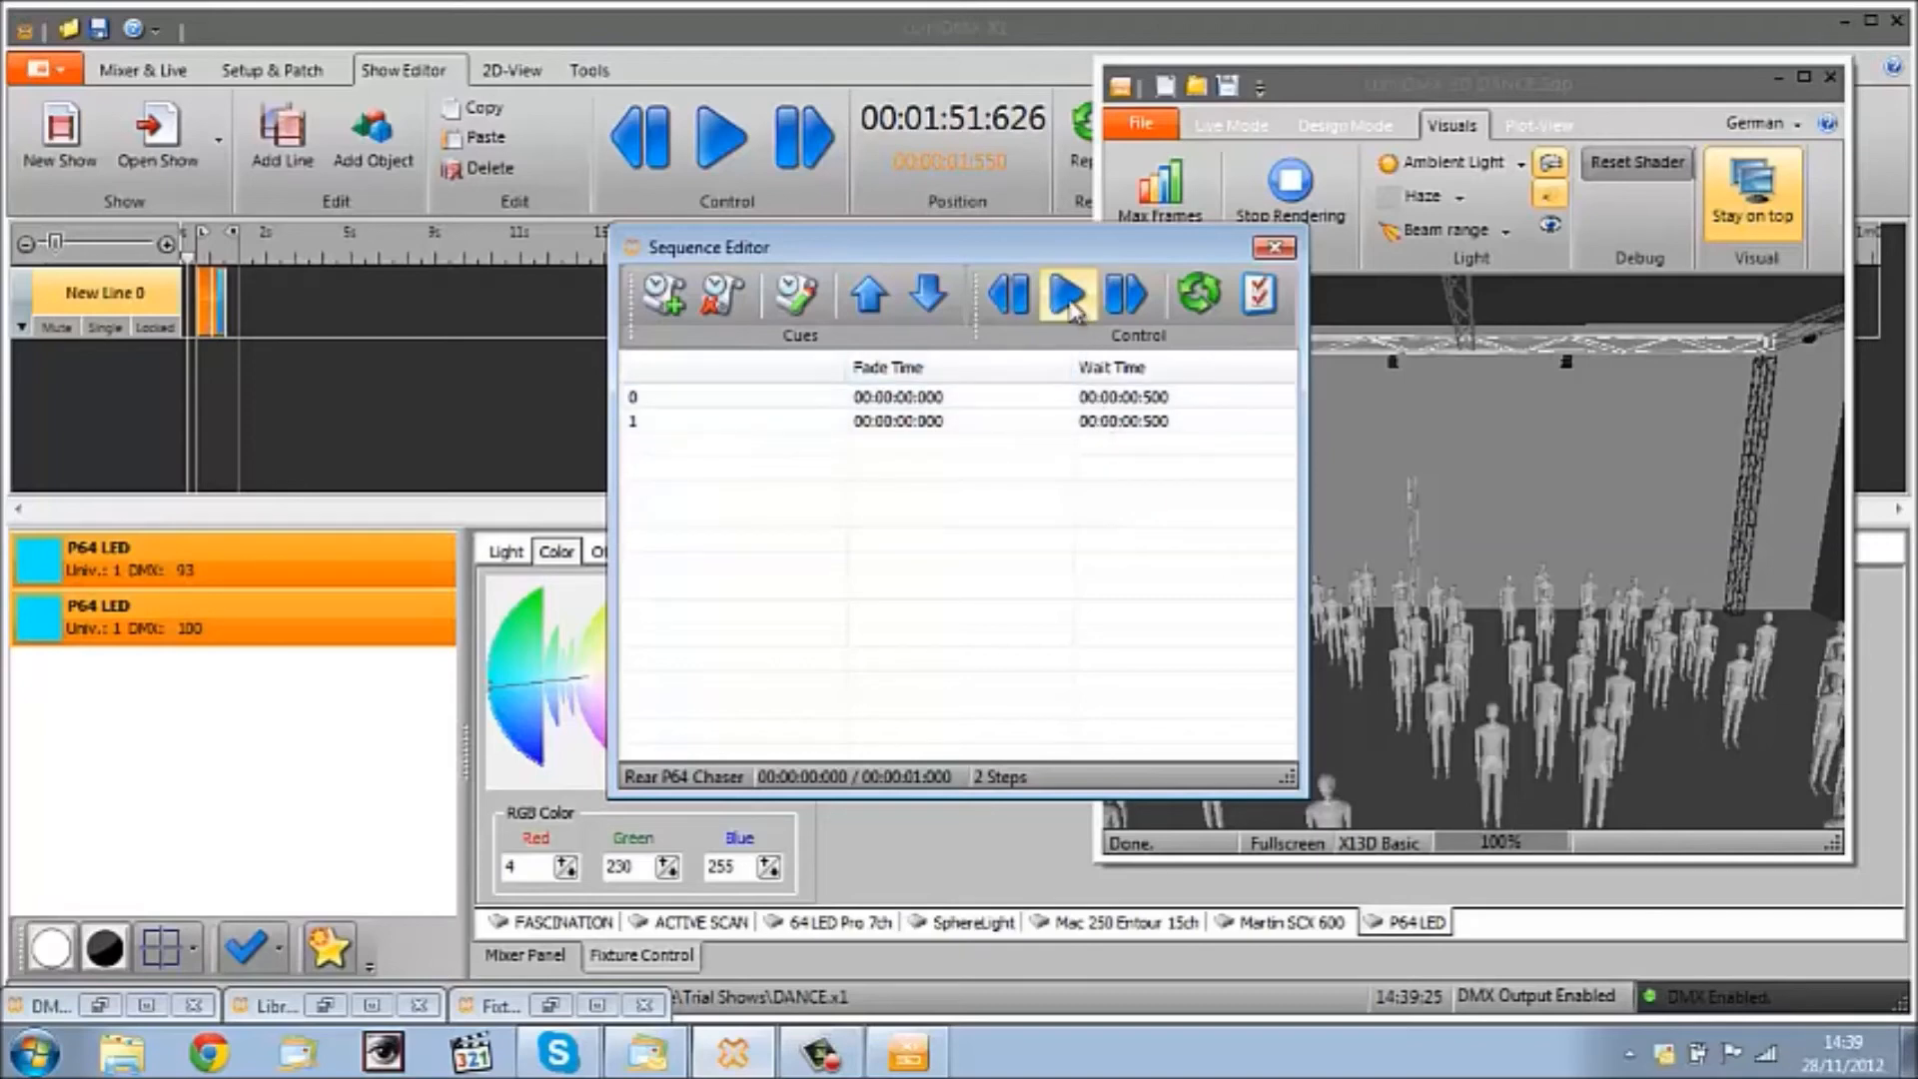
{"action": "left_click", "coordinate": [1069, 292]}
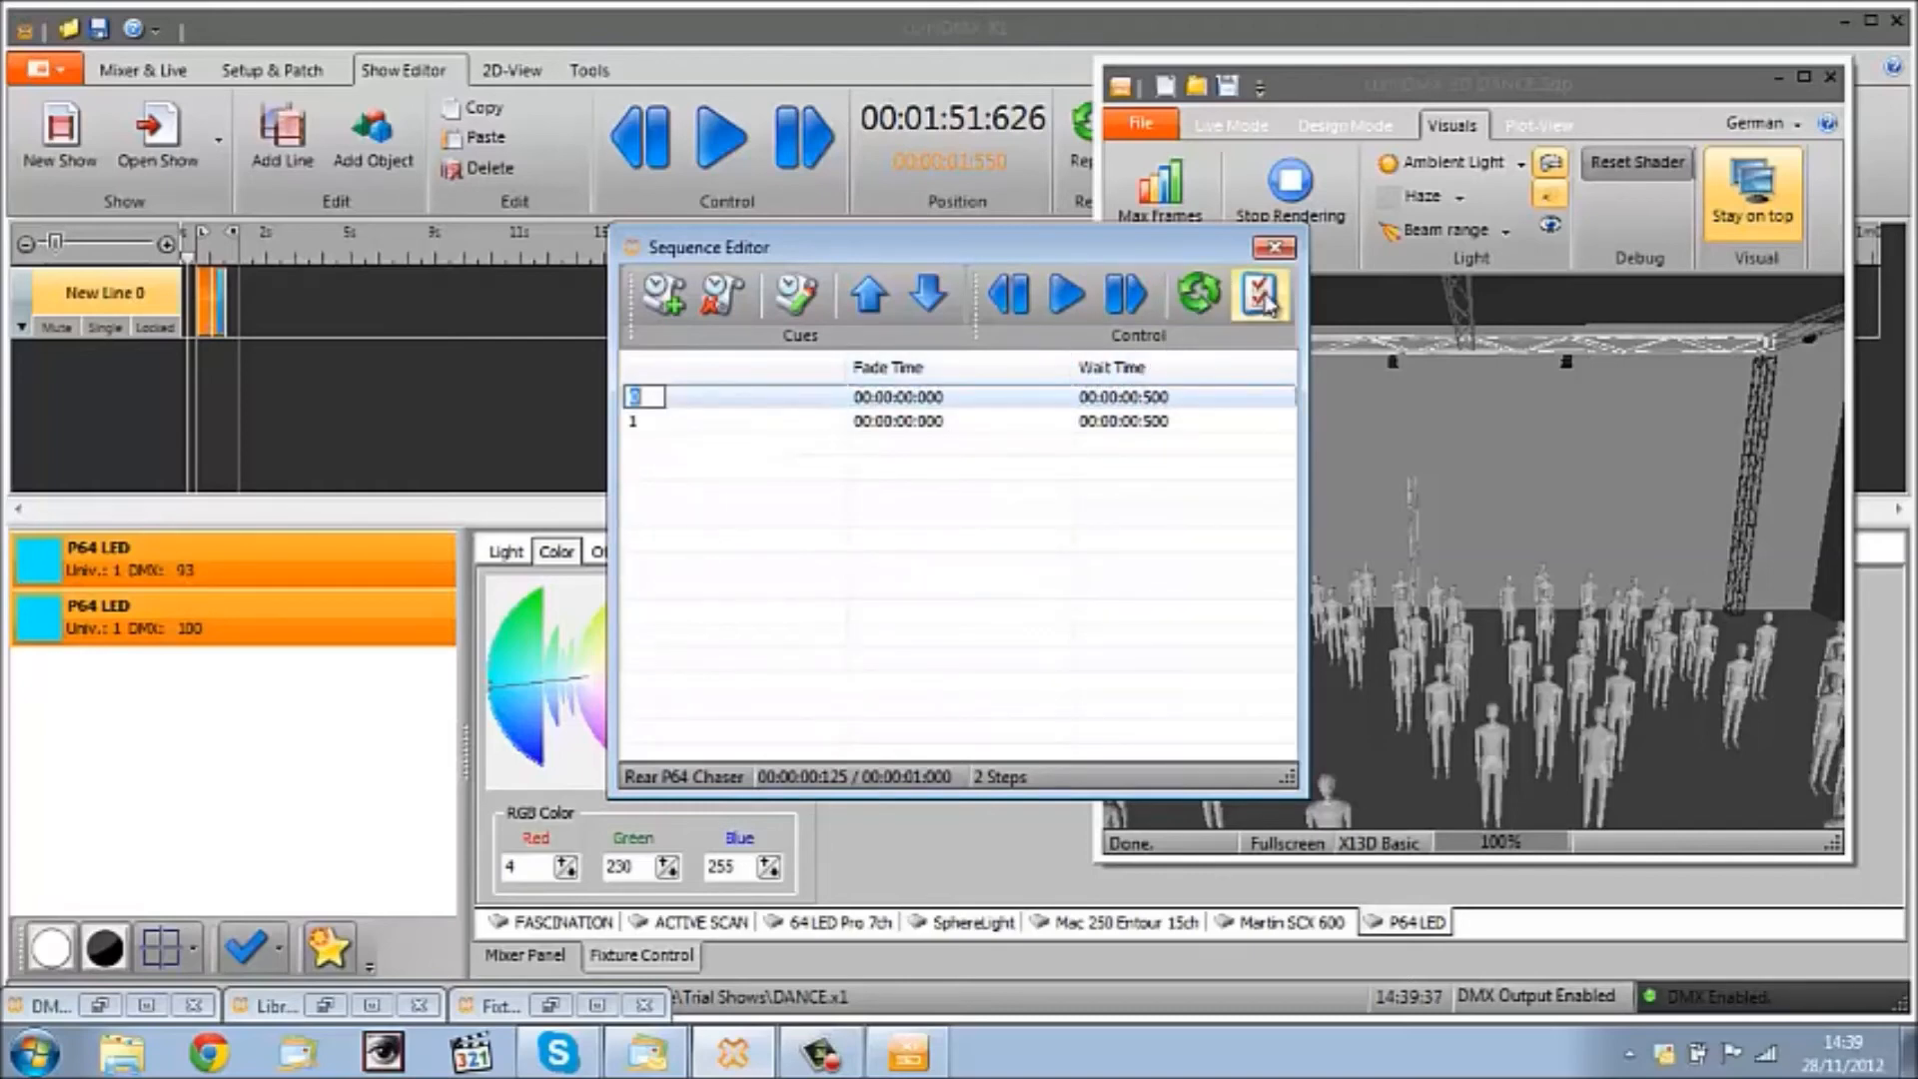
{"action": "left_click", "coordinate": [1259, 292]}
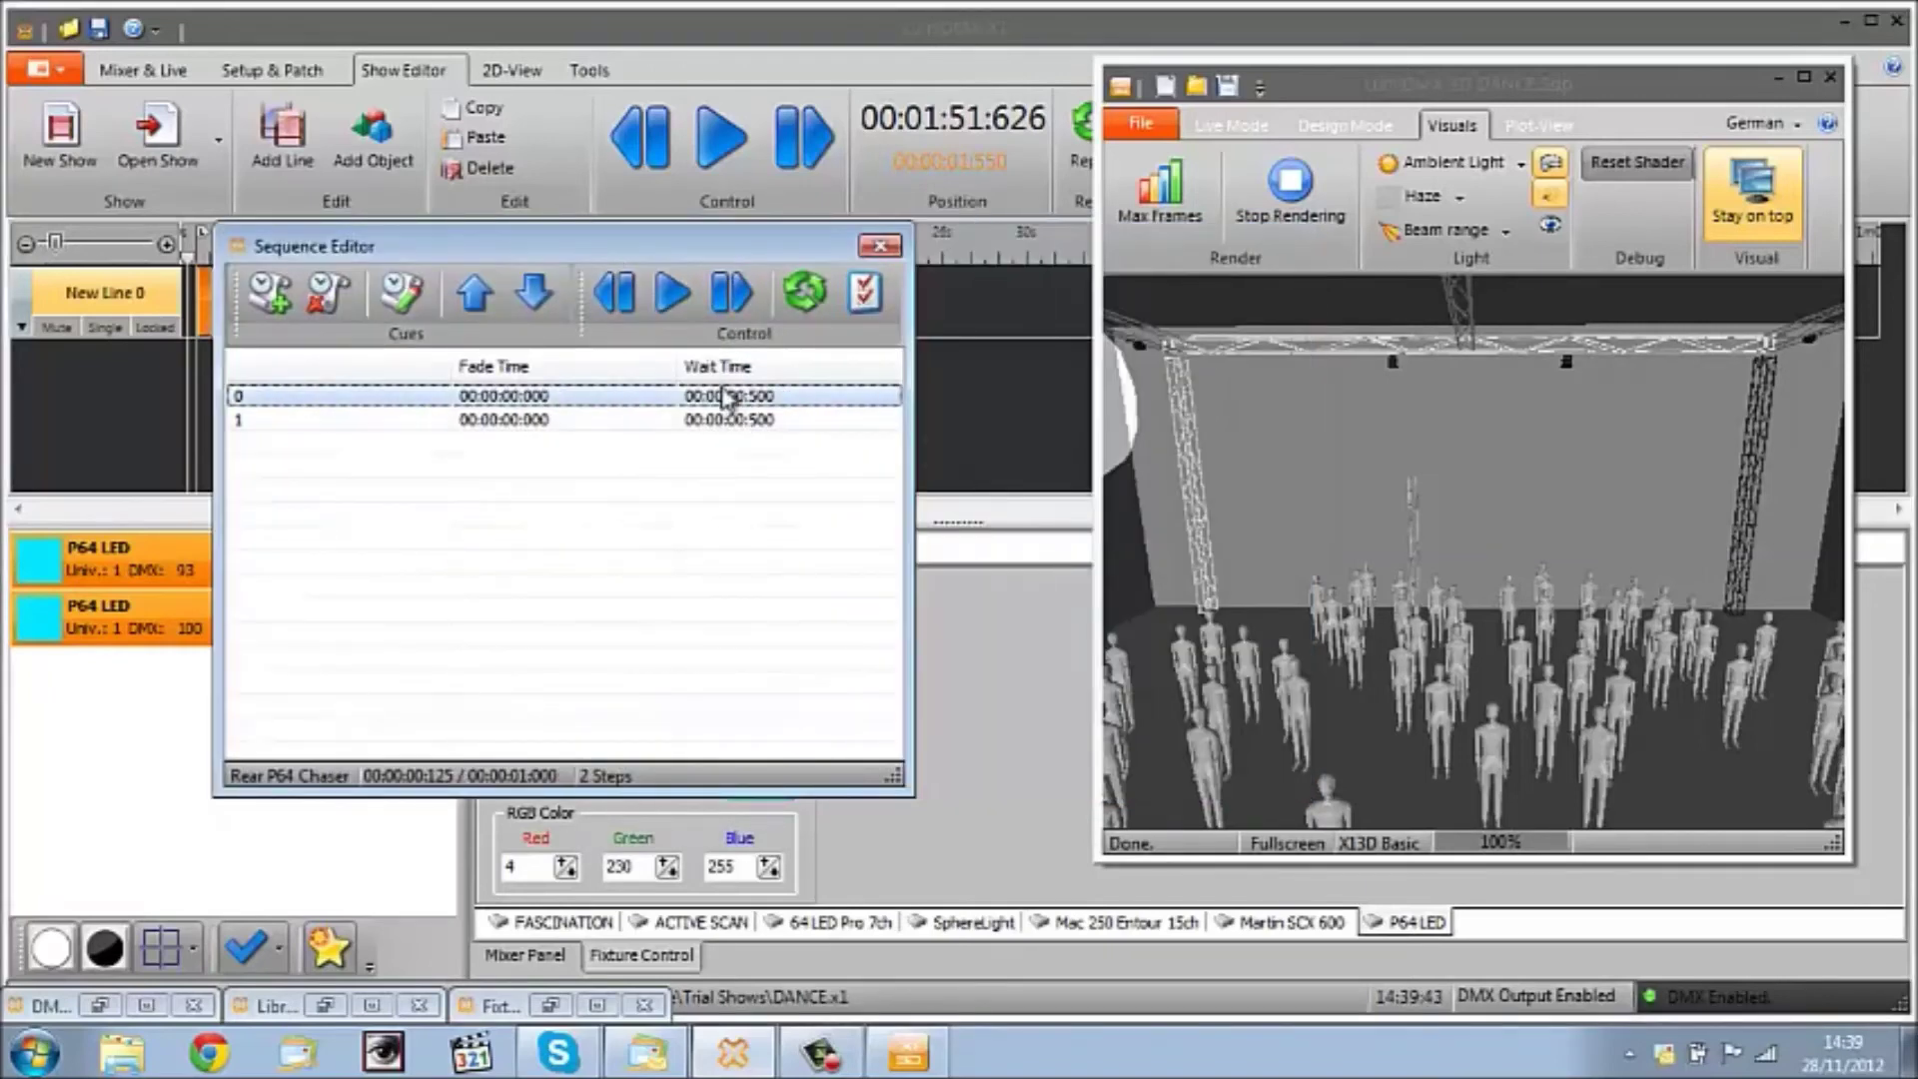
Step: Set fade 00:00:00:500 and wait 00:00:01:000 for all chaser steps via Edit Cue Steps
{"action": "left_click", "coordinate": [865, 292]}
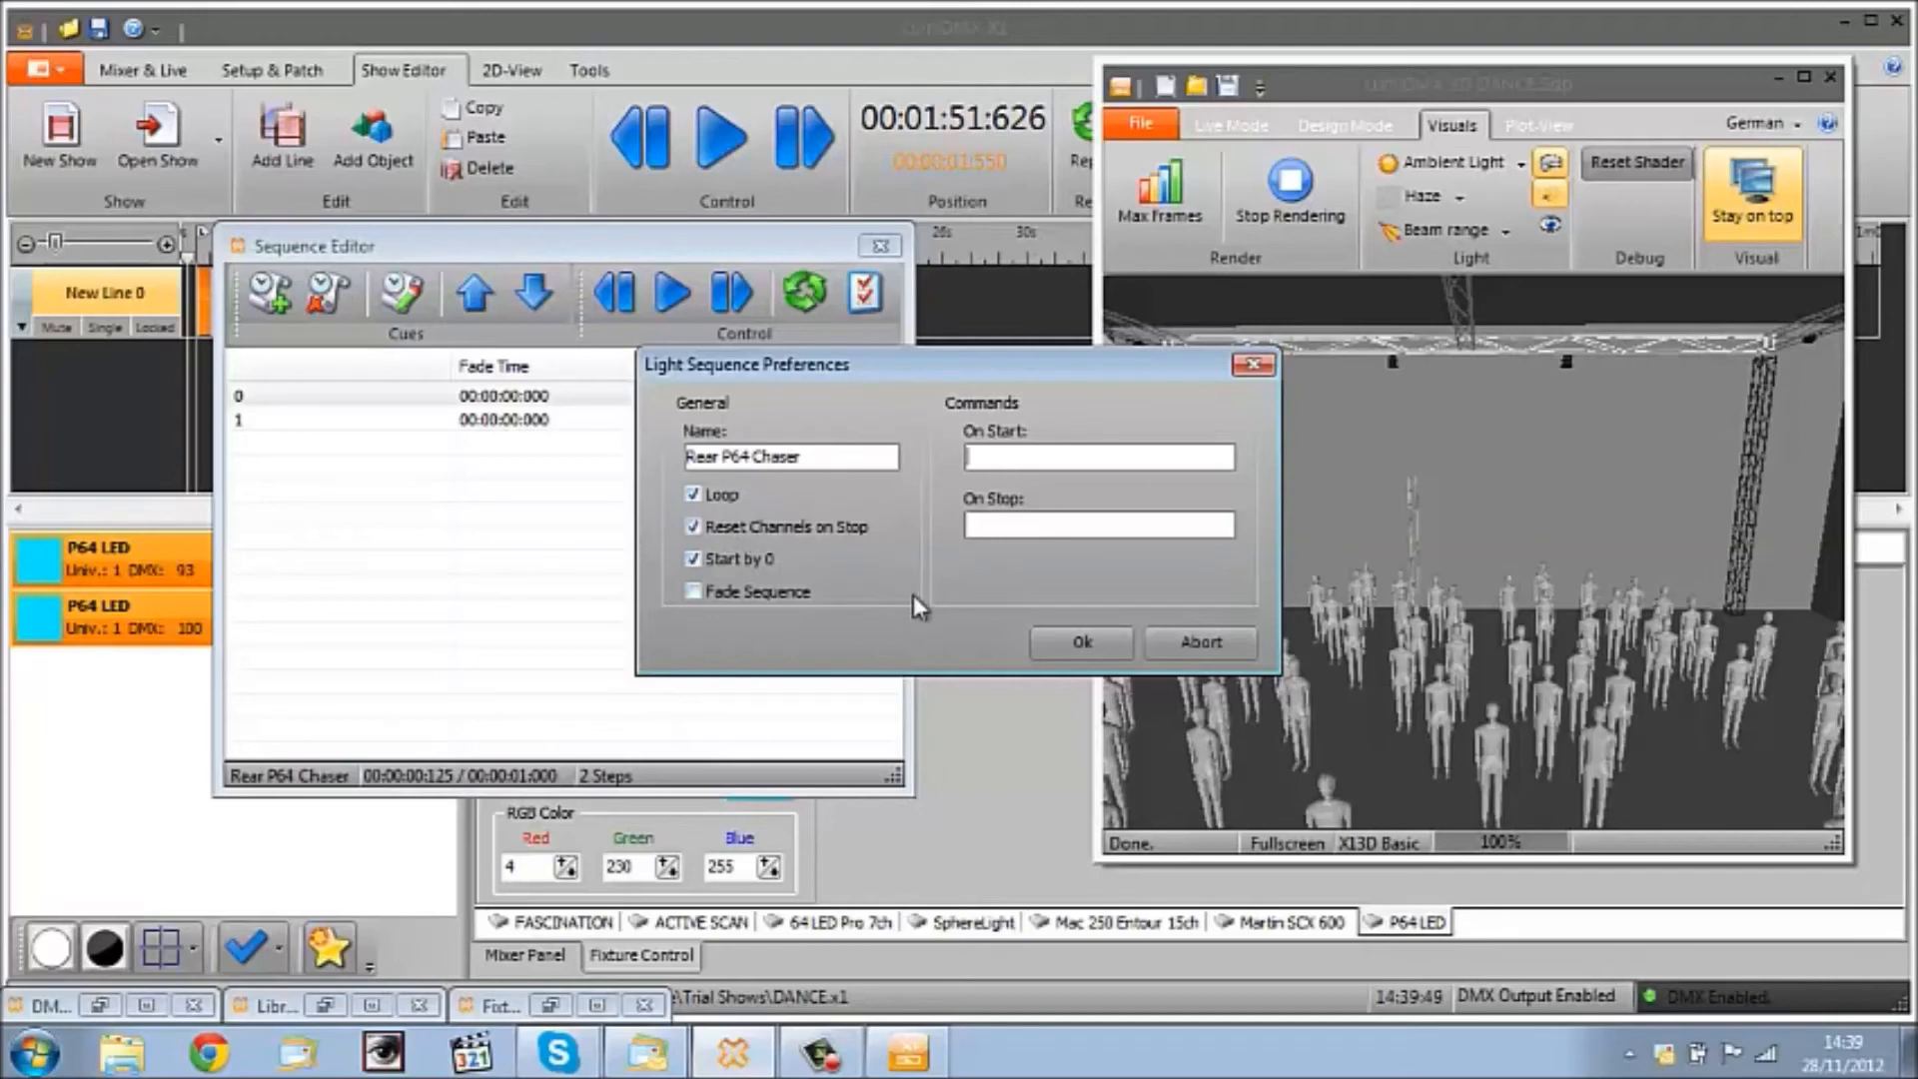
{"action": "left_click", "coordinate": [1081, 643]}
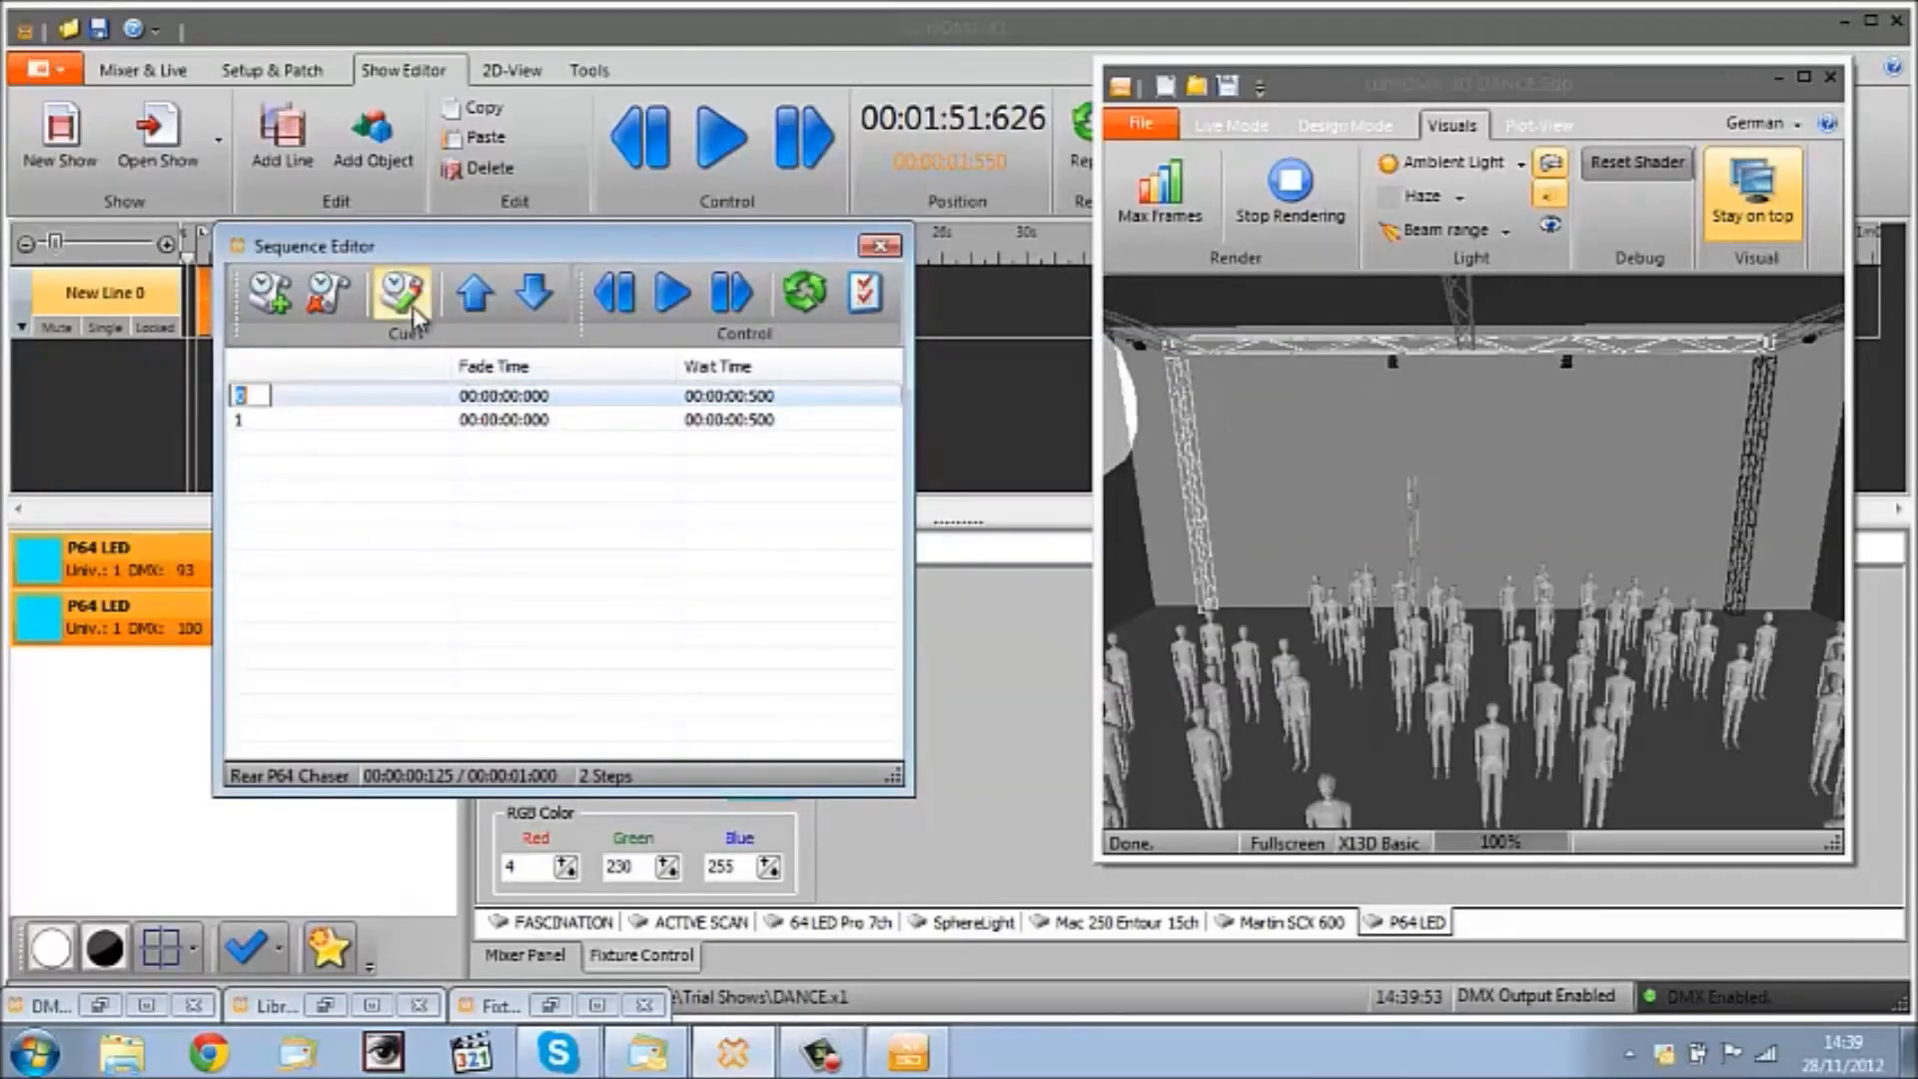
{"action": "left_click", "coordinate": [397, 292]}
{"action": "type", "text": "00:00:00:5"}
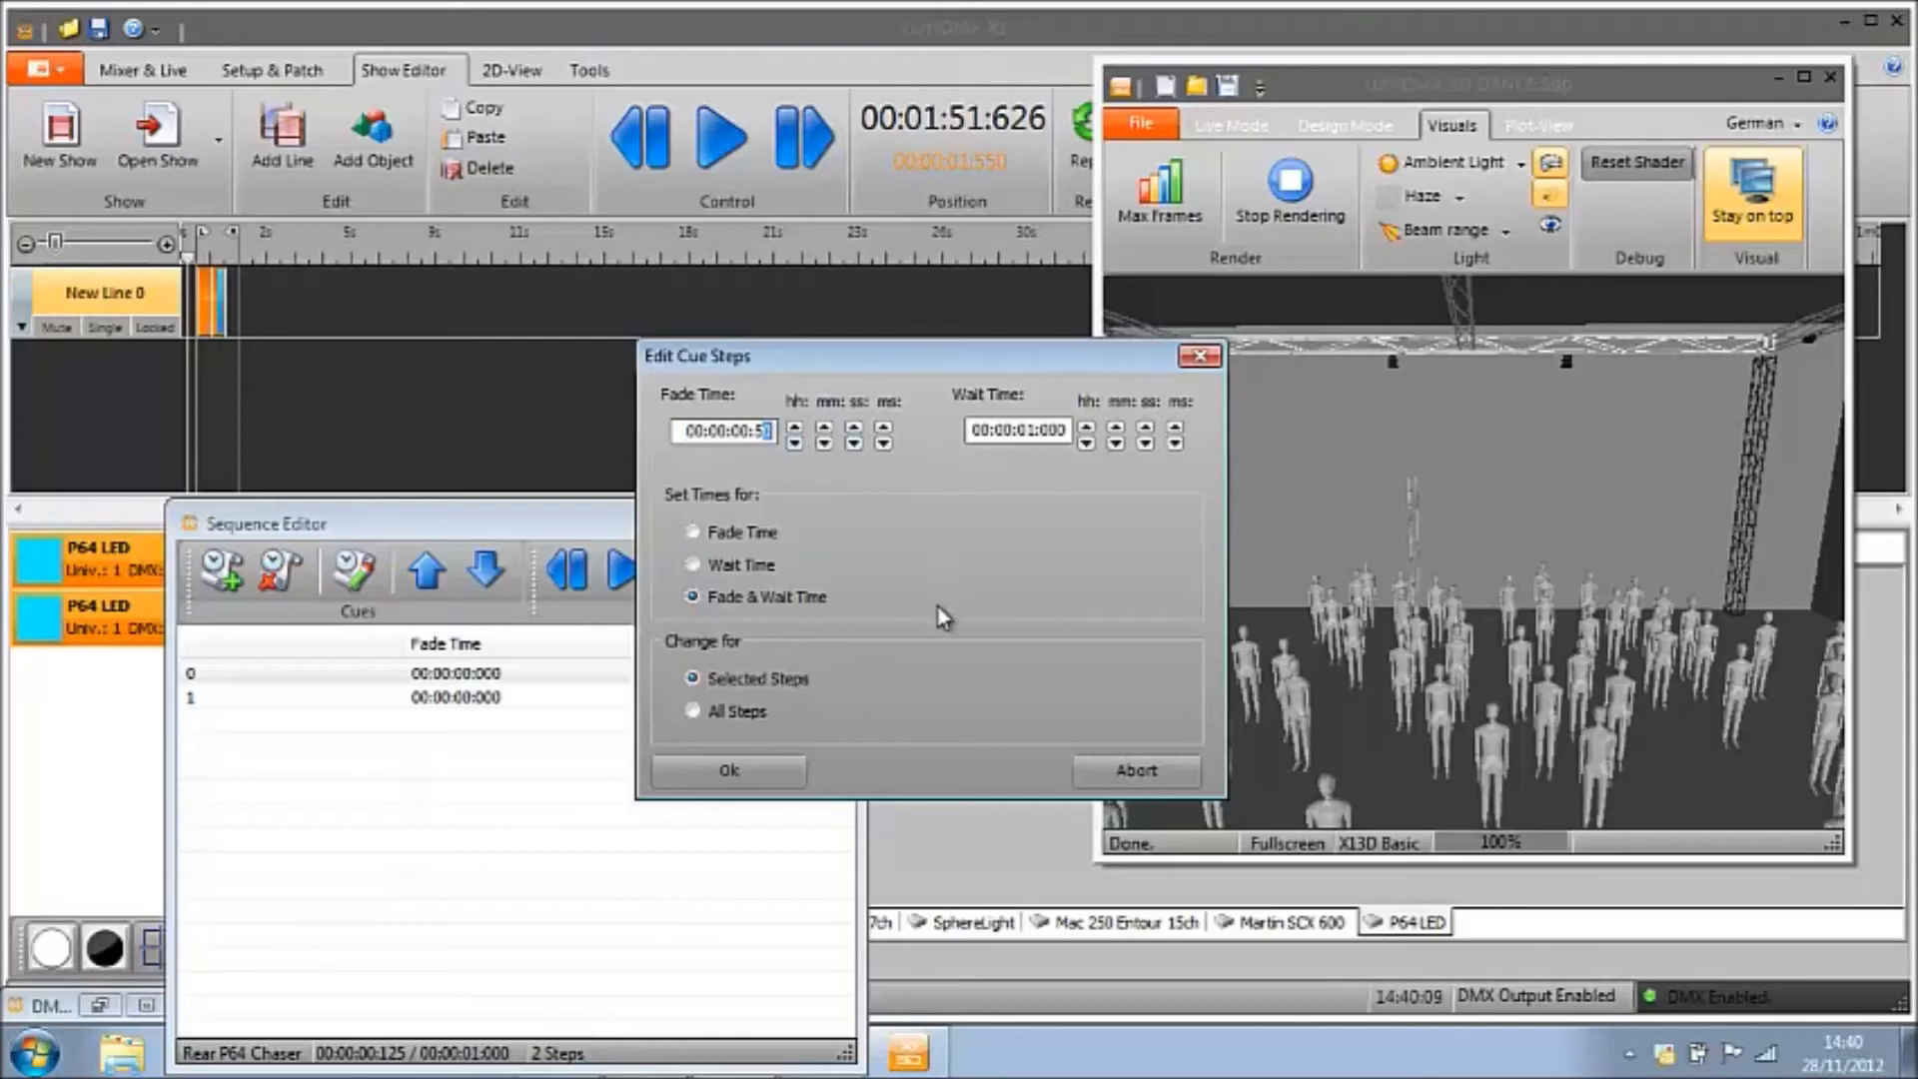
{"action": "mouse_move", "coordinate": [888, 752]}
{"action": "type", "text": "00"}
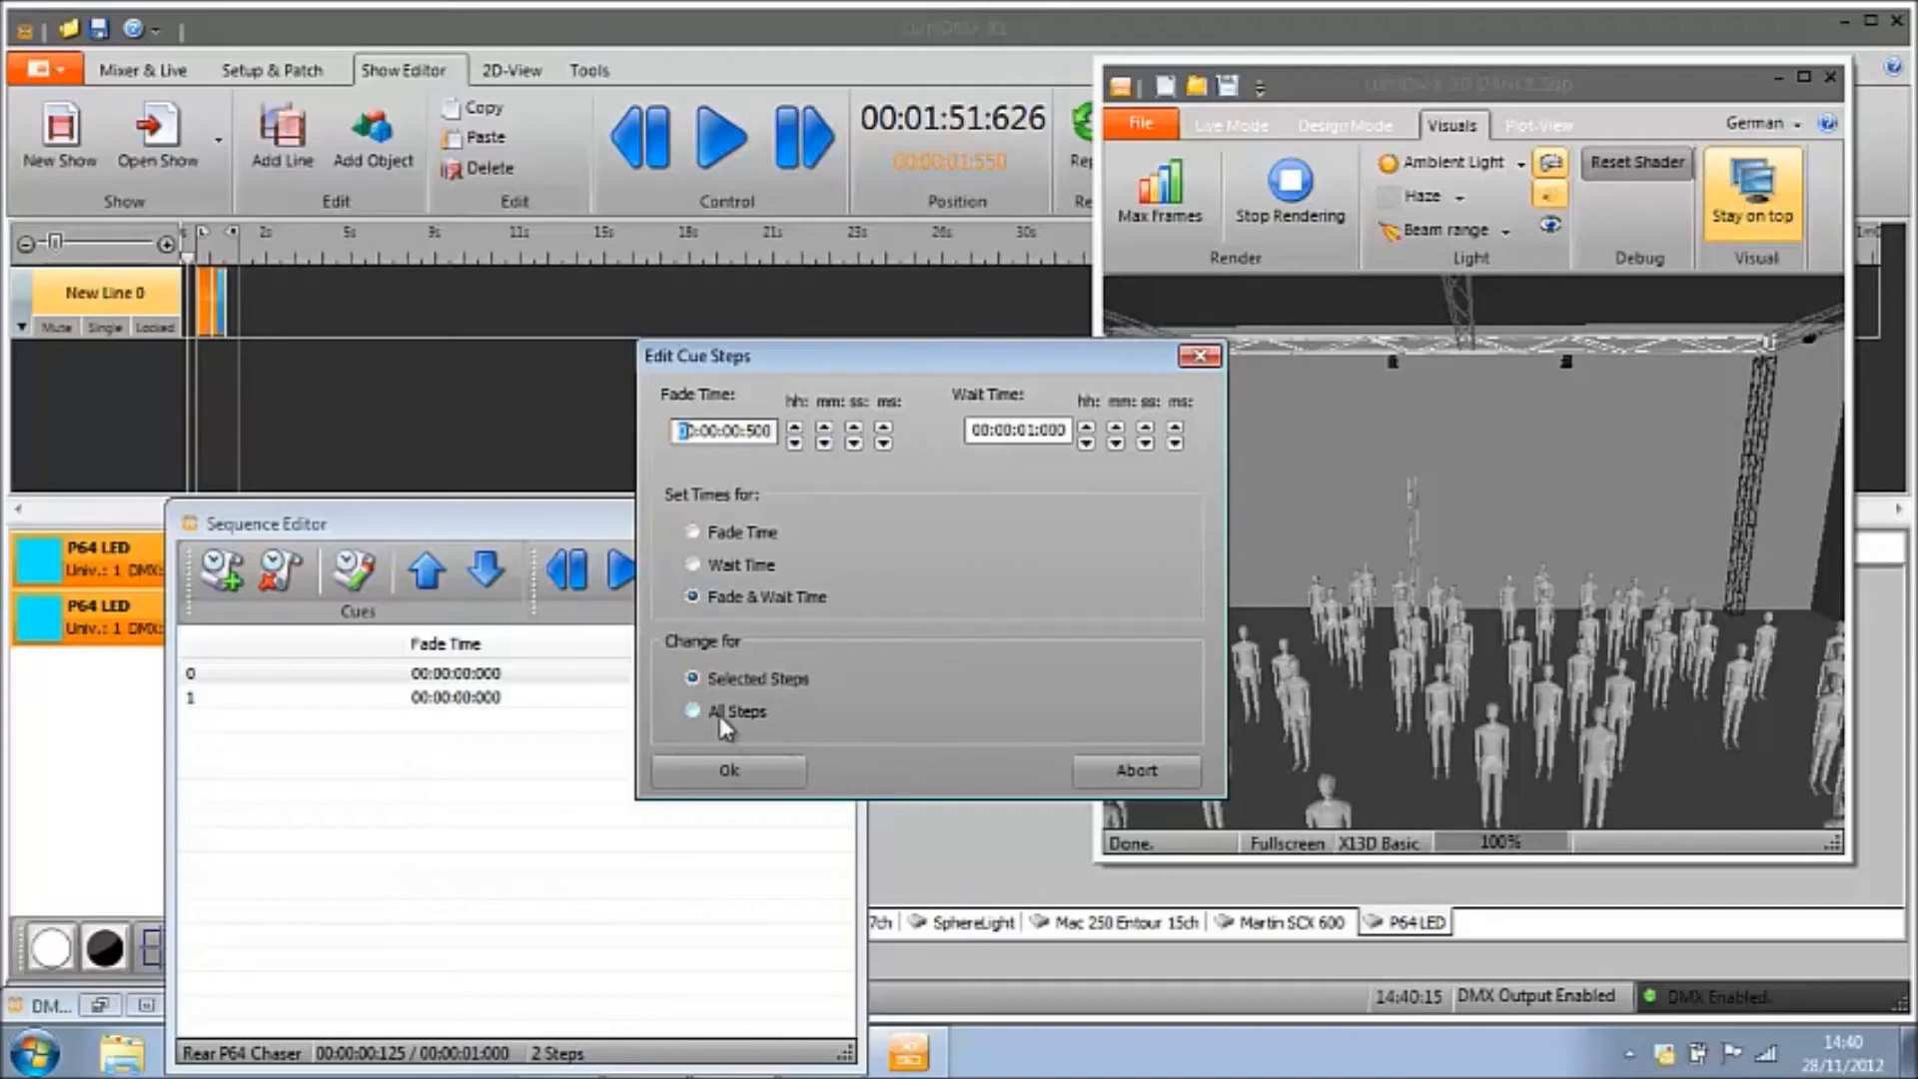
{"action": "left_click", "coordinate": [691, 711]}
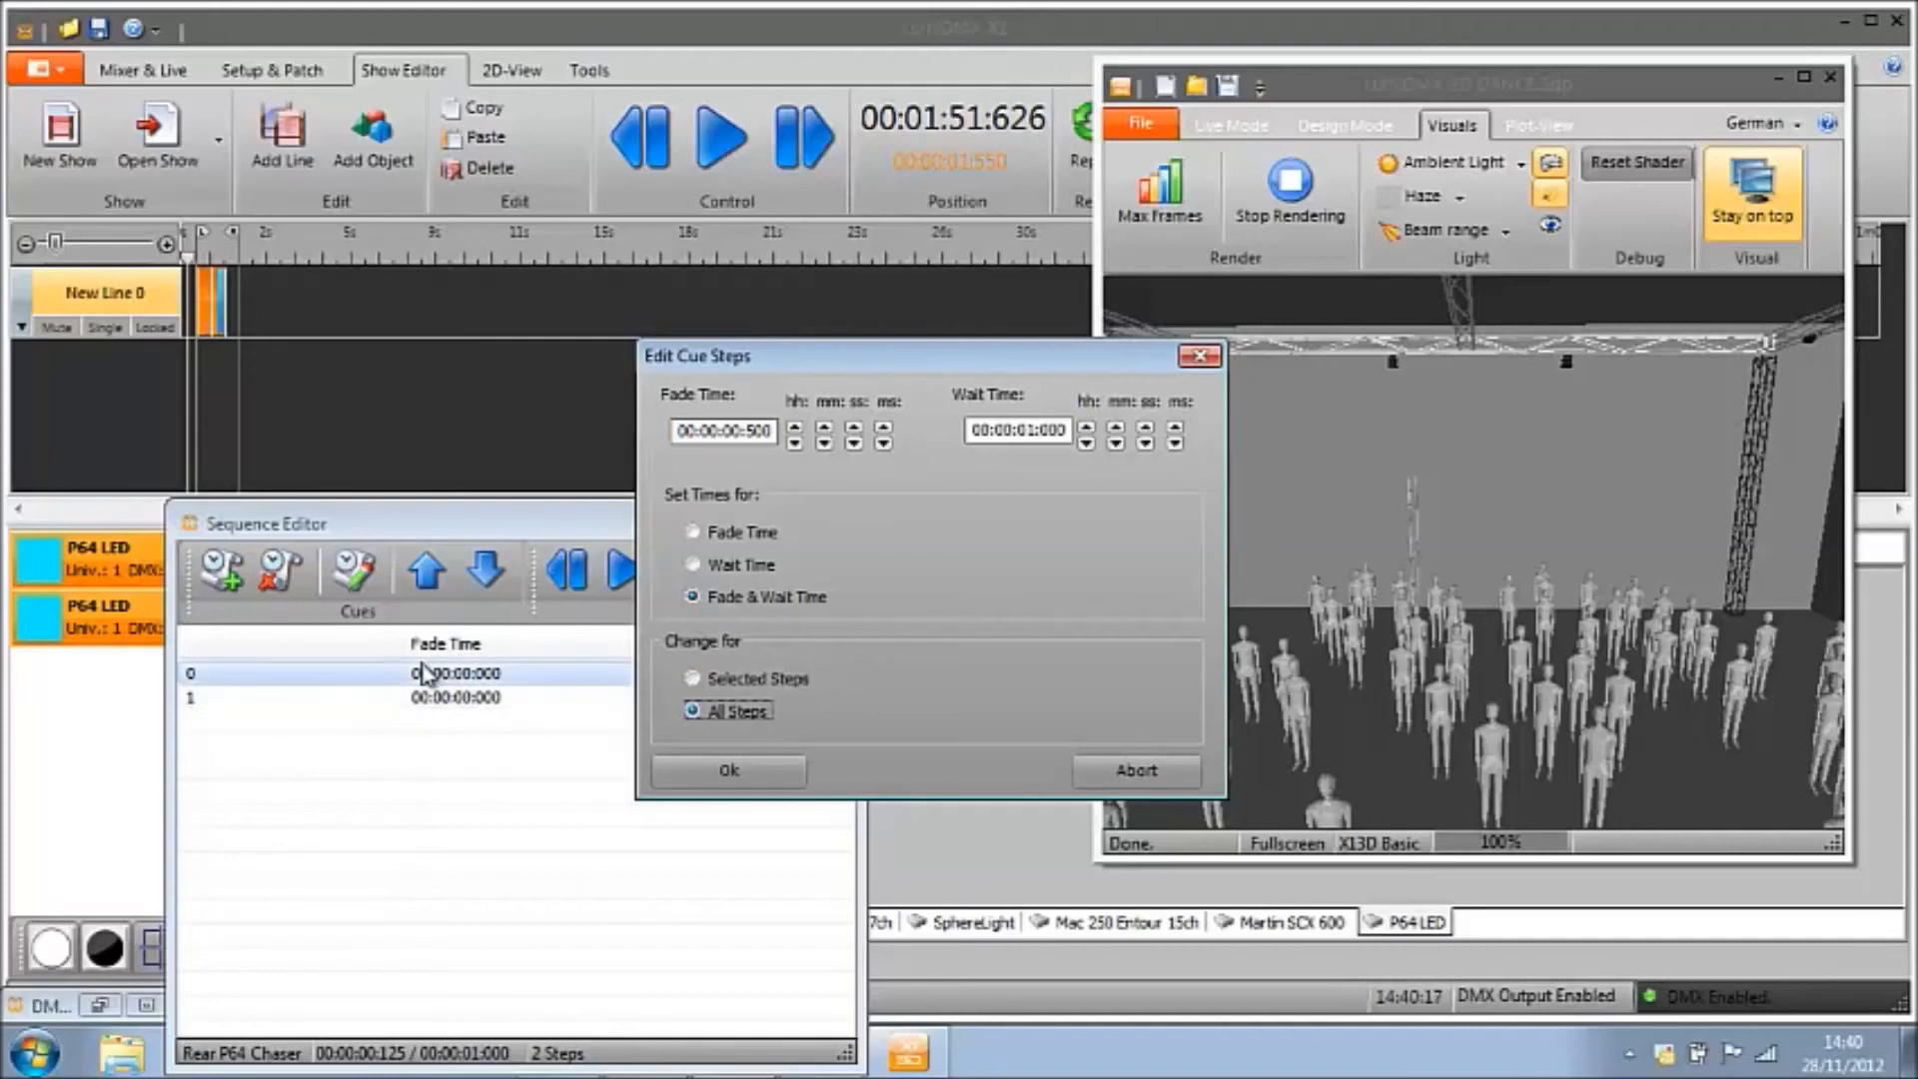
{"action": "left_click", "coordinate": [727, 772]}
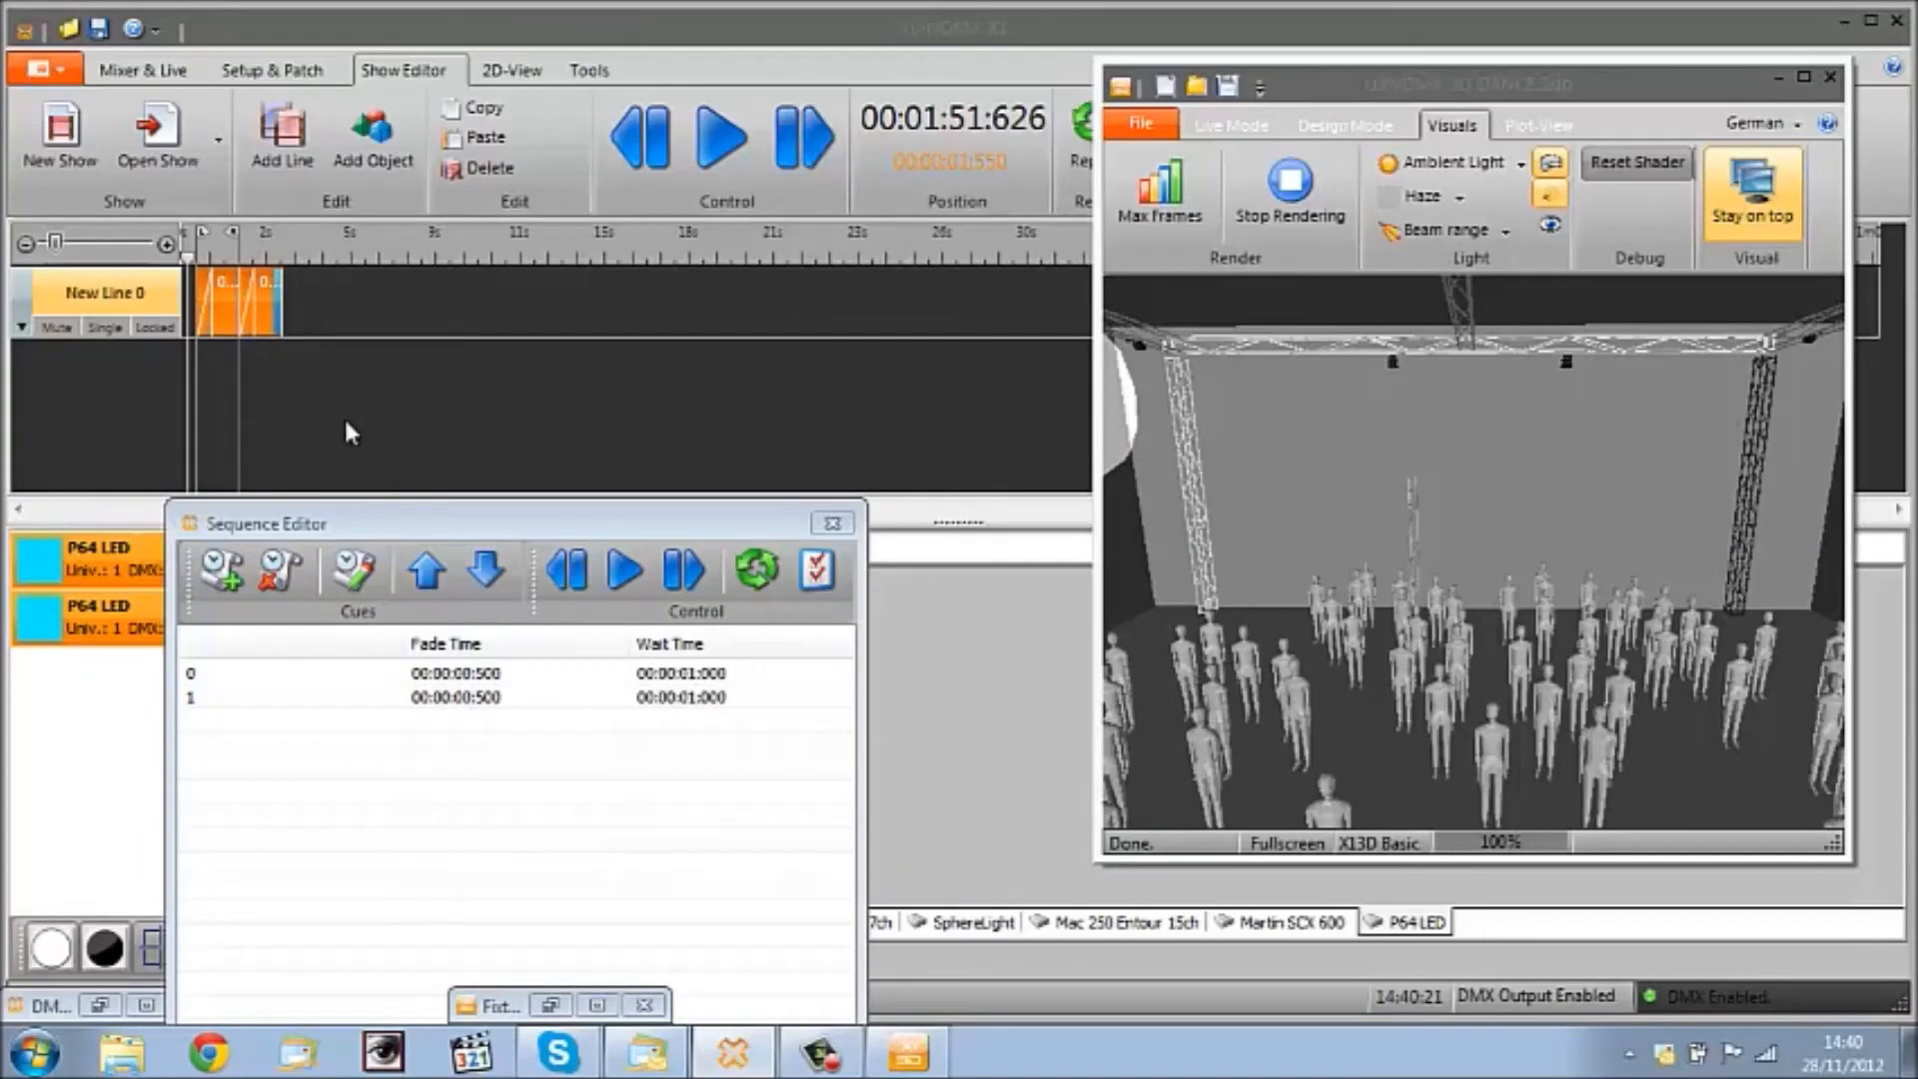
Step: Rewind and play the show to preview the chaser, then close the step list
{"action": "left_click", "coordinate": [624, 569]}
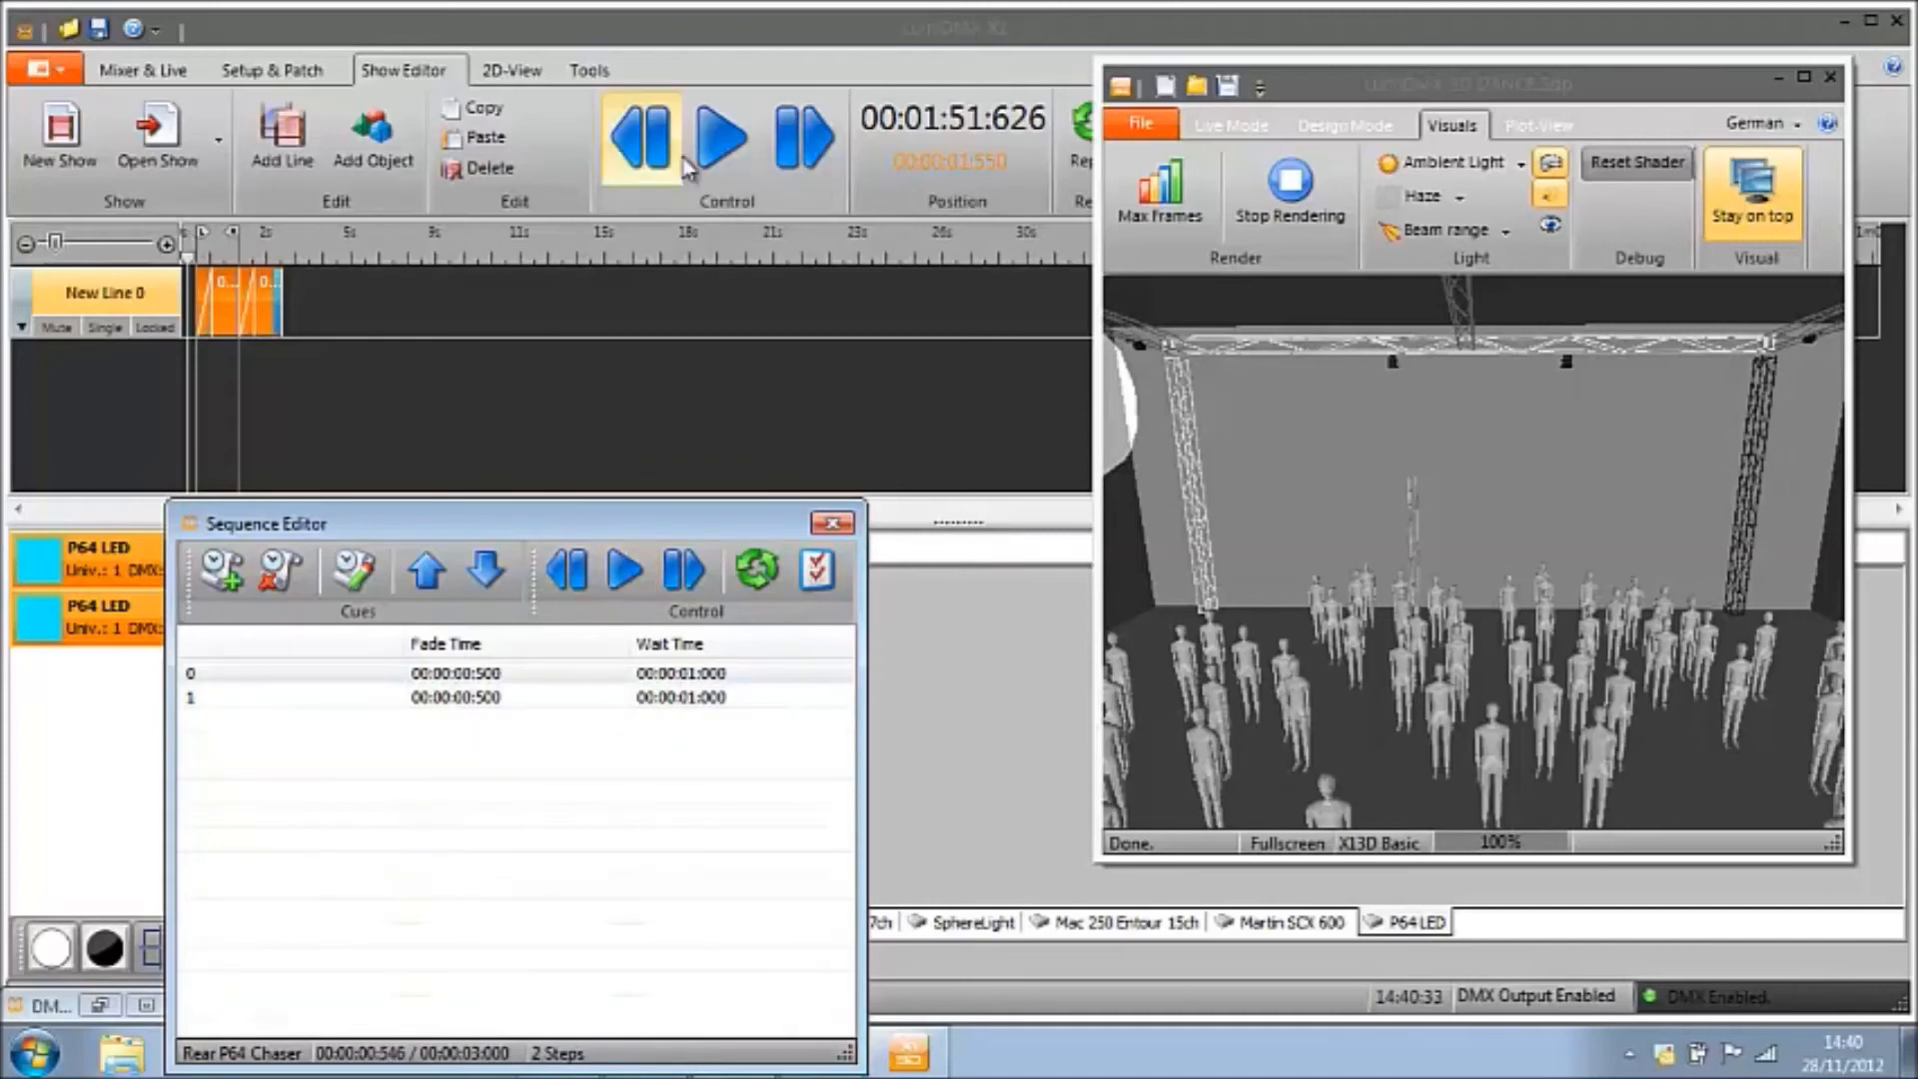
{"action": "left_click", "coordinate": [720, 144]}
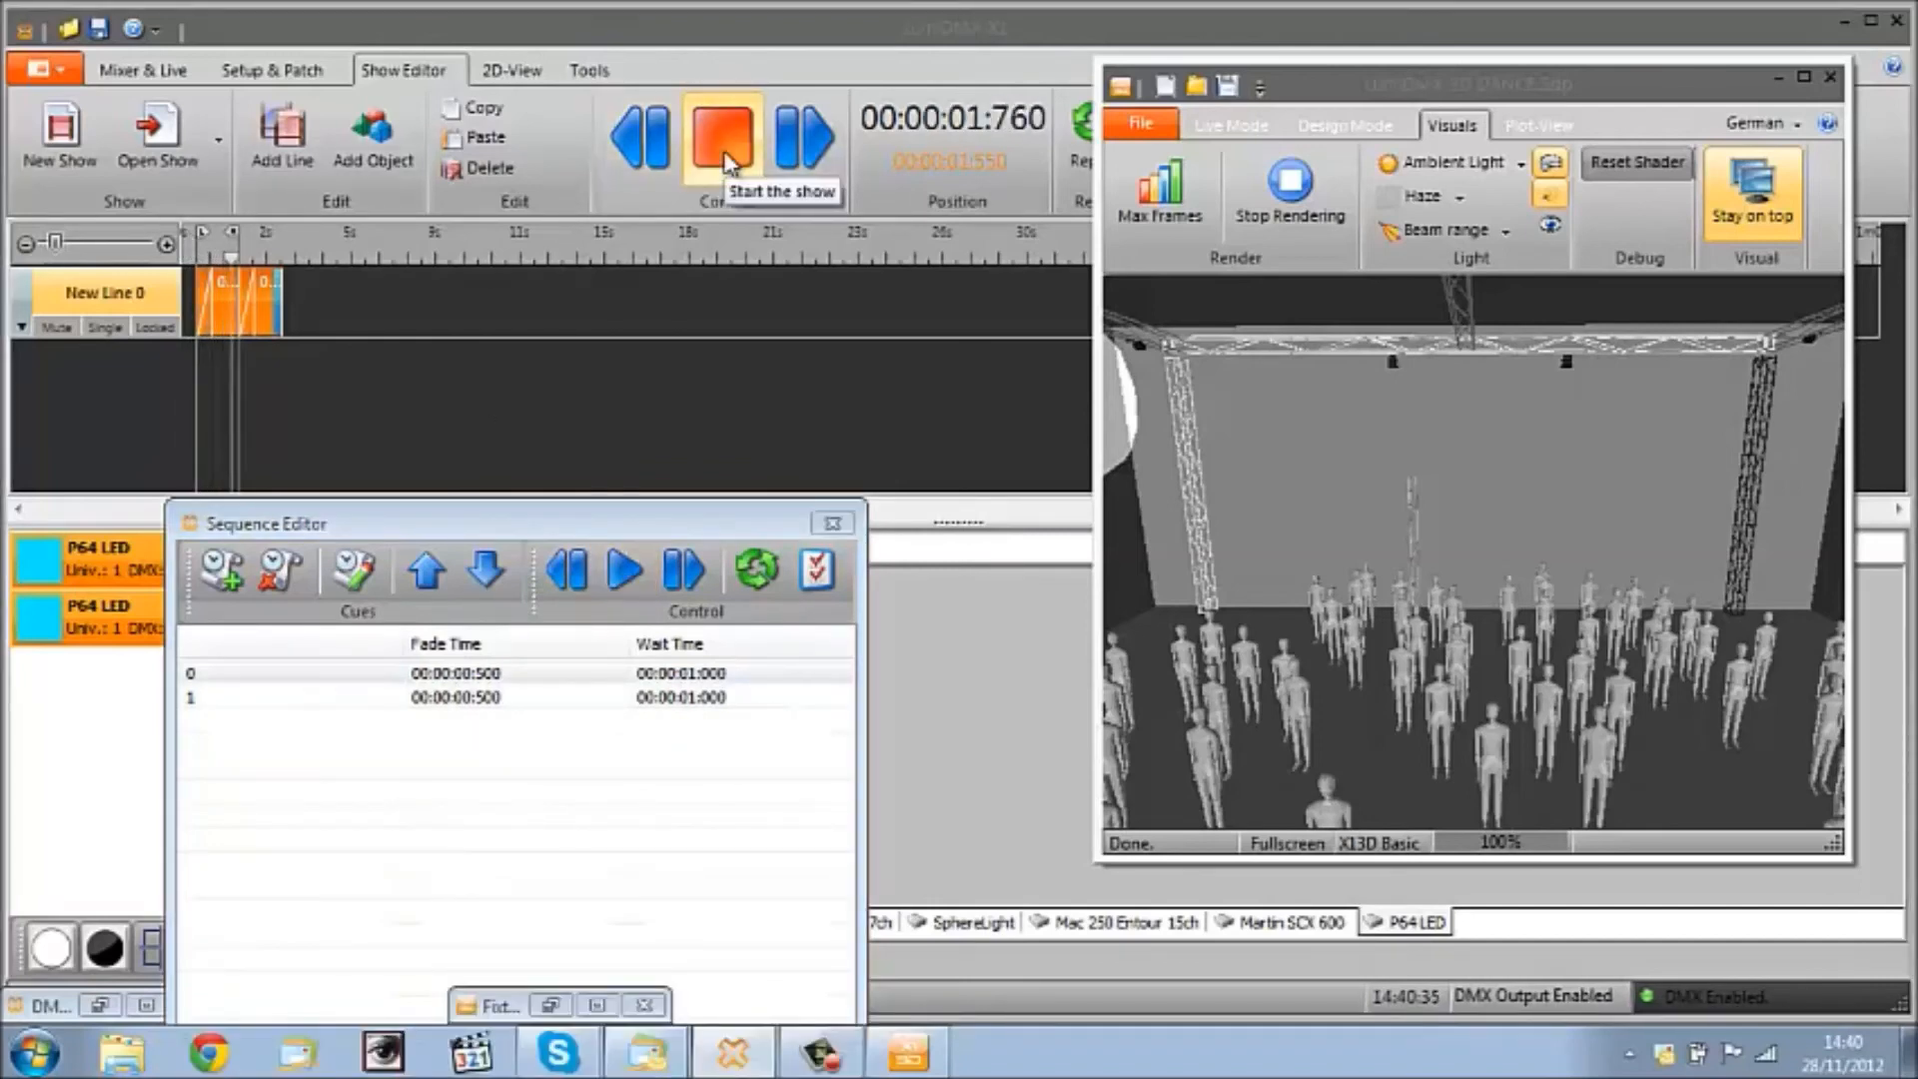
{"action": "left_click", "coordinate": [722, 144]}
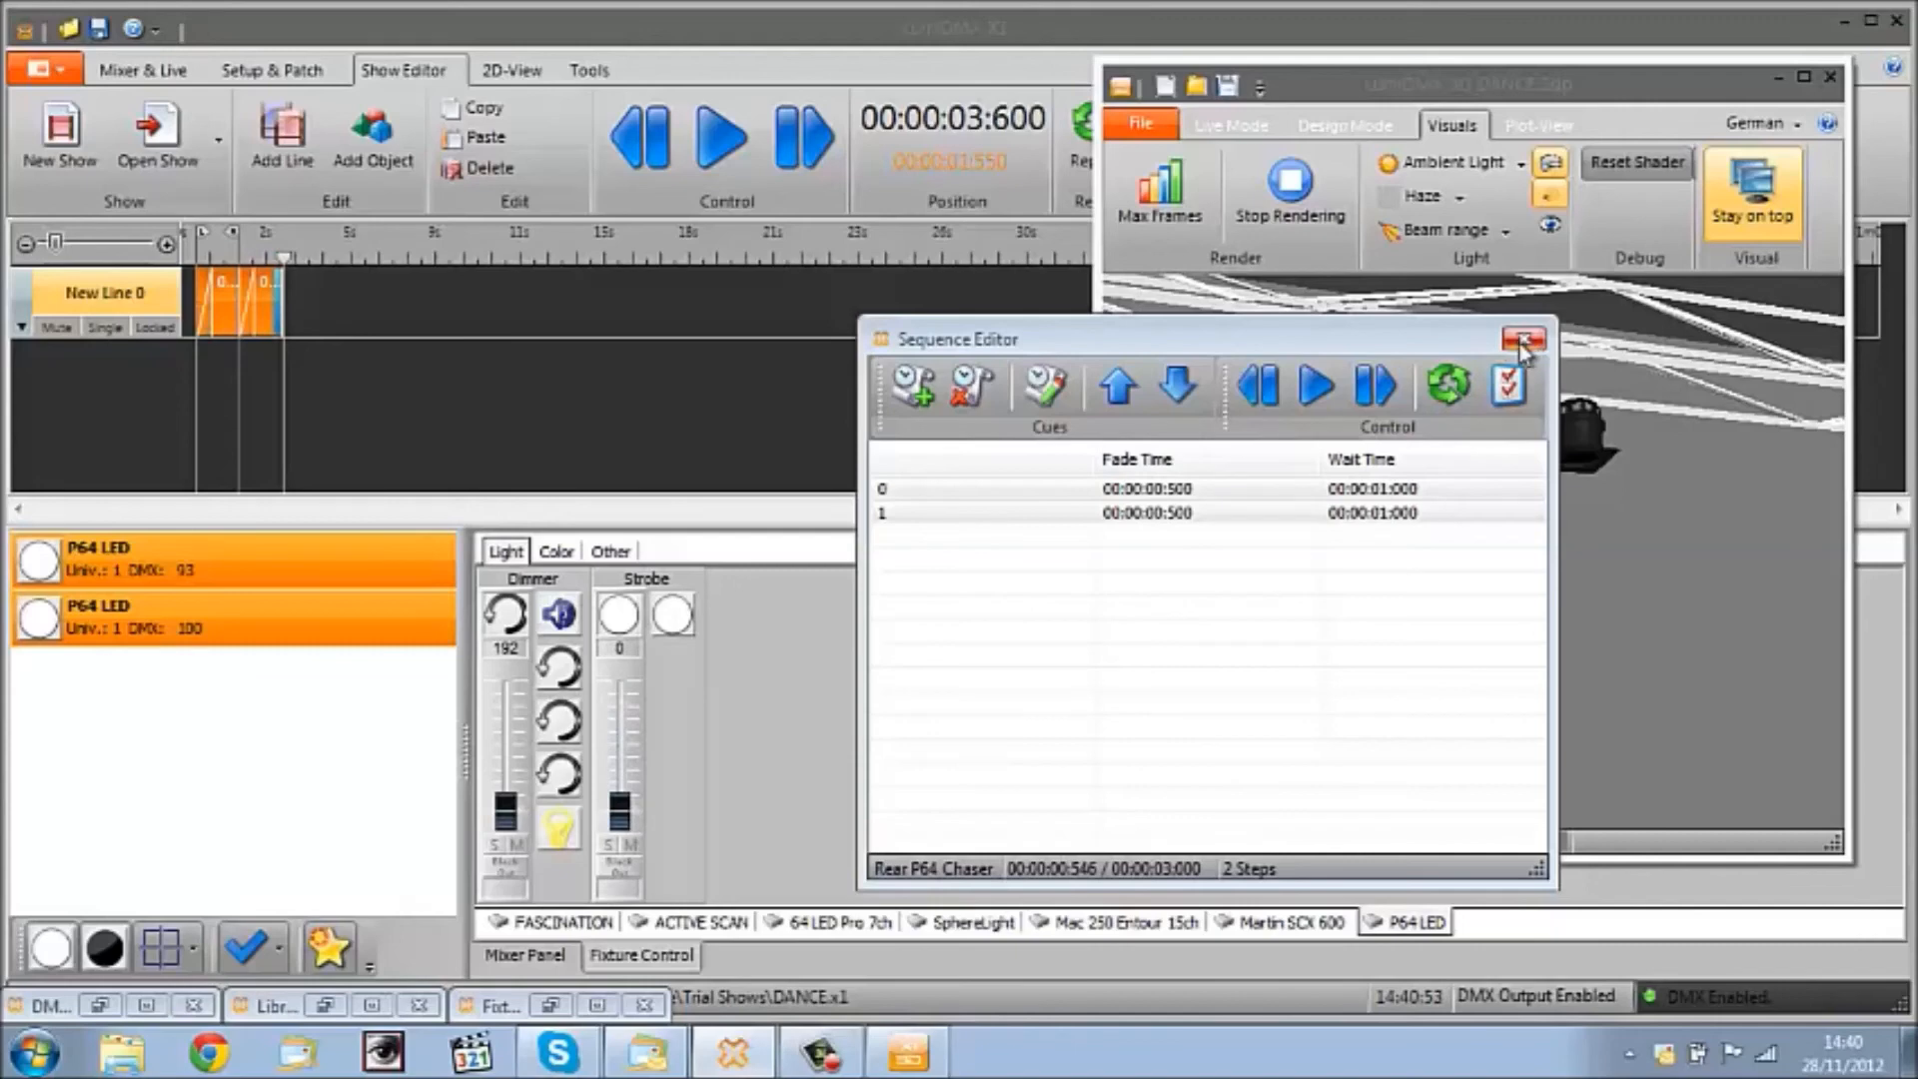
{"action": "left_click", "coordinate": [1514, 338]}
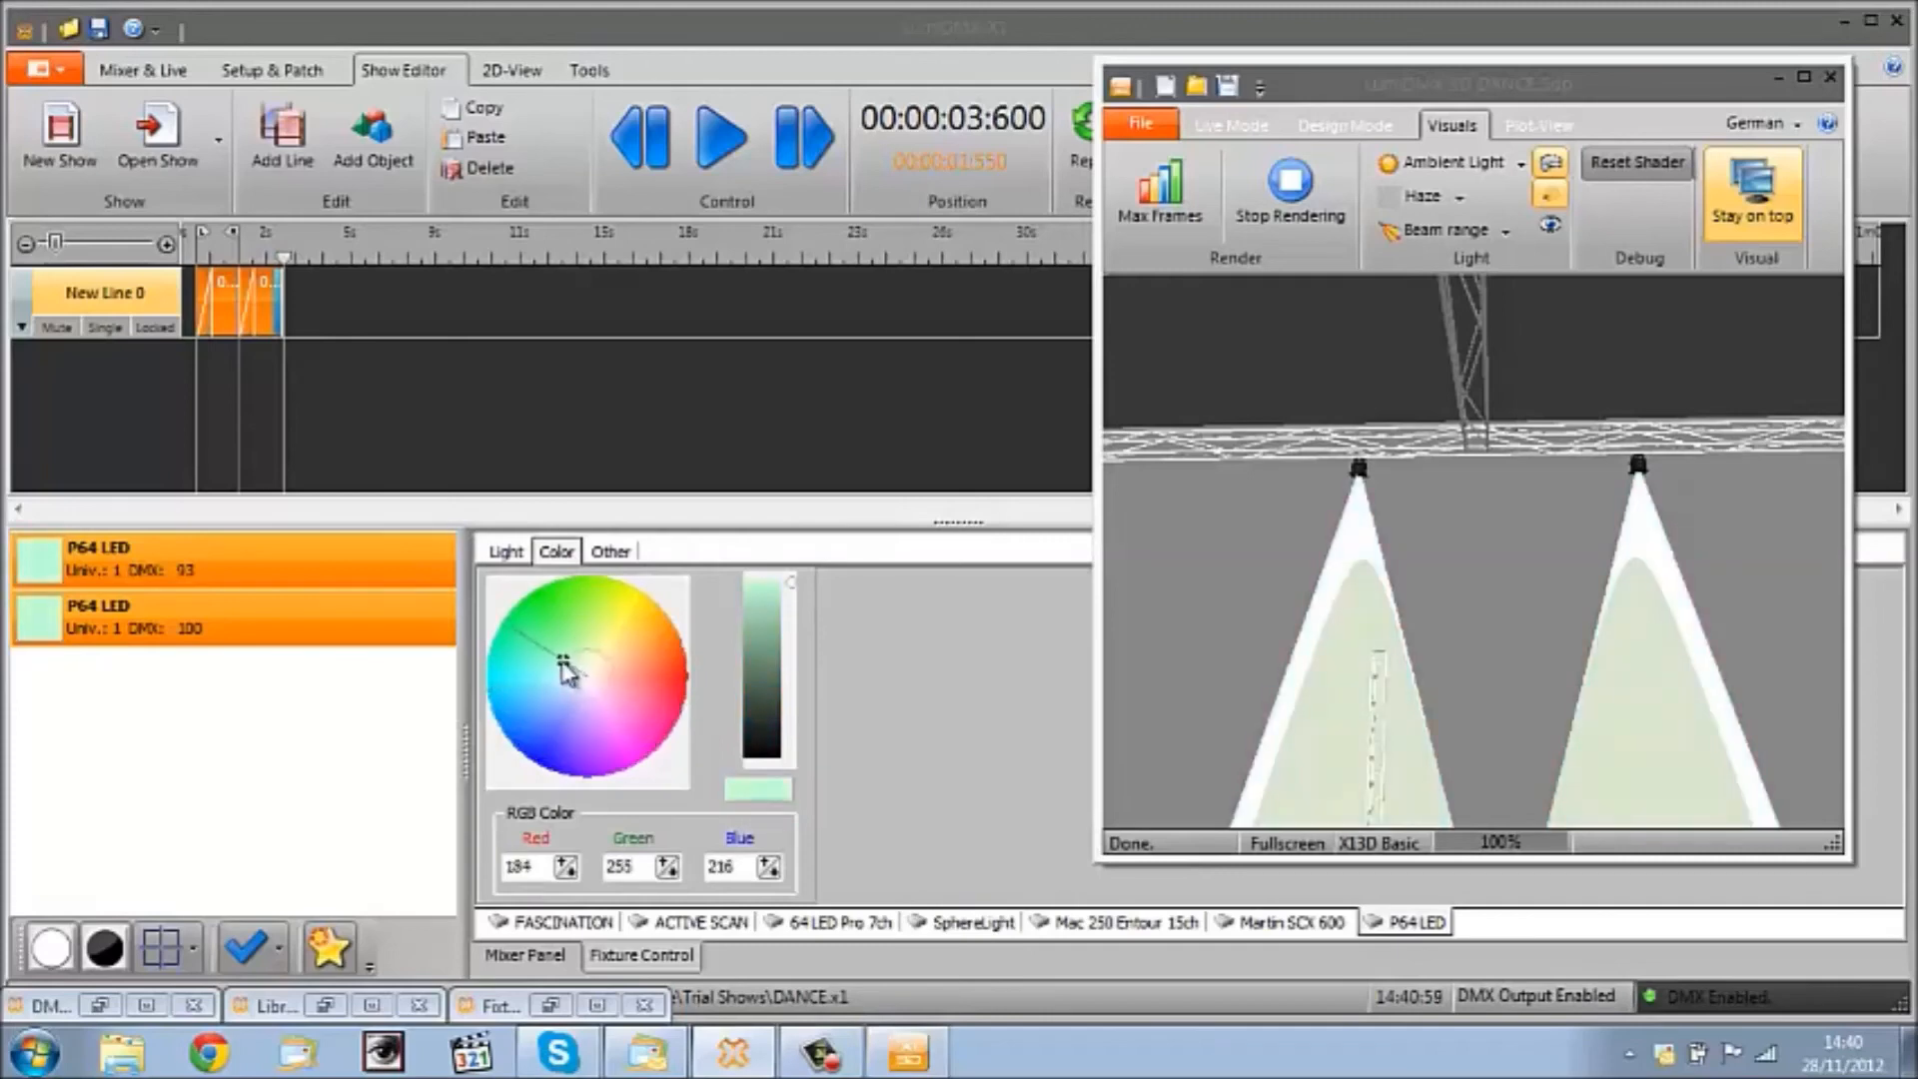
Step: Colour the P64 LEDs cyan and replay the show to see both beams chase, then stop playback
{"action": "left_click", "coordinate": [496, 671]}
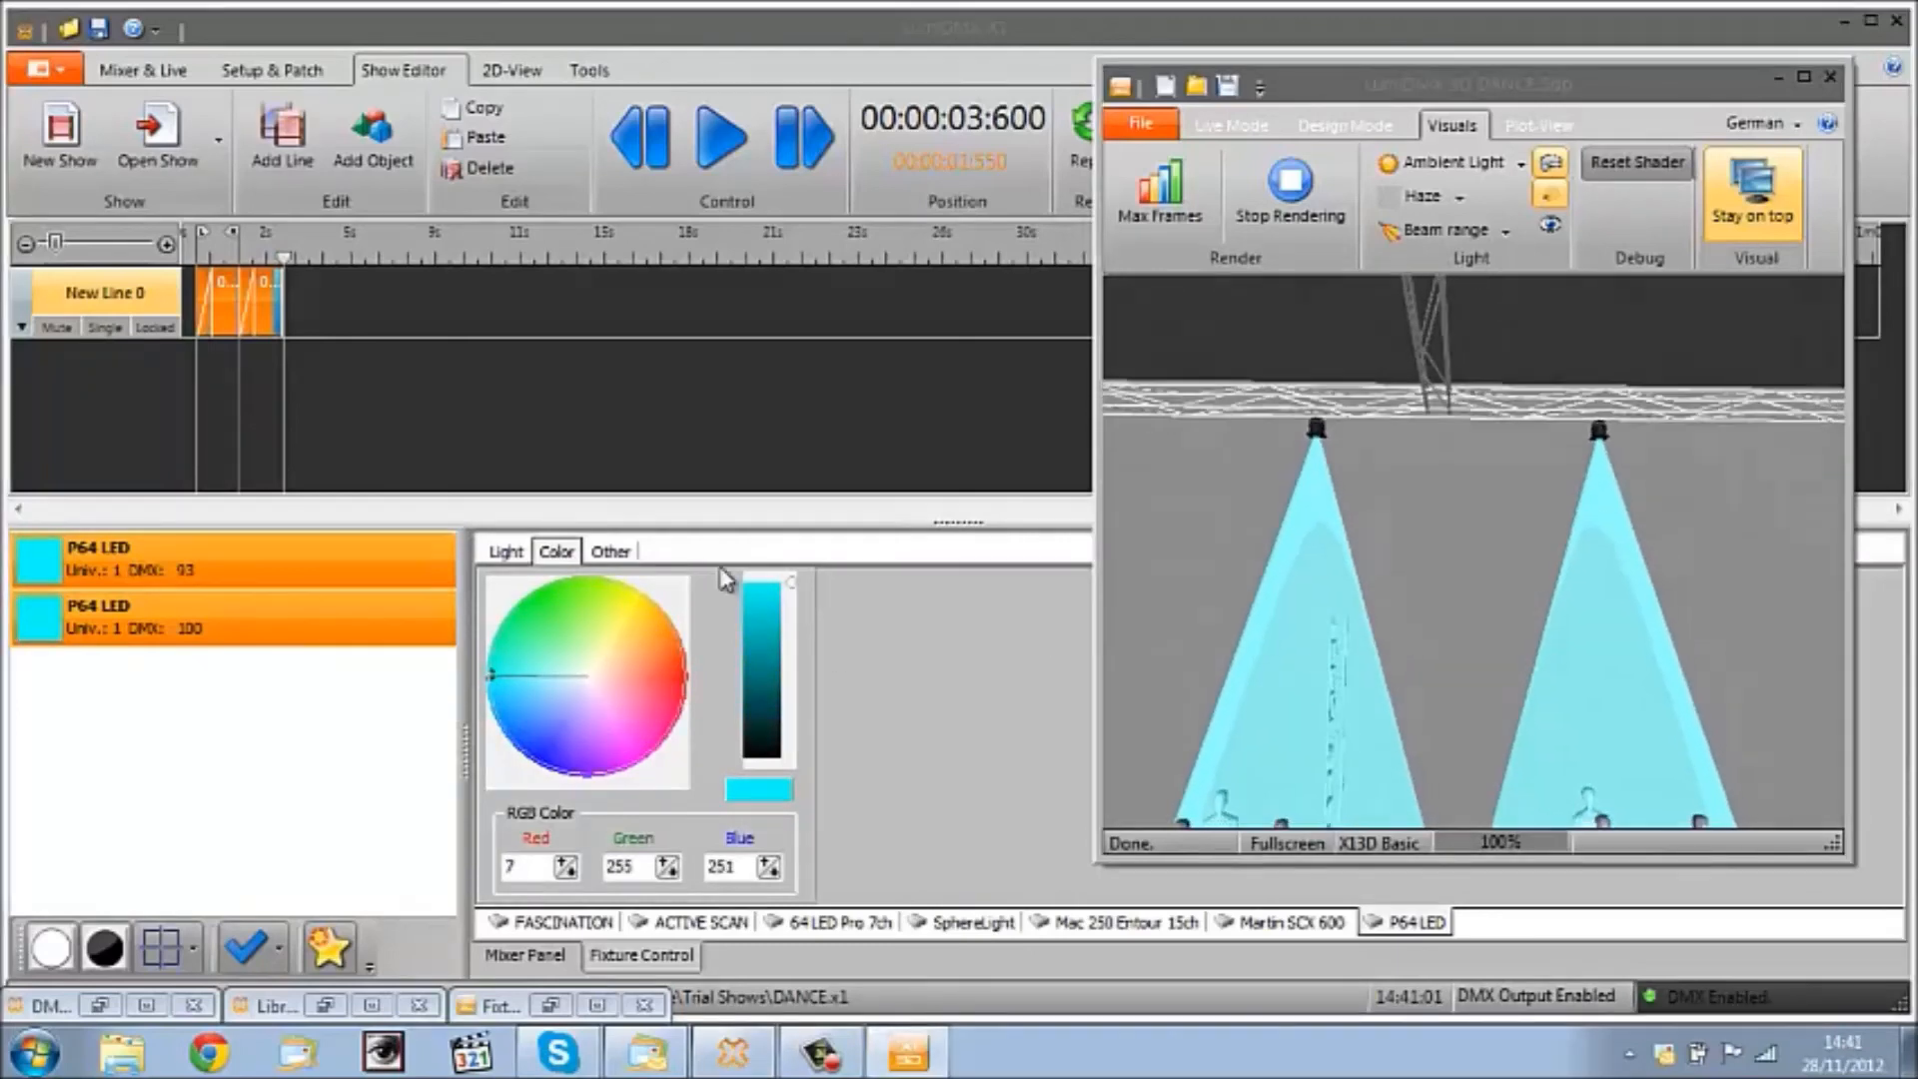
{"action": "left_click", "coordinate": [719, 140]}
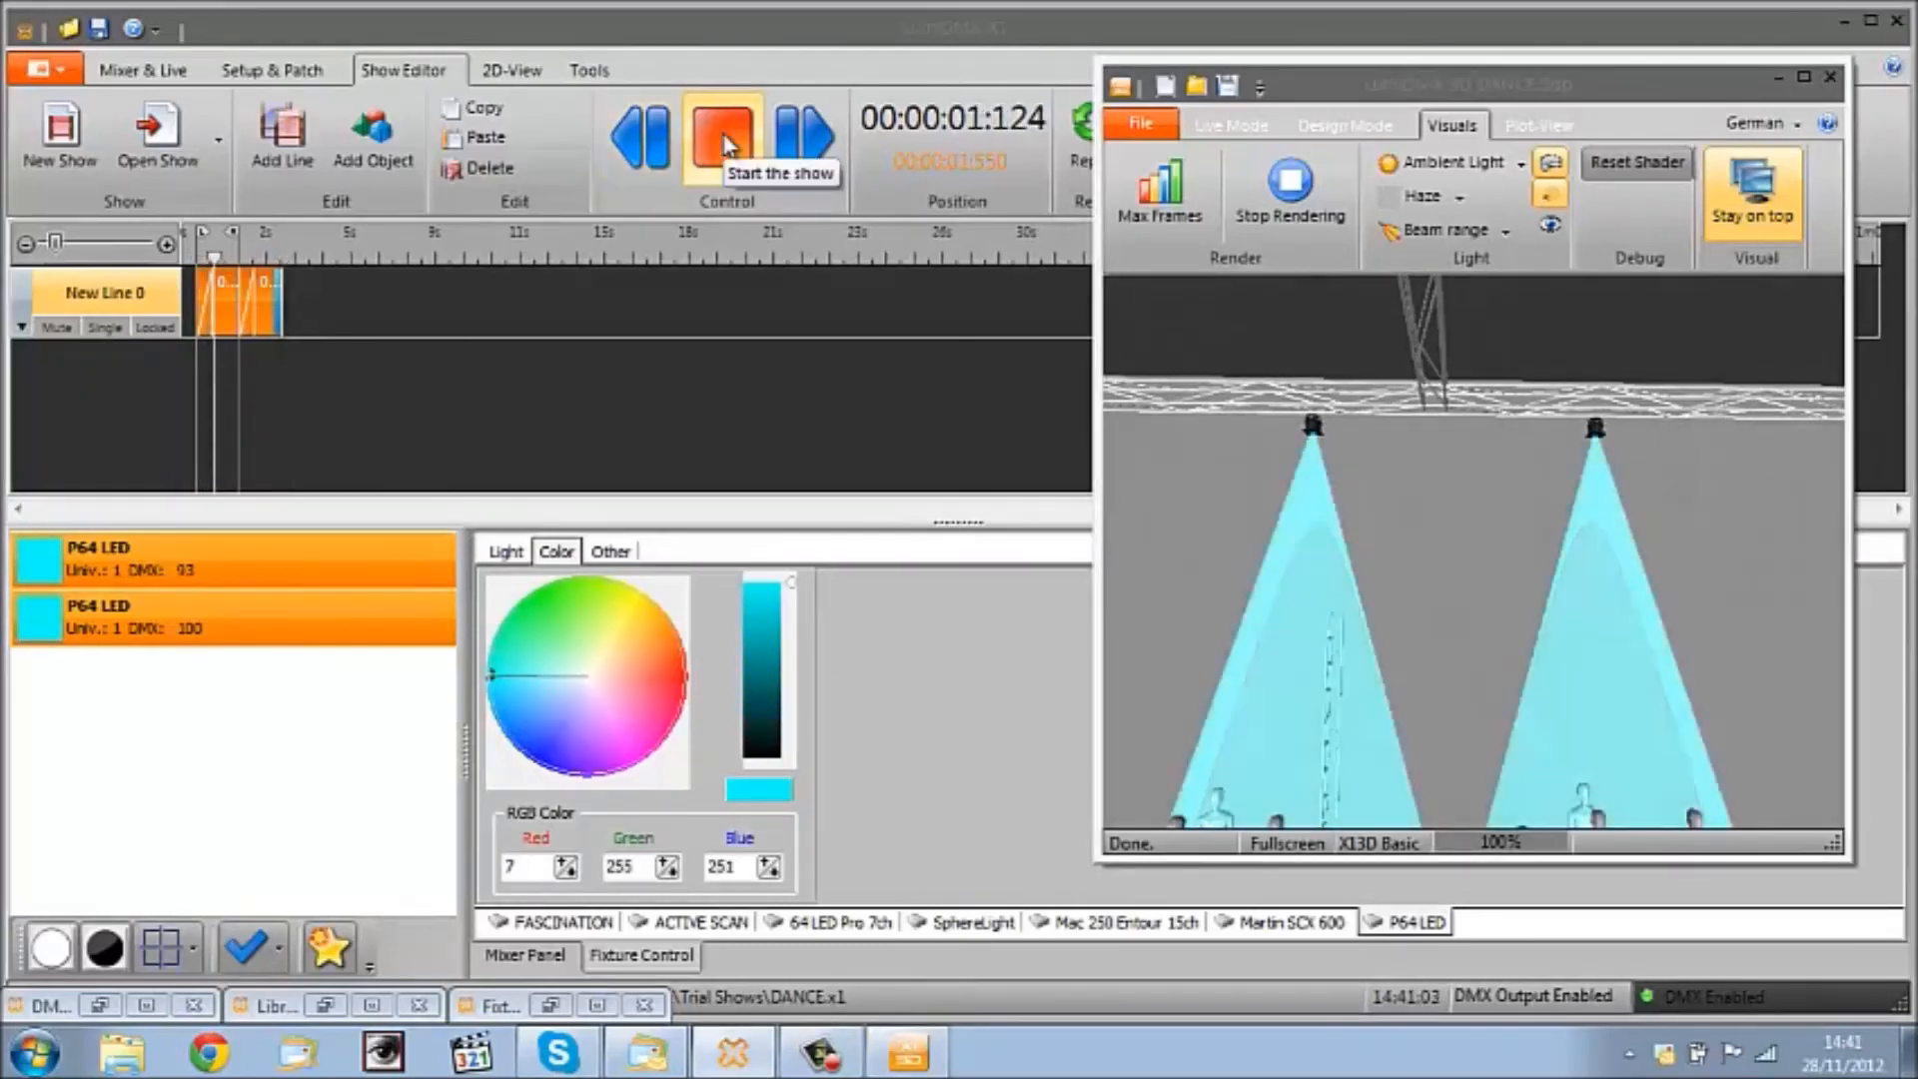
{"action": "left_click", "coordinate": [719, 144]}
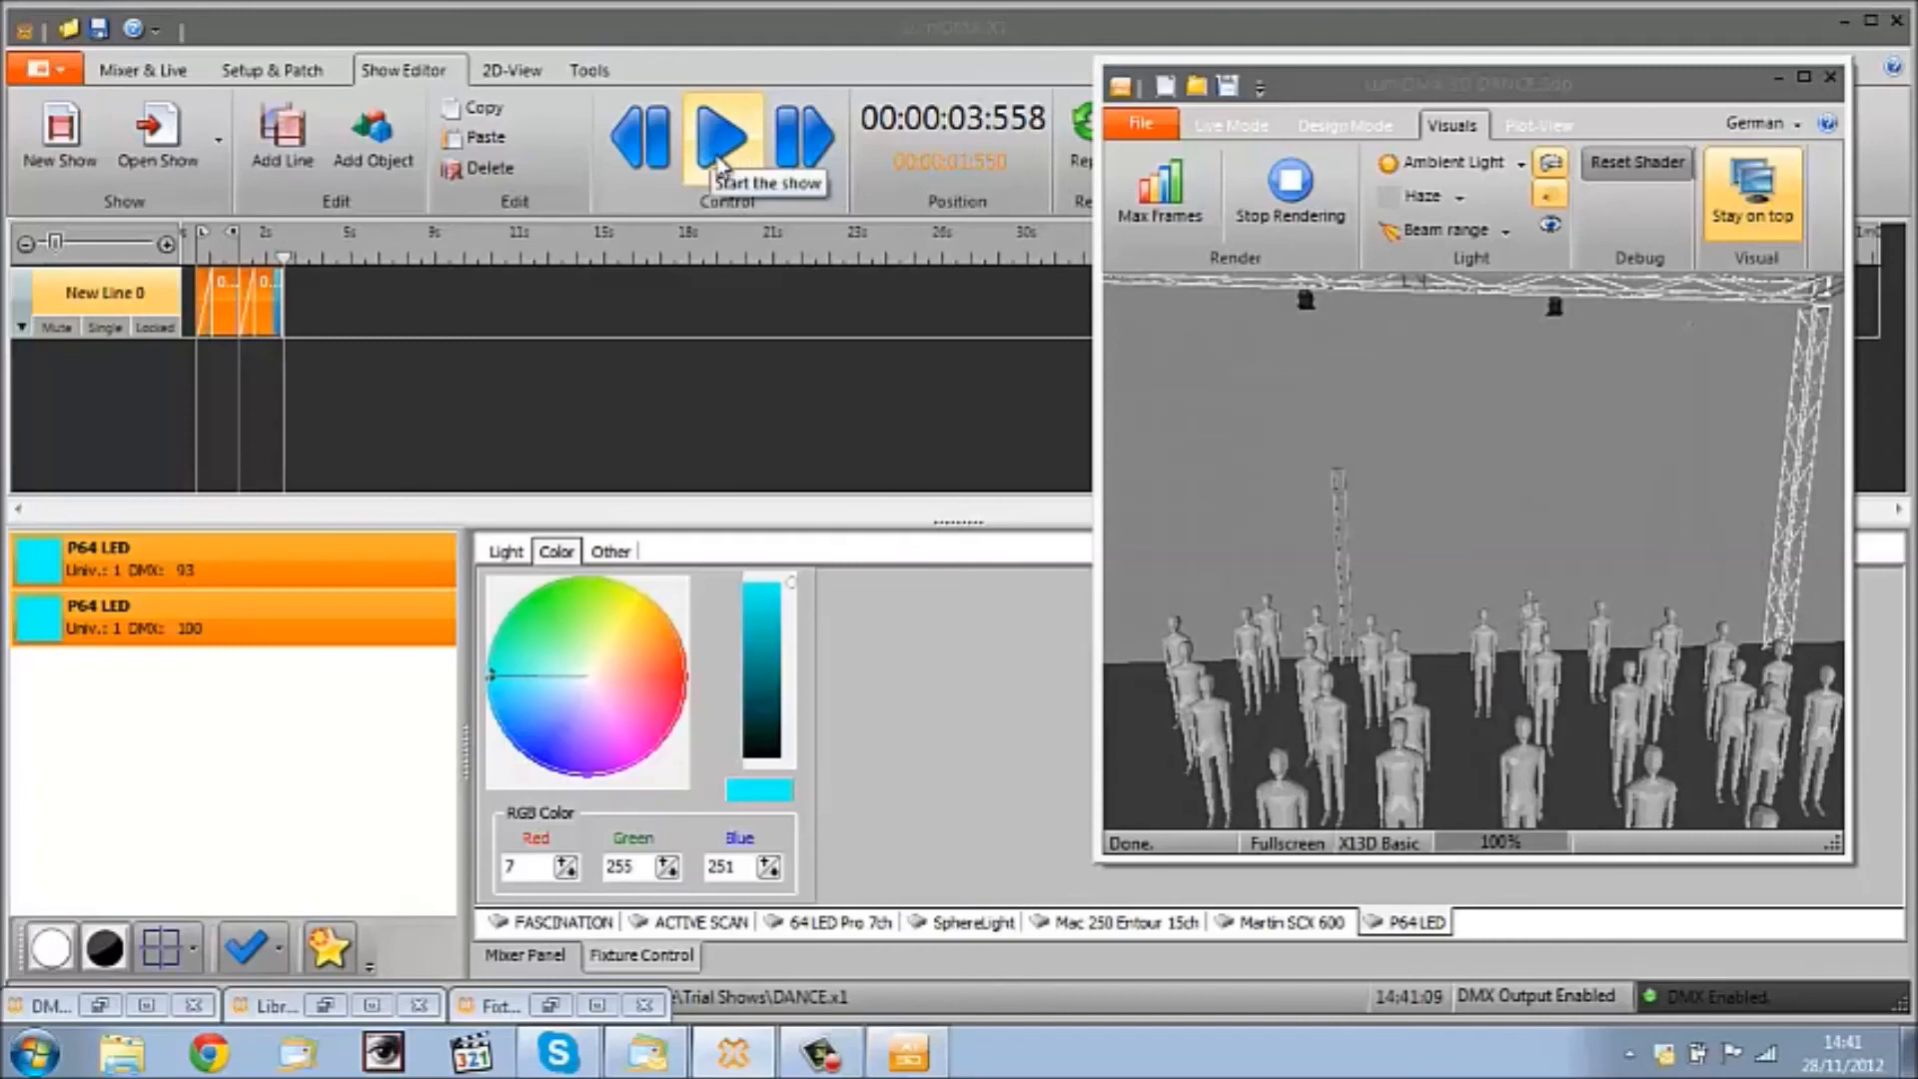
{"action": "left_click", "coordinate": [723, 144]}
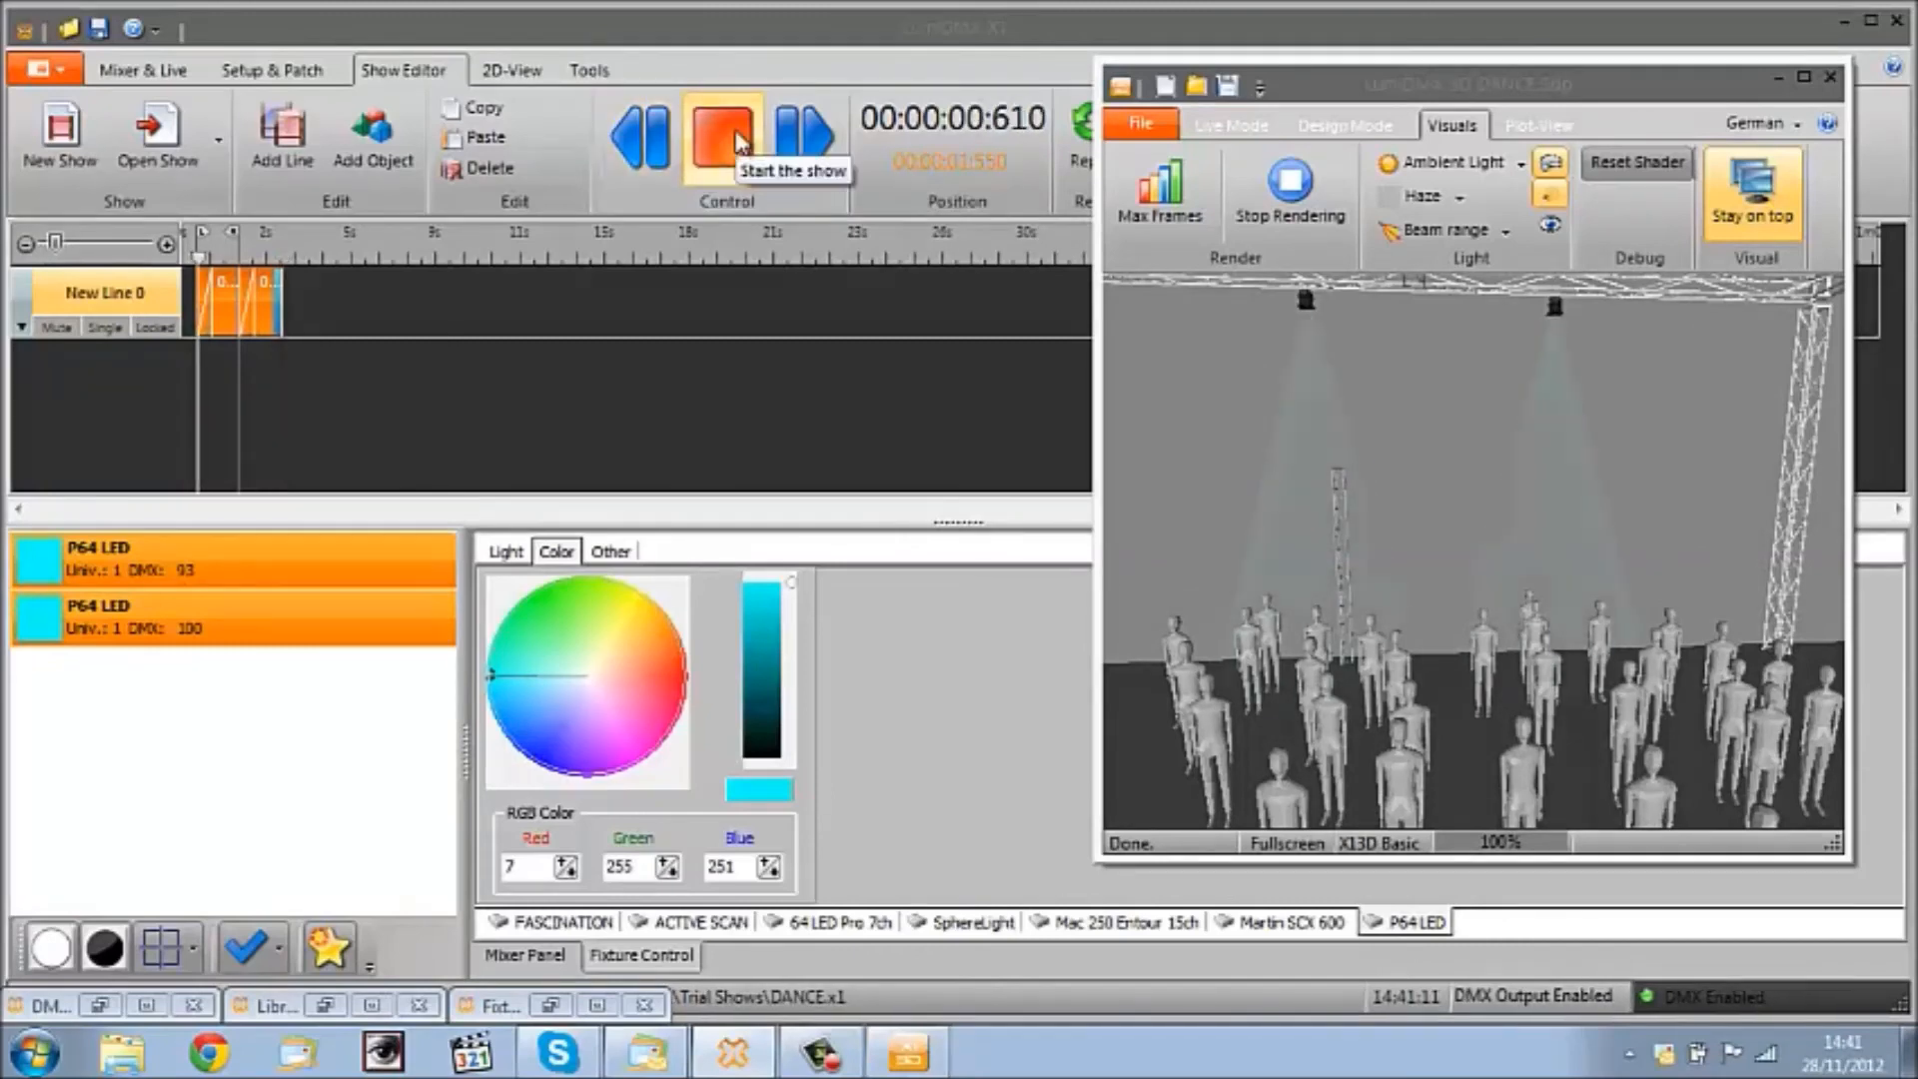
{"action": "left_click", "coordinate": [724, 140]}
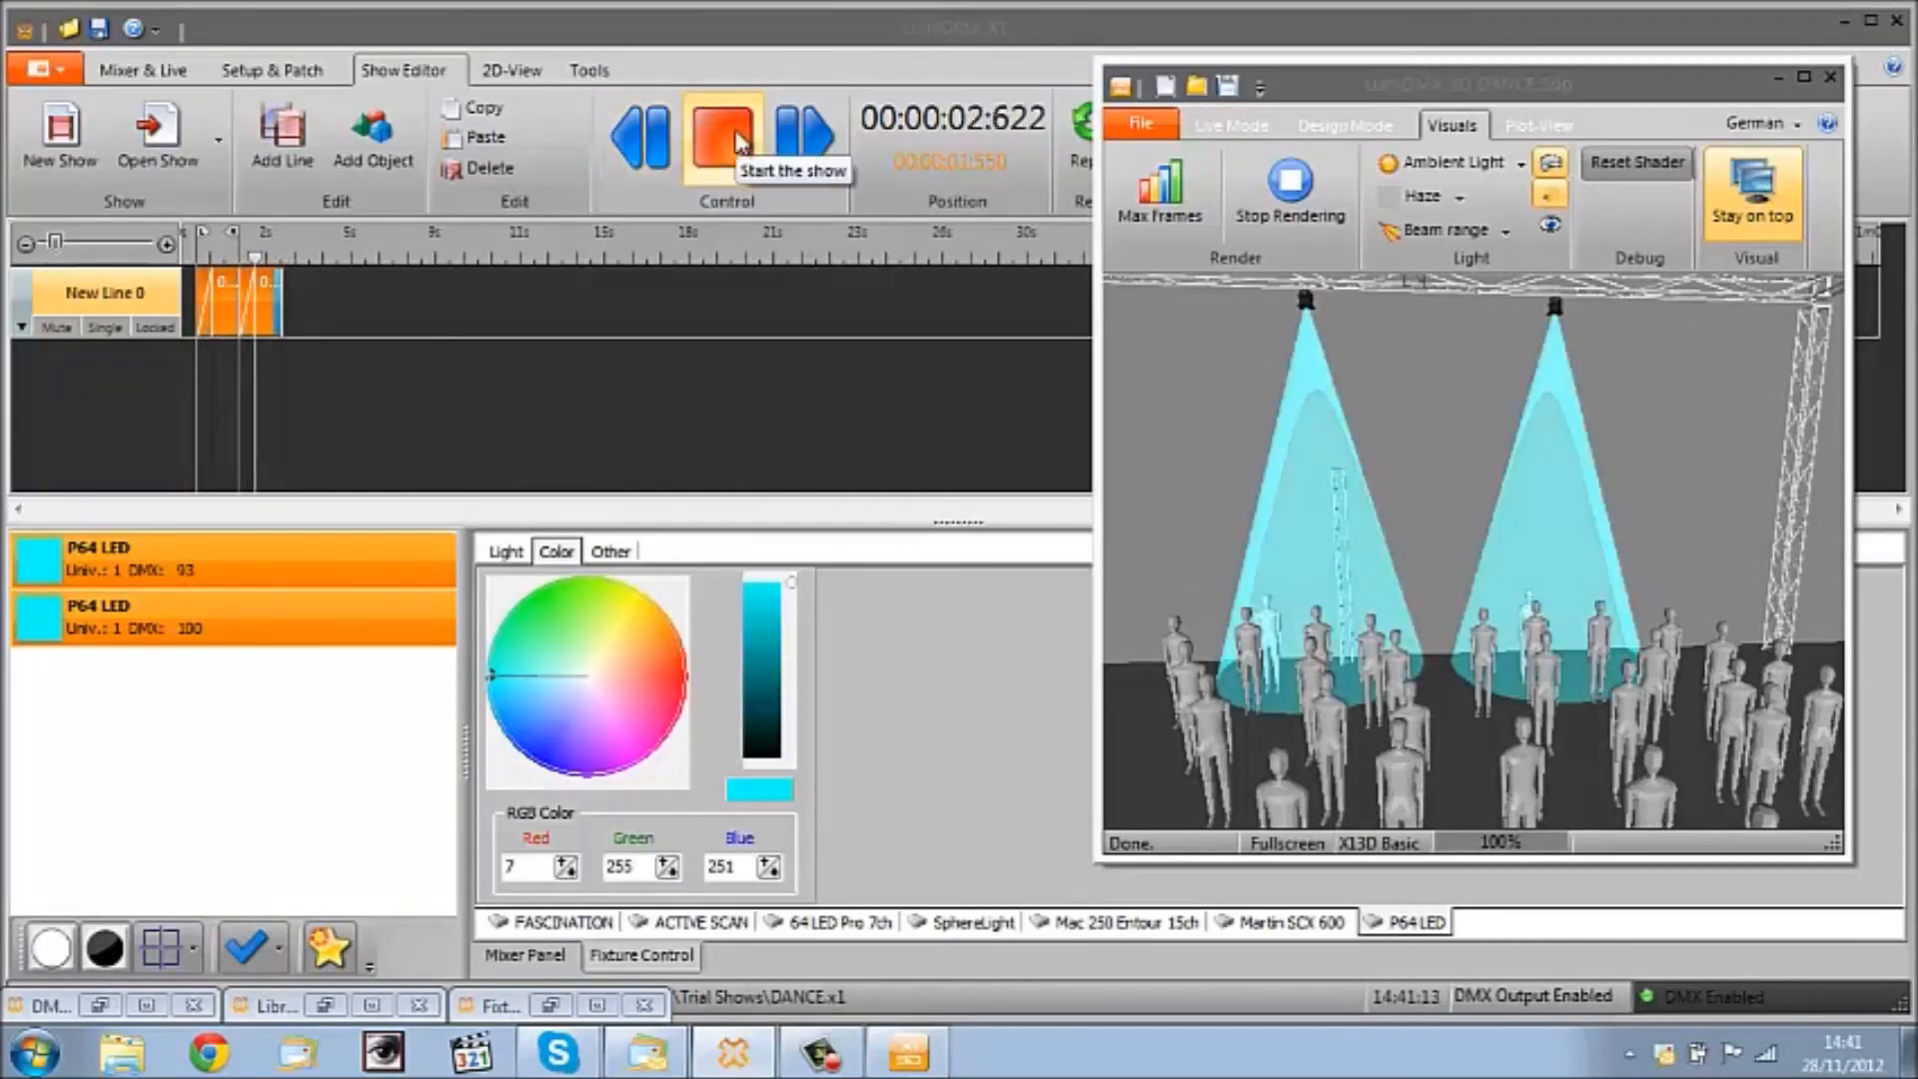
{"action": "left_click", "coordinate": [727, 142]}
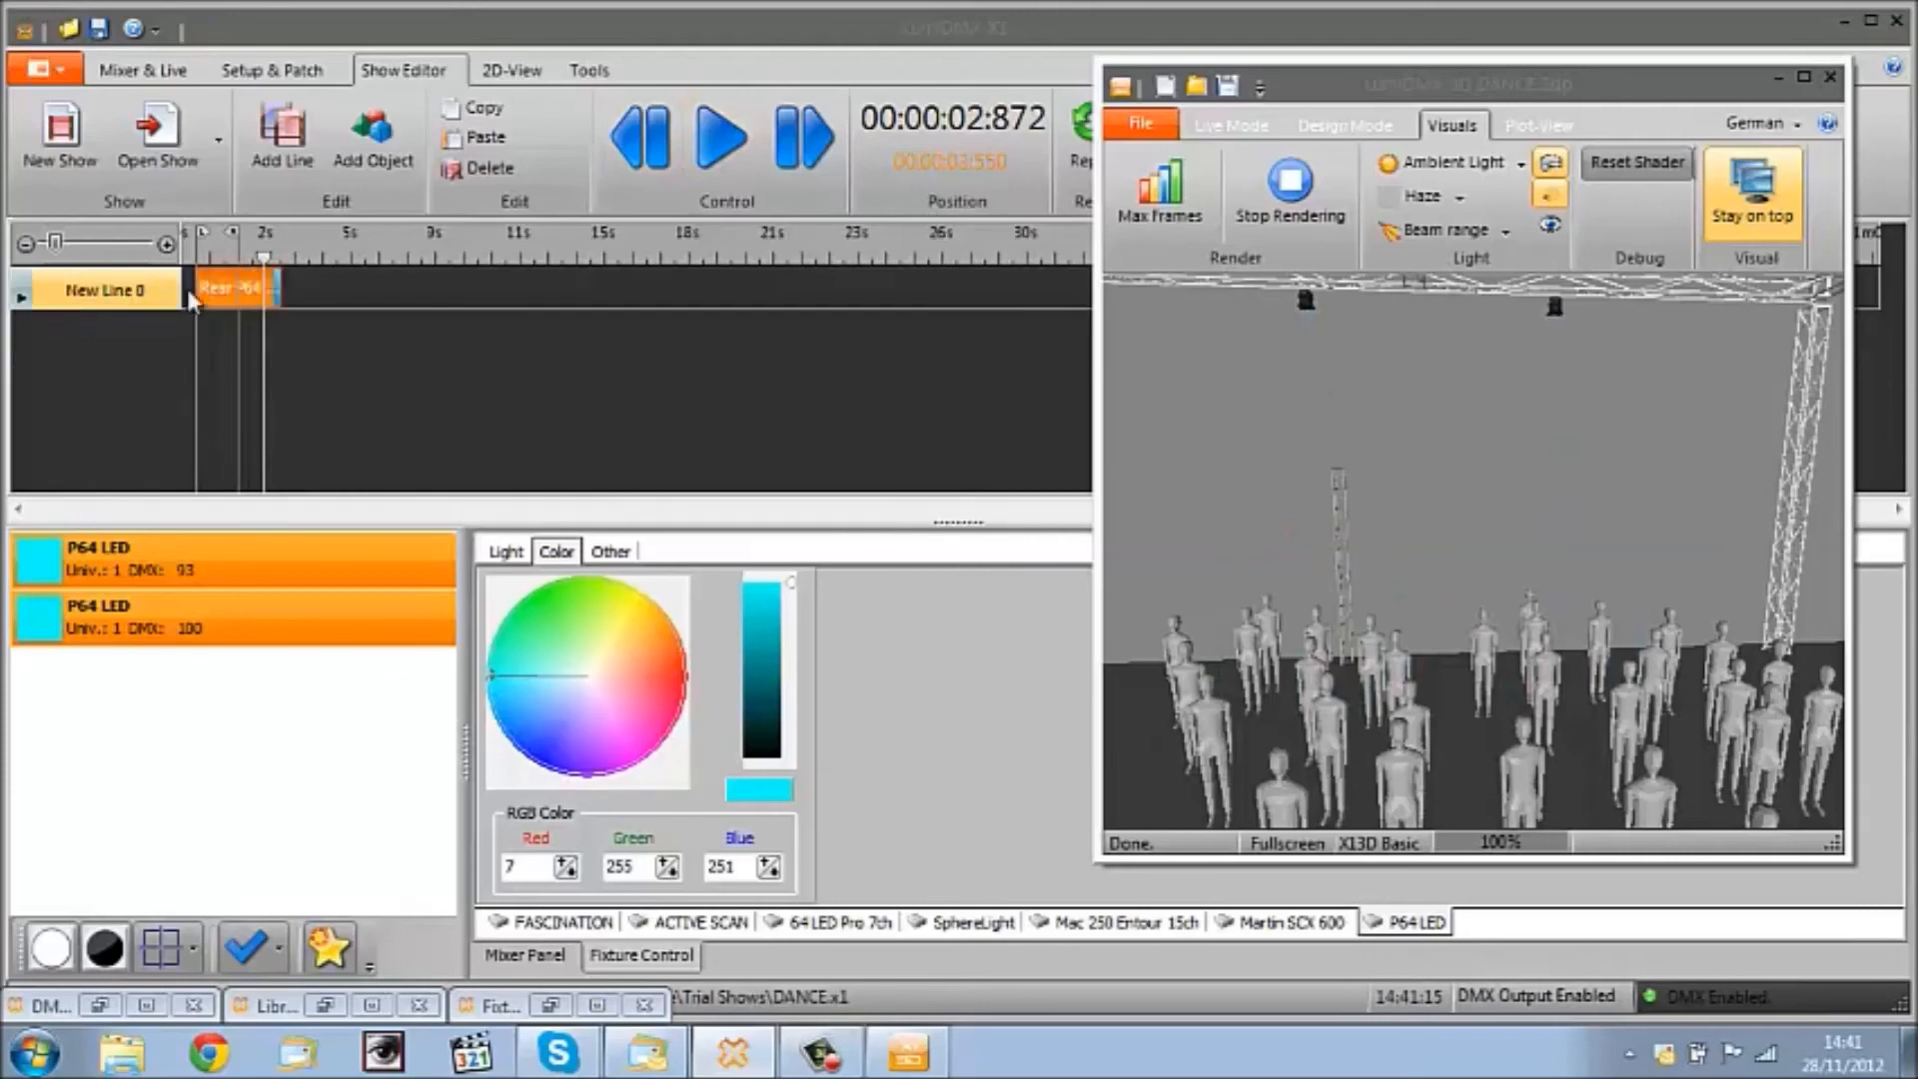
Step: Delete the old chaser object from the timeline and add a fresh Rear P64 Chaser from the library
{"action": "left_click", "coordinate": [455, 168]}
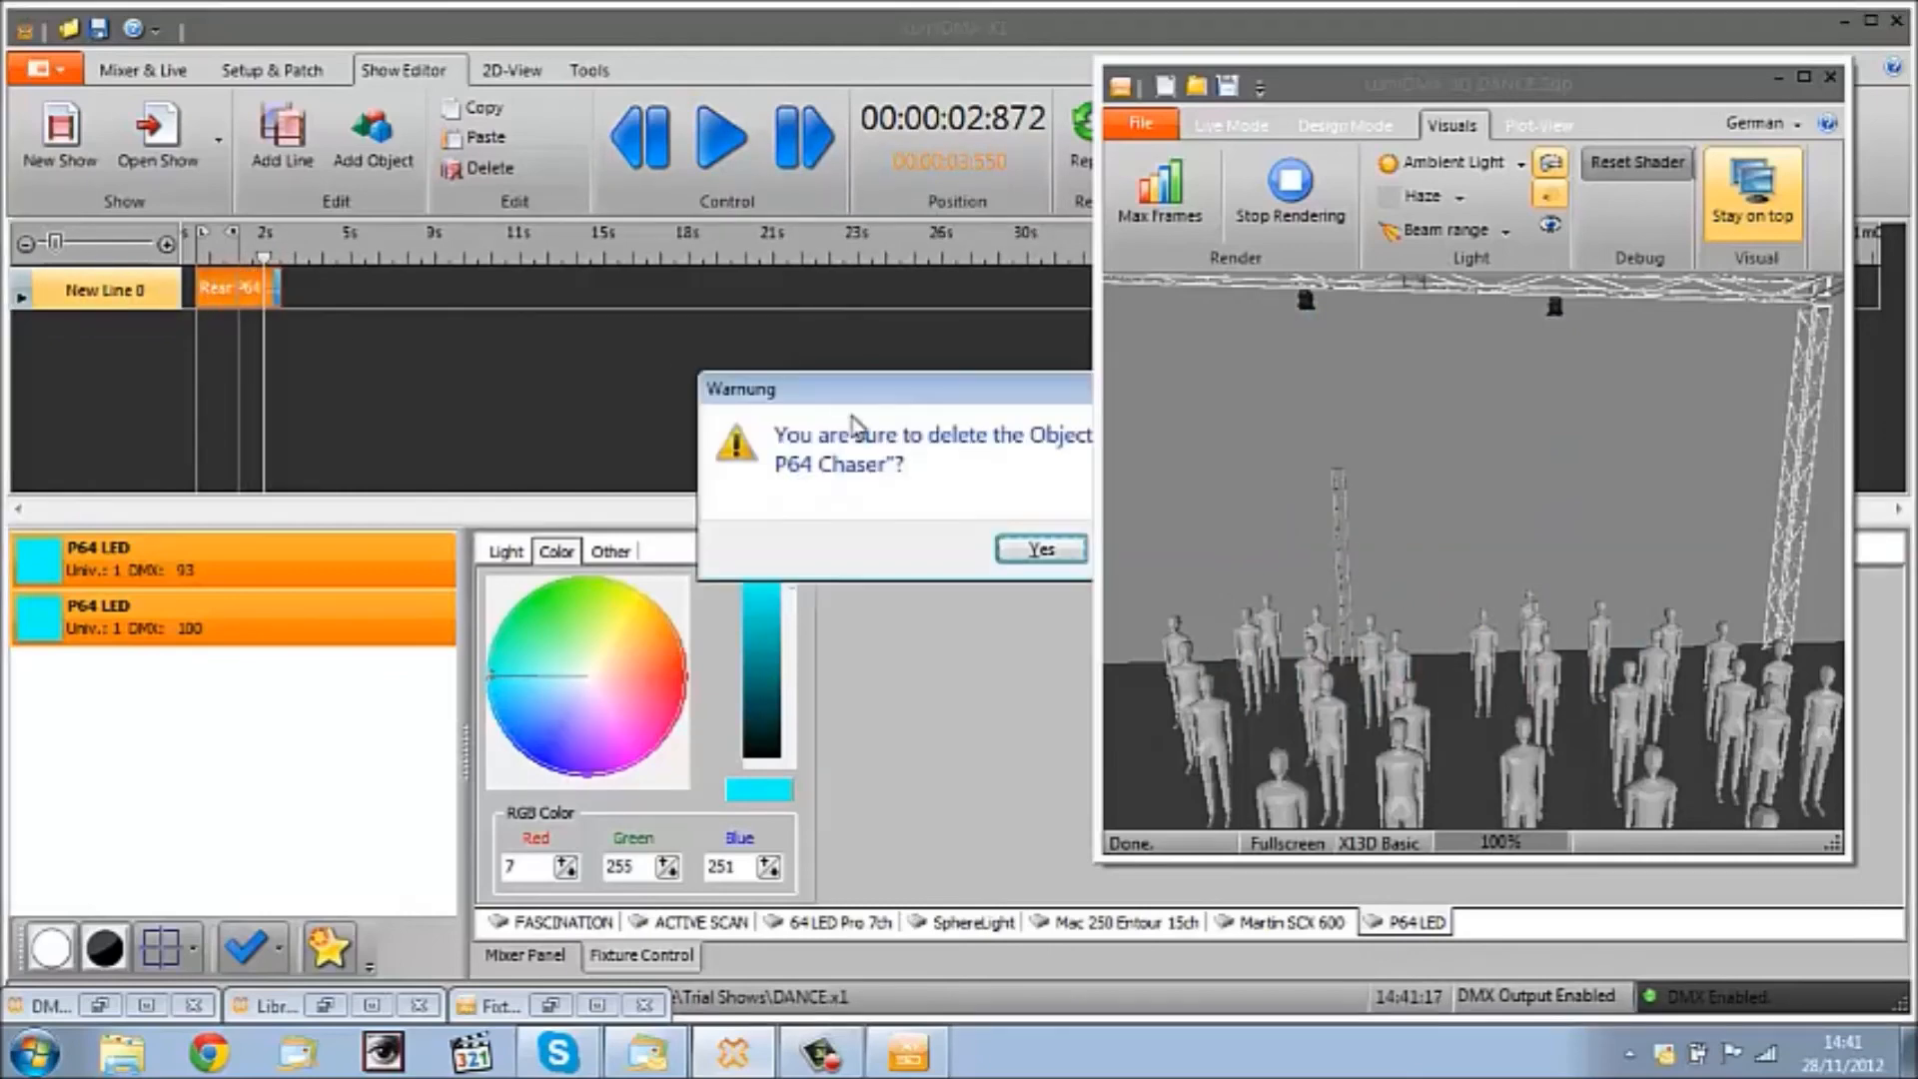
{"action": "left_click", "coordinate": [1041, 548]}
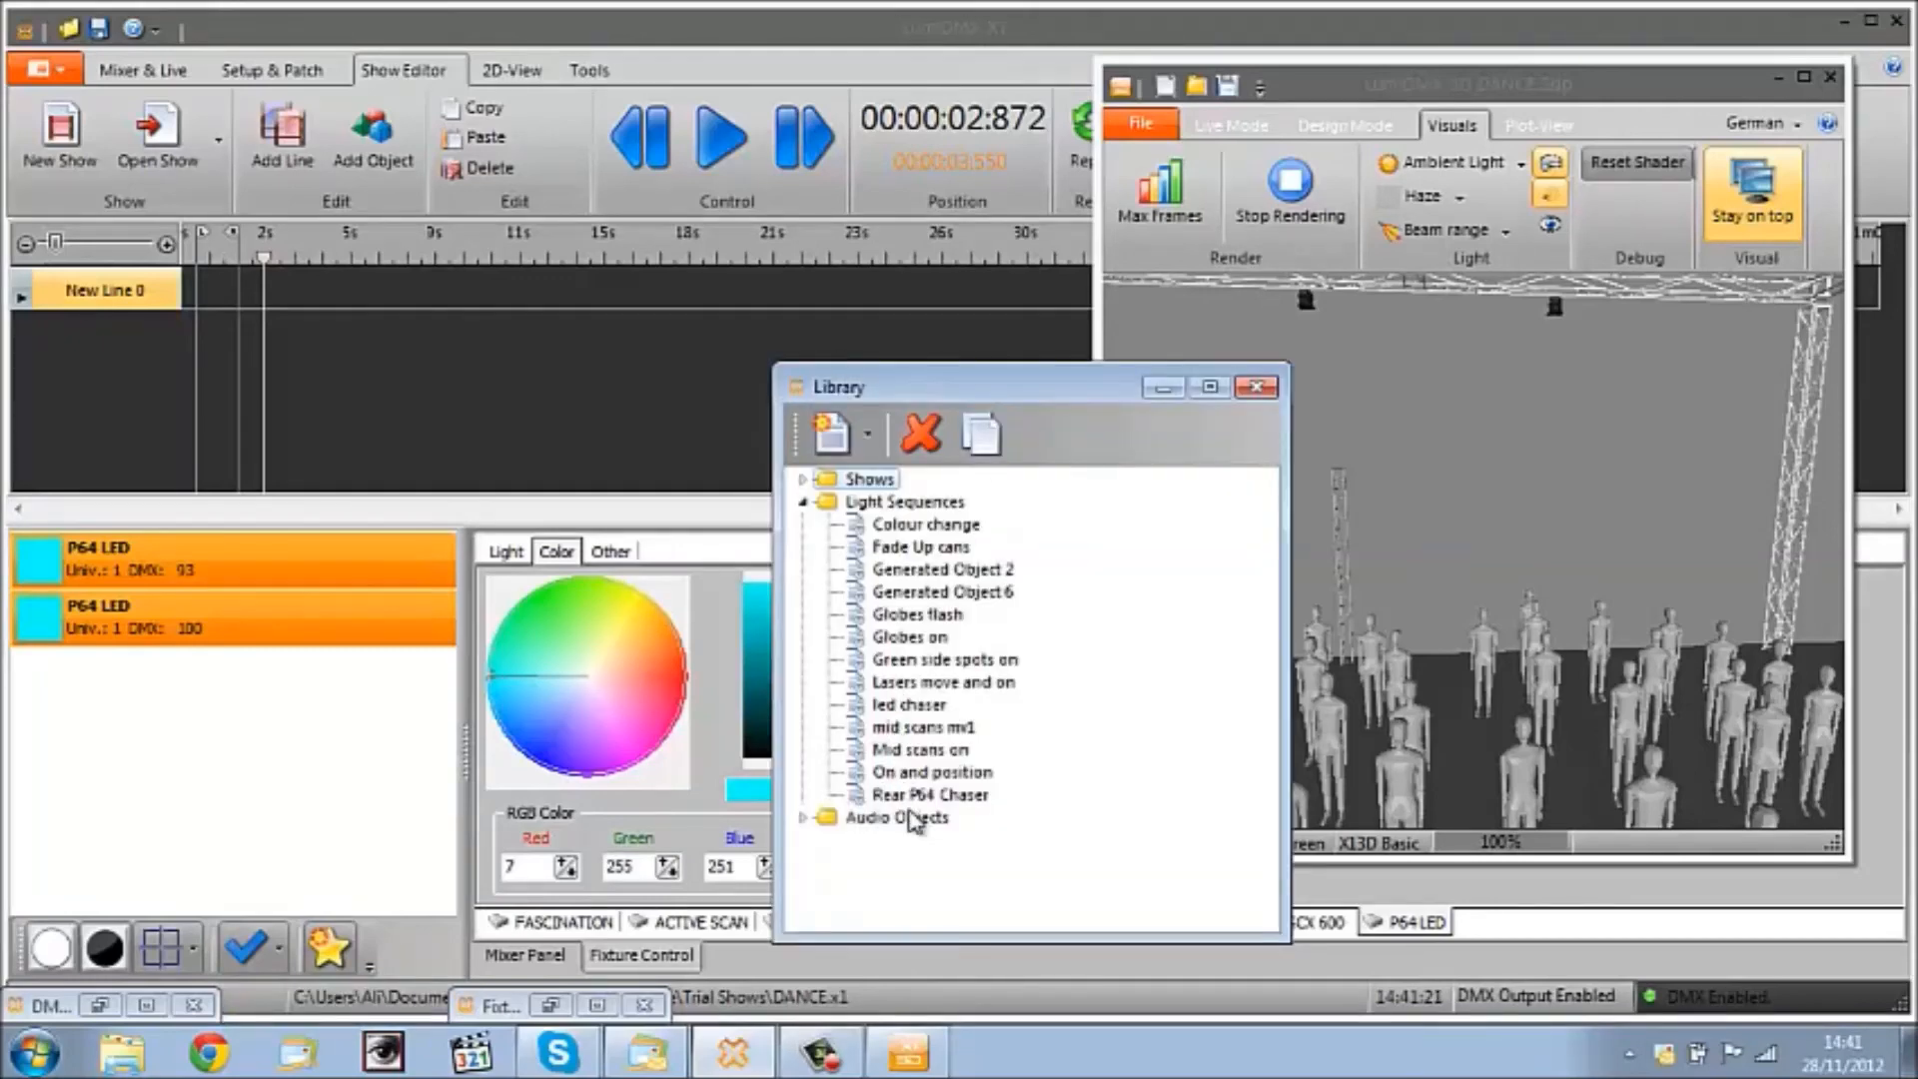
{"action": "left_click", "coordinate": [929, 795]}
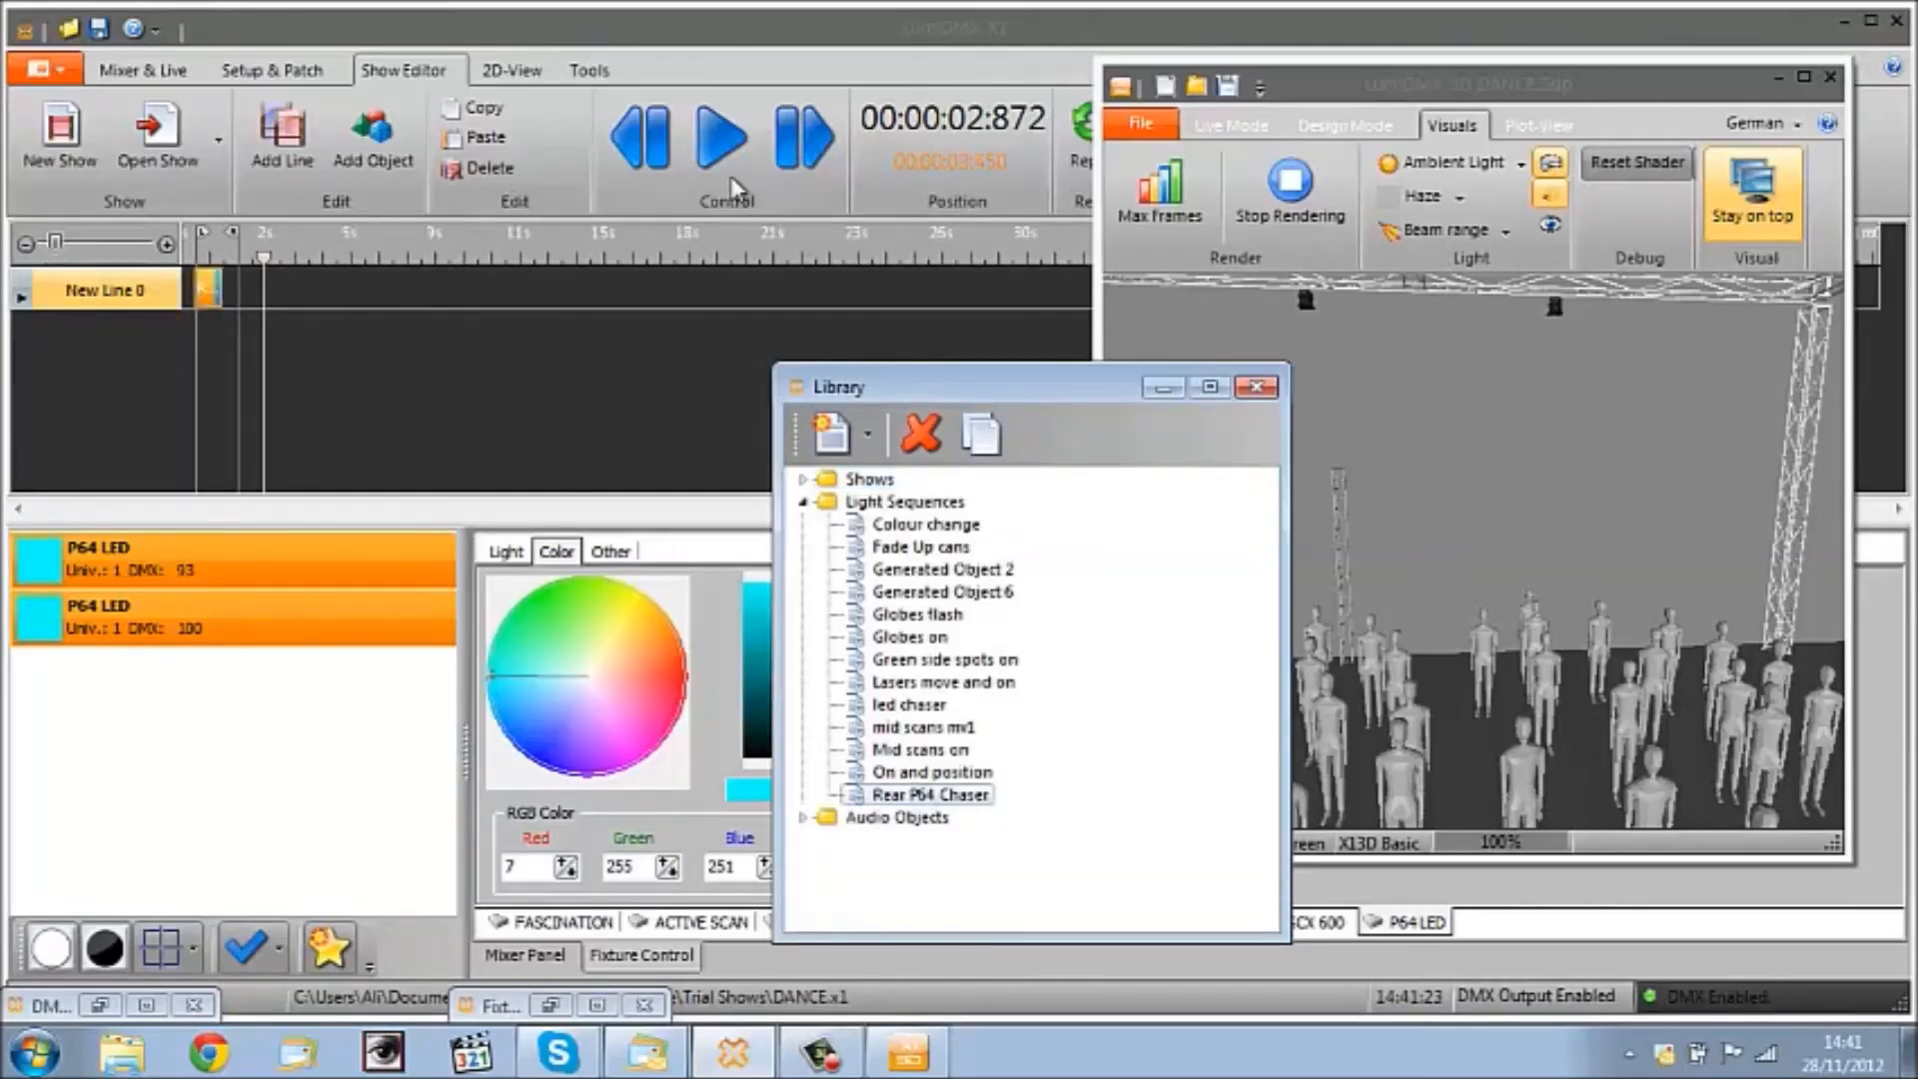
Step: Close the library, rewind and play the show to preview the new chaser, then stop
{"action": "left_click", "coordinate": [721, 140]}
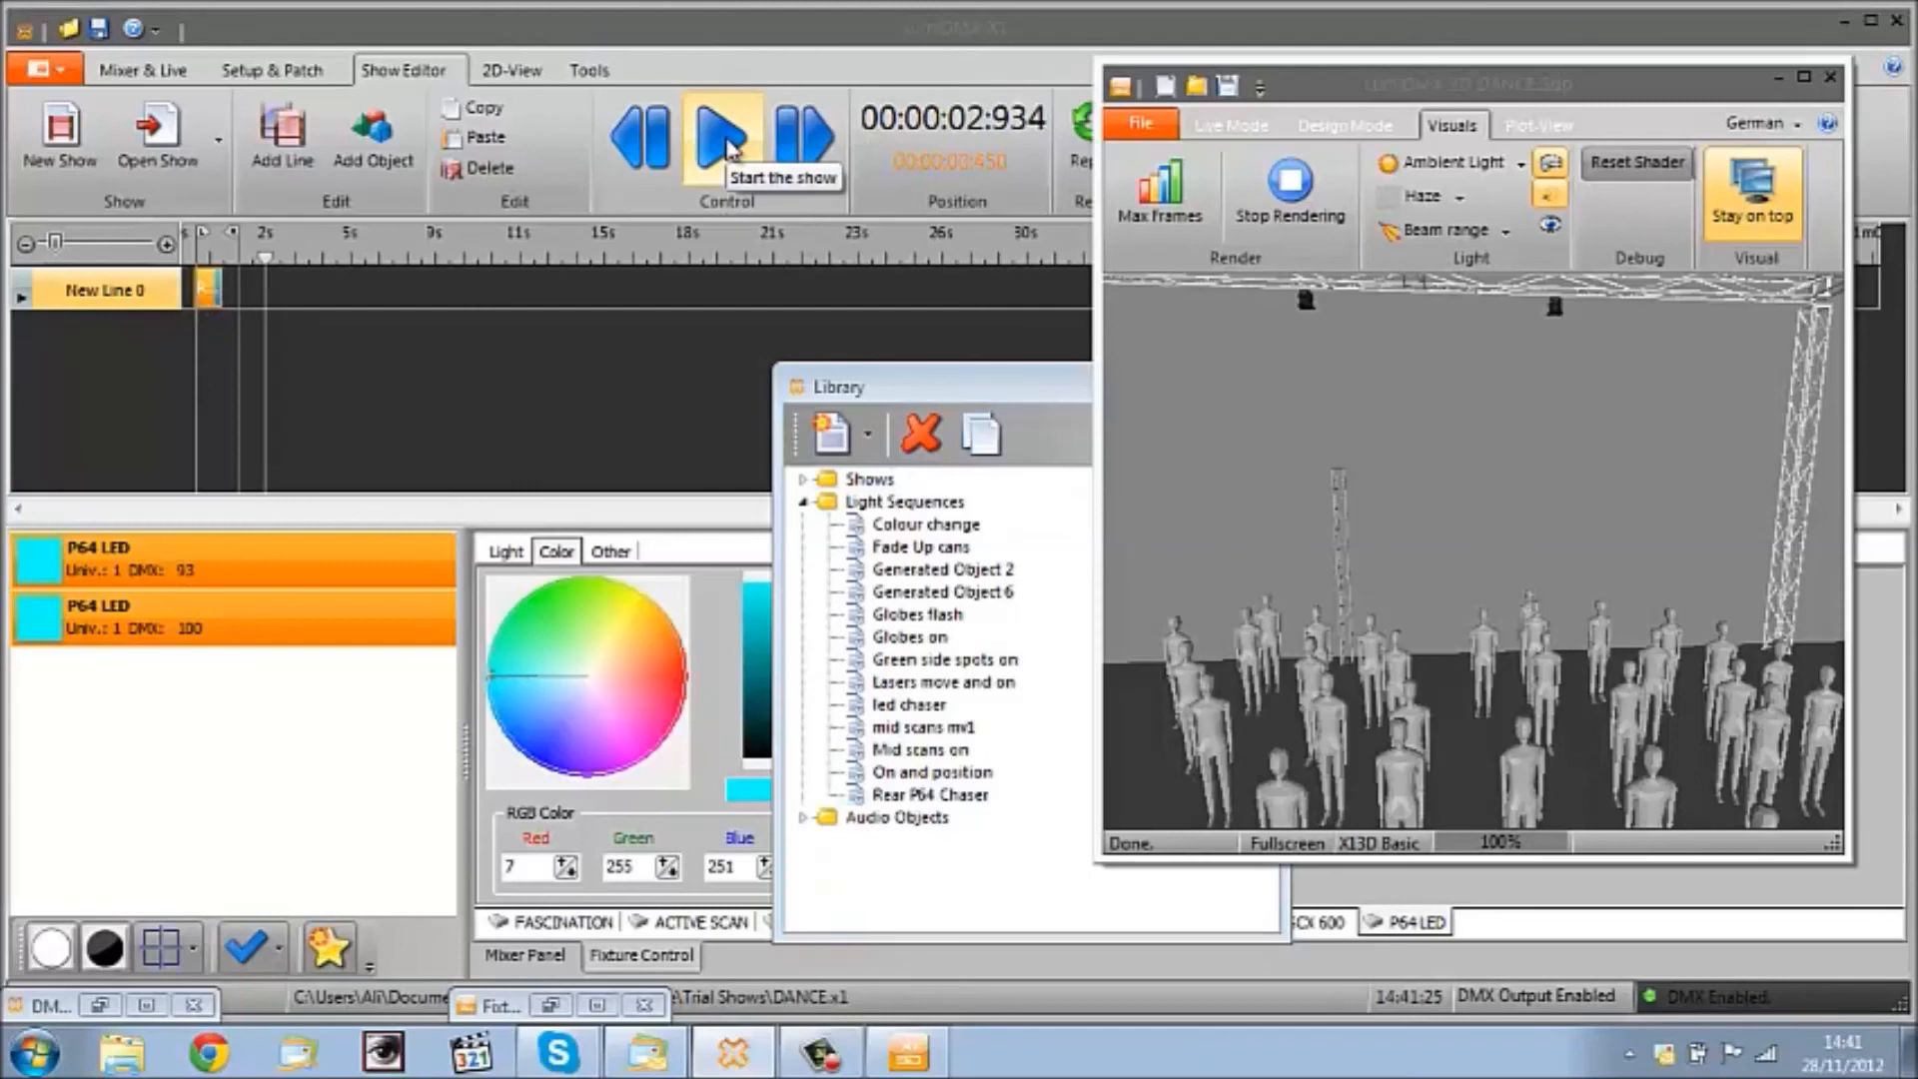
{"action": "left_click", "coordinate": [639, 143]}
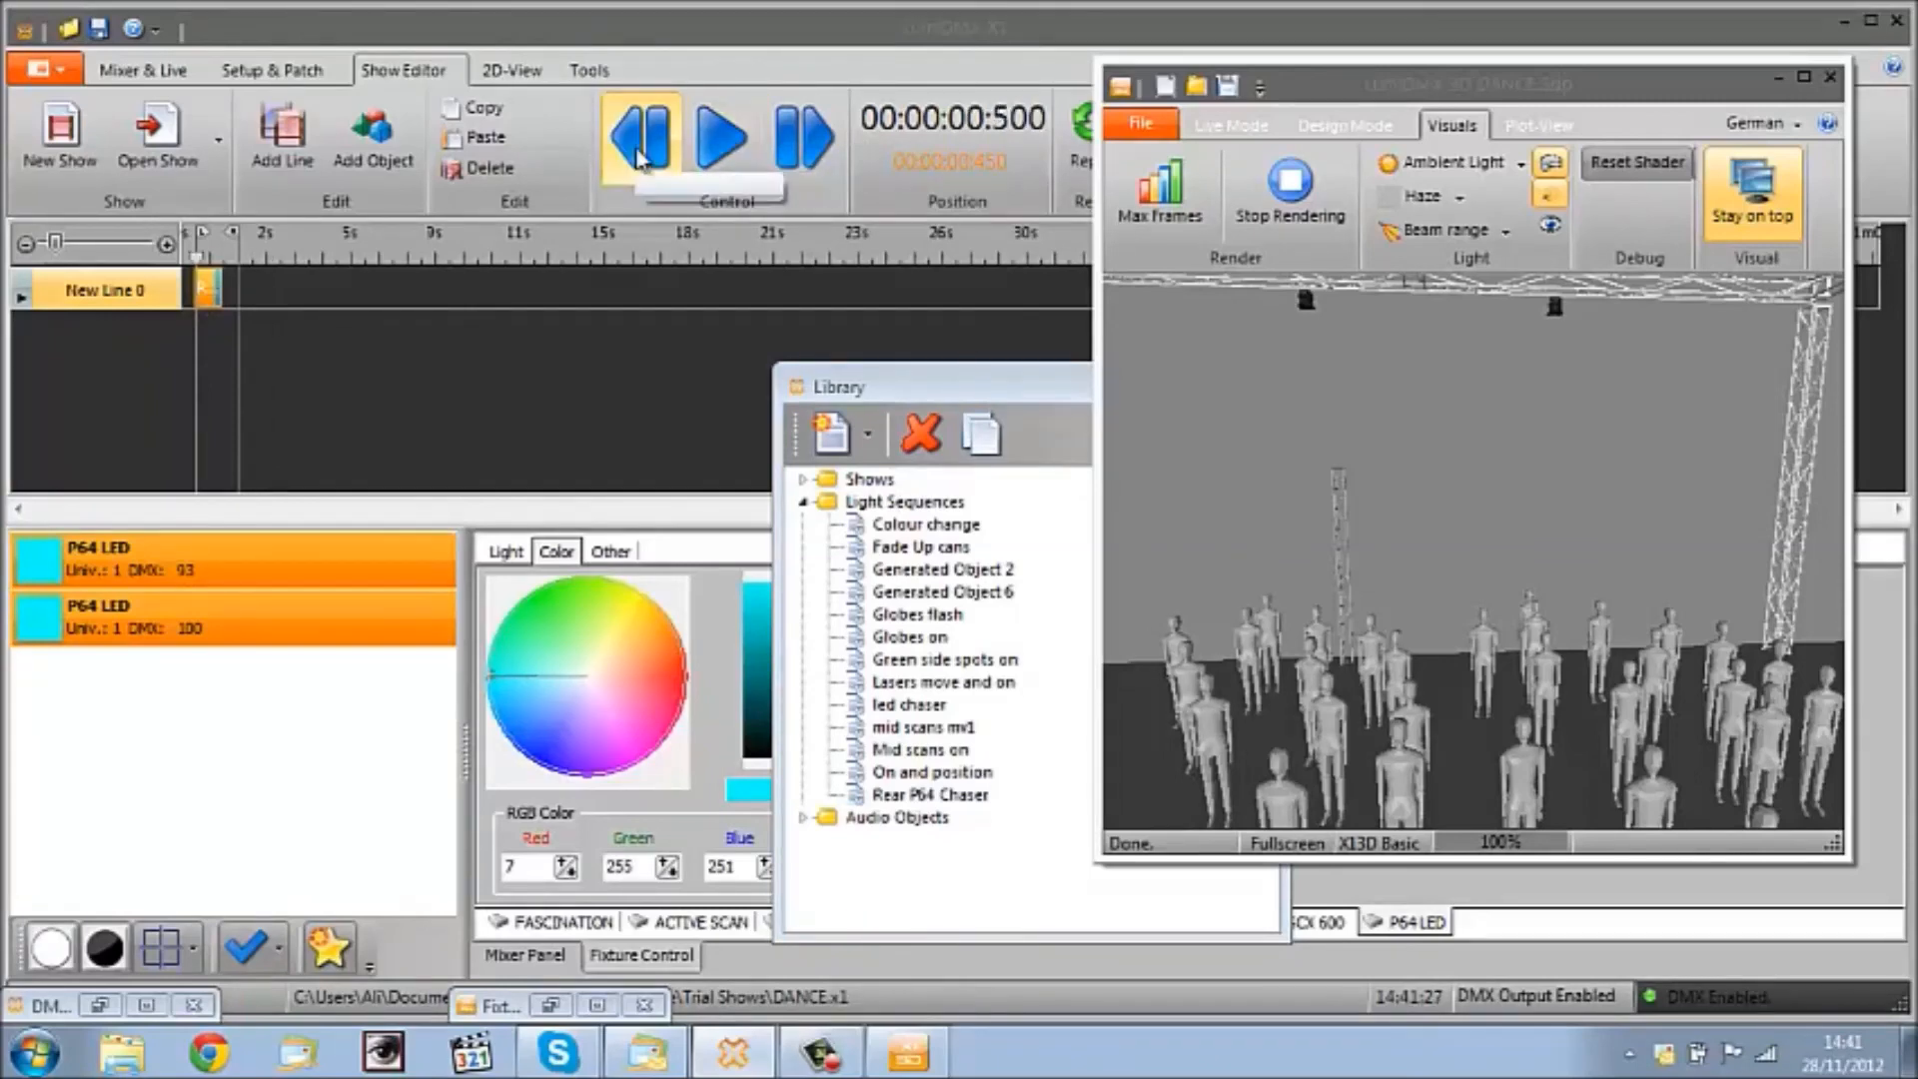
{"action": "left_click", "coordinate": [720, 143]}
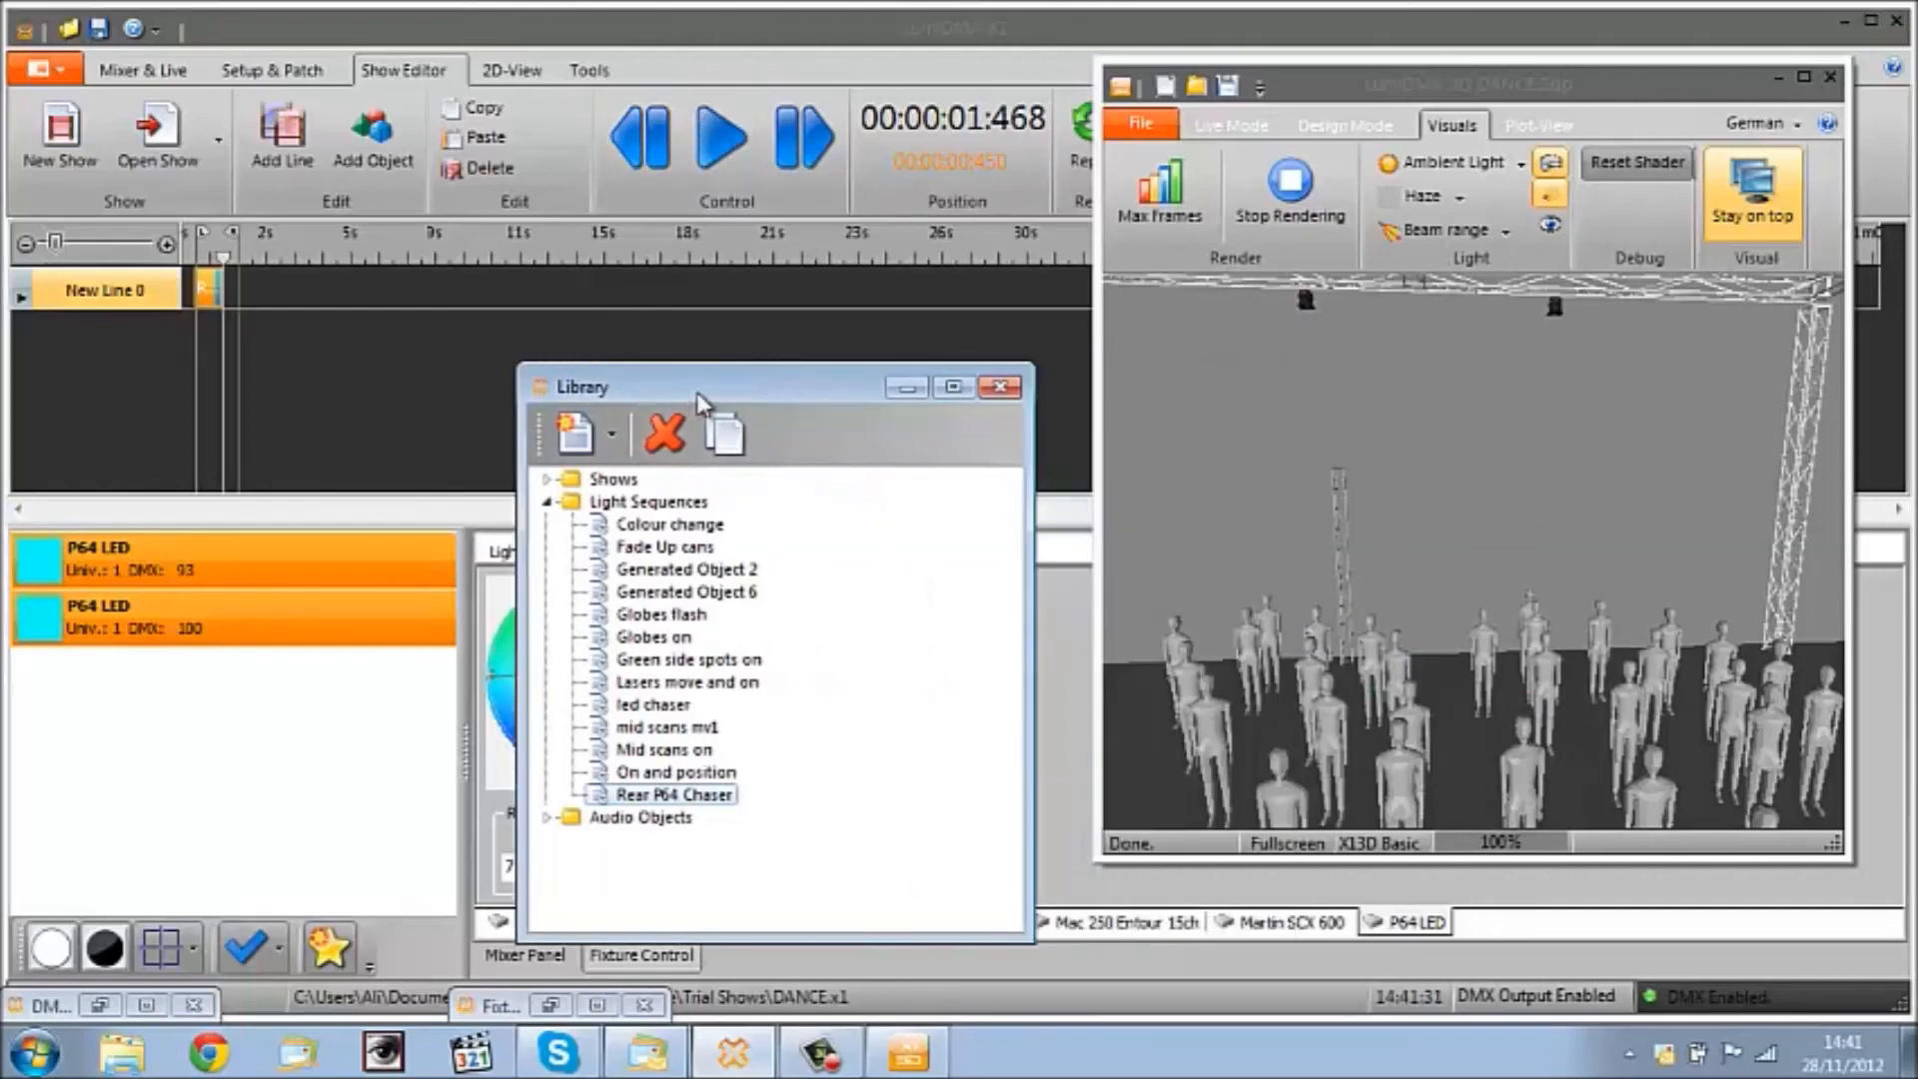
{"action": "left_click", "coordinate": [999, 387]}
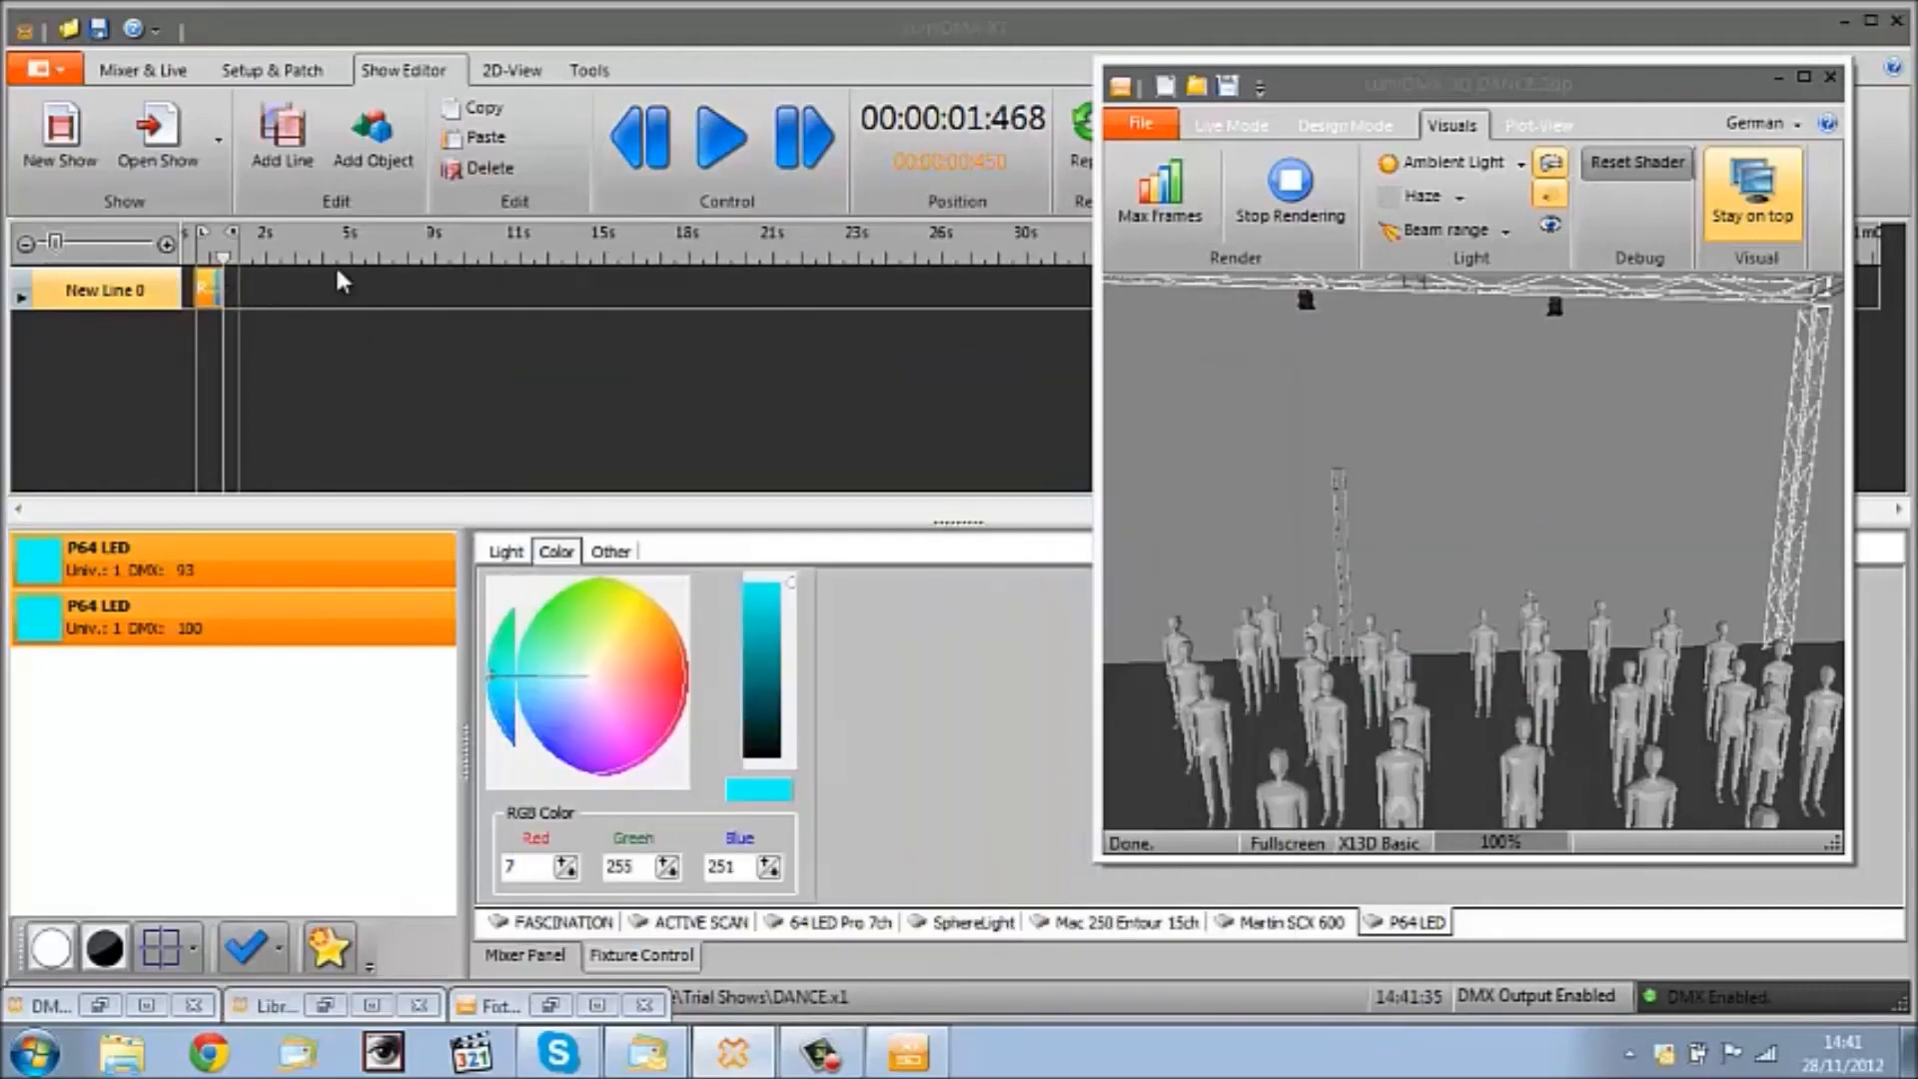
{"action": "mouse_move", "coordinate": [720, 144]}
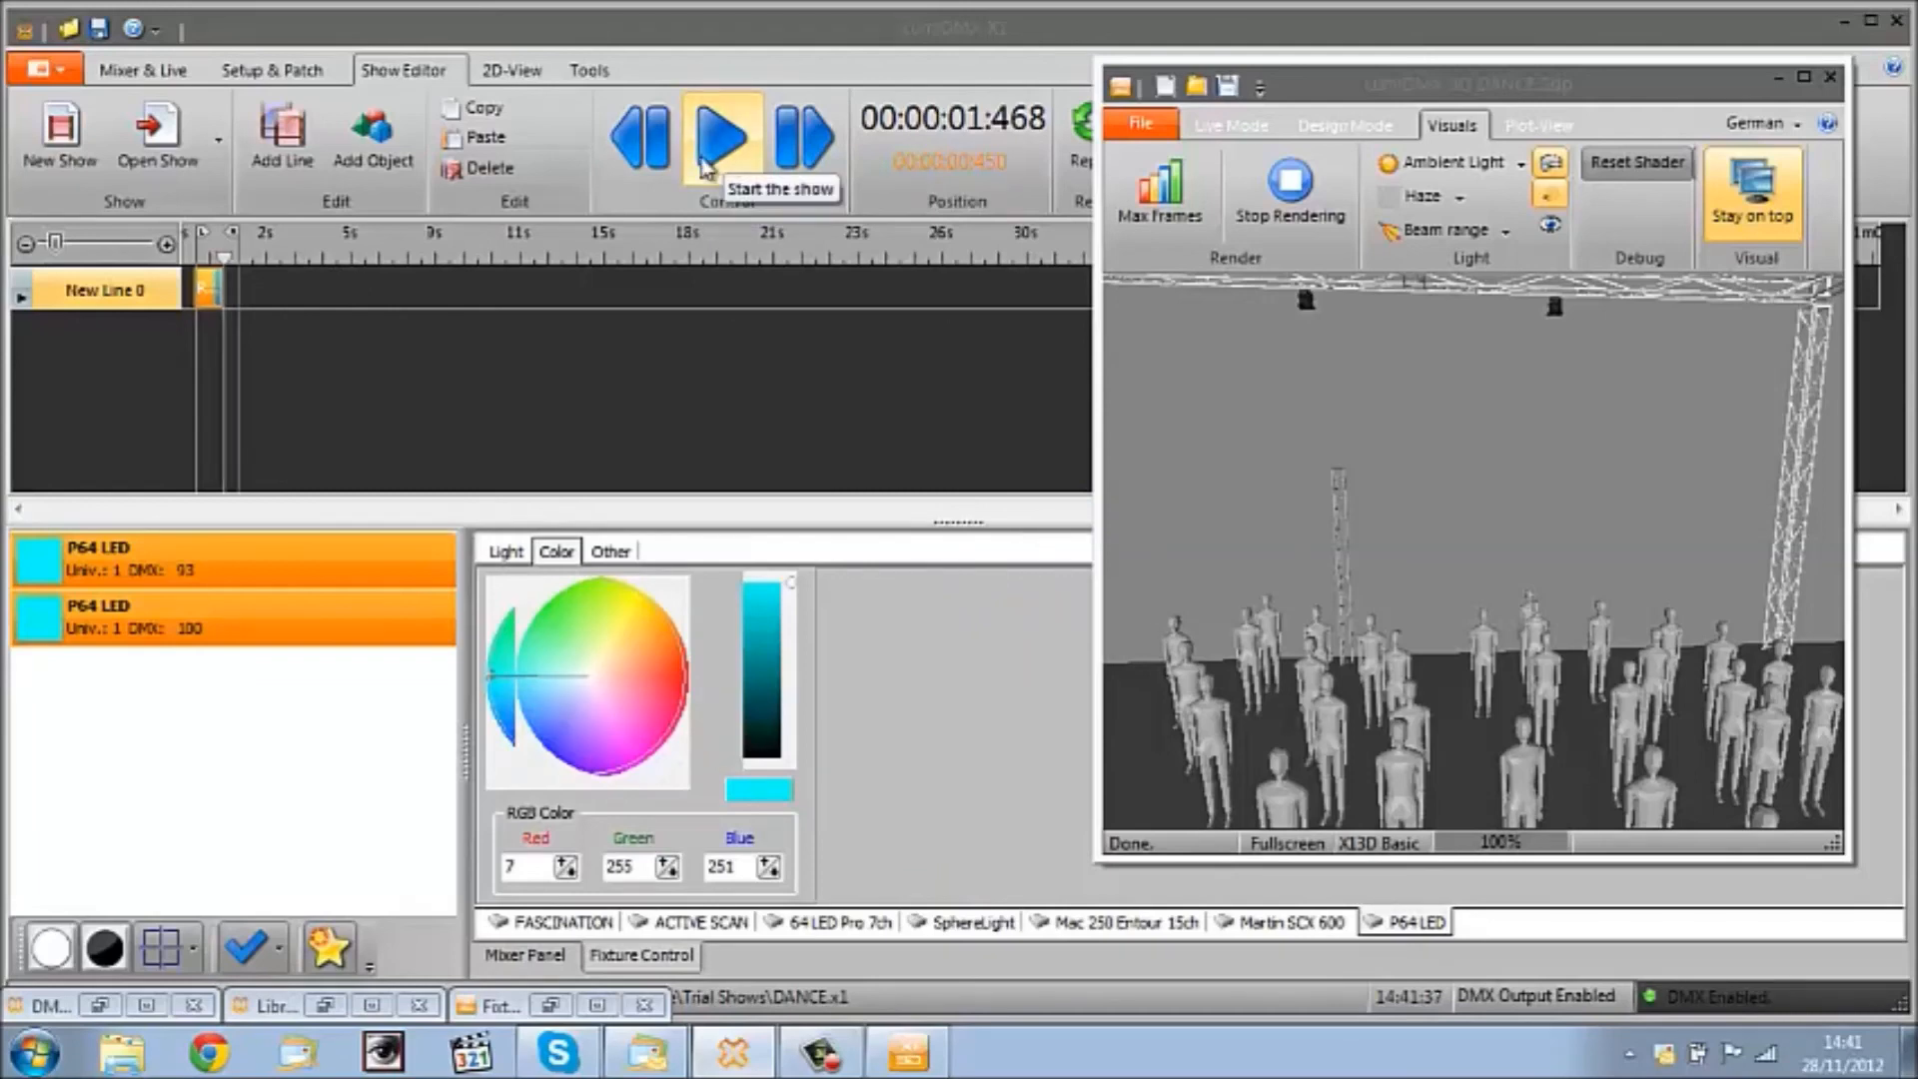
{"action": "left_click", "coordinate": [722, 140]}
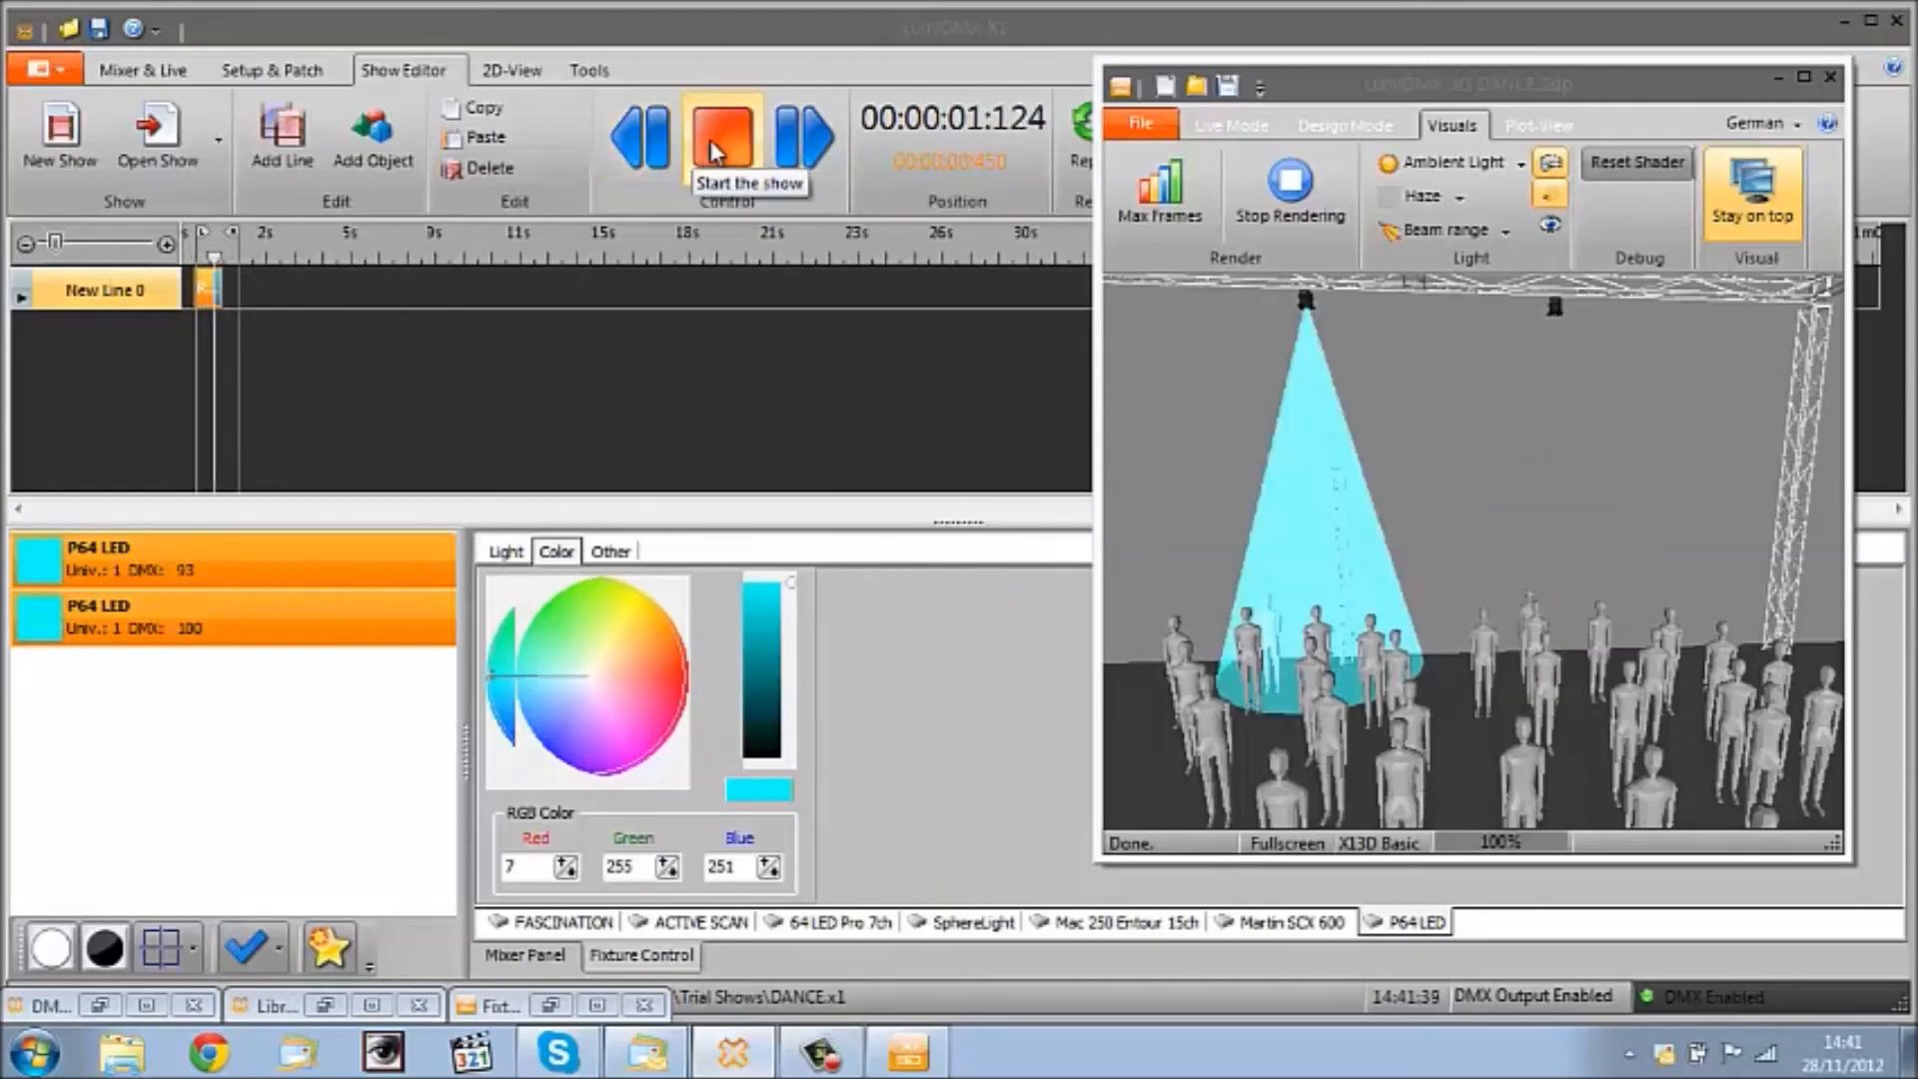
{"action": "left_click", "coordinate": [723, 136]}
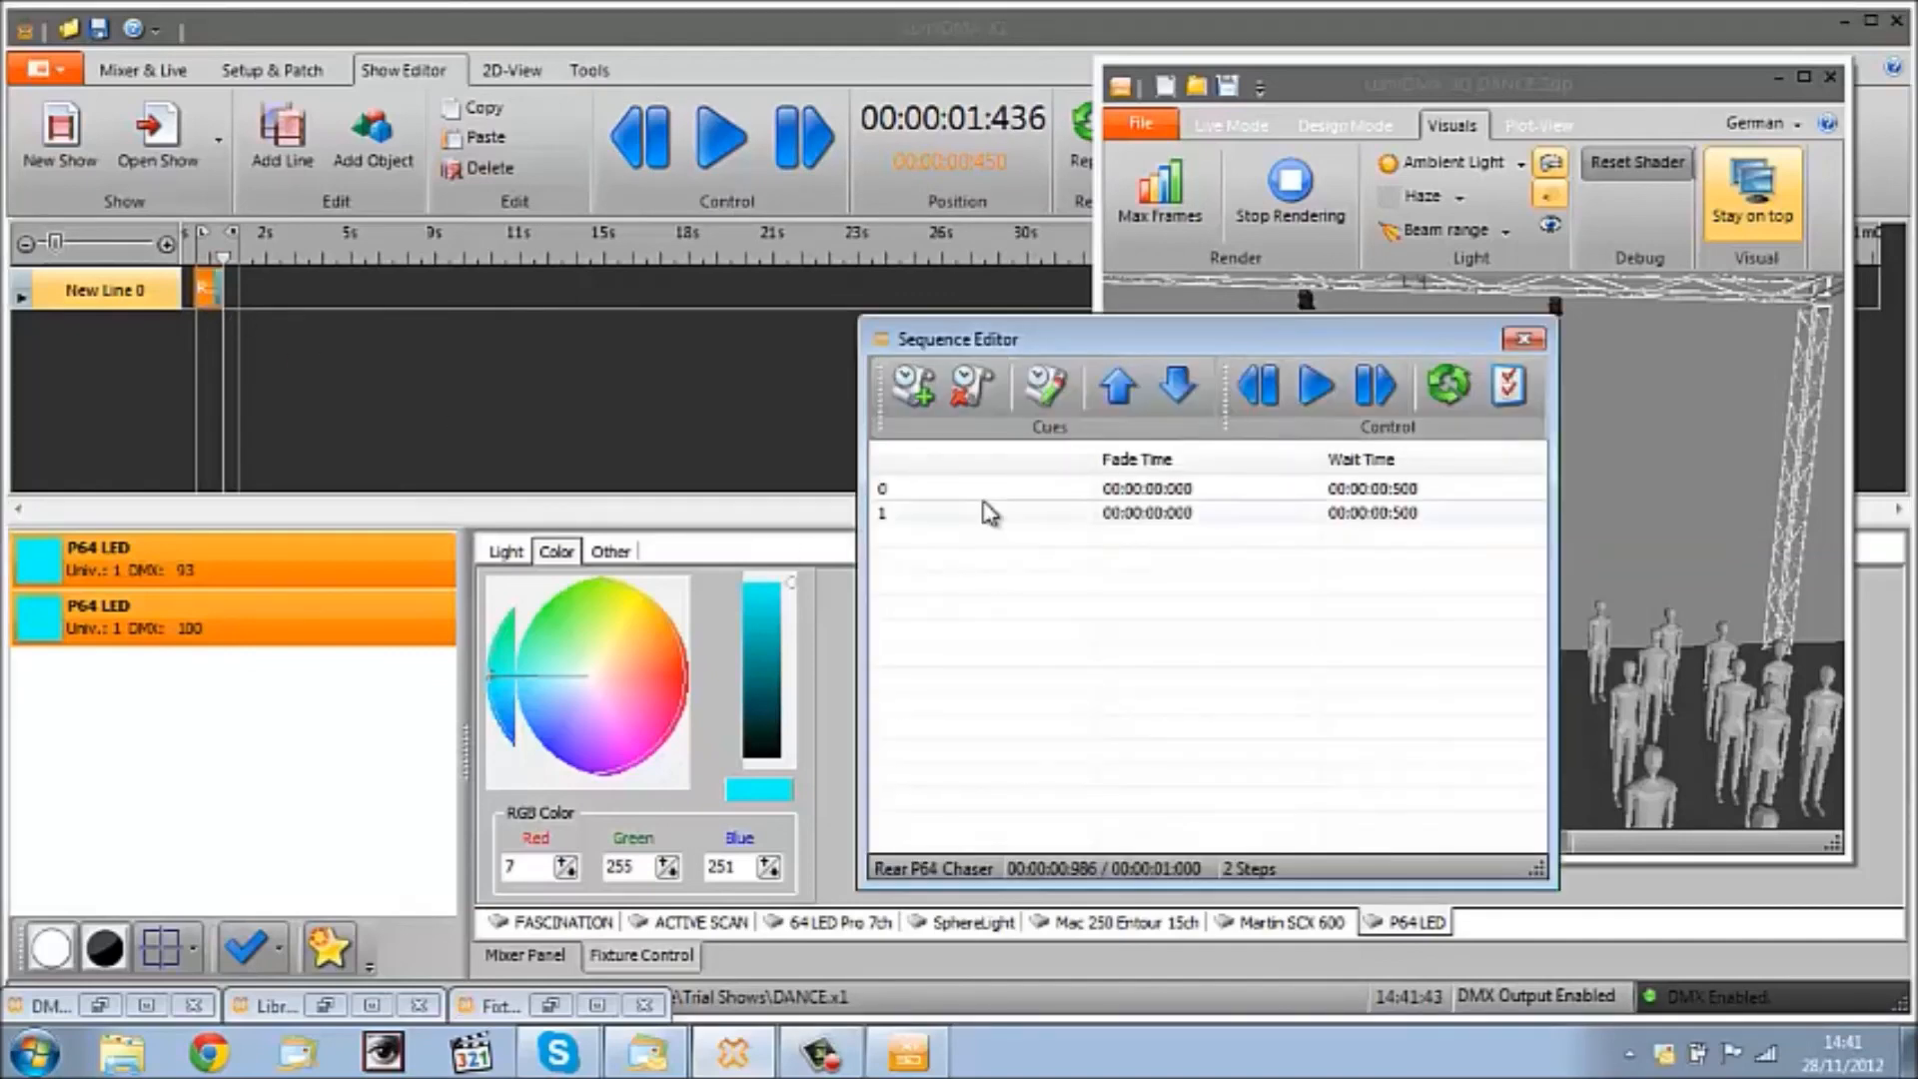
Step: Duplicate the chaser steps 20x so Rear P64 Chaser has 42 steps, then close the editor
{"action": "right_click", "coordinate": [991, 512]}
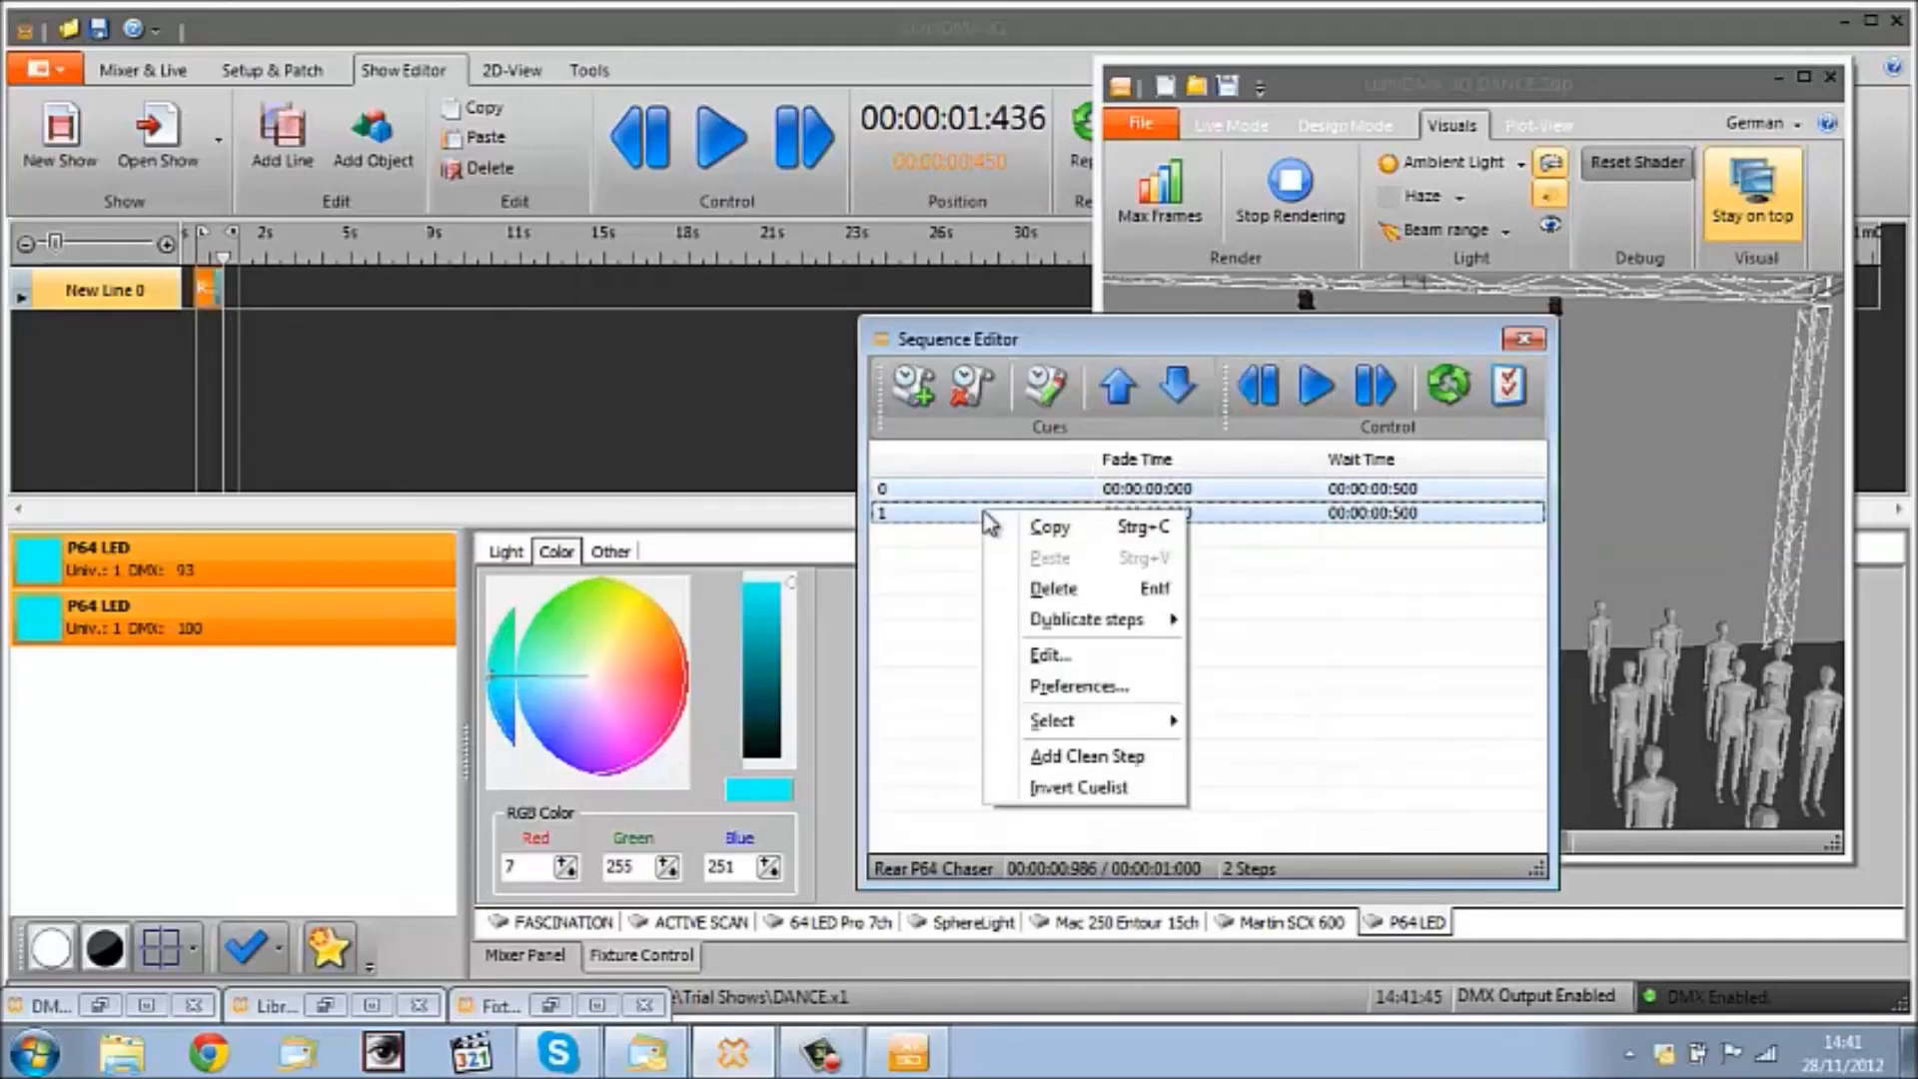
{"action": "mouse_move", "coordinate": [1103, 634]}
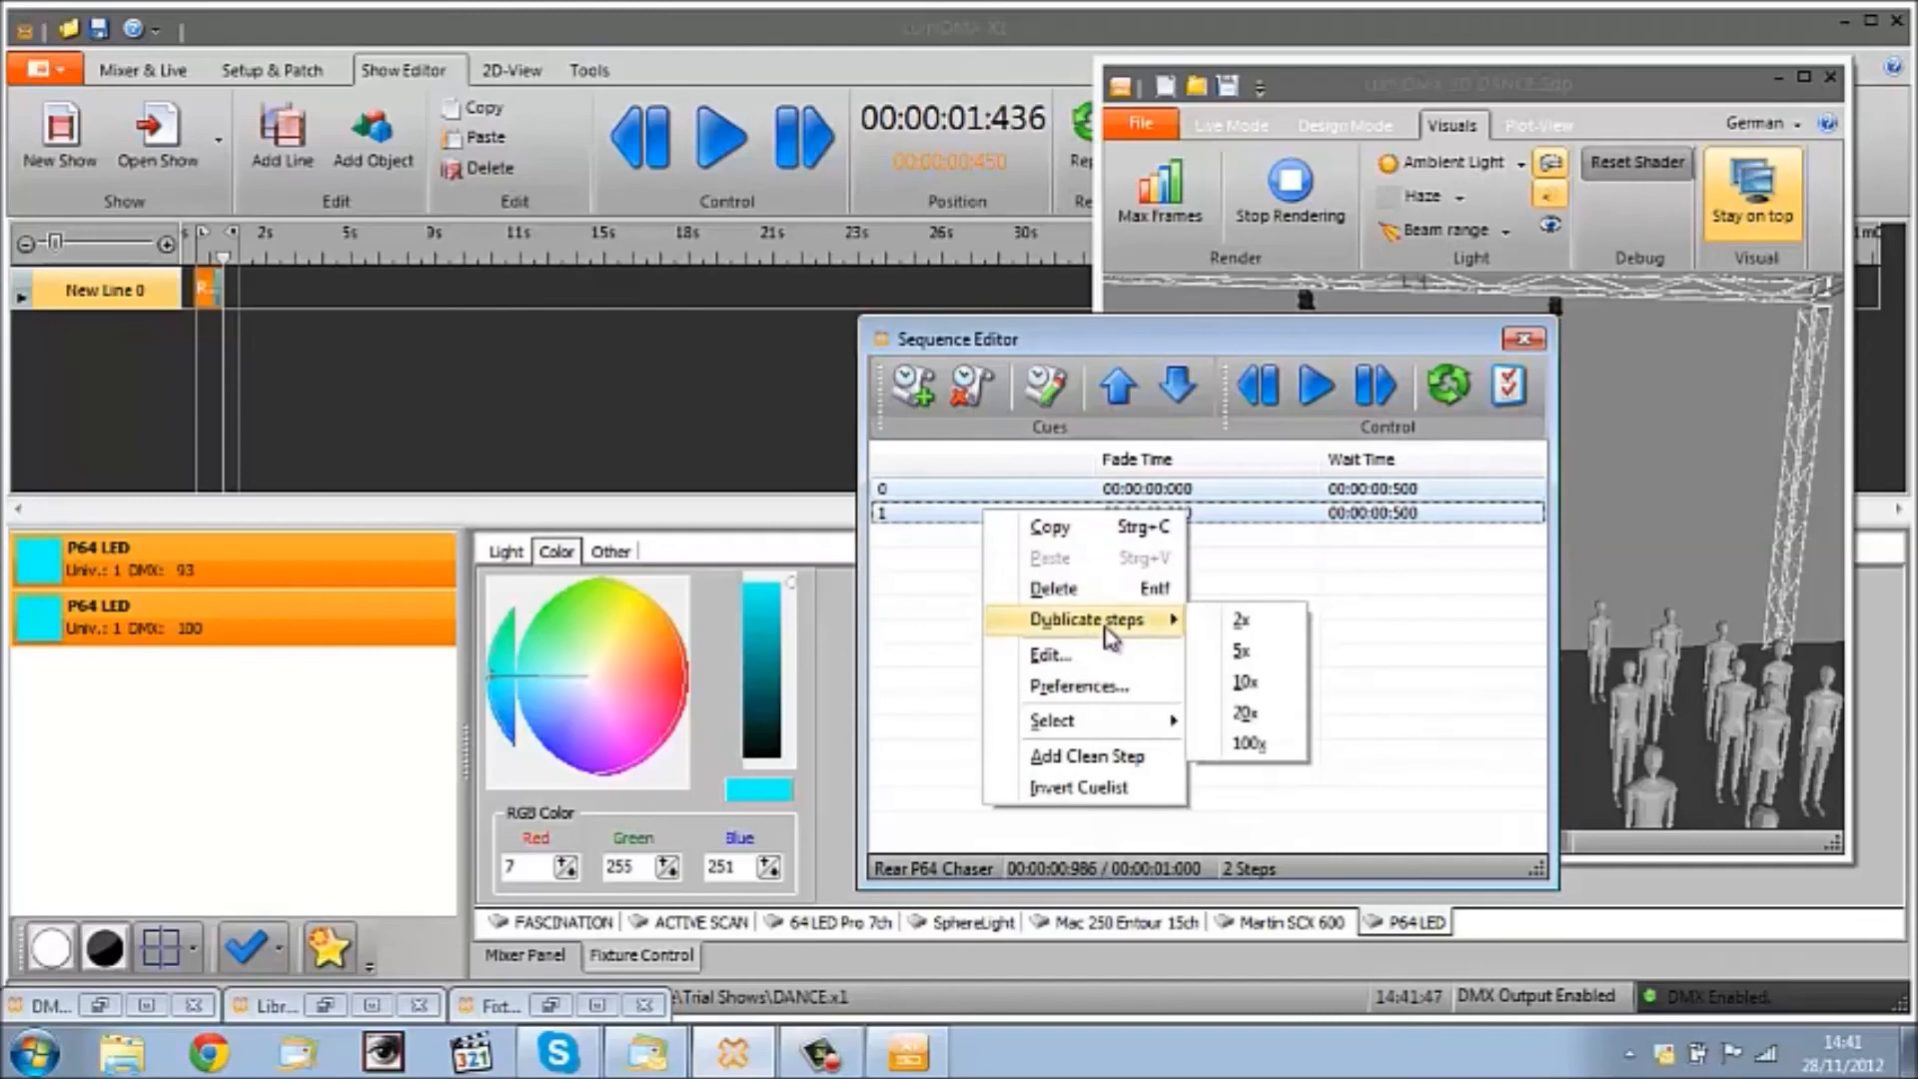
{"action": "mouse_move", "coordinate": [1249, 716]}
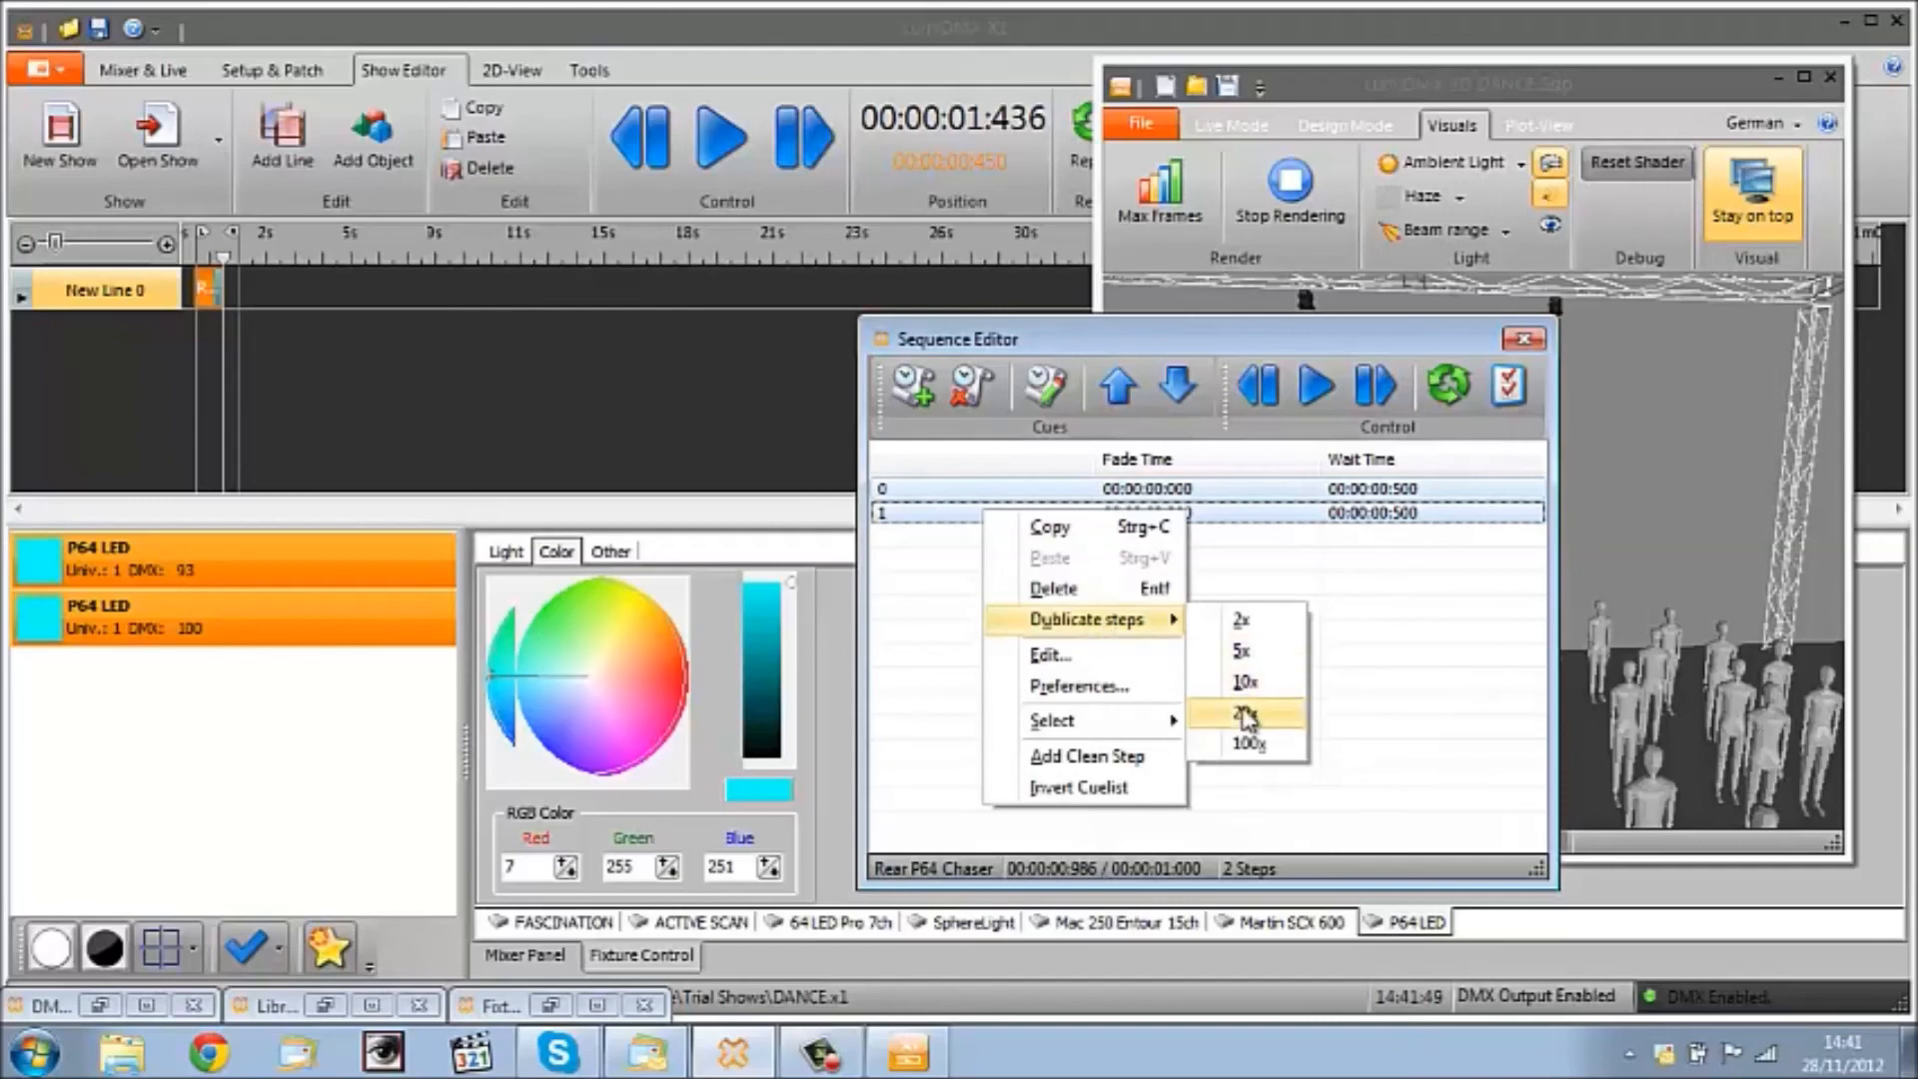
{"action": "left_click", "coordinate": [1243, 715]}
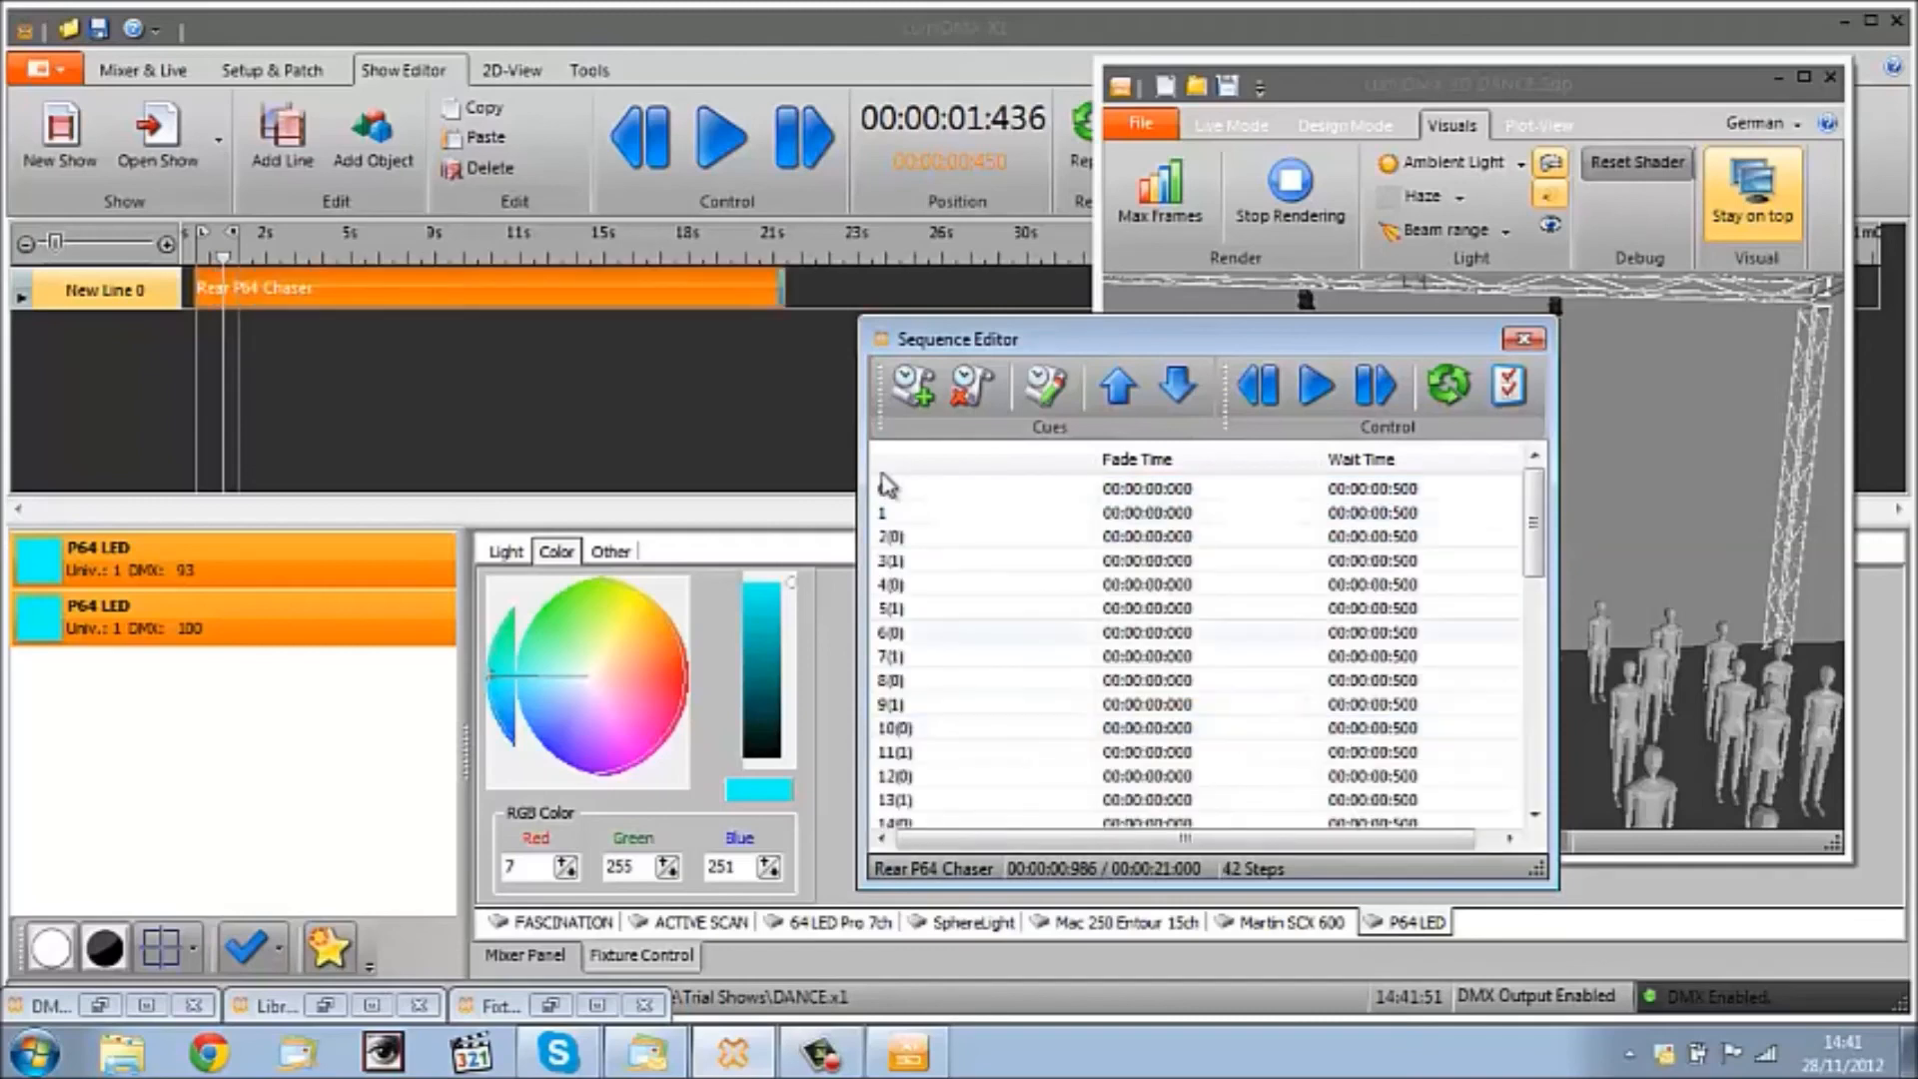
{"action": "left_click", "coordinate": [1523, 340]}
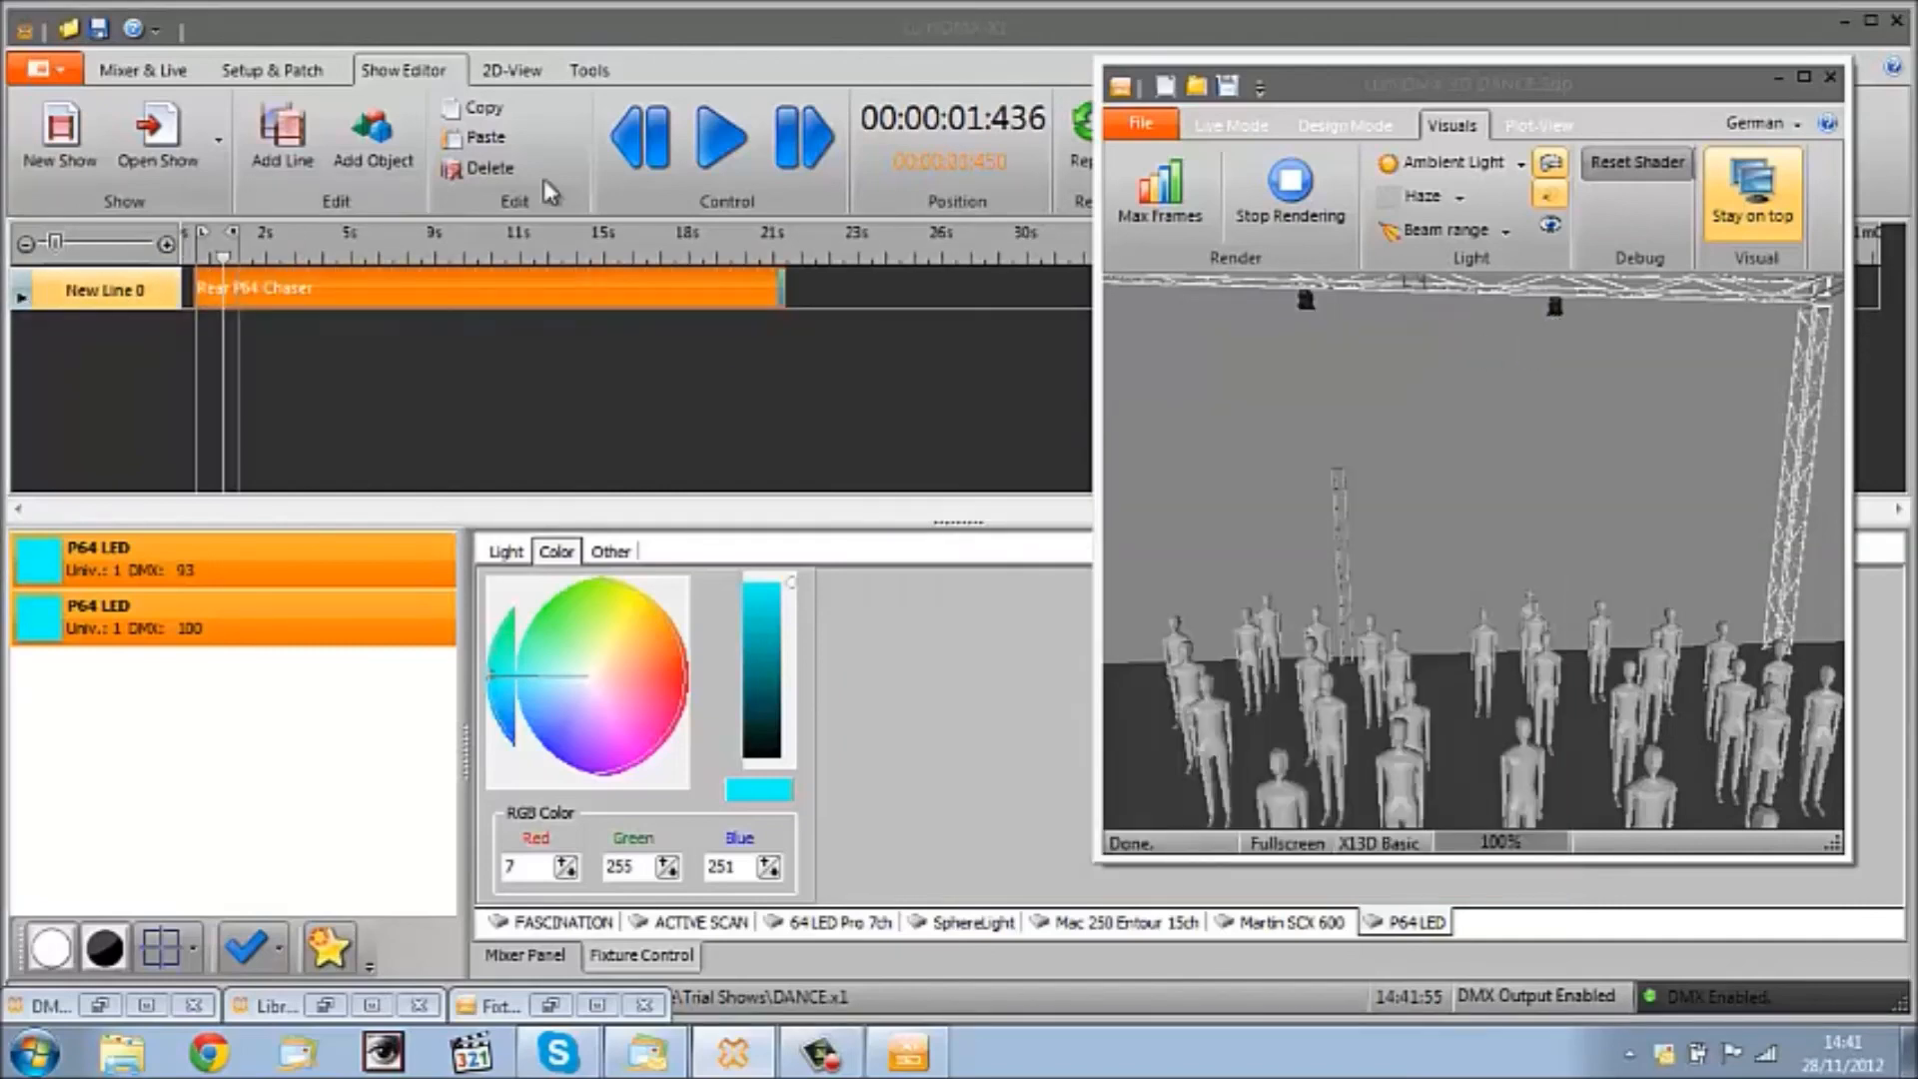
Step: Briefly start and stop the chase, then try a light blue on the Color wheel for the rear LEDs
{"action": "left_click", "coordinate": [722, 140]}
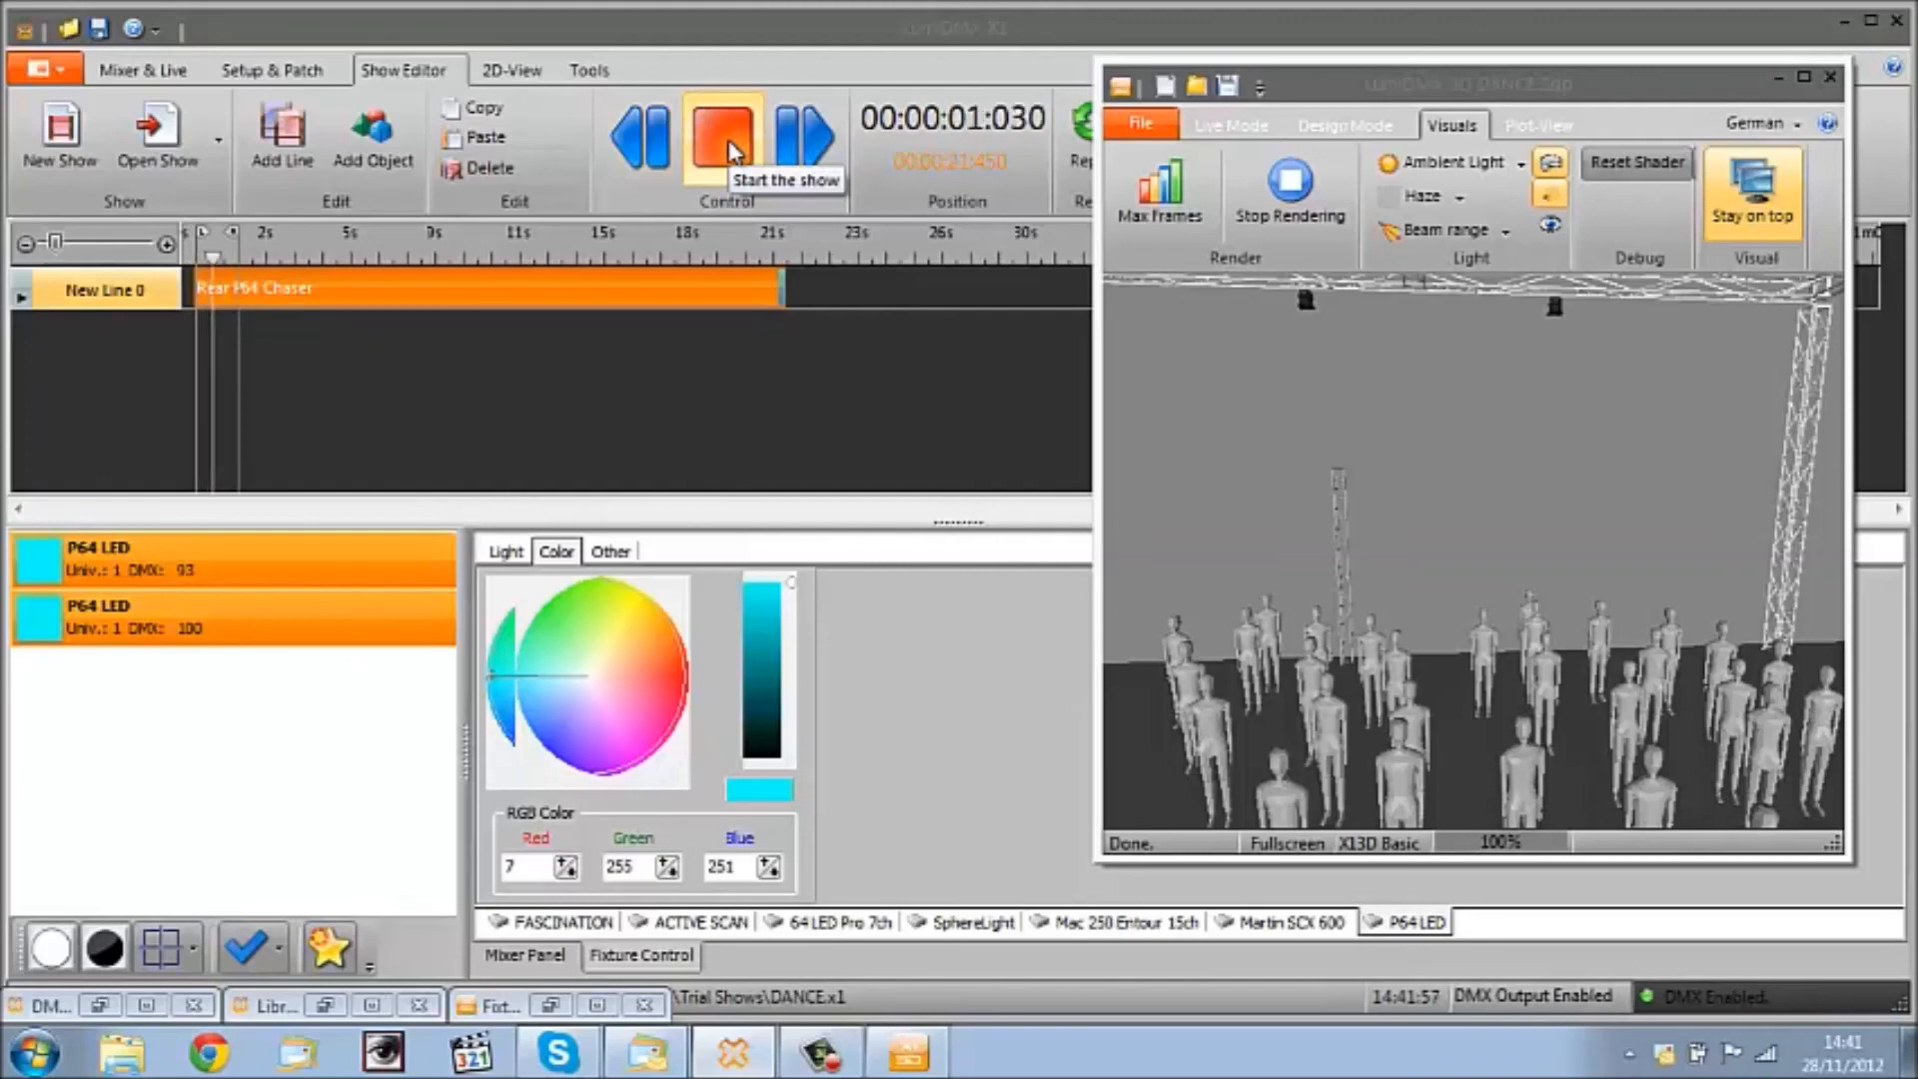
{"action": "left_click", "coordinate": [713, 139]}
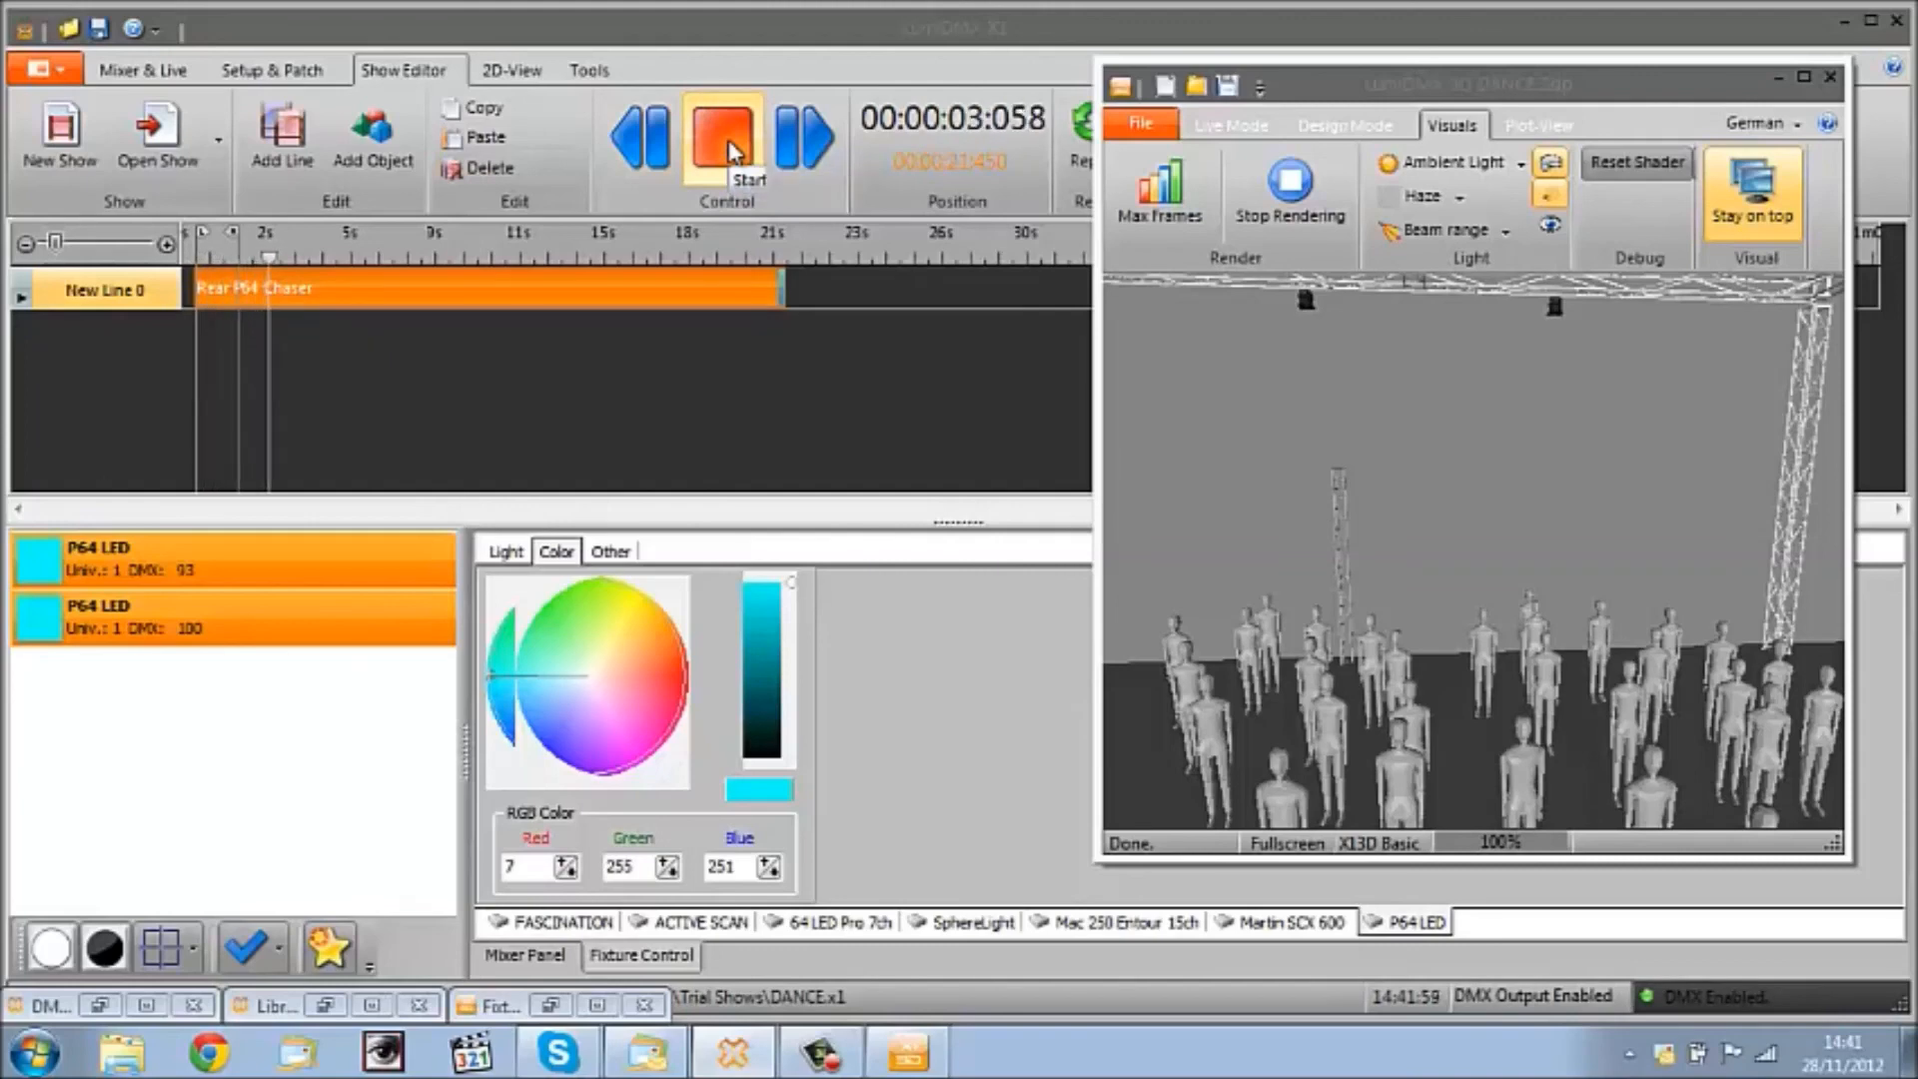
{"action": "left_click", "coordinate": [538, 704]}
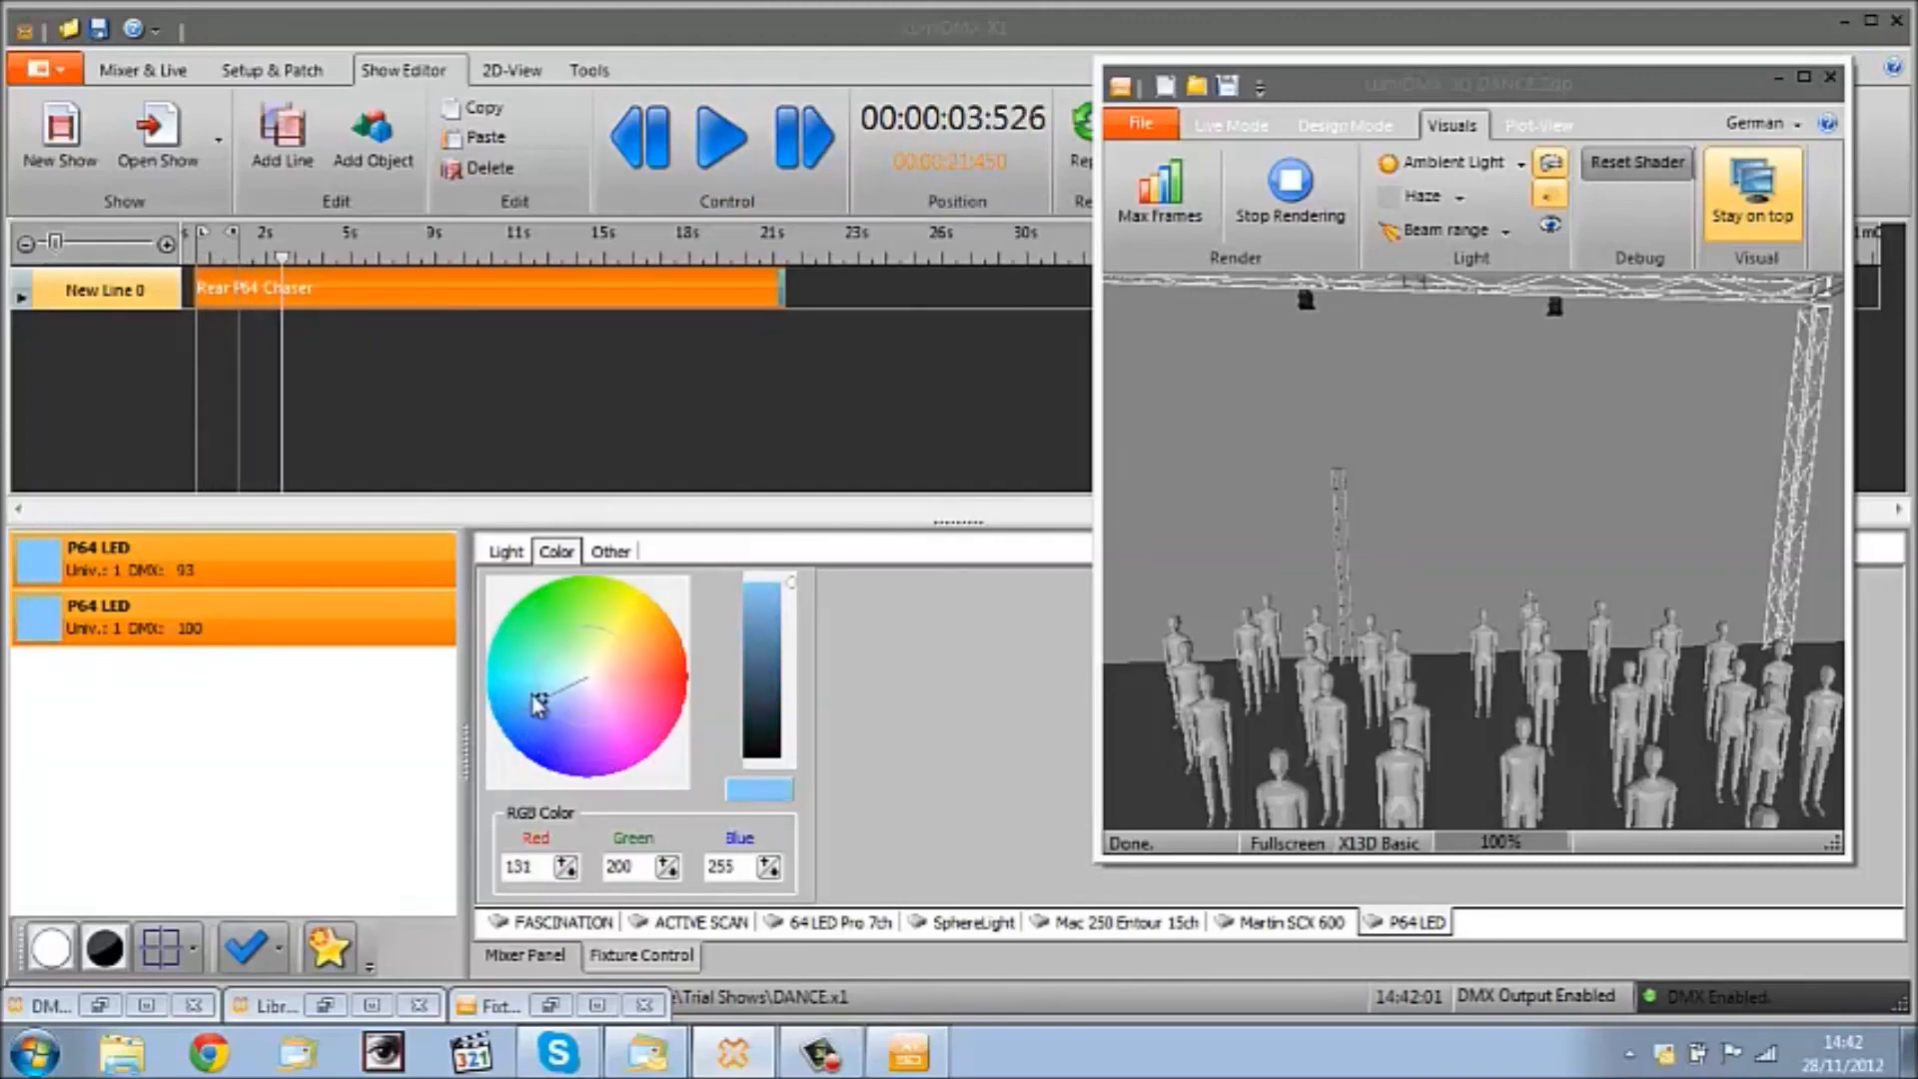
{"action": "left_click", "coordinate": [506, 552]}
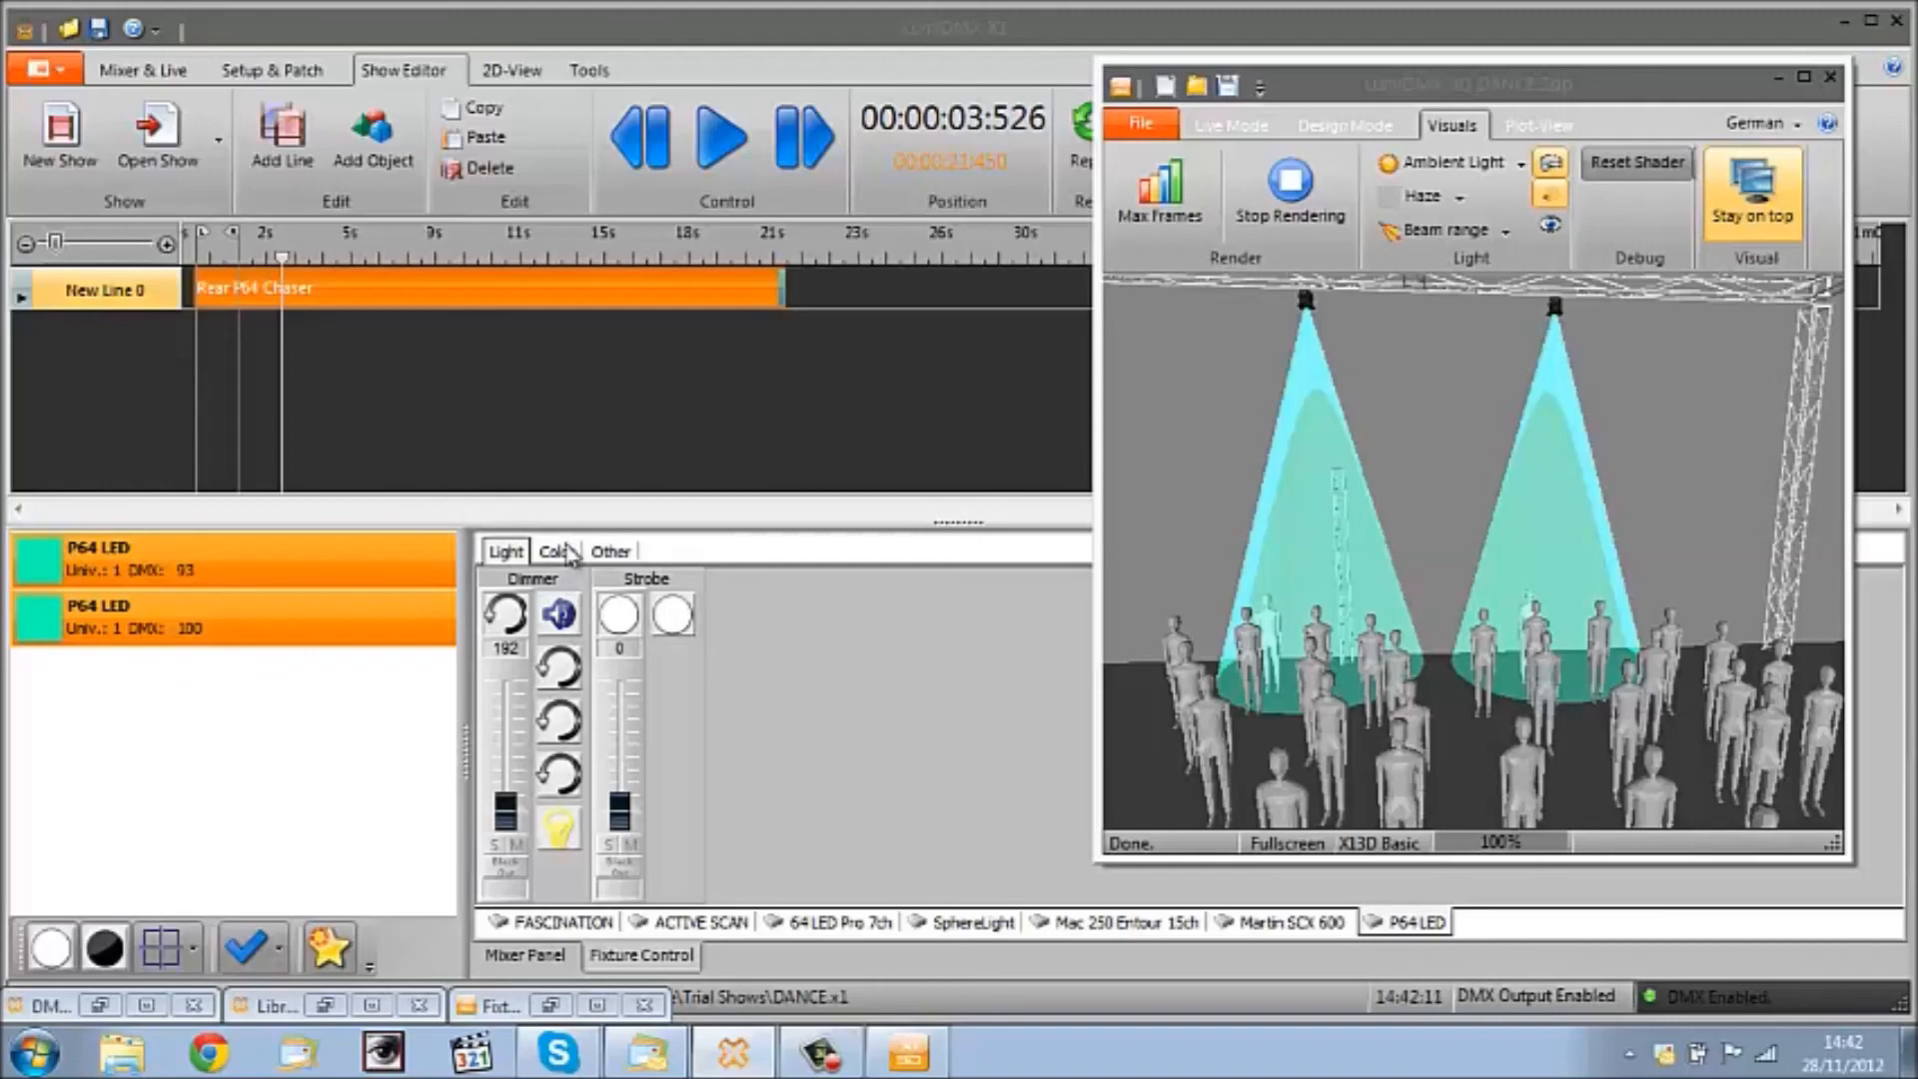
Step: Return the rear LED colour to cyan and start the show playing the lengthened chase
{"action": "left_click", "coordinate": [555, 552]}
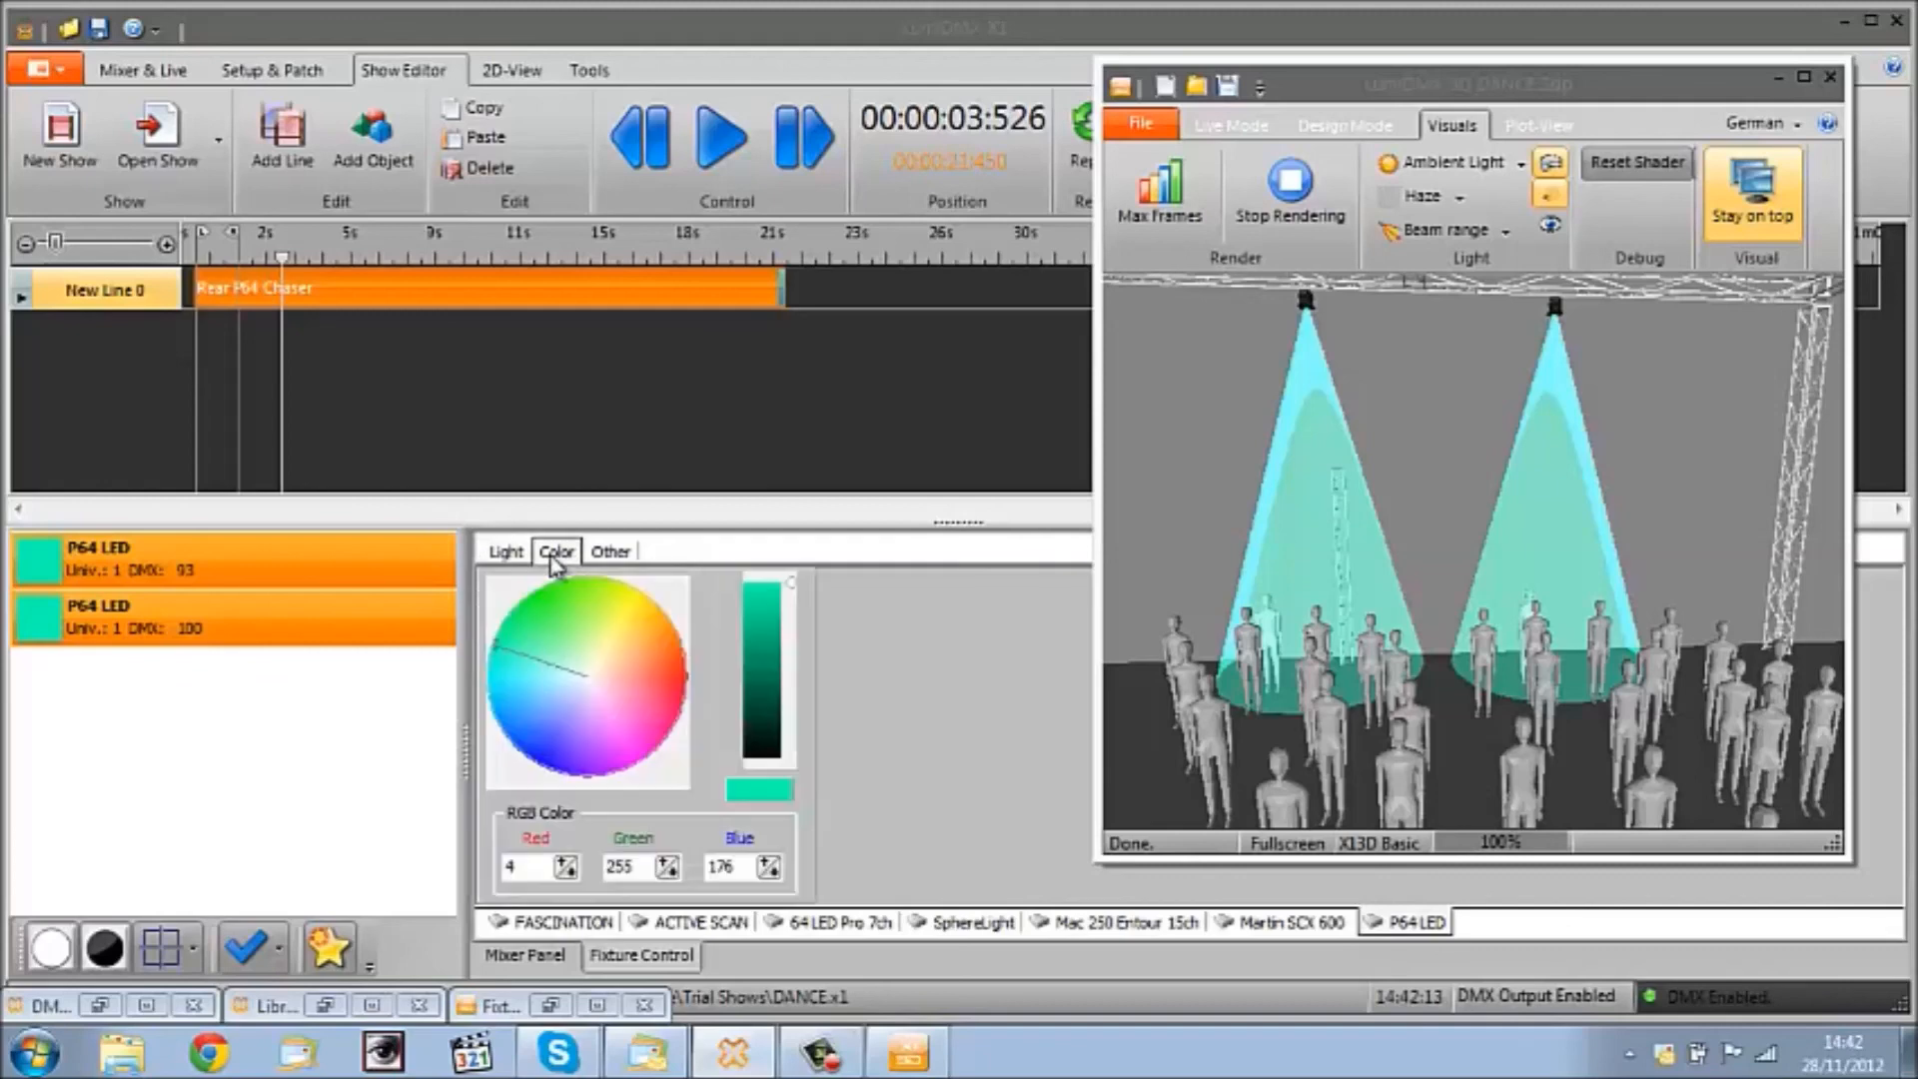
{"action": "left_click", "coordinate": [500, 683]}
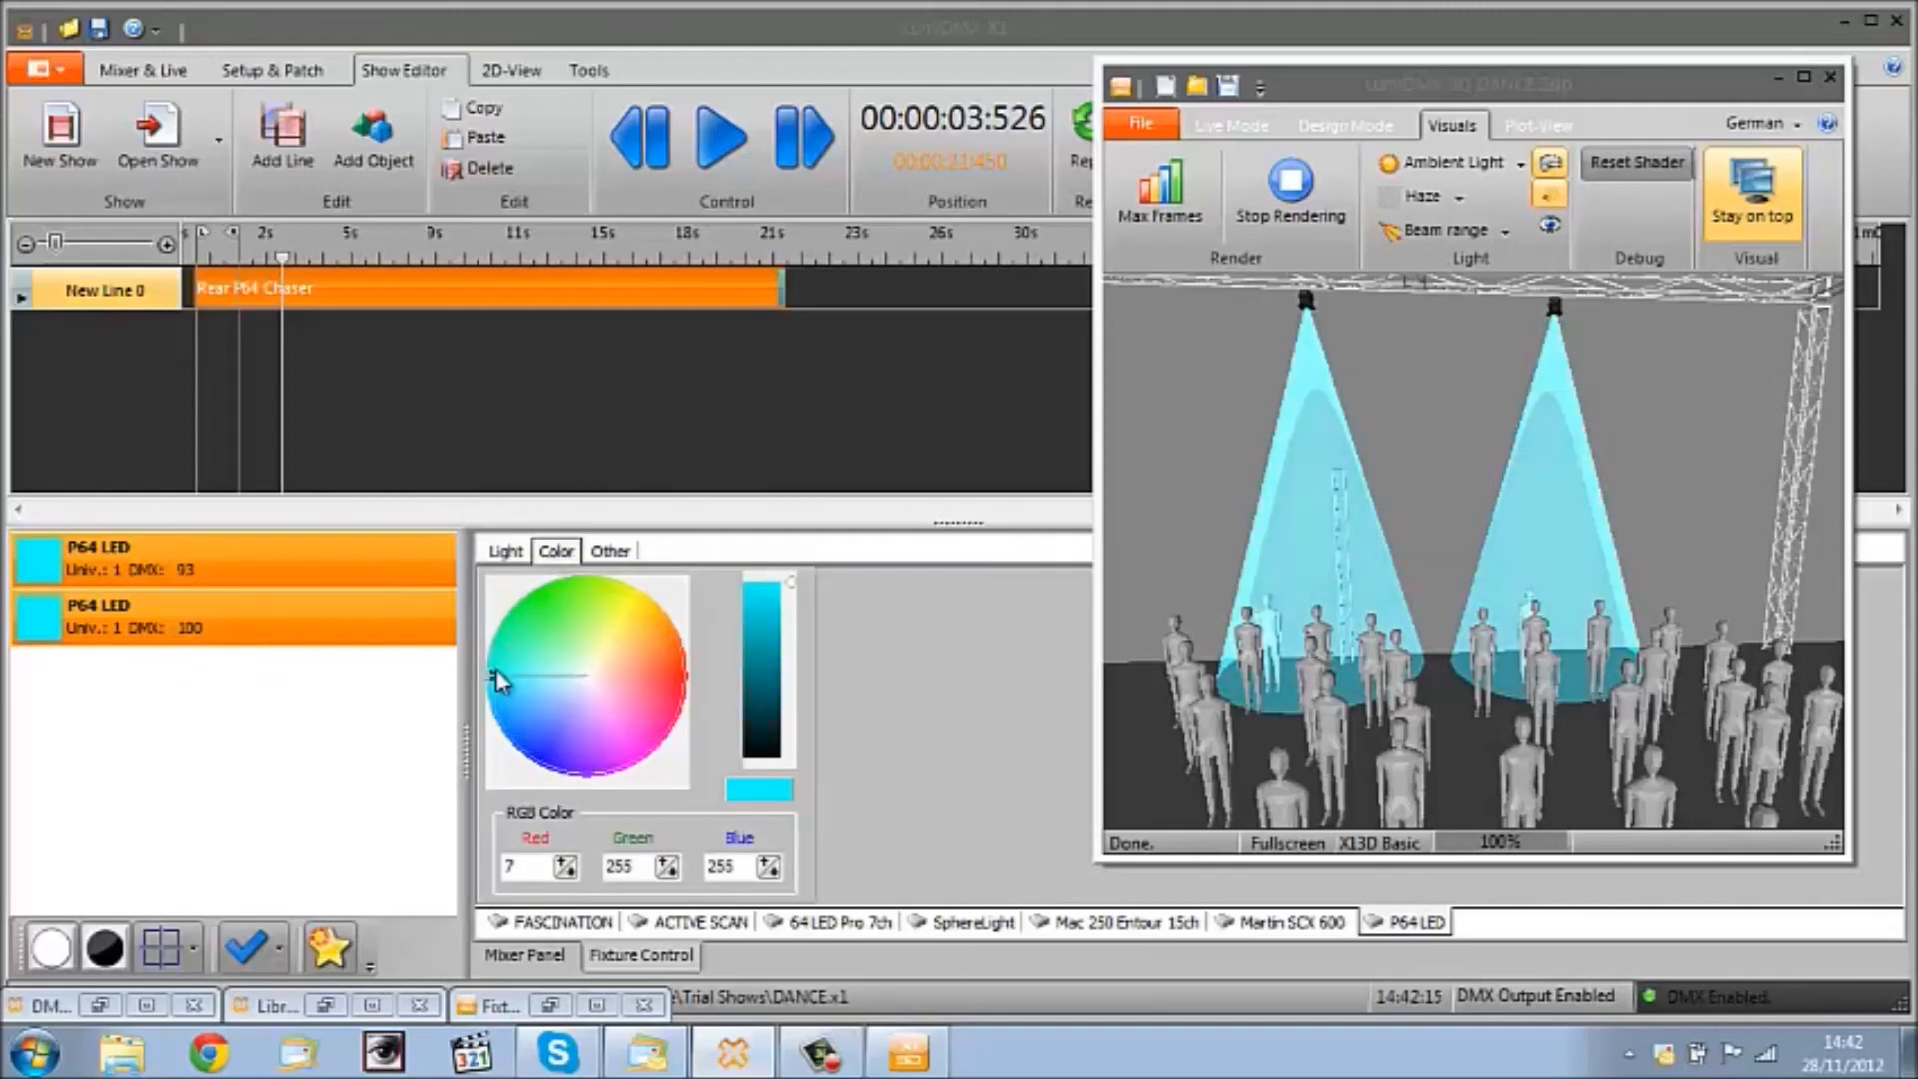
{"action": "left_click", "coordinate": [506, 551]}
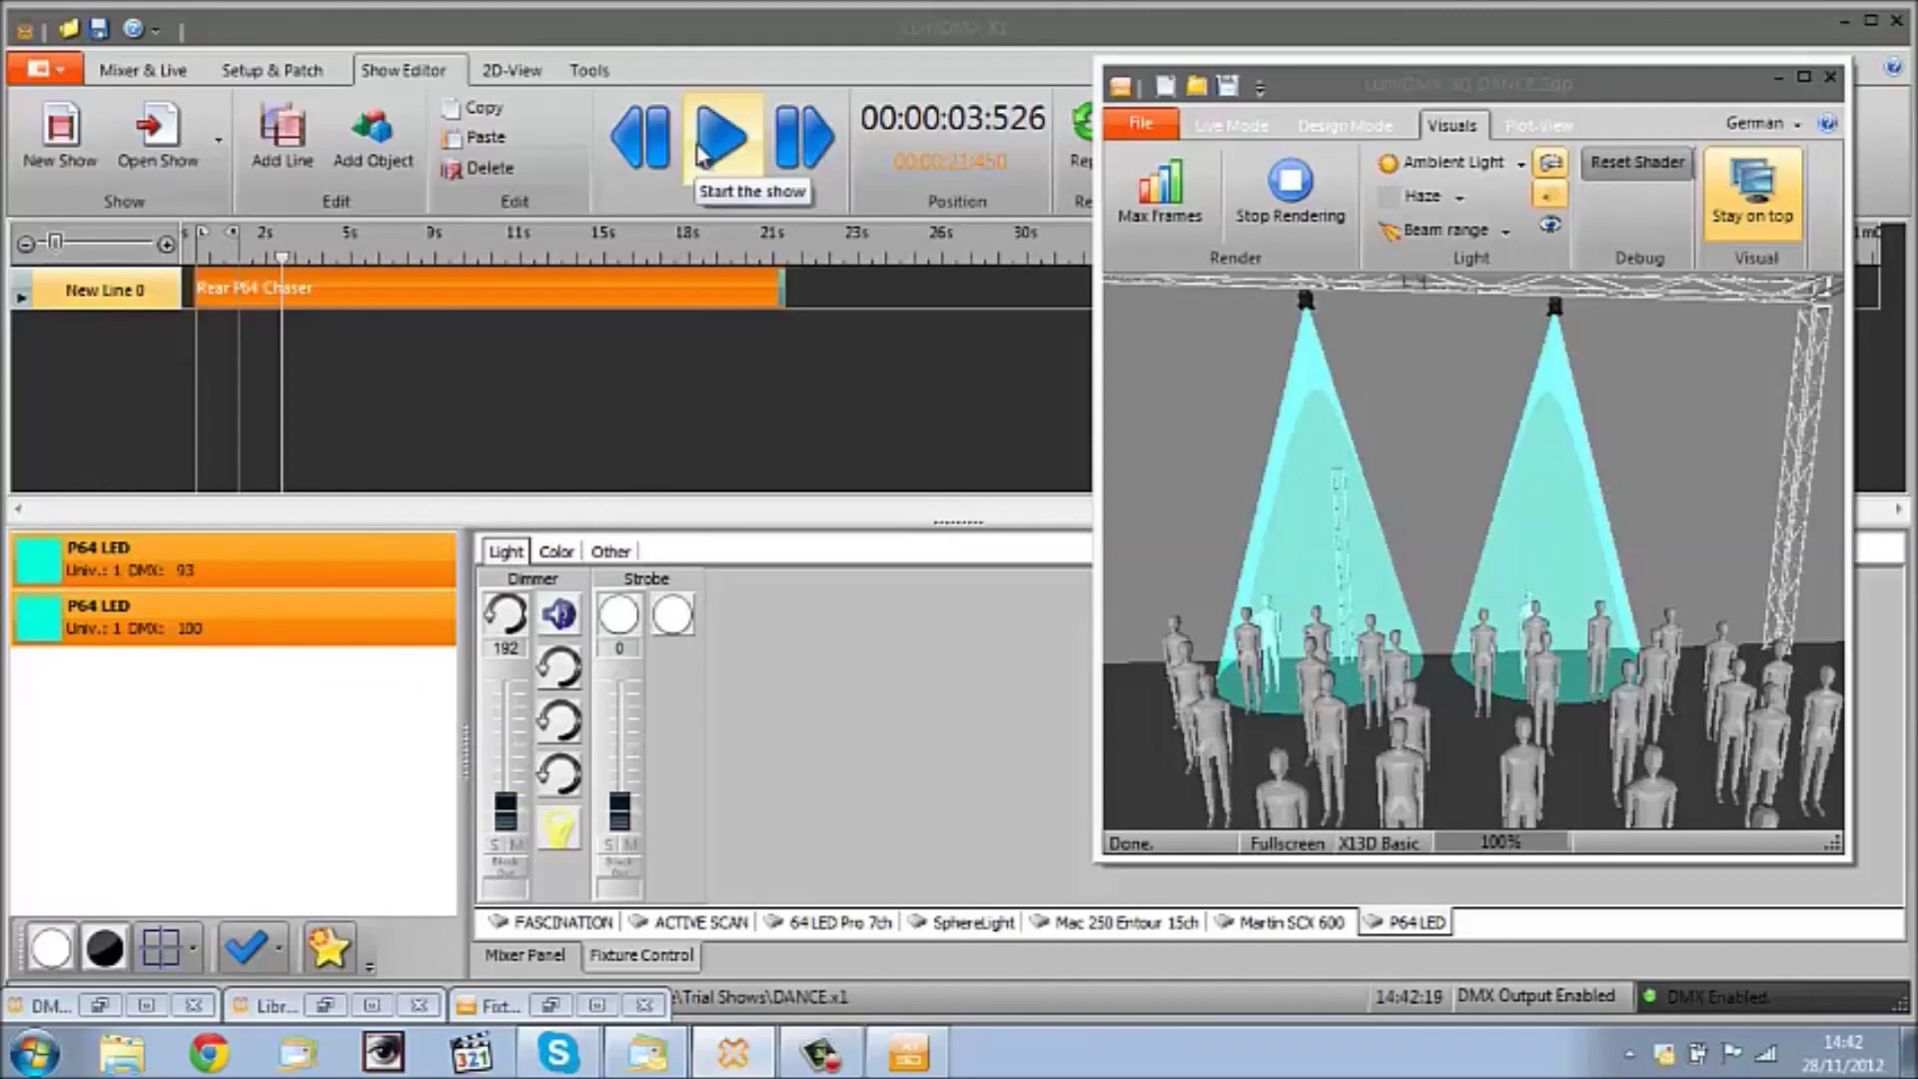
{"action": "left_click", "coordinate": [722, 136]}
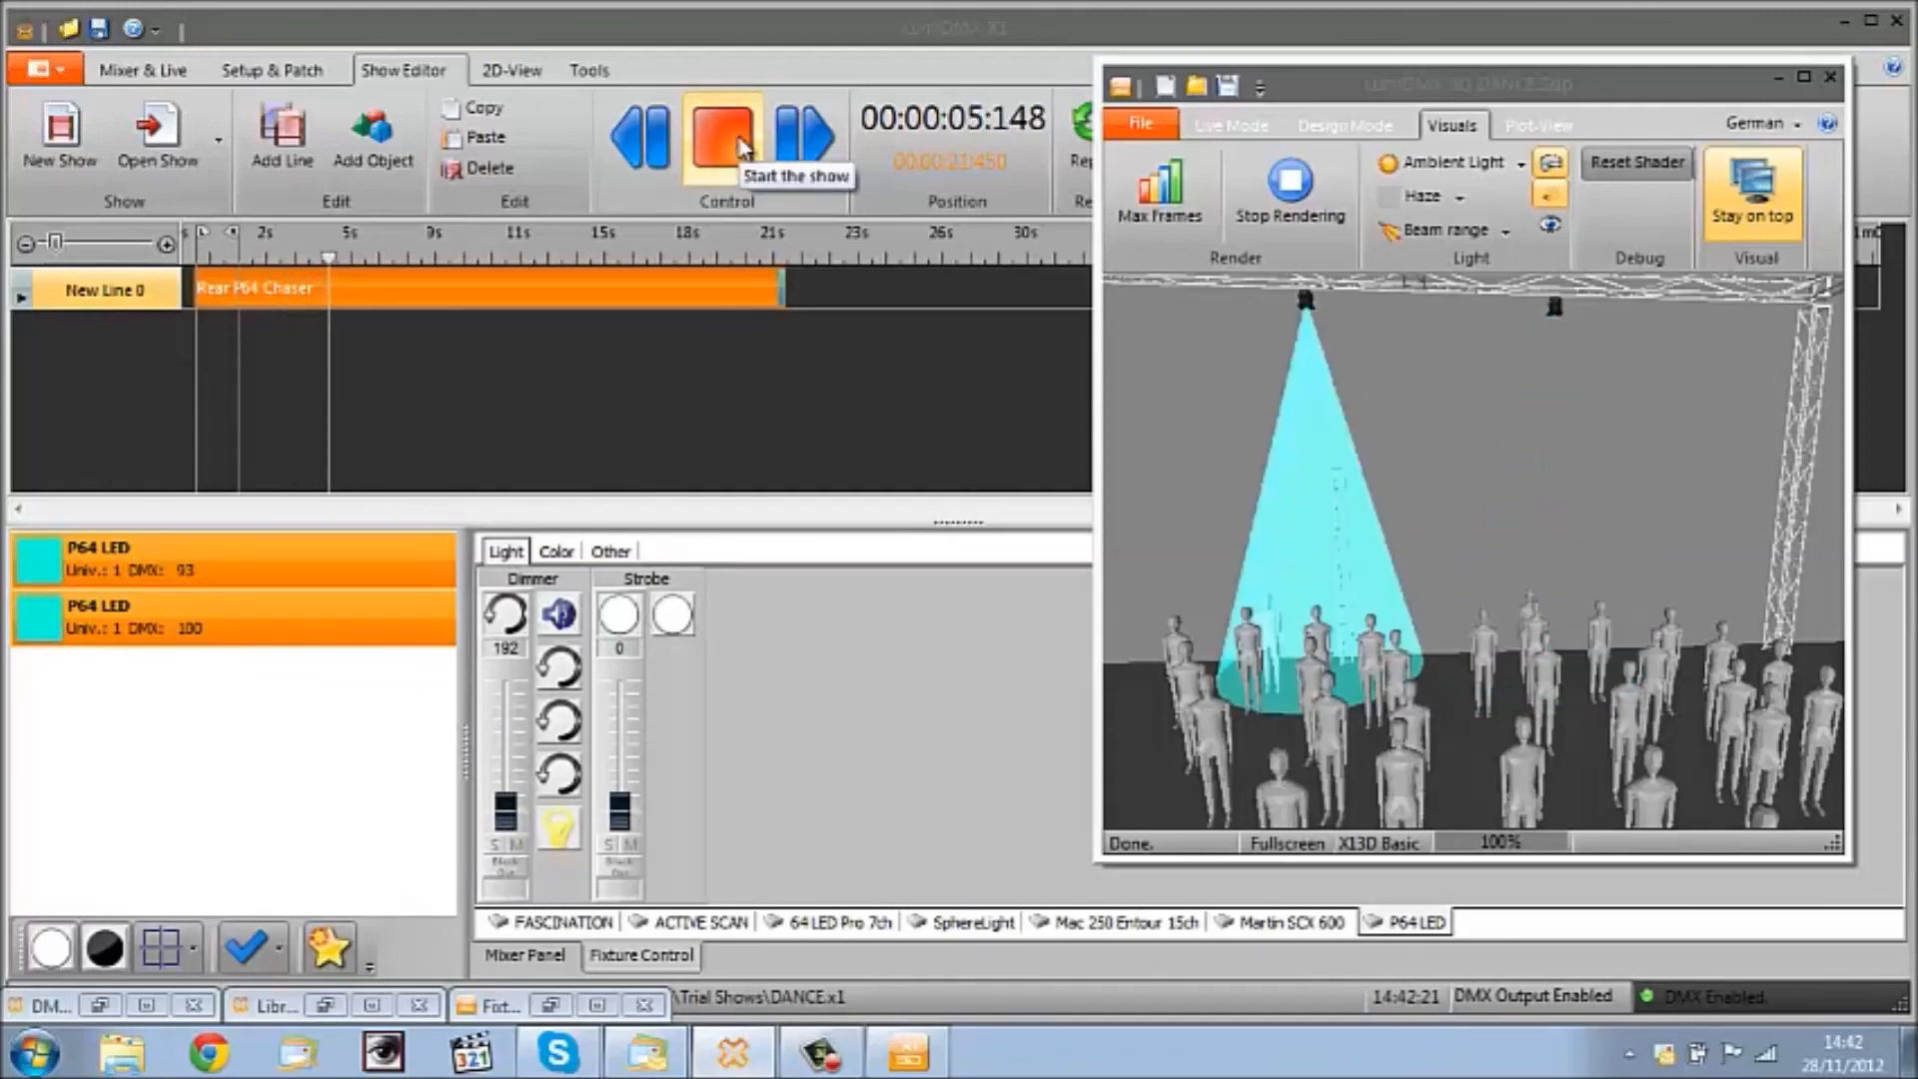